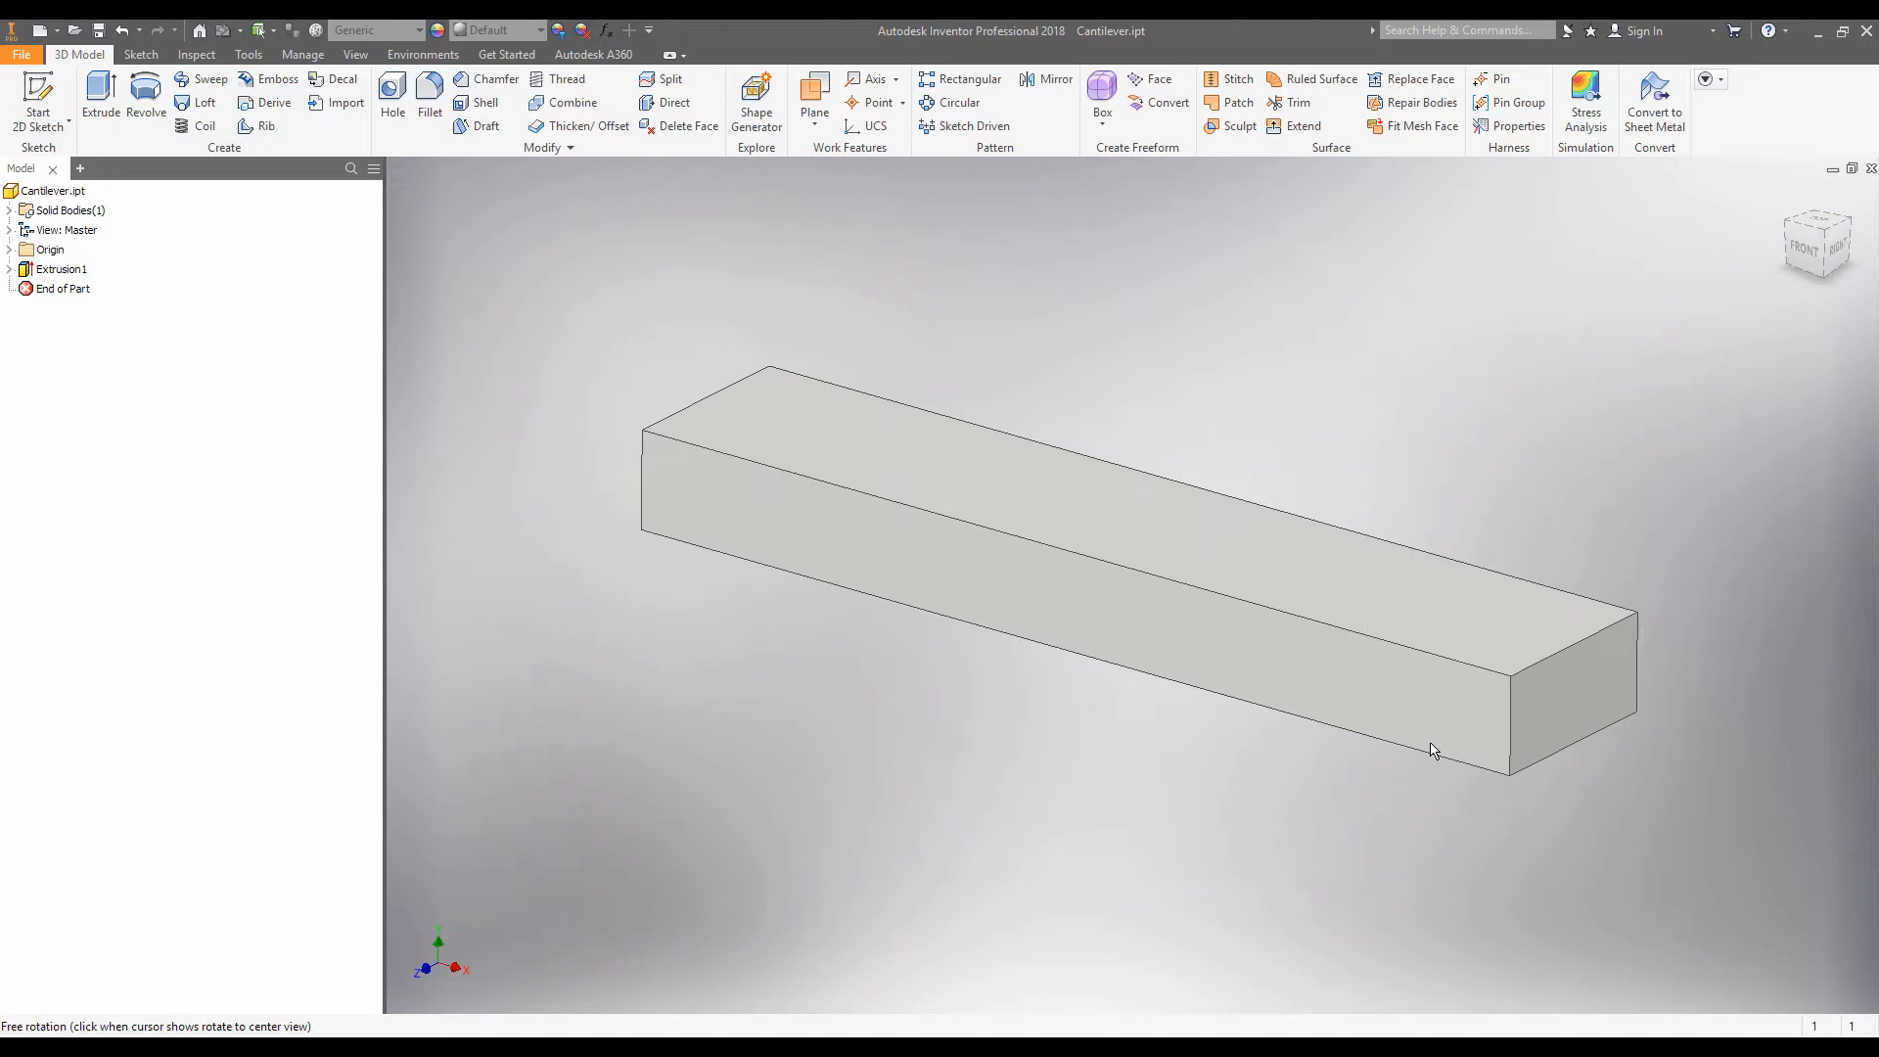
pyautogui.moveTo(1371, 348)
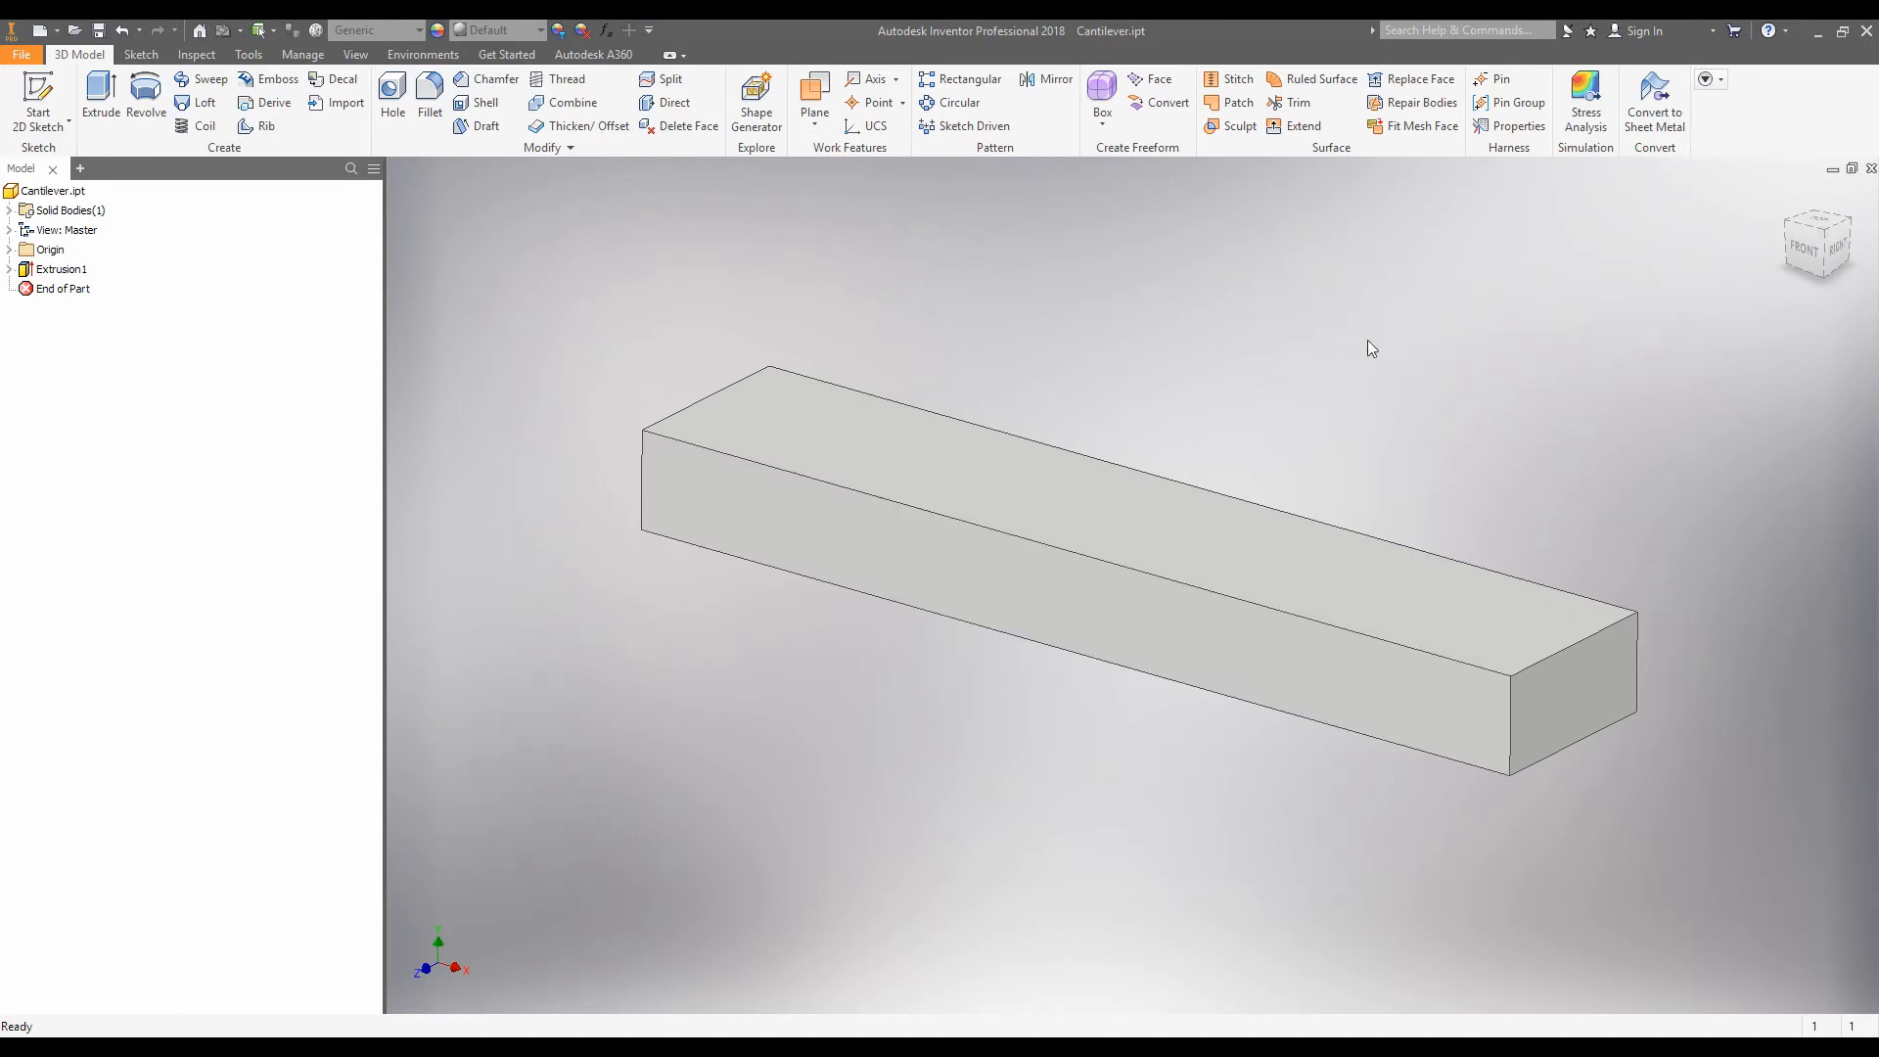
pyautogui.moveTo(1272, 854)
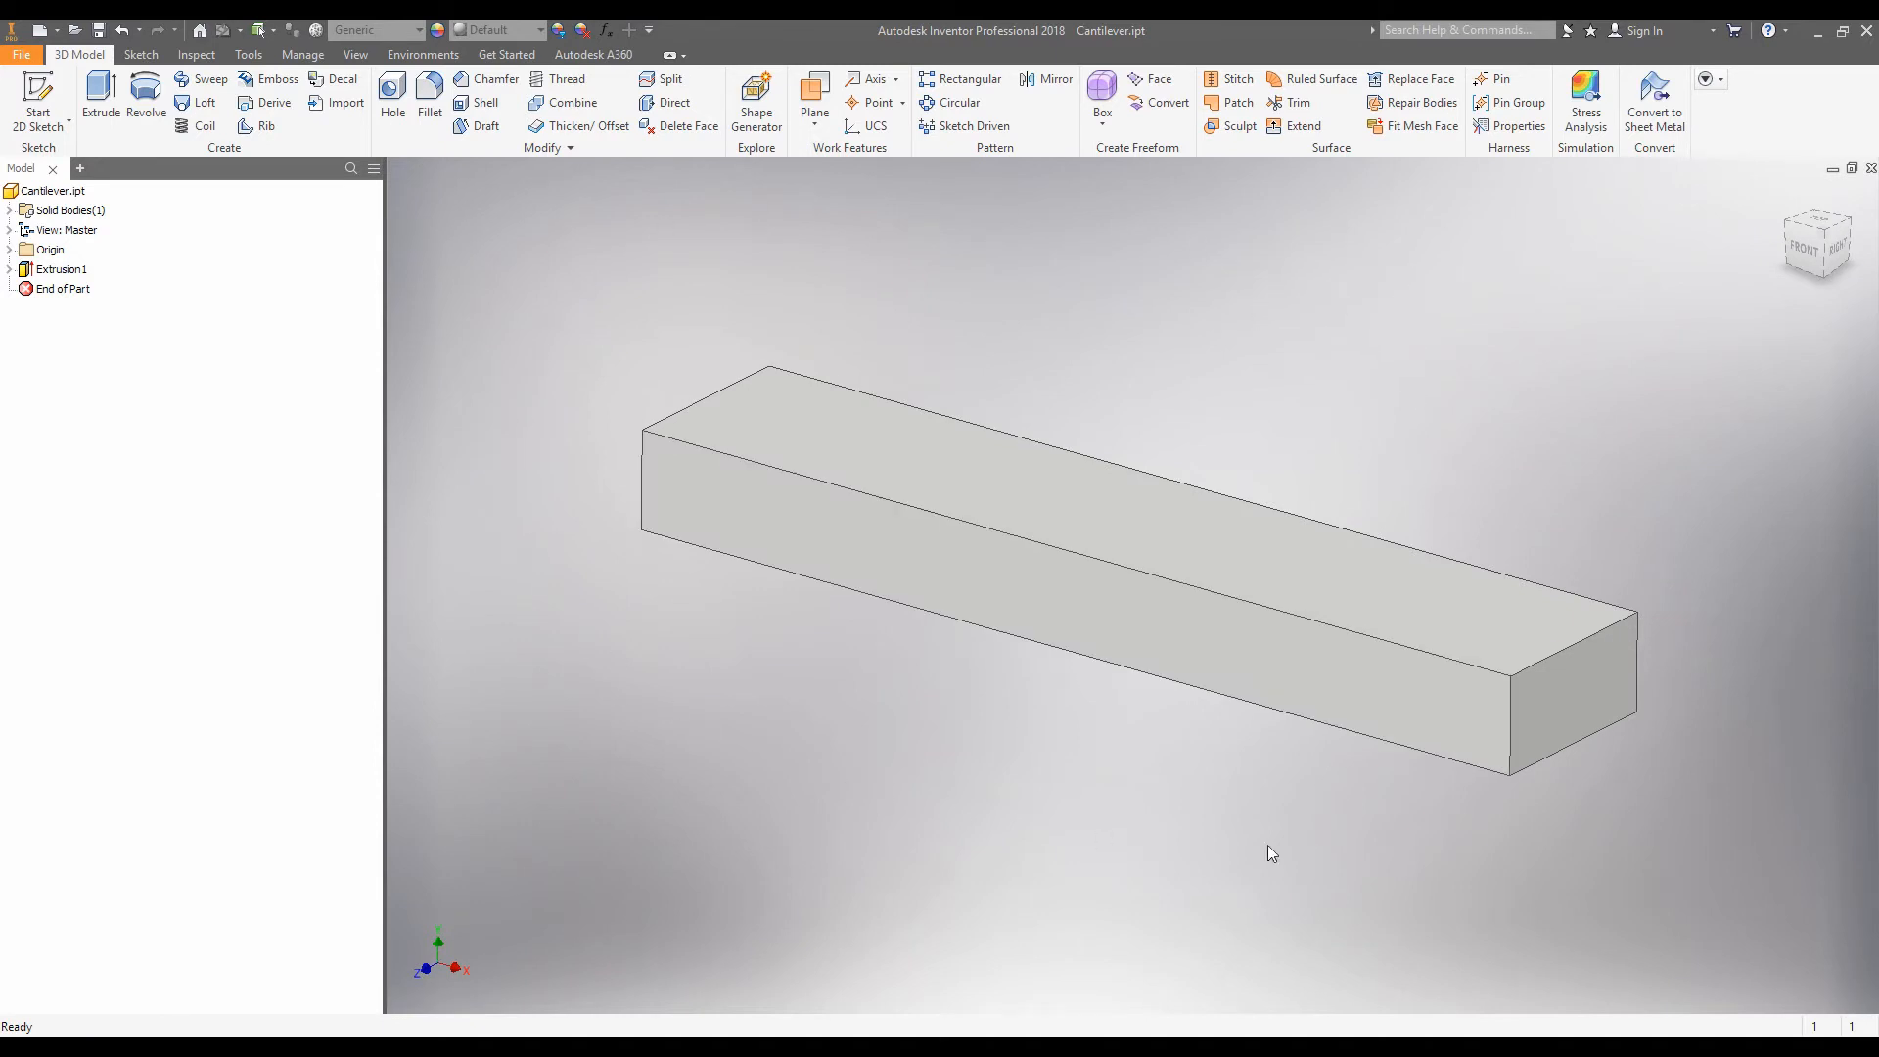
pyautogui.moveTo(1206, 306)
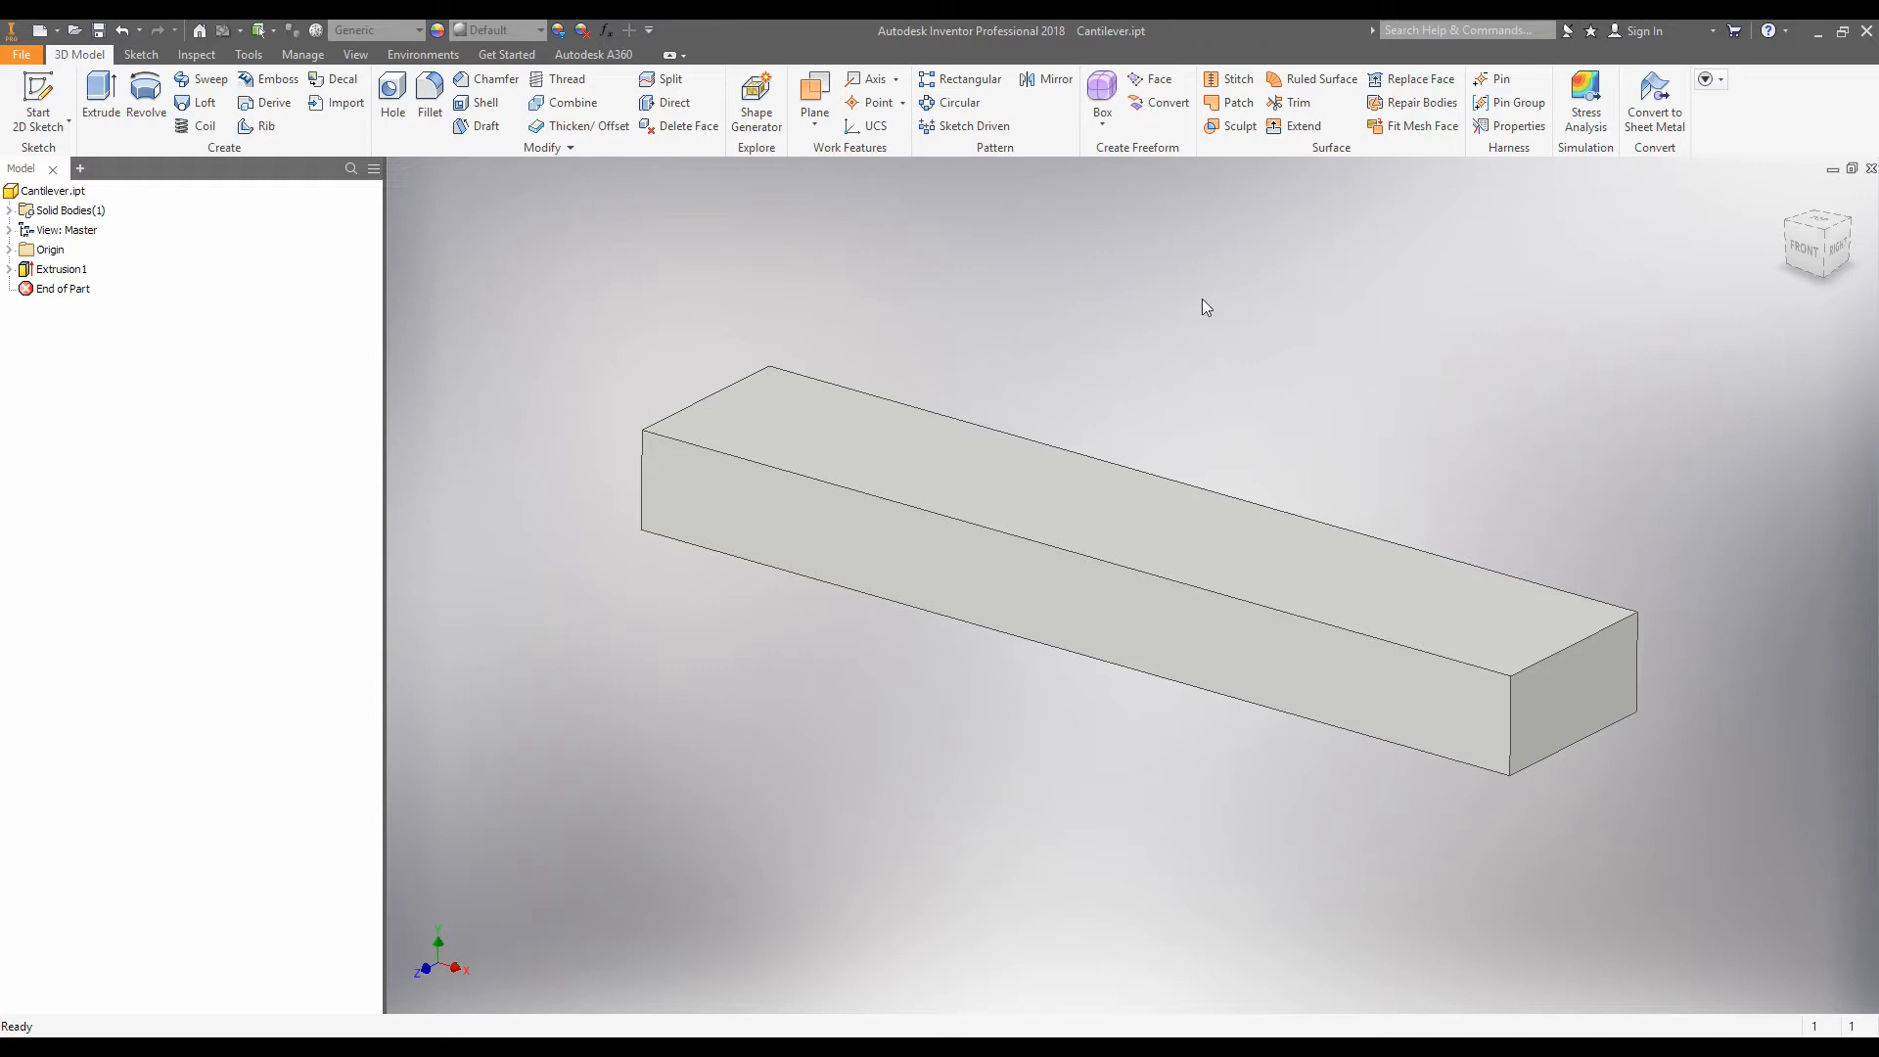
pyautogui.moveTo(1246, 437)
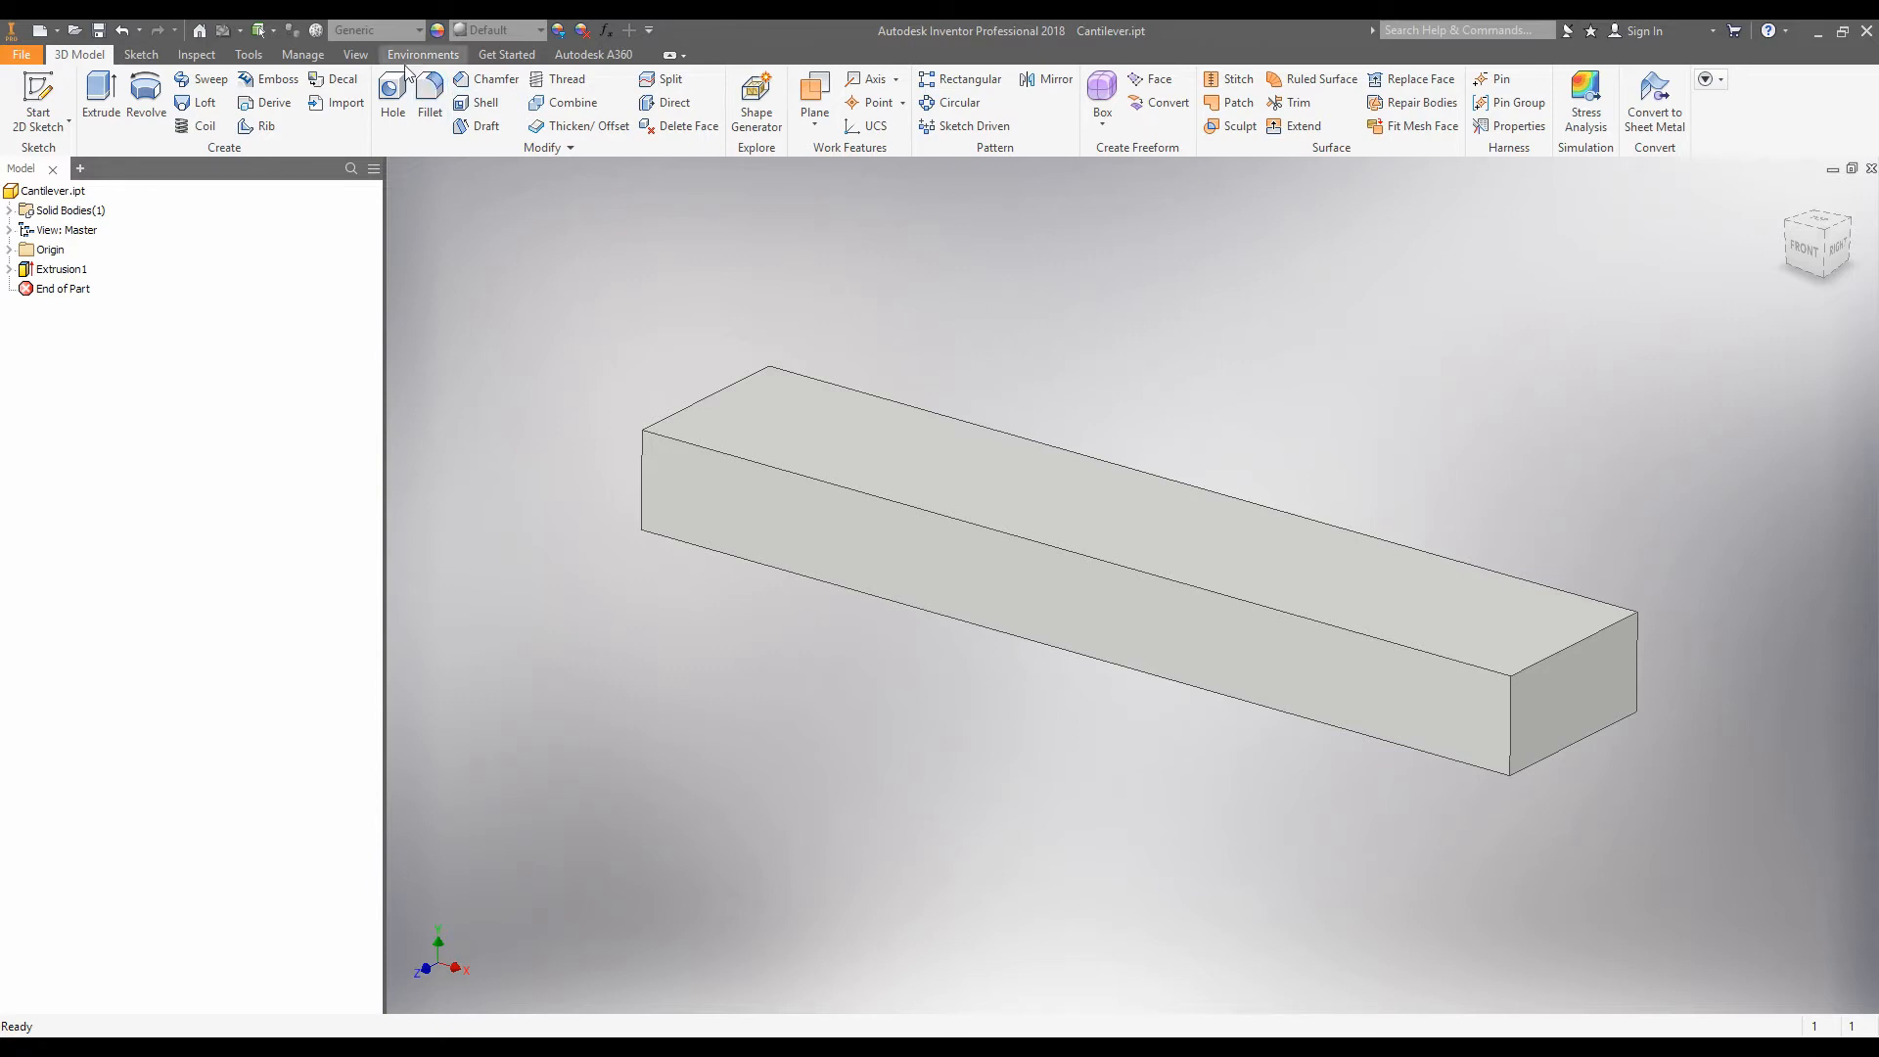
# Assign Steel, Mild to the beam from the Material dropdown list.
pyautogui.click(420, 30)
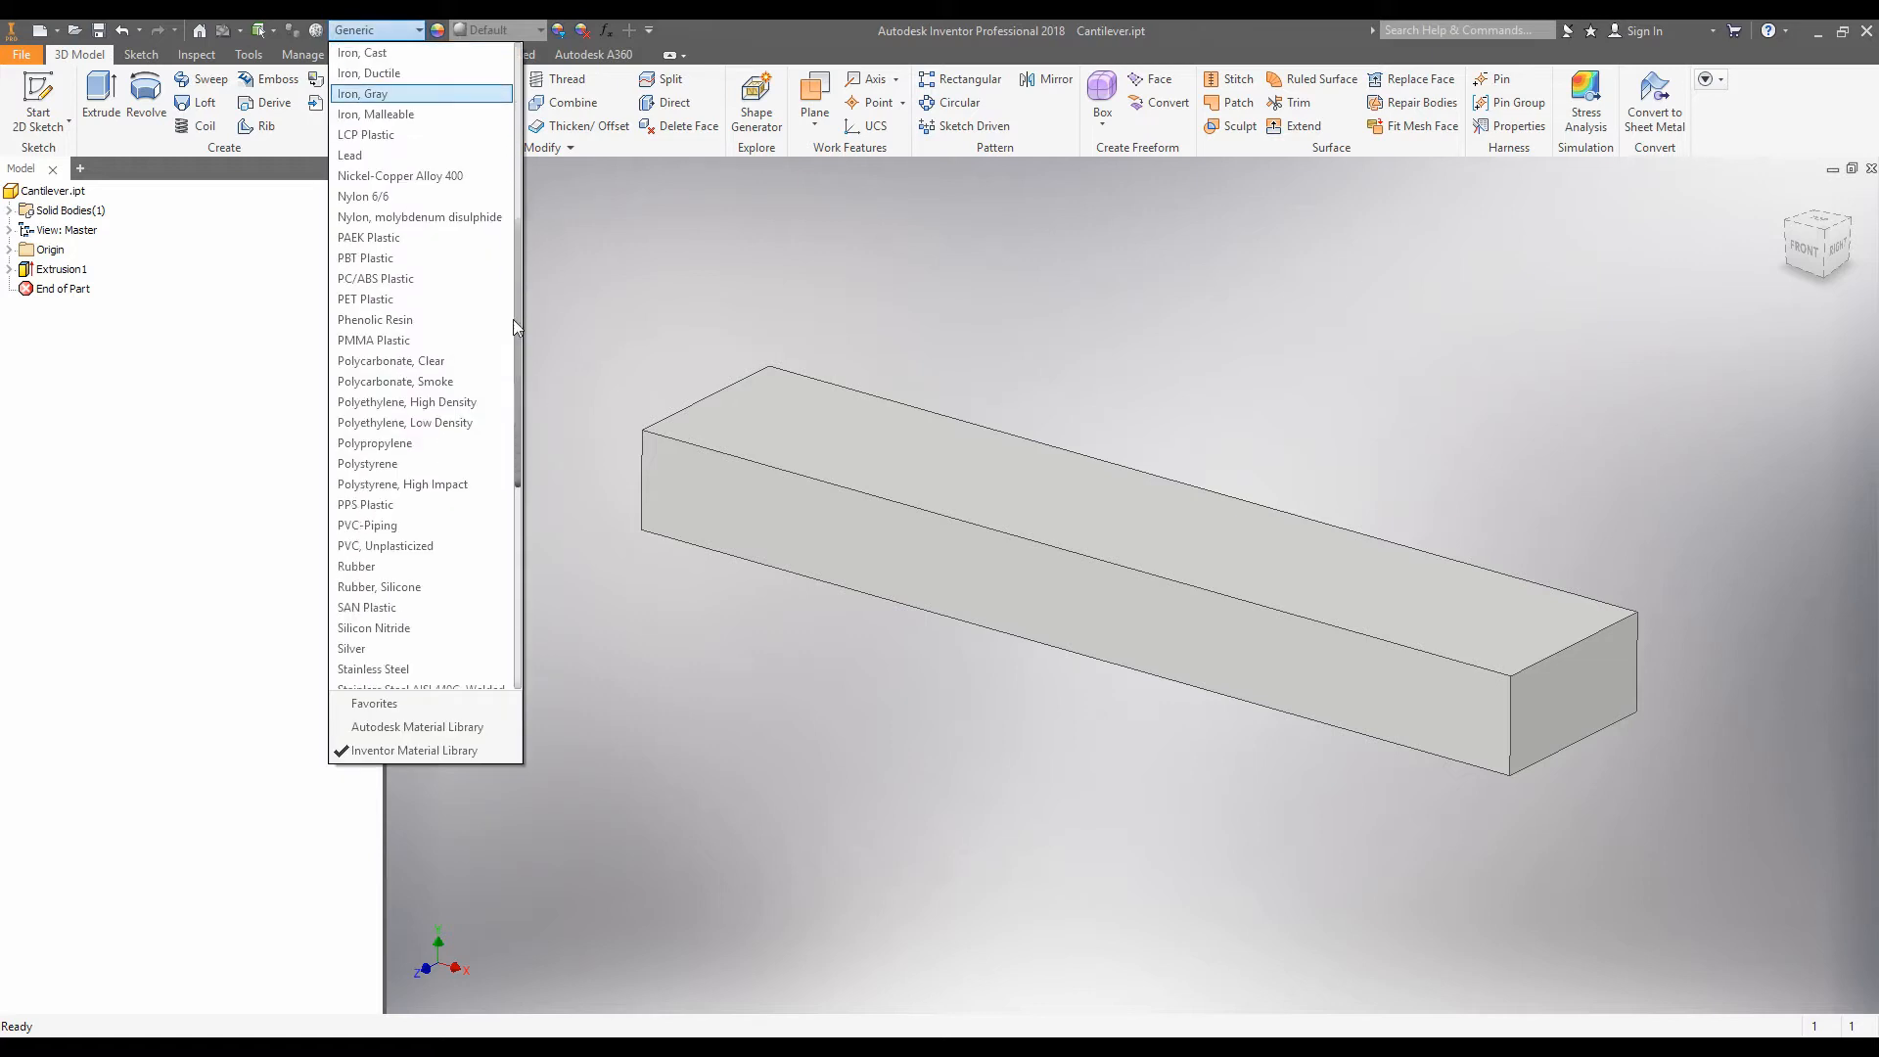
pyautogui.scroll(-3)
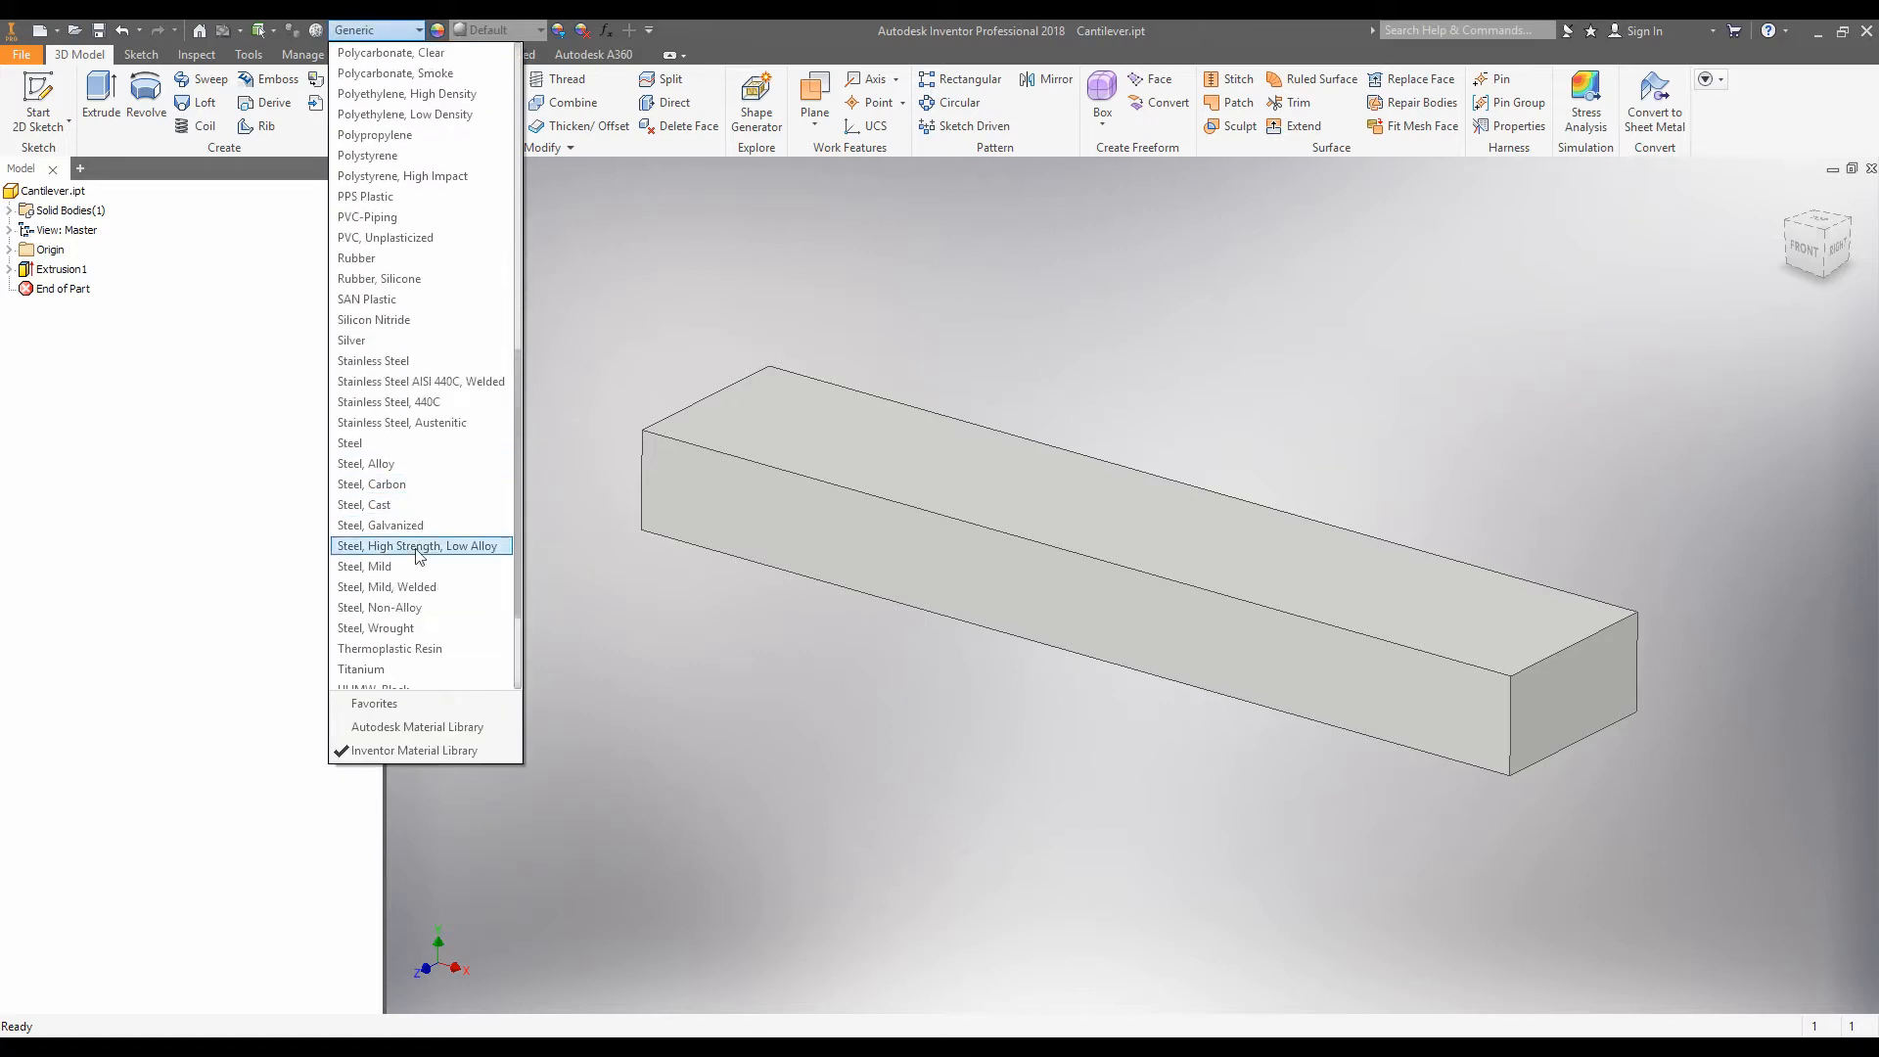
pyautogui.click(363, 565)
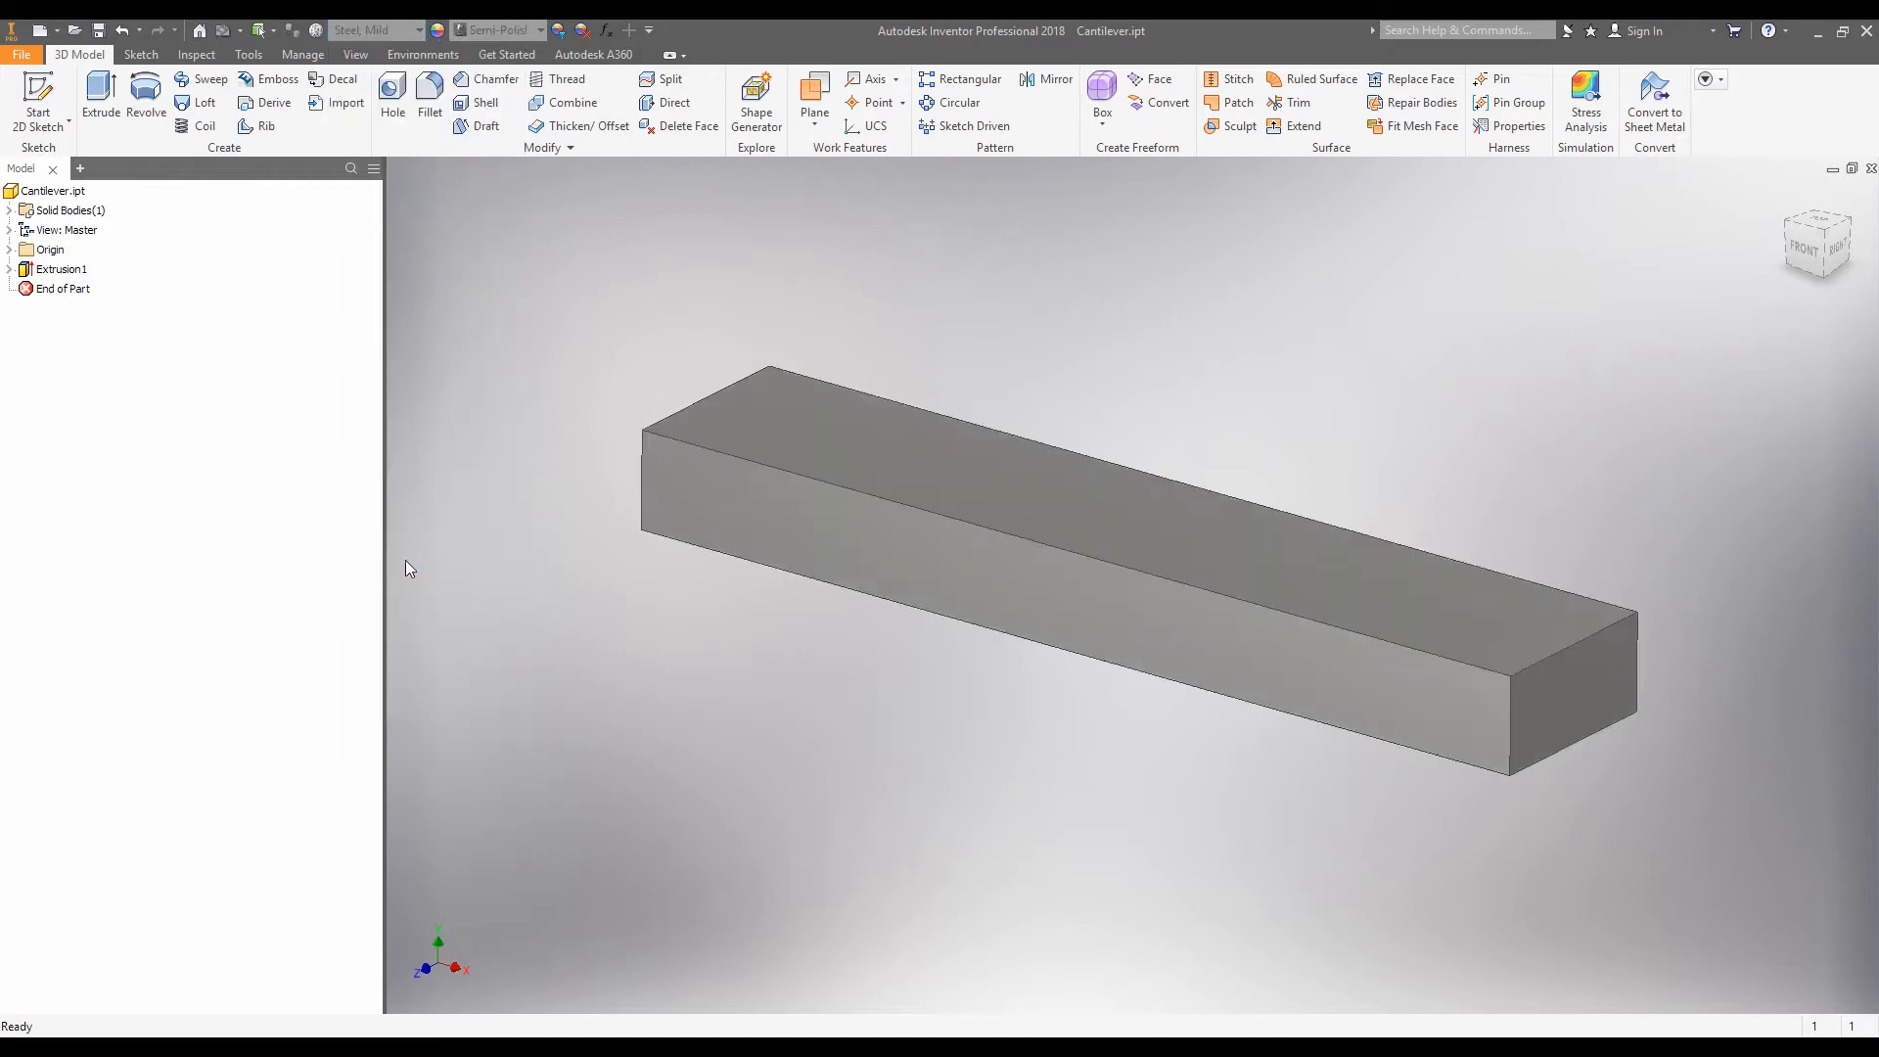
pyautogui.moveTo(492, 182)
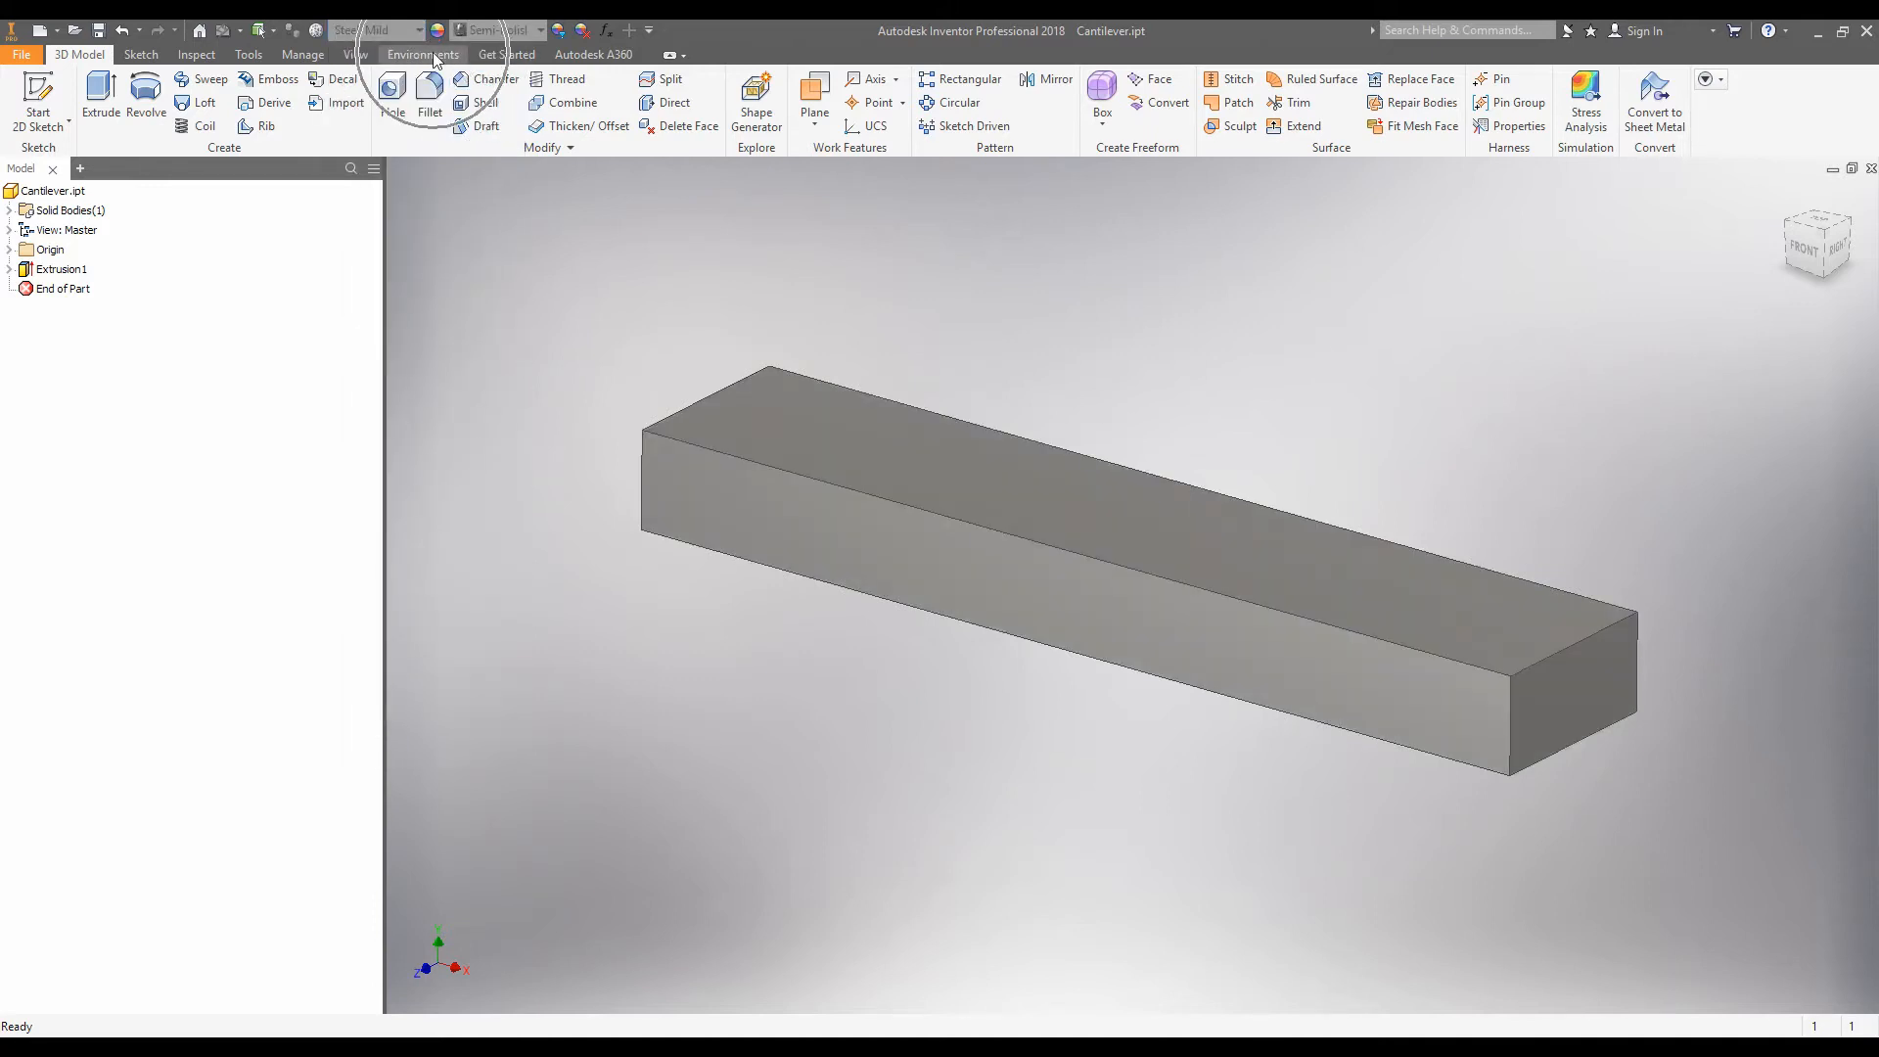
# Enter the Autodesk Nastran In-CAD environment from the Environments tab.
pyautogui.click(422, 54)
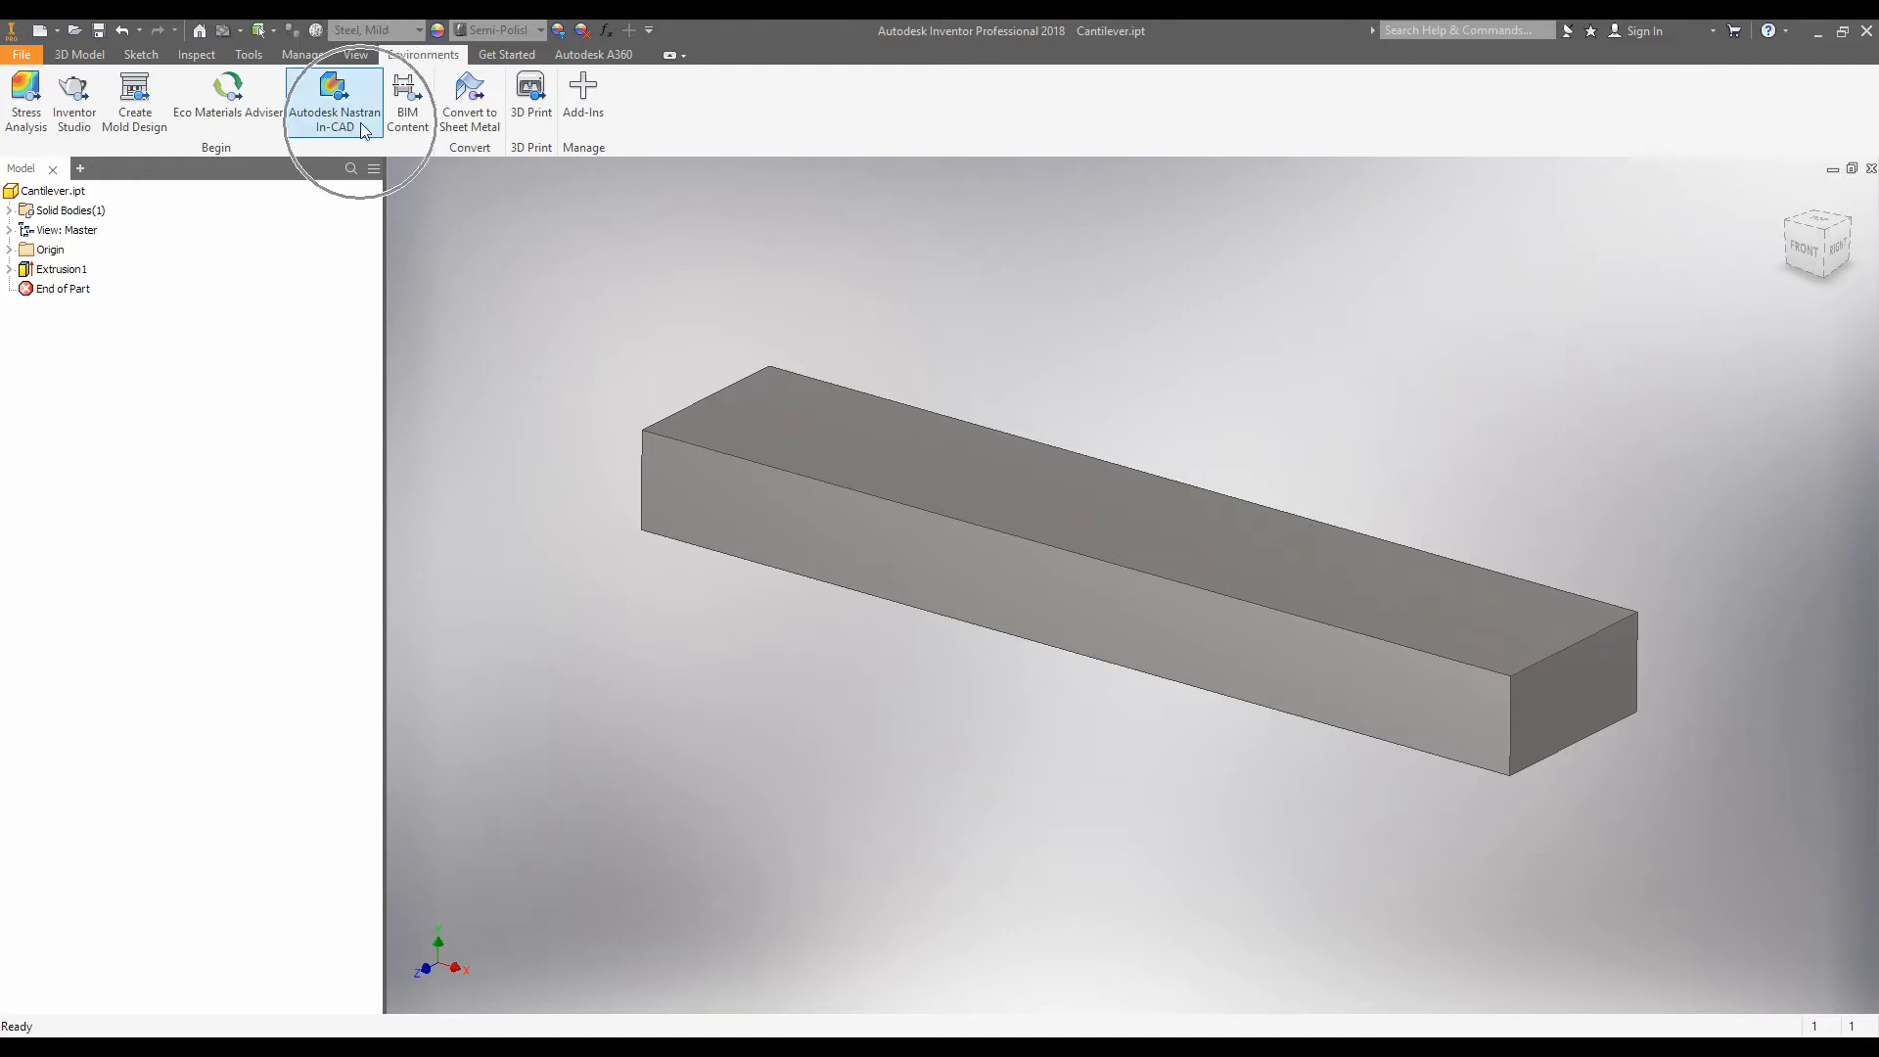
pyautogui.click(335, 101)
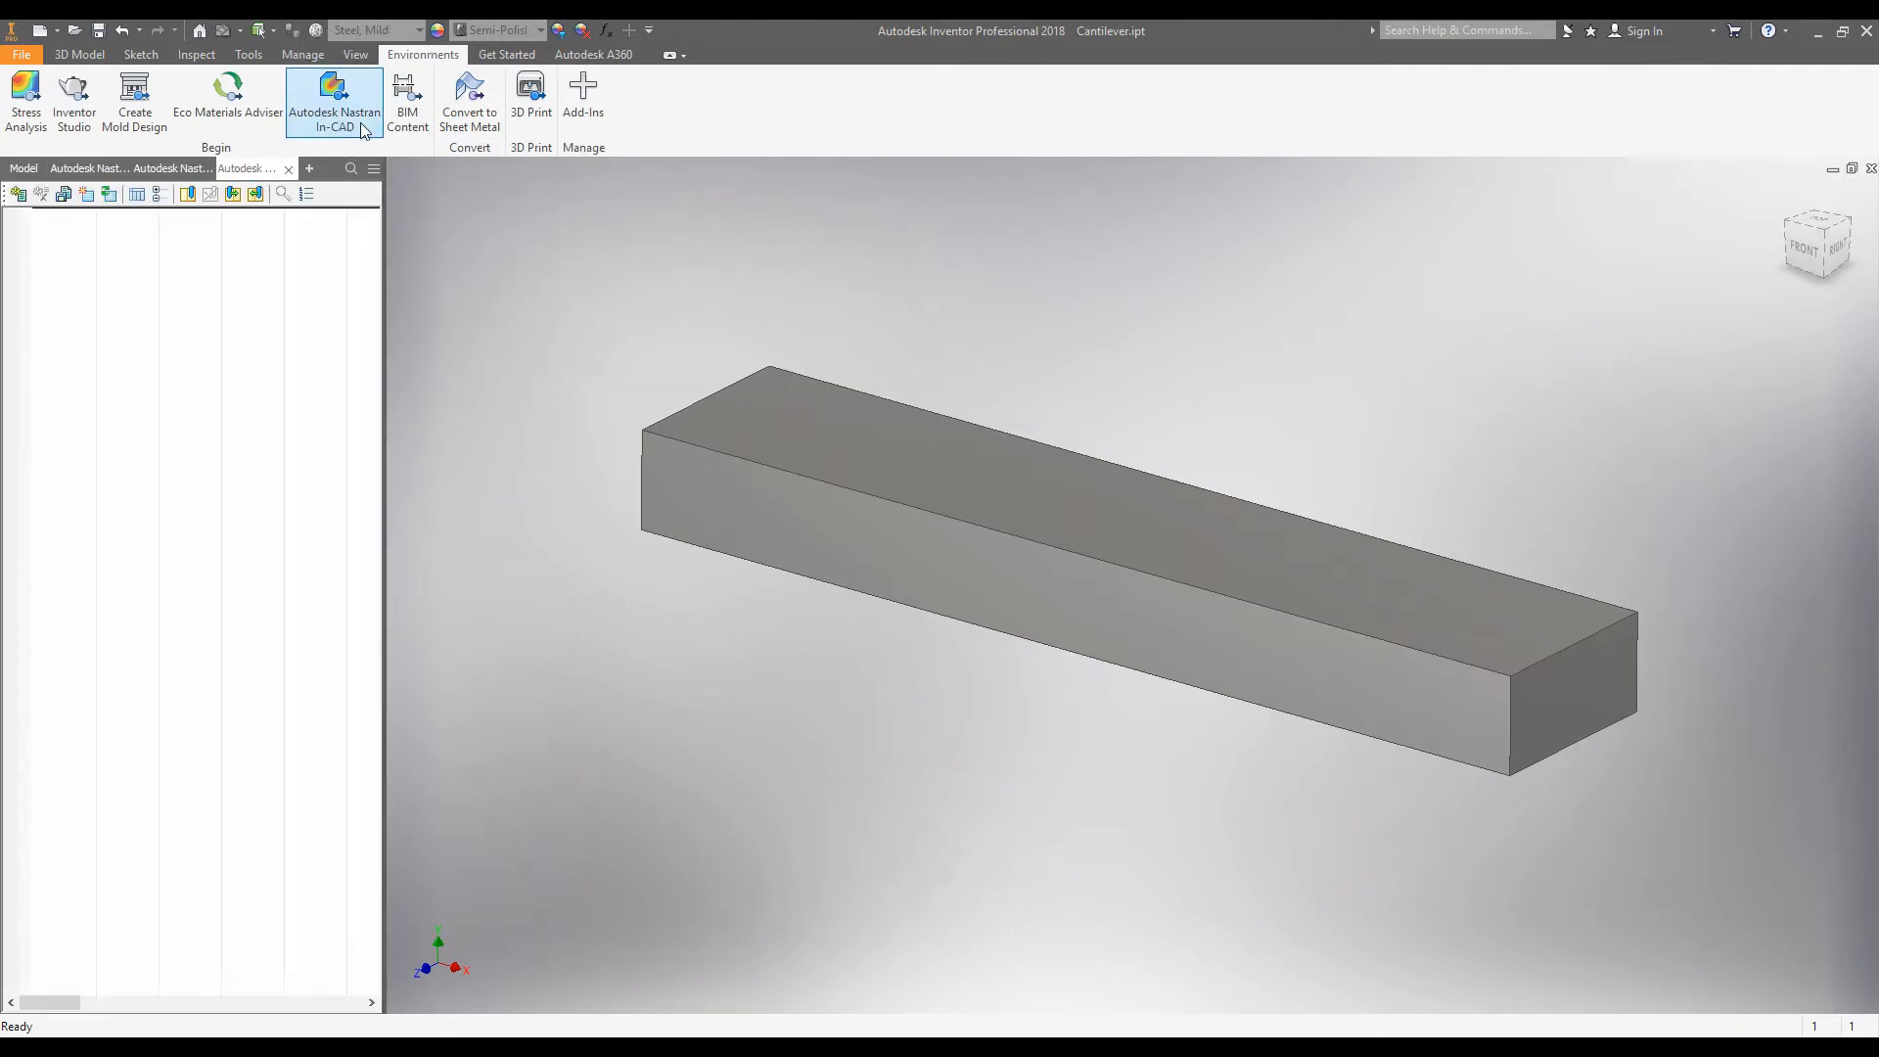
pyautogui.click(335, 97)
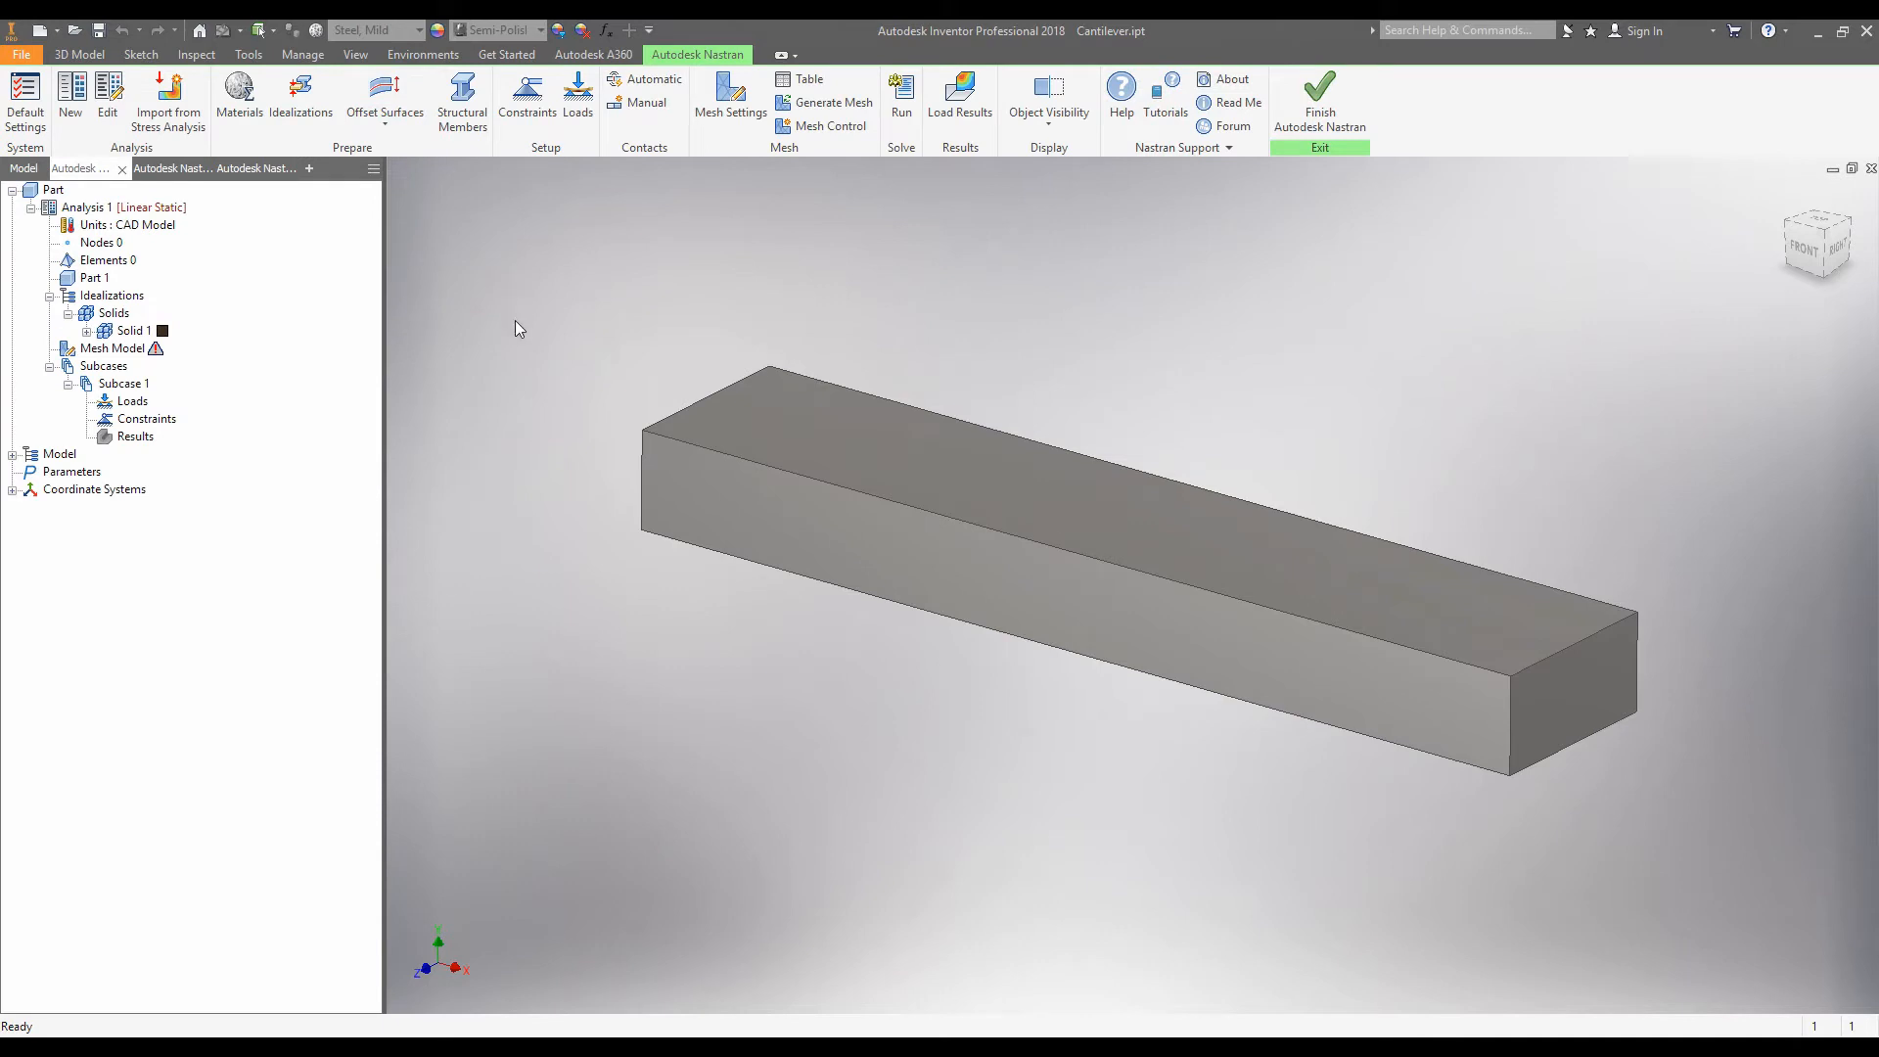
pyautogui.moveTo(317, 215)
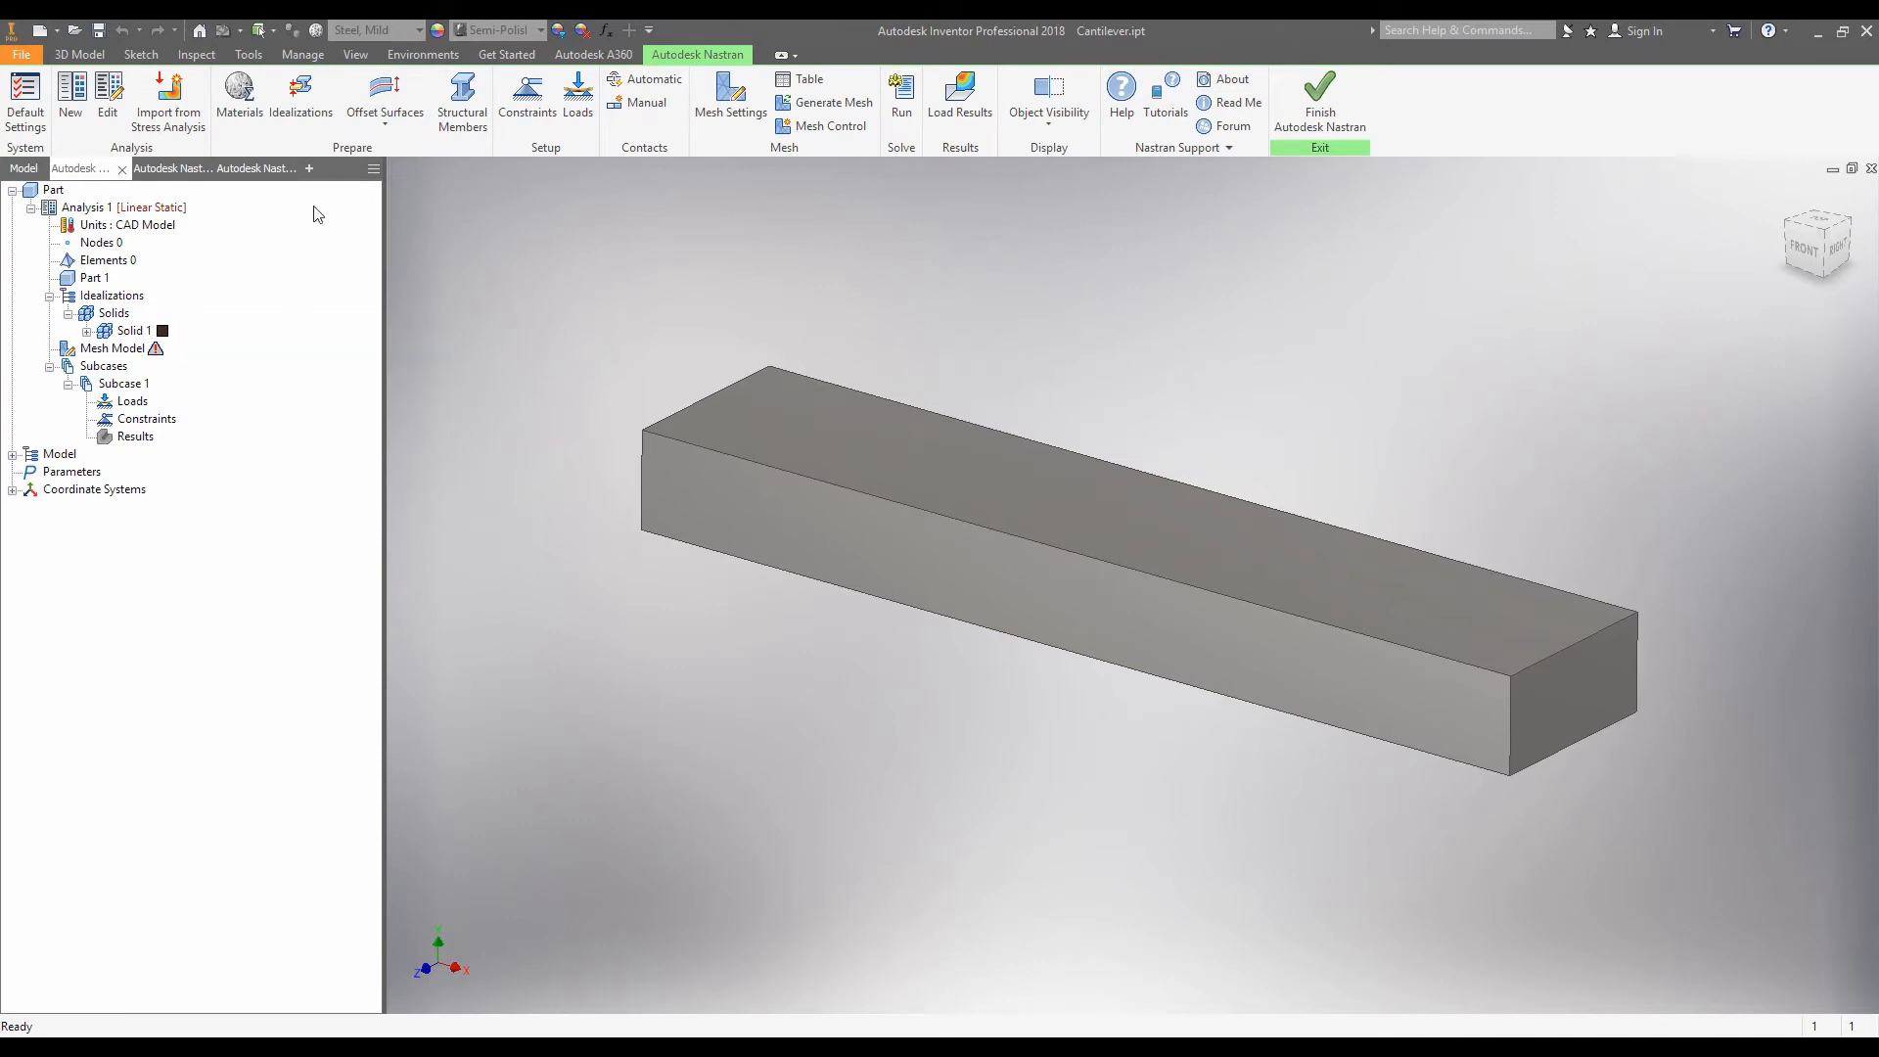
pyautogui.moveTo(566, 248)
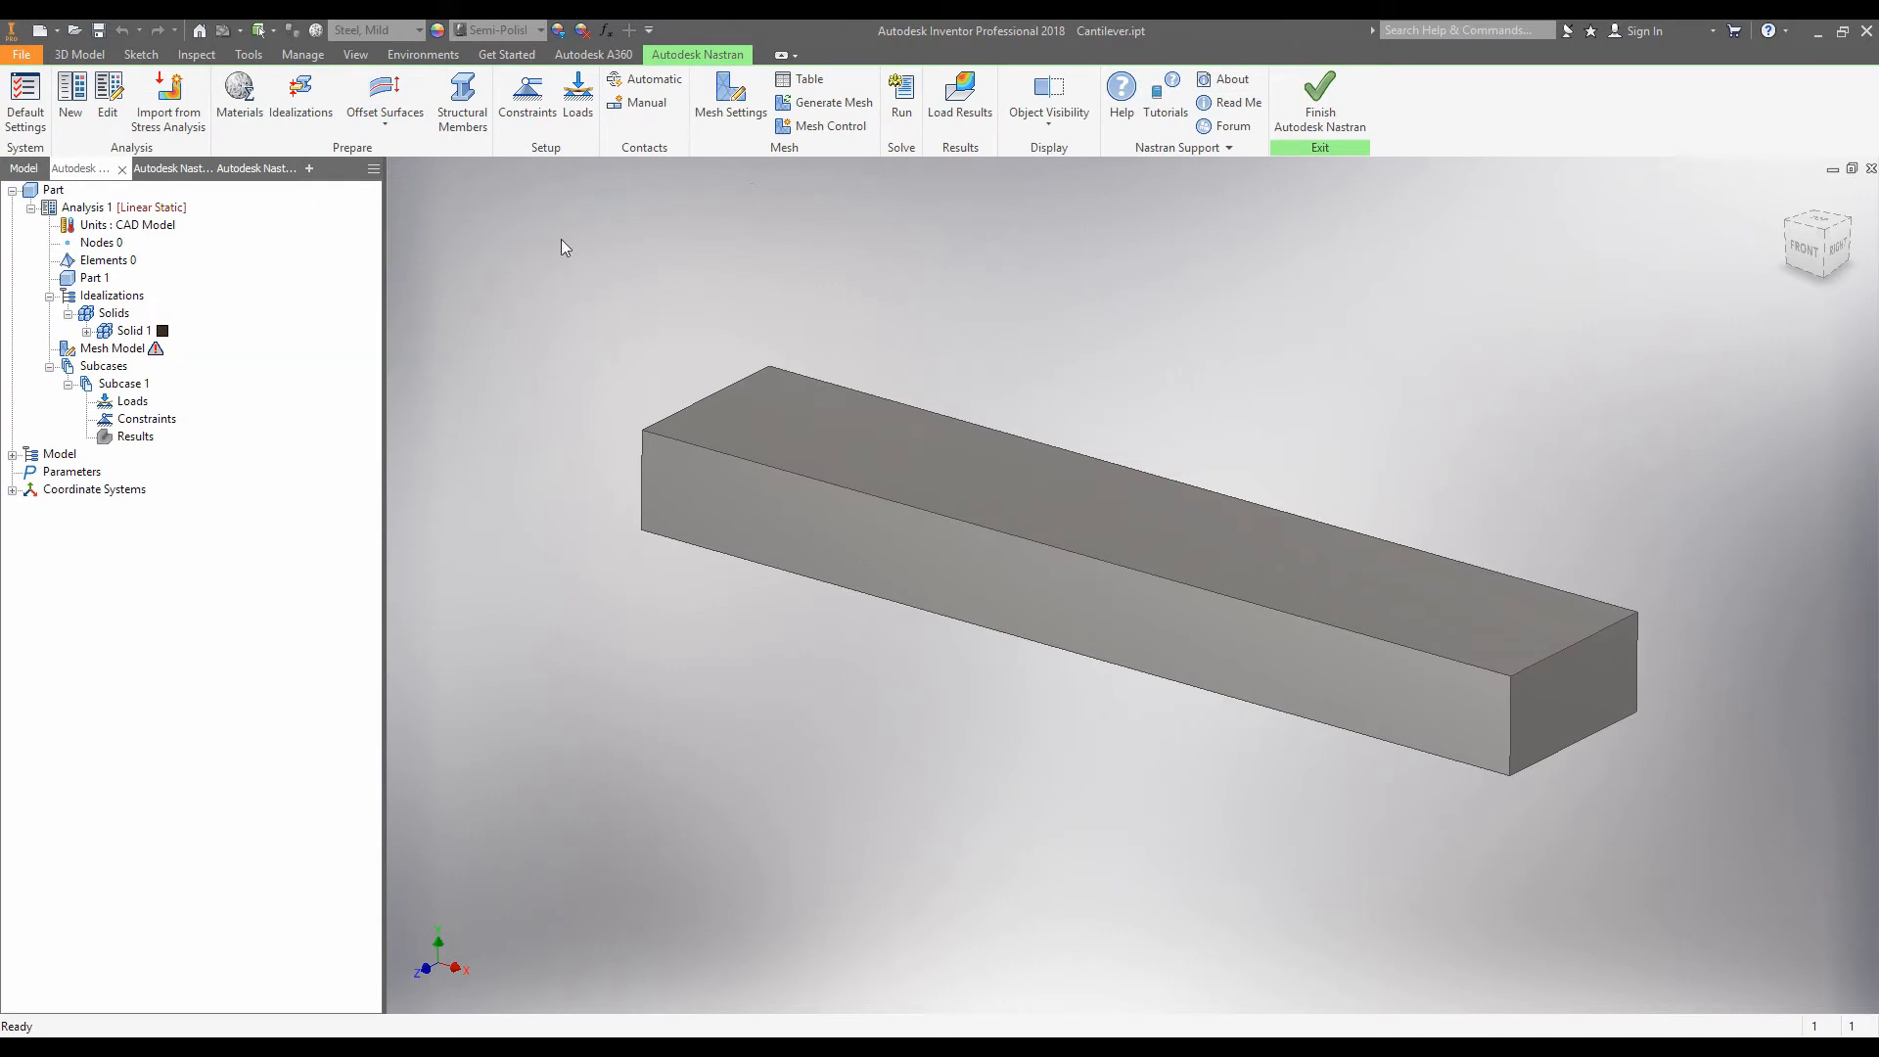
pyautogui.moveTo(447, 198)
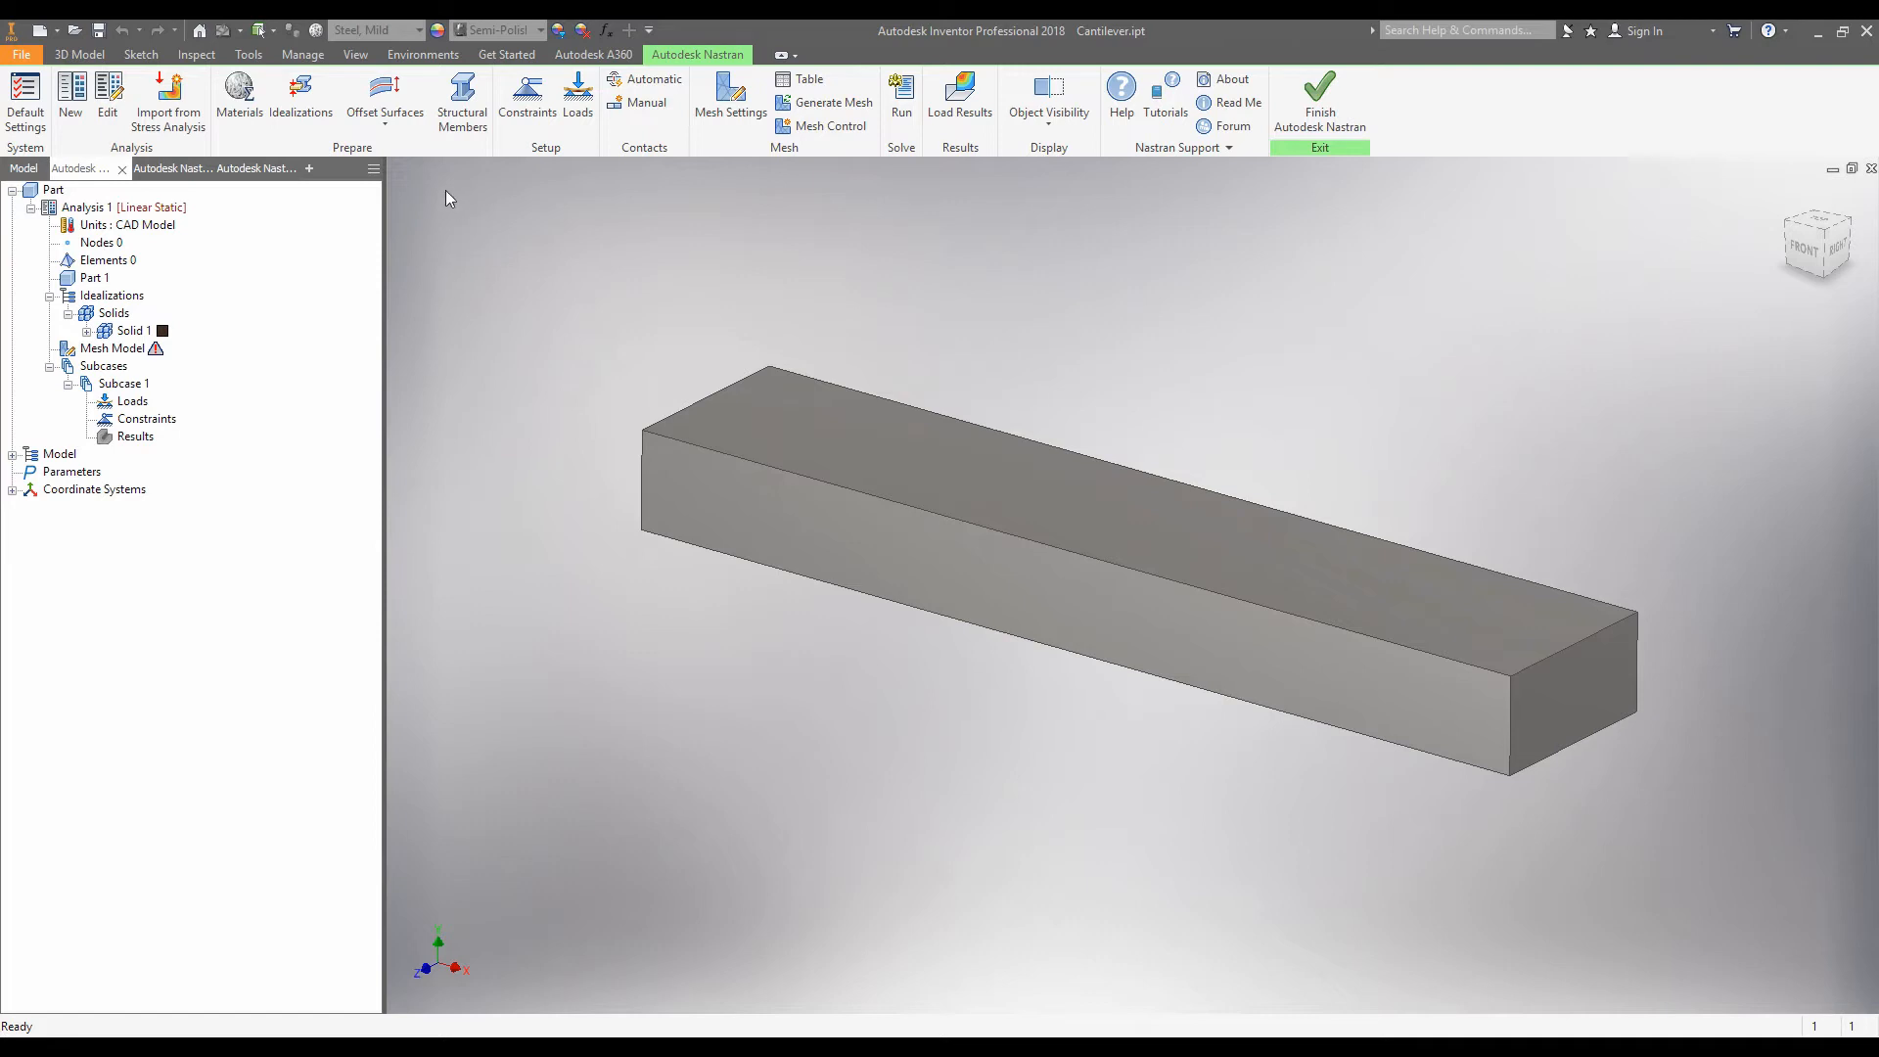
pyautogui.moveTo(305, 212)
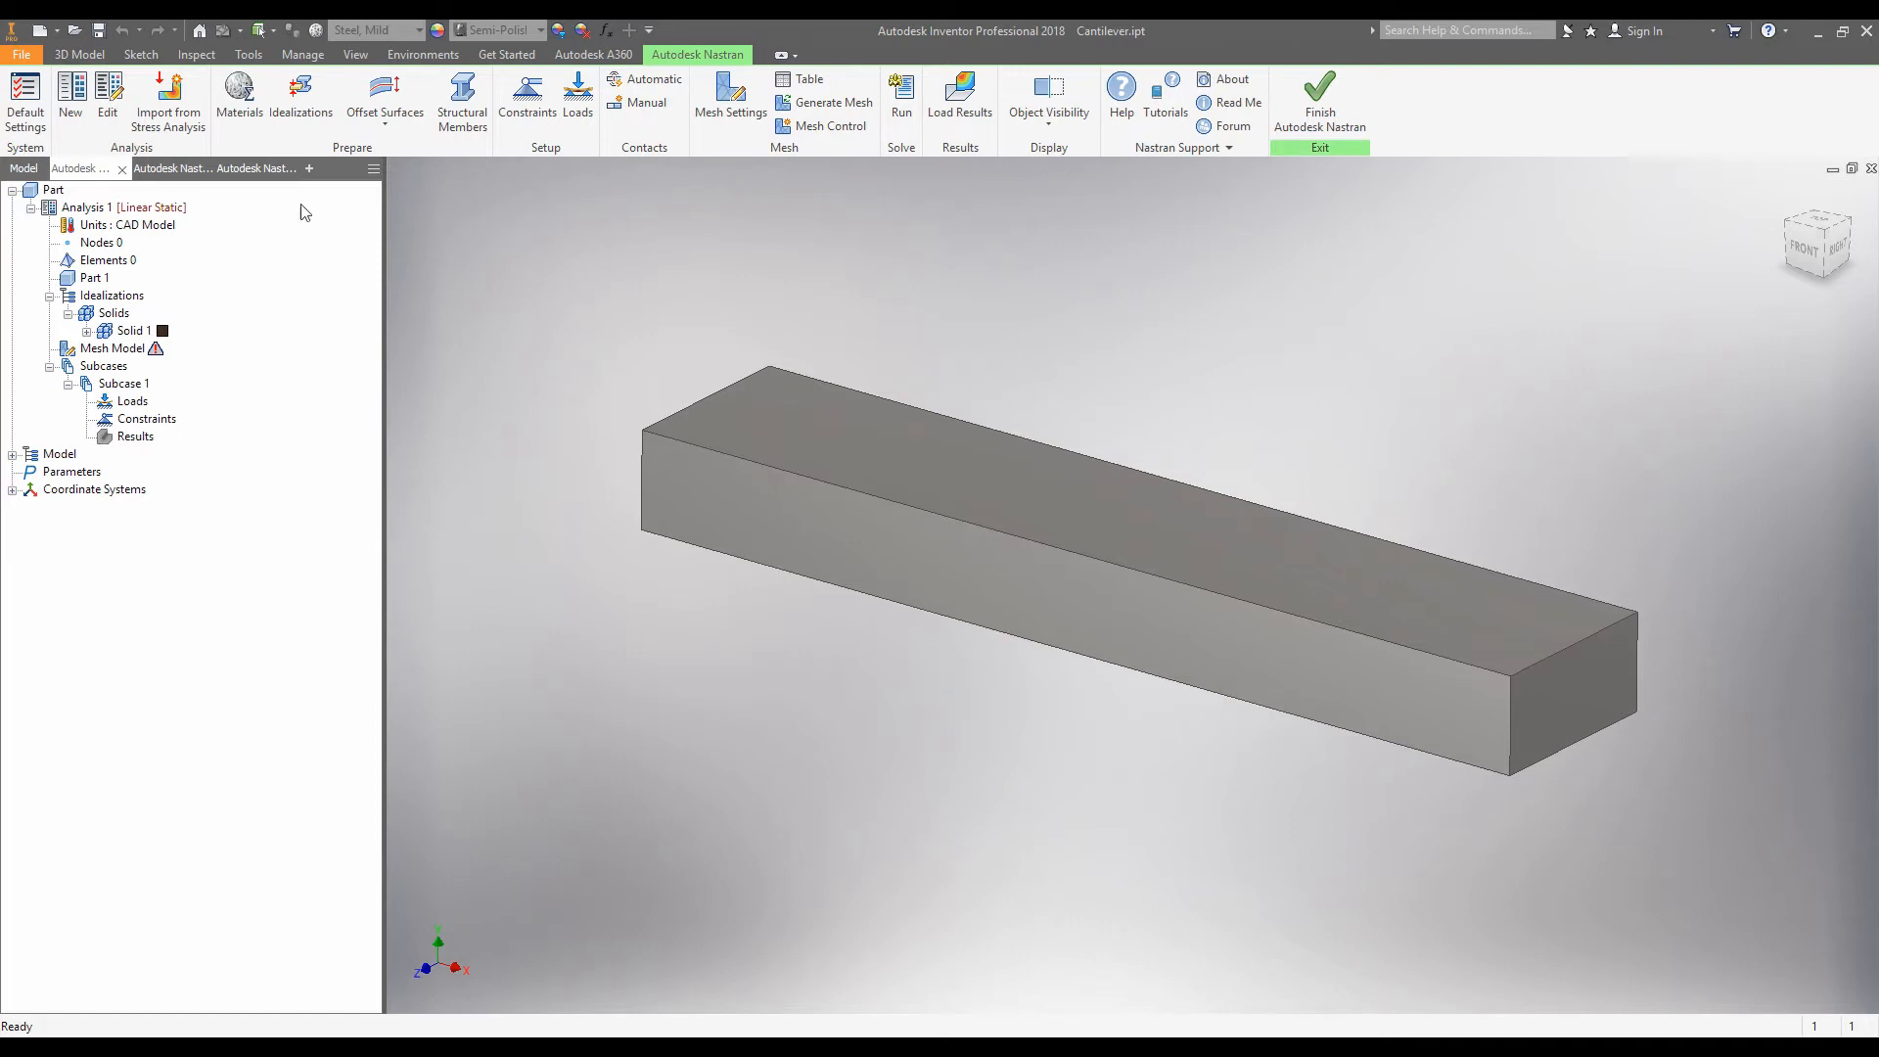
# Collapse Analysis 1, then expand Model and Solid 1 to reveal Steel, Mild.
pyautogui.click(53, 189)
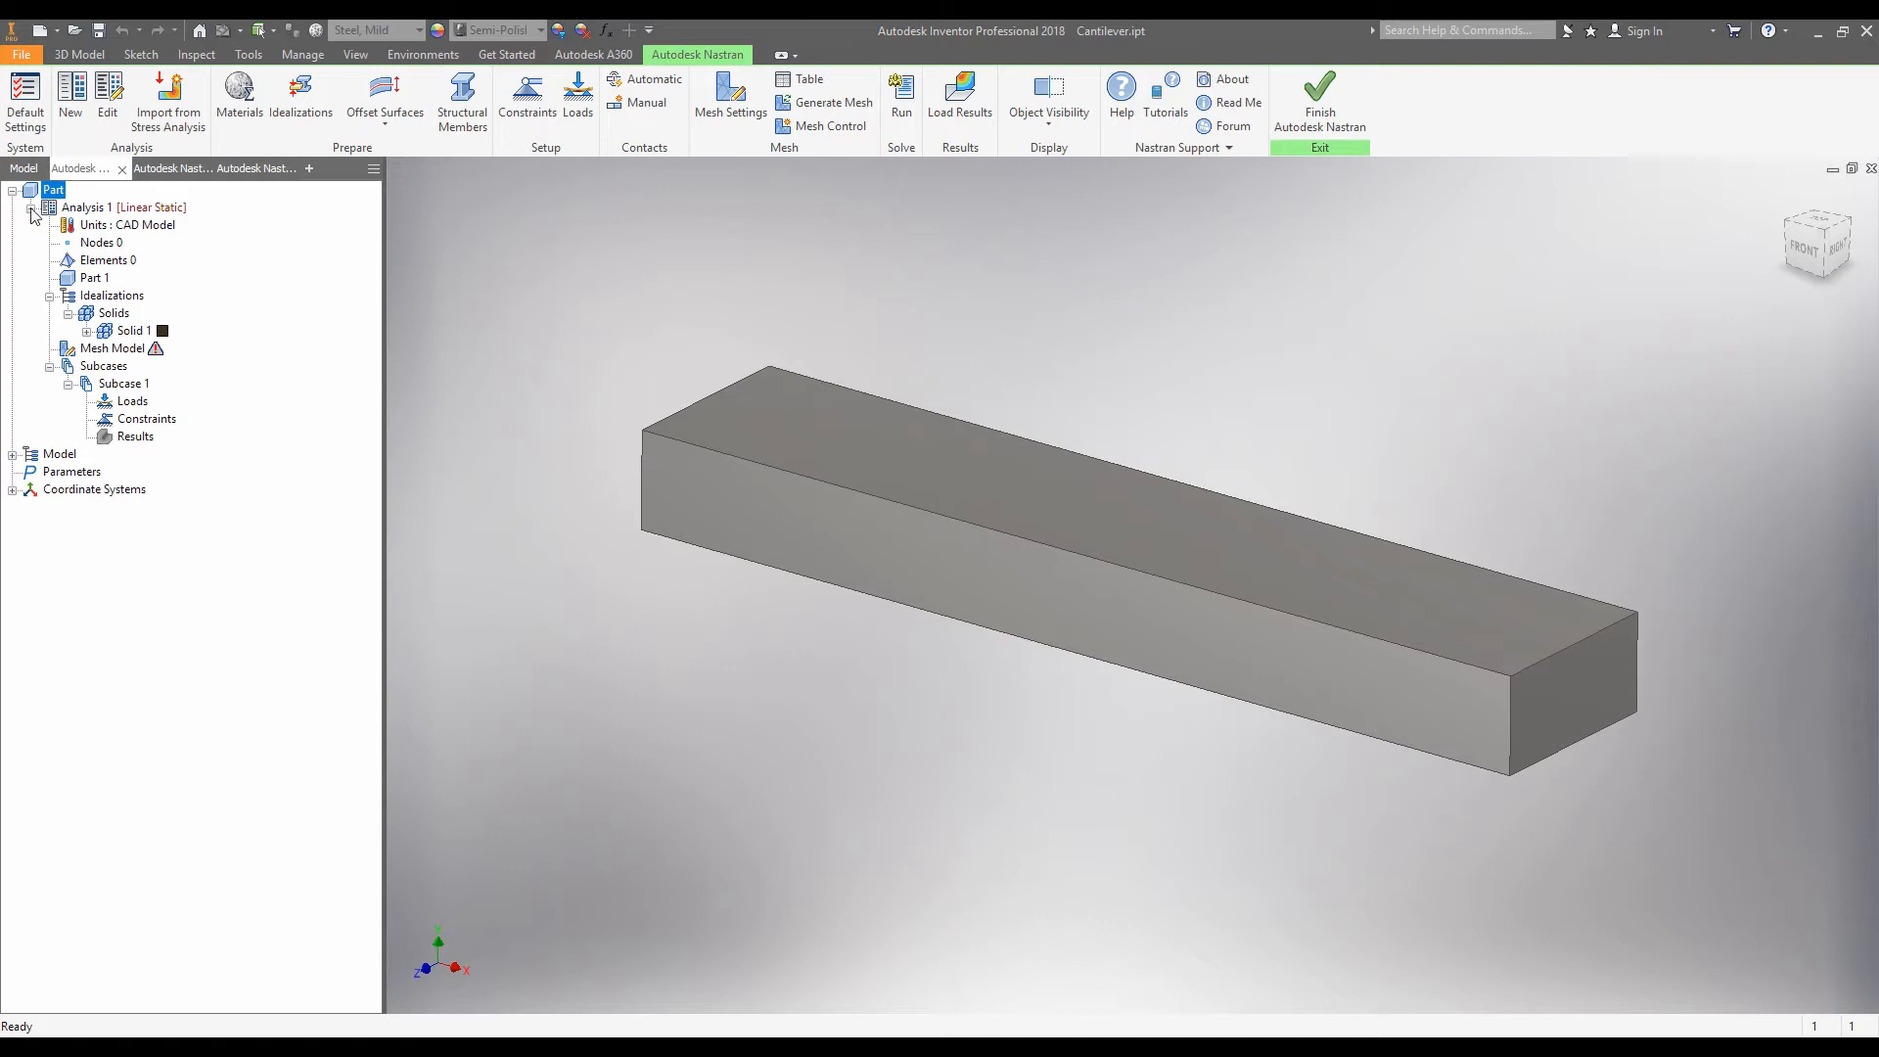
pyautogui.click(32, 207)
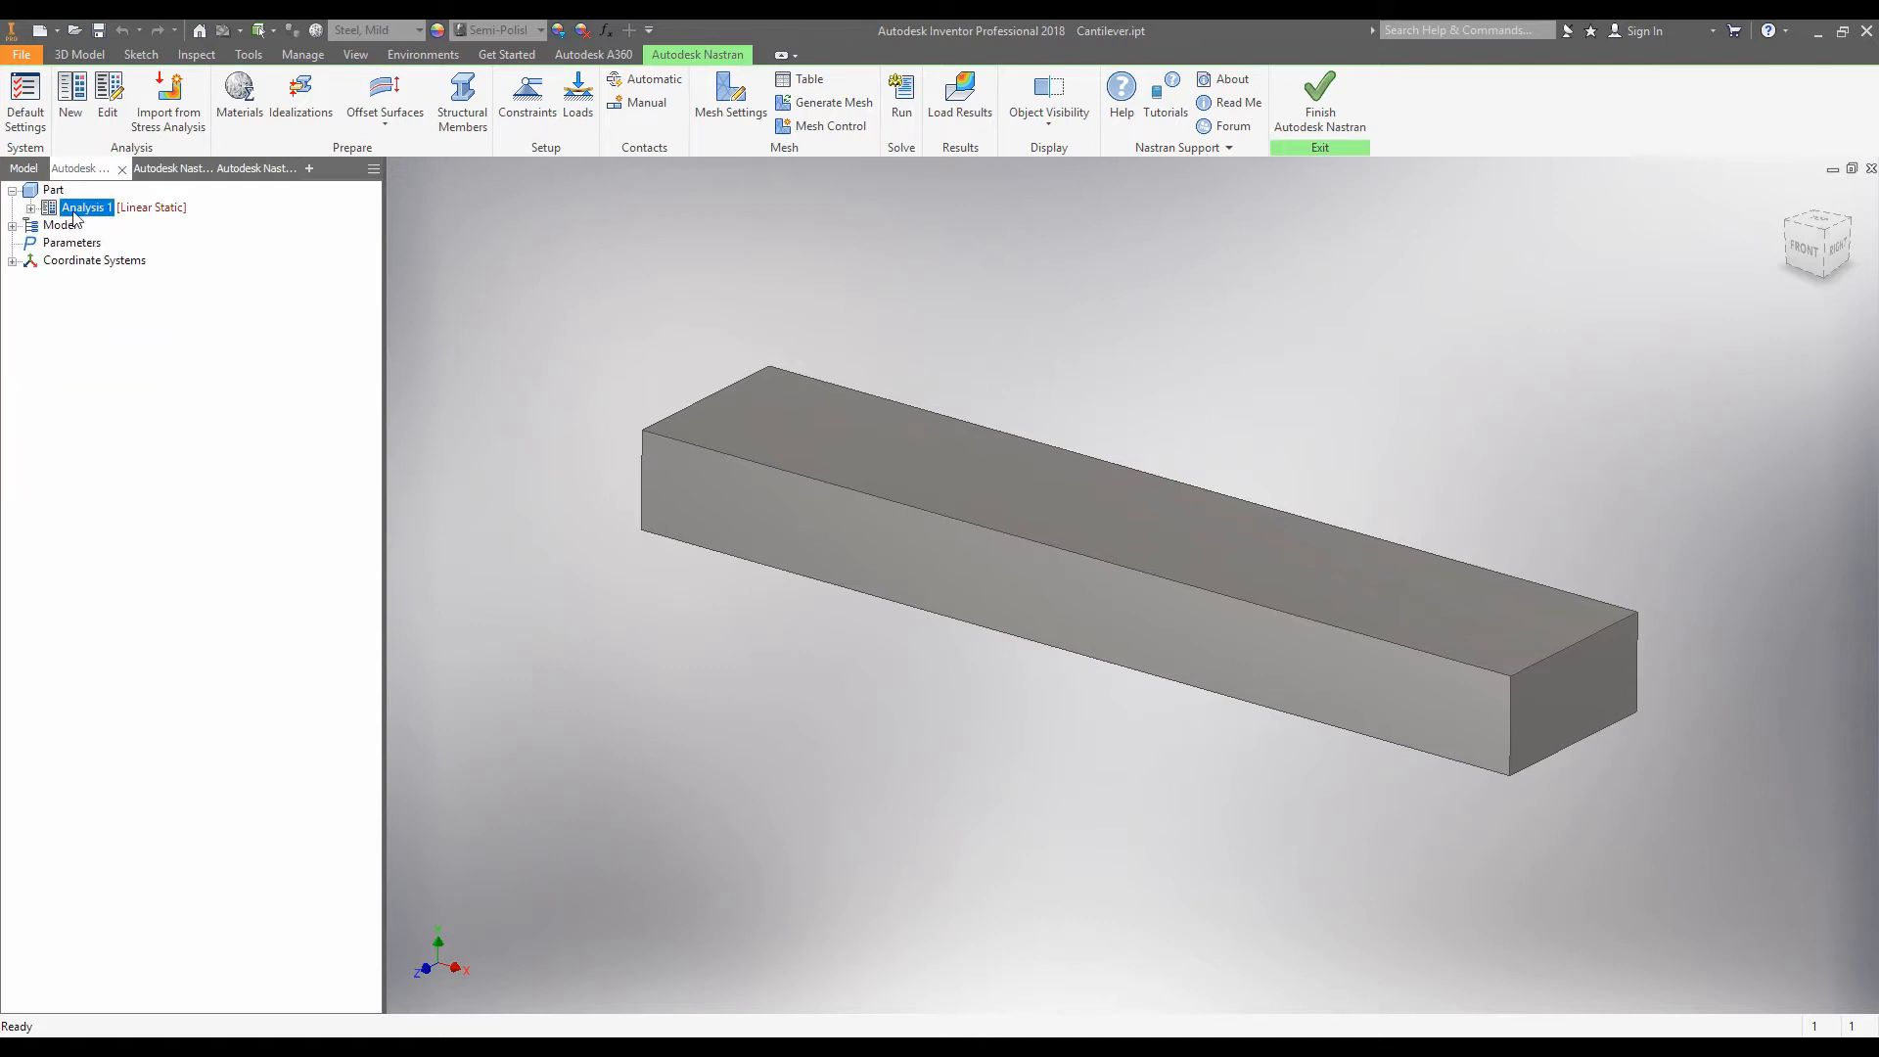
pyautogui.moveTo(153, 215)
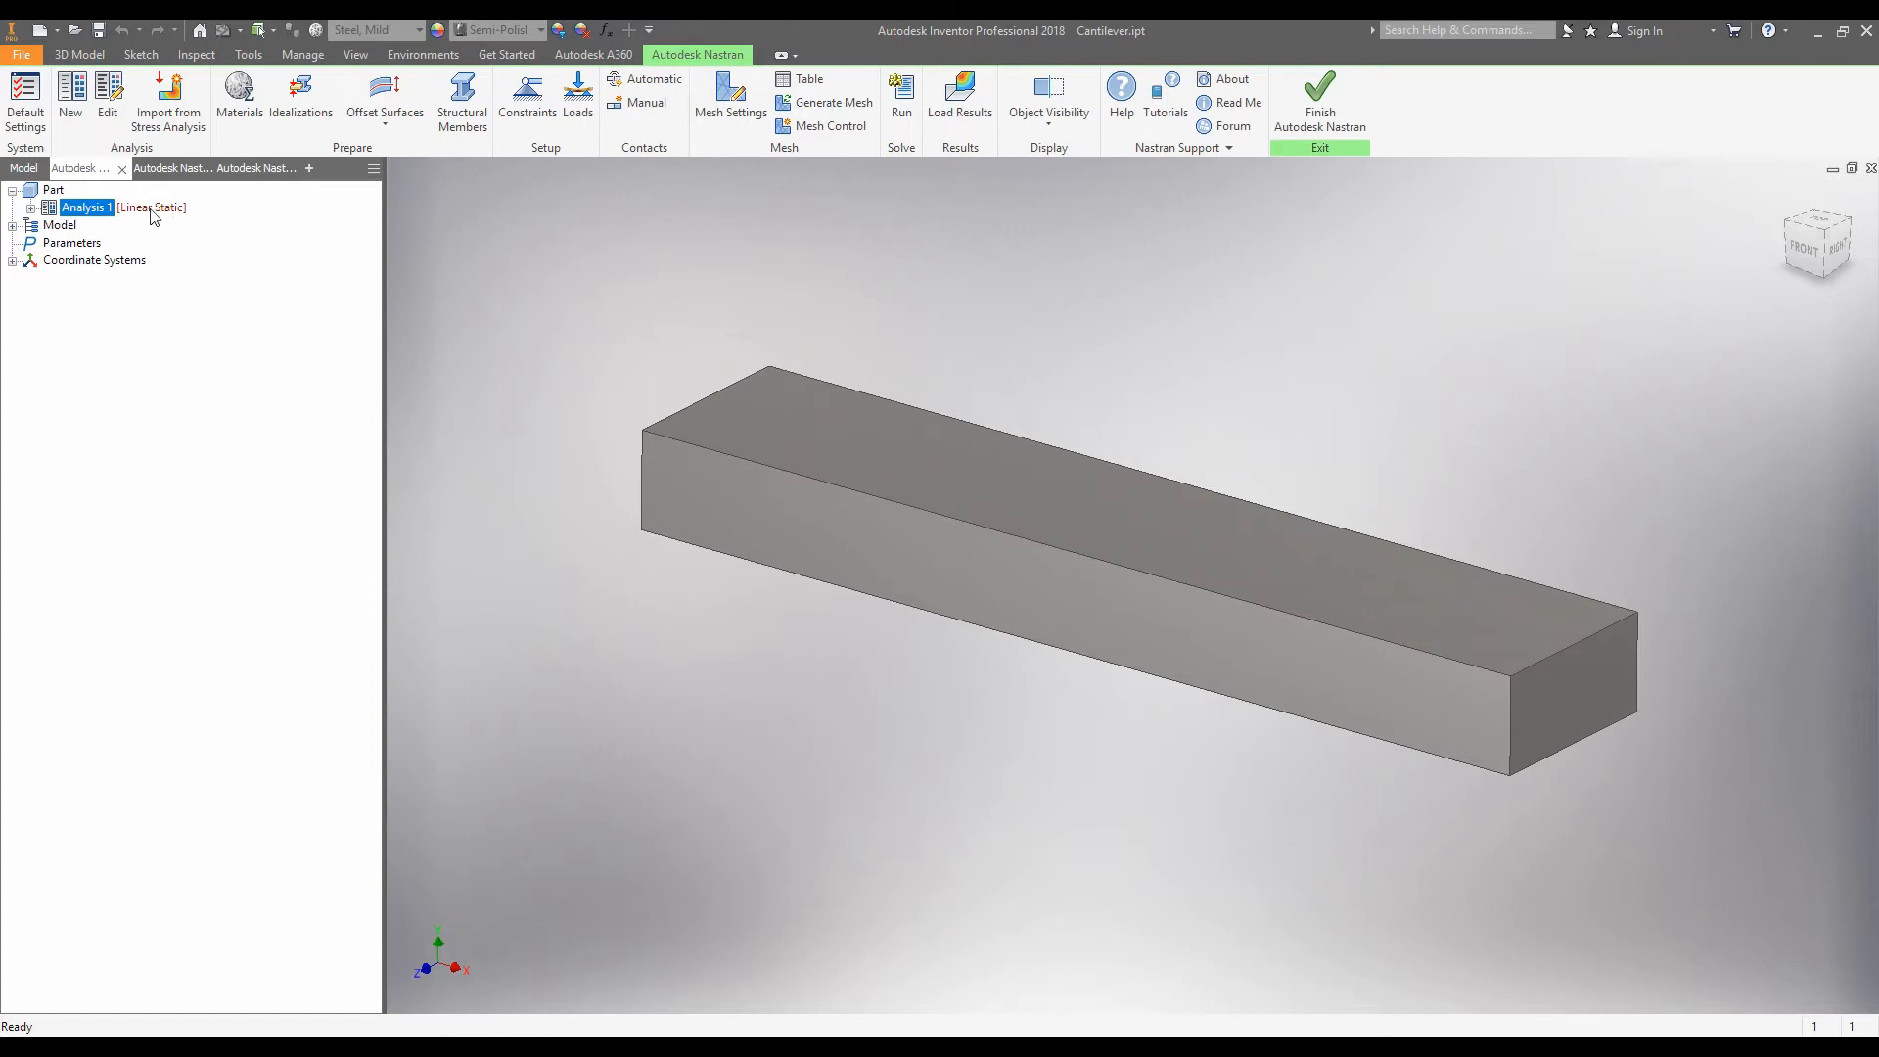
pyautogui.click(59, 225)
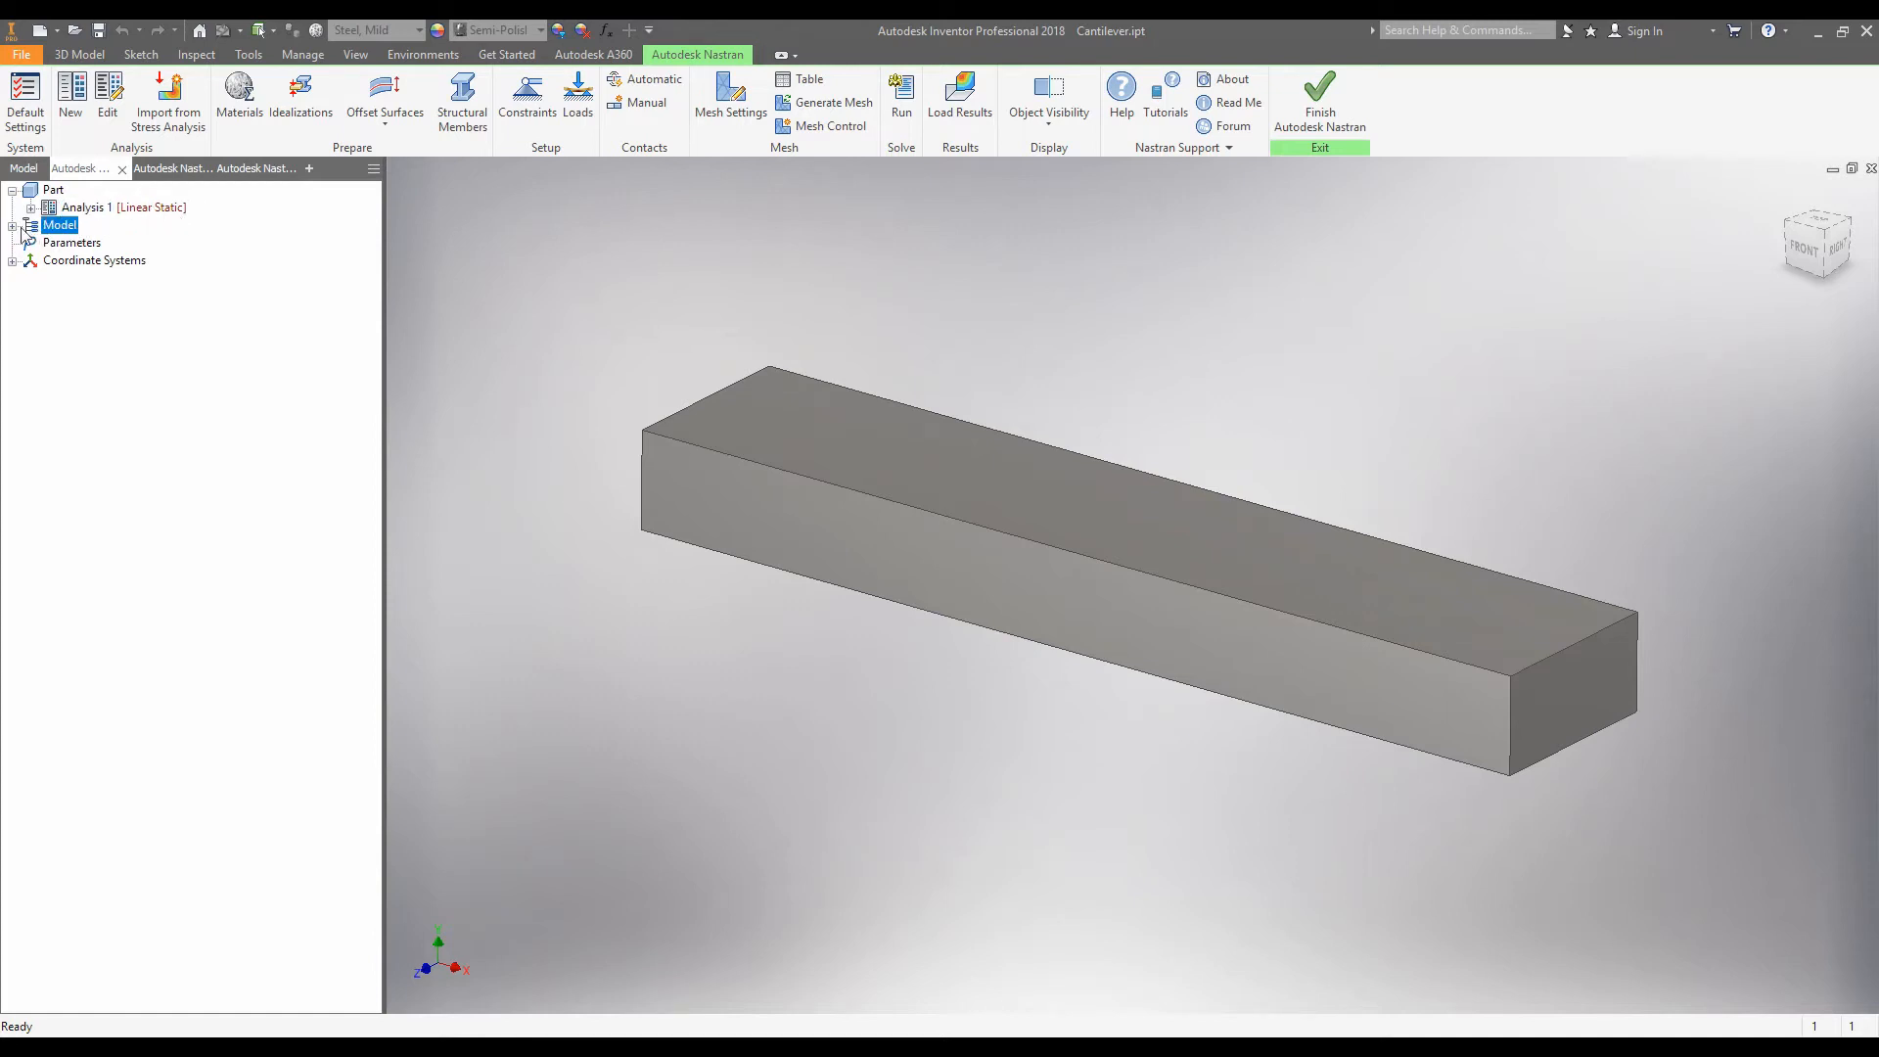
pyautogui.click(30, 207)
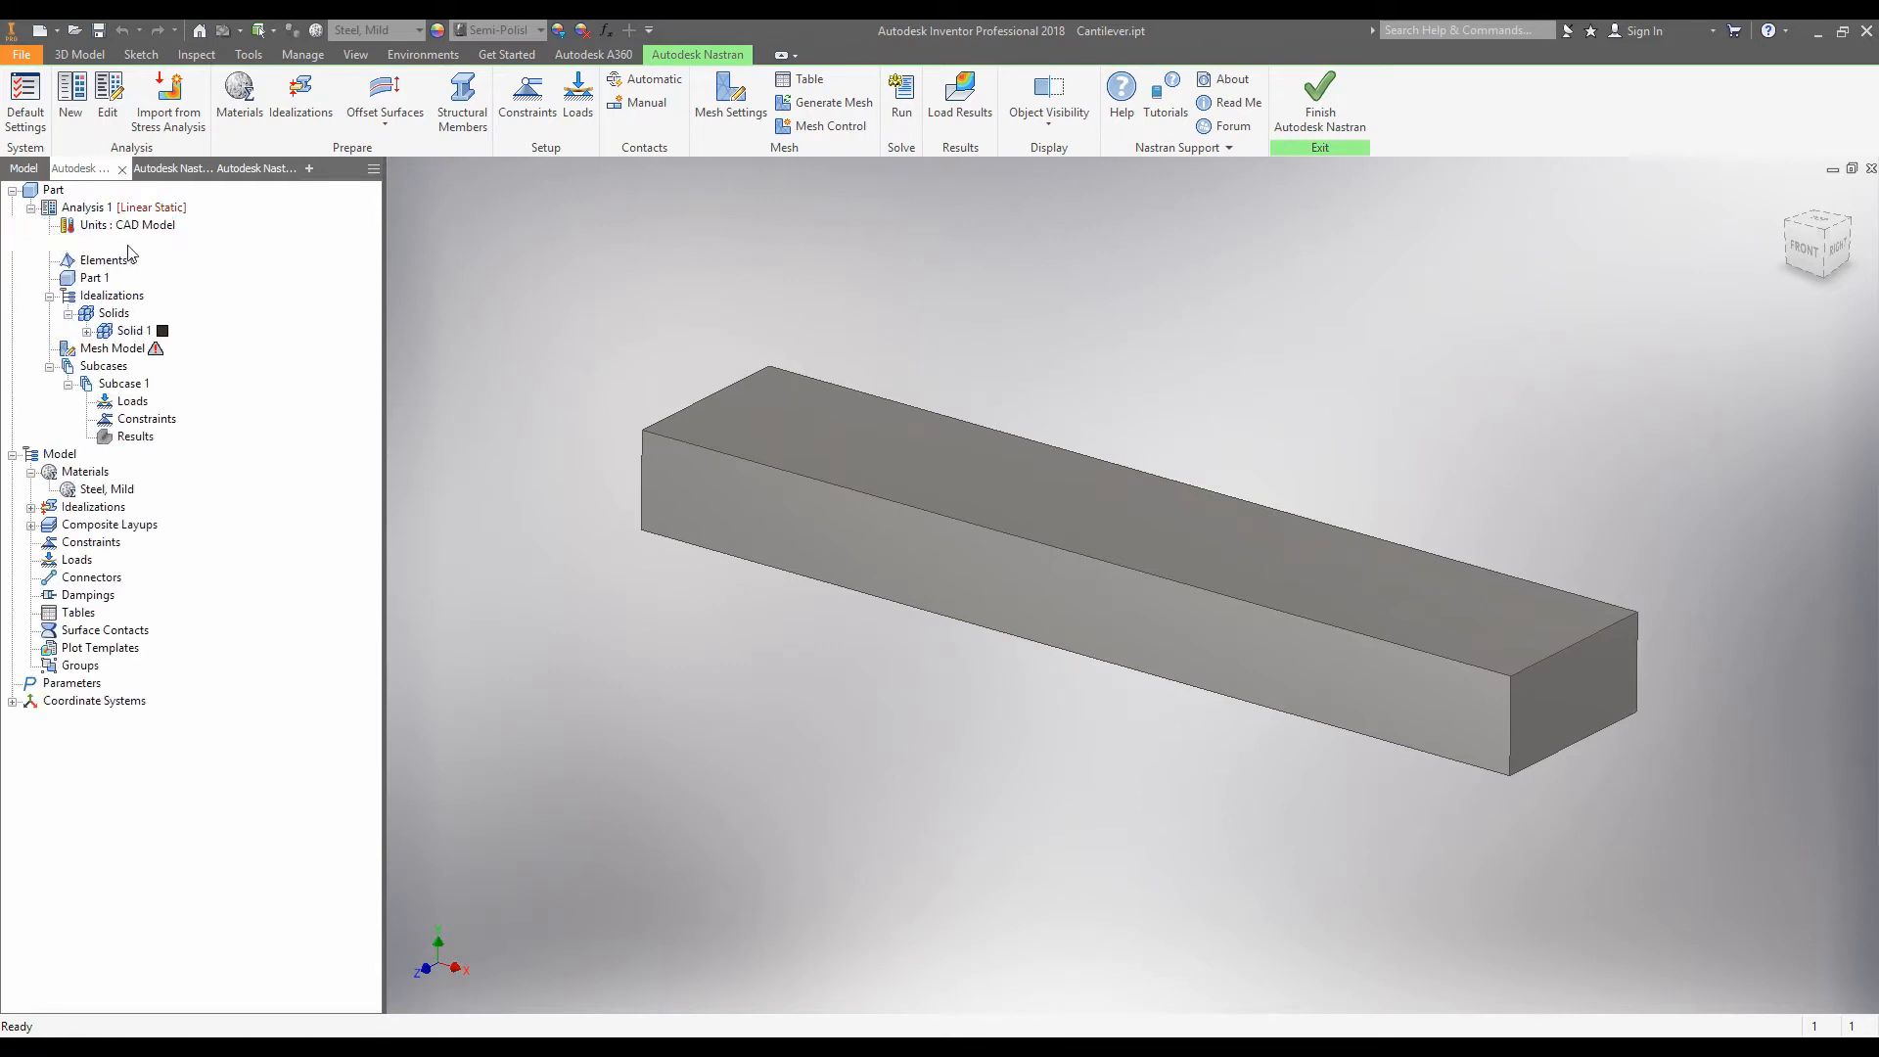
pyautogui.click(94, 277)
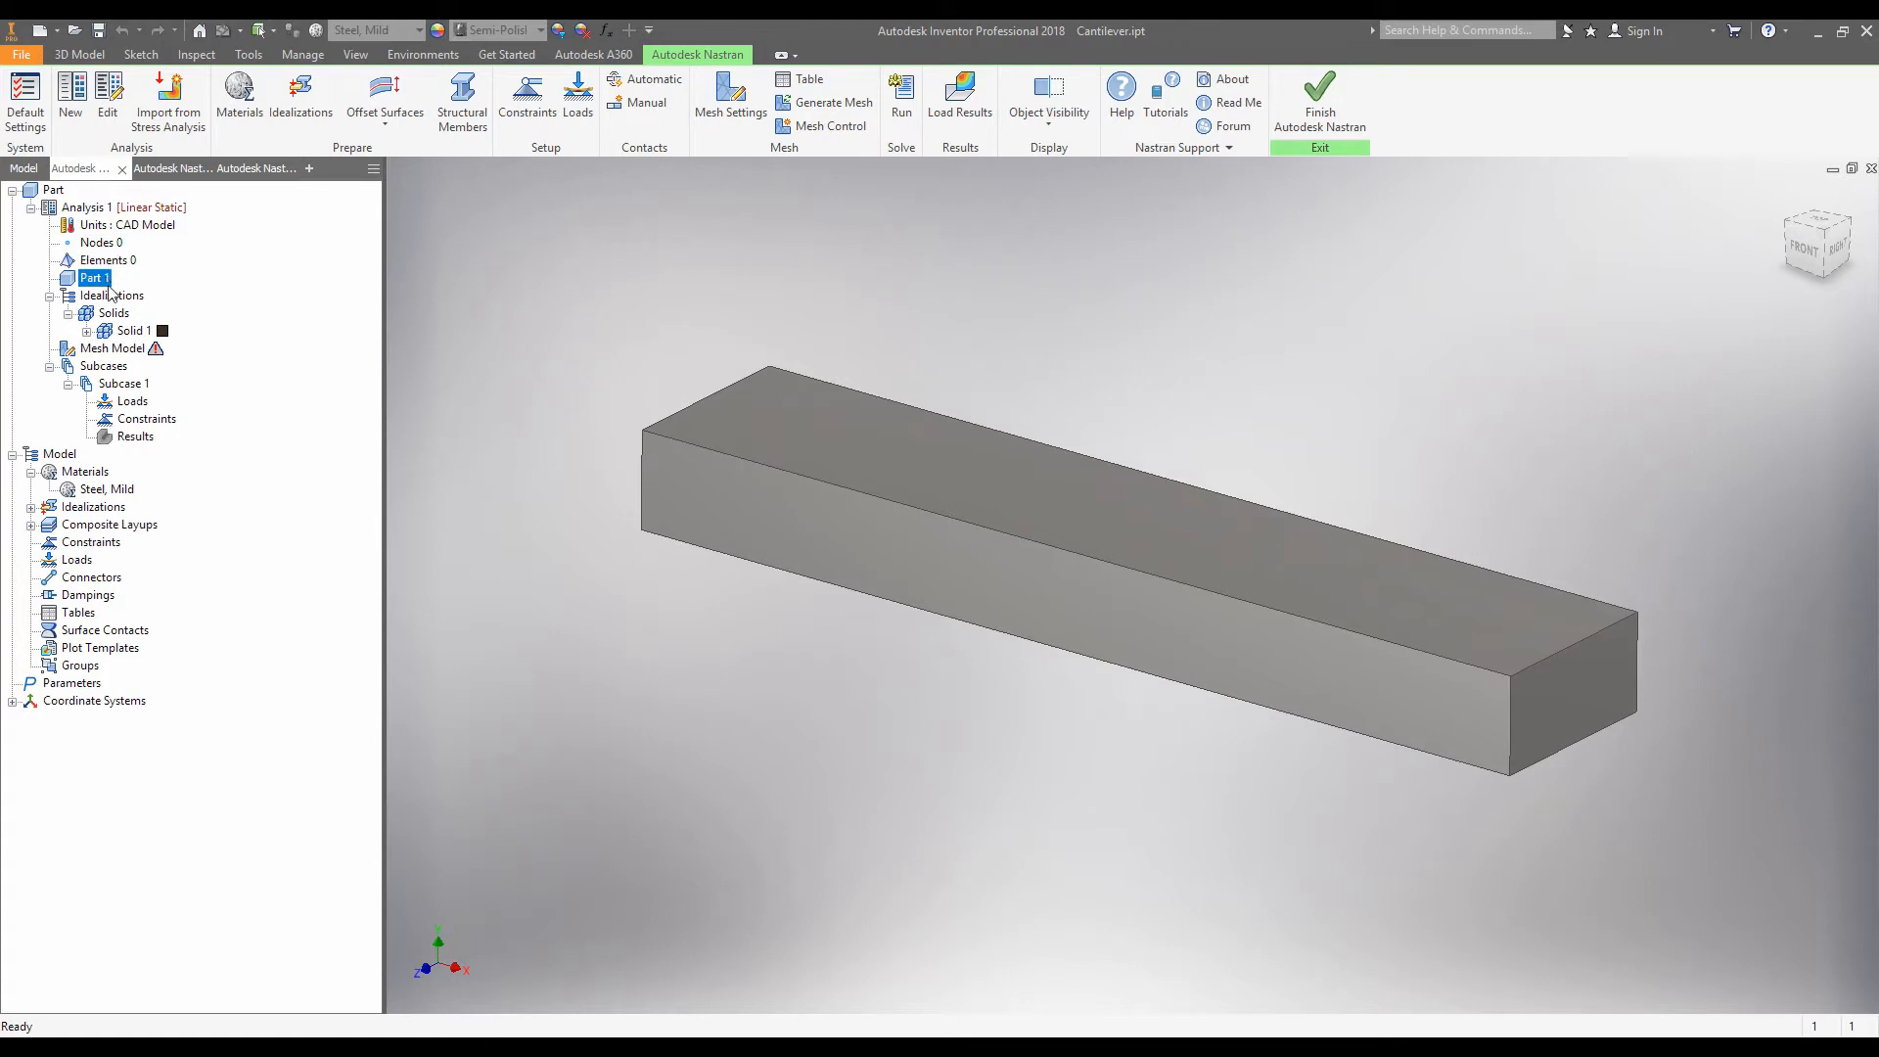
pyautogui.click(113, 313)
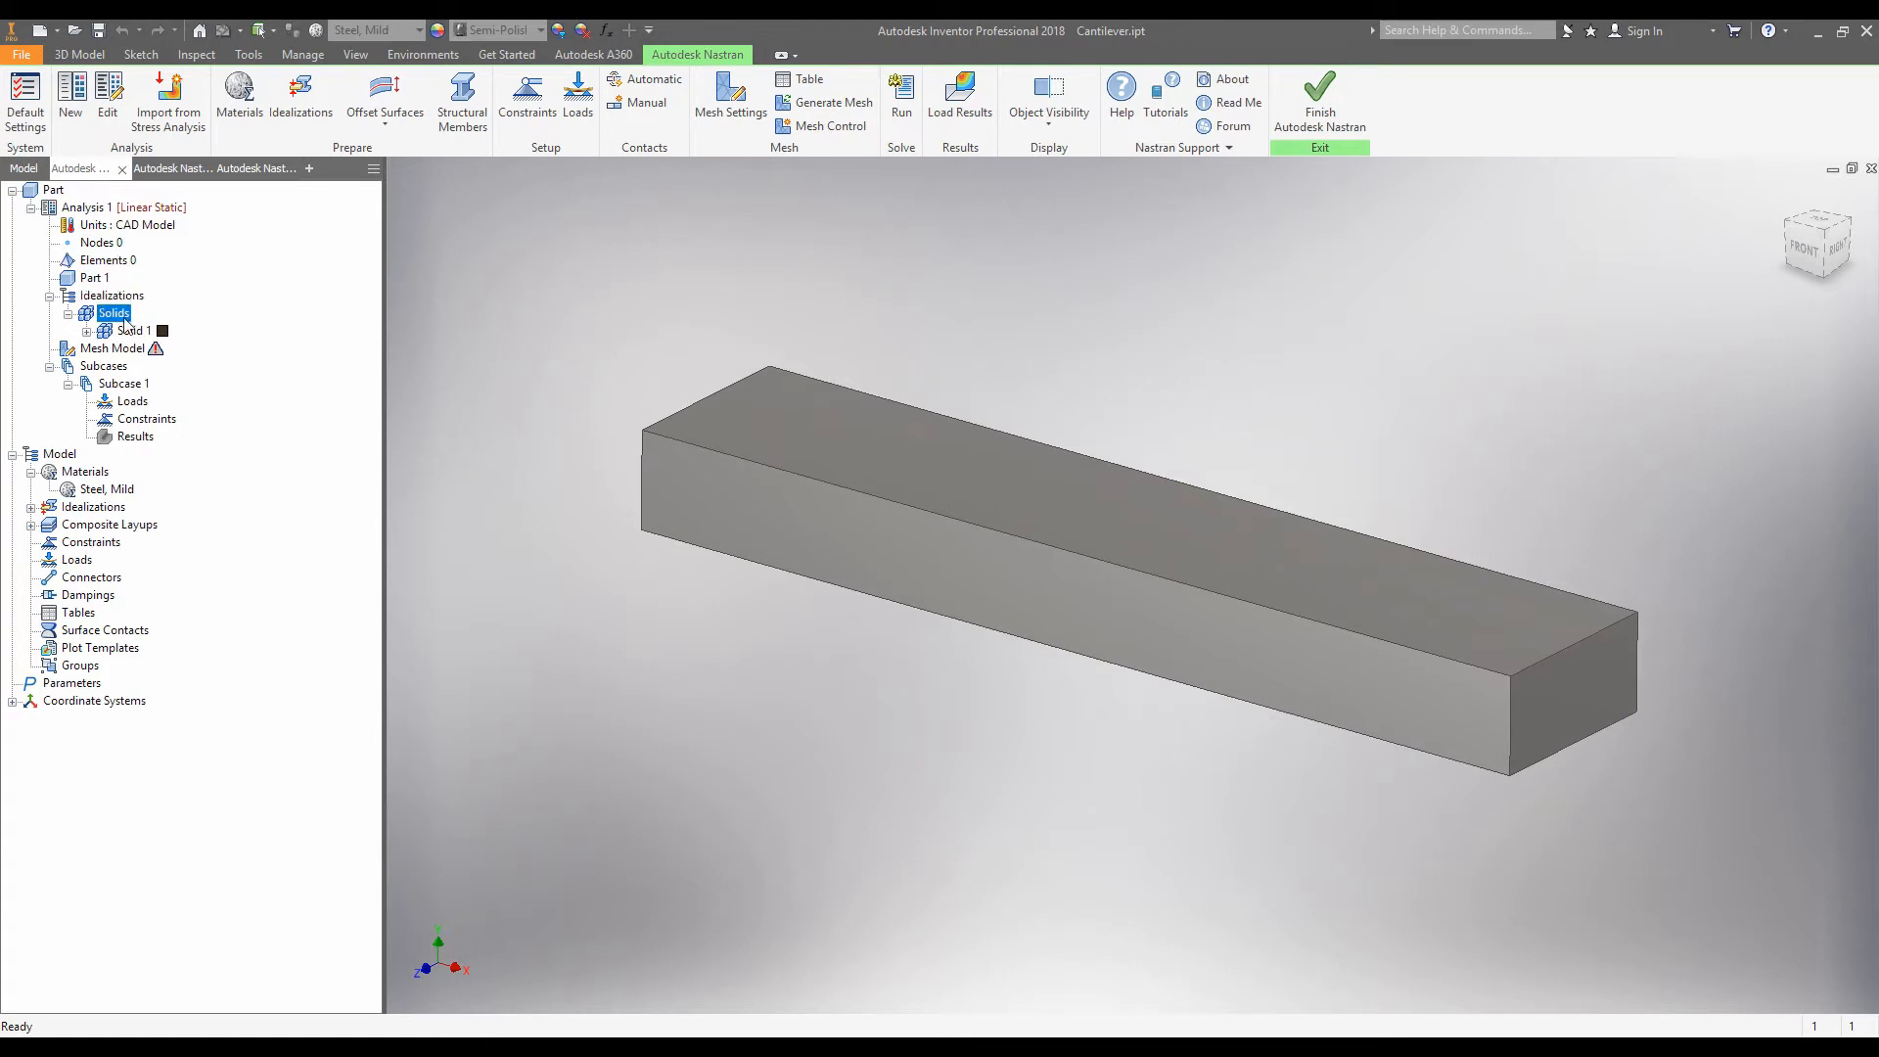
pyautogui.click(133, 331)
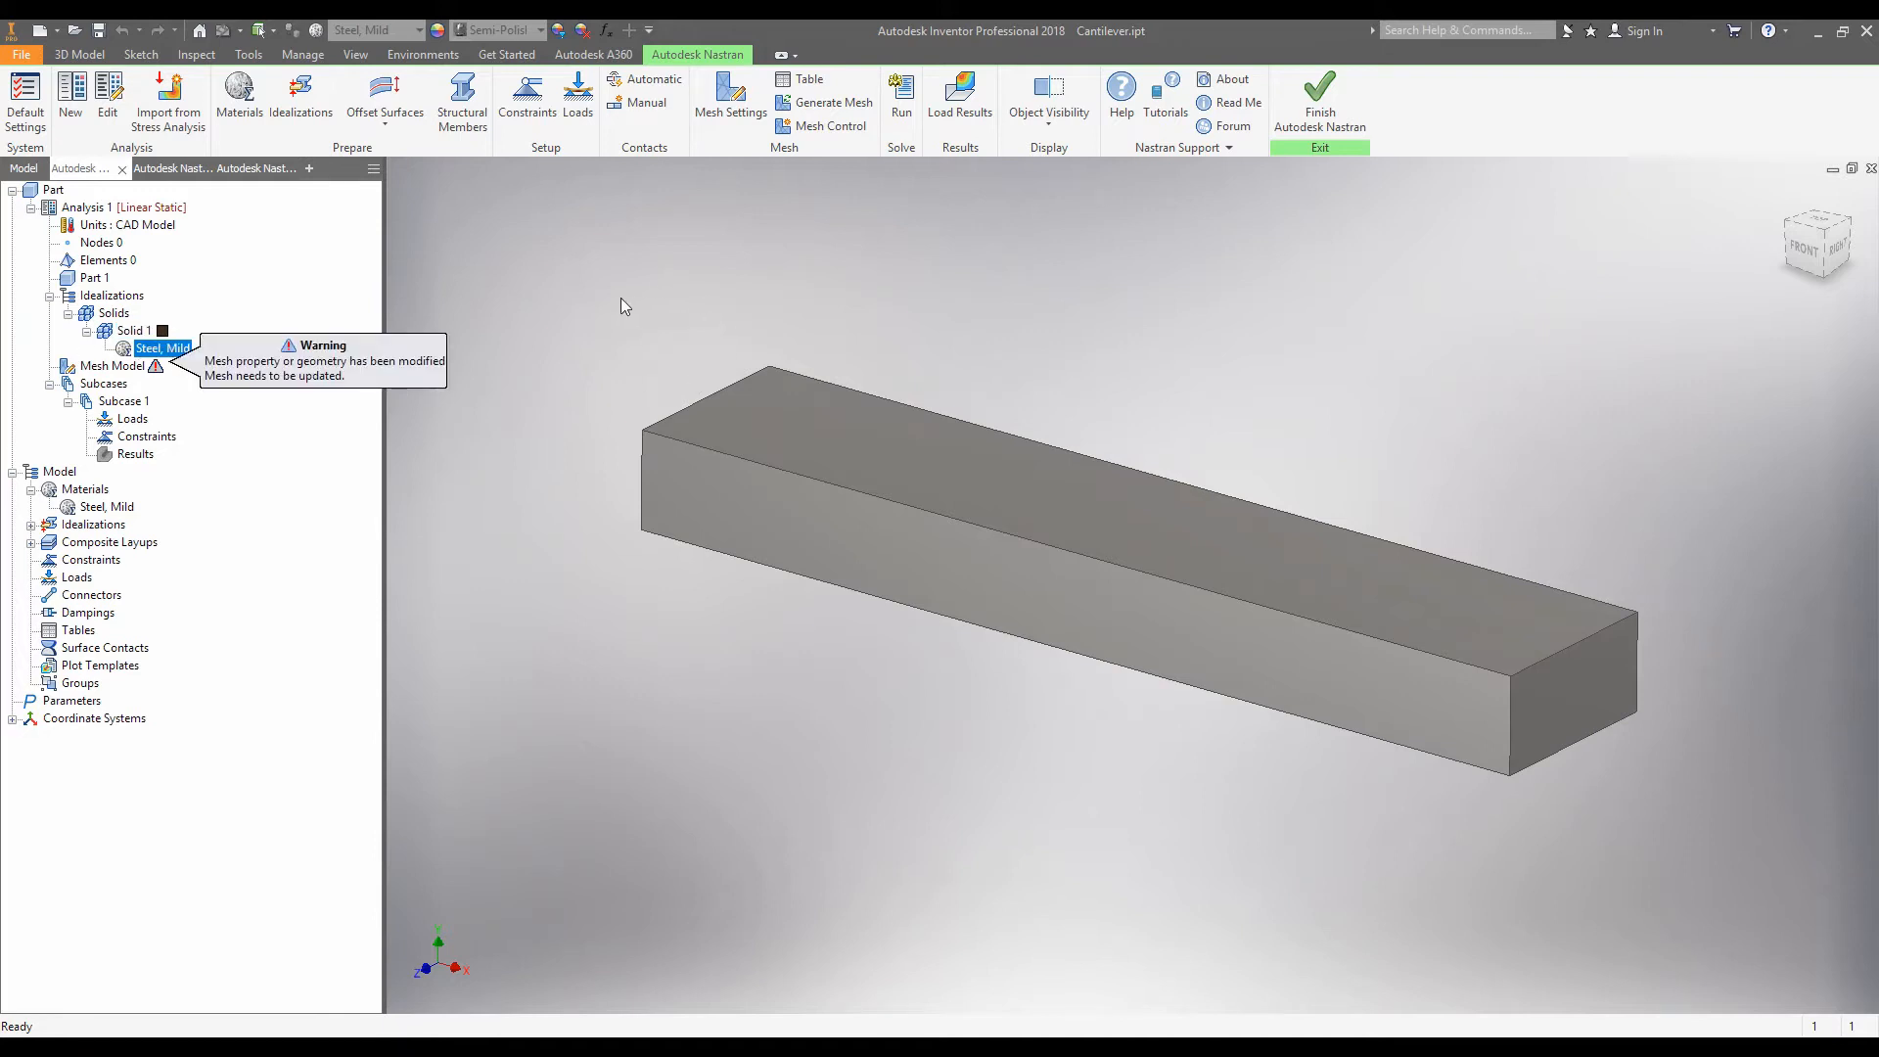
pyautogui.moveTo(192, 357)
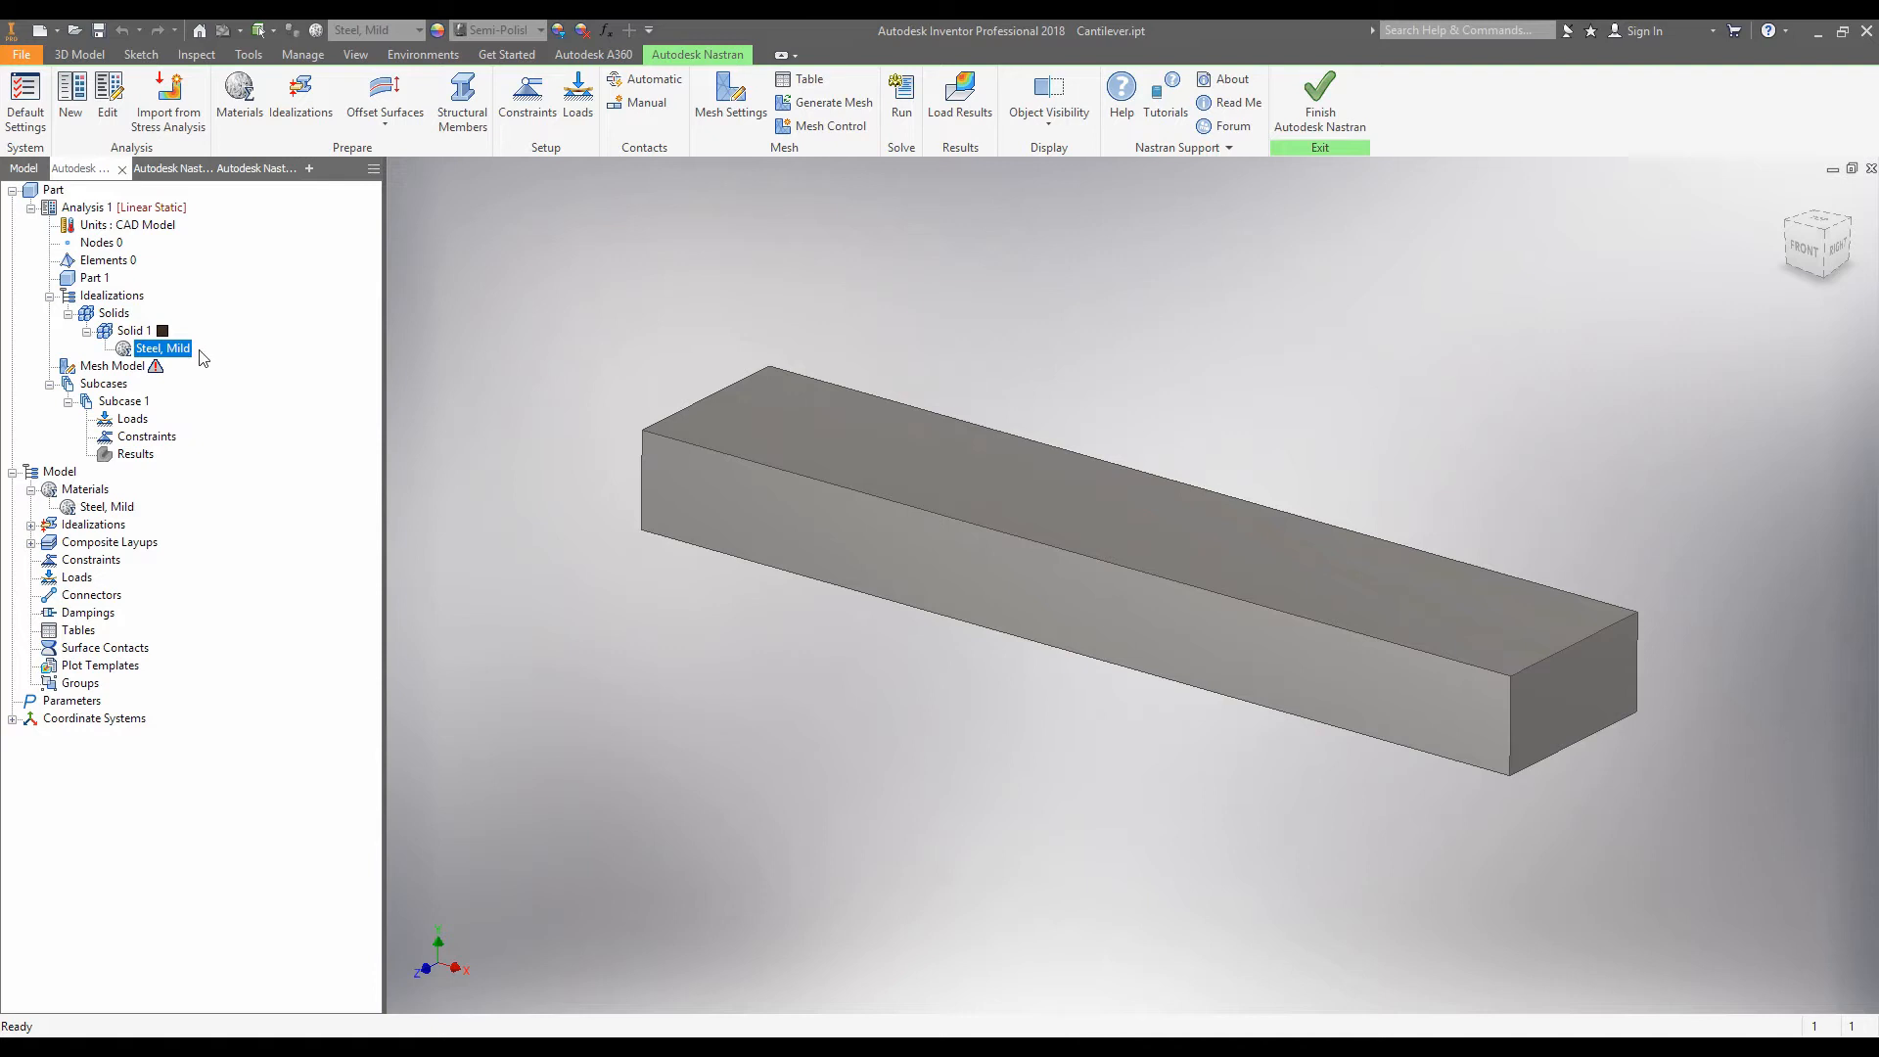
pyautogui.moveTo(156, 365)
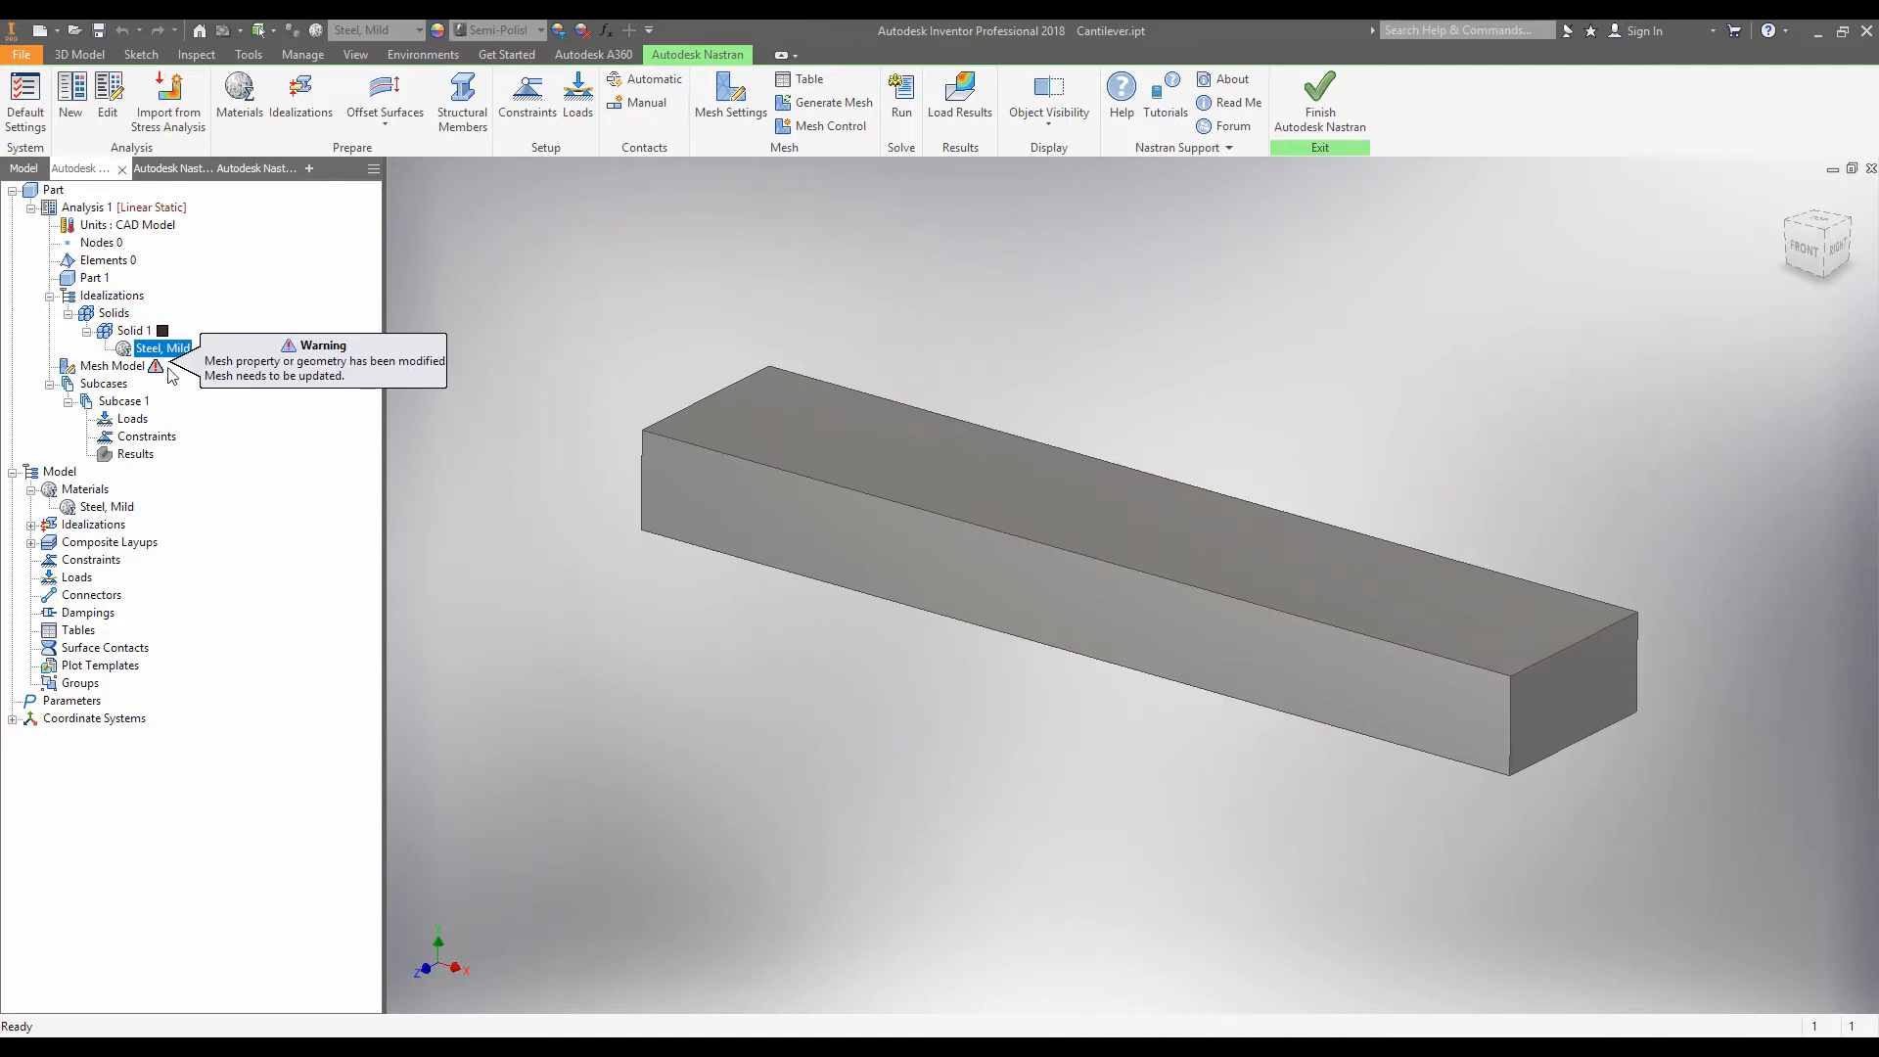
pyautogui.moveTo(188, 399)
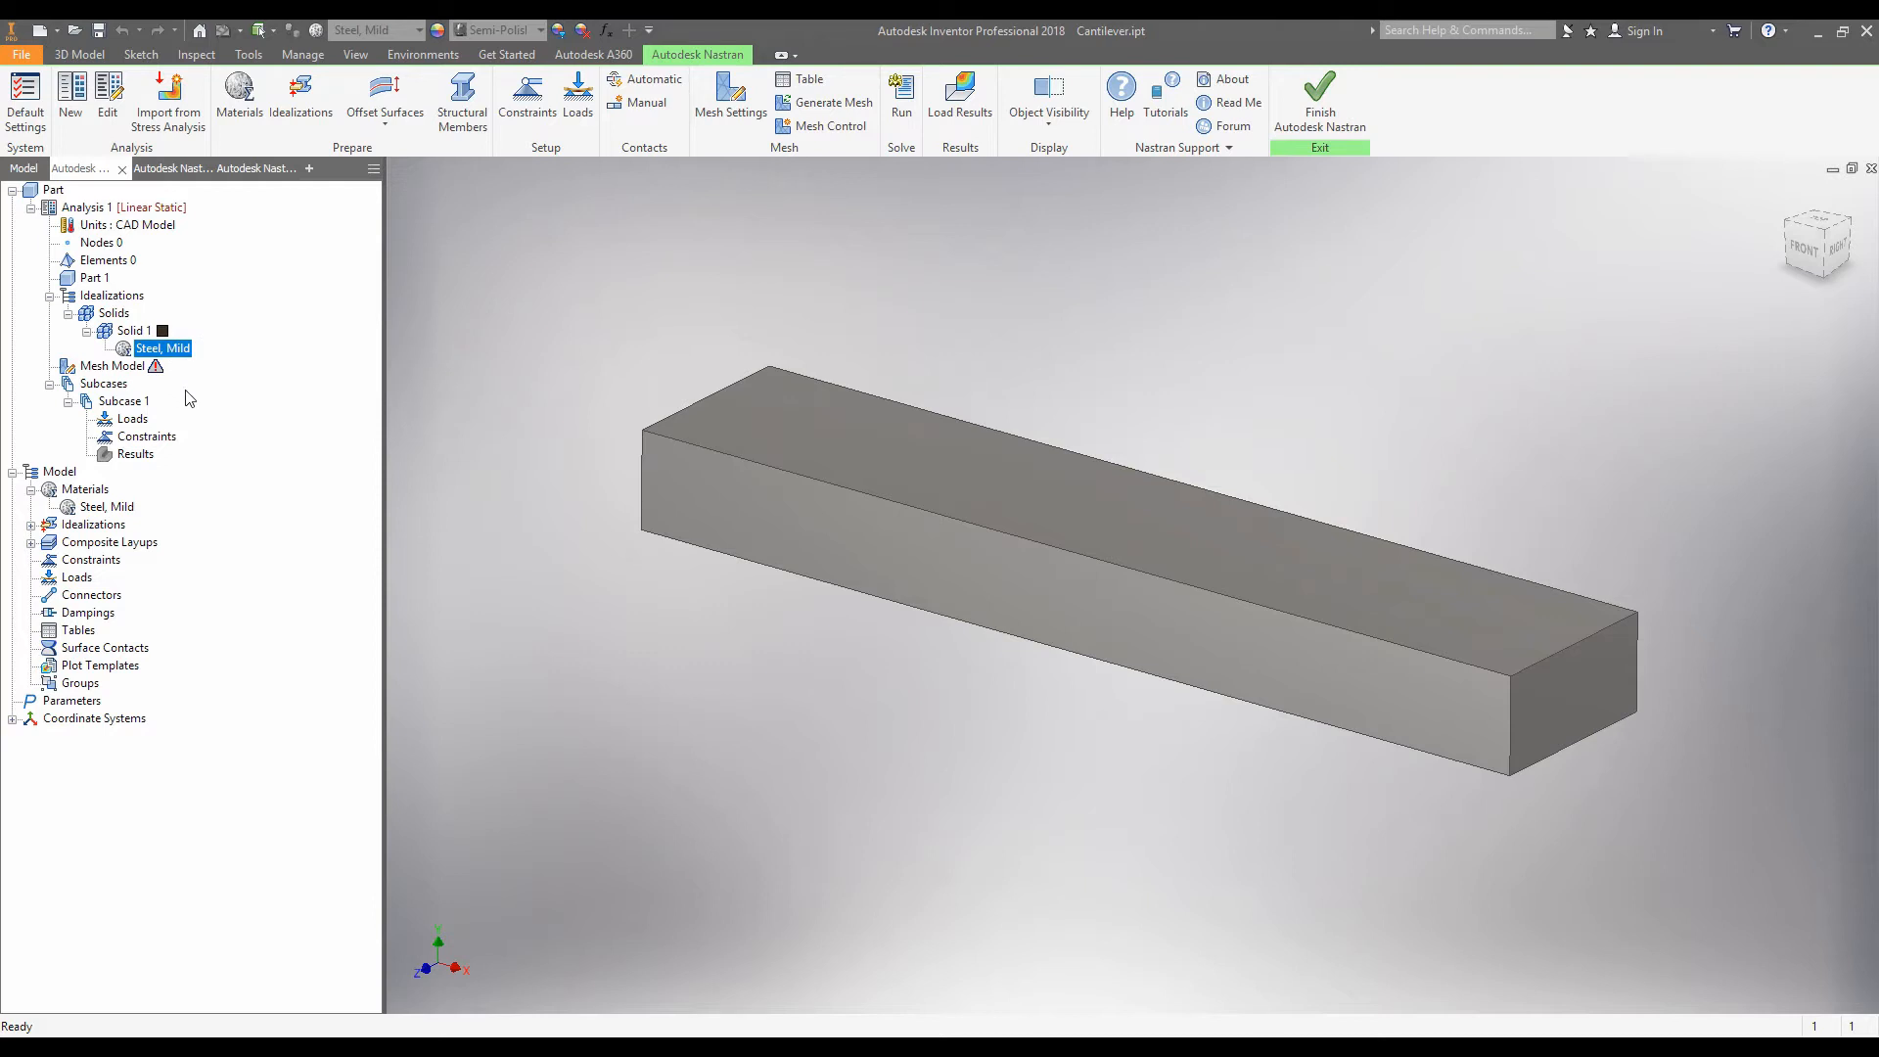
pyautogui.click(103, 383)
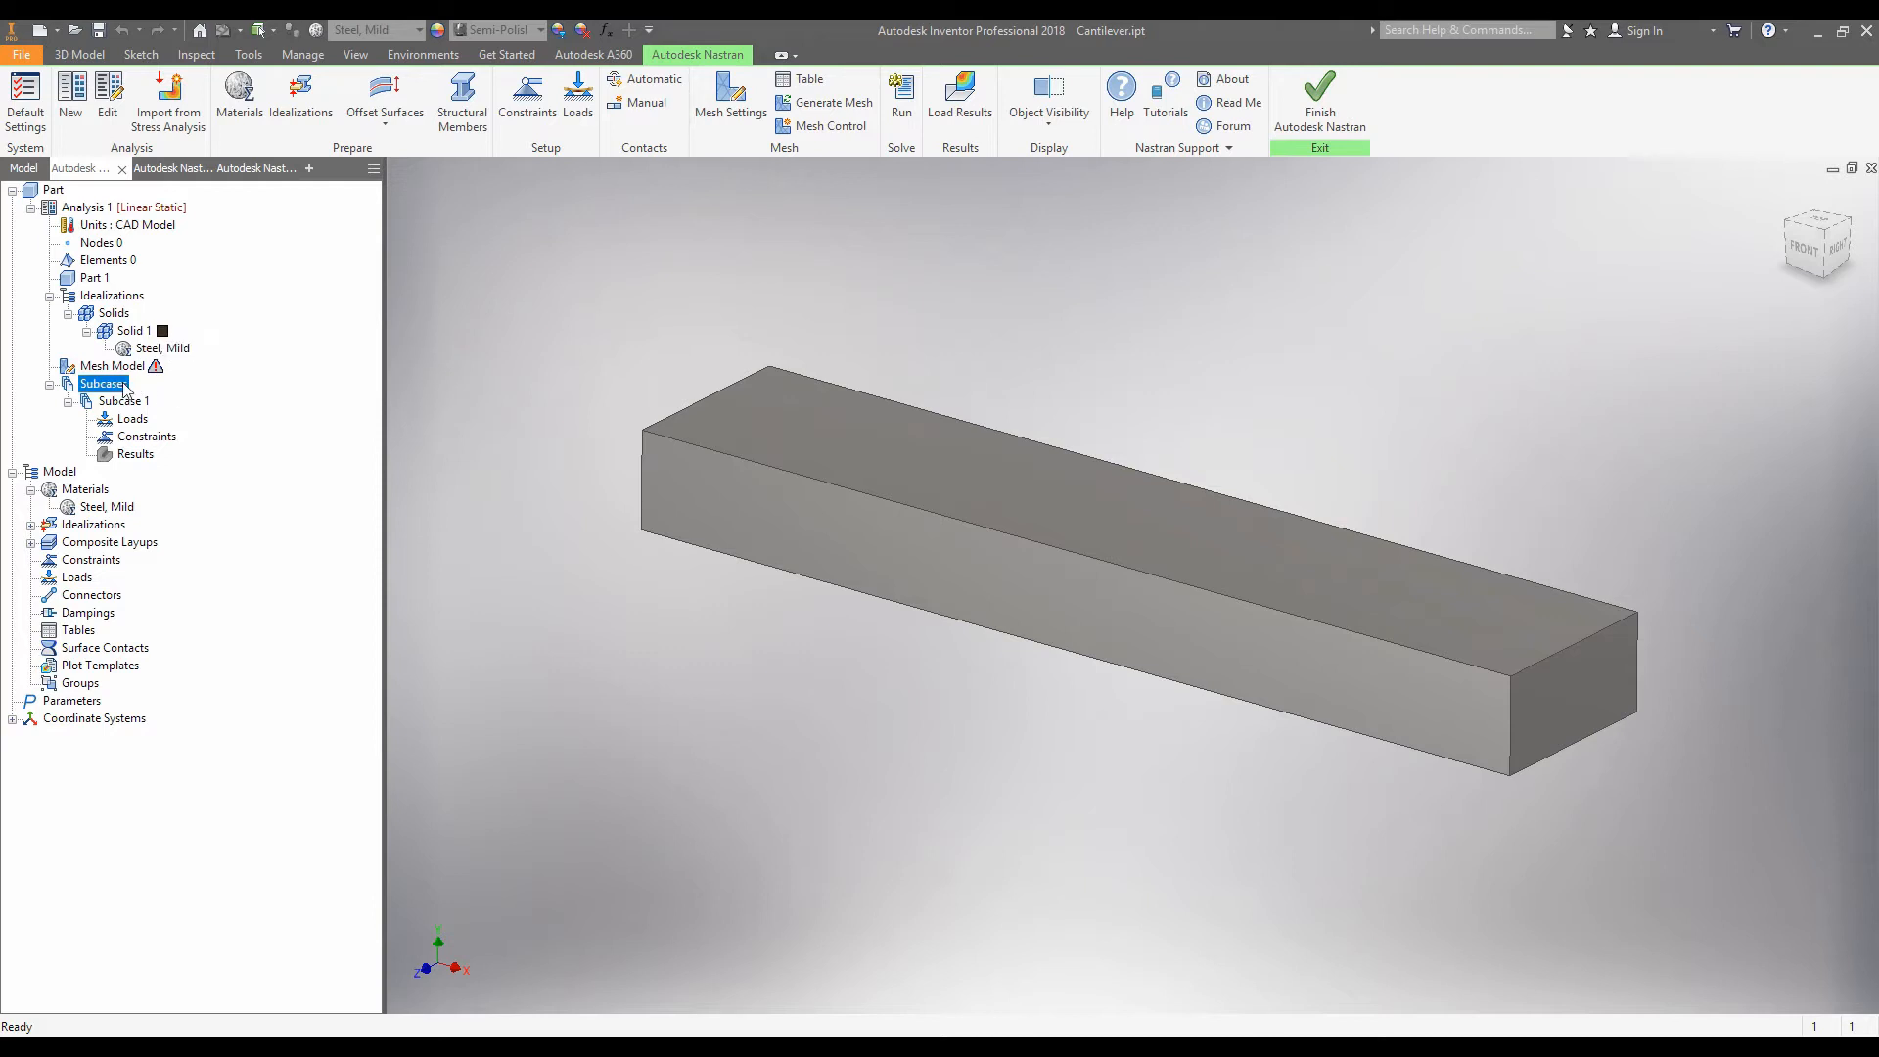
pyautogui.click(123, 401)
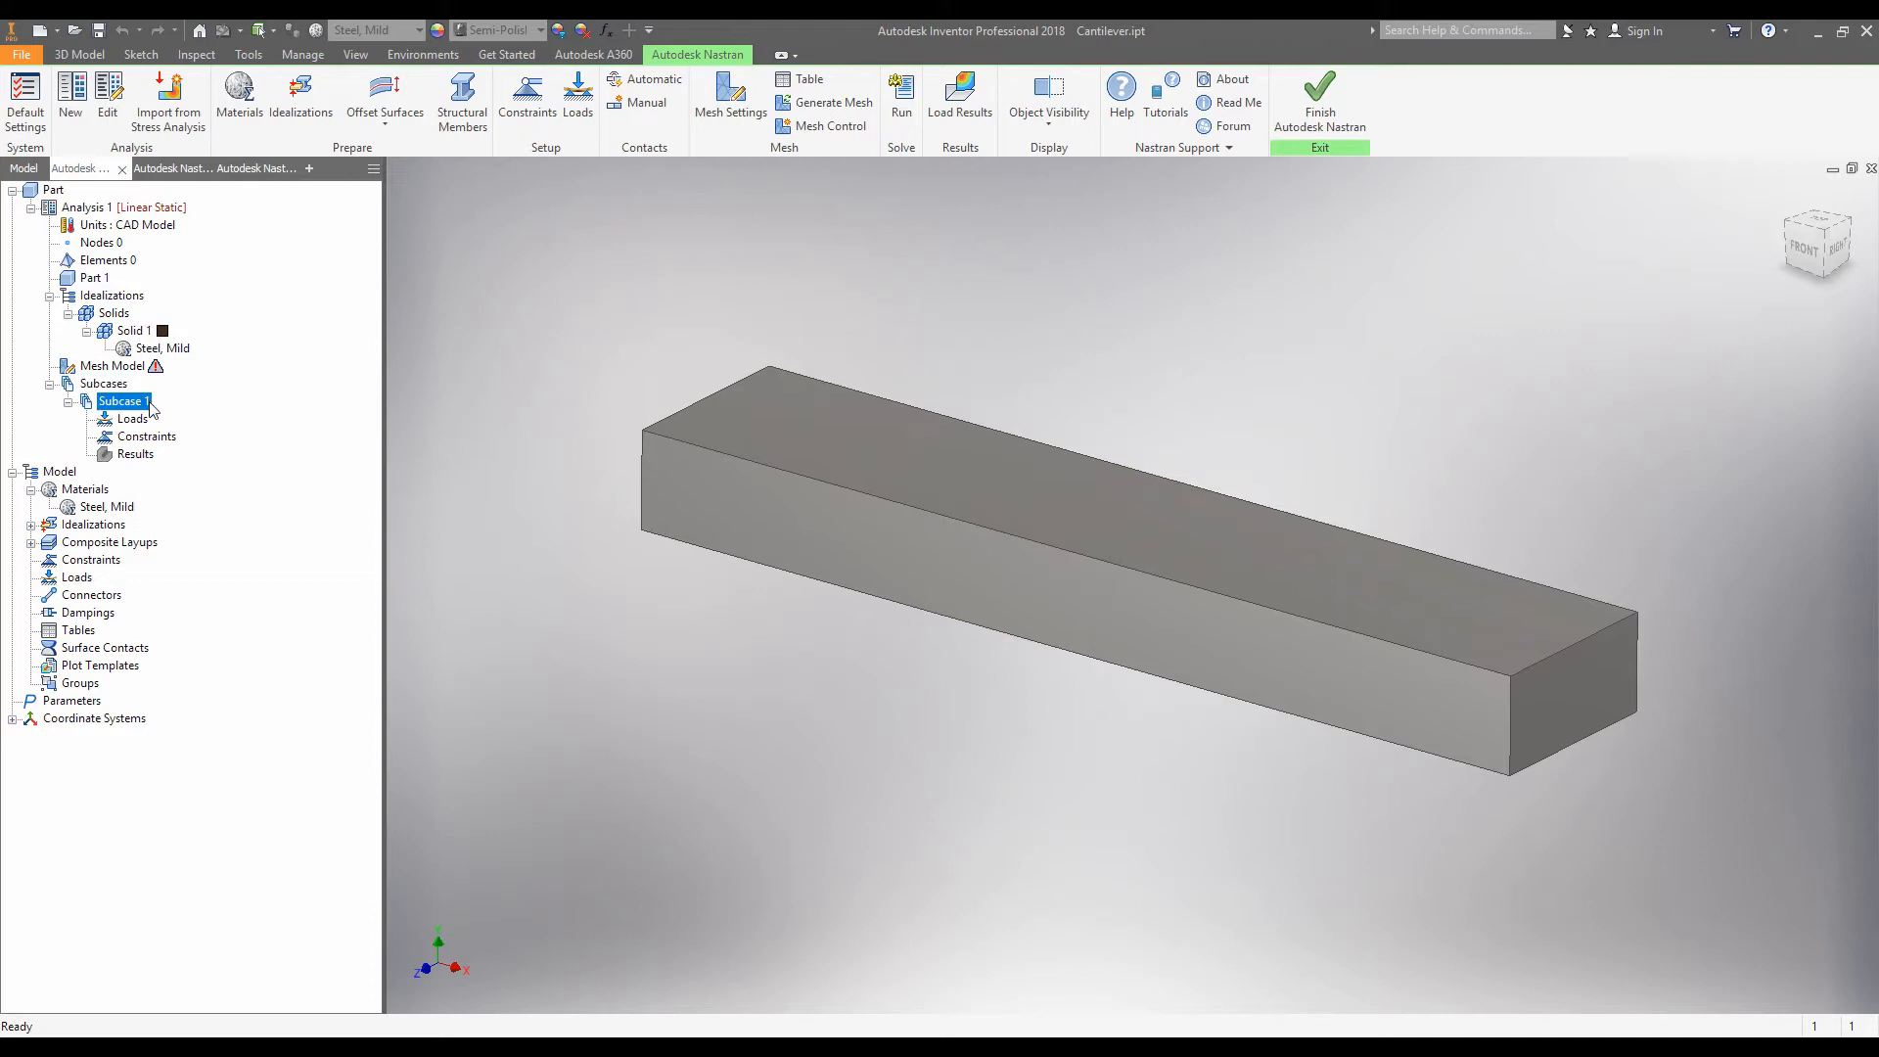
pyautogui.click(146, 437)
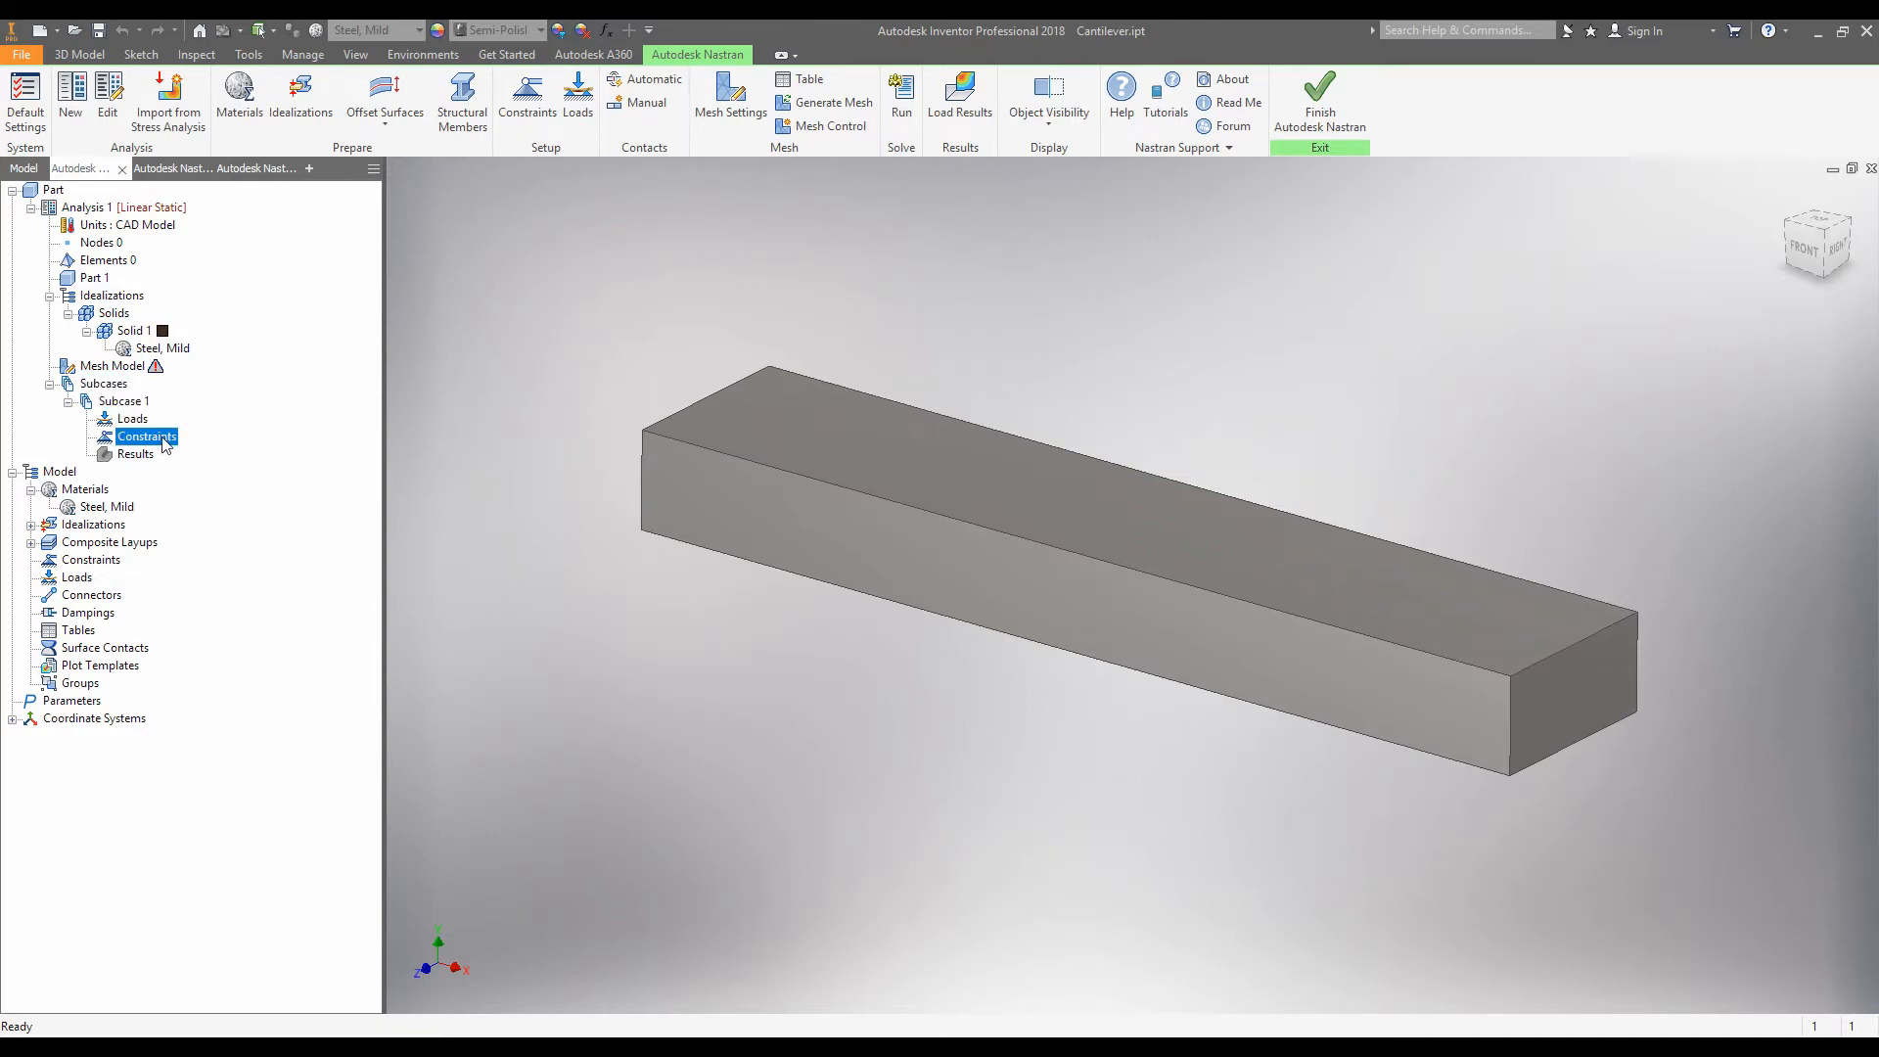
pyautogui.moveTo(167, 503)
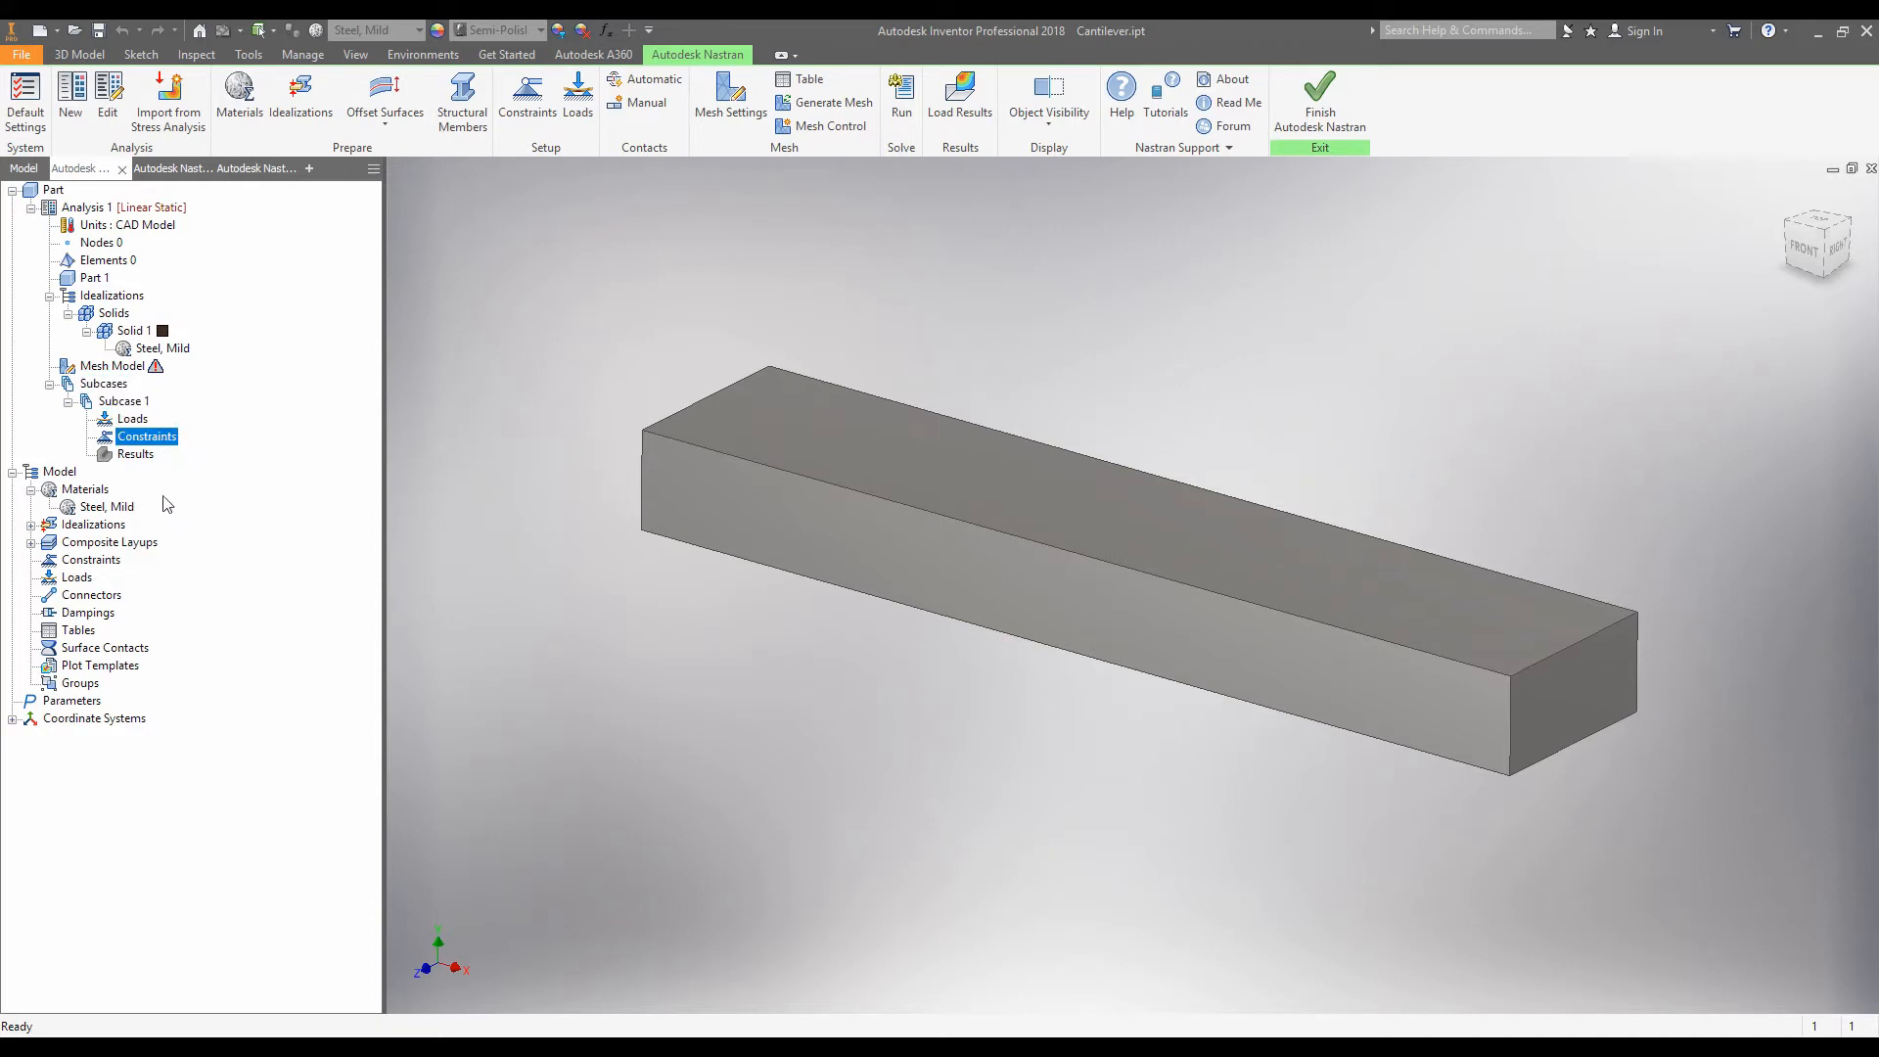
pyautogui.click(59, 471)
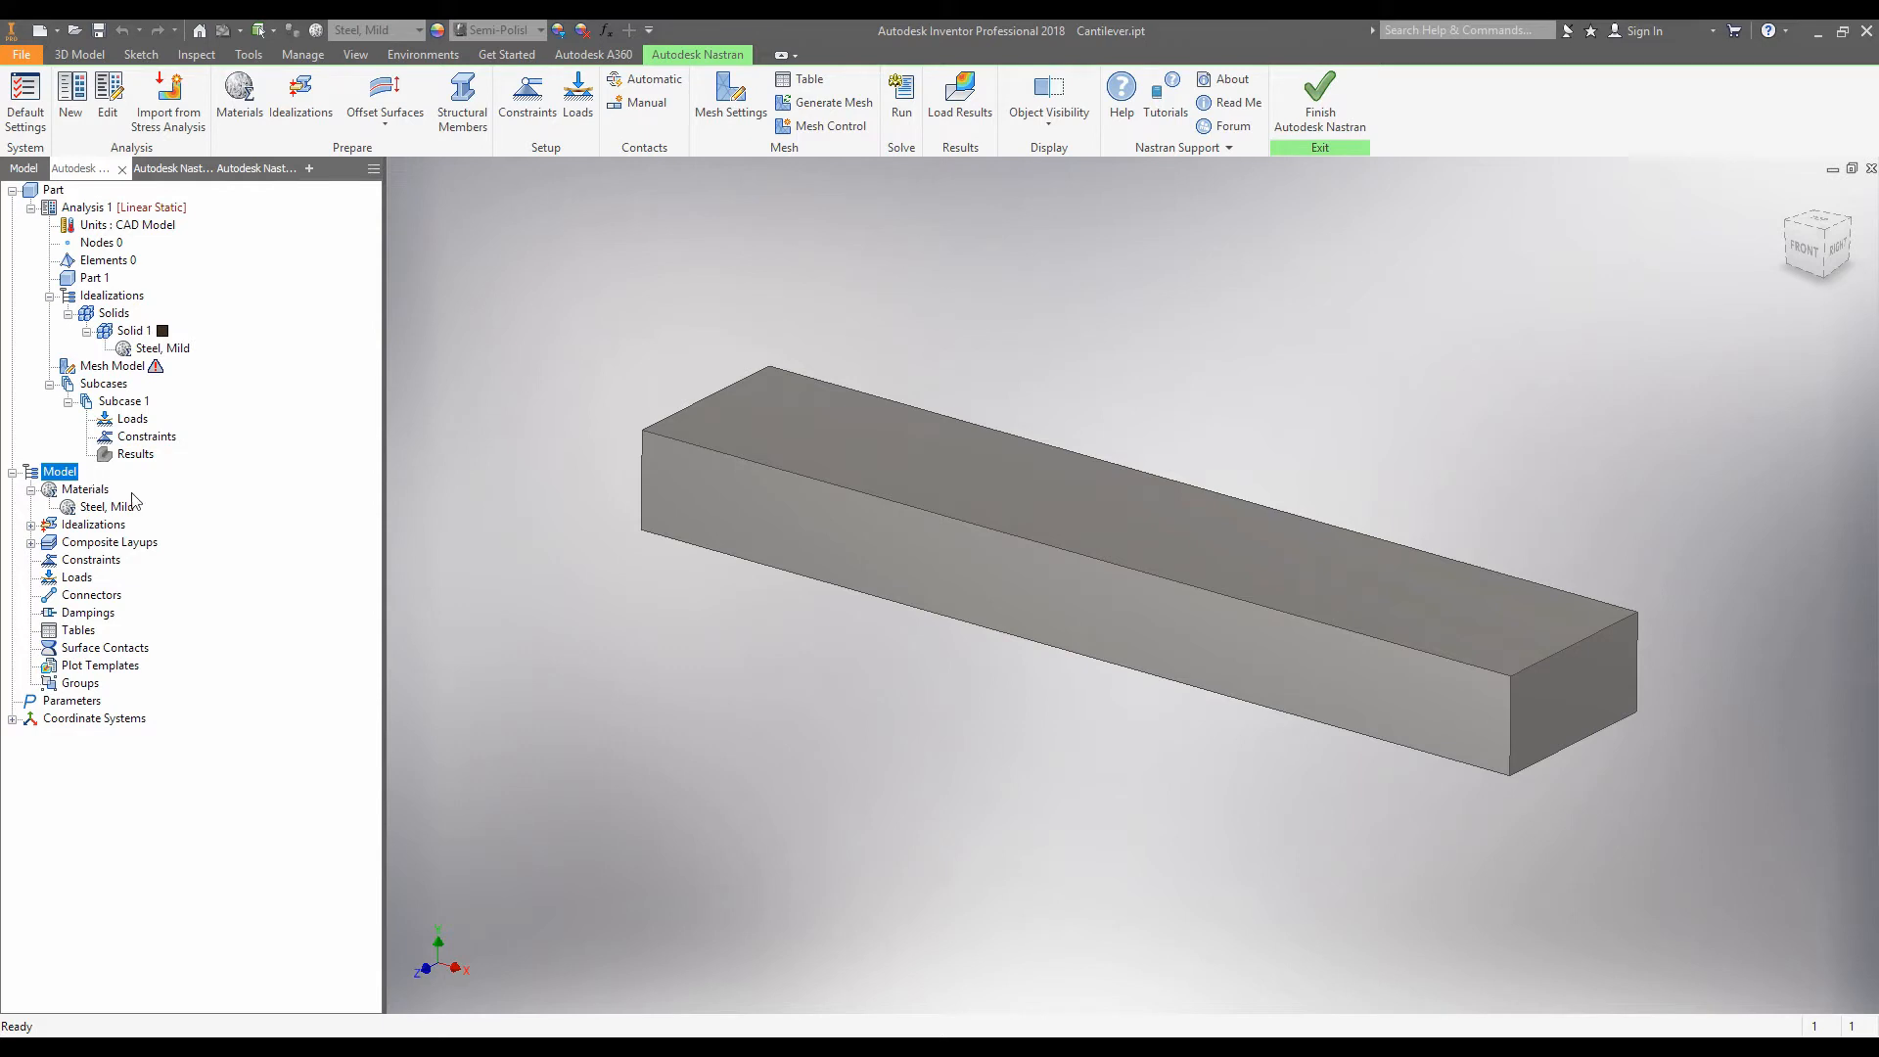
pyautogui.click(84, 490)
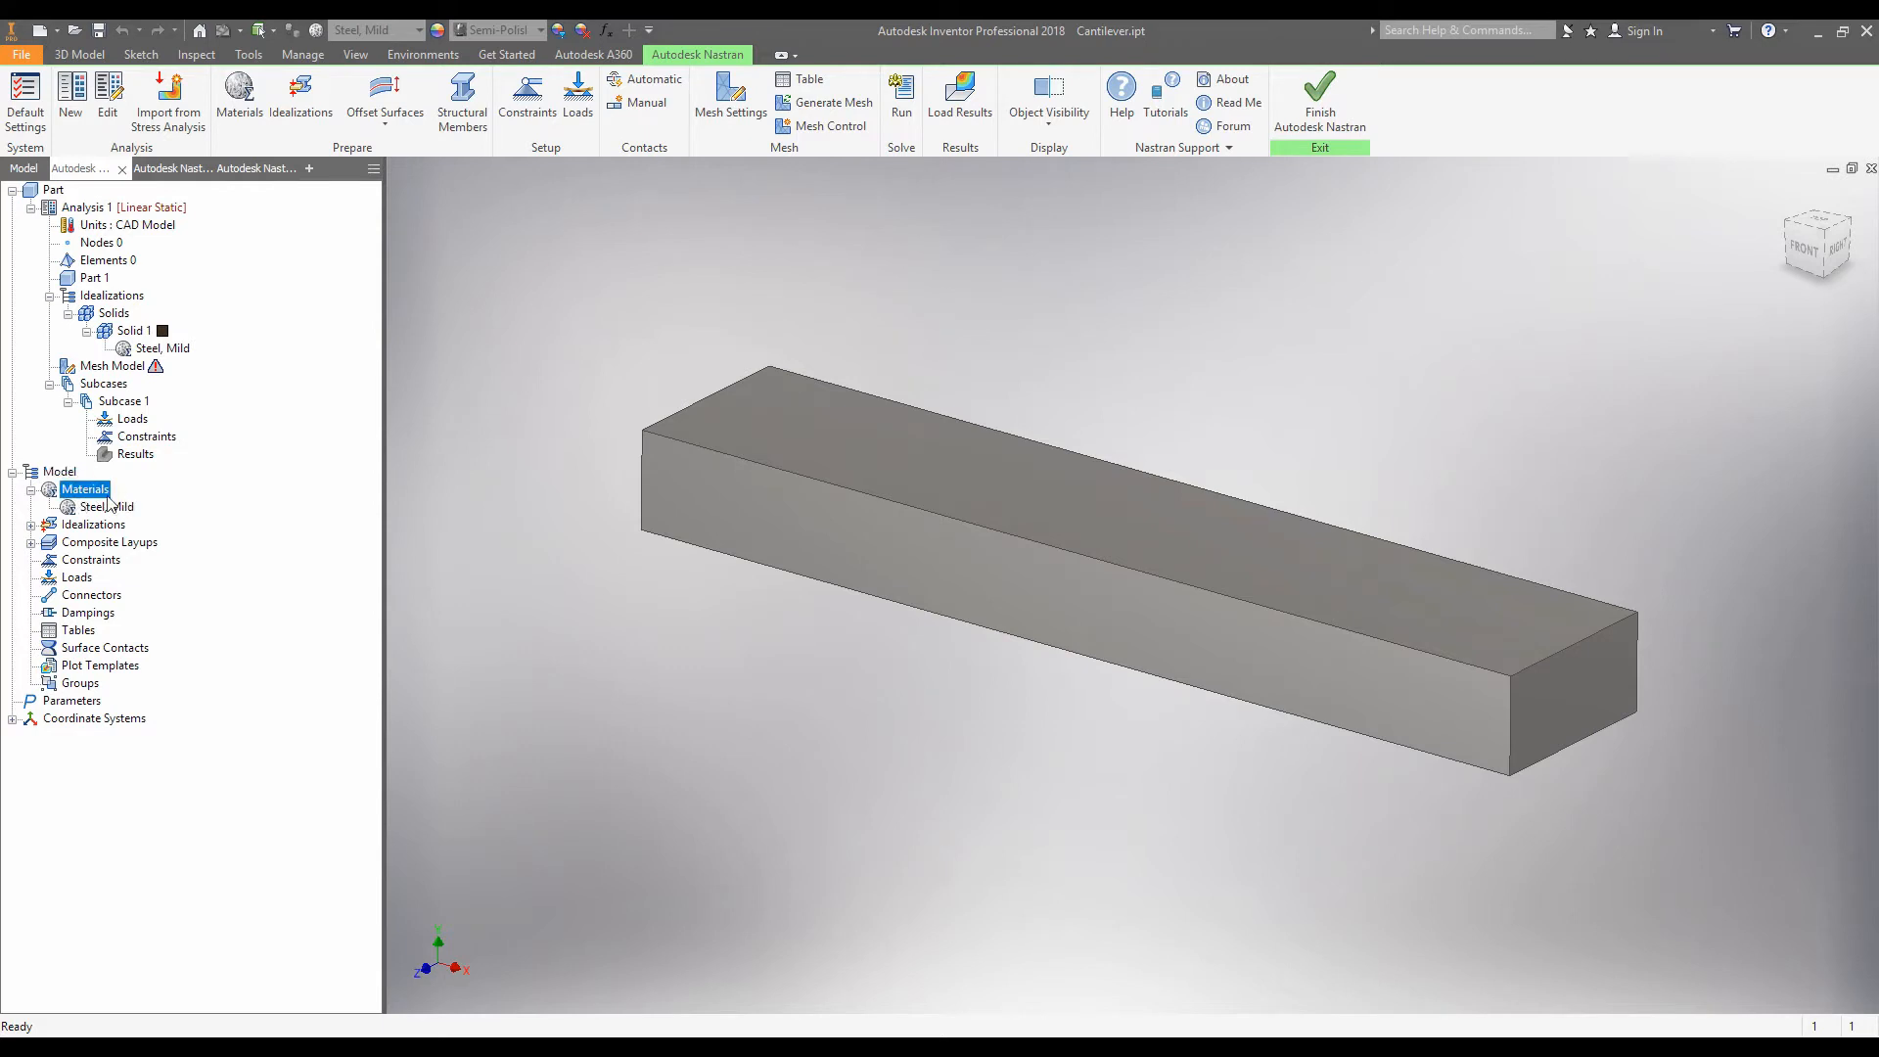
pyautogui.click(106, 506)
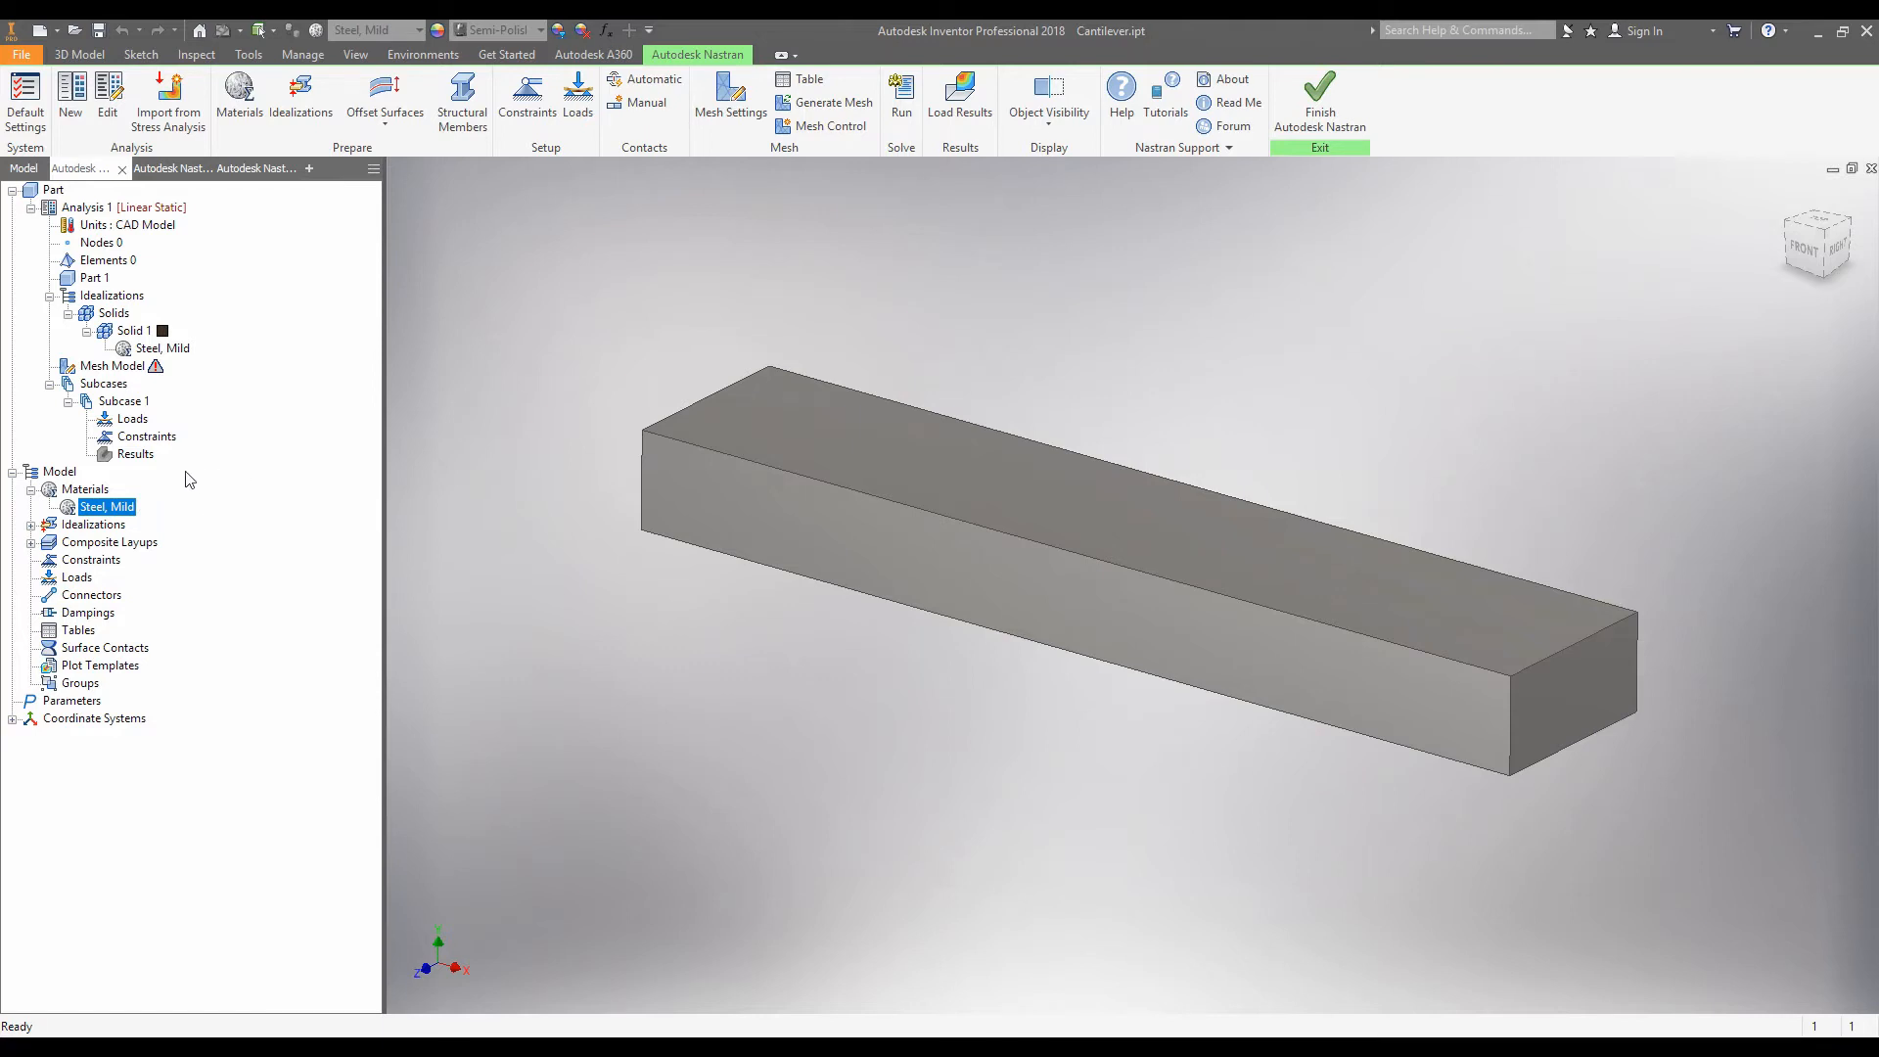
pyautogui.moveTo(175, 501)
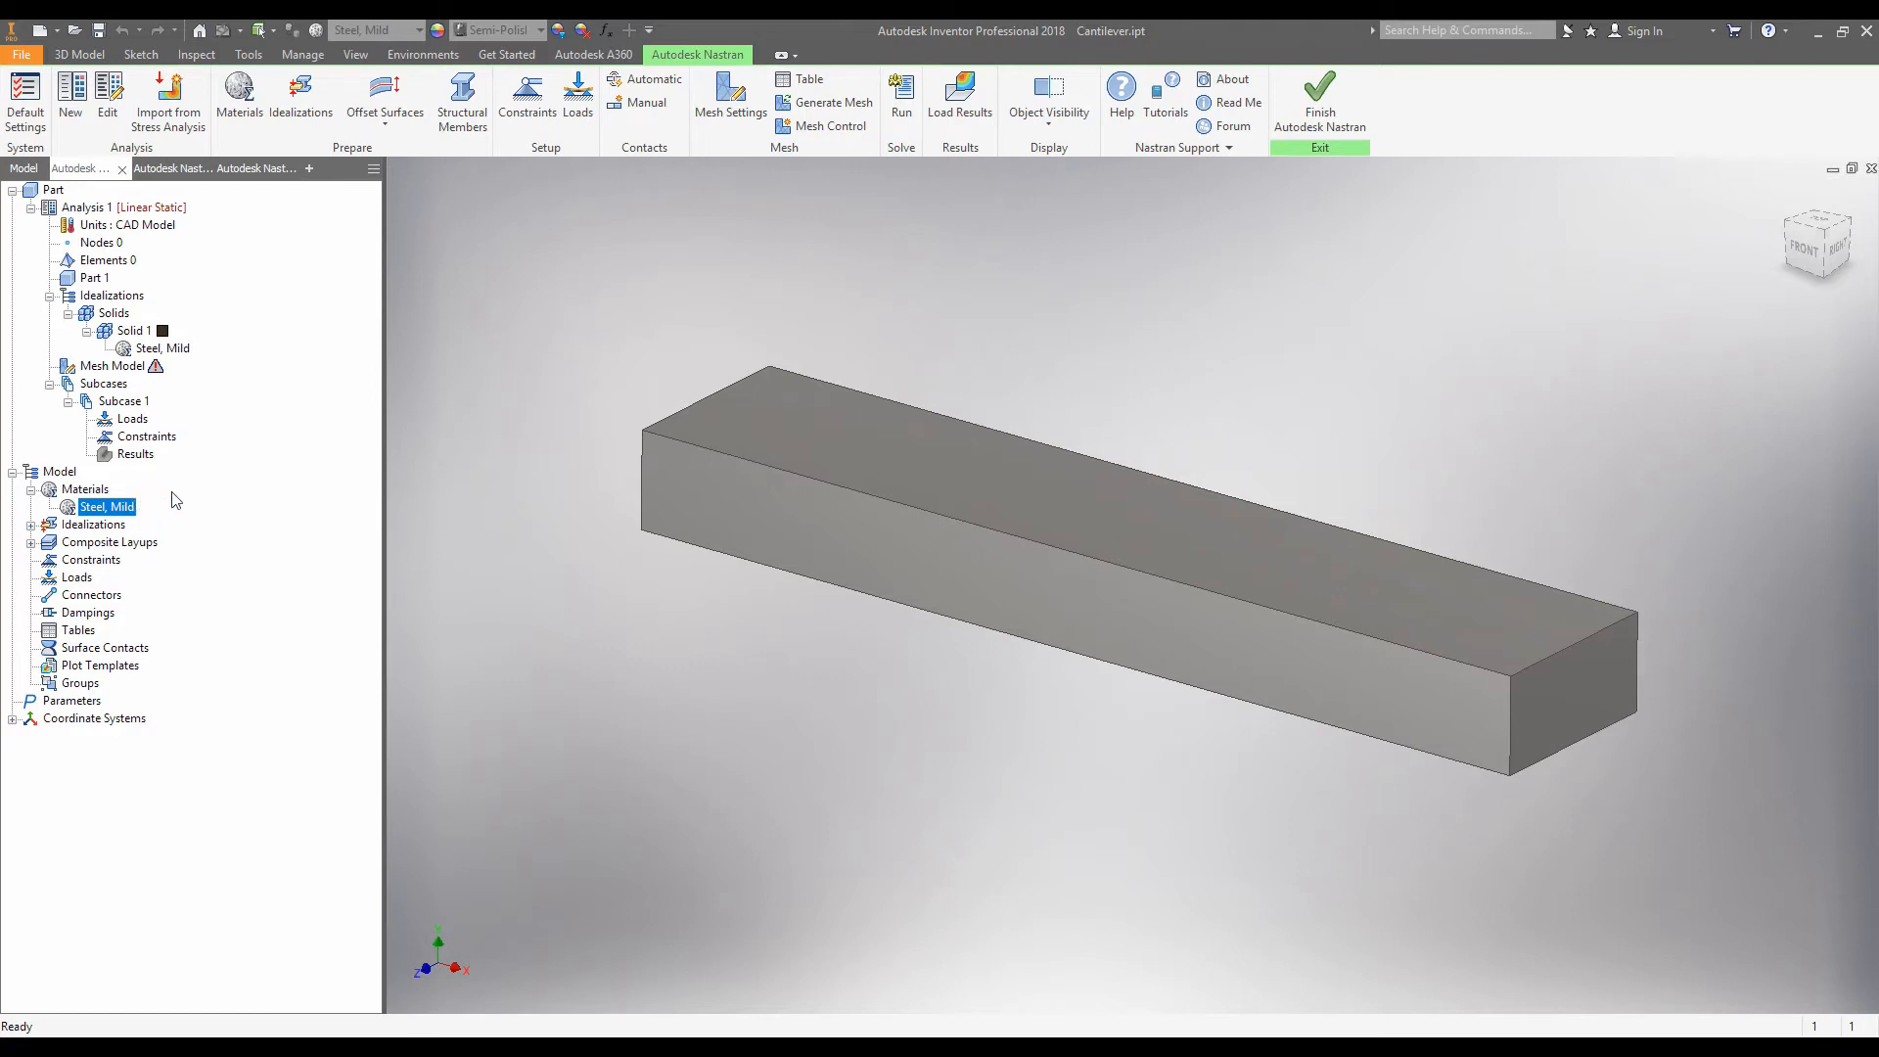
pyautogui.click(148, 437)
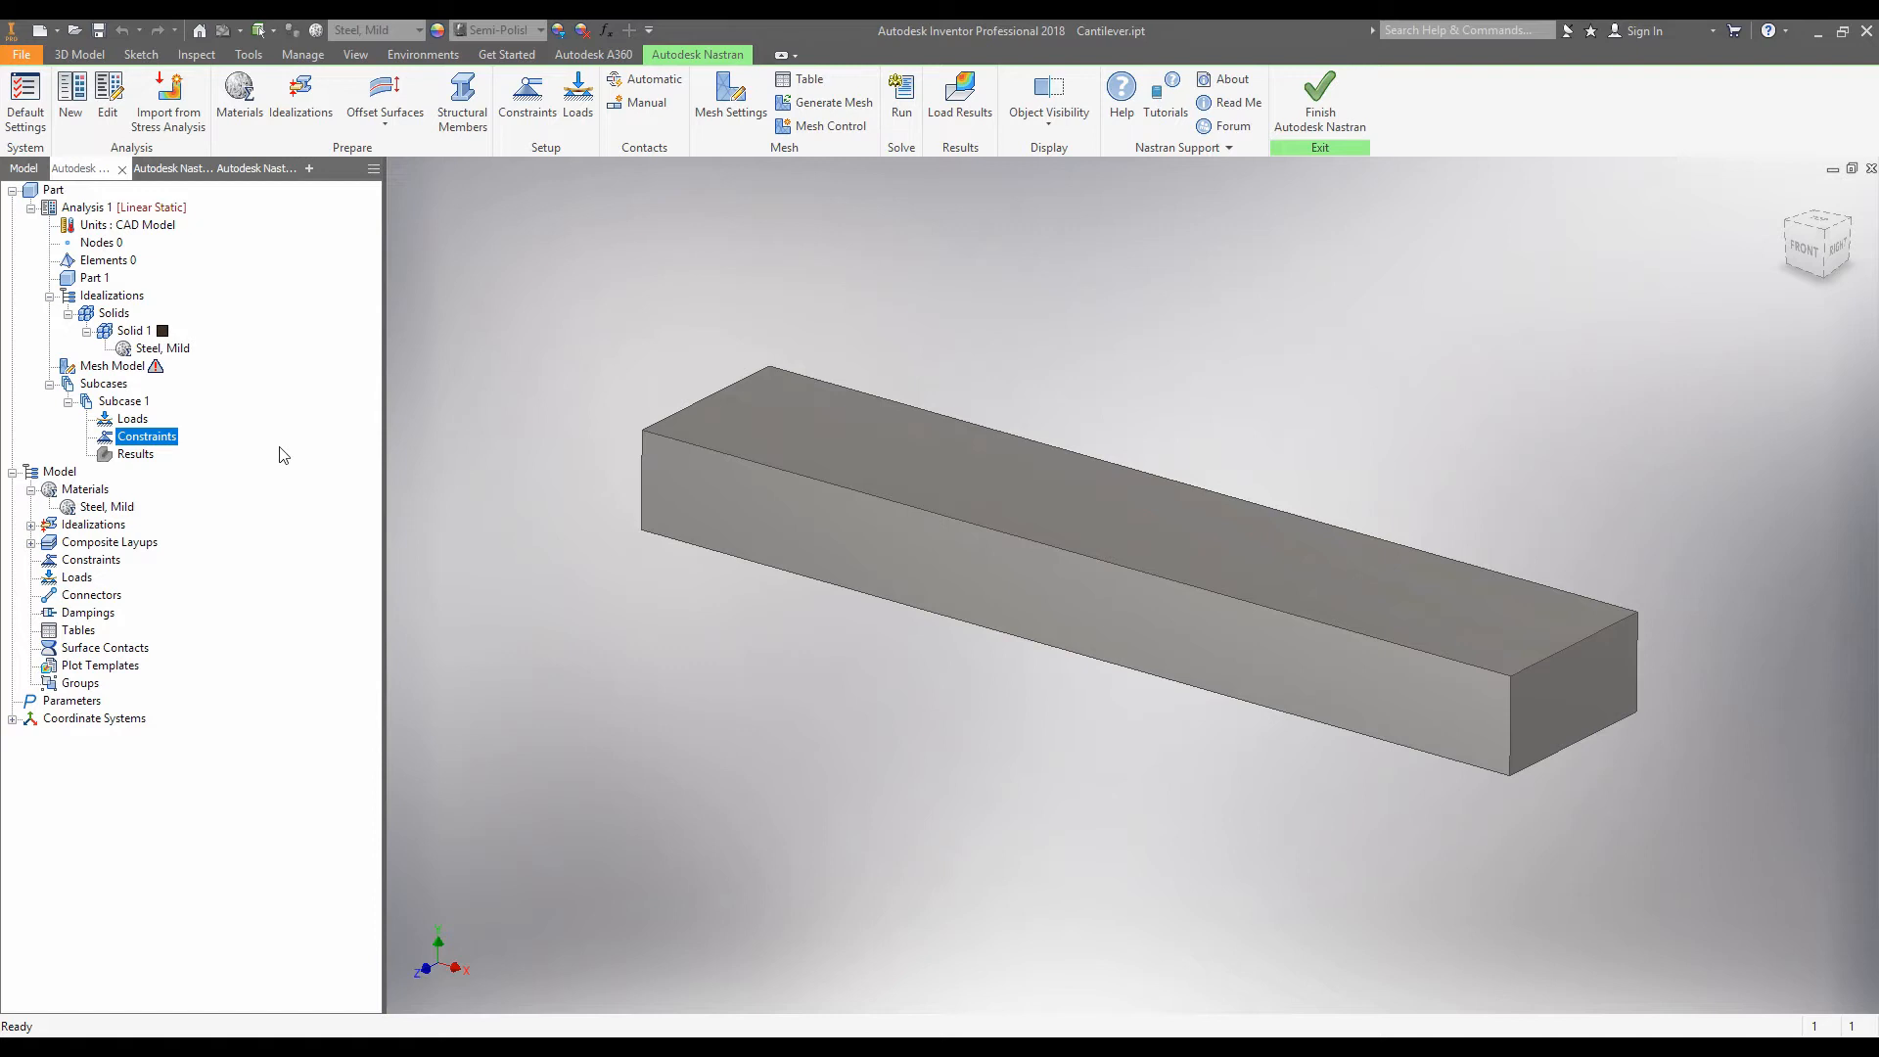
pyautogui.click(92, 560)
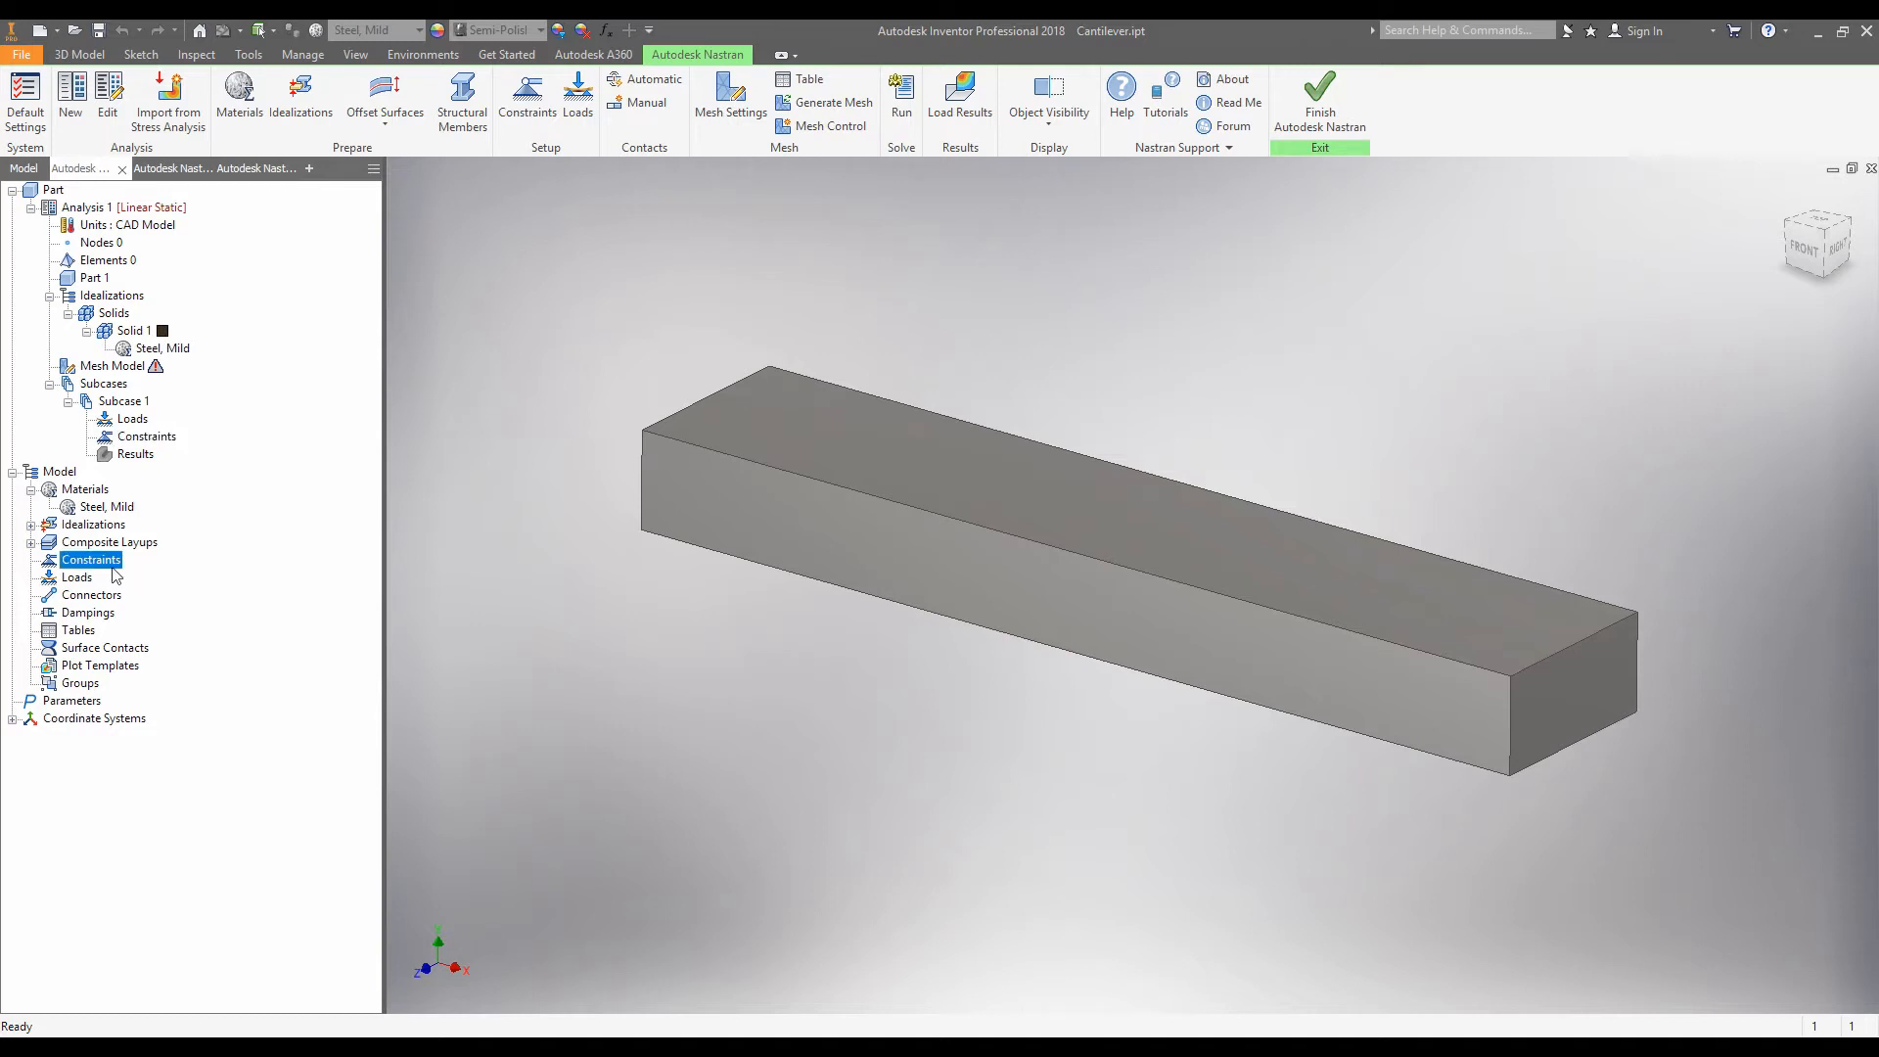
pyautogui.moveTo(144, 576)
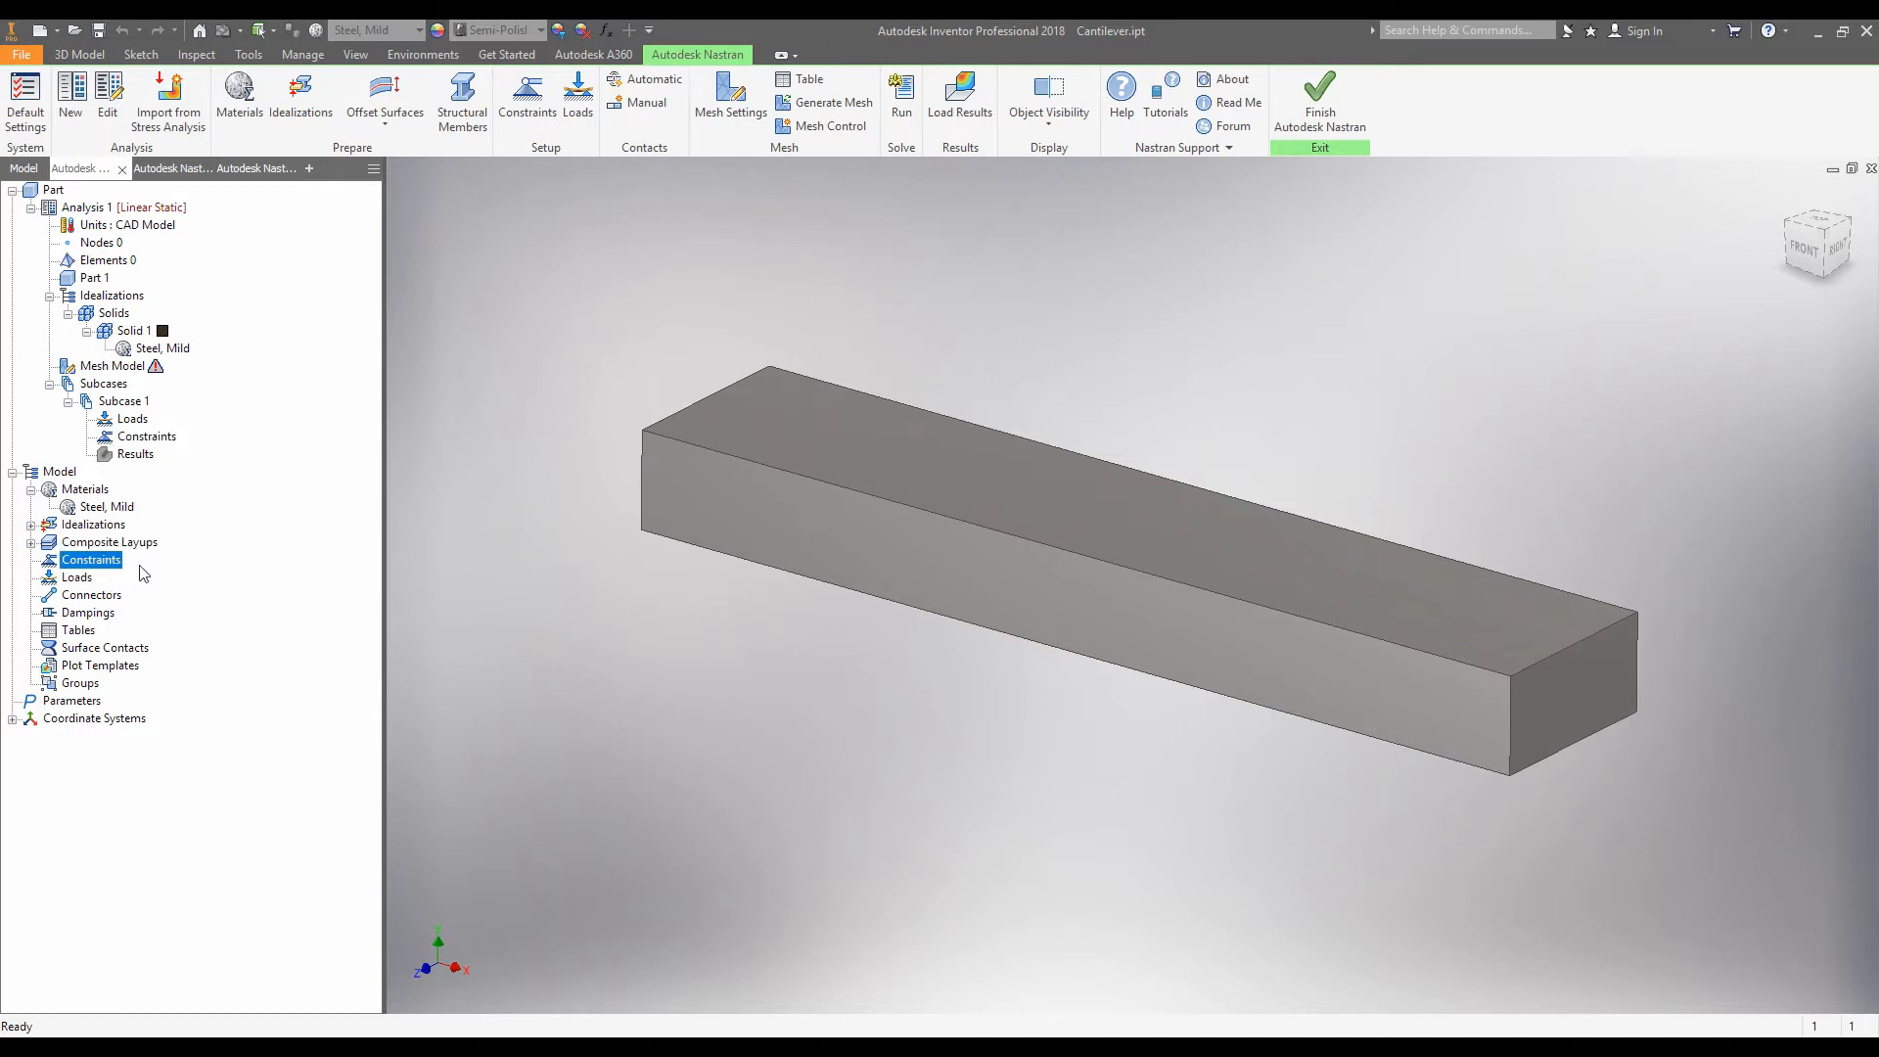
pyautogui.moveTo(281, 513)
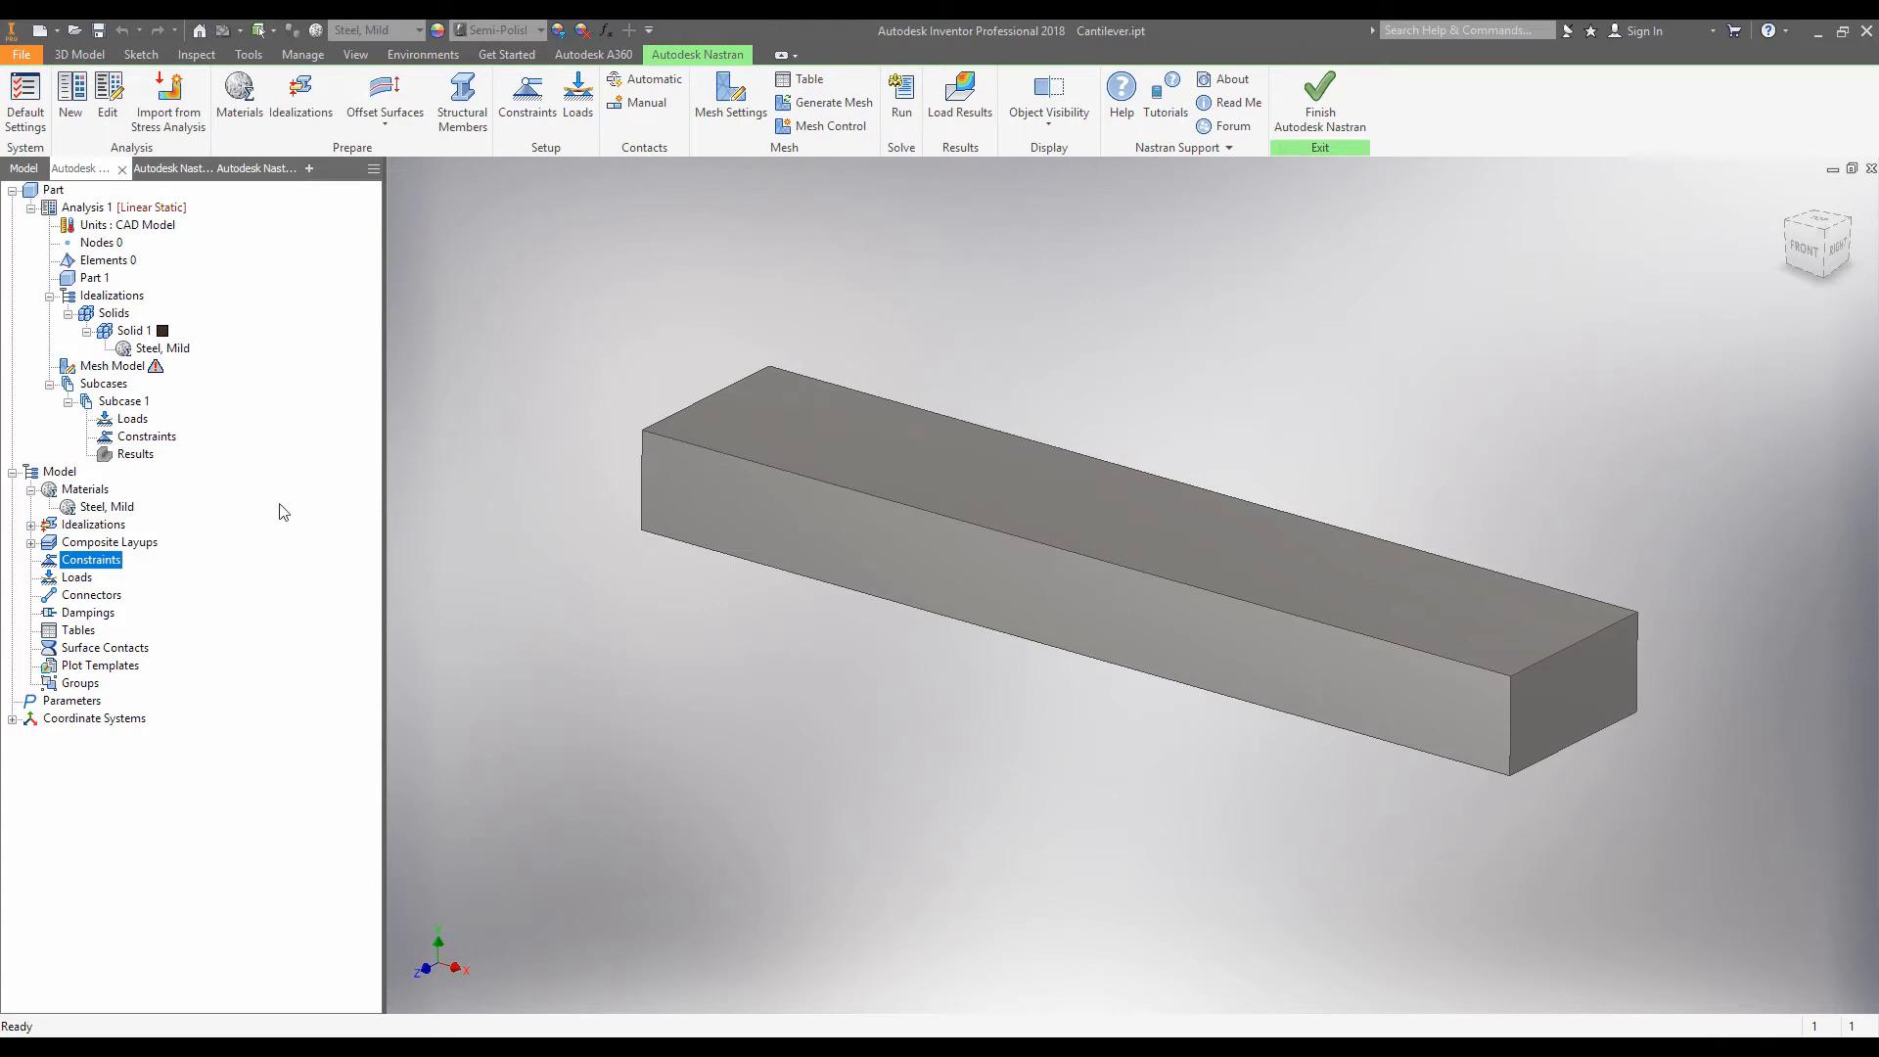
pyautogui.moveTo(231, 489)
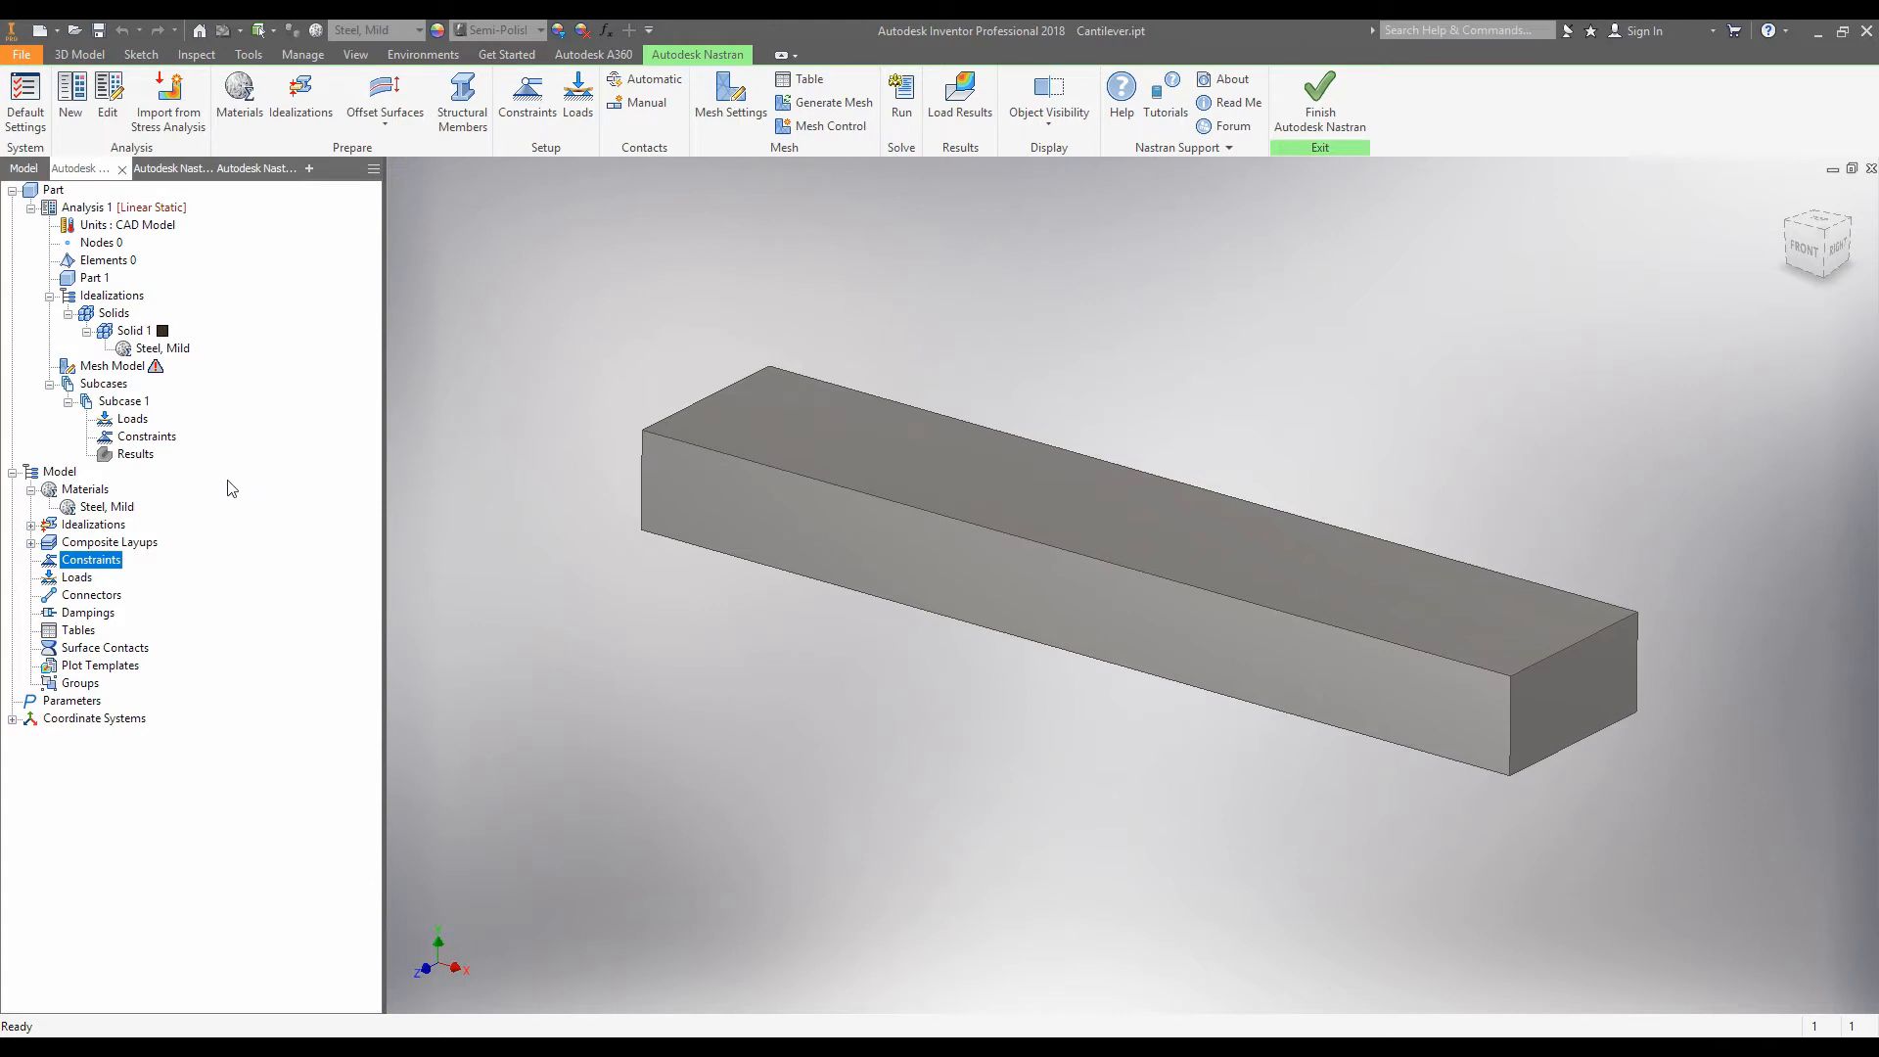
pyautogui.moveTo(279, 453)
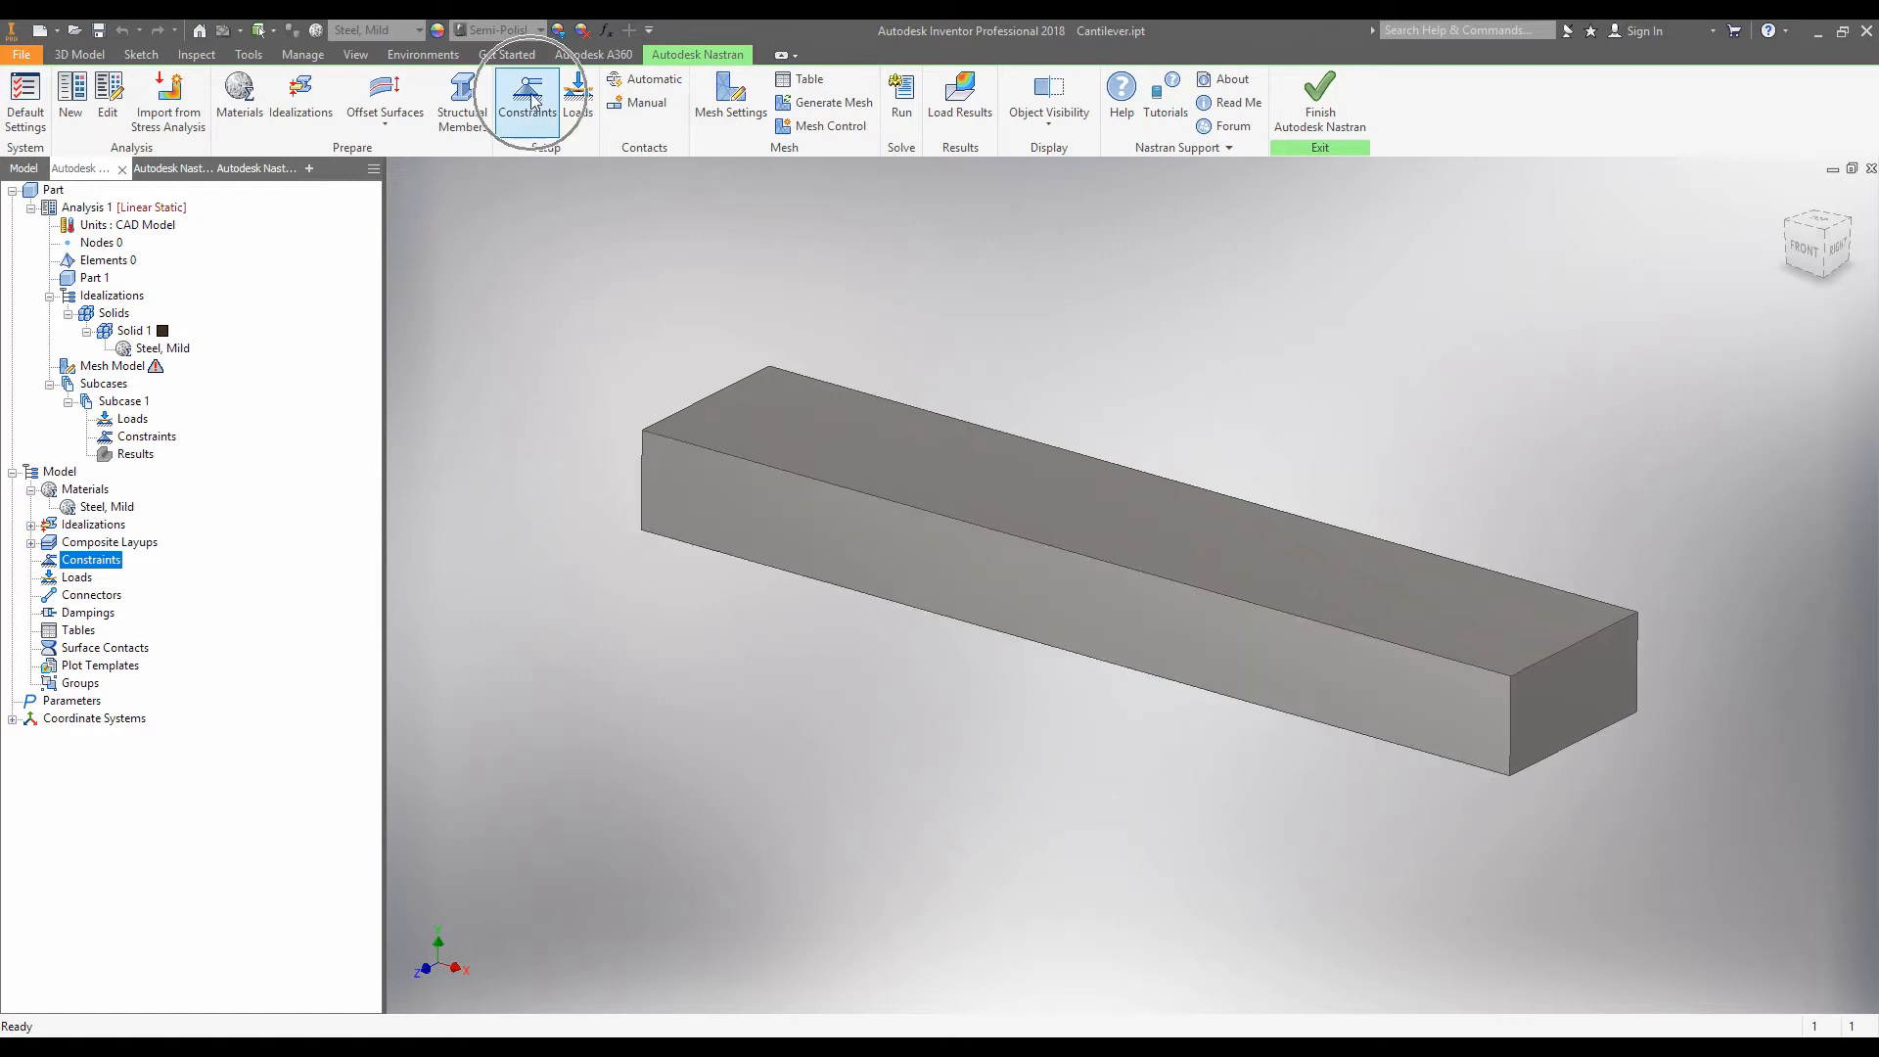
# Define a Structural constraint named Fixed End restraining all six degrees of freedom.
pyautogui.click(526, 96)
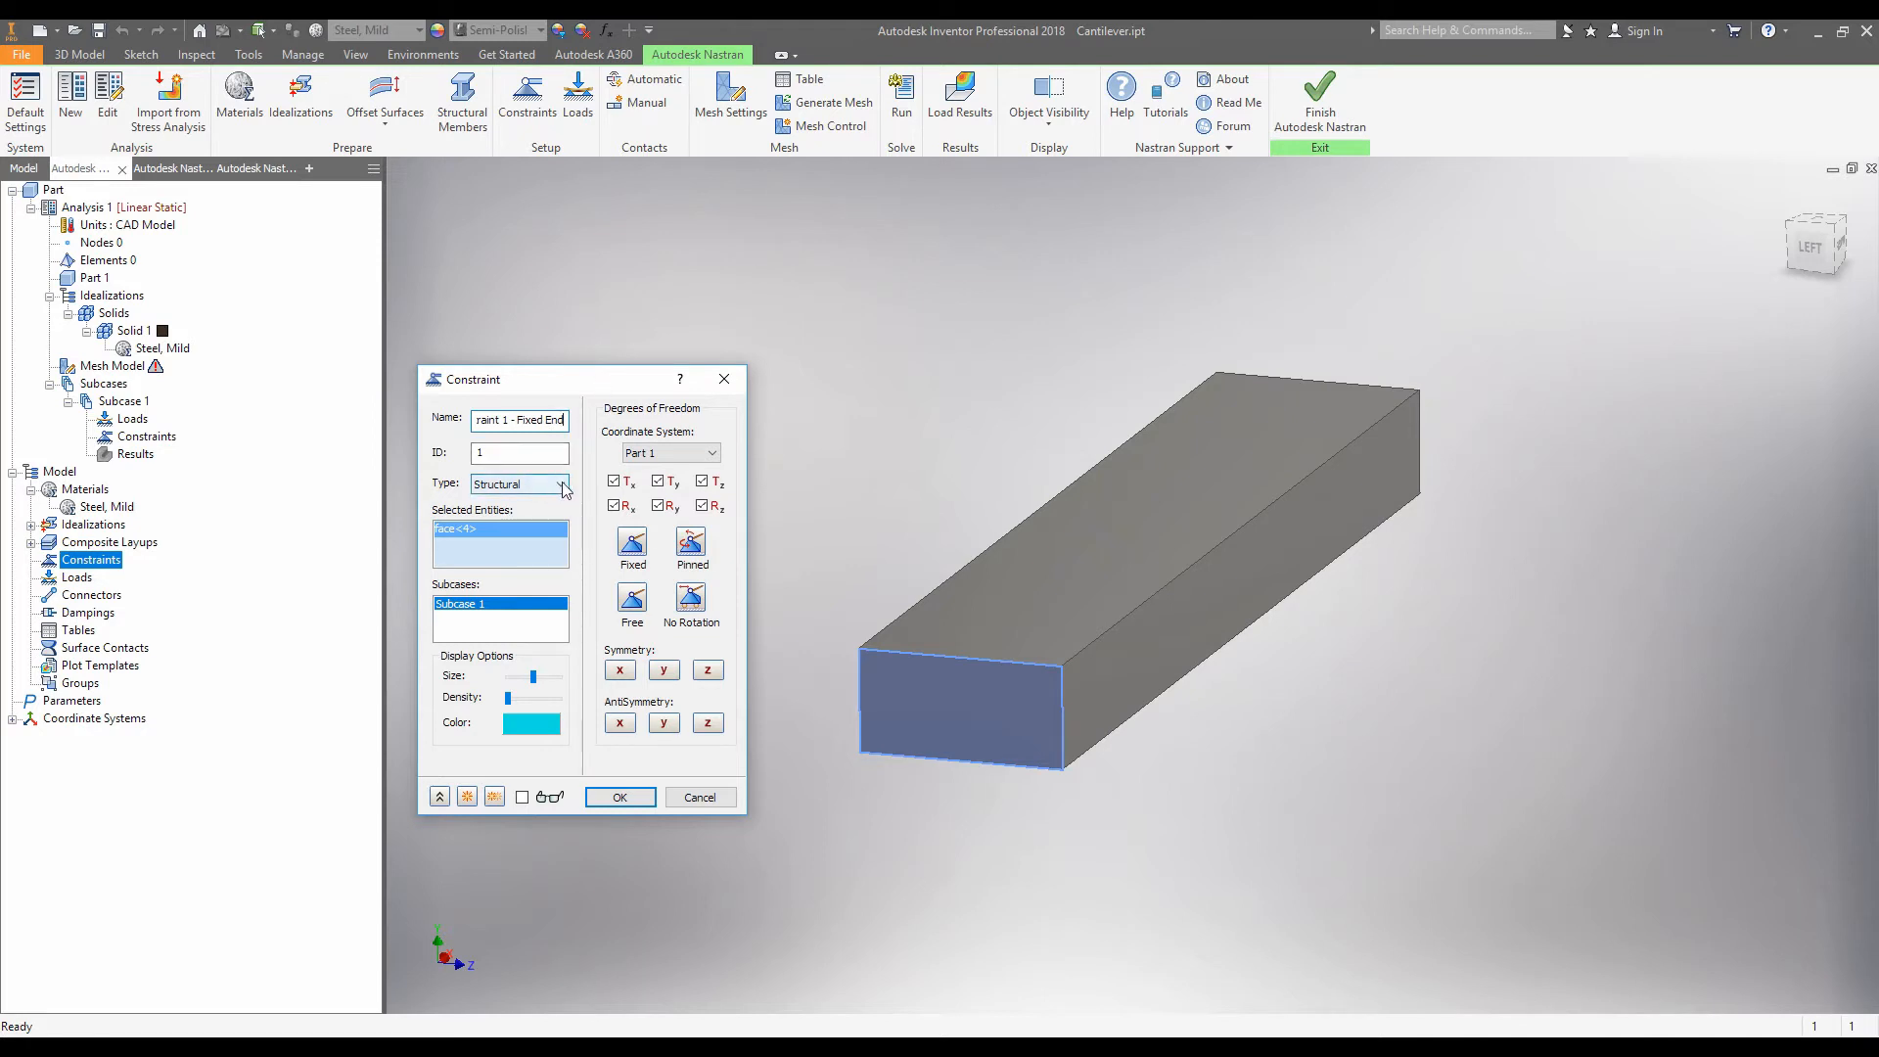
pyautogui.moveTo(519, 492)
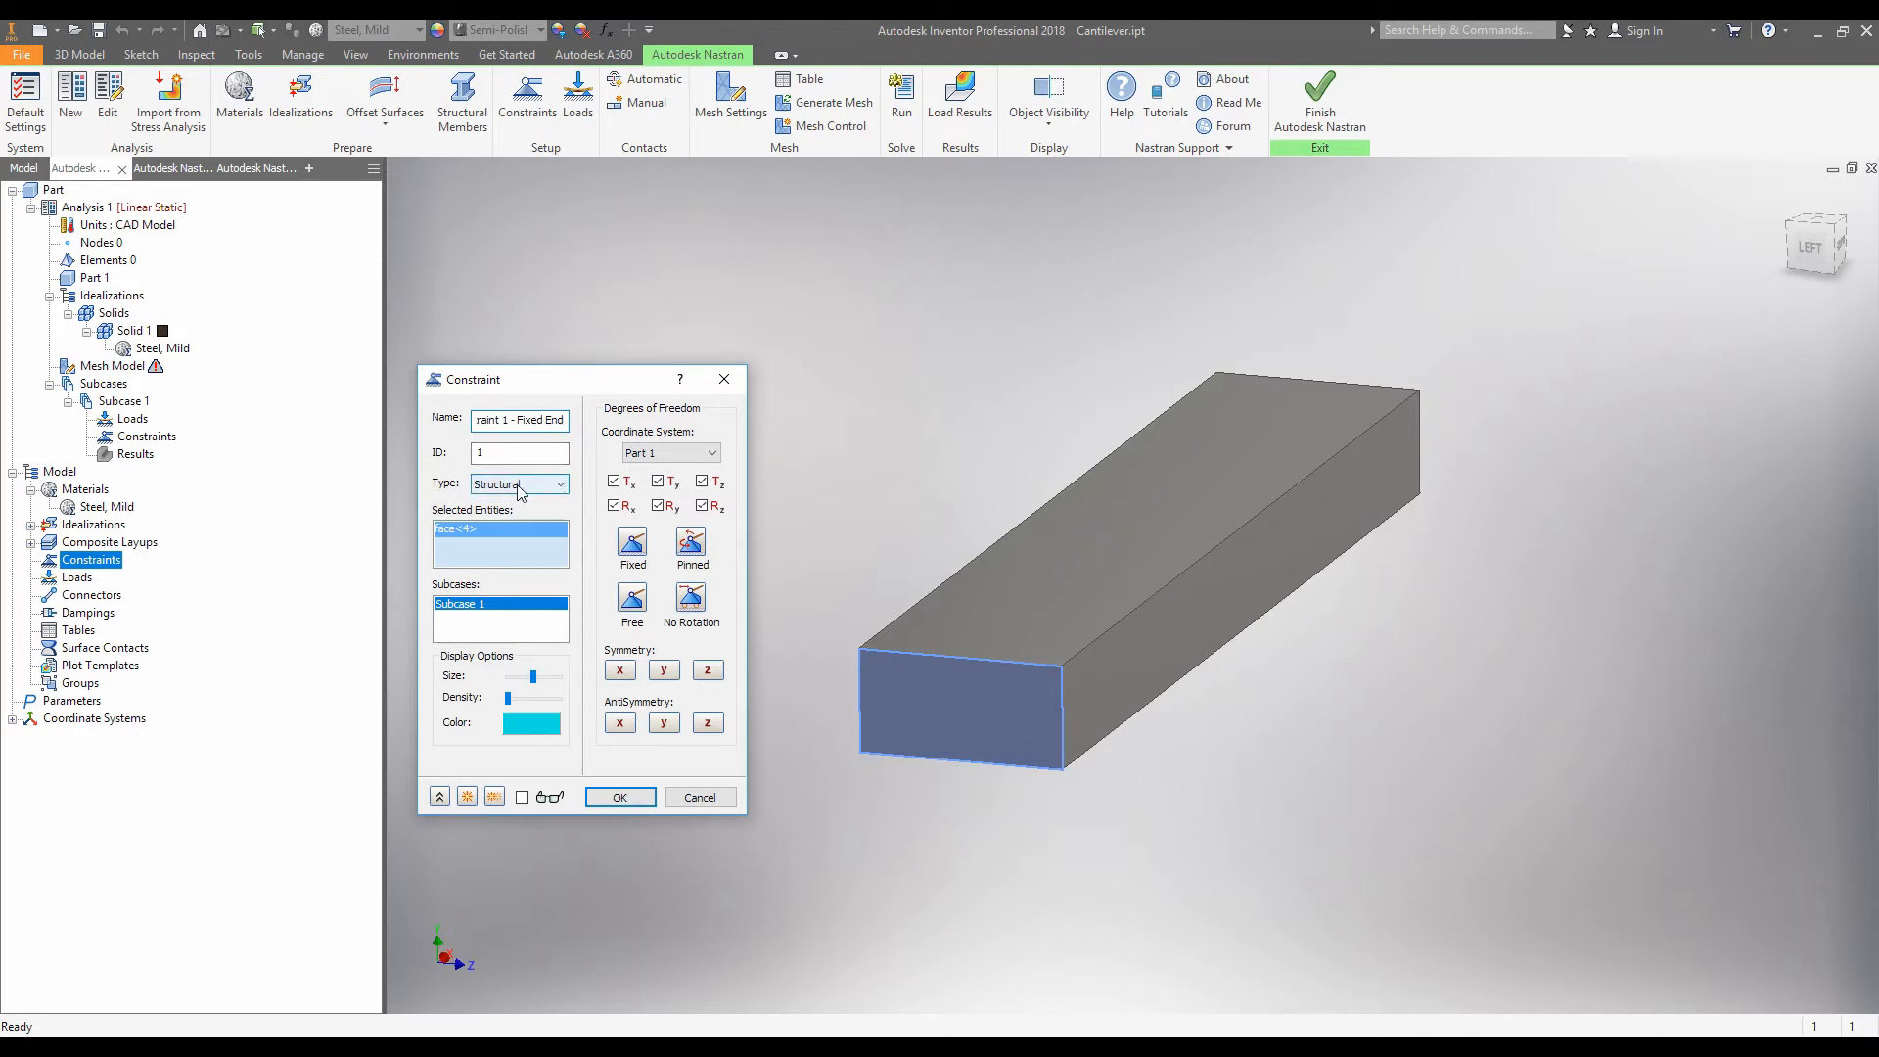
pyautogui.click(559, 485)
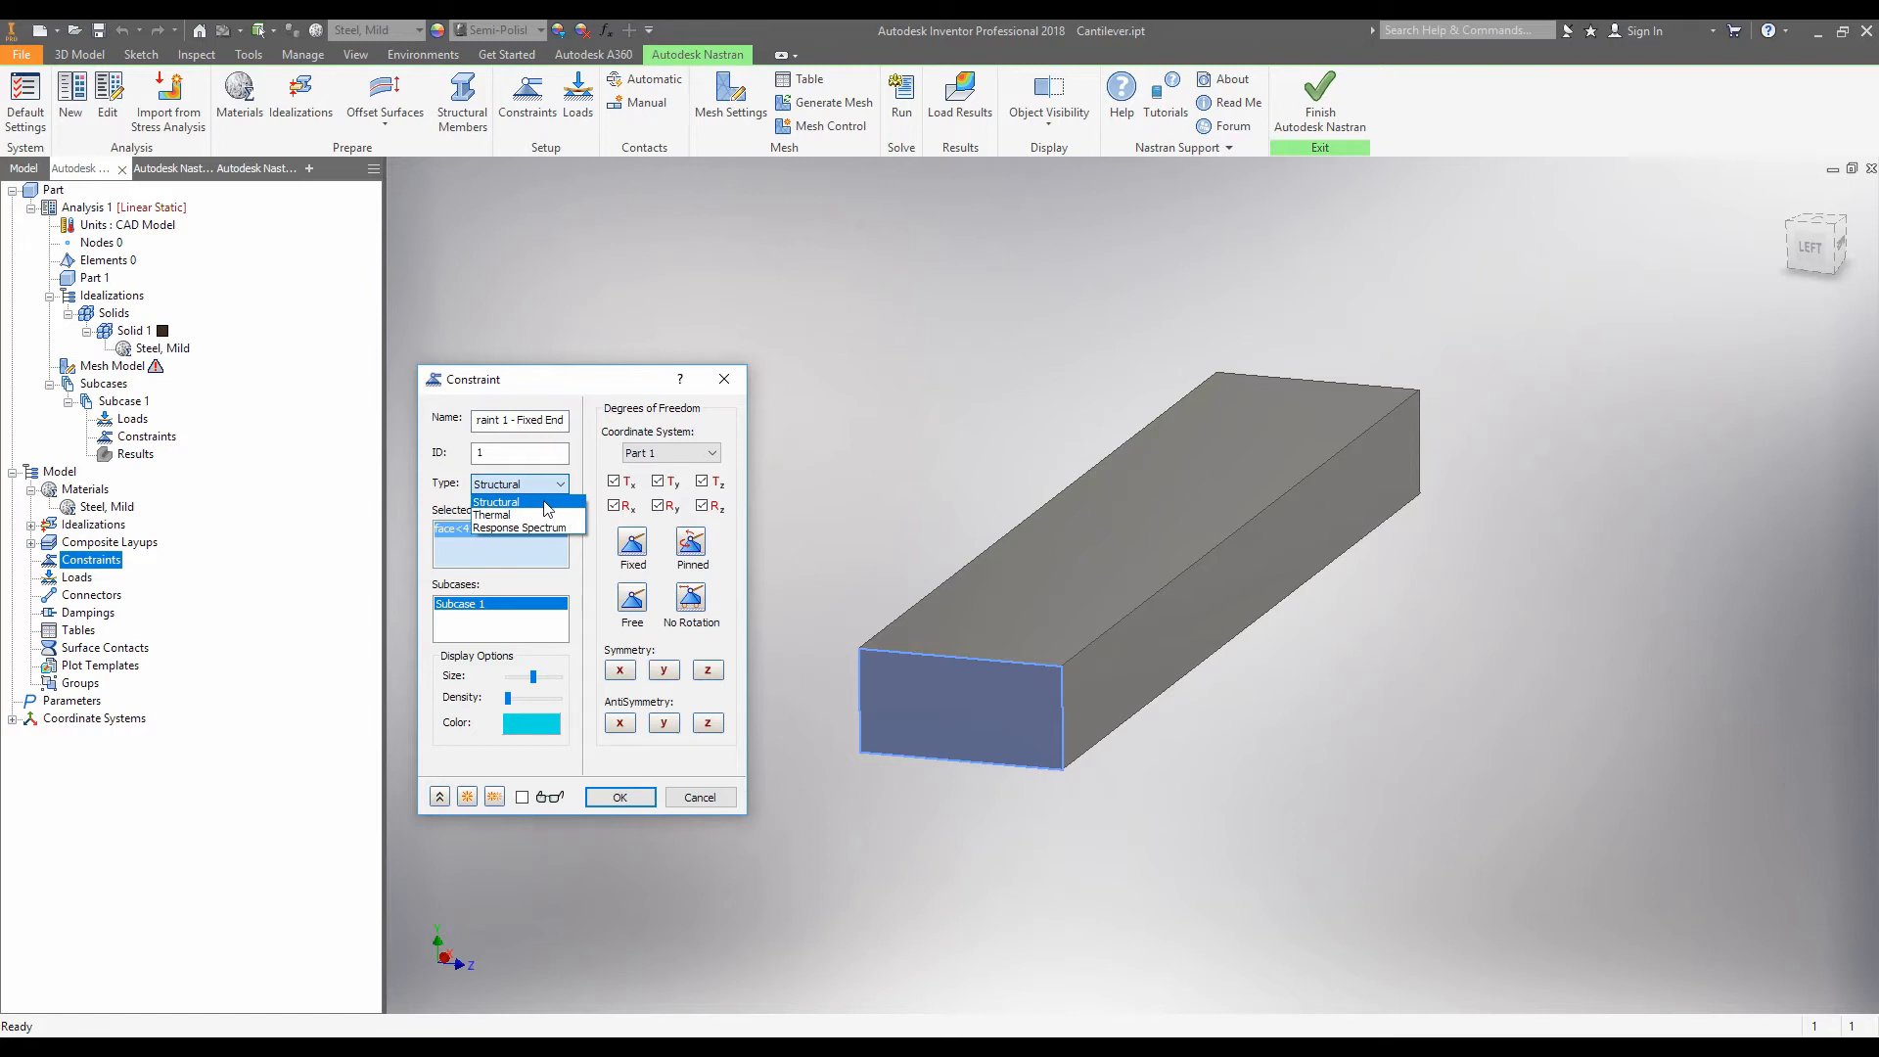
pyautogui.moveTo(543, 492)
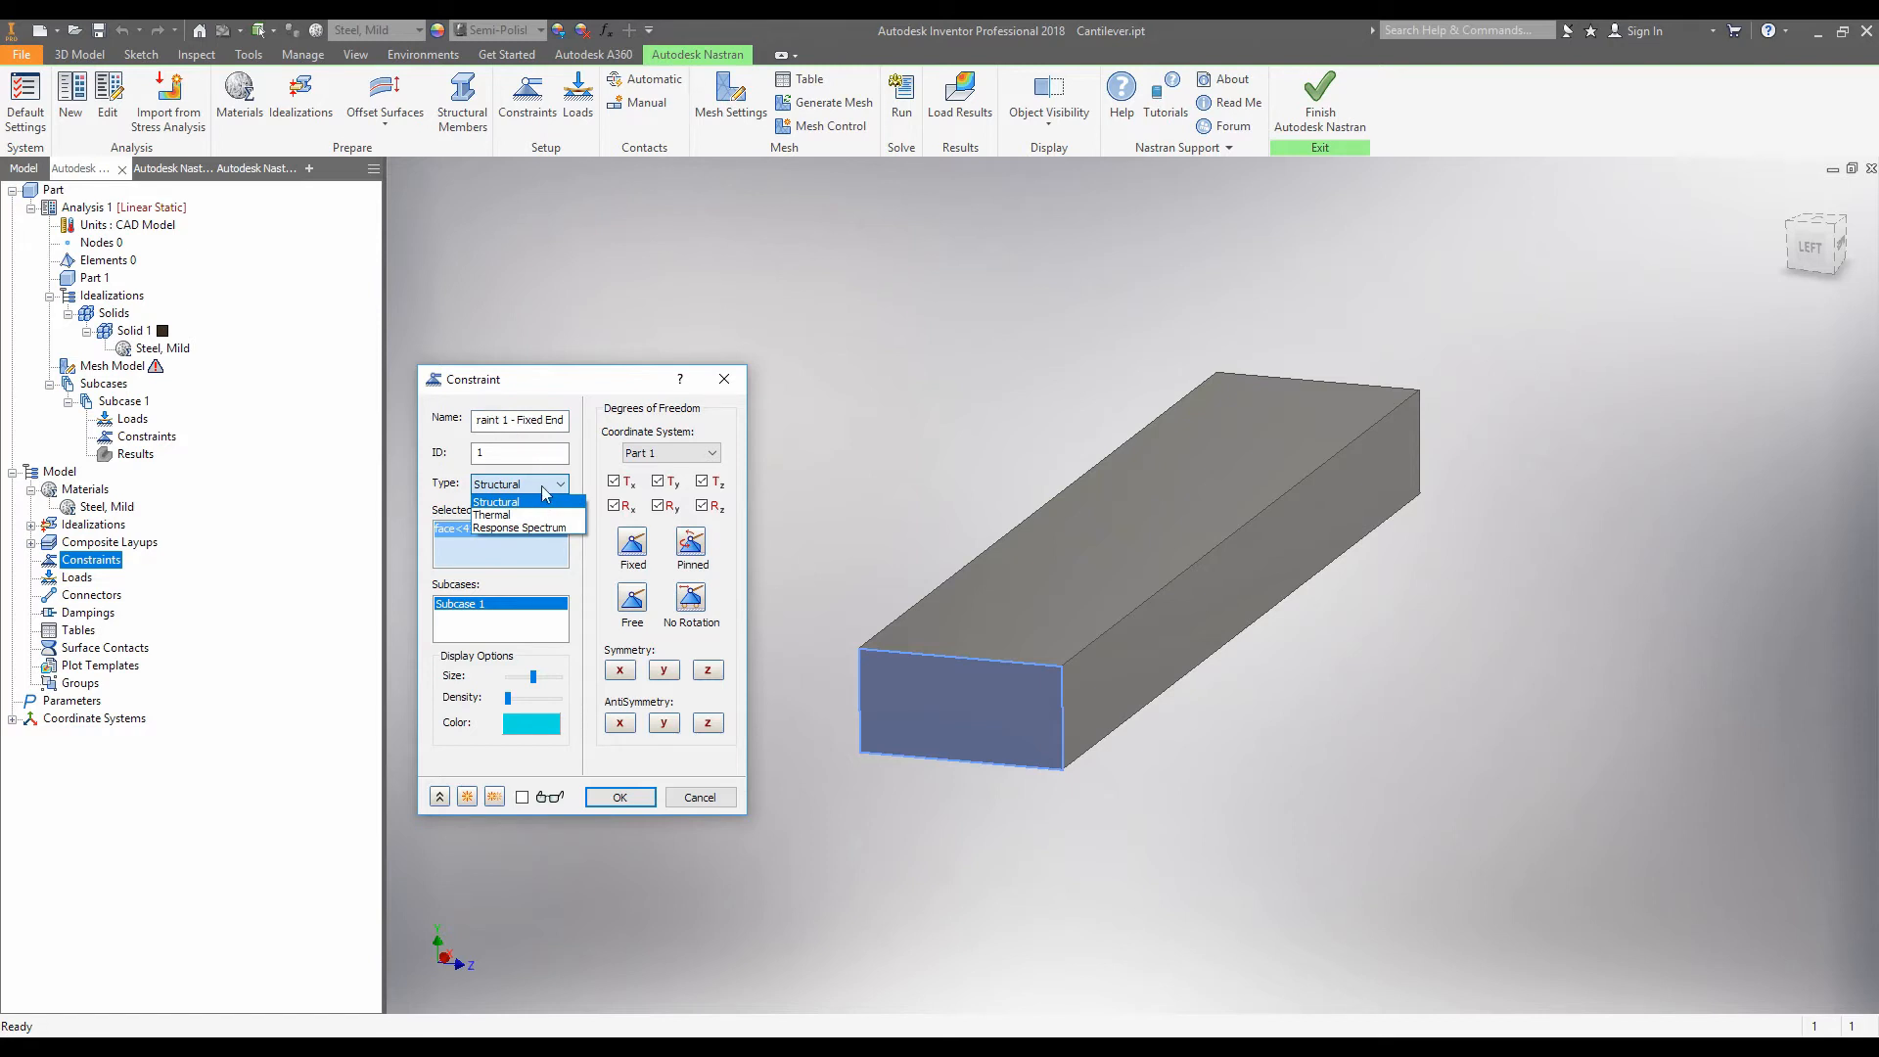
pyautogui.click(495, 501)
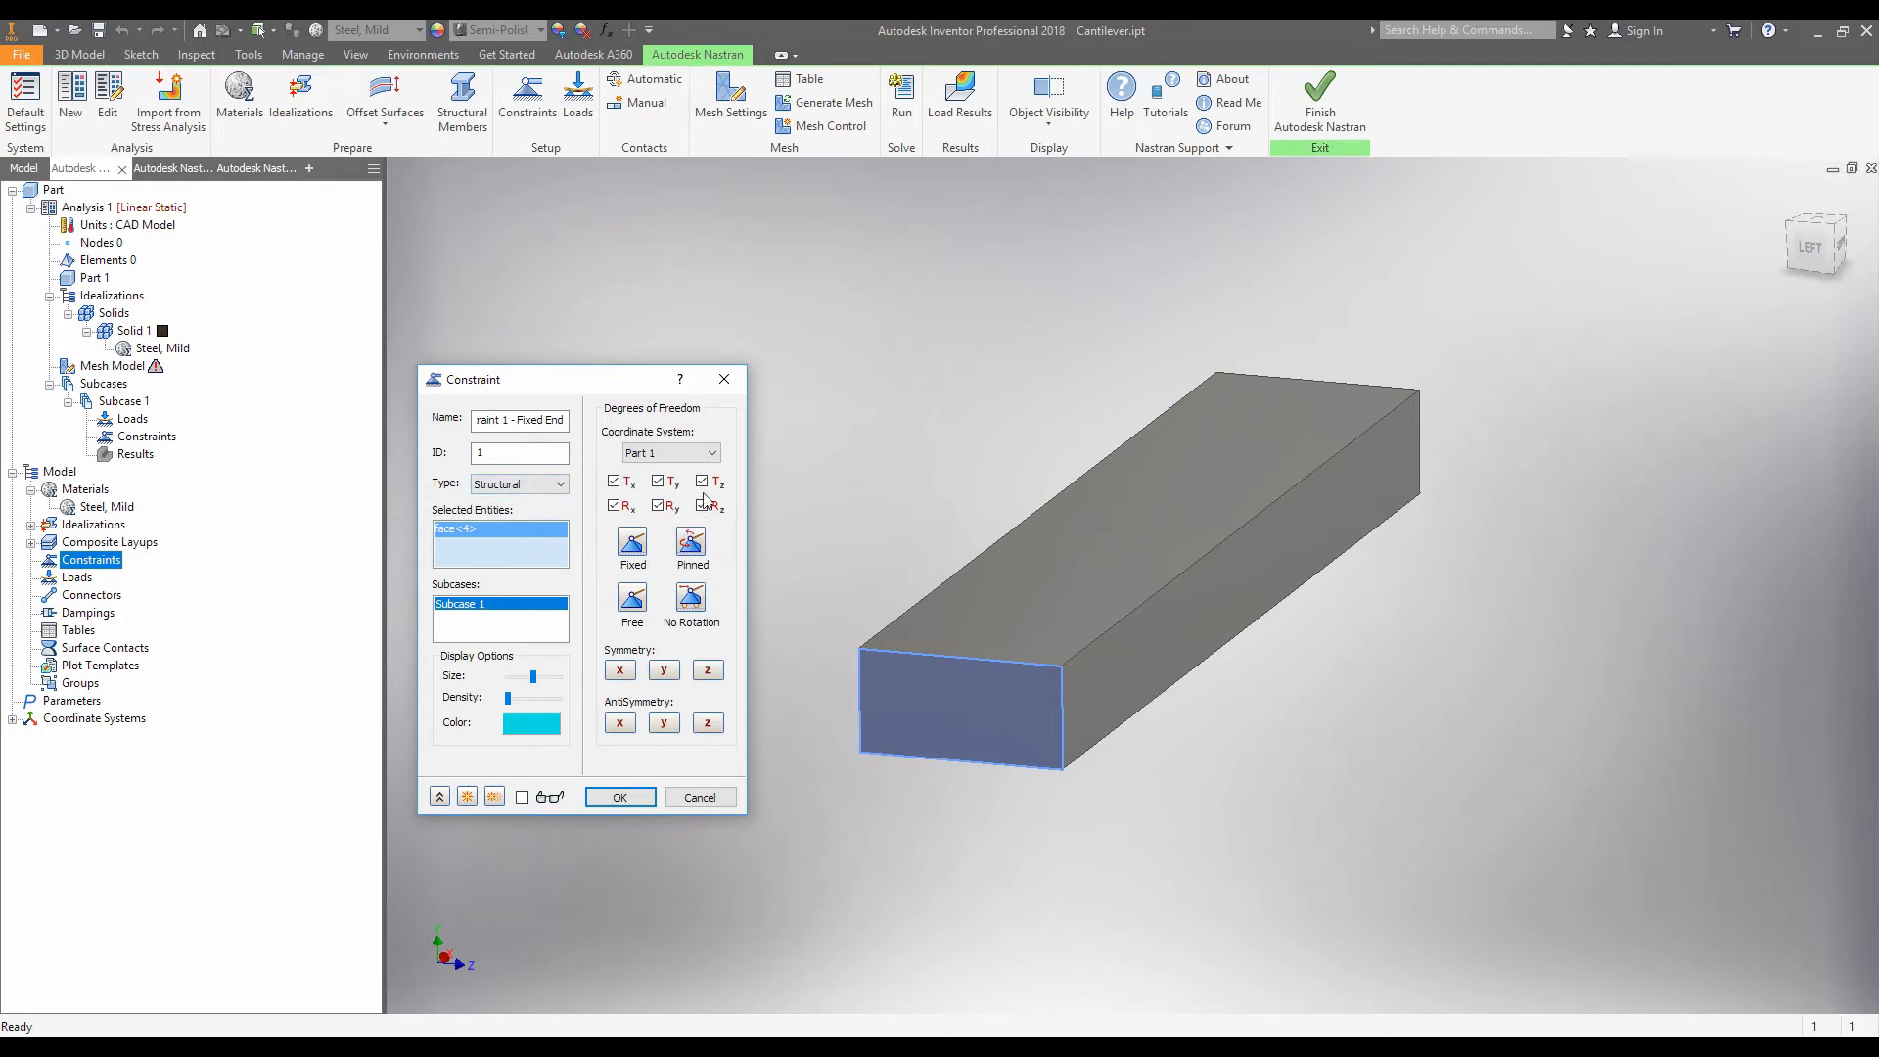
pyautogui.click(701, 481)
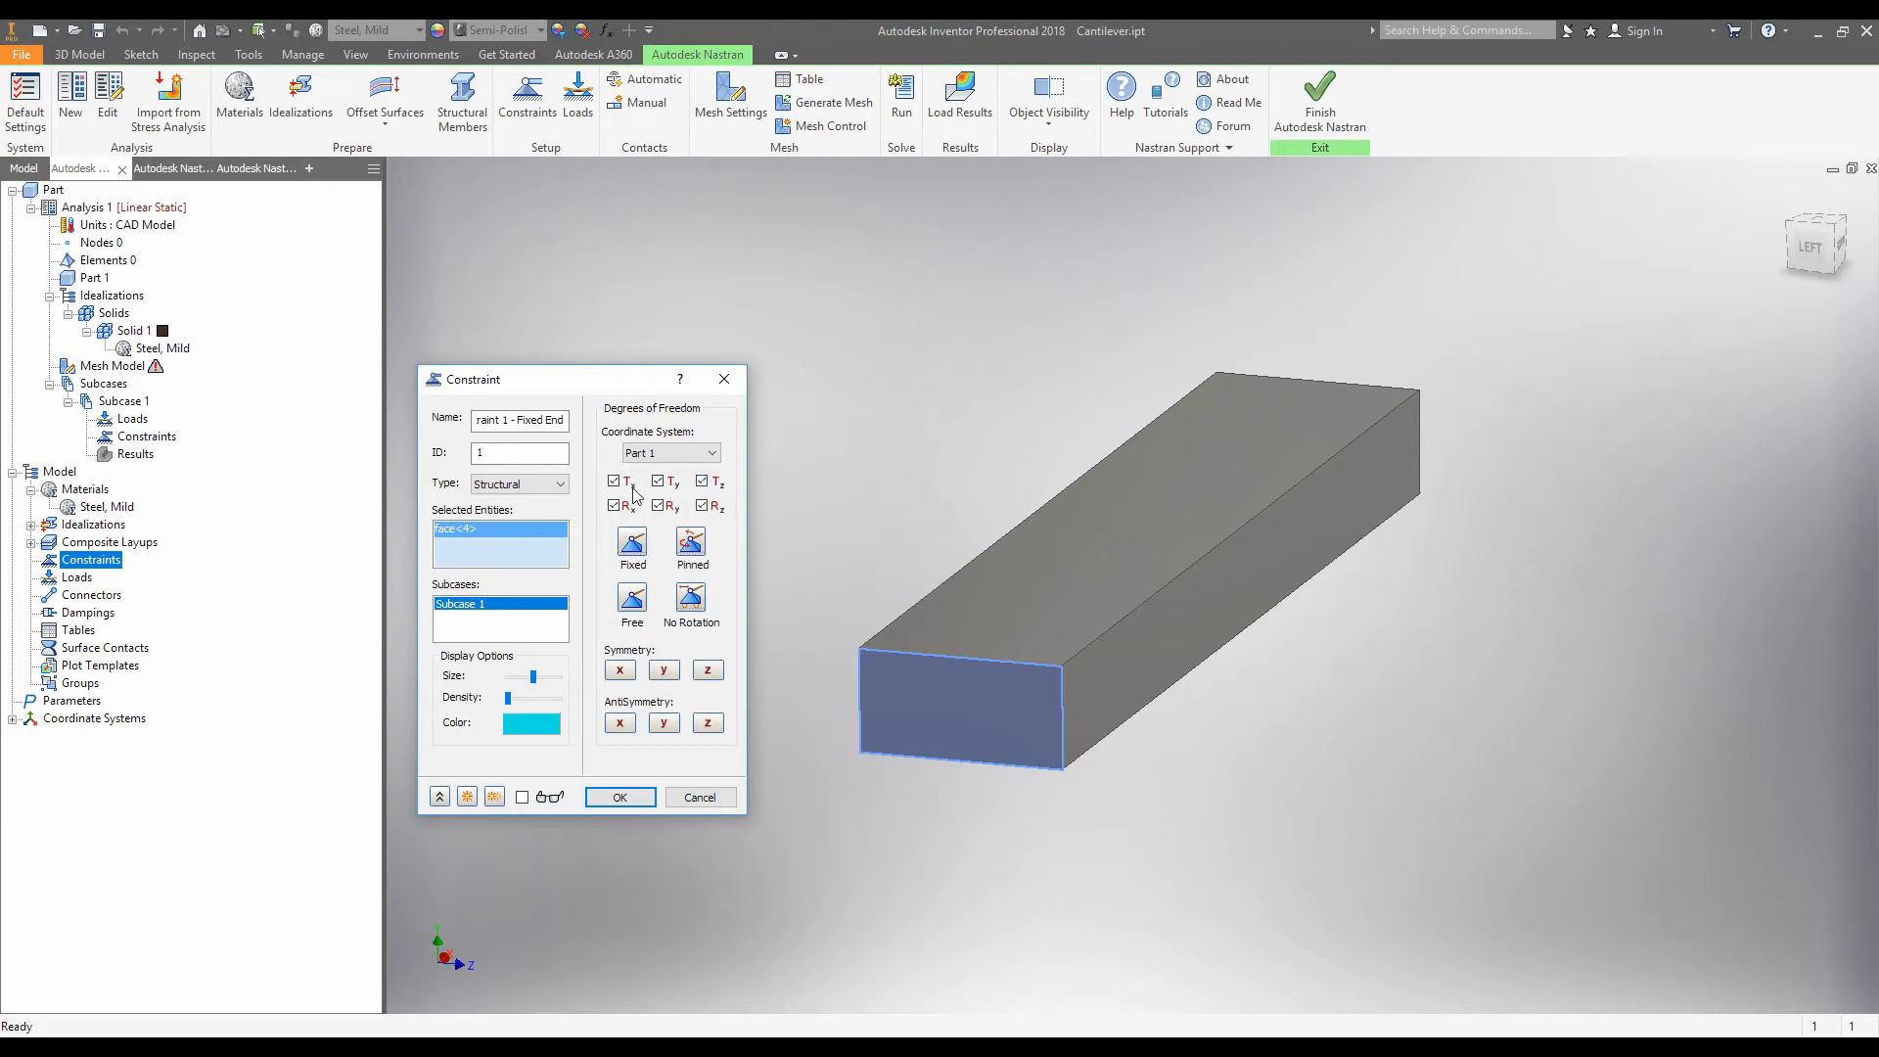
pyautogui.moveTo(721, 492)
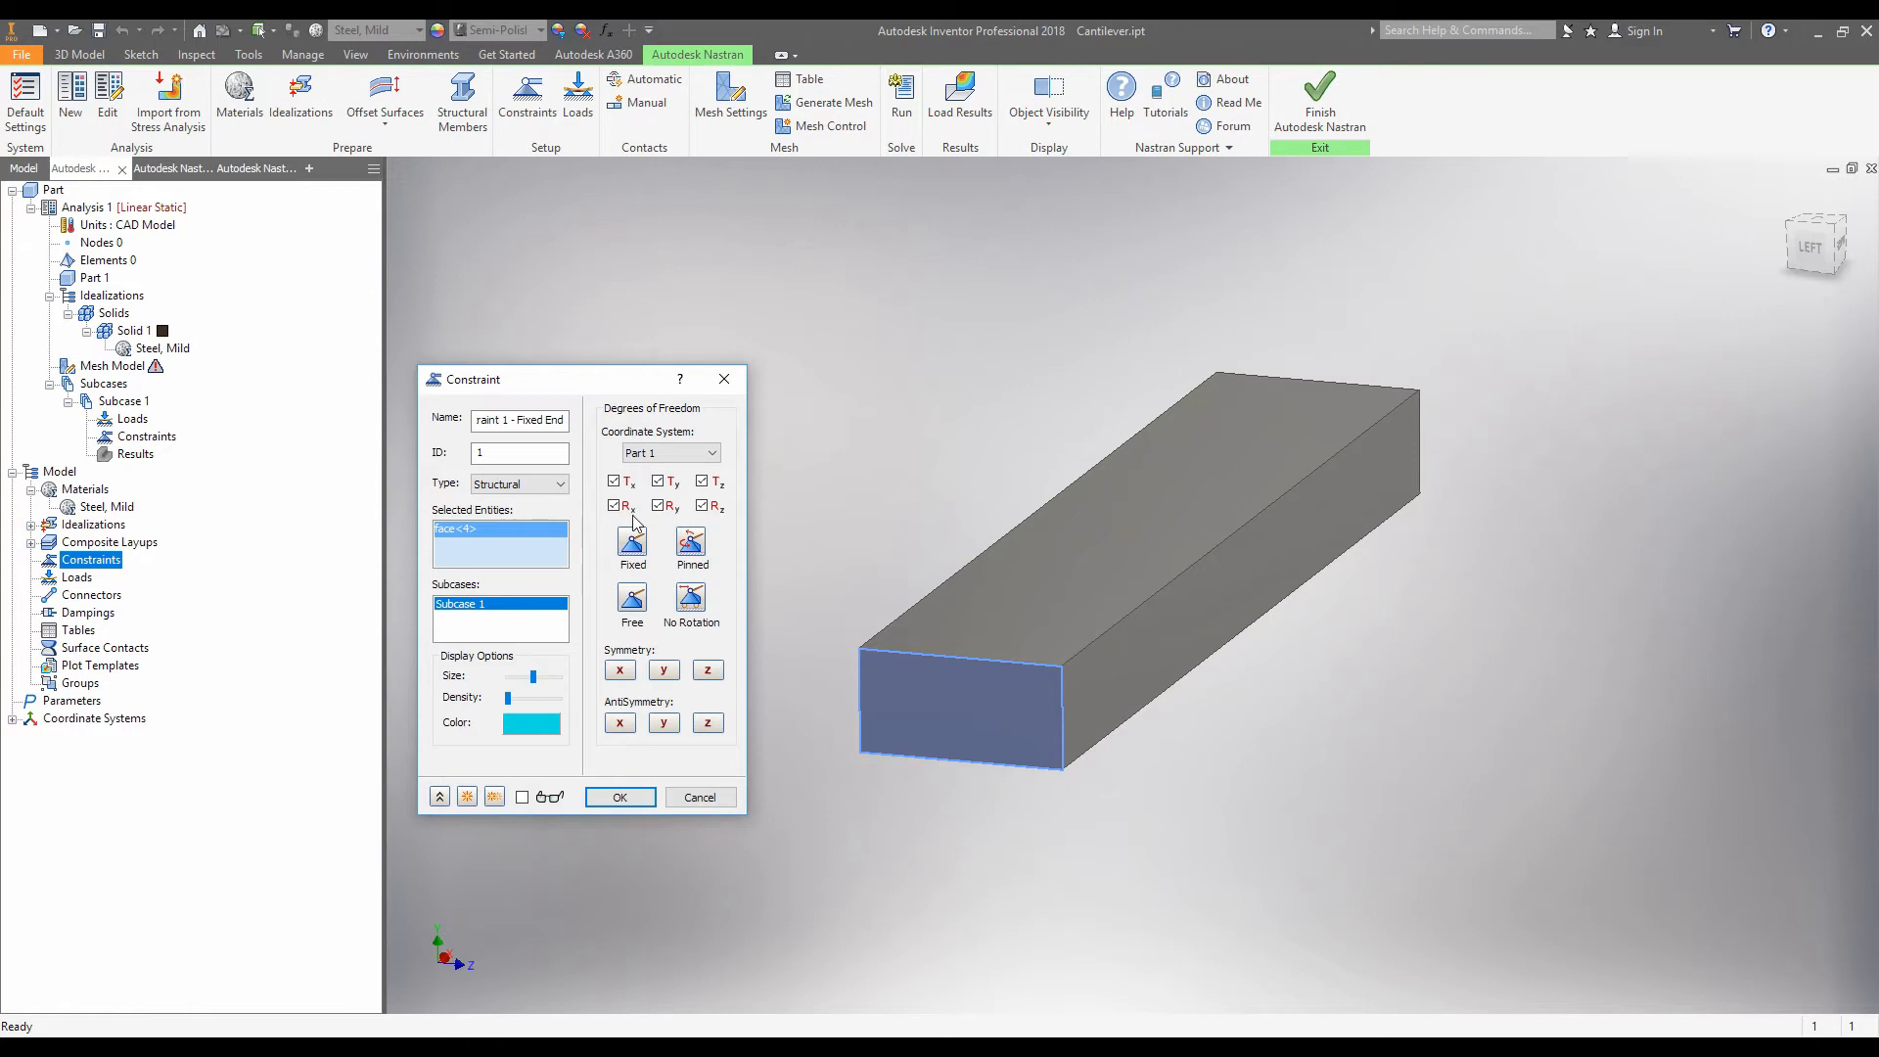
pyautogui.moveTo(723, 524)
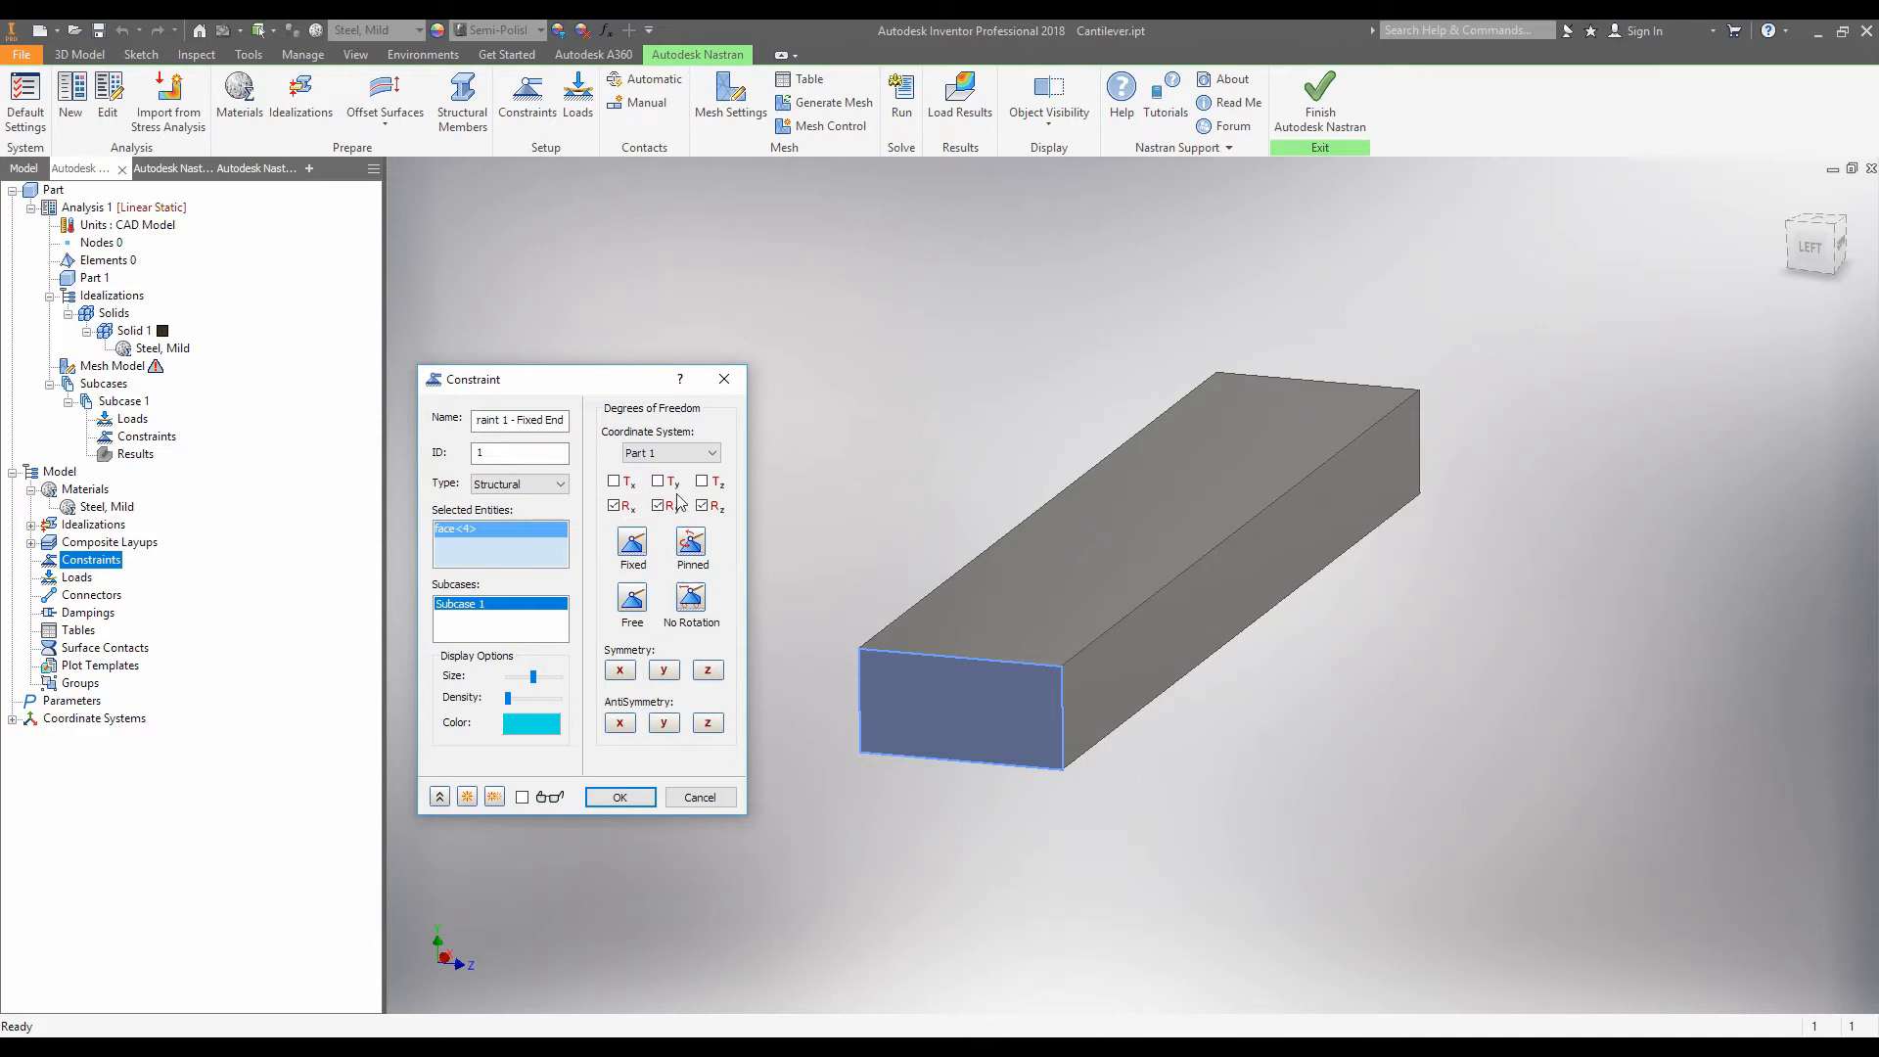
pyautogui.moveTo(690, 468)
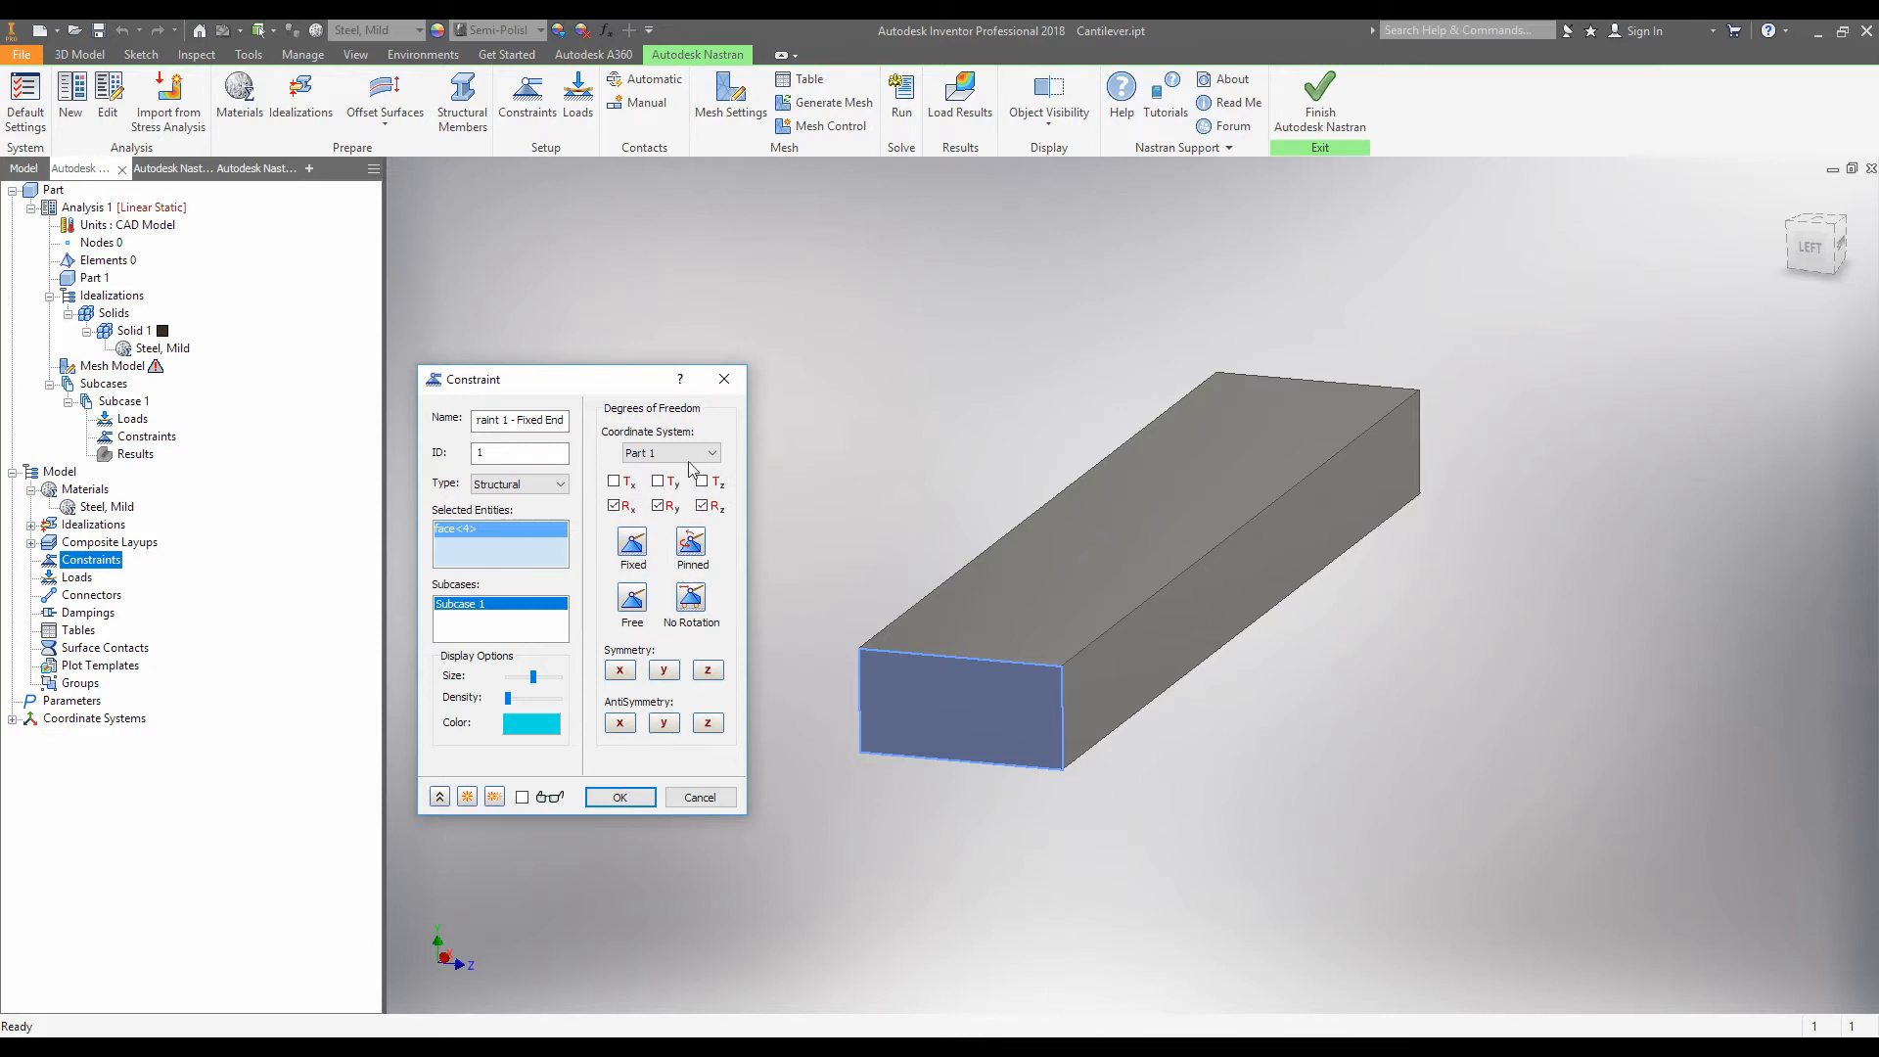
pyautogui.moveTo(737, 495)
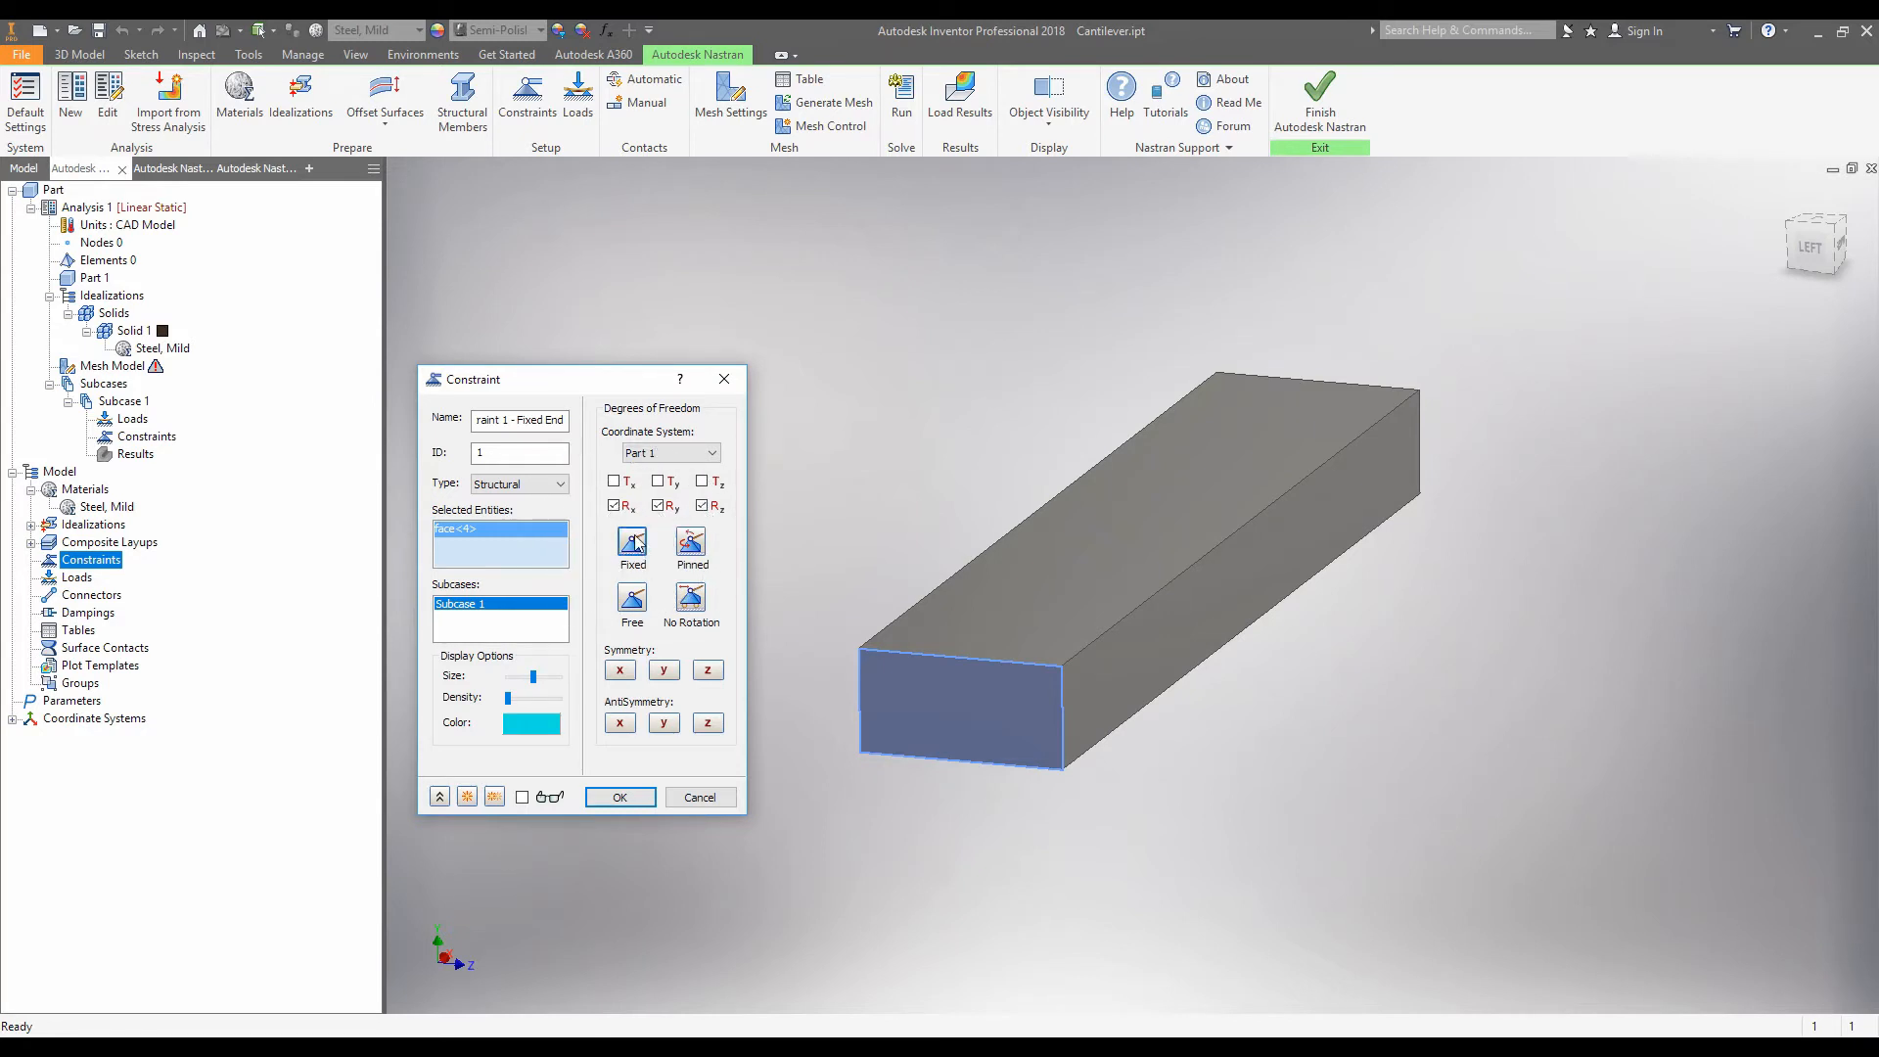
pyautogui.click(616, 481)
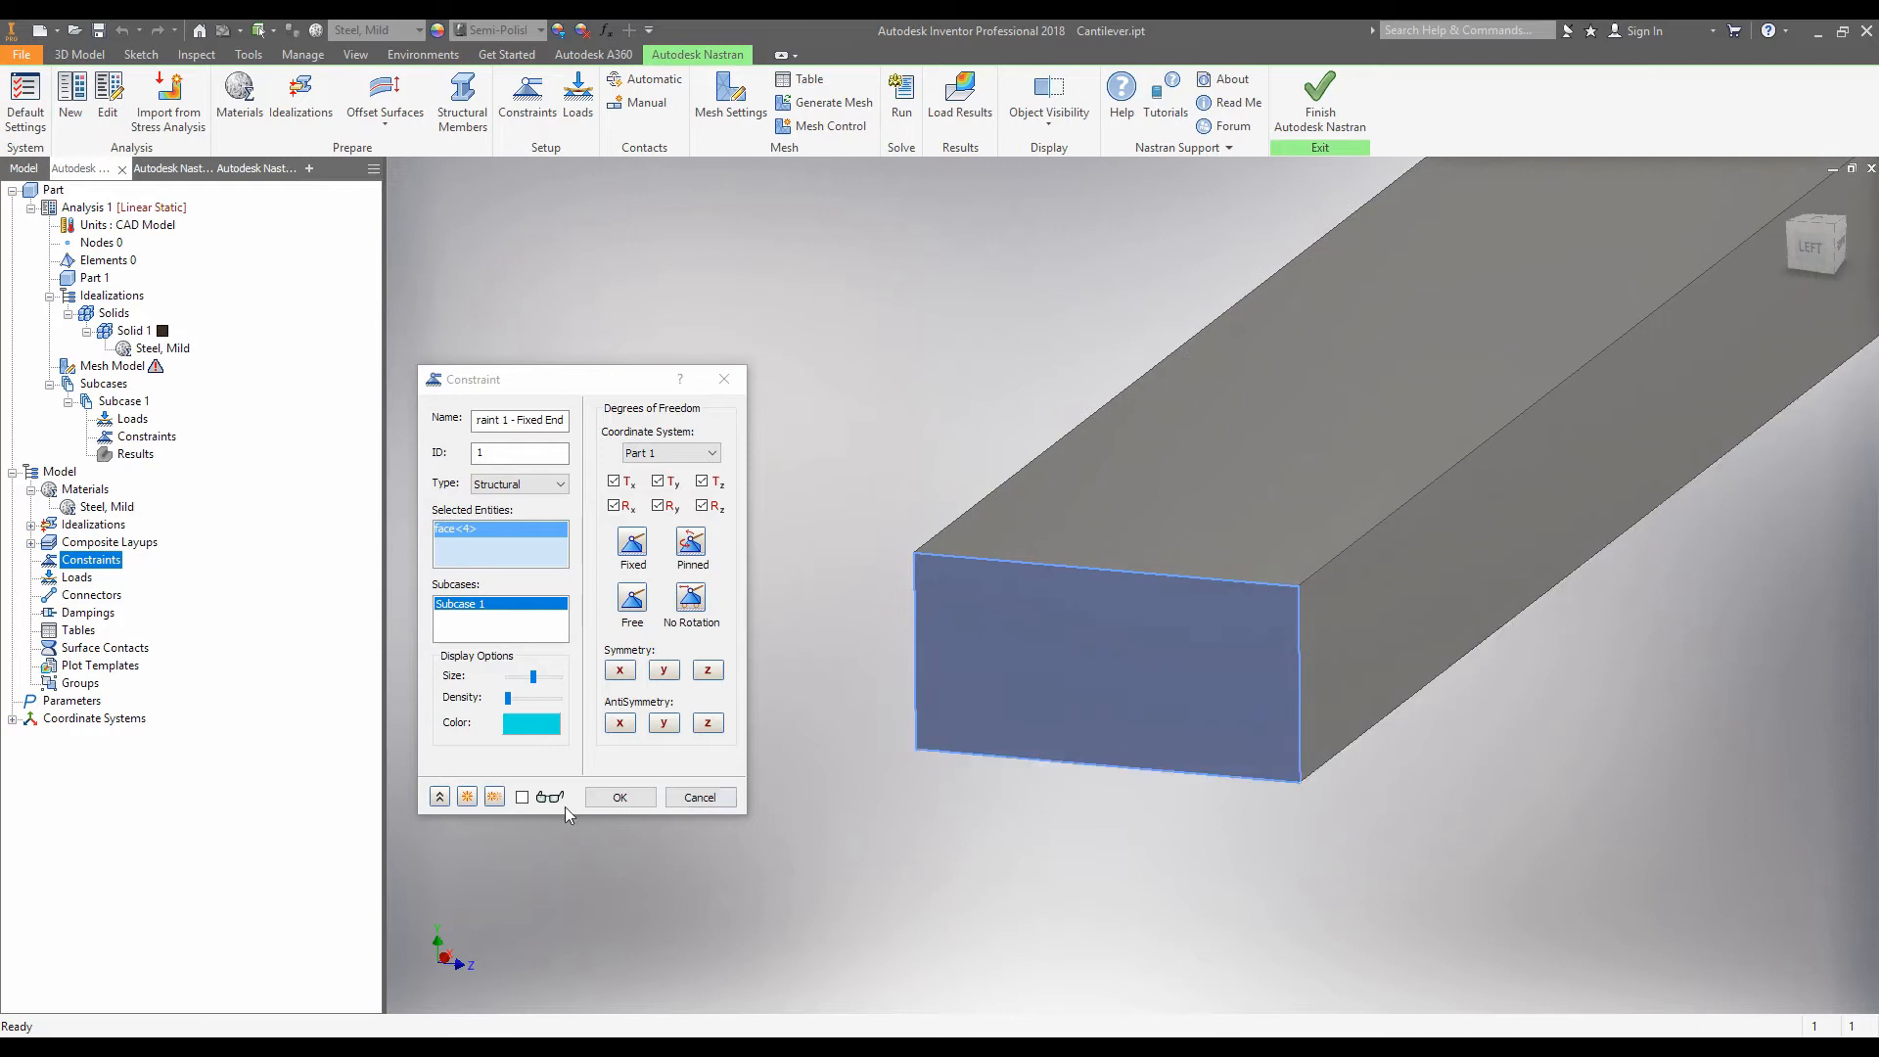
# Preview Fixed End, test releasing and restoring Y rotation, then confirm it.
pyautogui.click(522, 796)
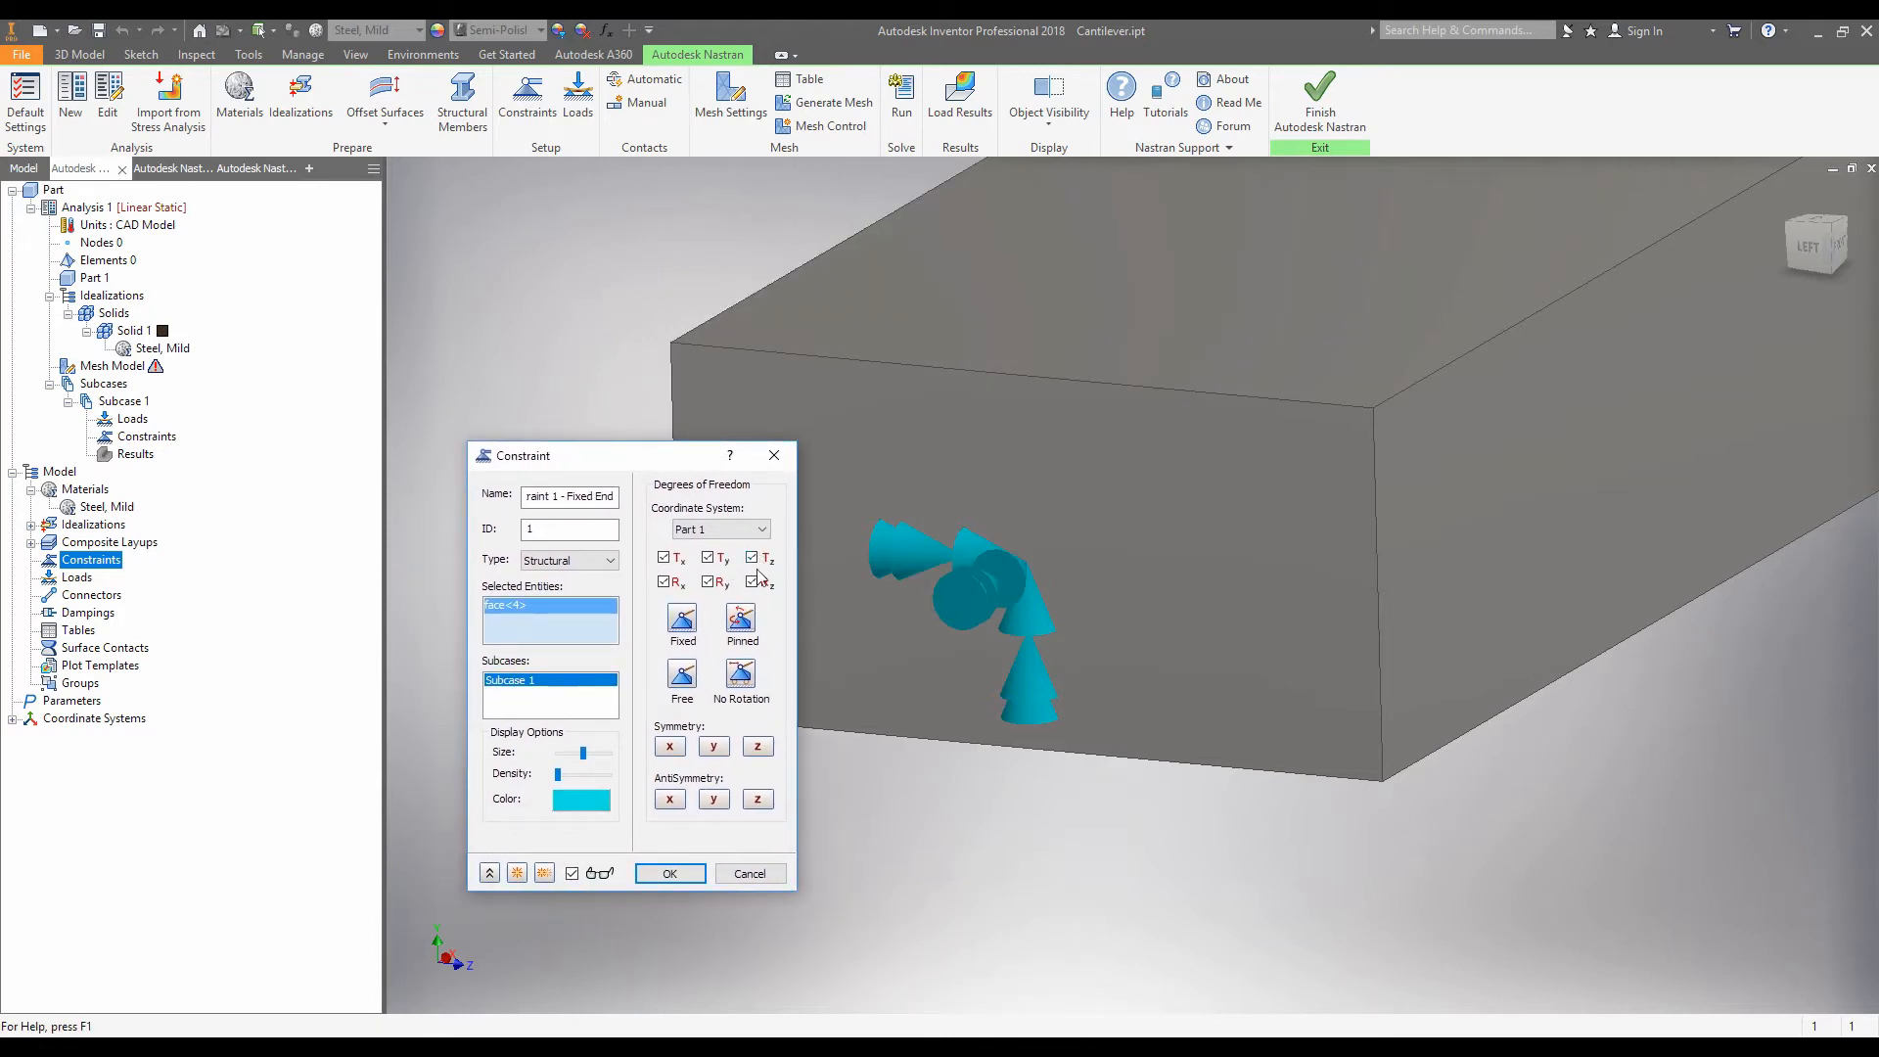
pyautogui.click(752, 582)
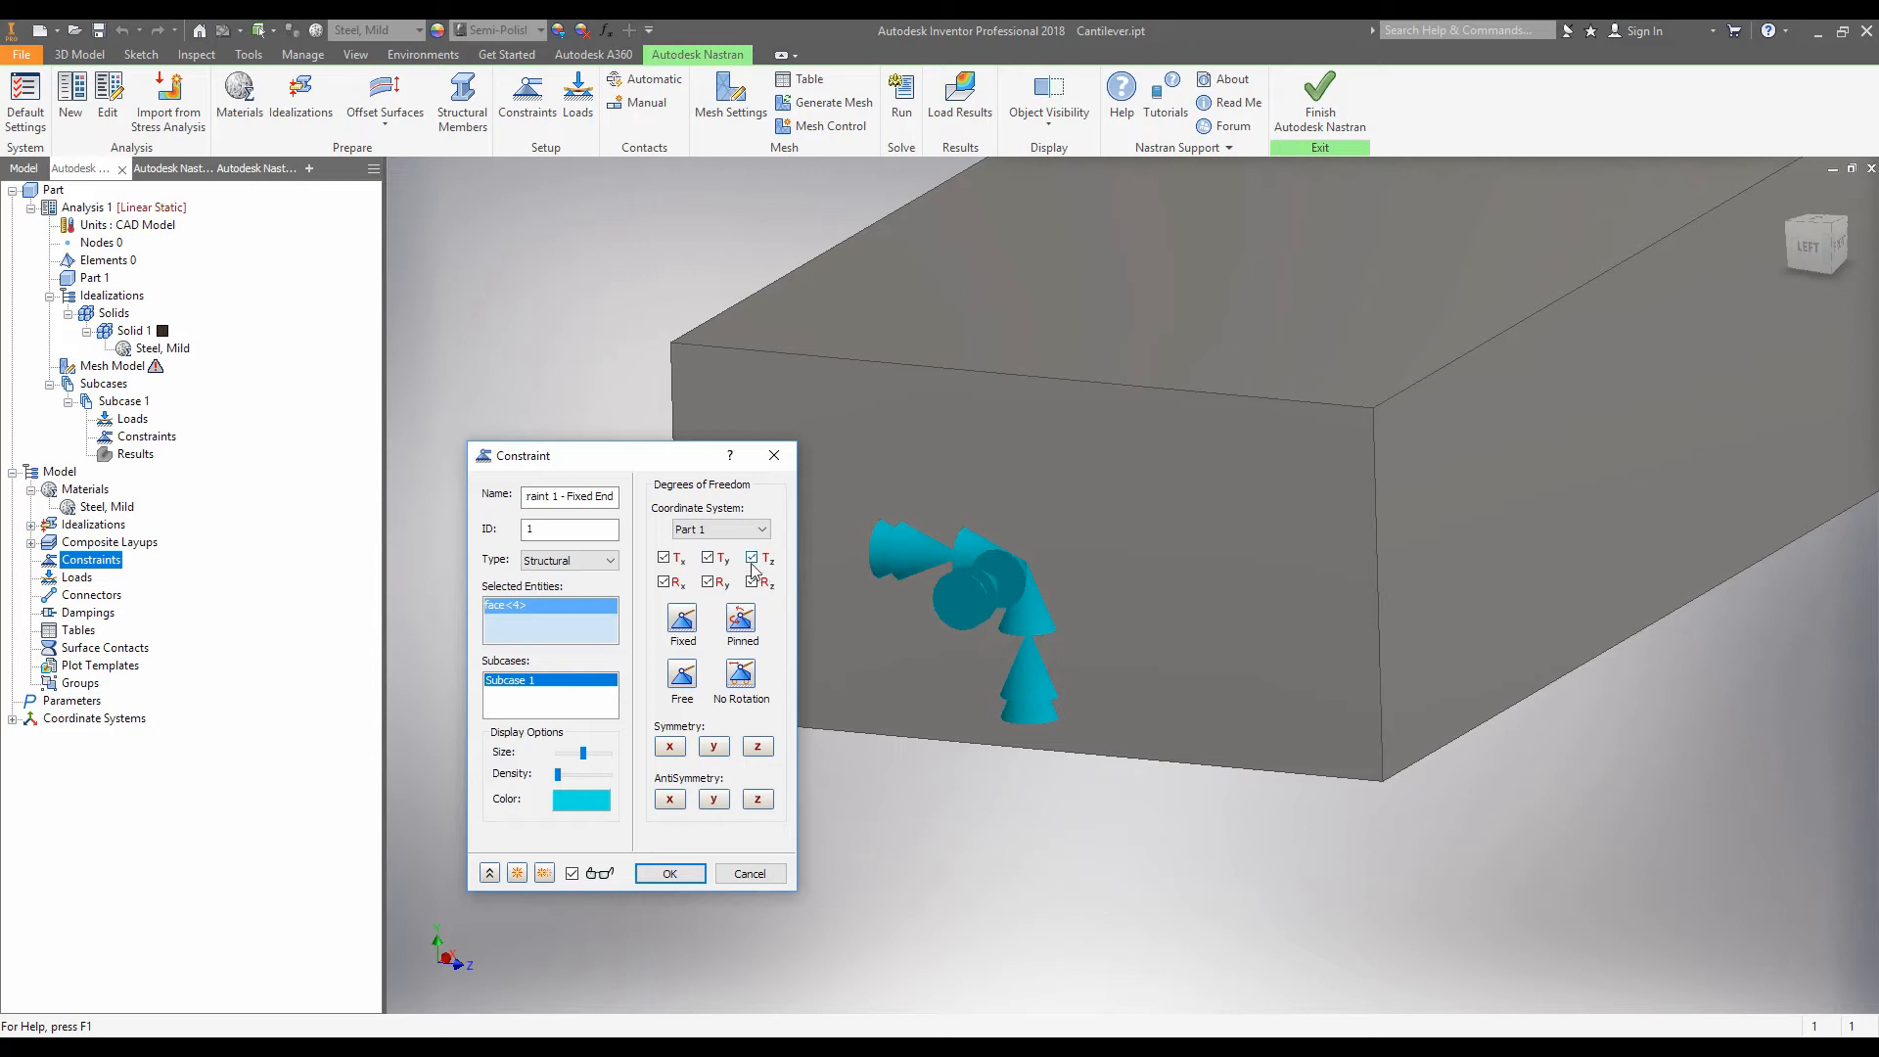
pyautogui.click(753, 557)
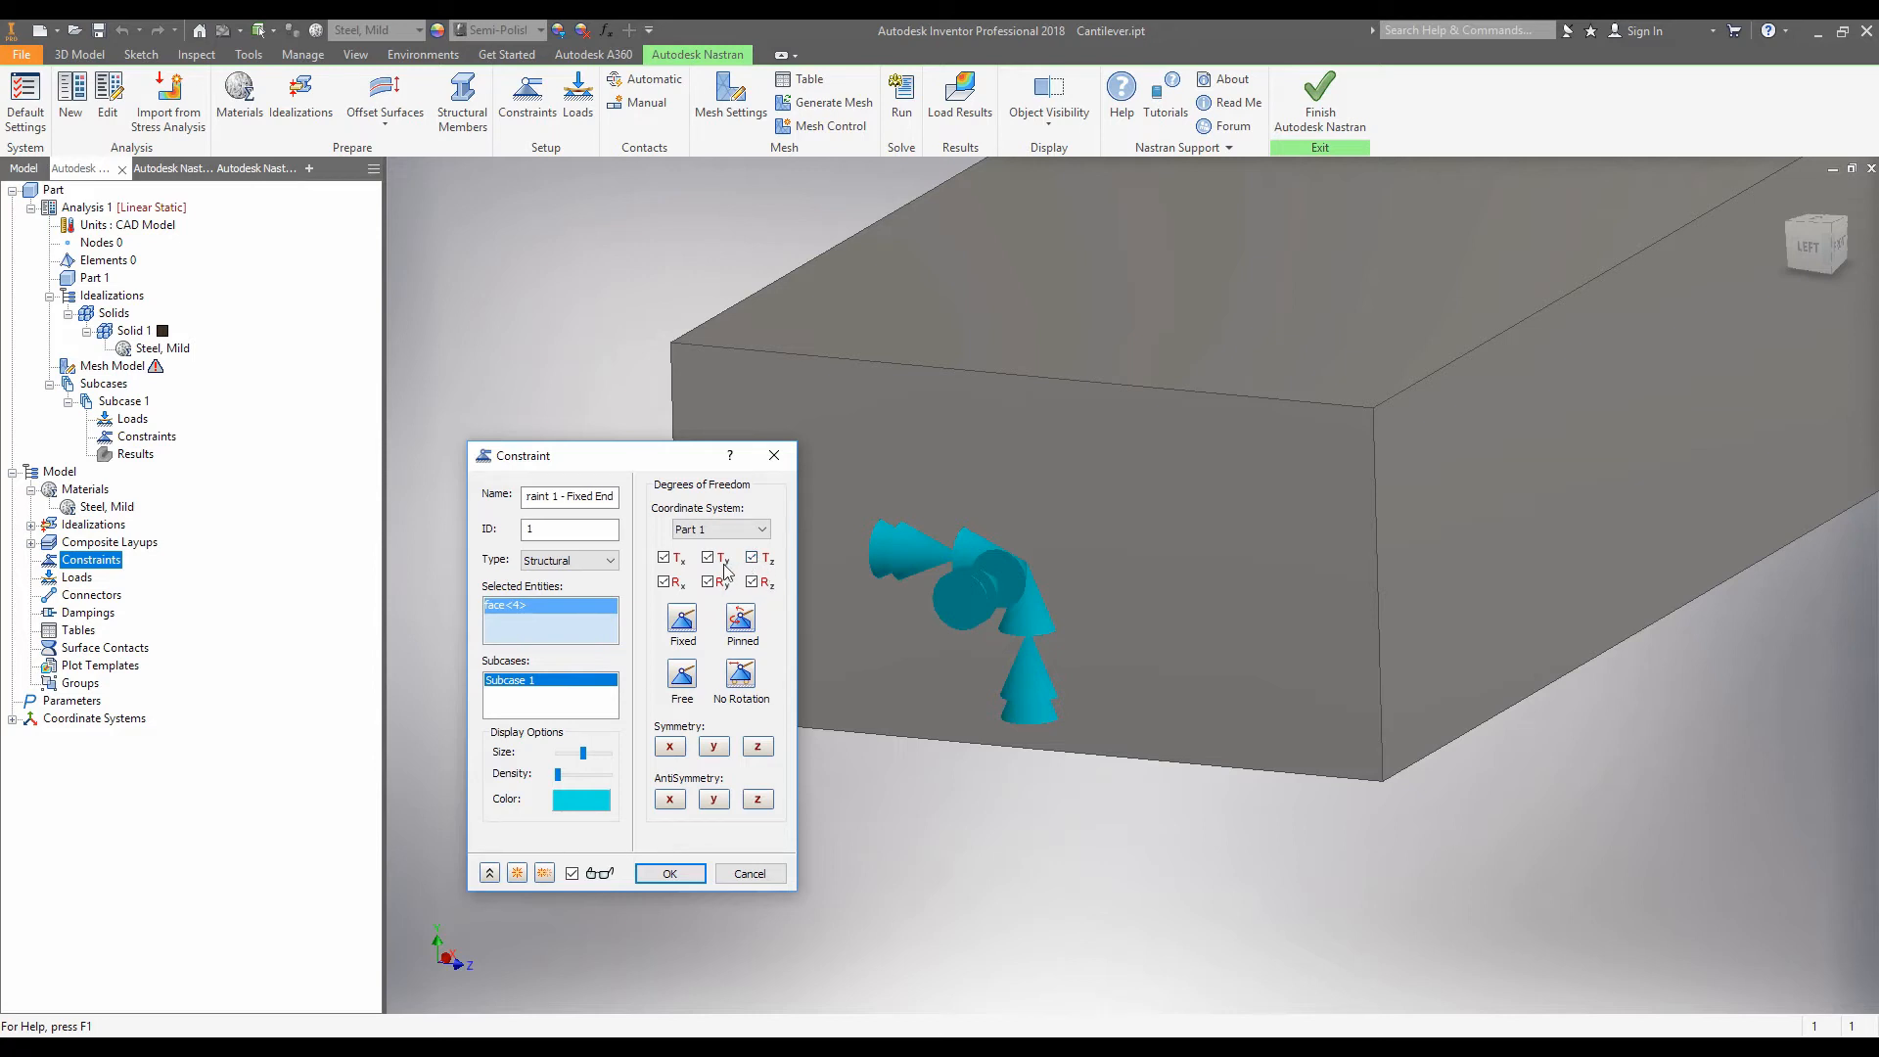
pyautogui.click(706, 557)
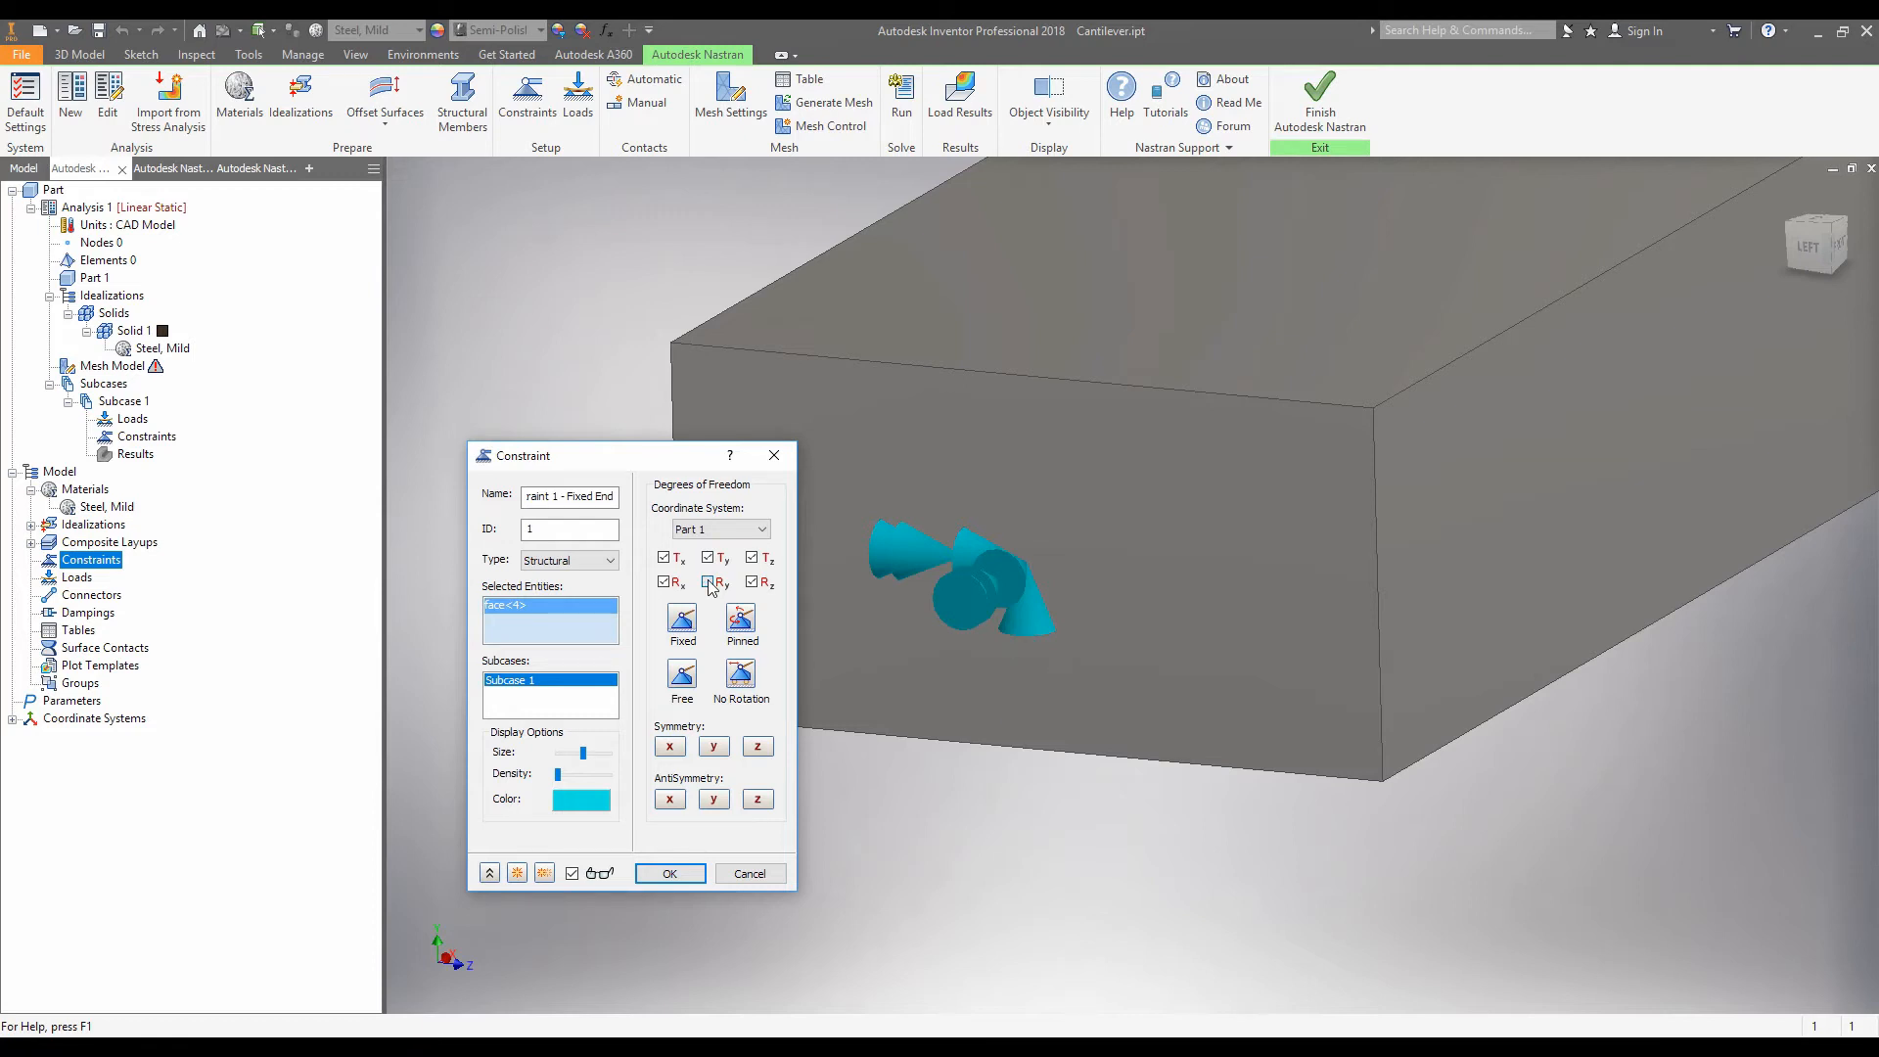
pyautogui.click(709, 583)
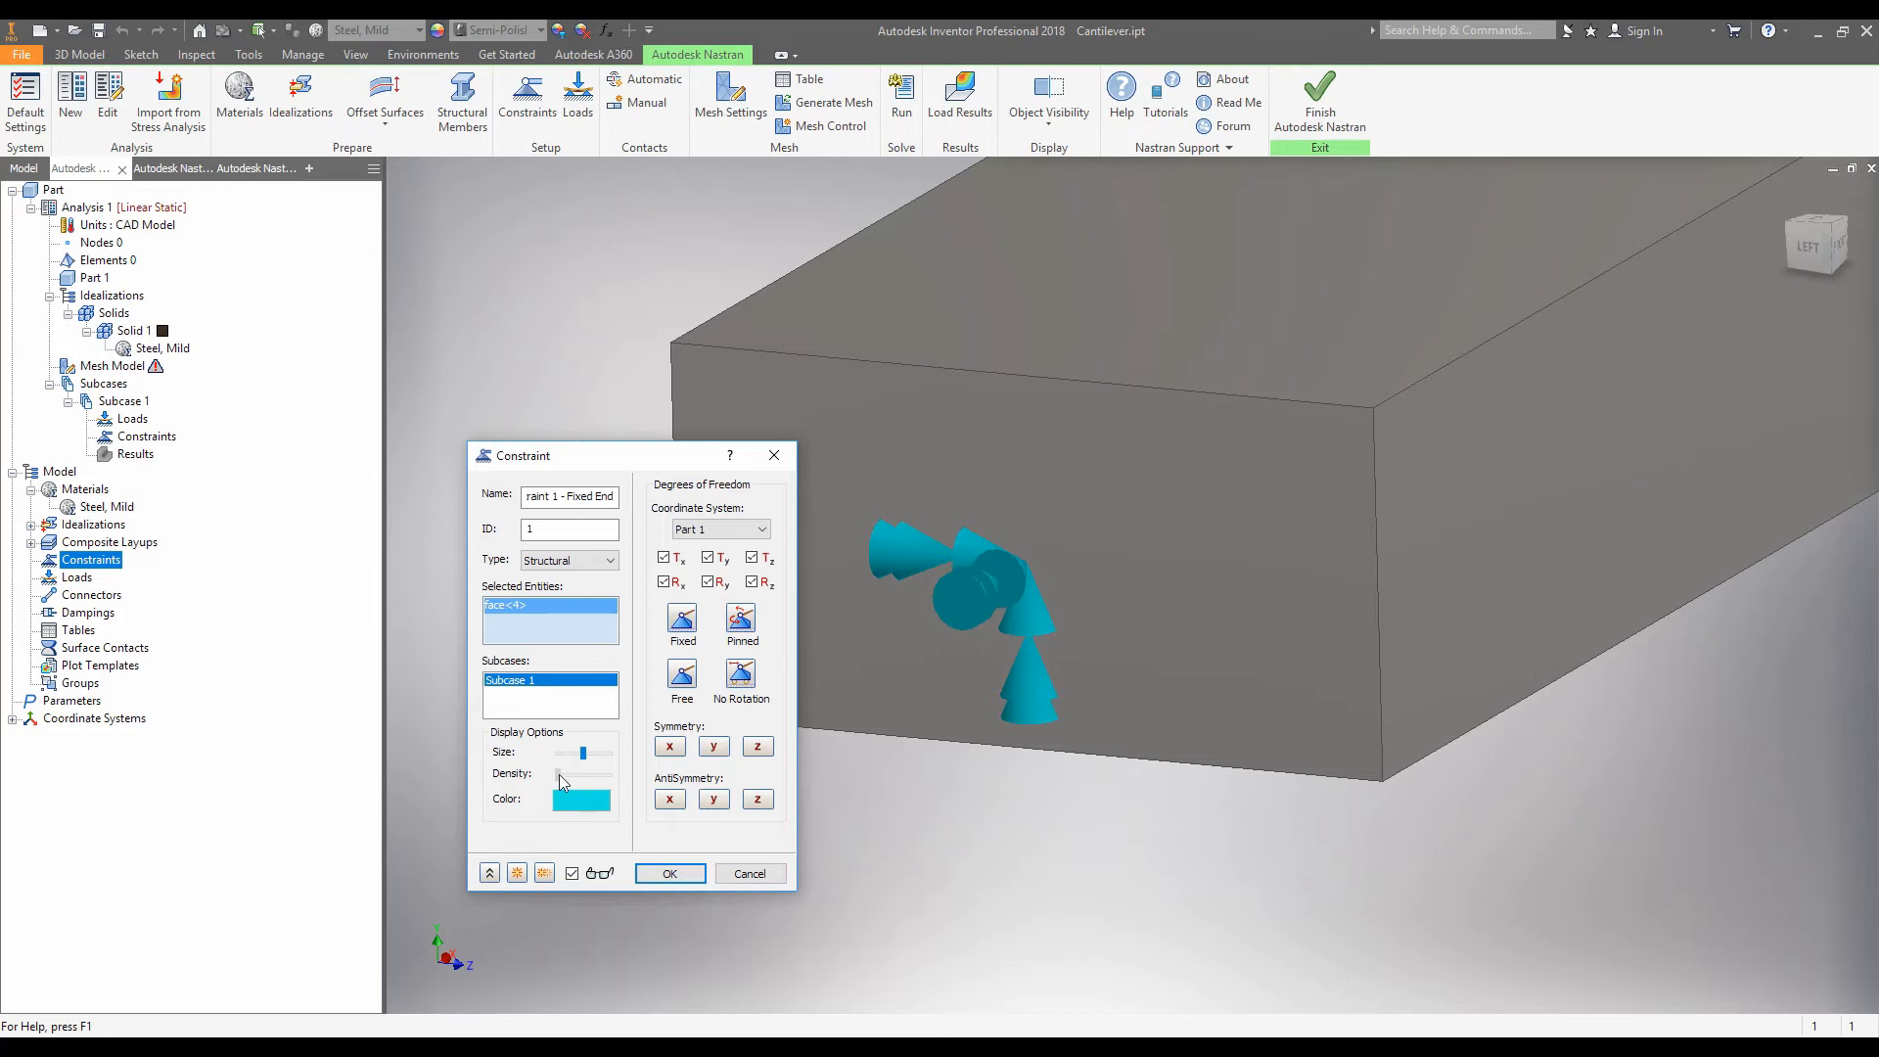
pyautogui.moveTo(575, 781)
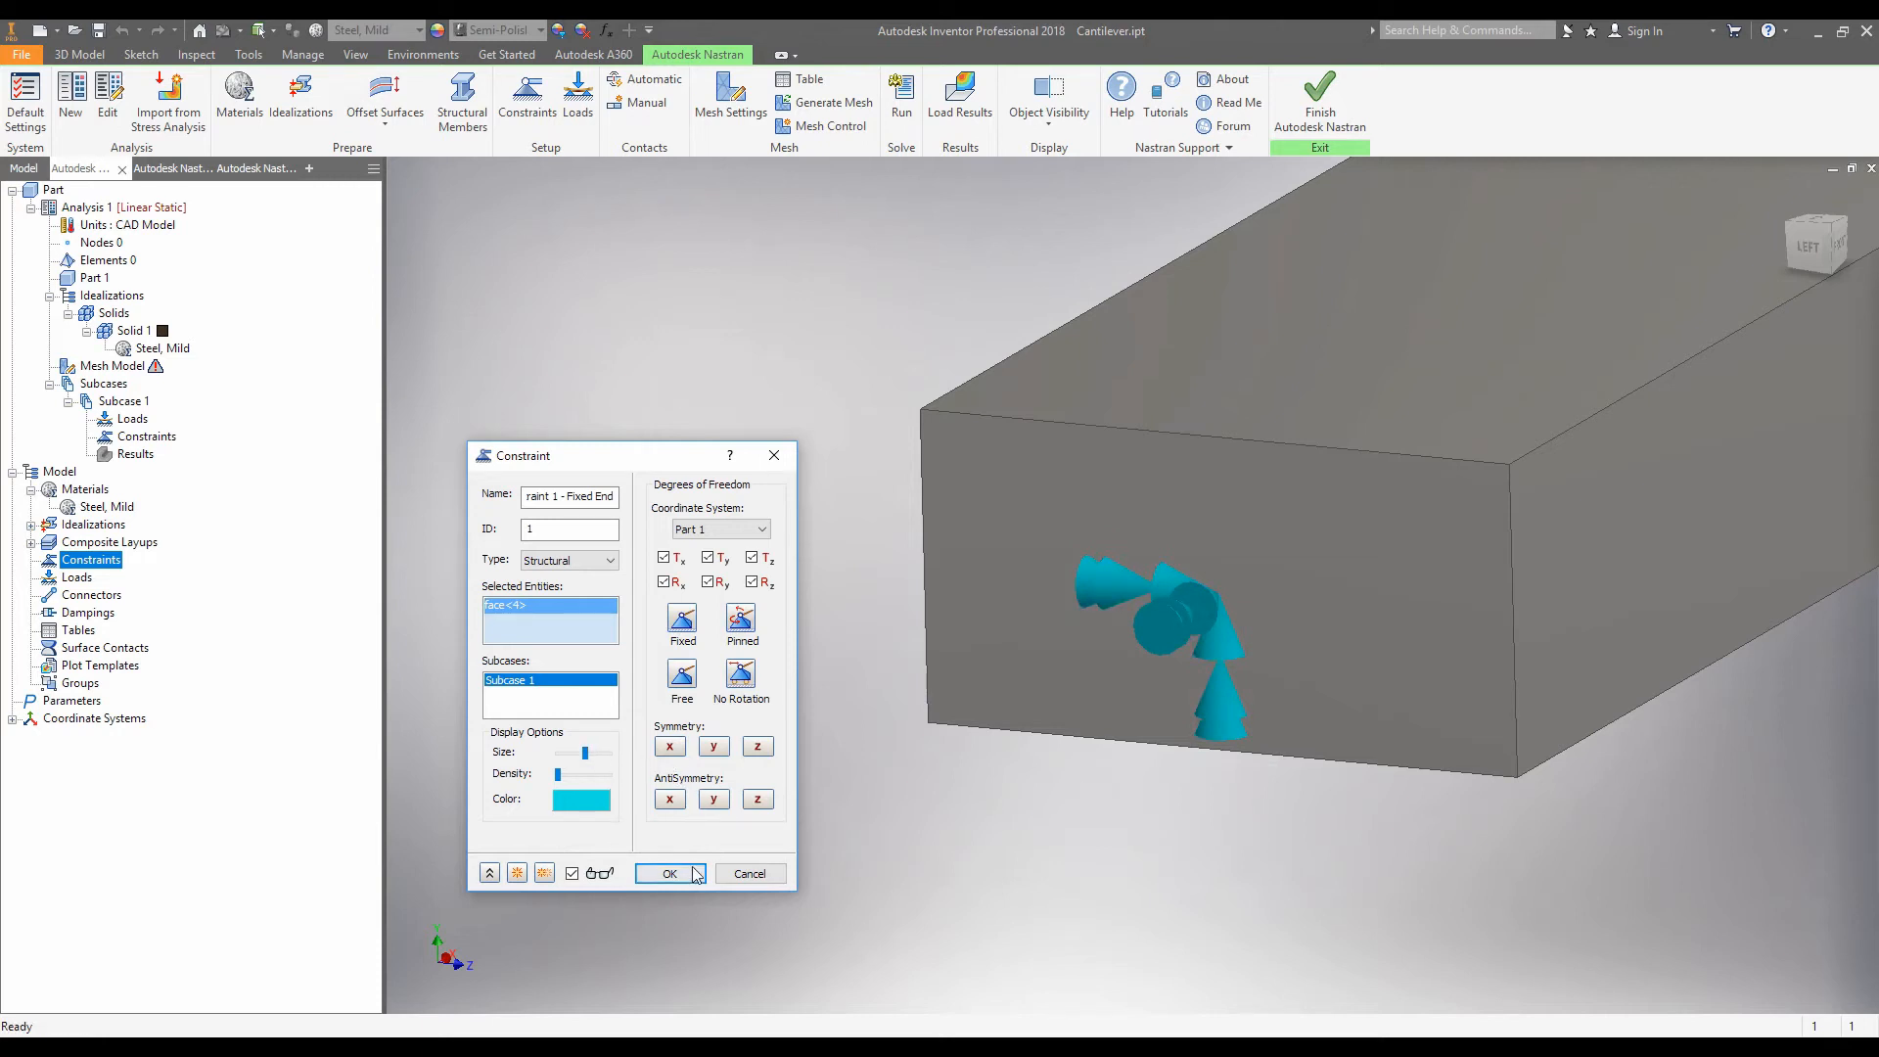
pyautogui.click(669, 872)
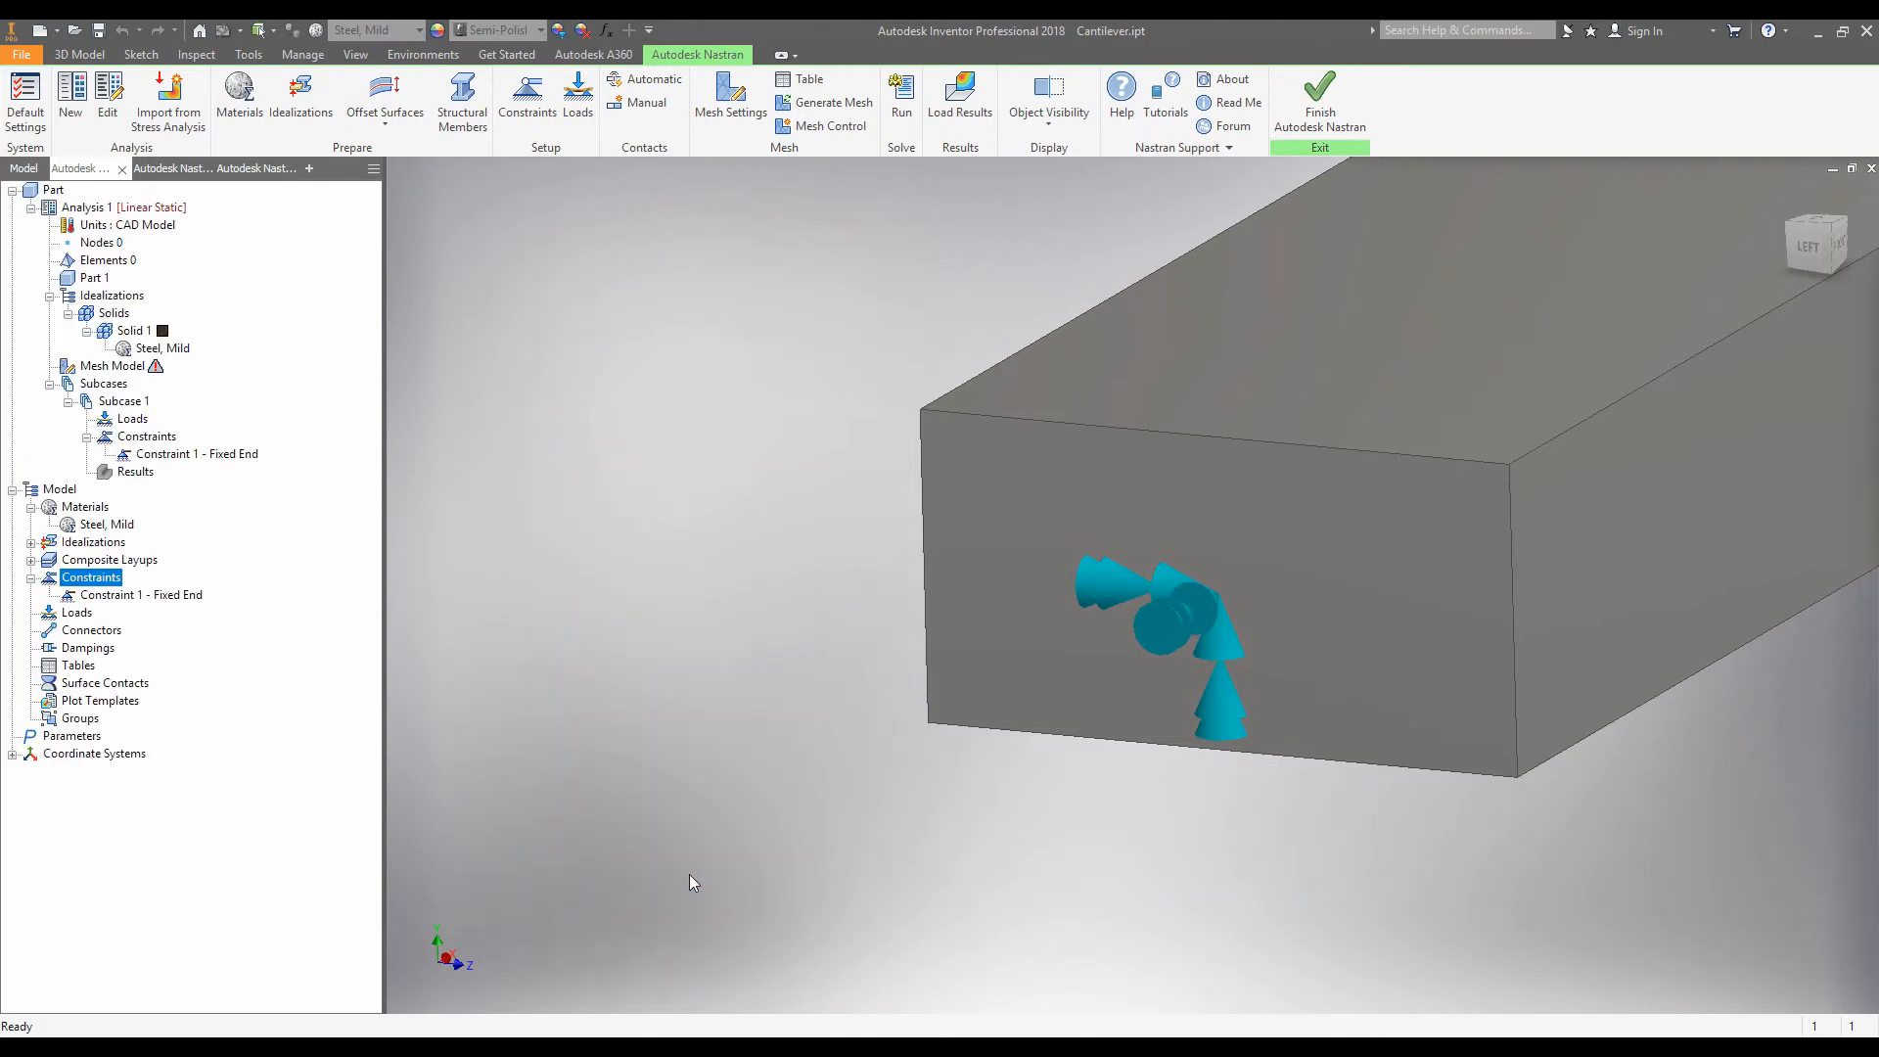
pyautogui.click(193, 453)
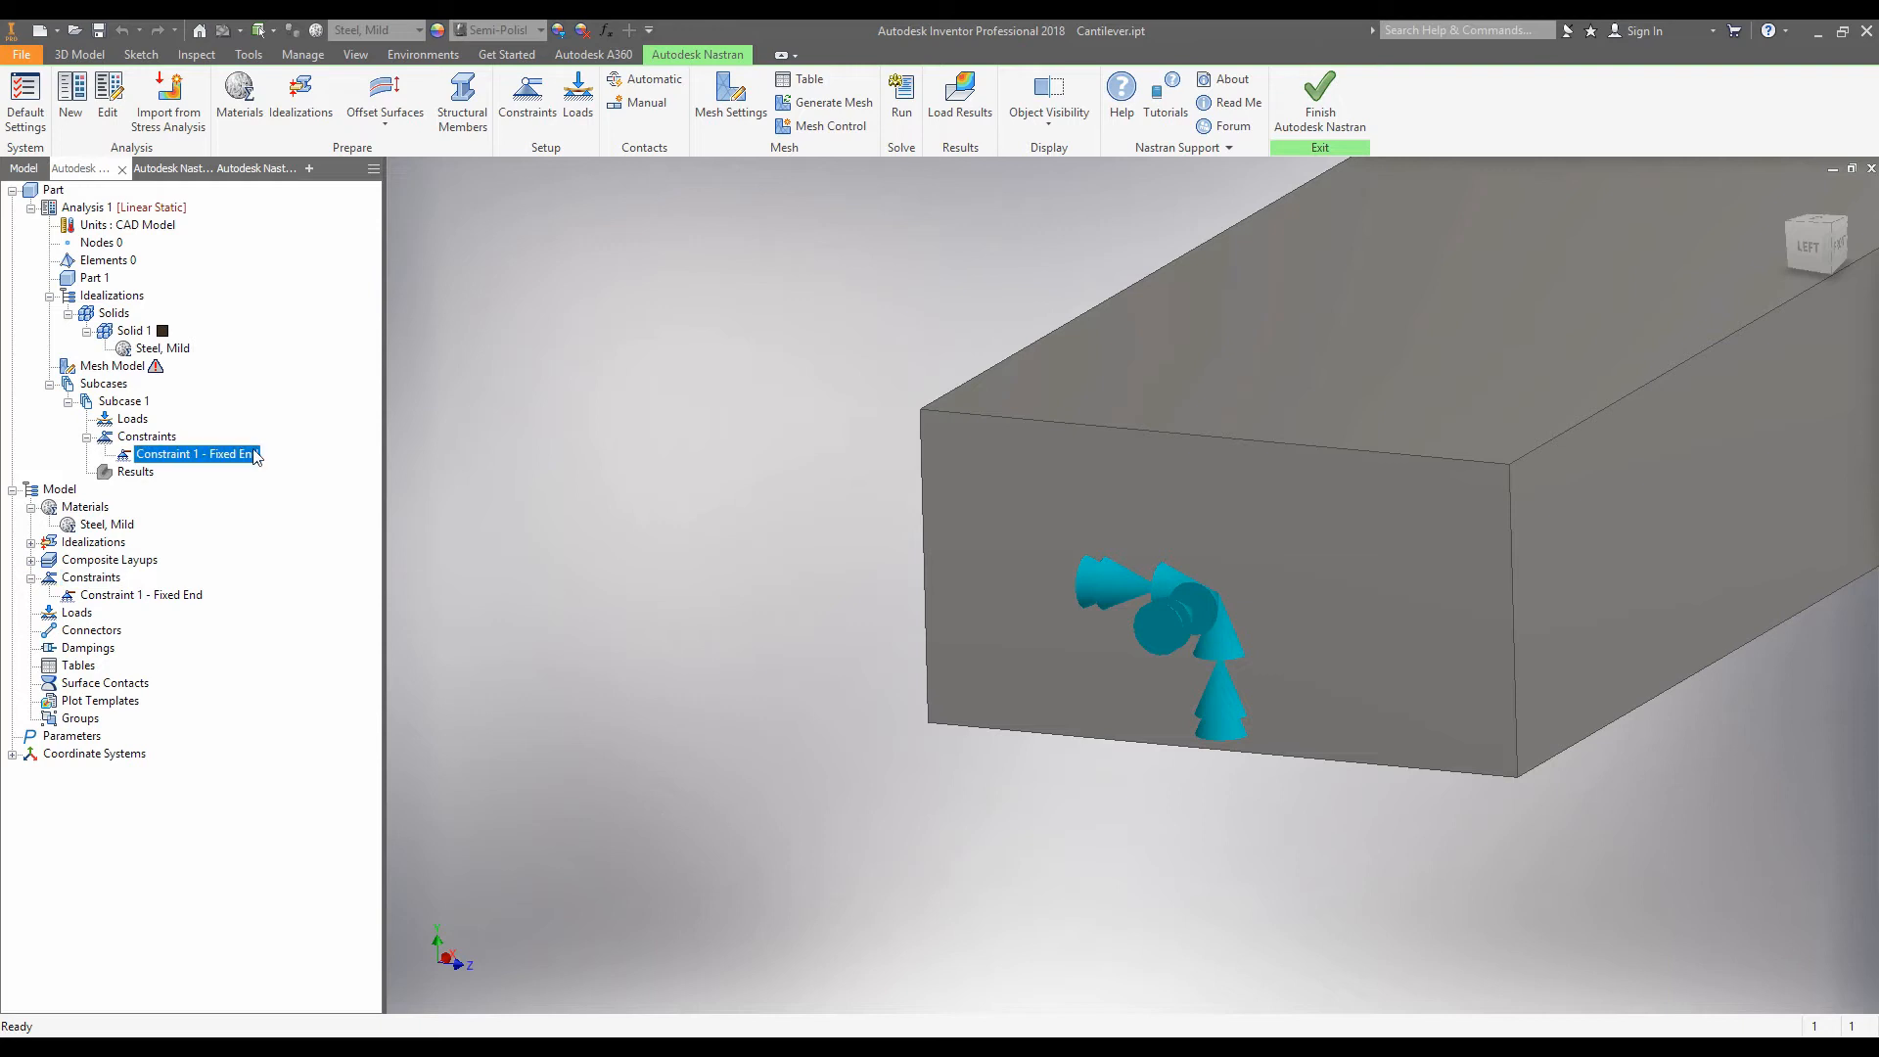
pyautogui.click(124, 400)
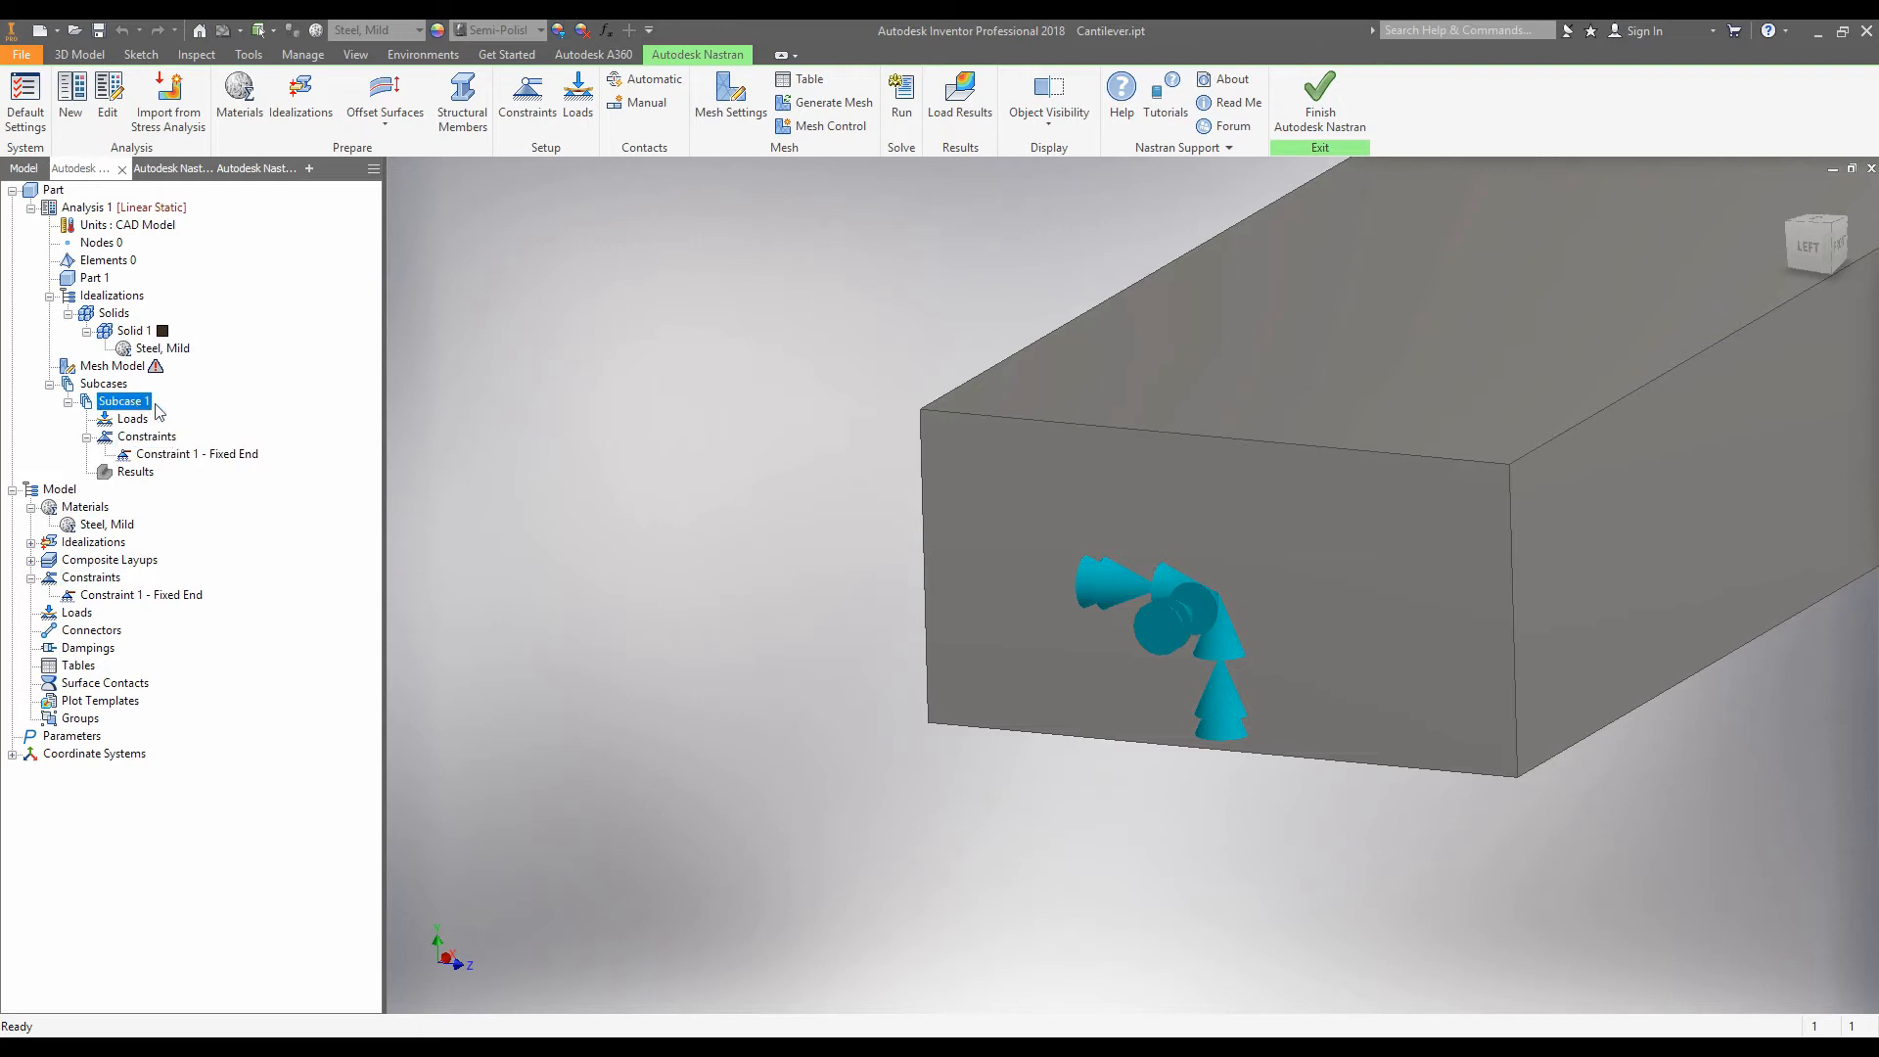
pyautogui.click(196, 453)
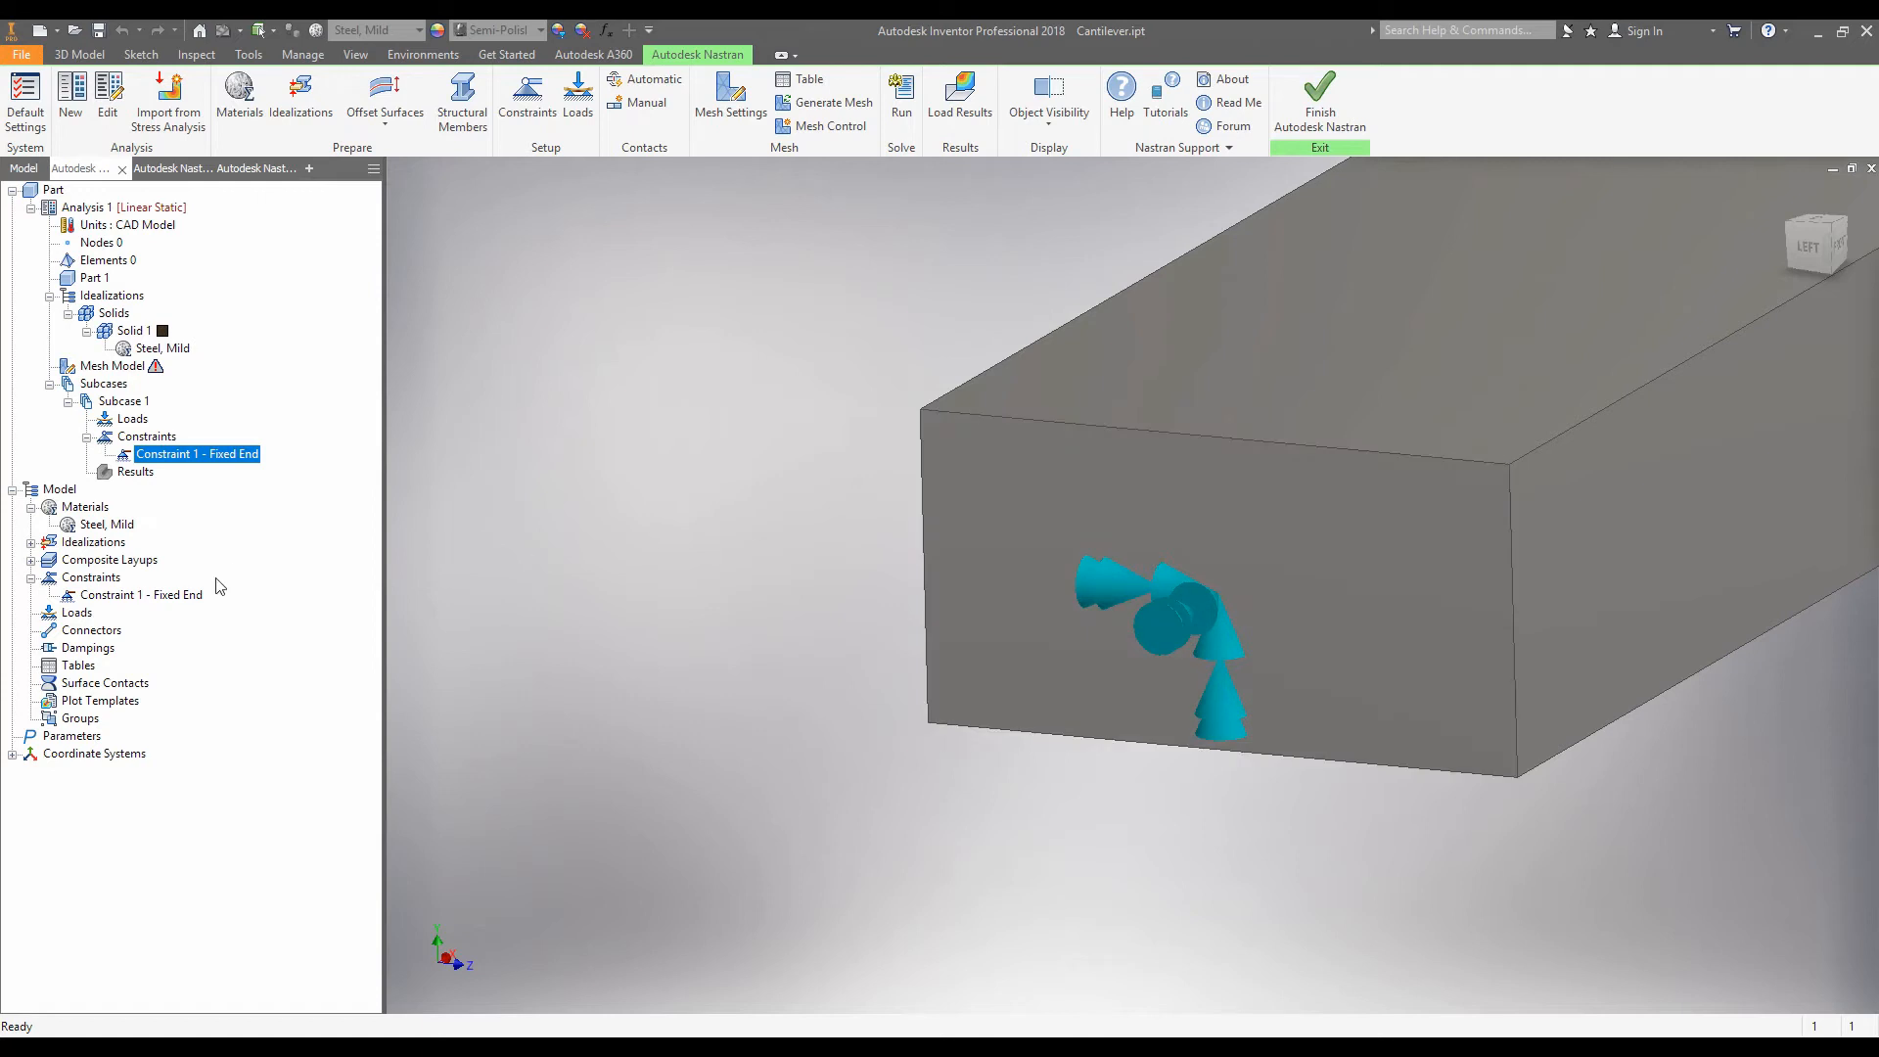
pyautogui.click(90, 578)
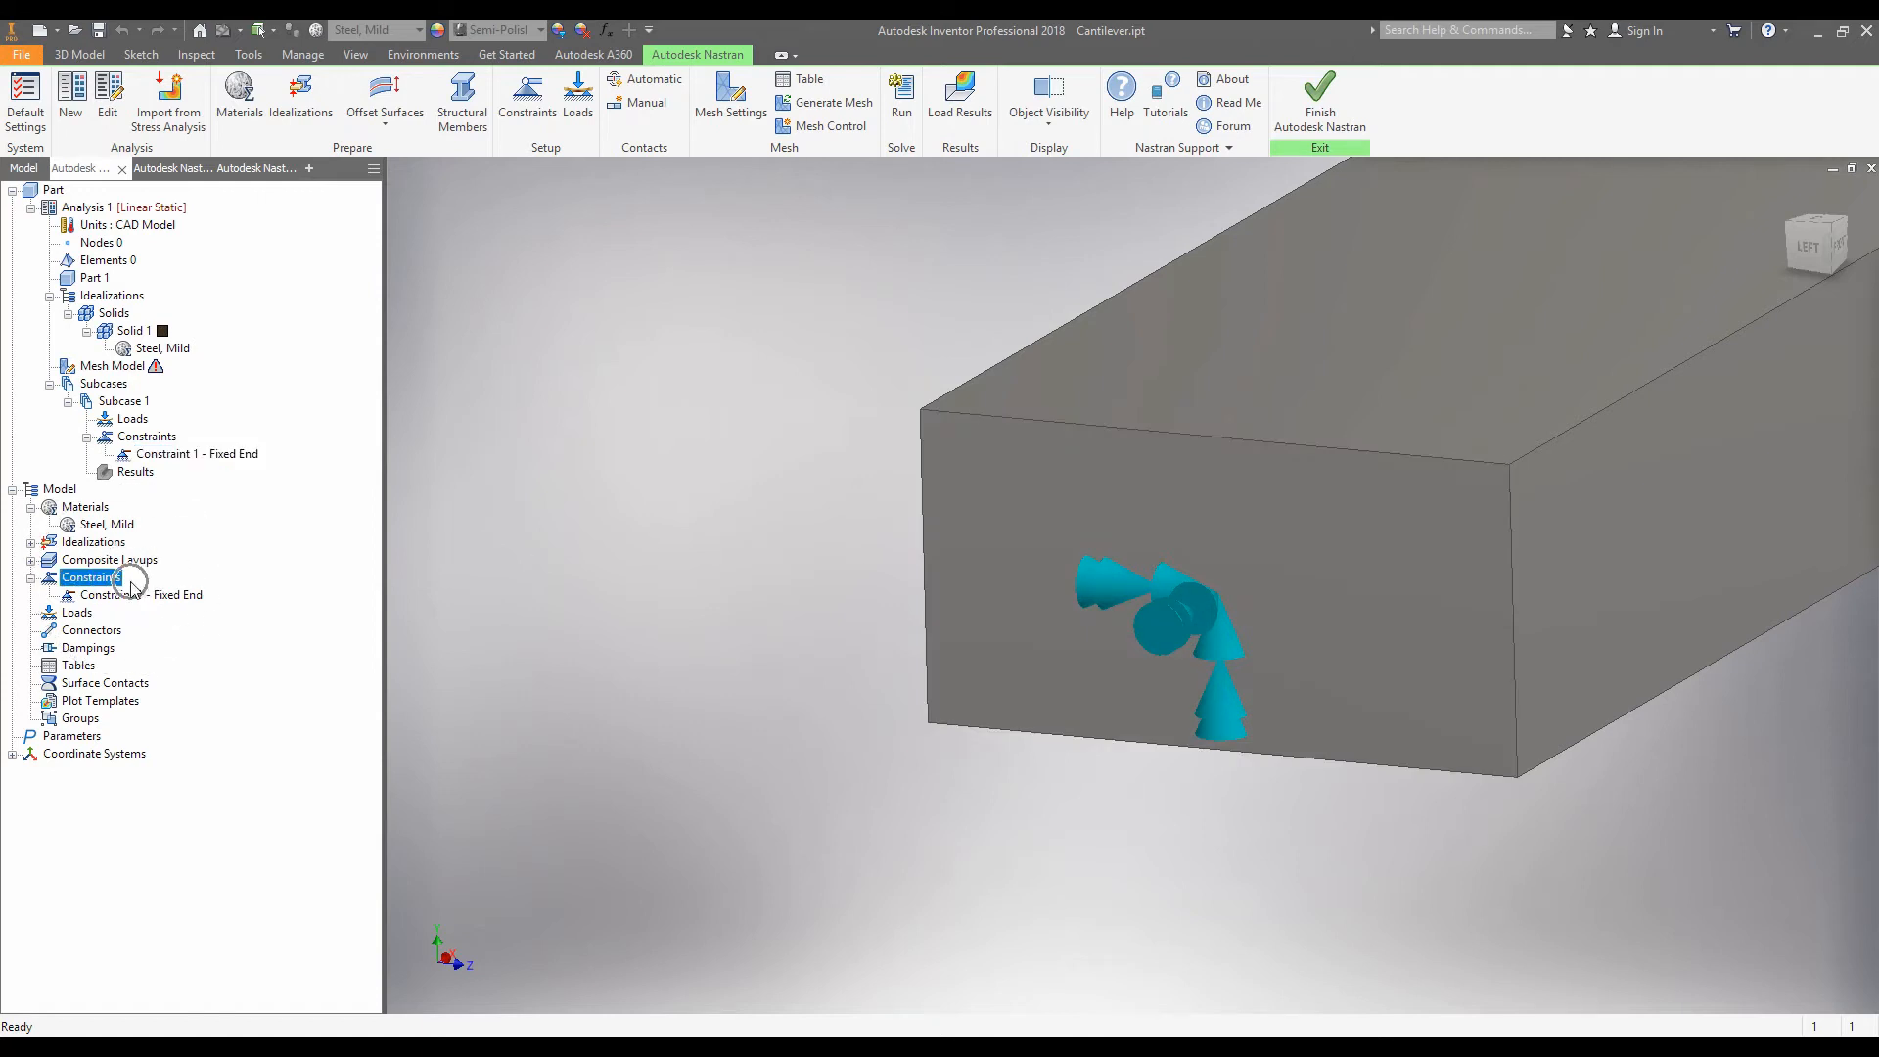
pyautogui.click(85, 506)
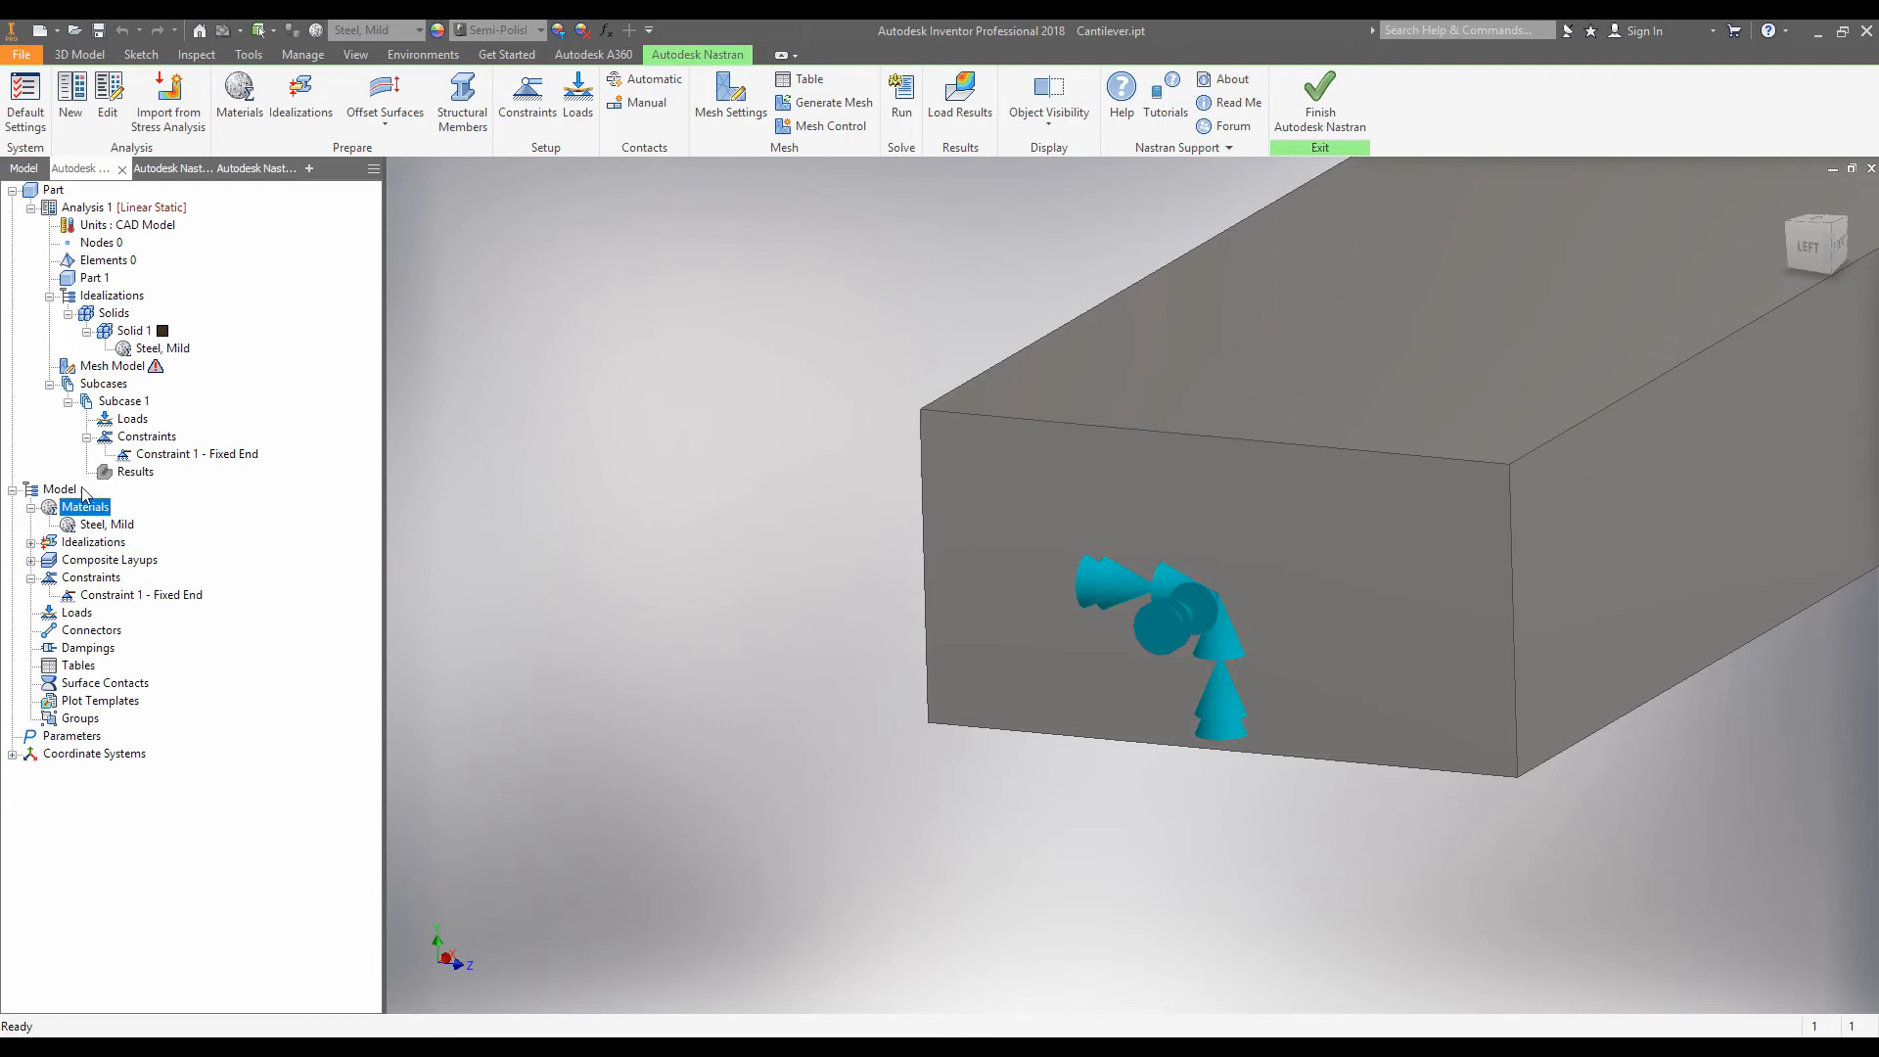
pyautogui.click(91, 576)
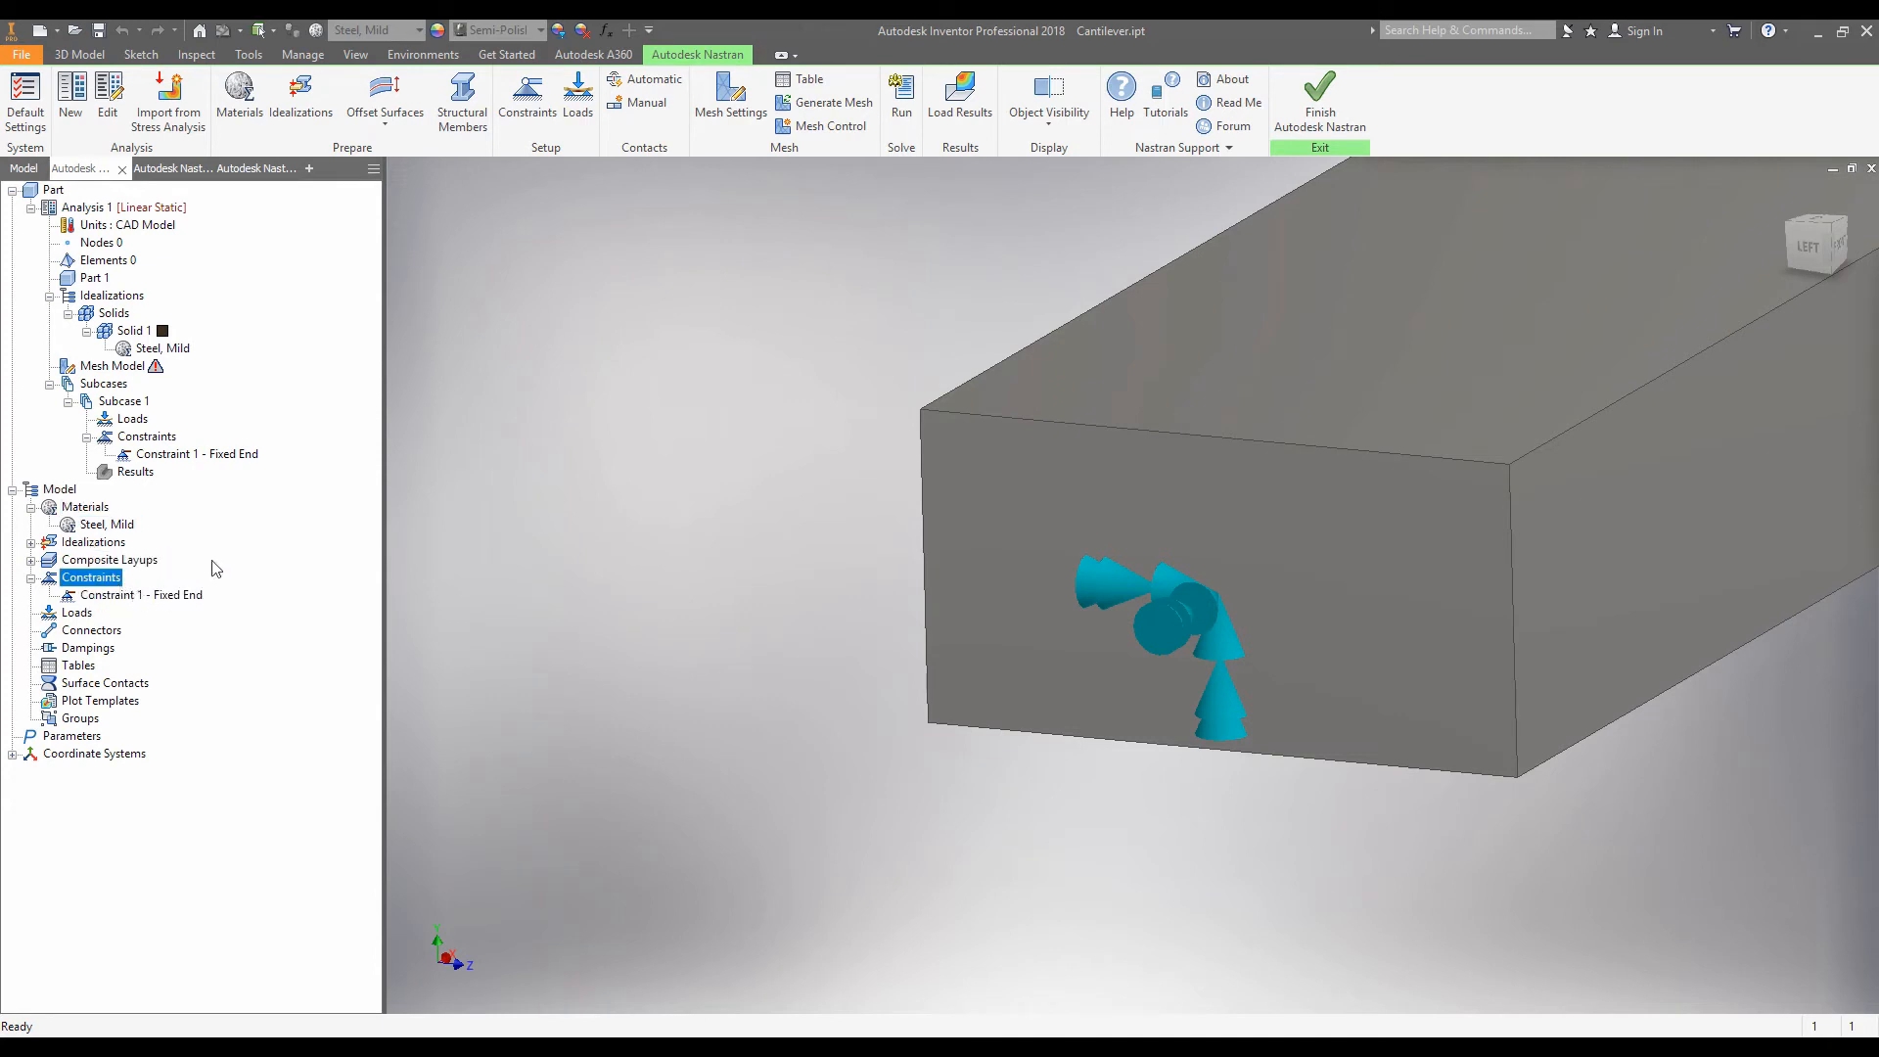
pyautogui.click(94, 753)
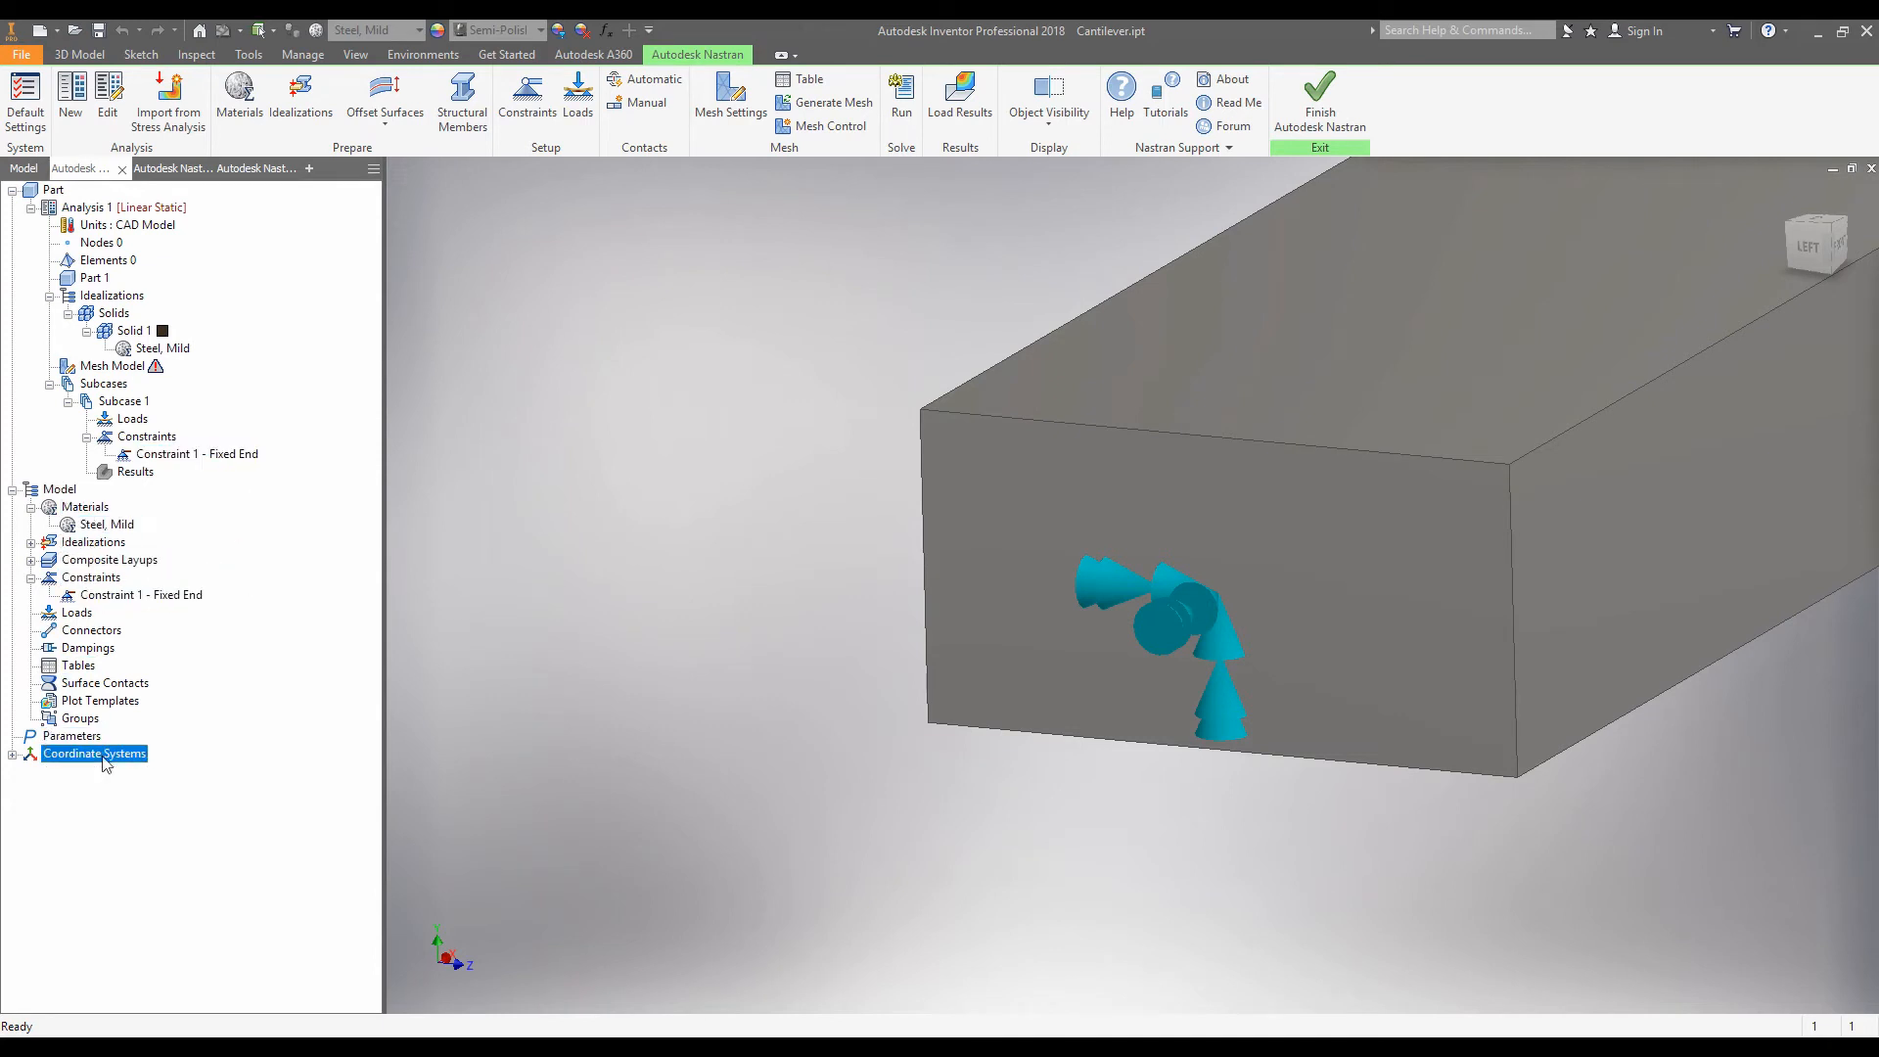
pyautogui.click(141, 595)
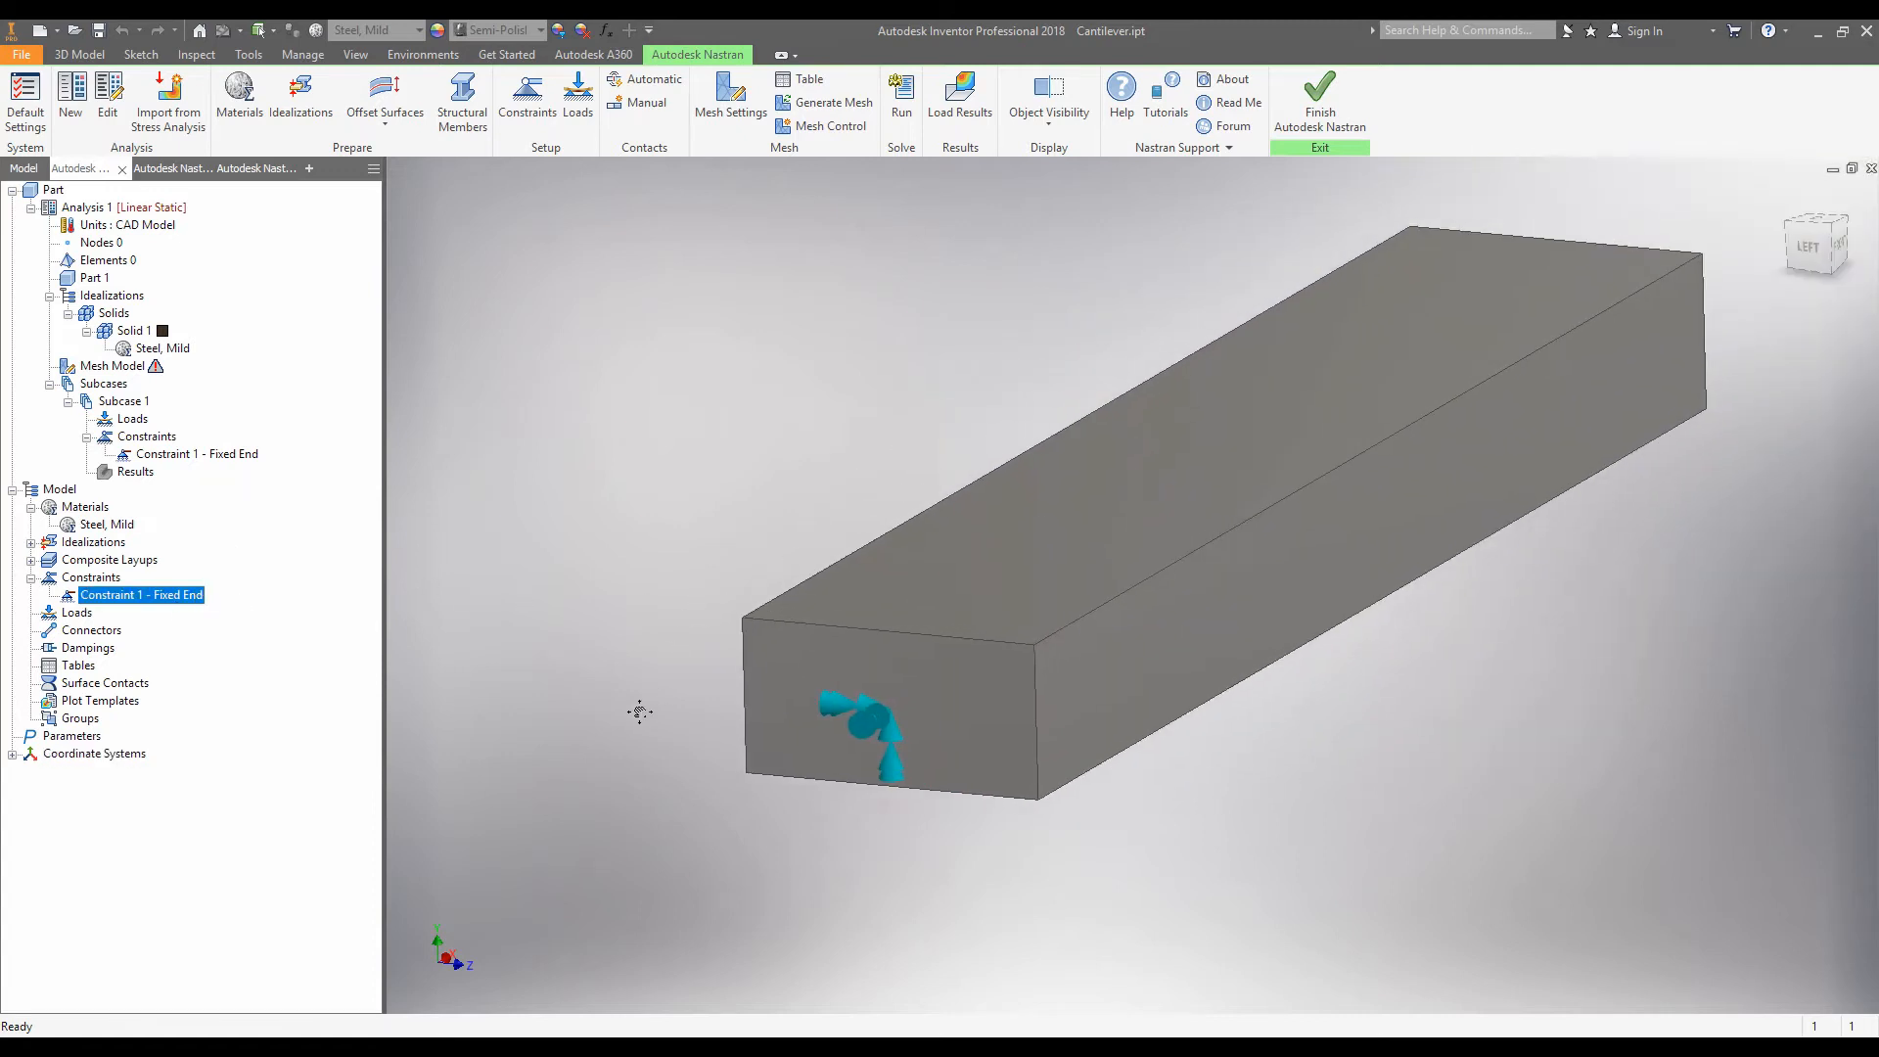
pyautogui.click(197, 453)
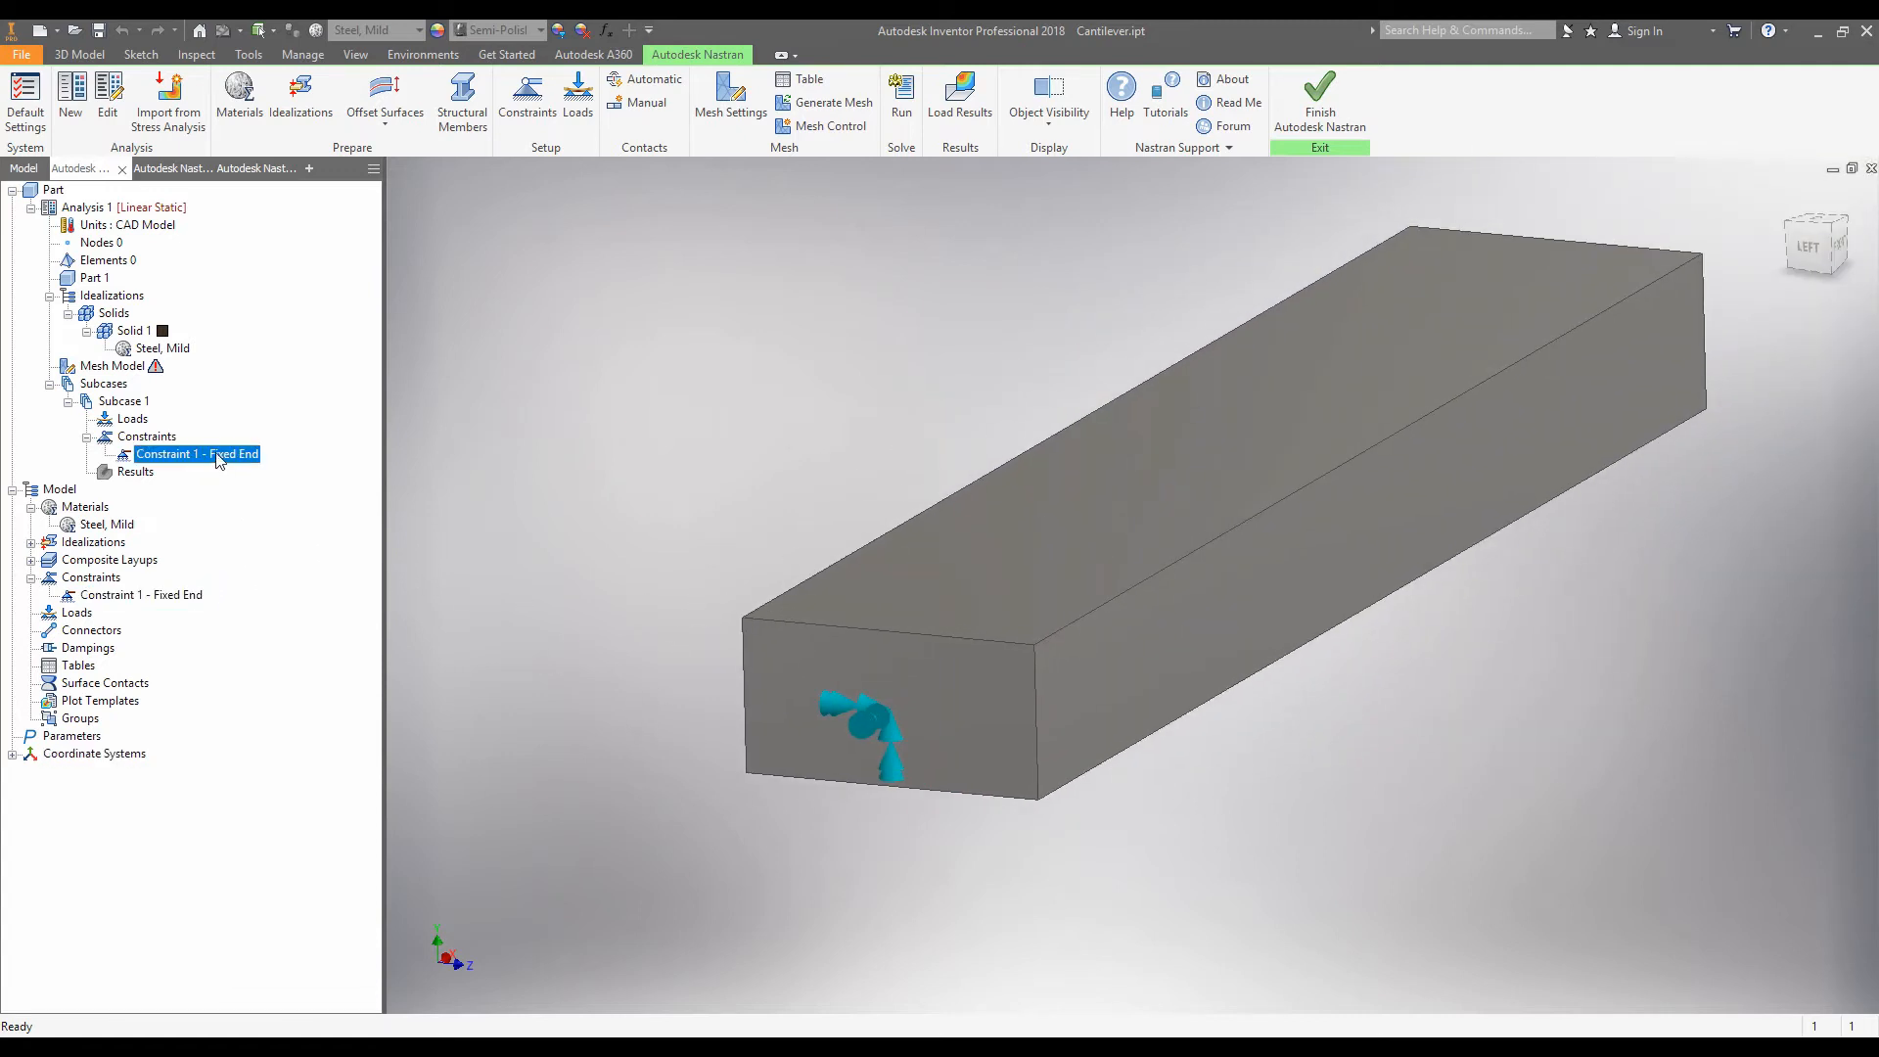
pyautogui.rightClick(197, 453)
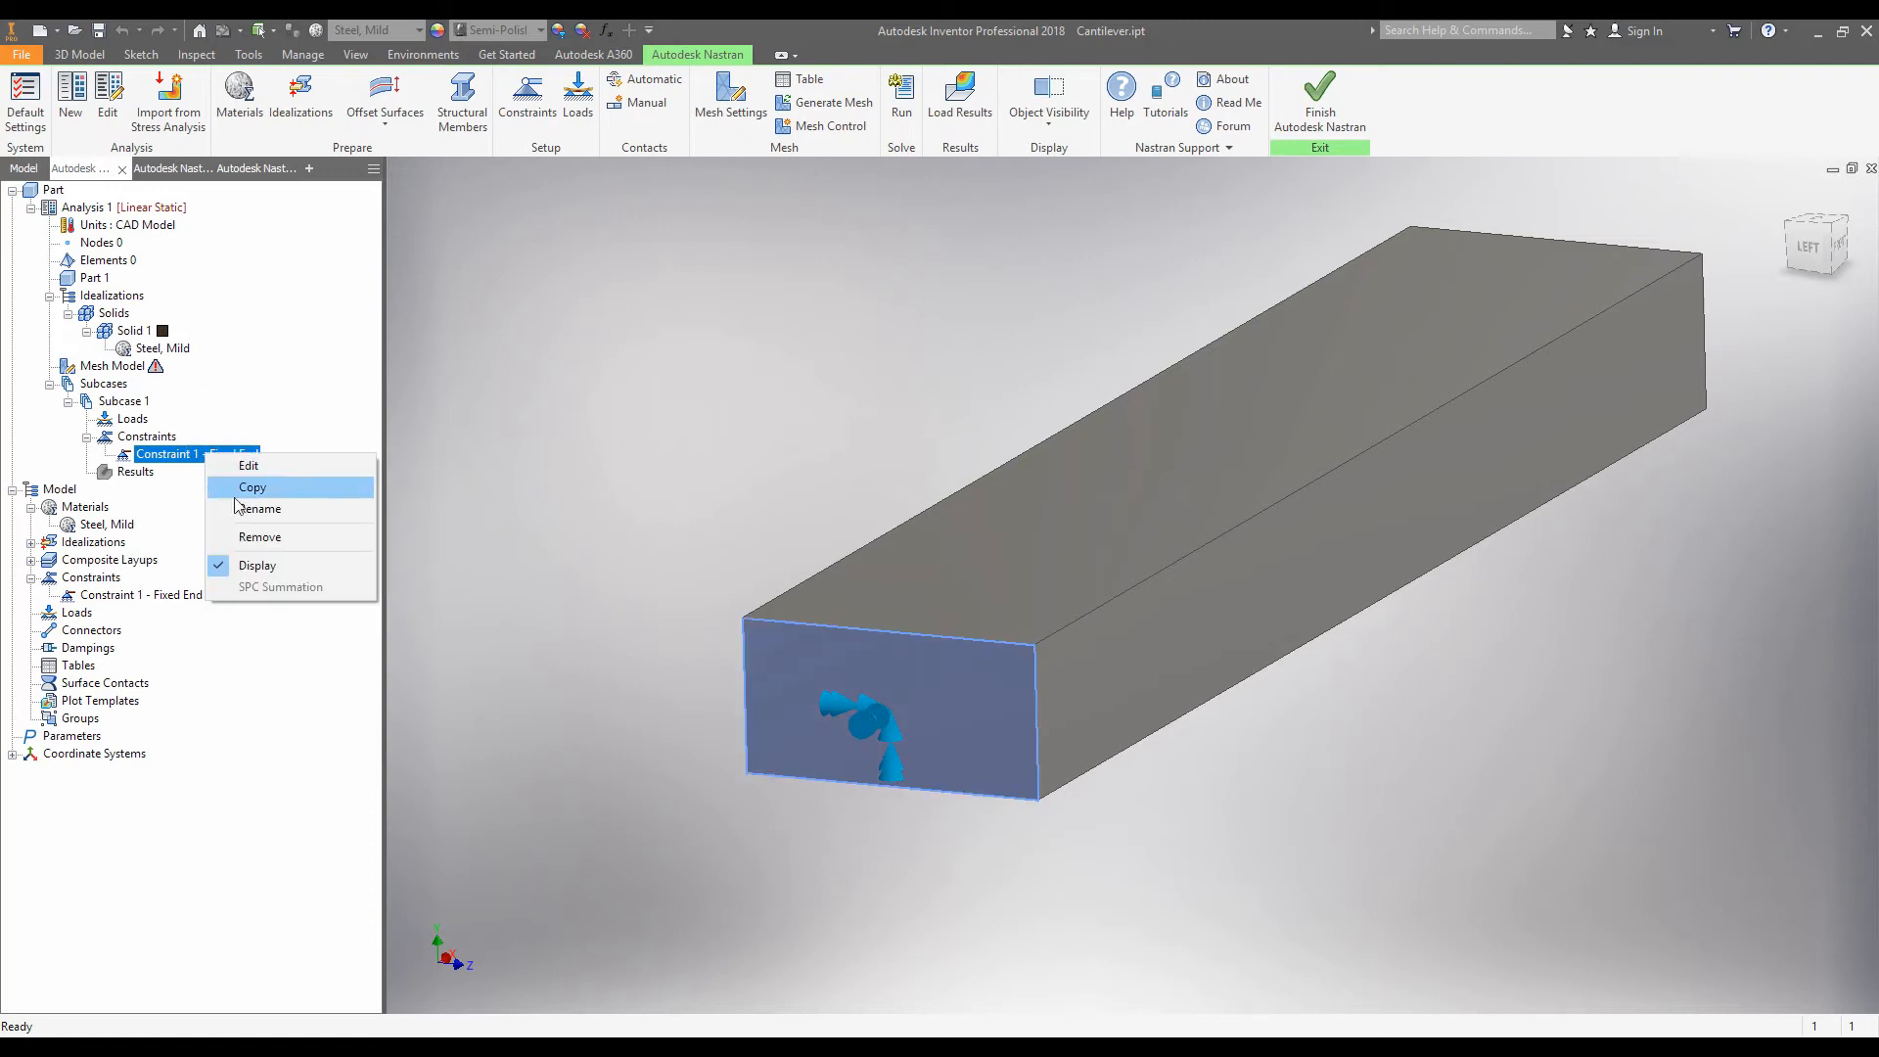
pyautogui.moveTo(282, 543)
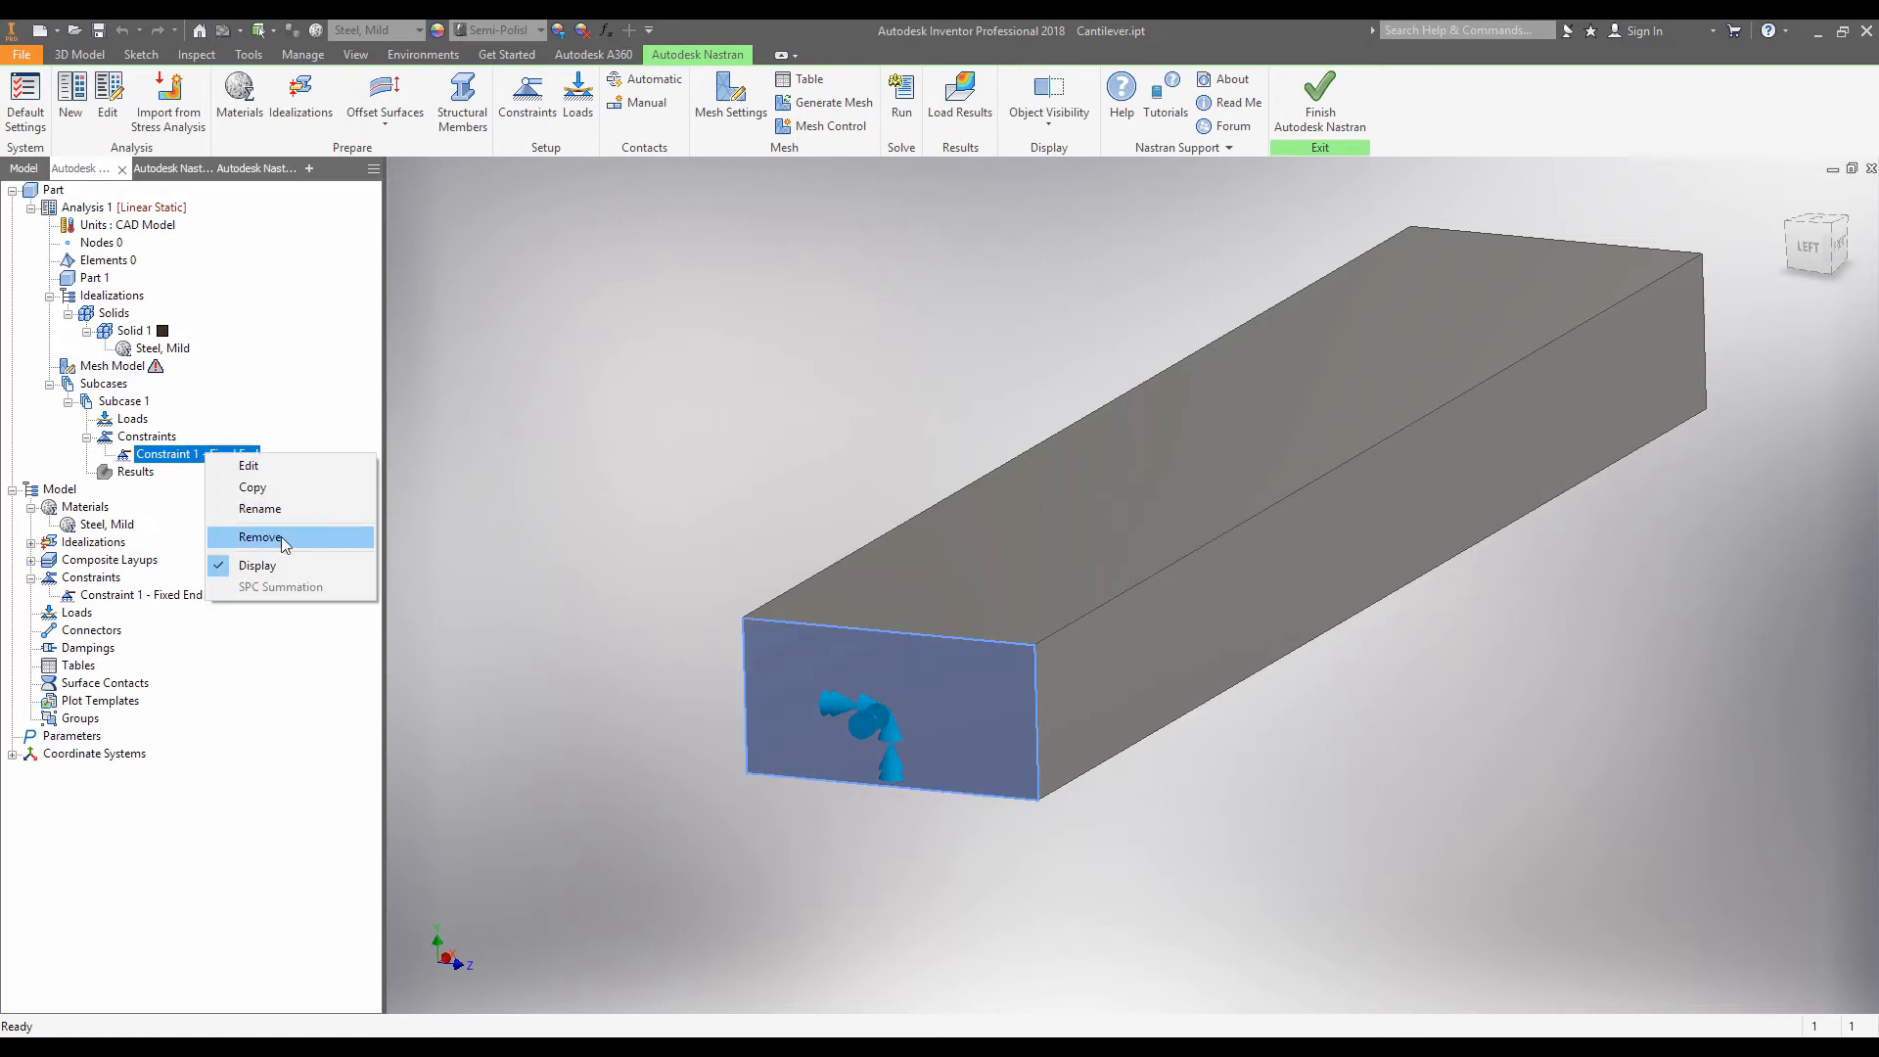
pyautogui.click(260, 536)
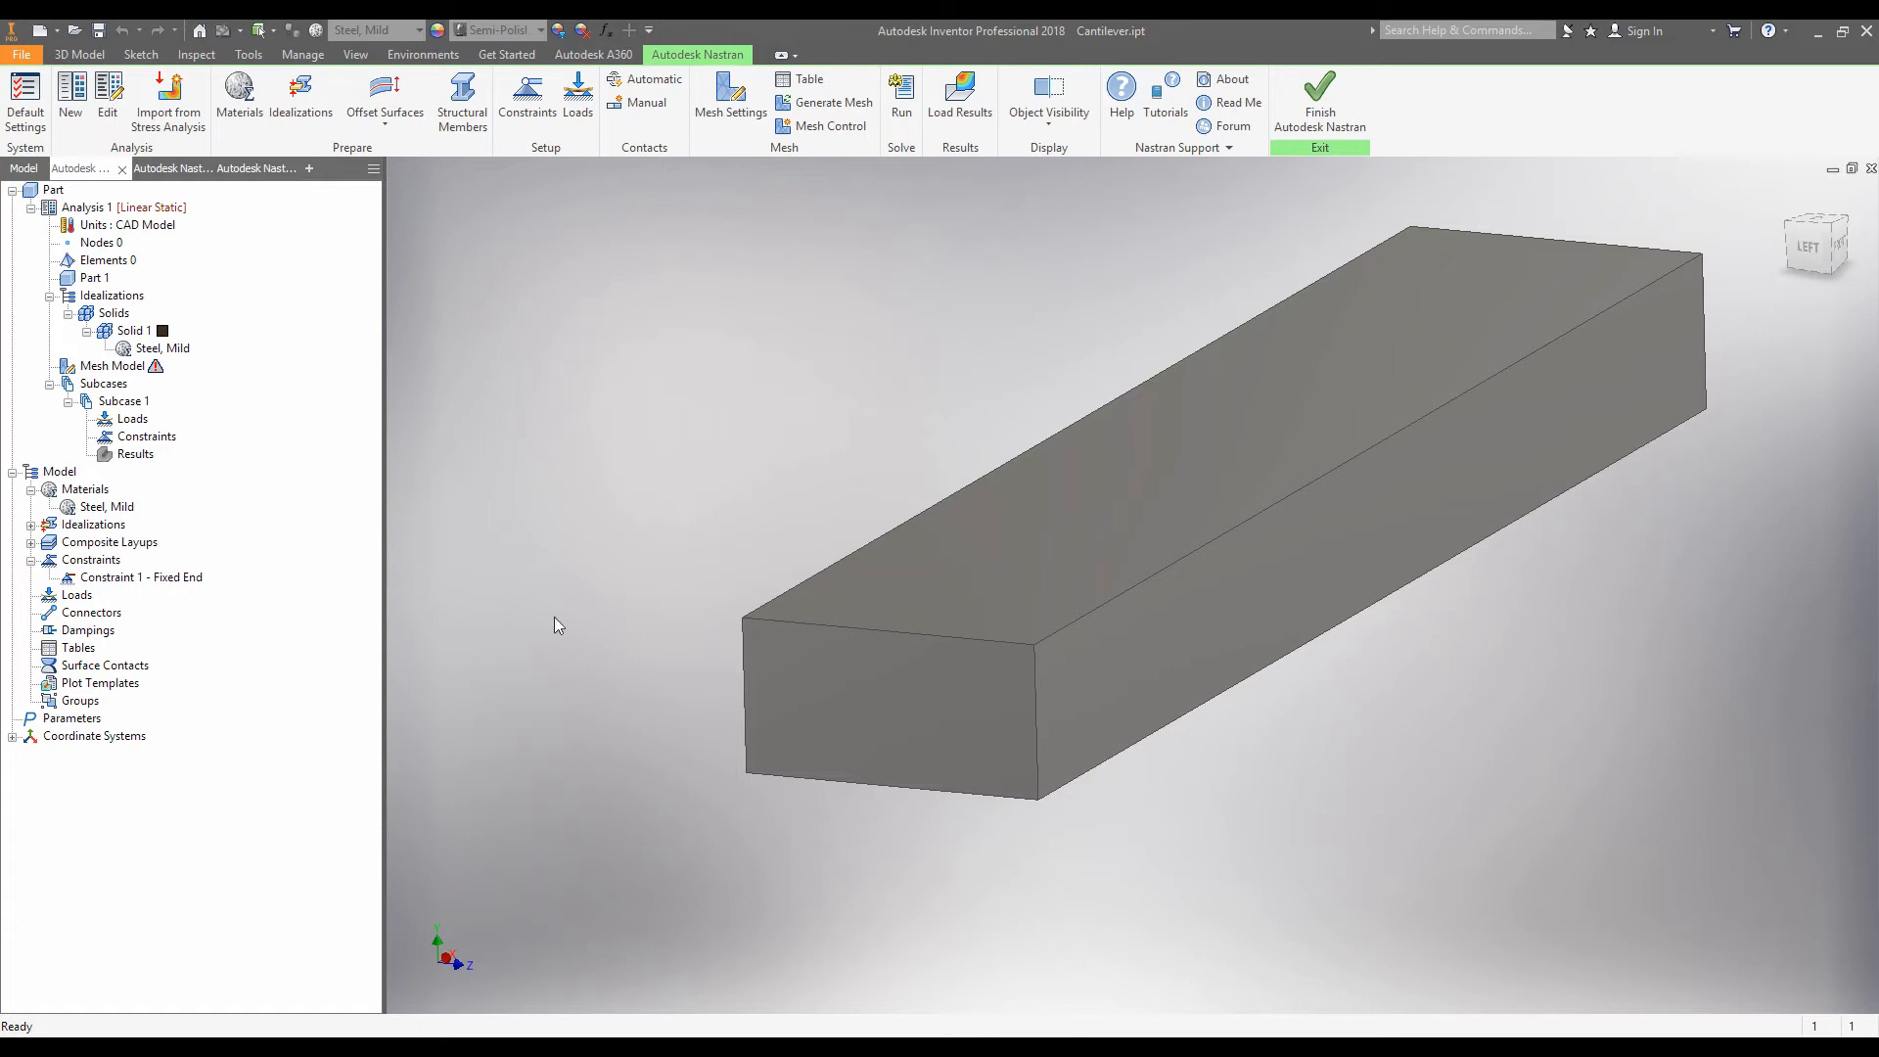
pyautogui.click(141, 577)
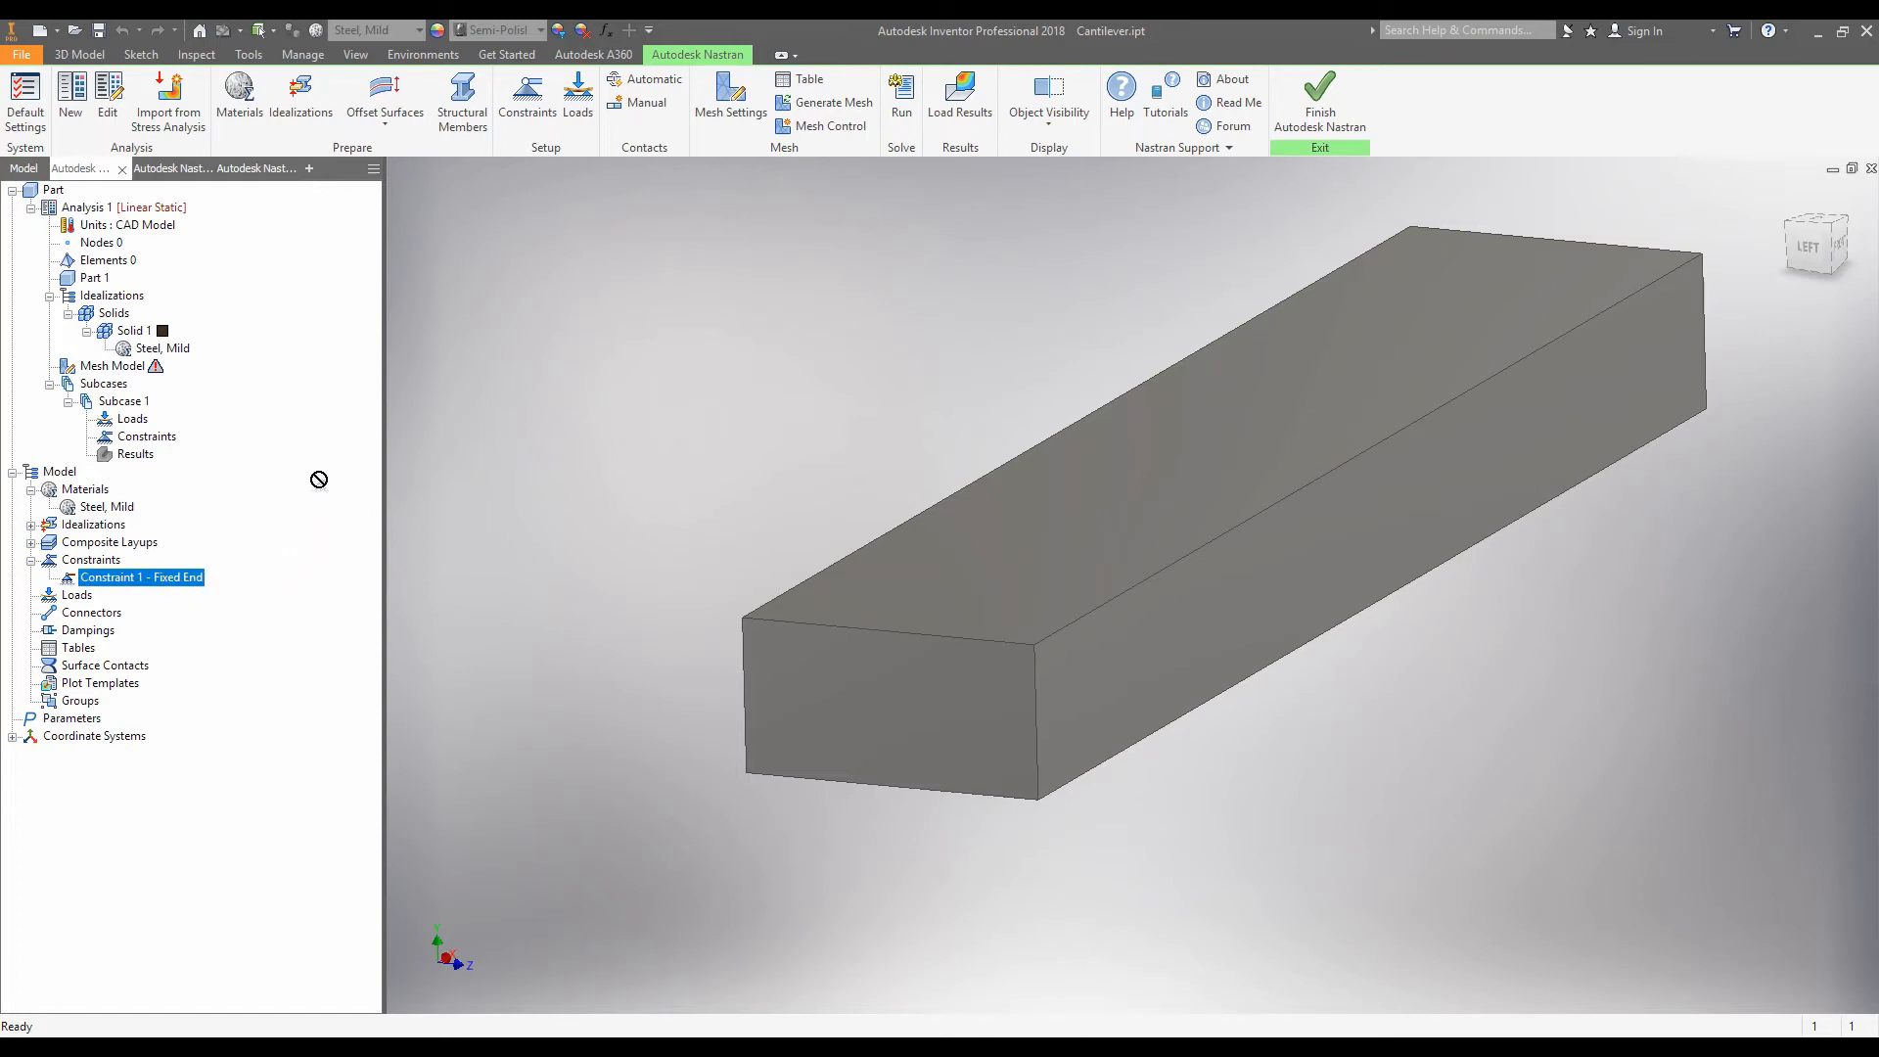
pyautogui.click(103, 383)
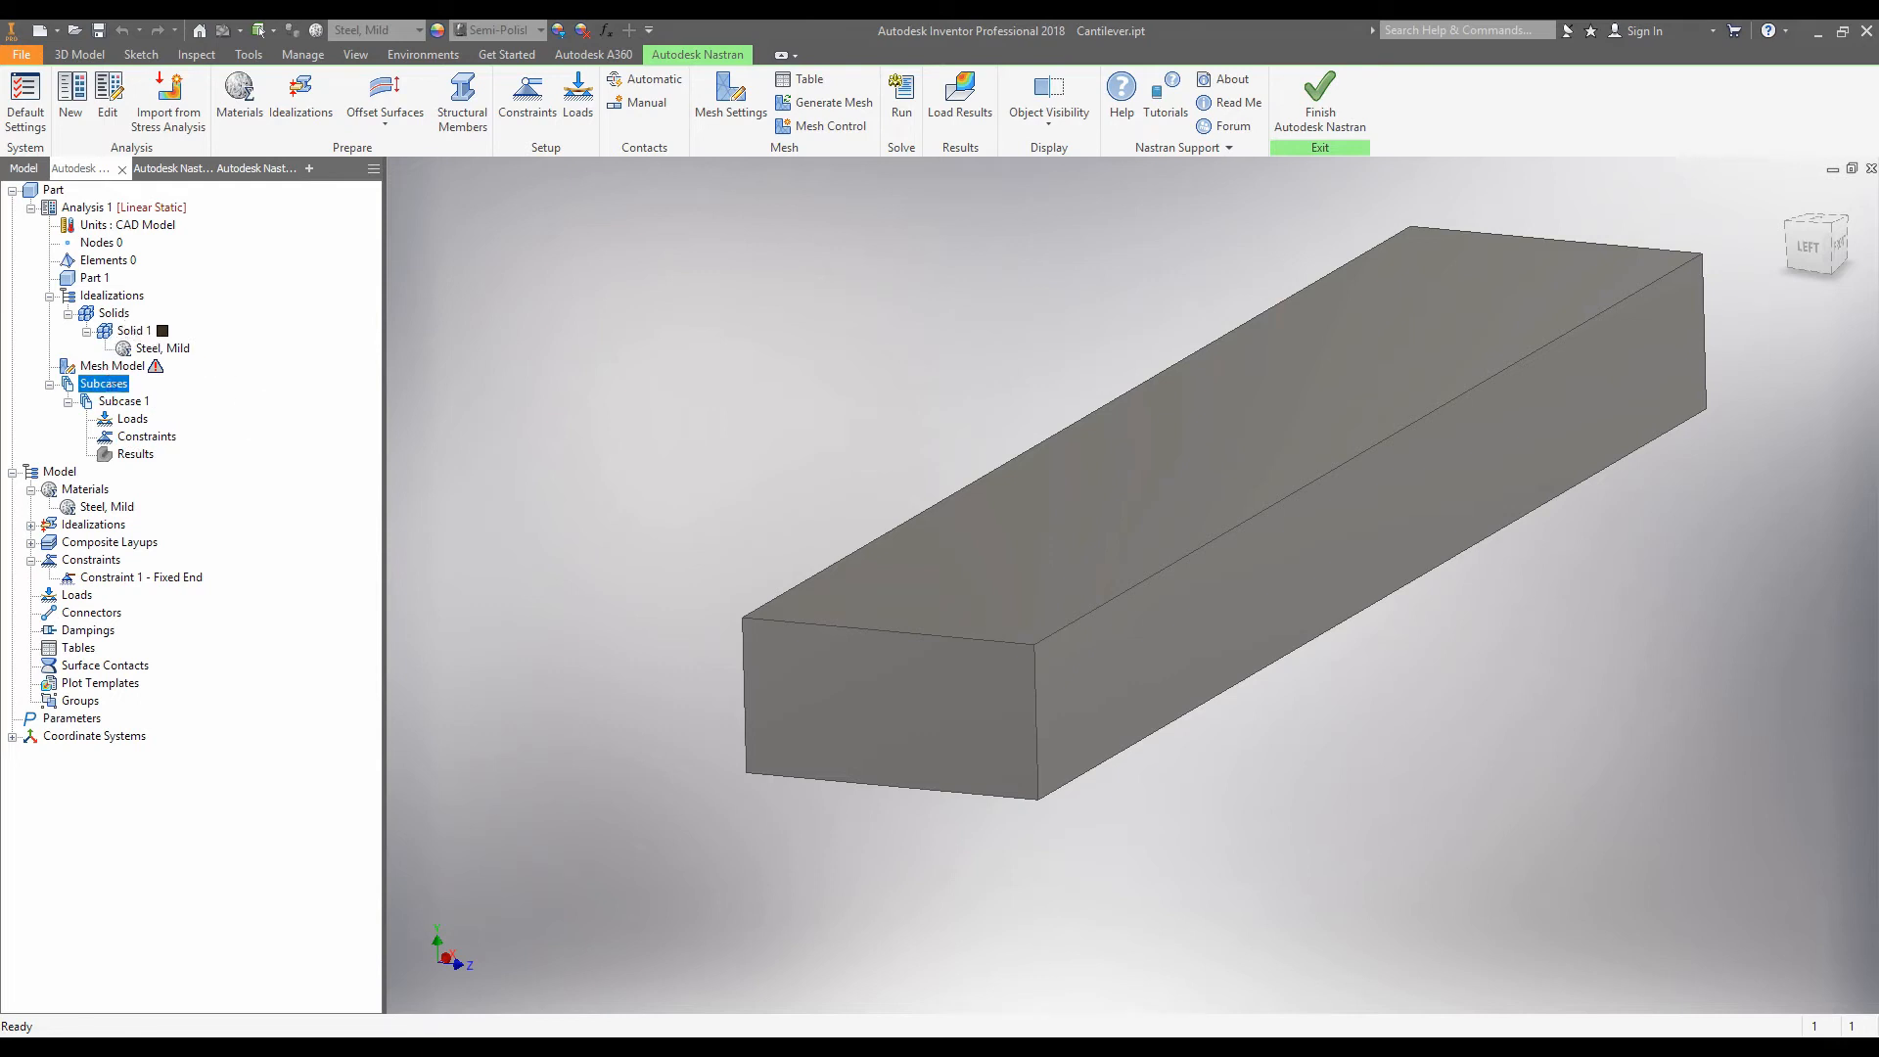
pyautogui.click(149, 434)
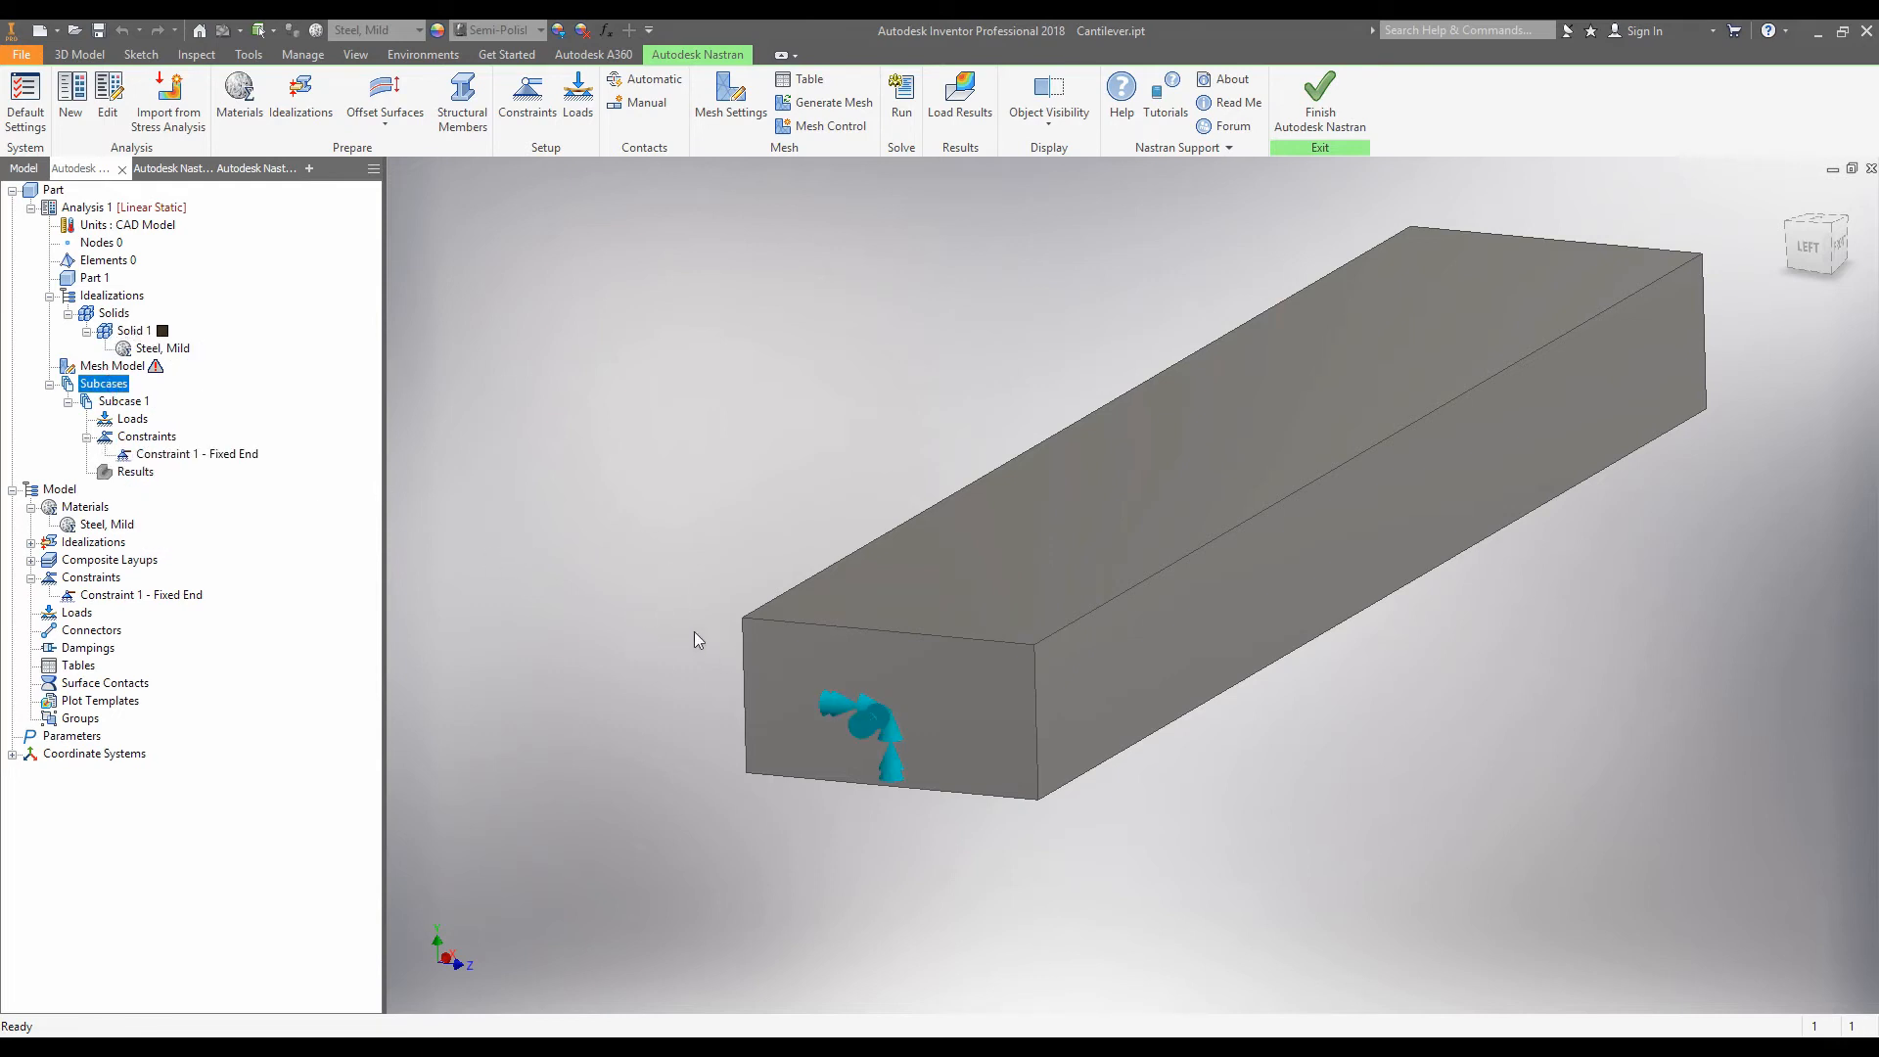
pyautogui.moveTo(749, 270)
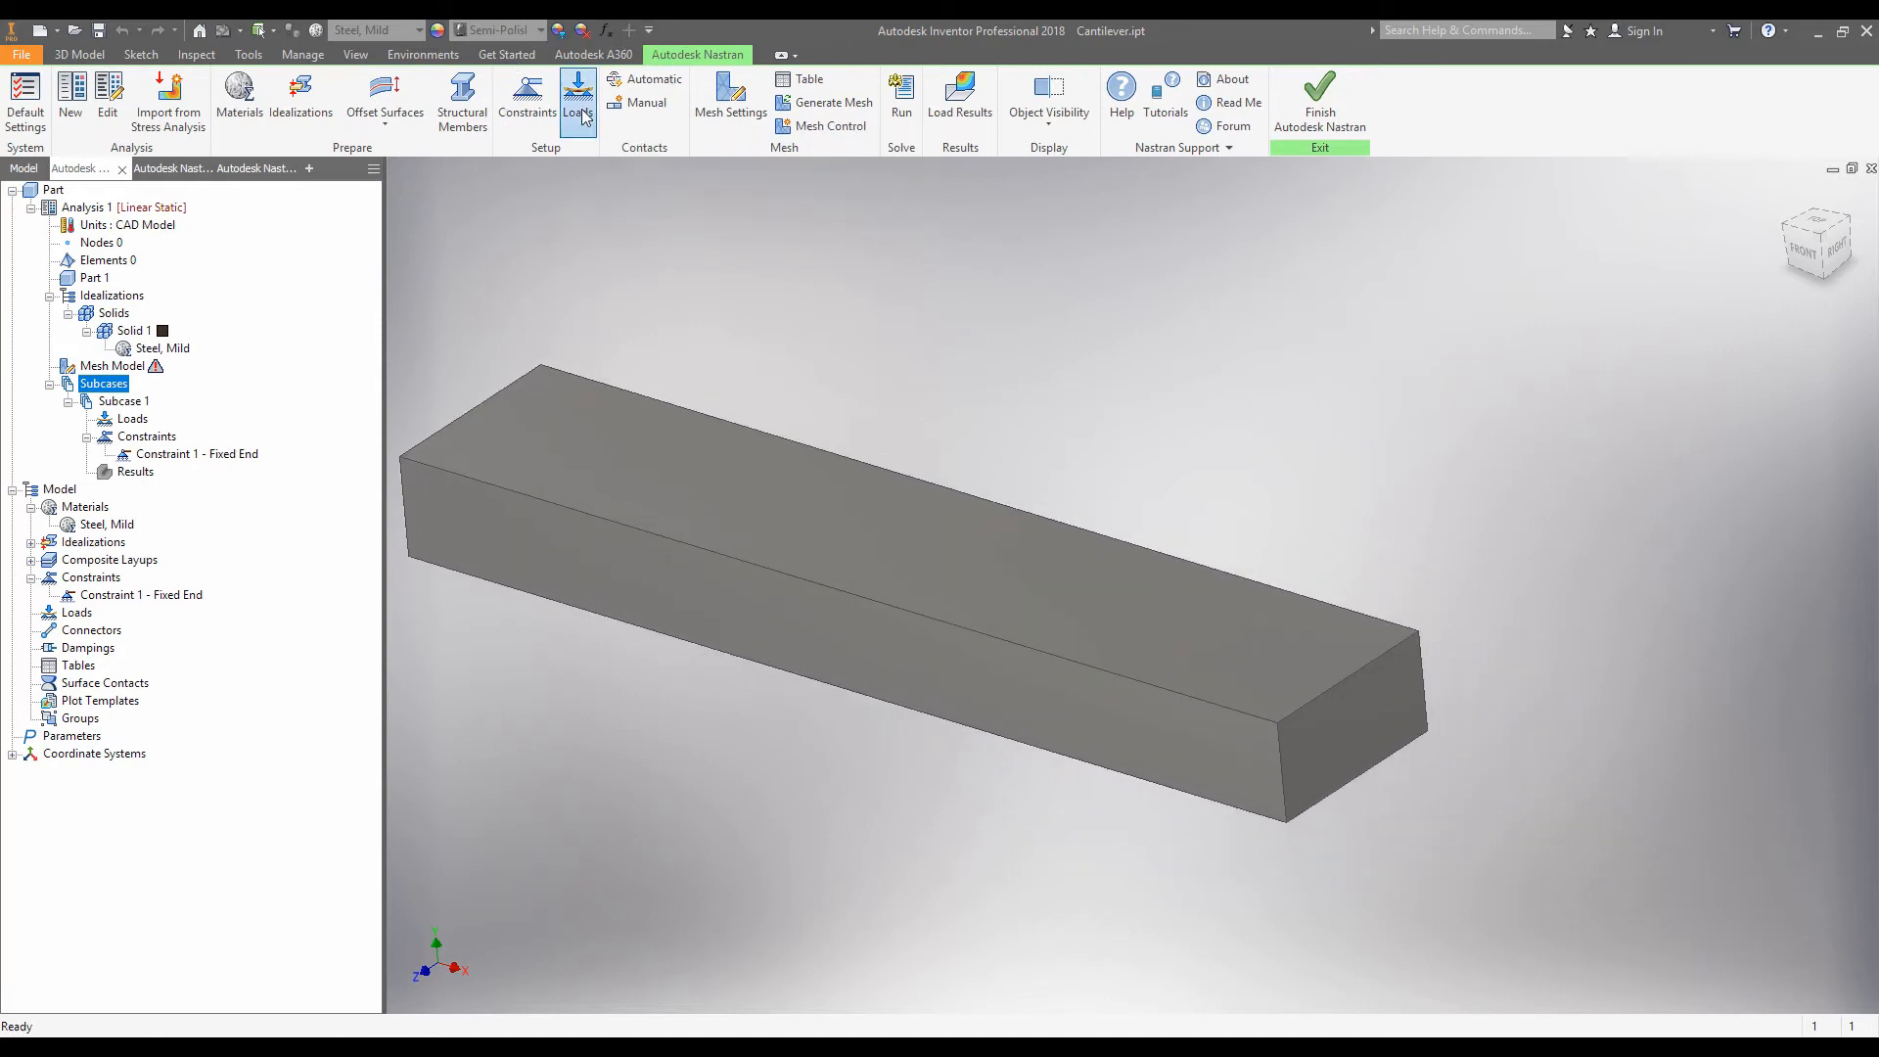
# Create force Load 1 - Loading with Fy -4500 on the free end face.
pyautogui.click(578, 96)
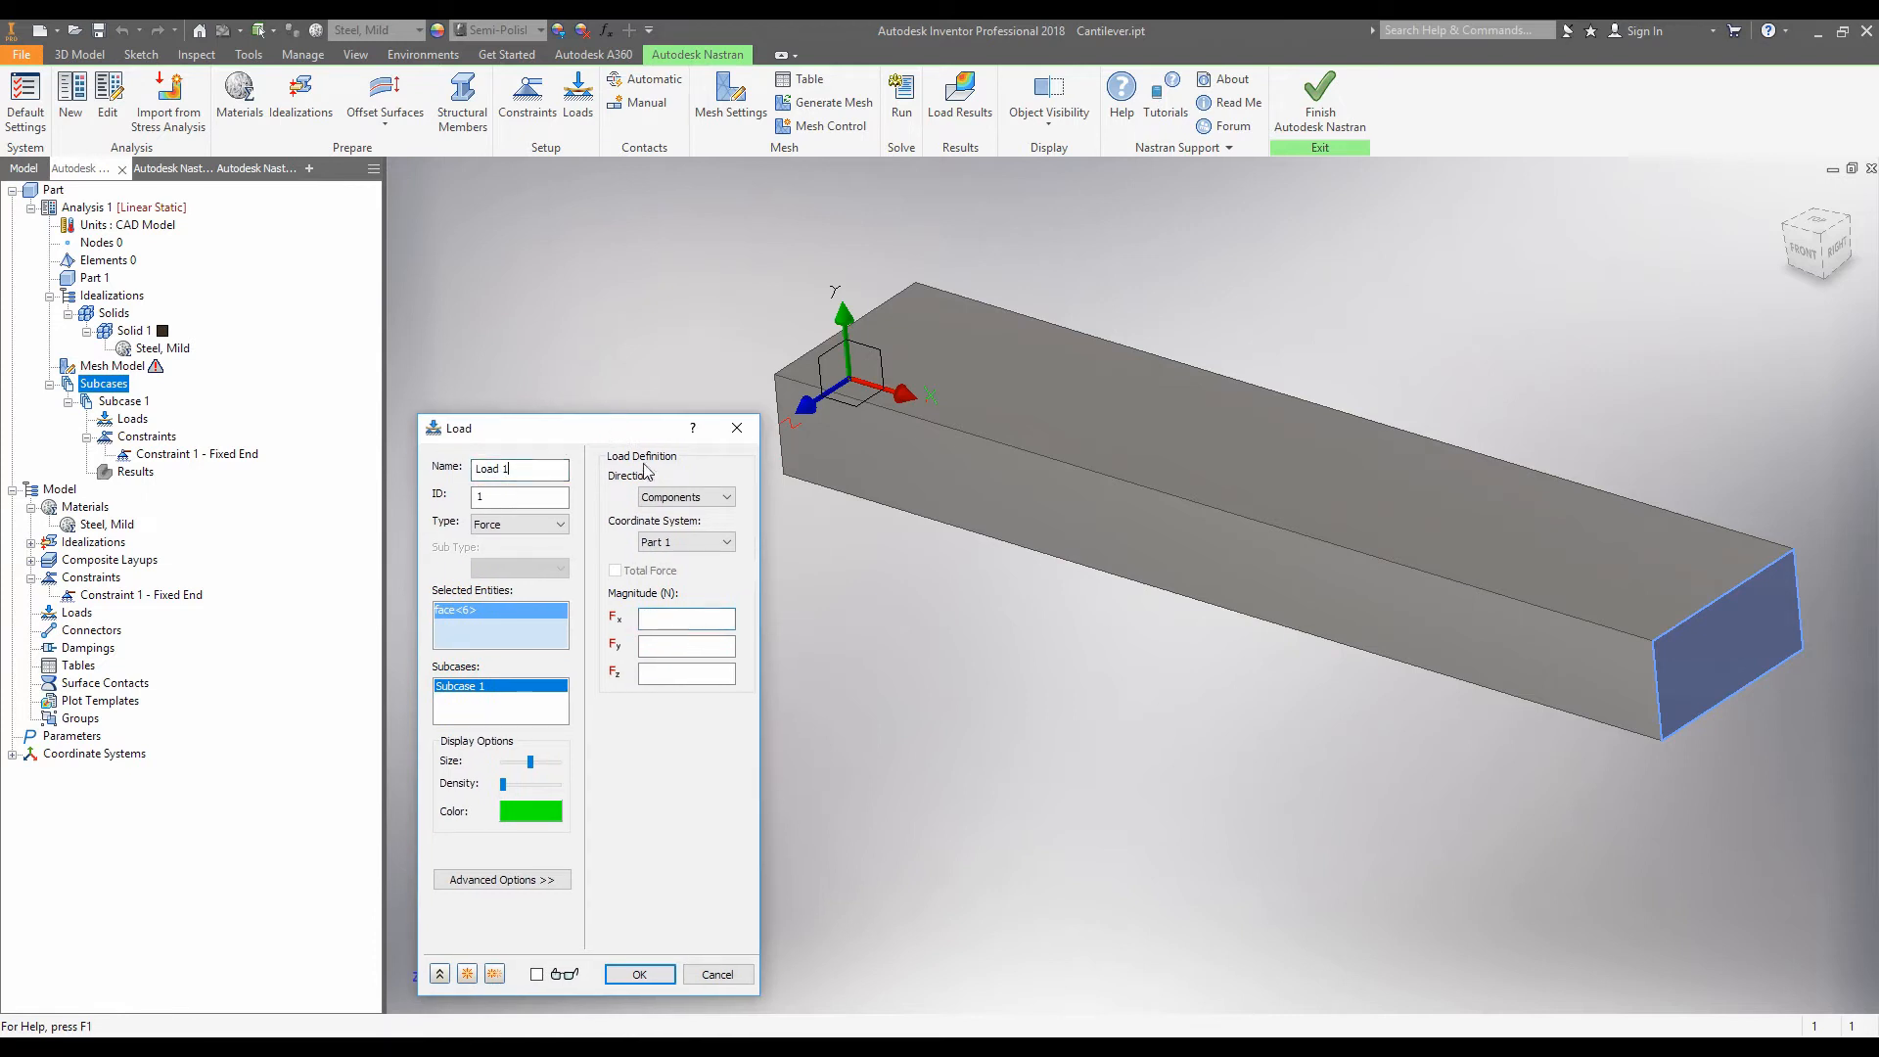
pyautogui.write('- Load')
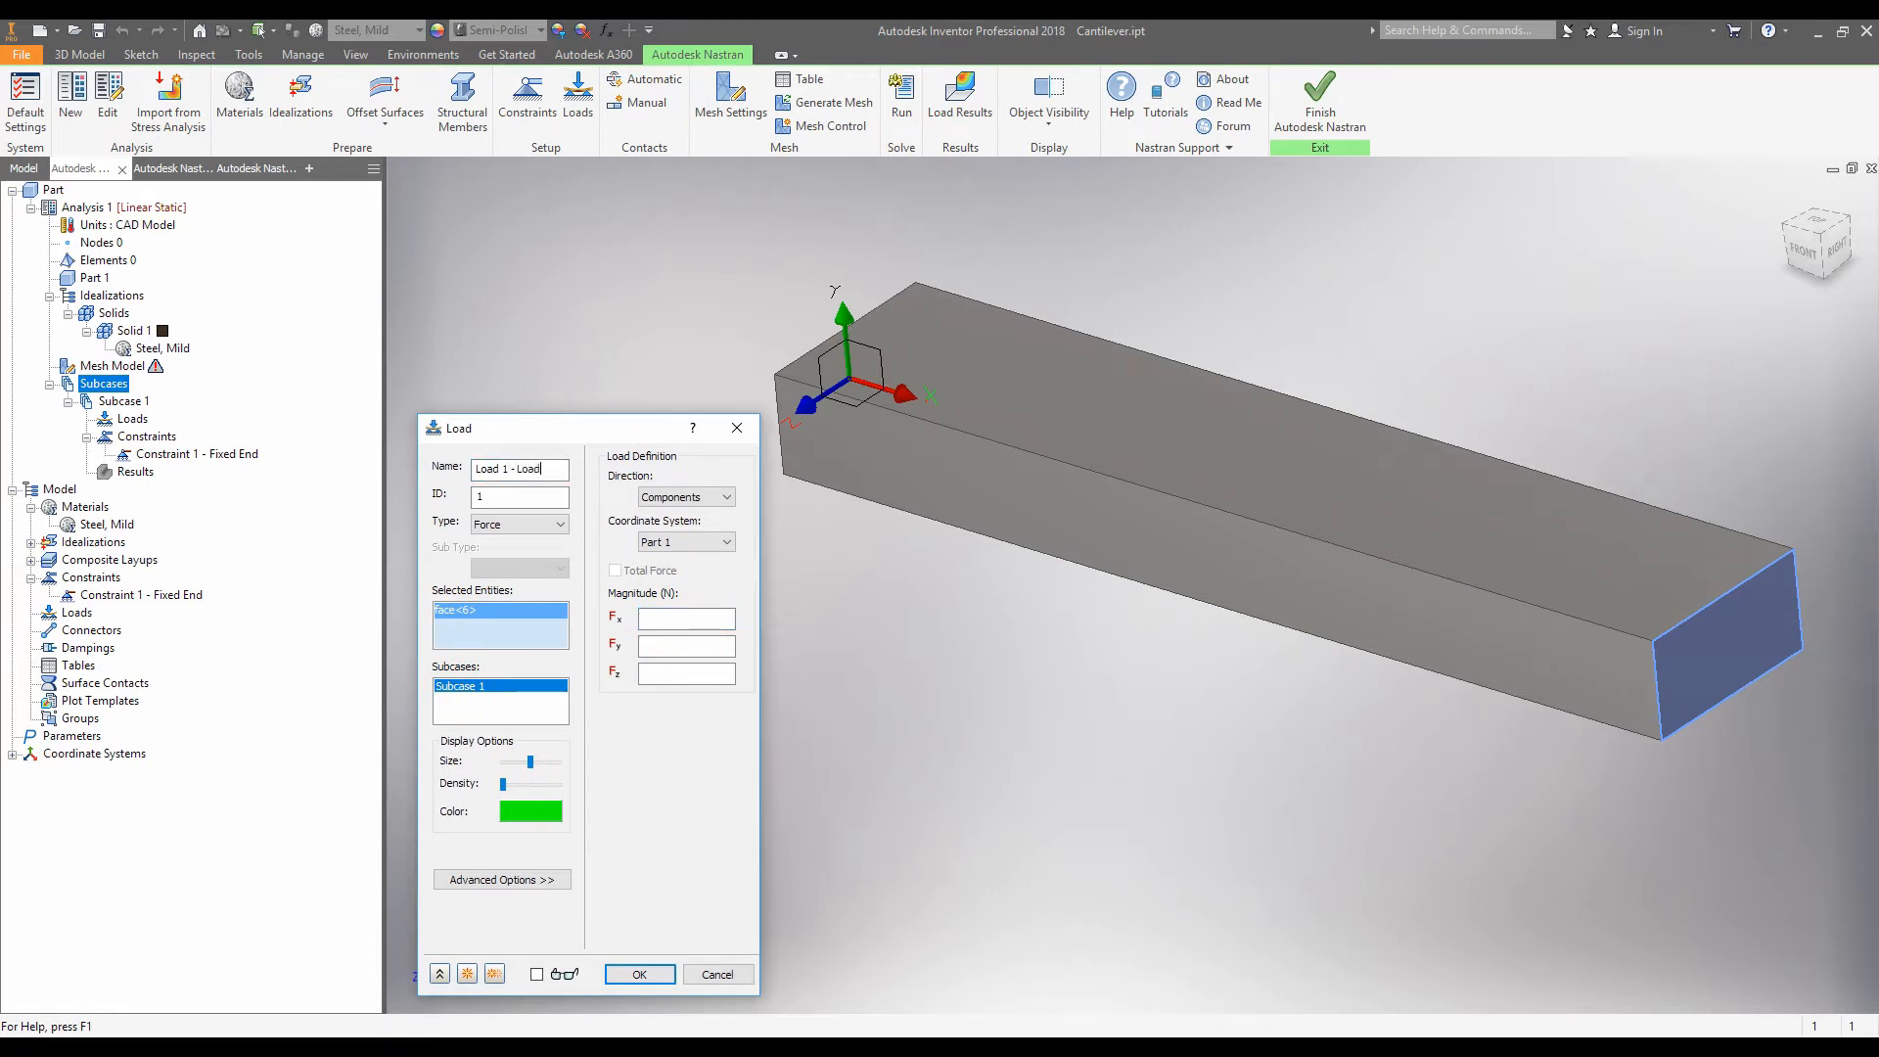
pyautogui.write('ing')
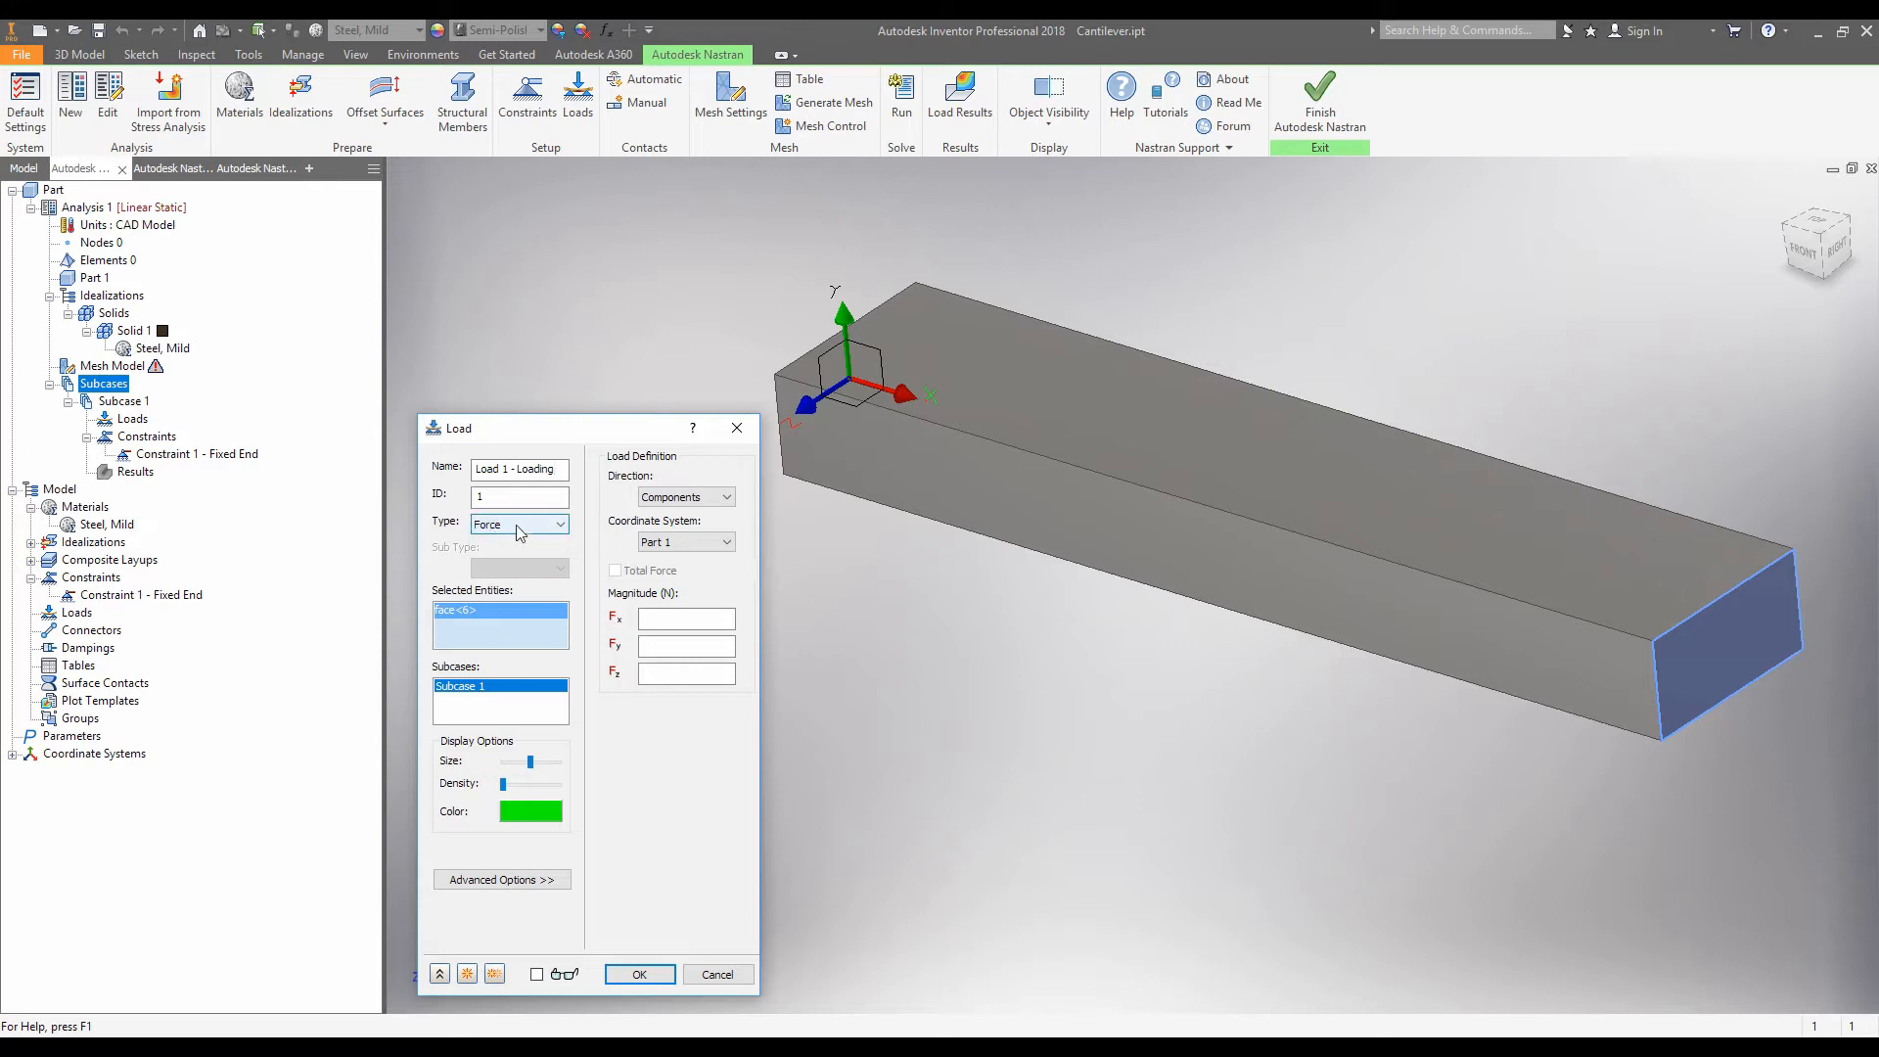
pyautogui.moveTo(560, 528)
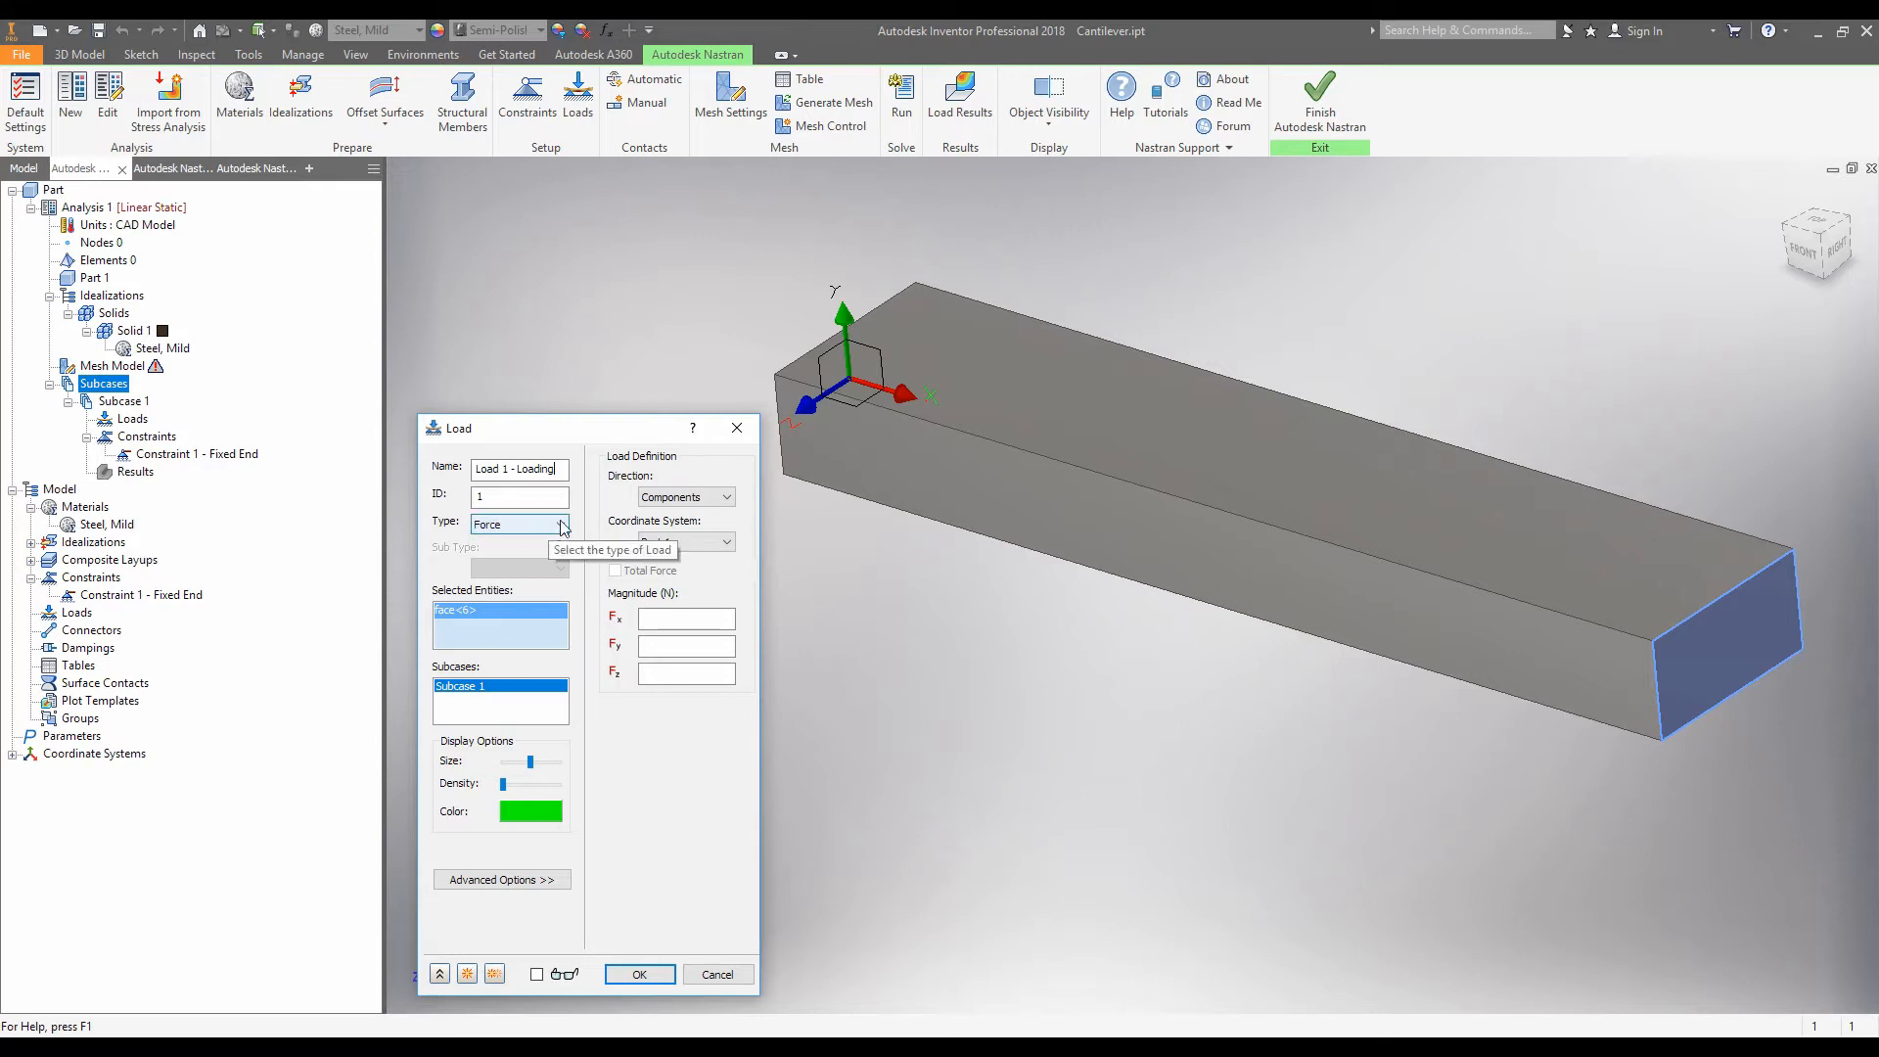
pyautogui.click(560, 524)
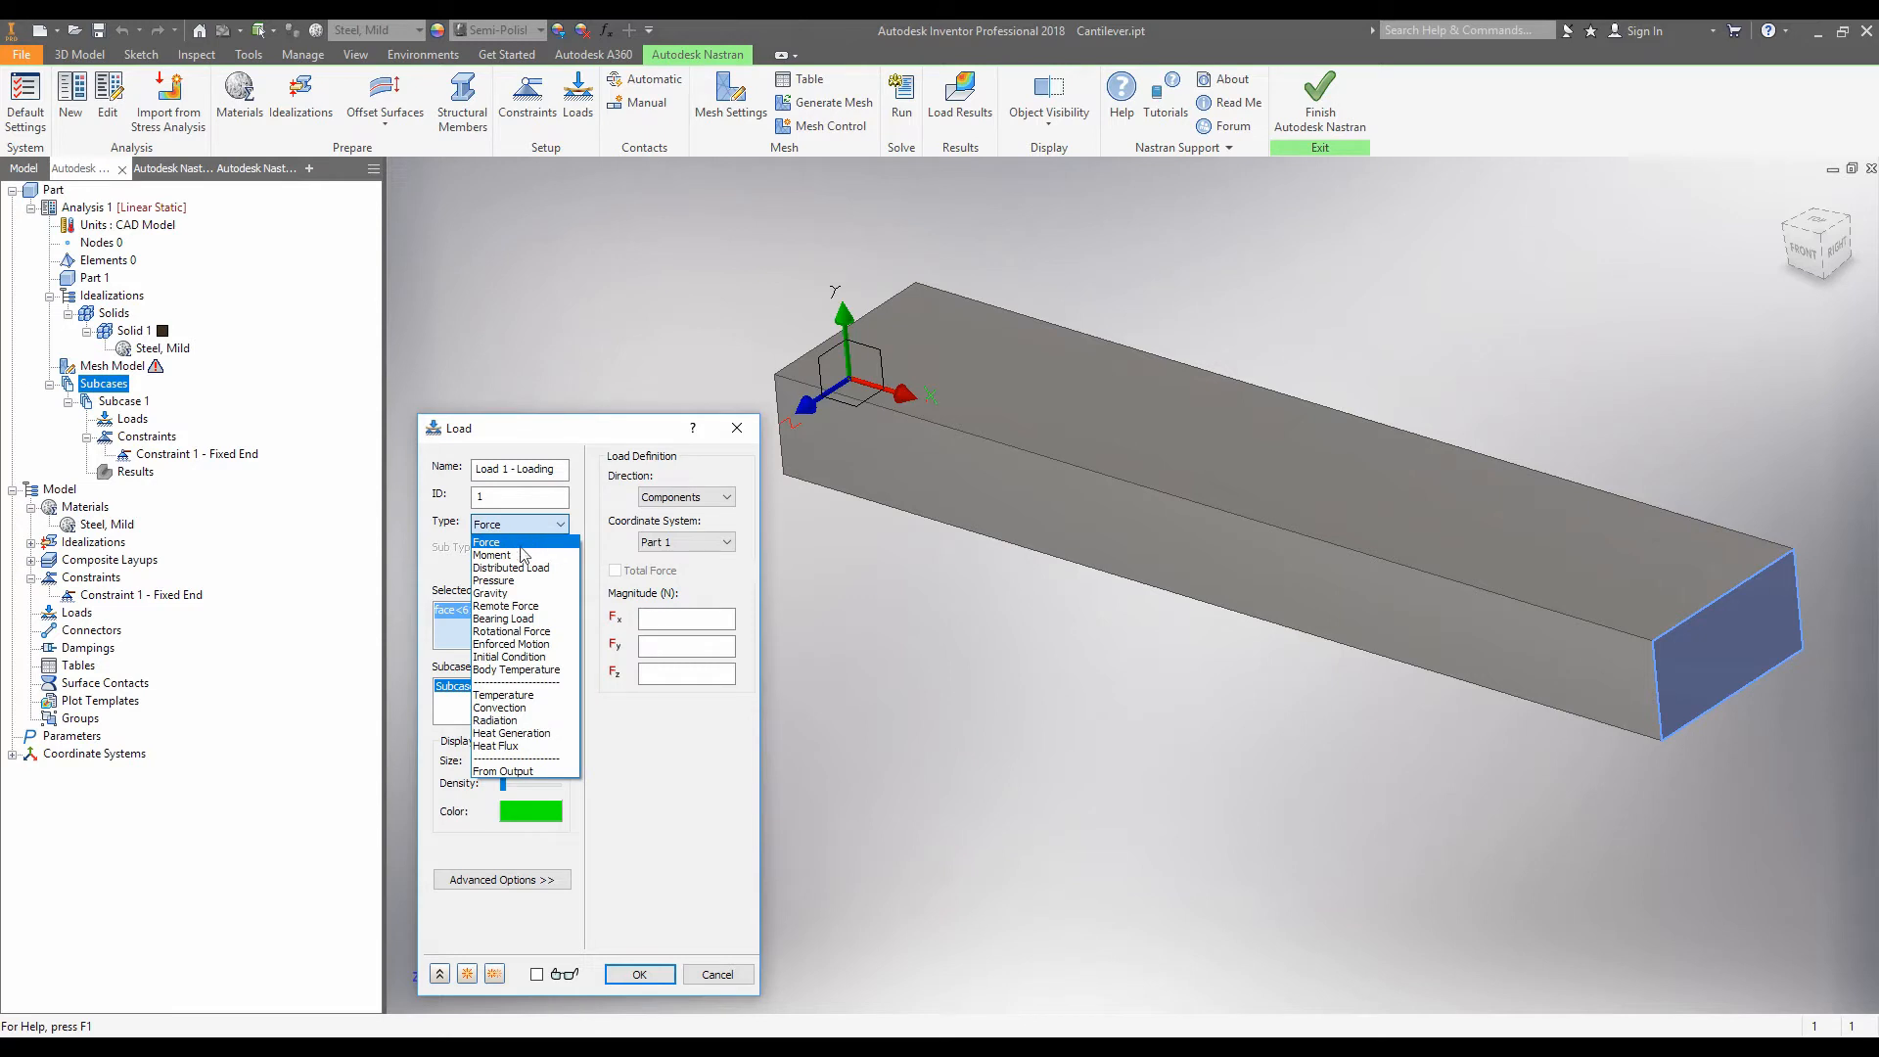
pyautogui.moveTo(522, 555)
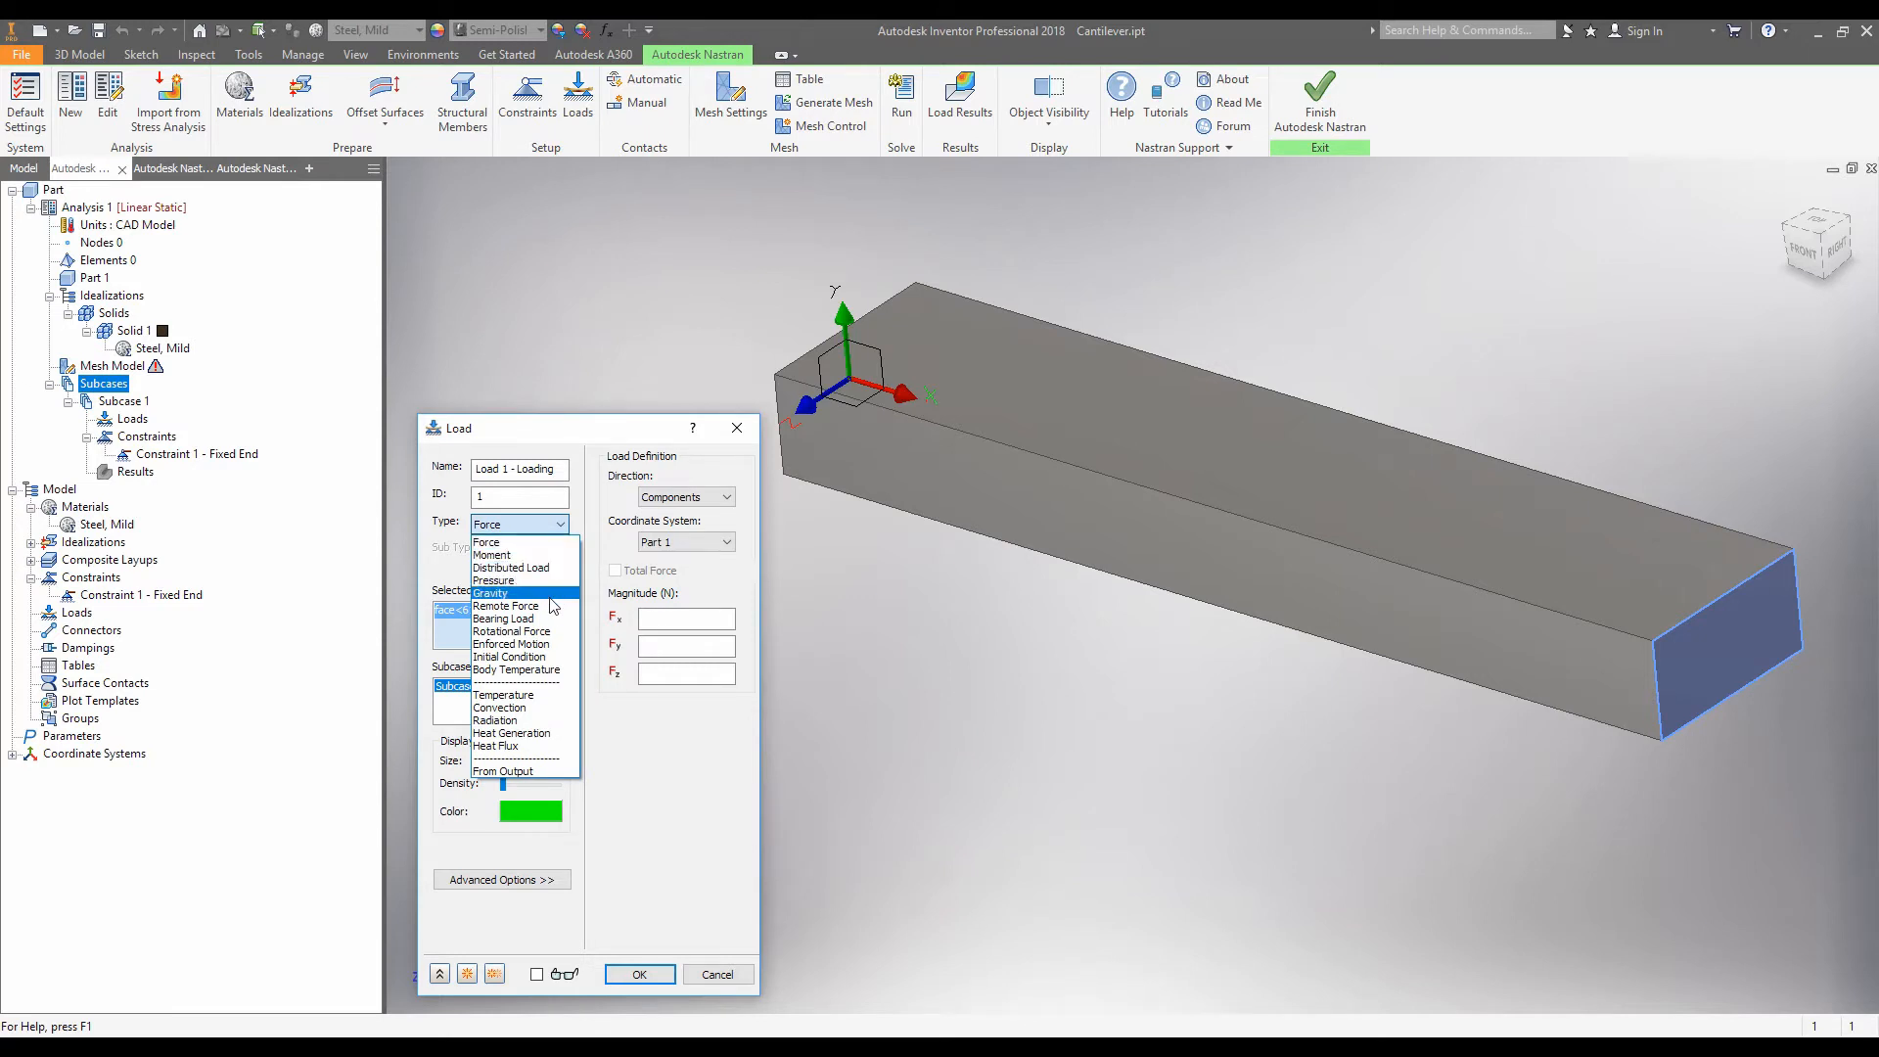
pyautogui.moveTo(507, 554)
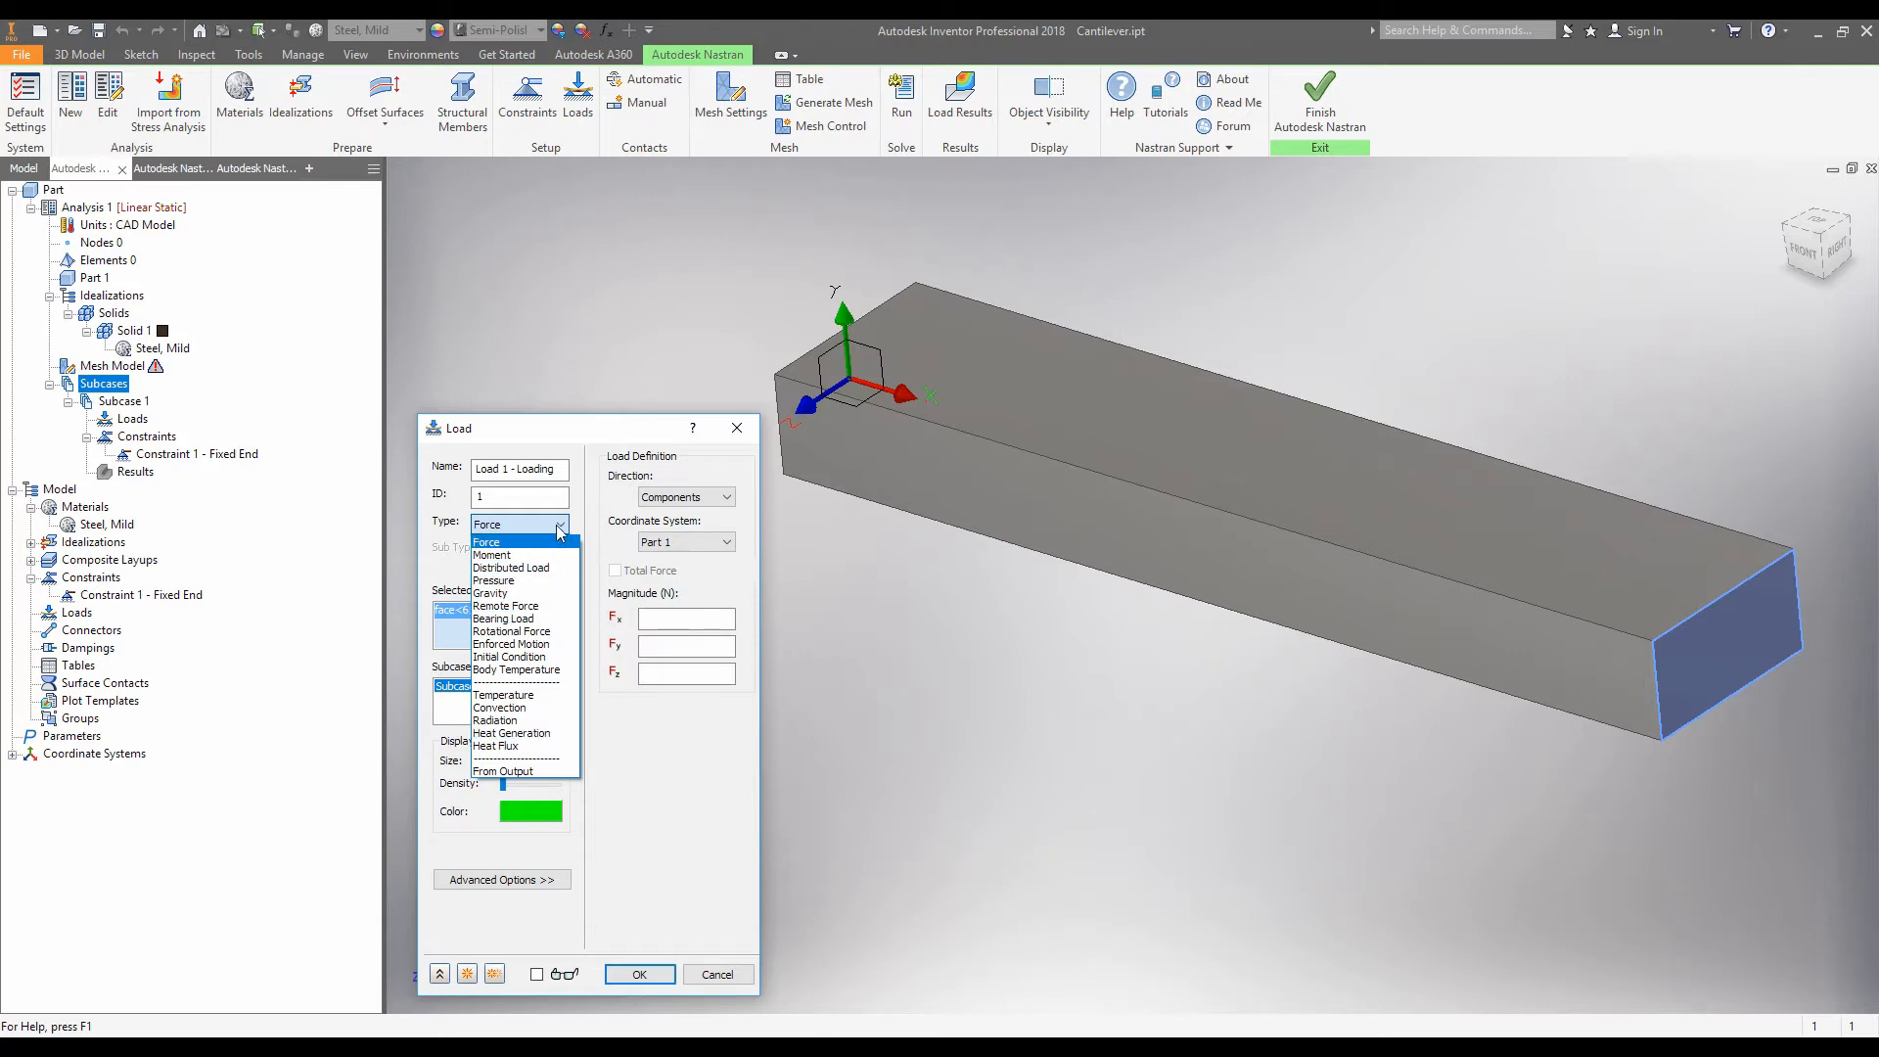
pyautogui.click(487, 524)
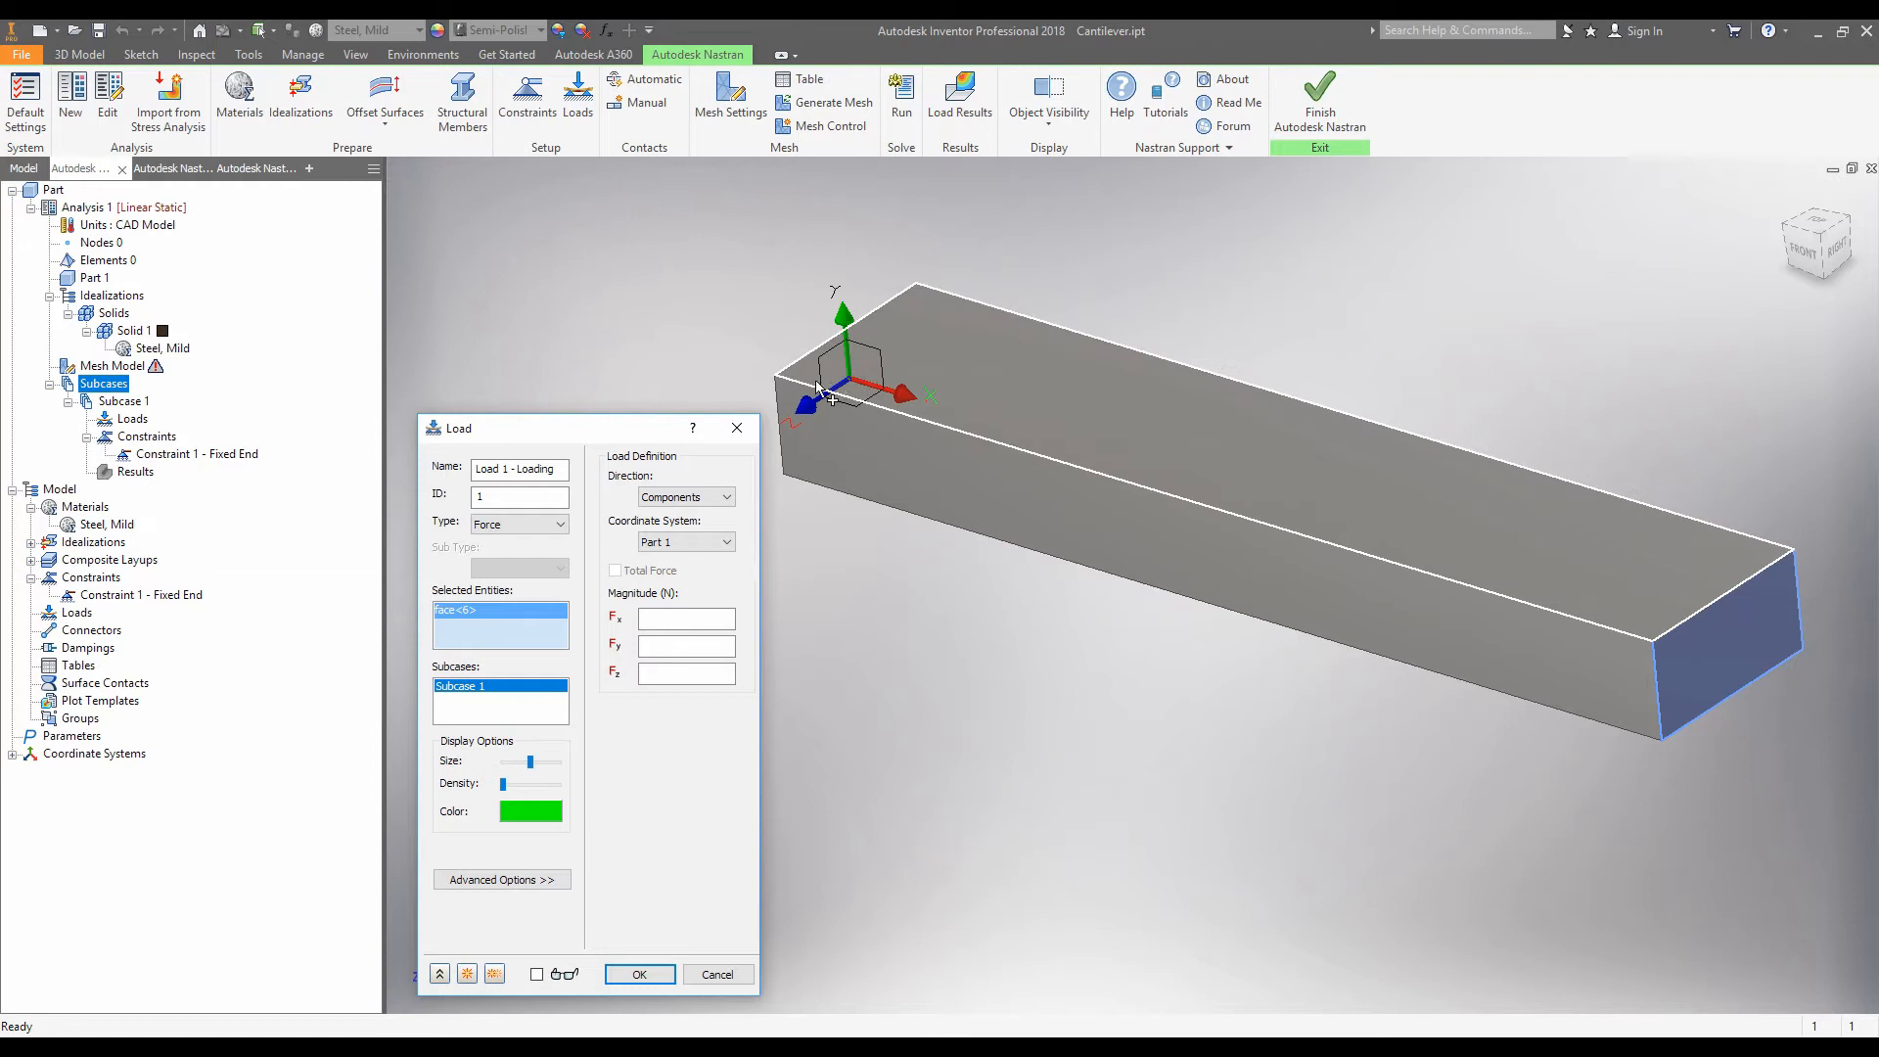
pyautogui.moveTo(865, 354)
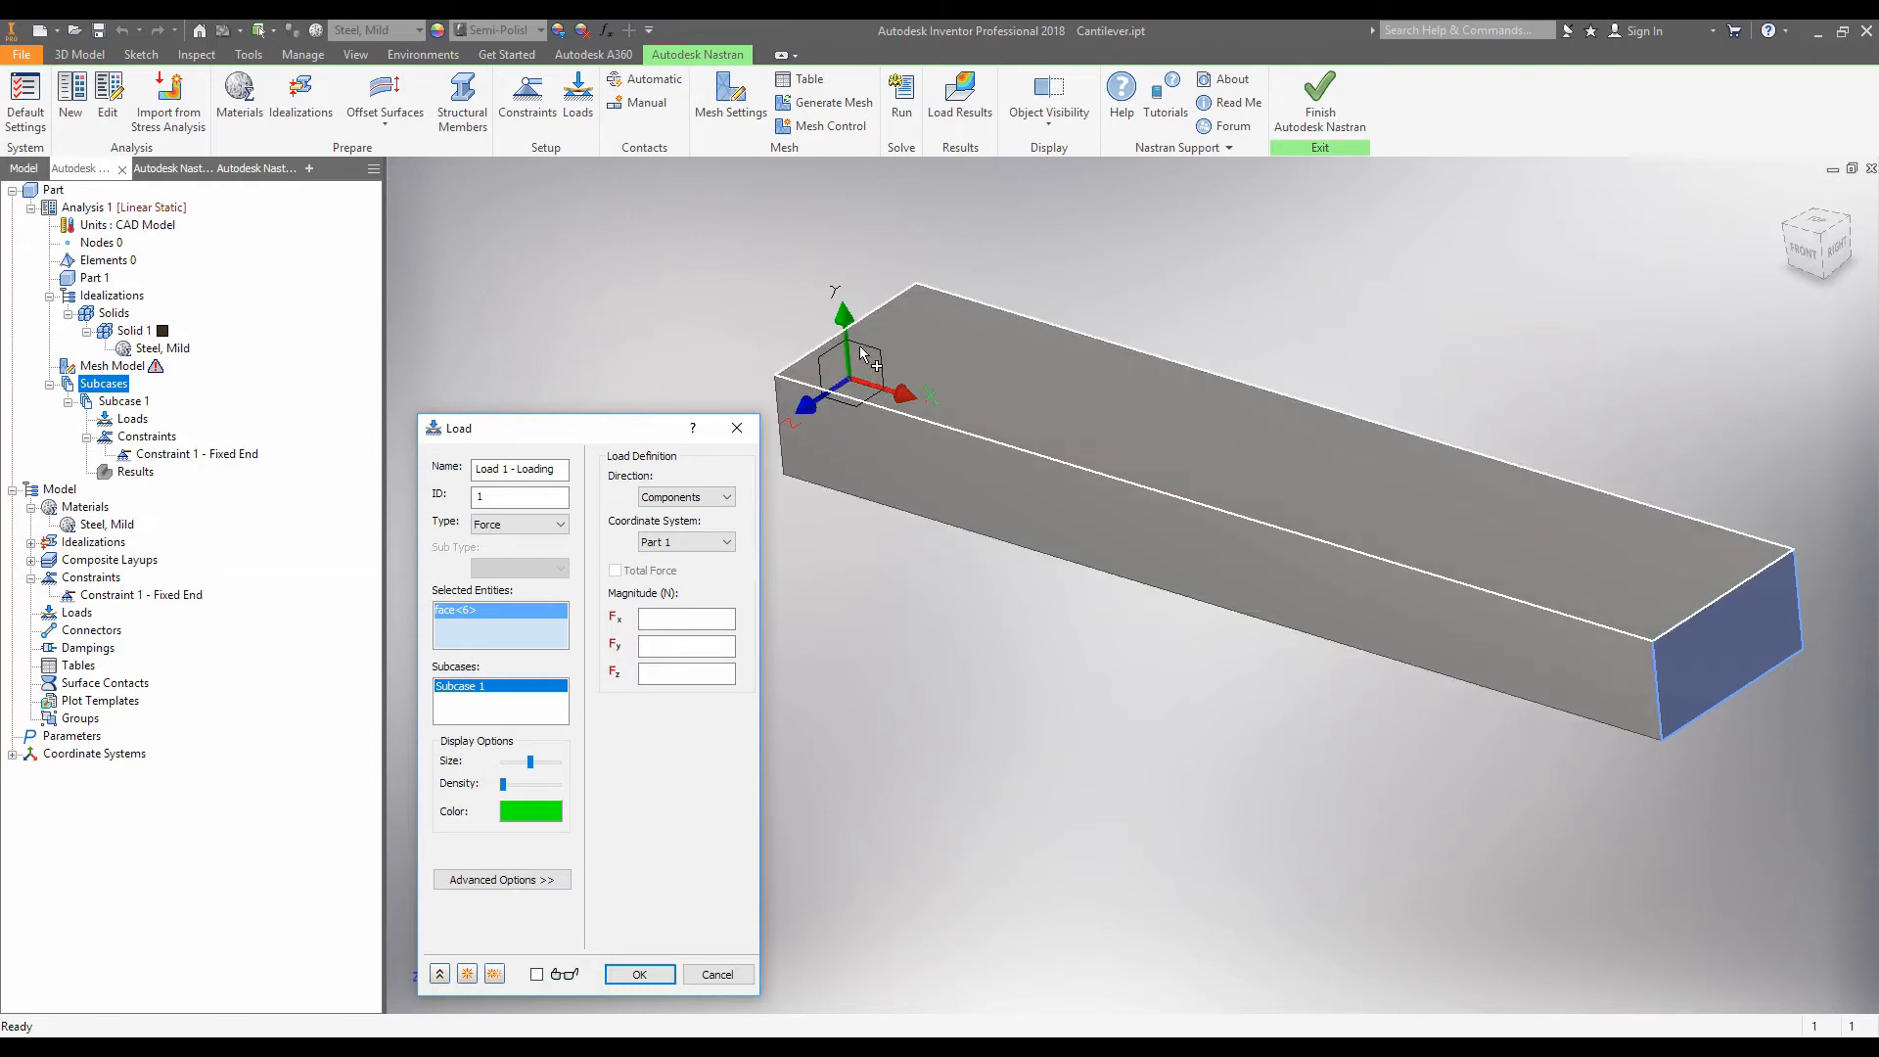
pyautogui.moveTo(933, 413)
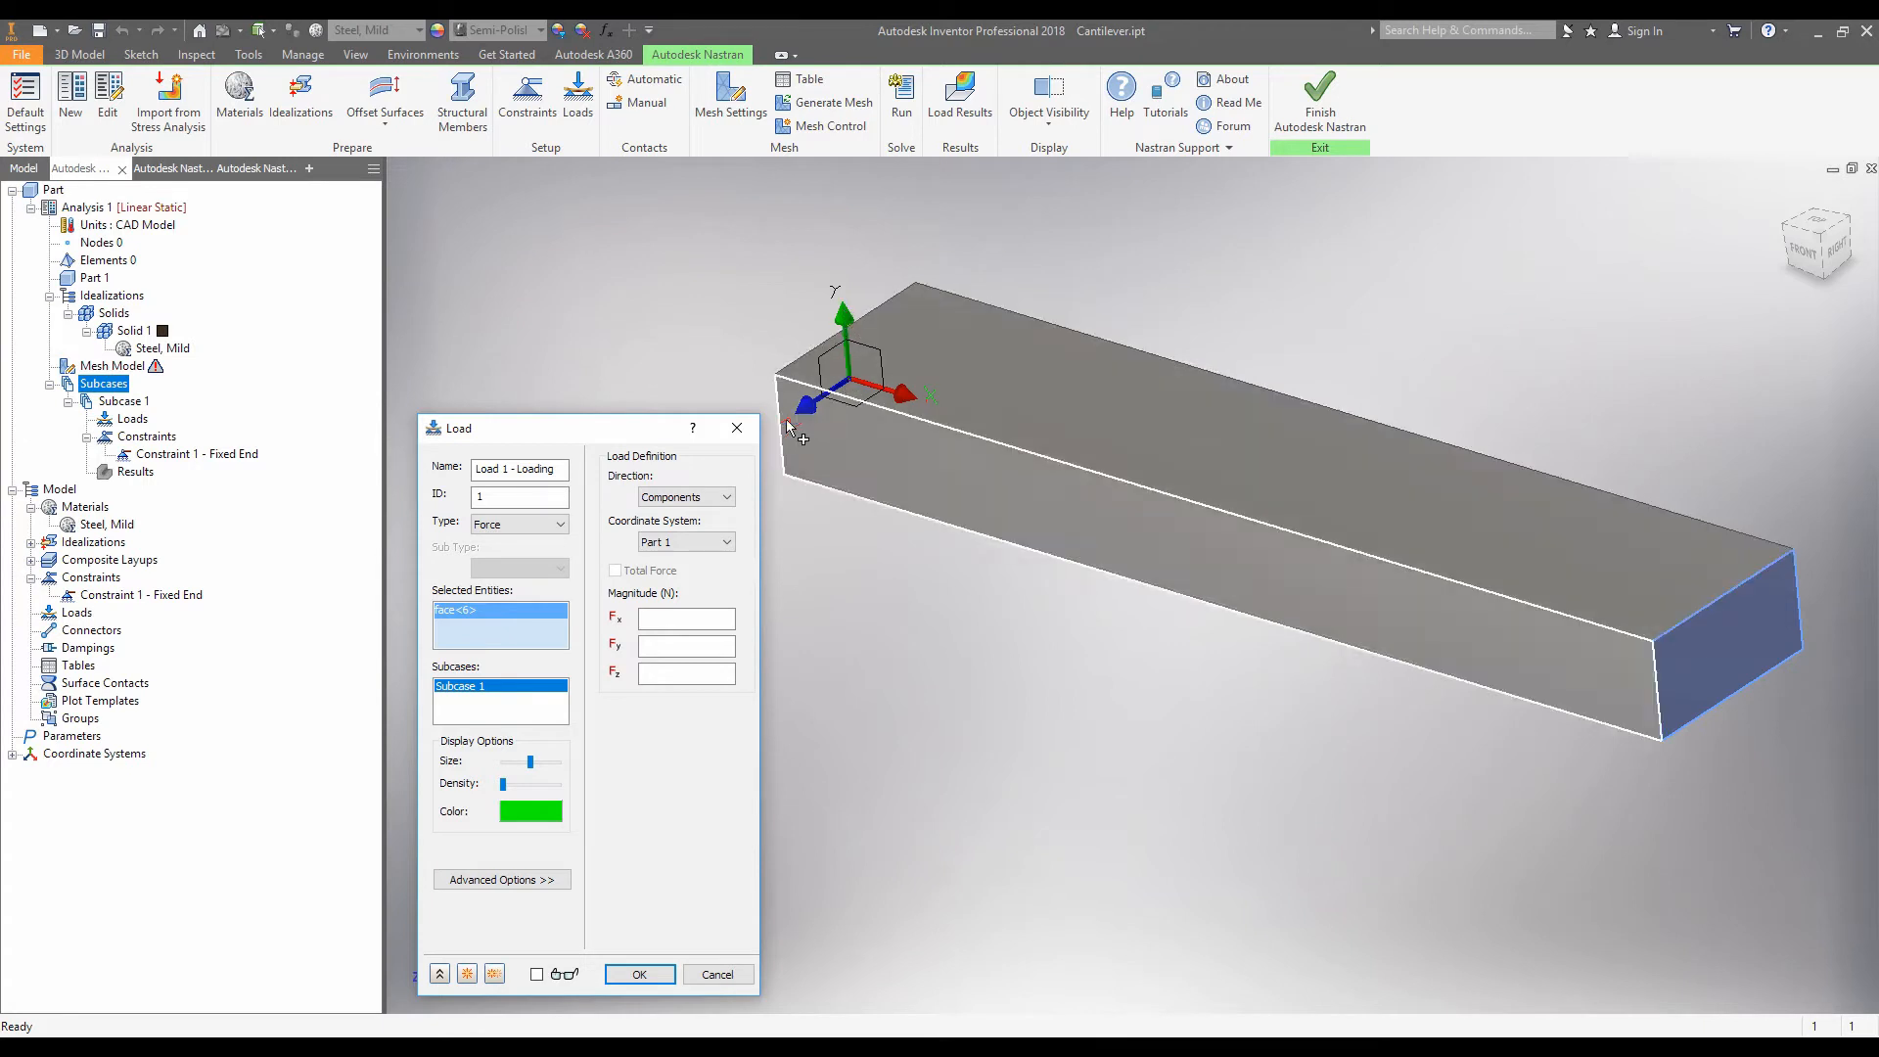
pyautogui.click(685, 646)
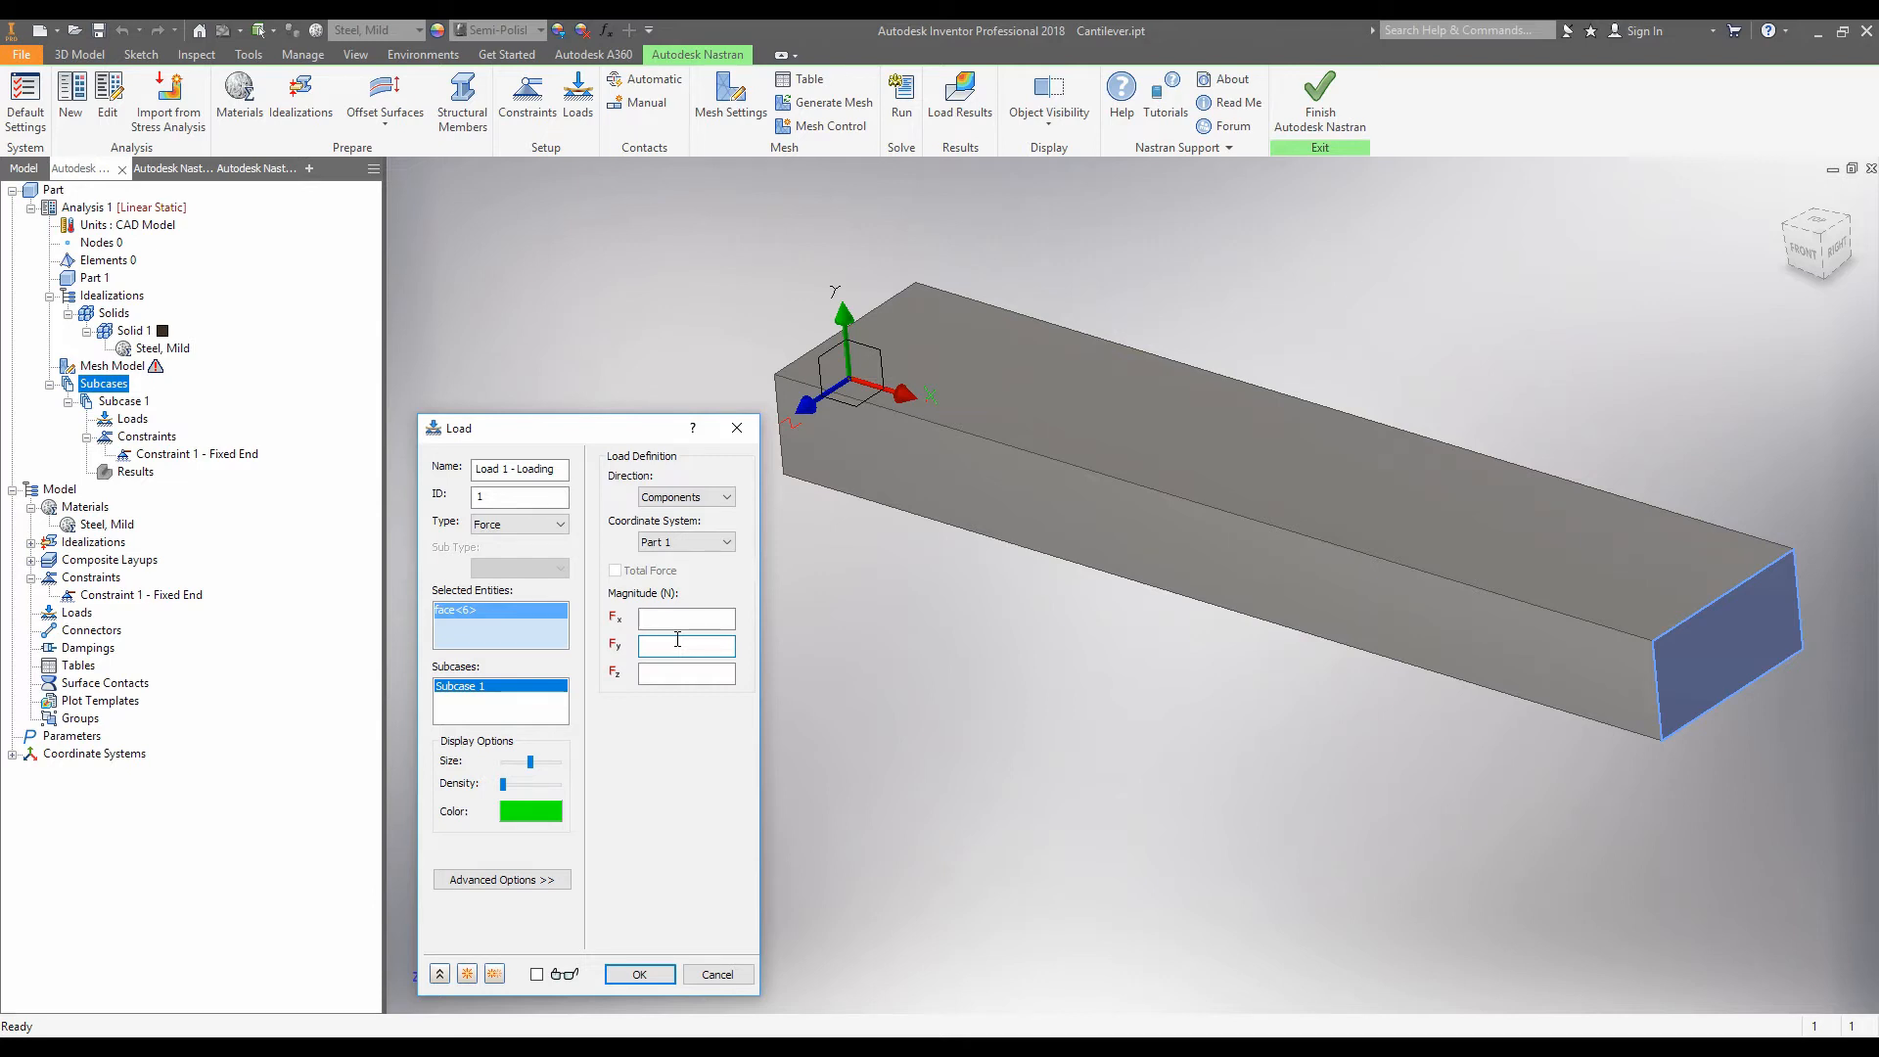
pyautogui.write('-450')
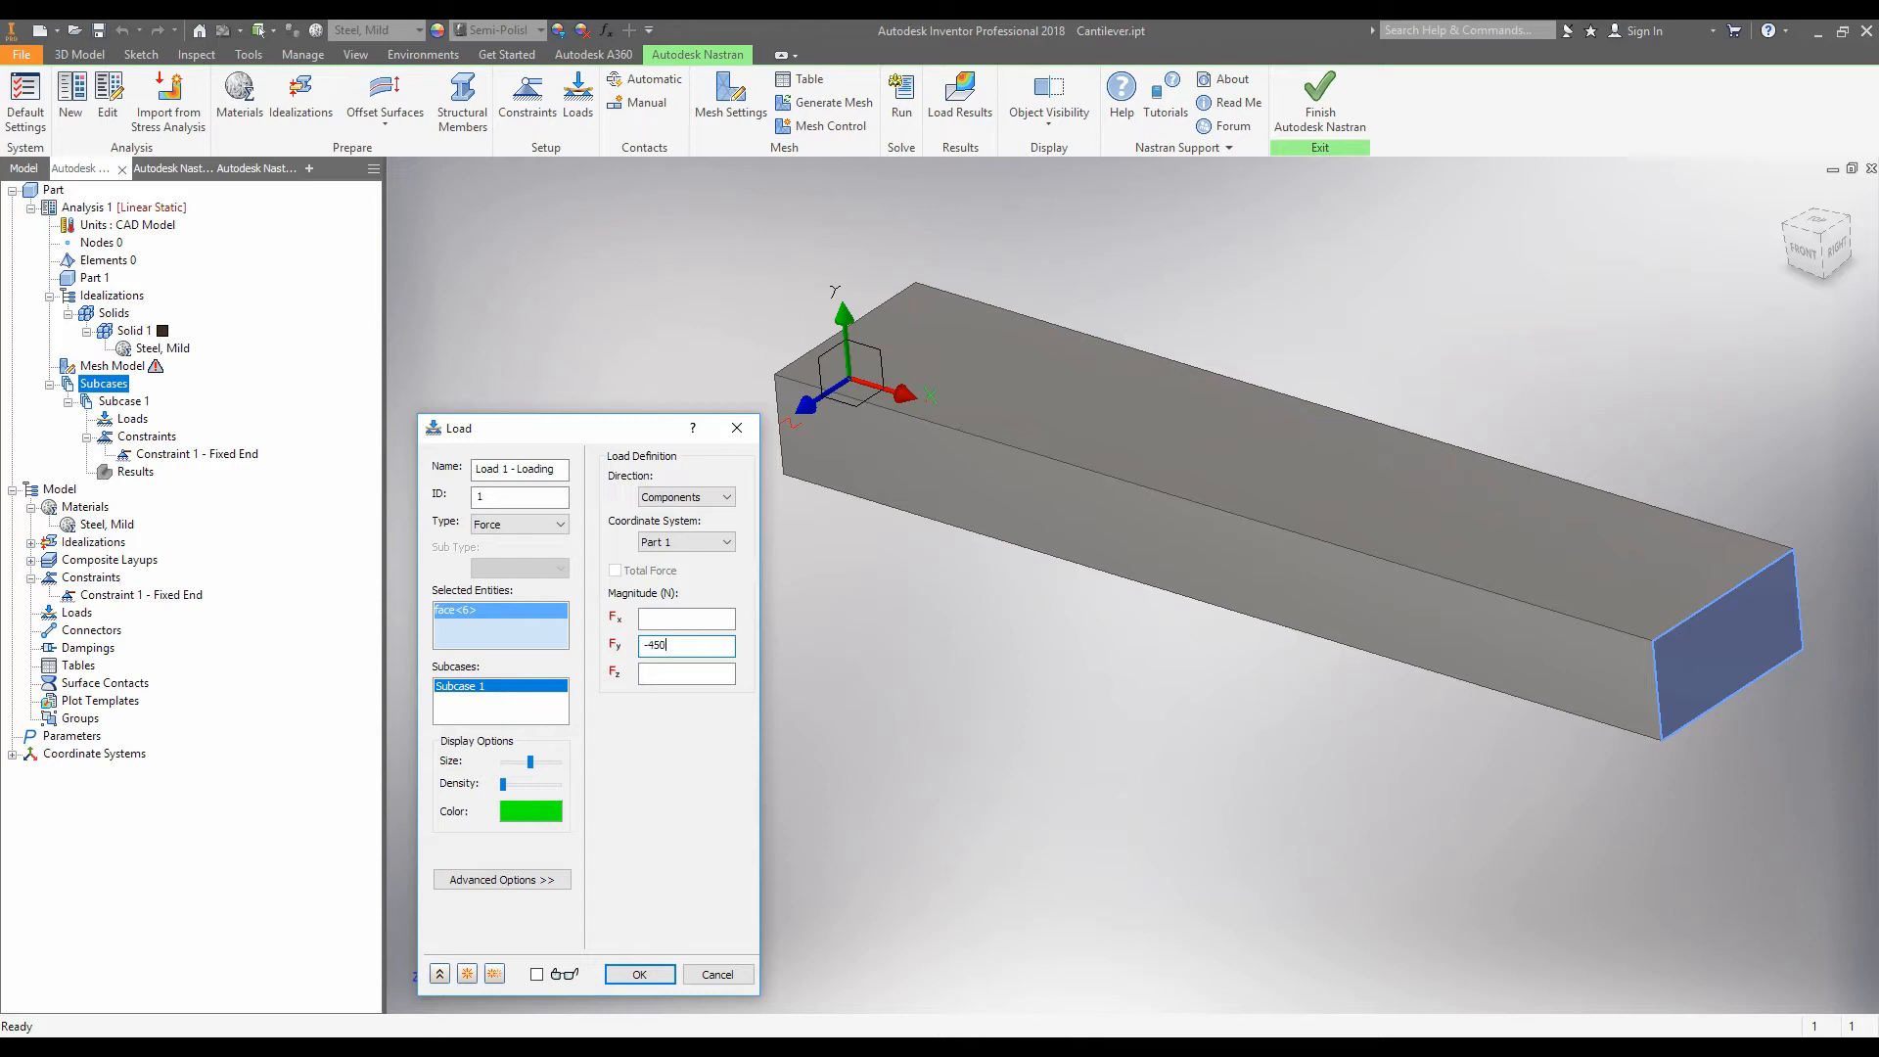
pyautogui.write('0')
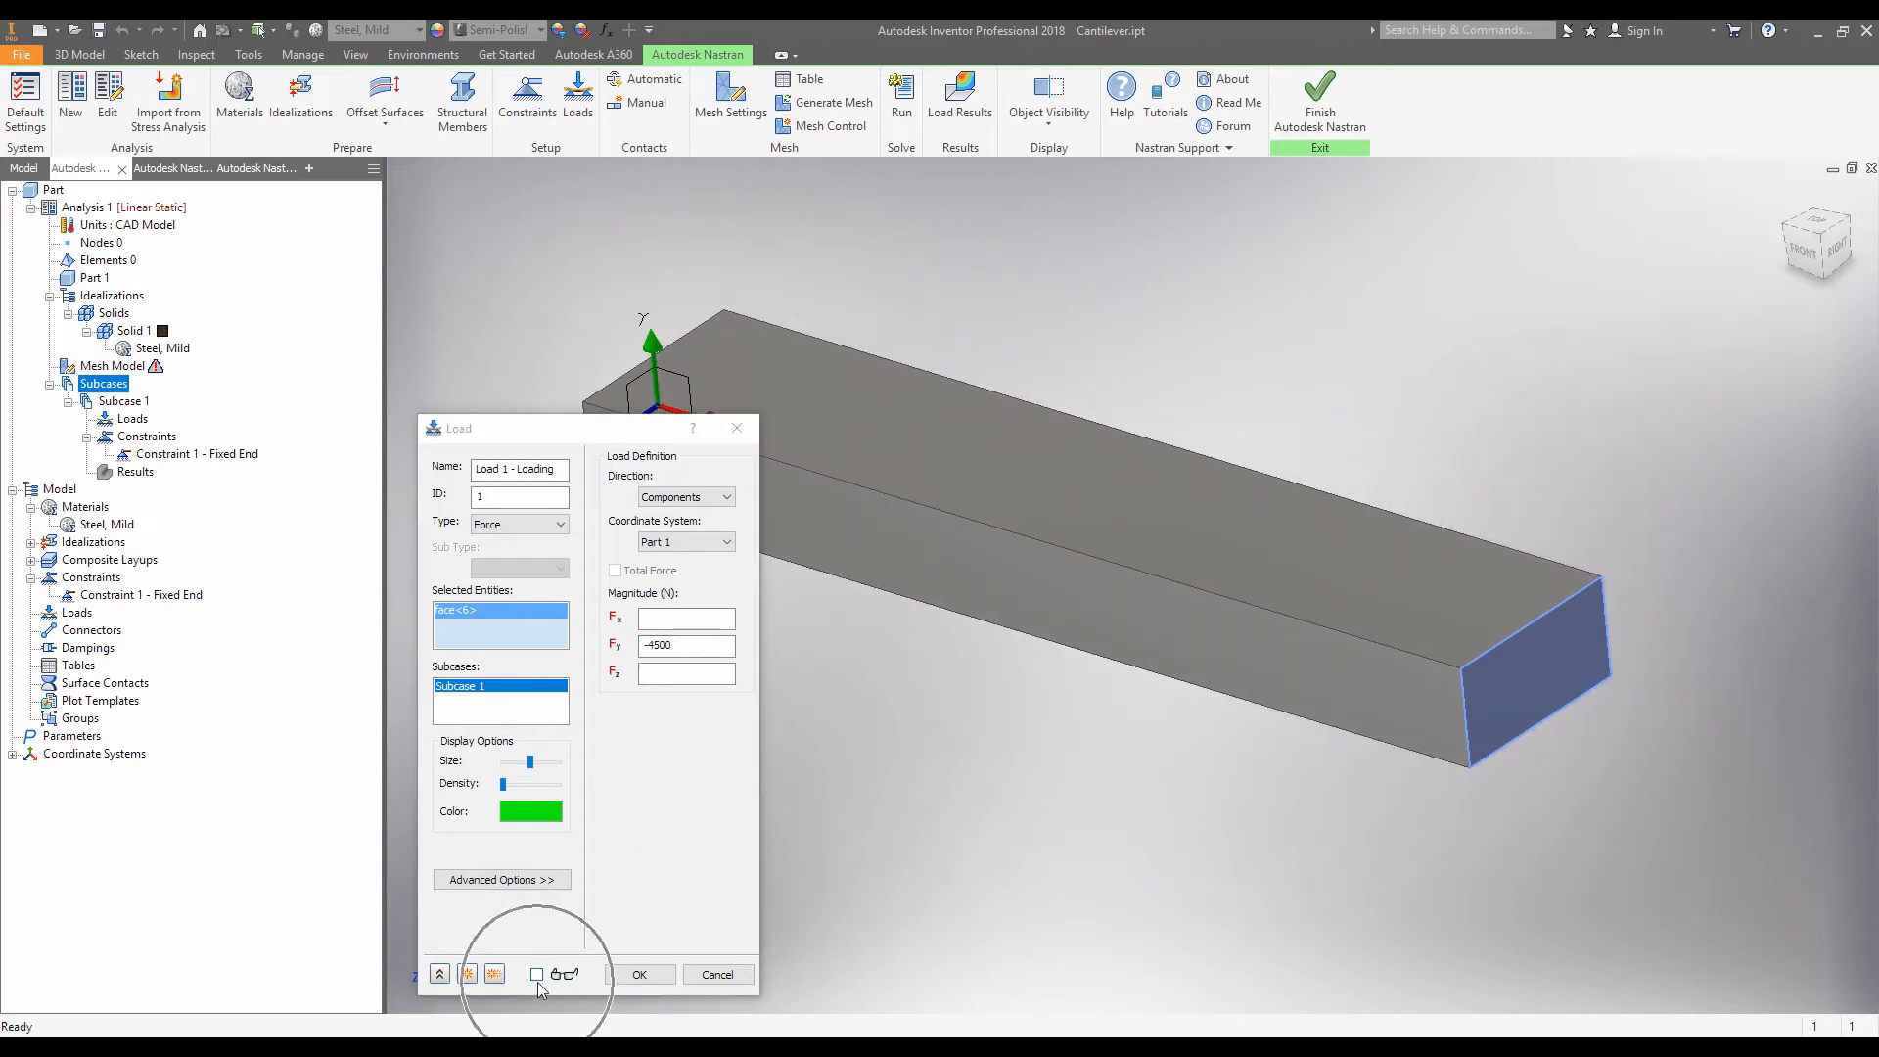
pyautogui.click(537, 973)
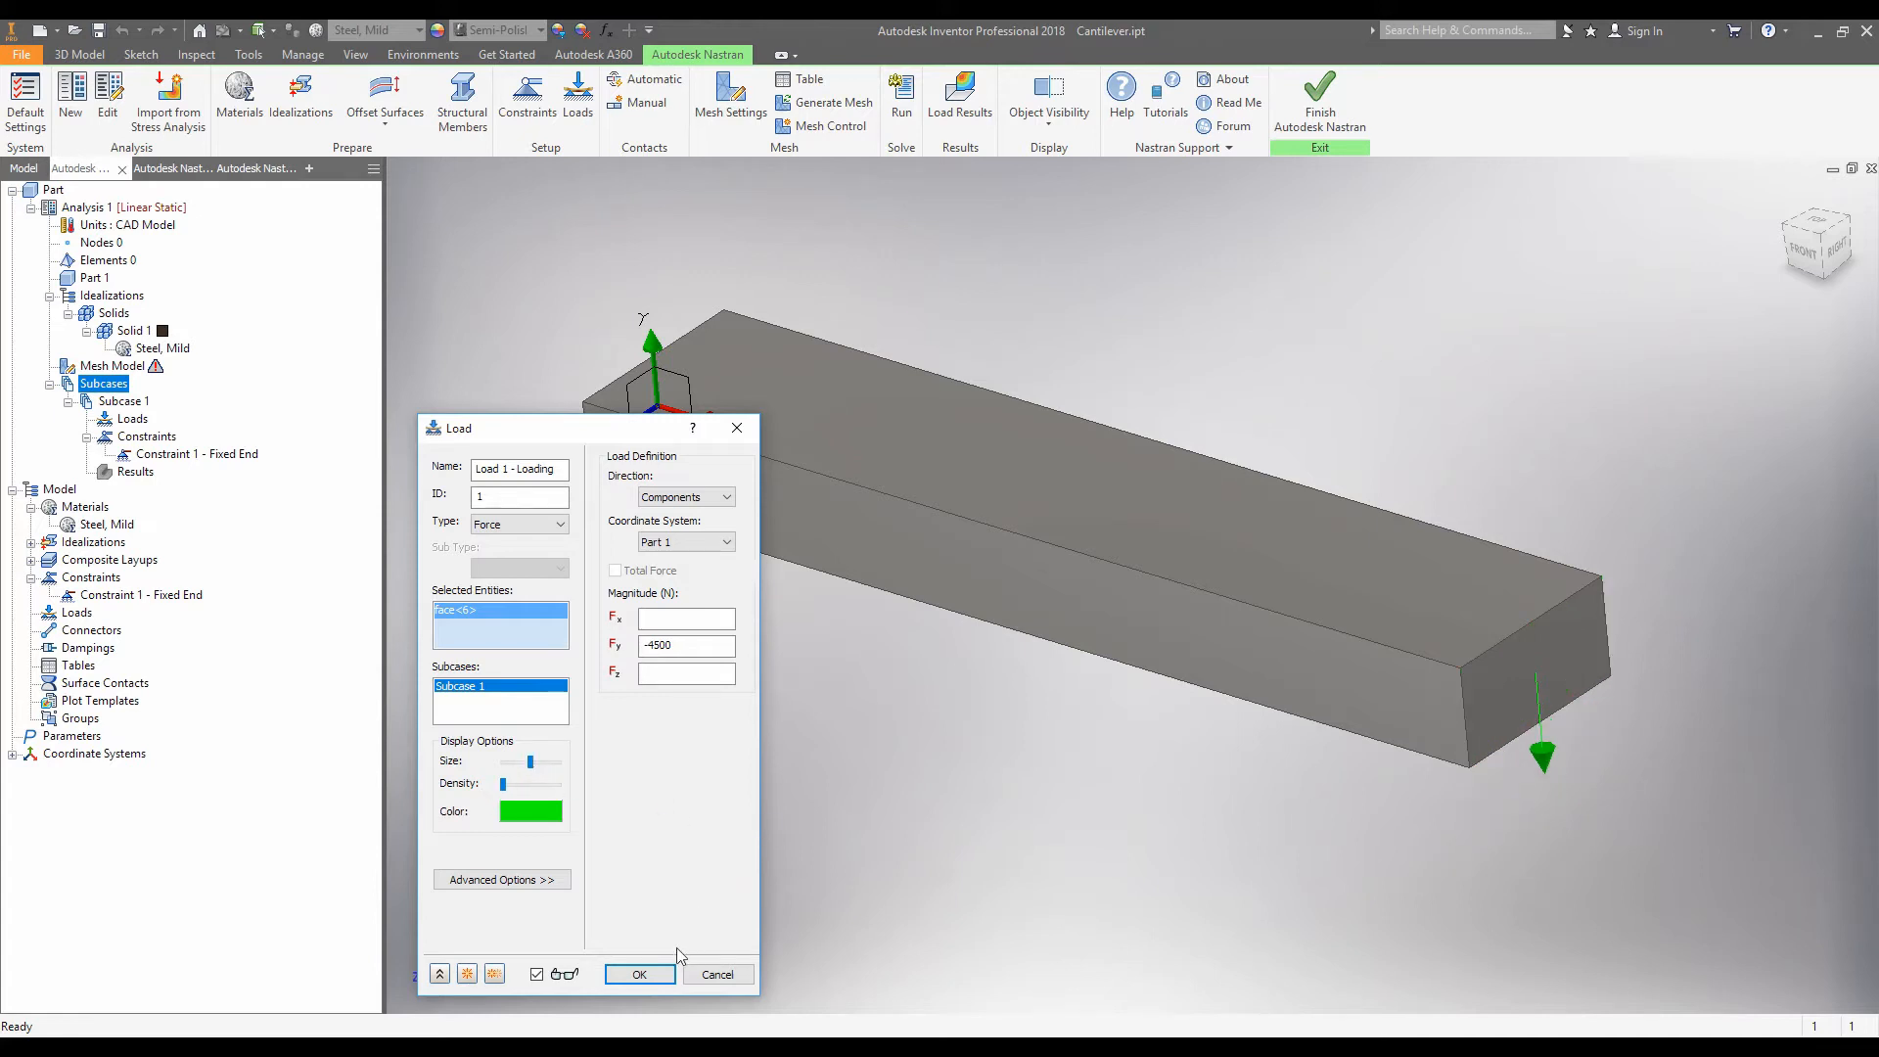
pyautogui.click(640, 973)
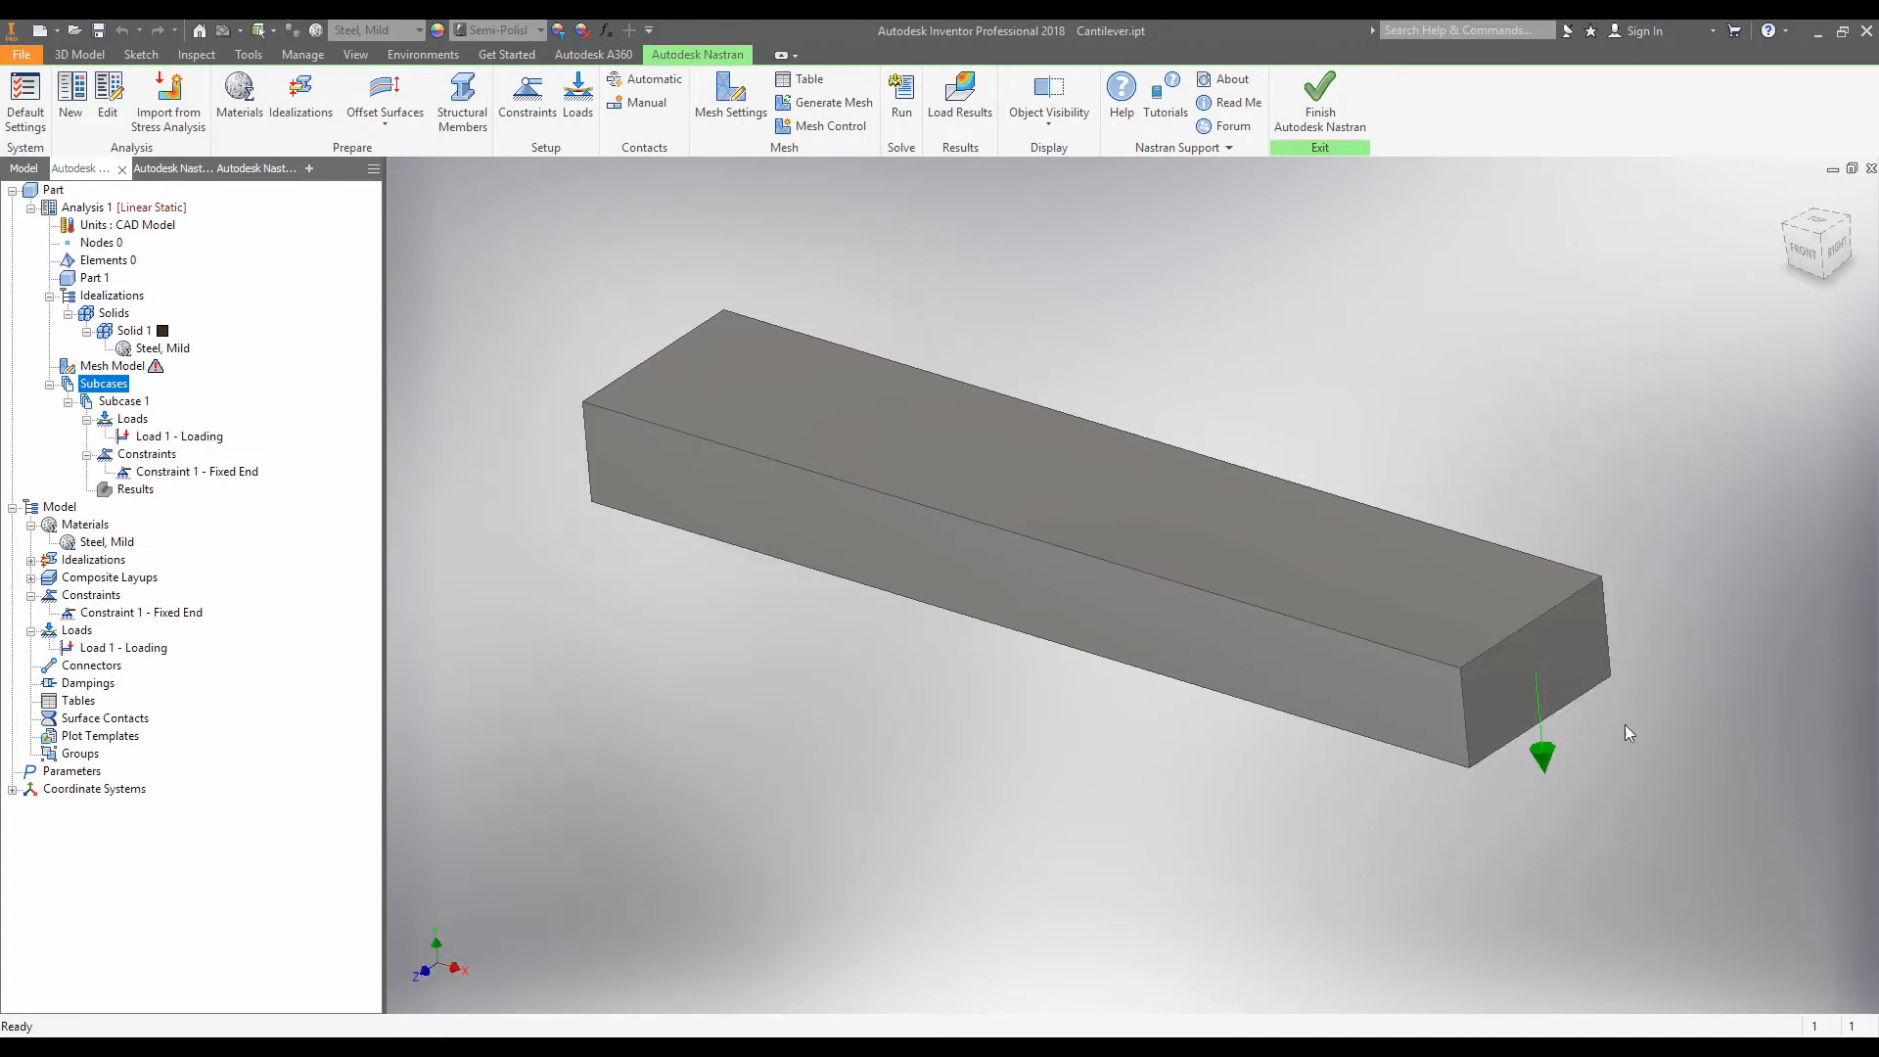
pyautogui.moveTo(322, 468)
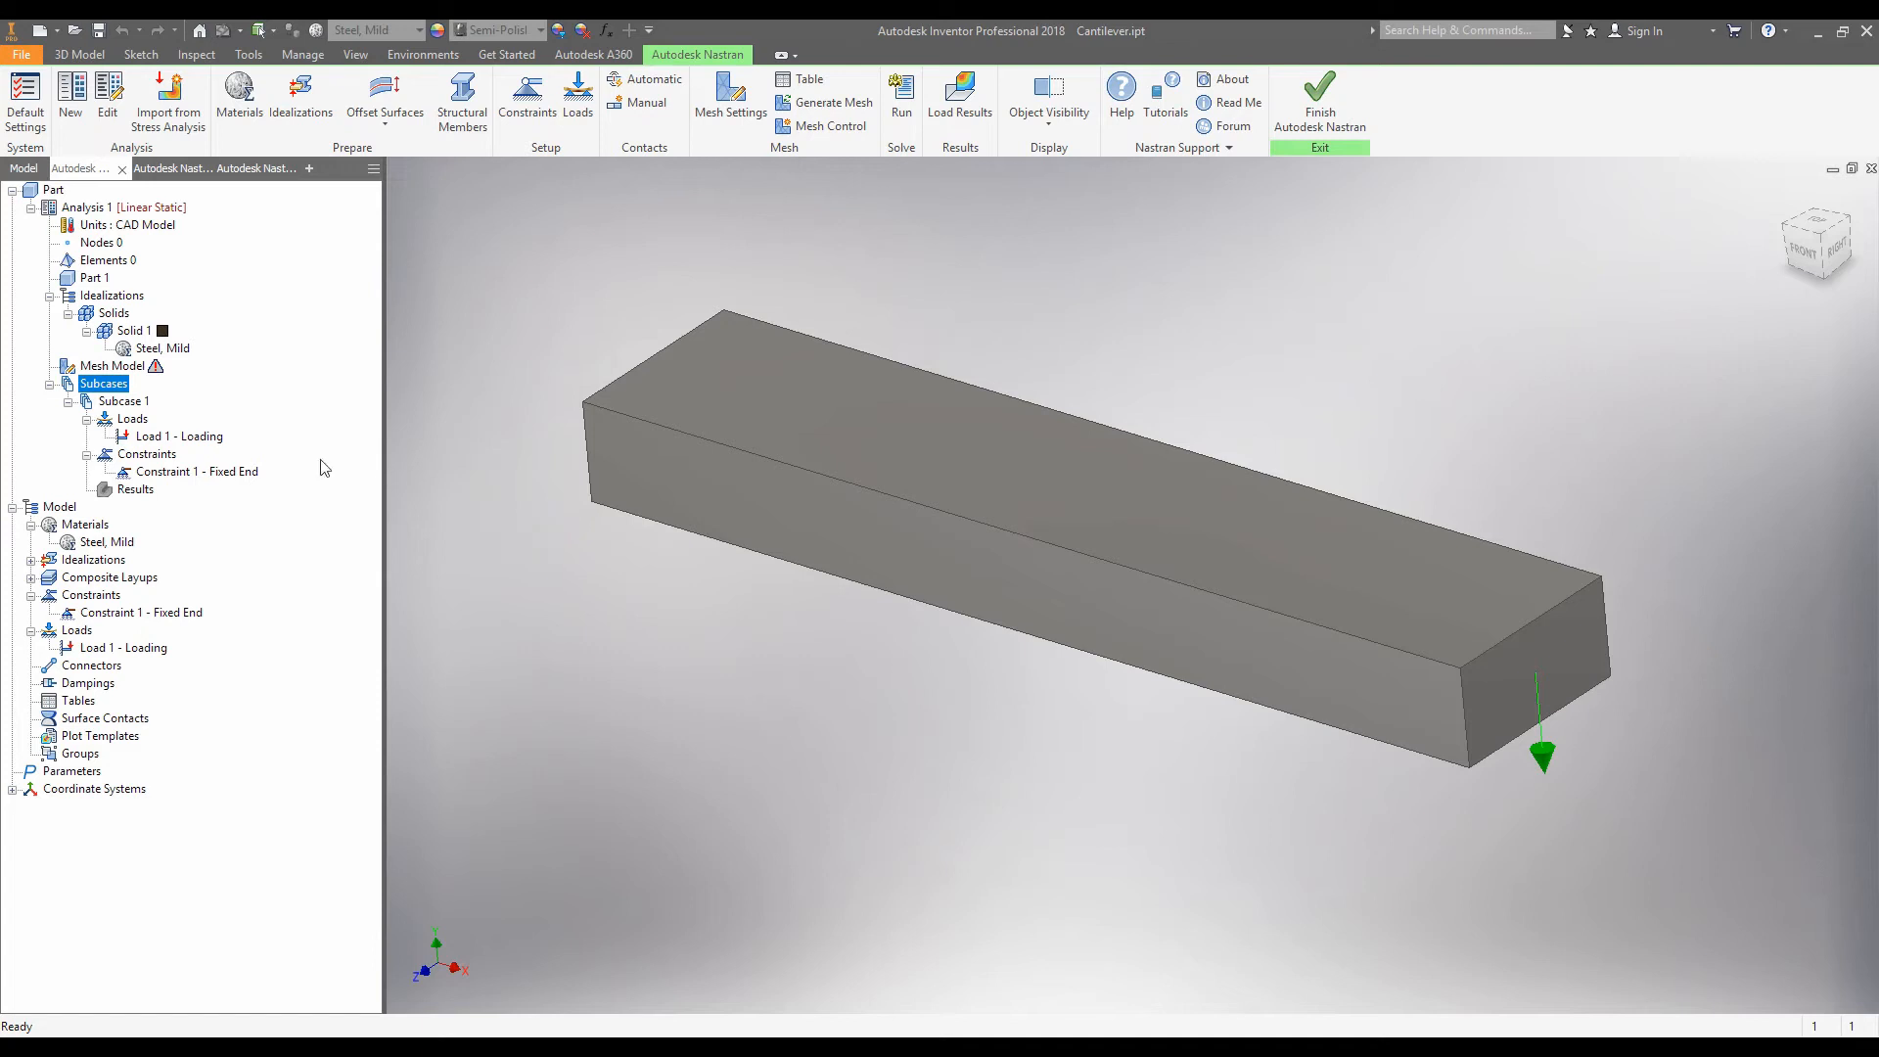
pyautogui.click(133, 418)
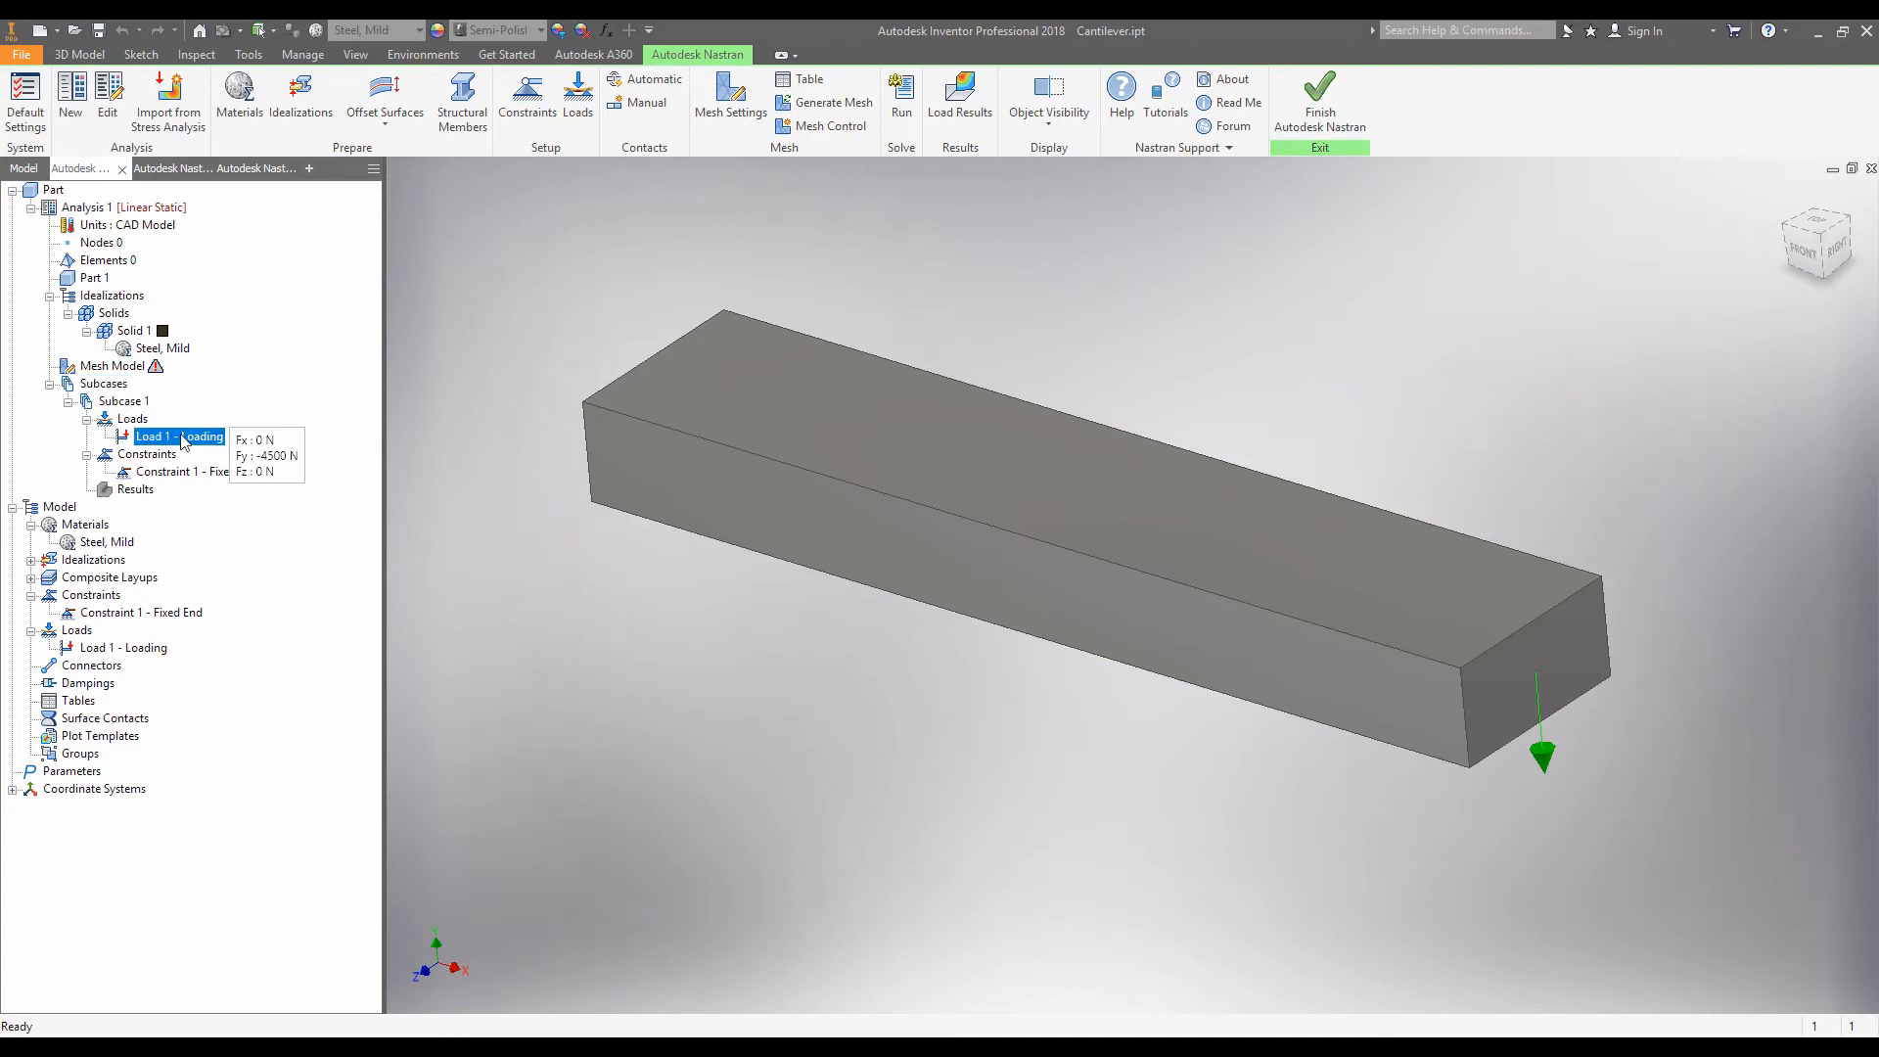
pyautogui.click(122, 647)
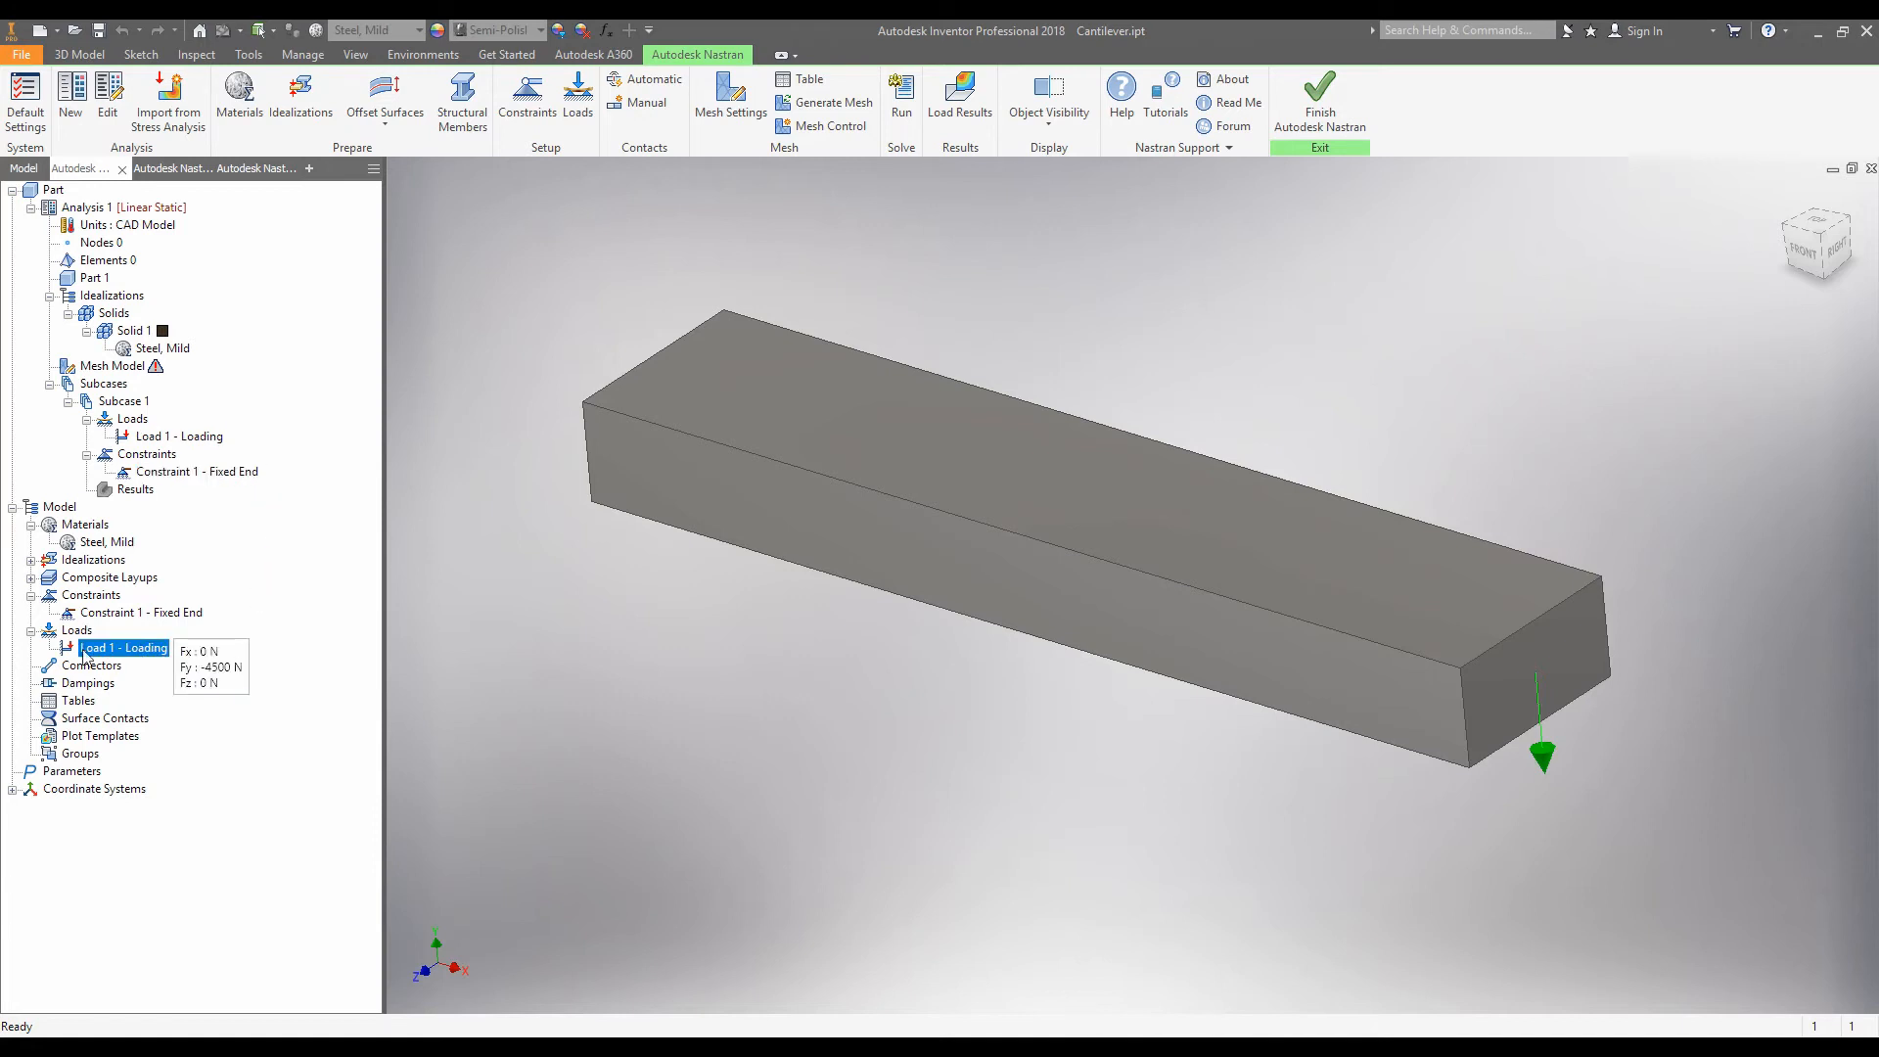
pyautogui.moveTo(296, 647)
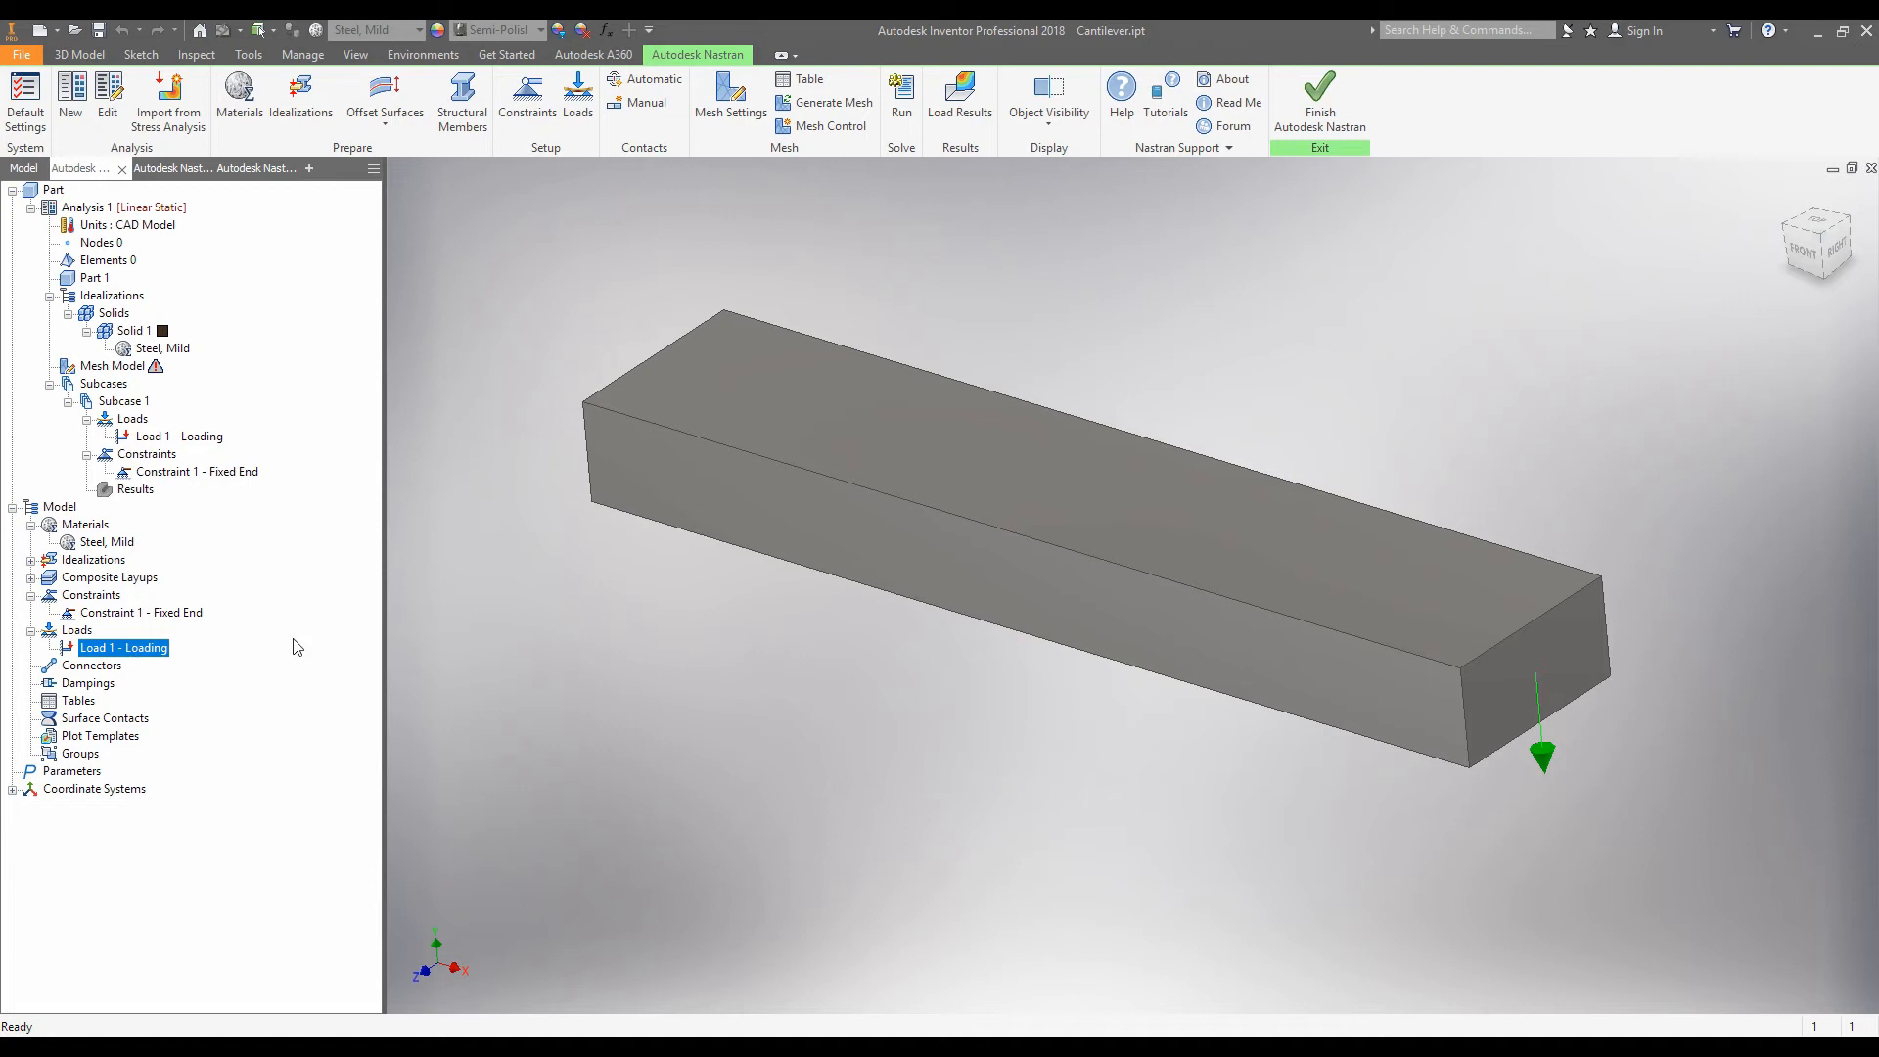
pyautogui.click(177, 437)
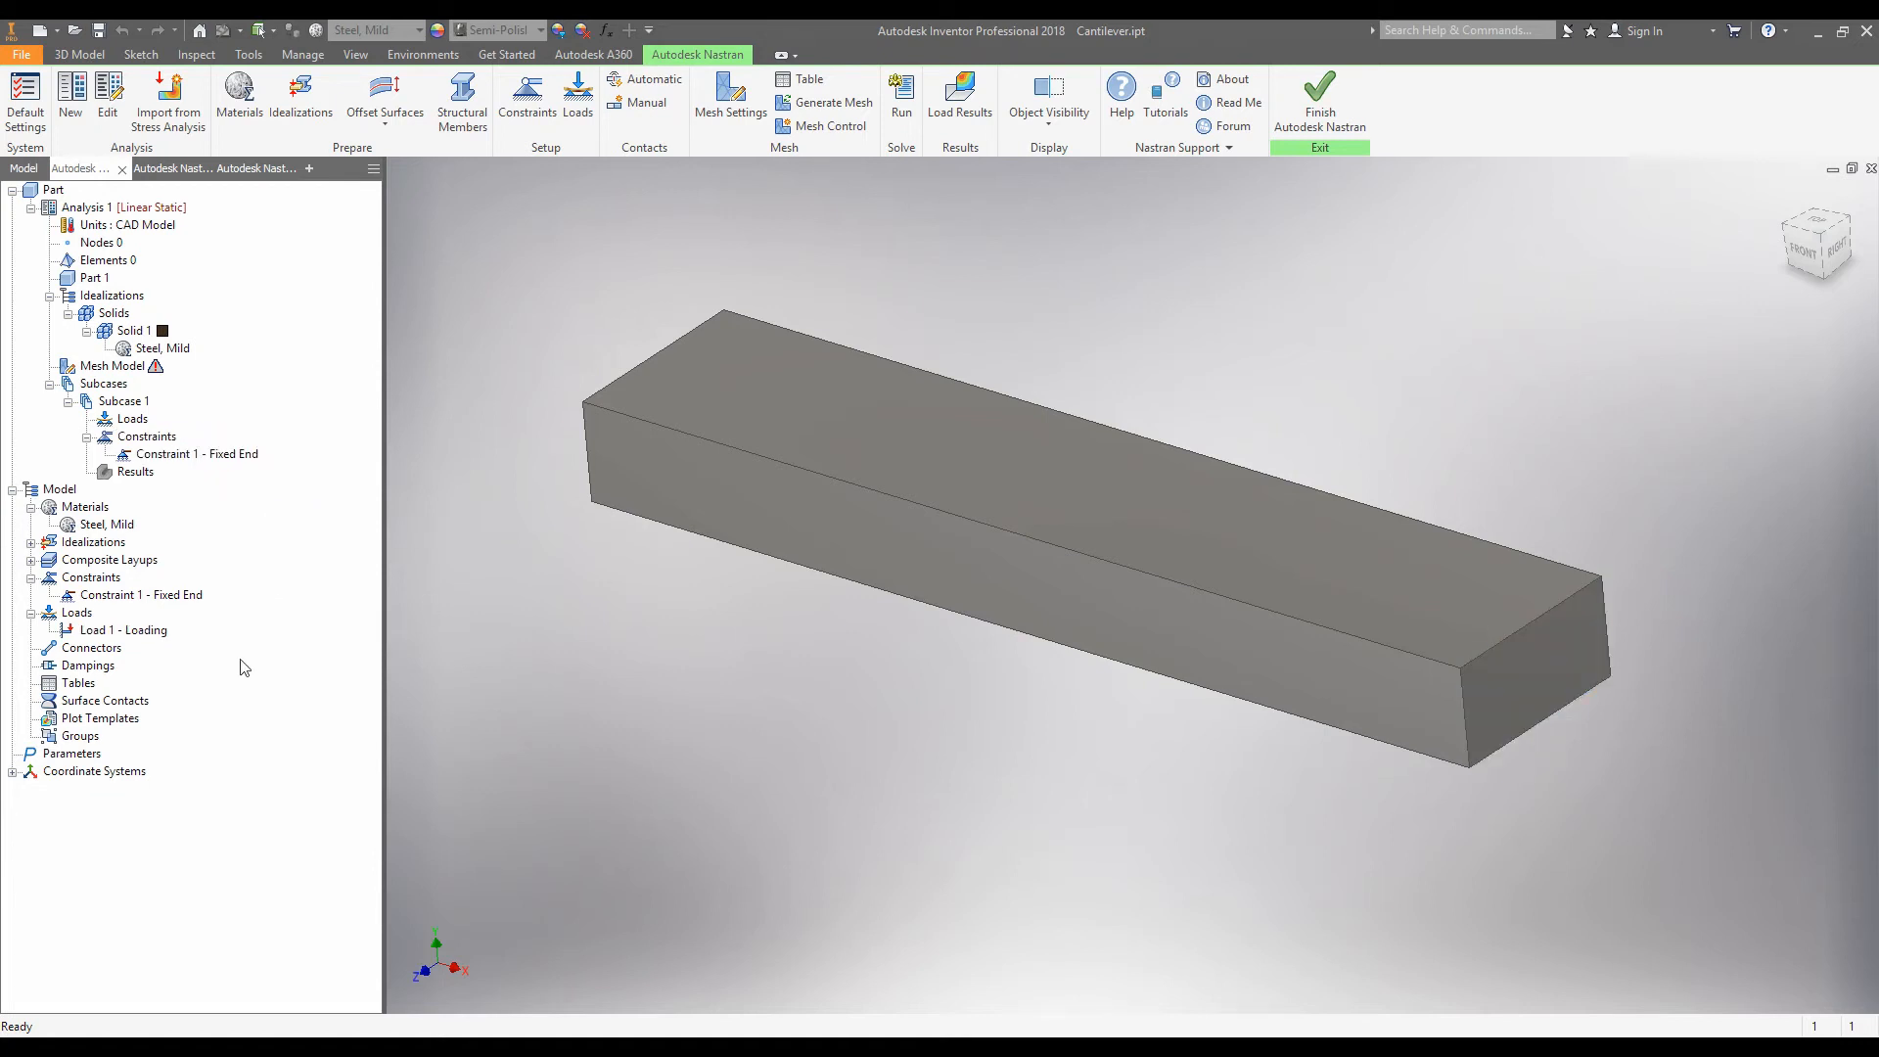
pyautogui.click(122, 630)
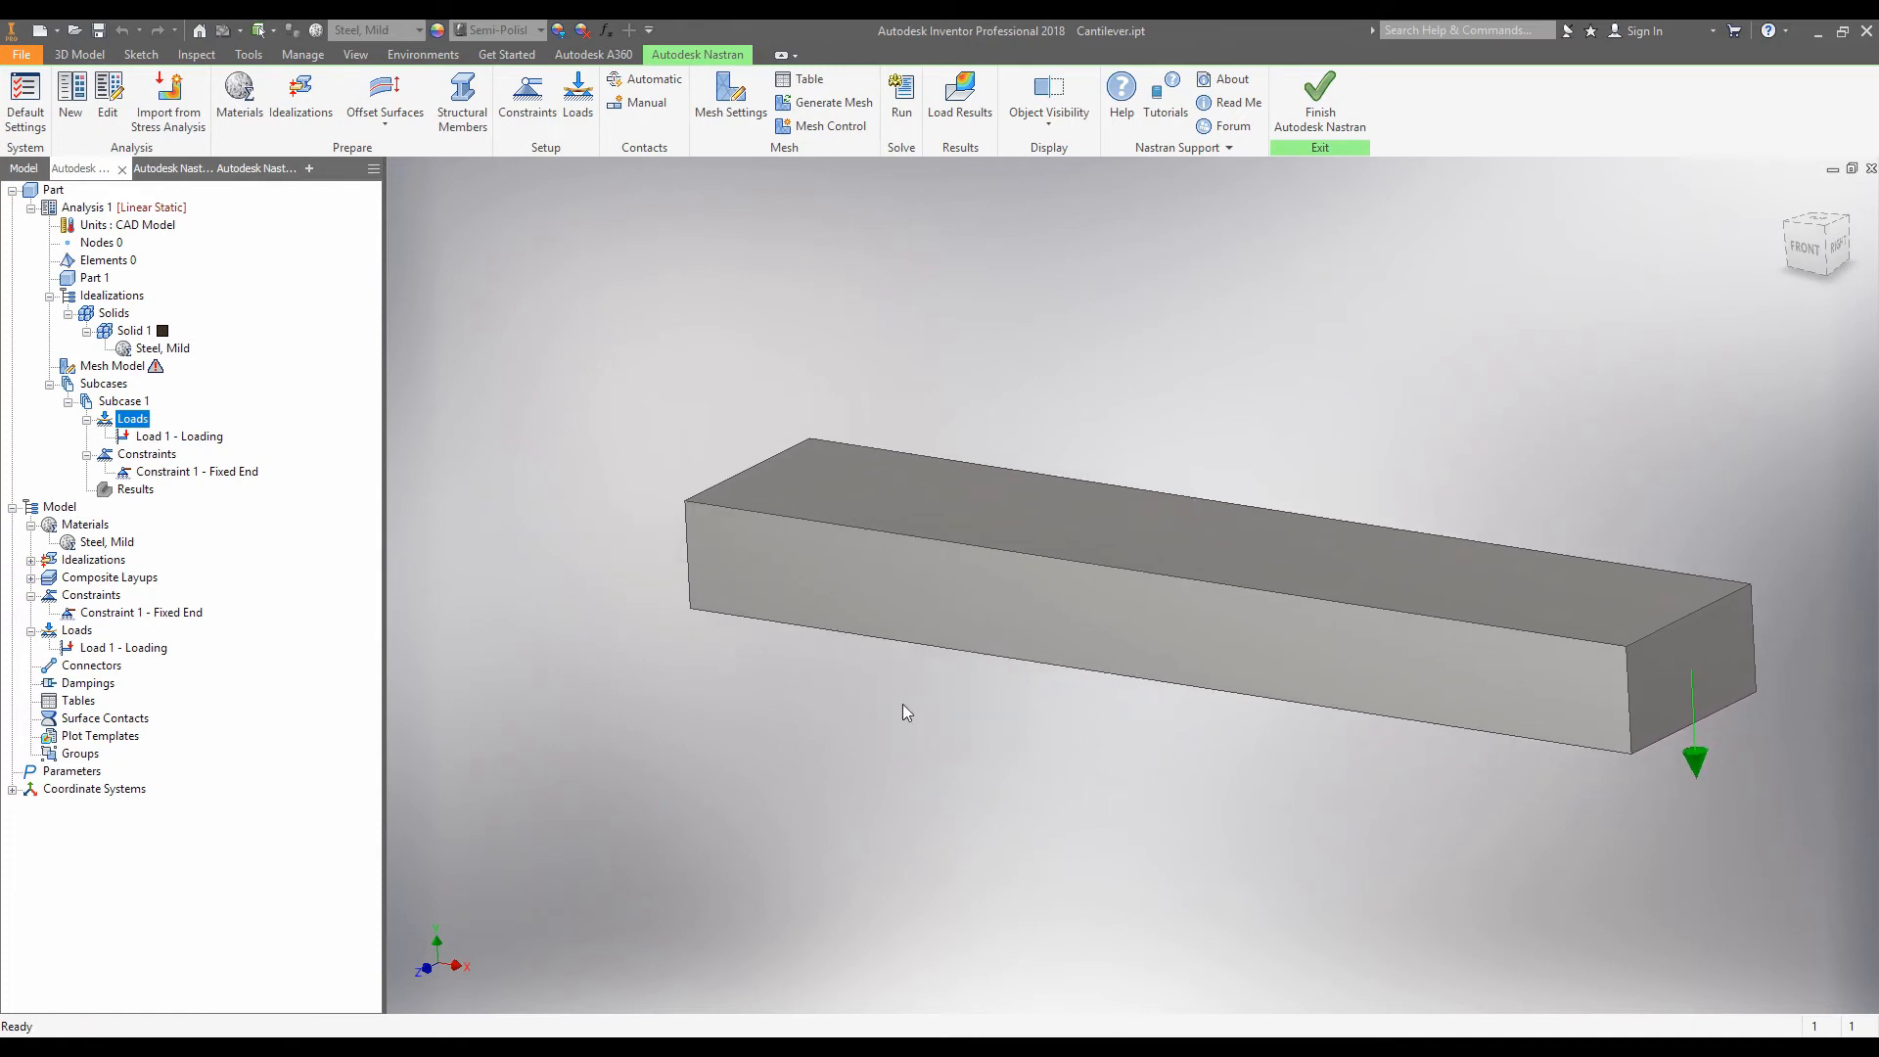
pyautogui.moveTo(1406, 602)
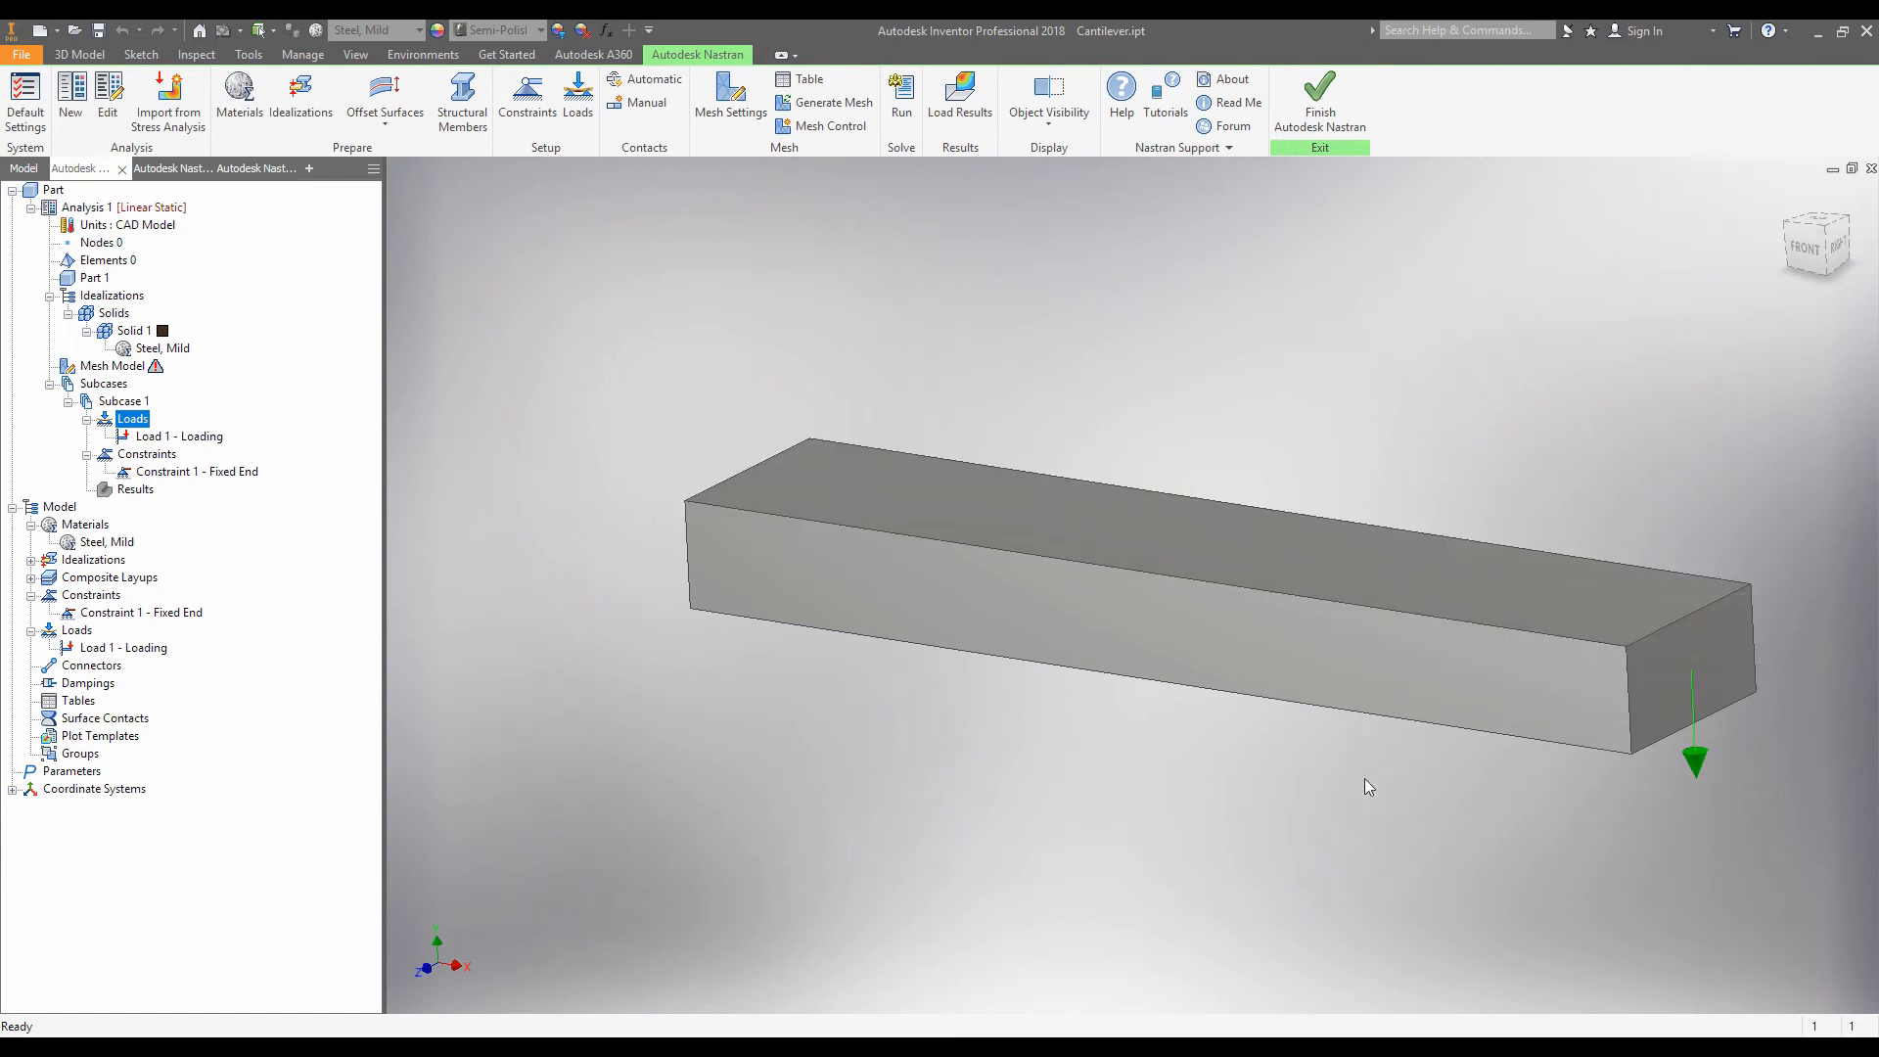
pyautogui.moveTo(743, 418)
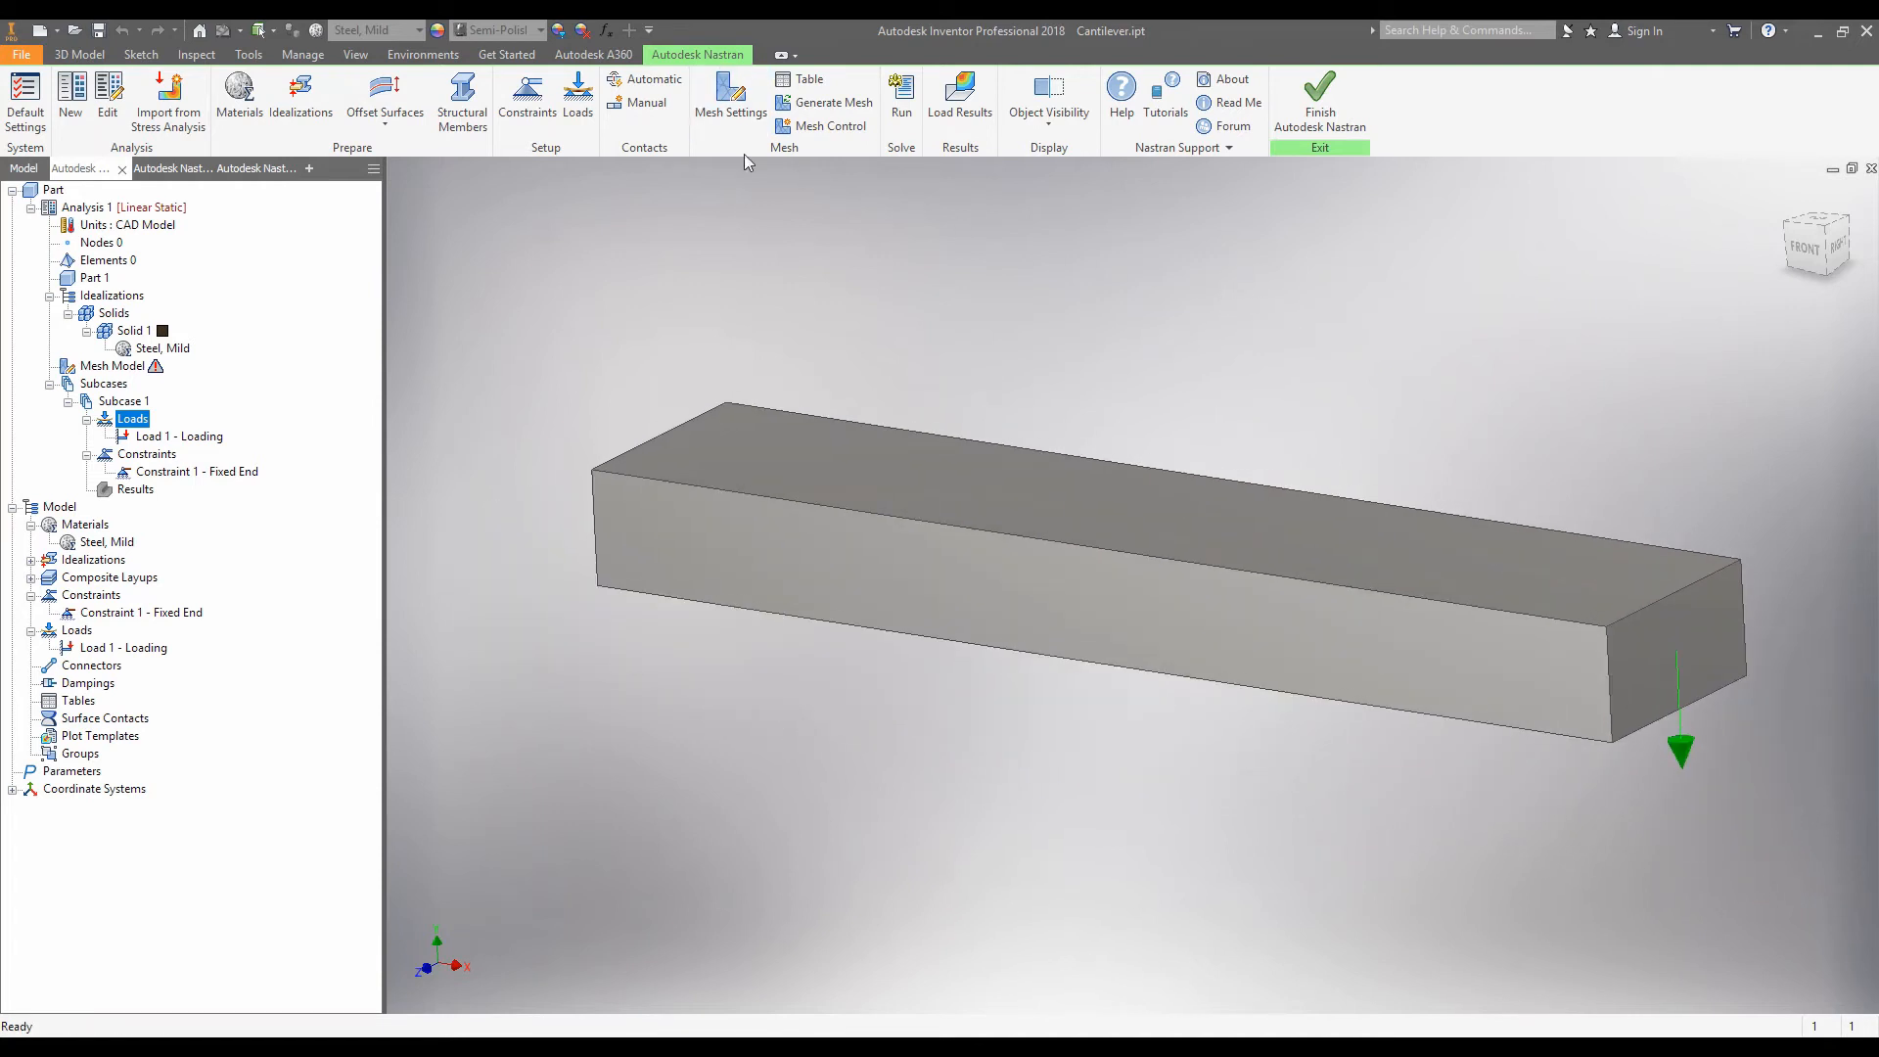
pyautogui.click(730, 98)
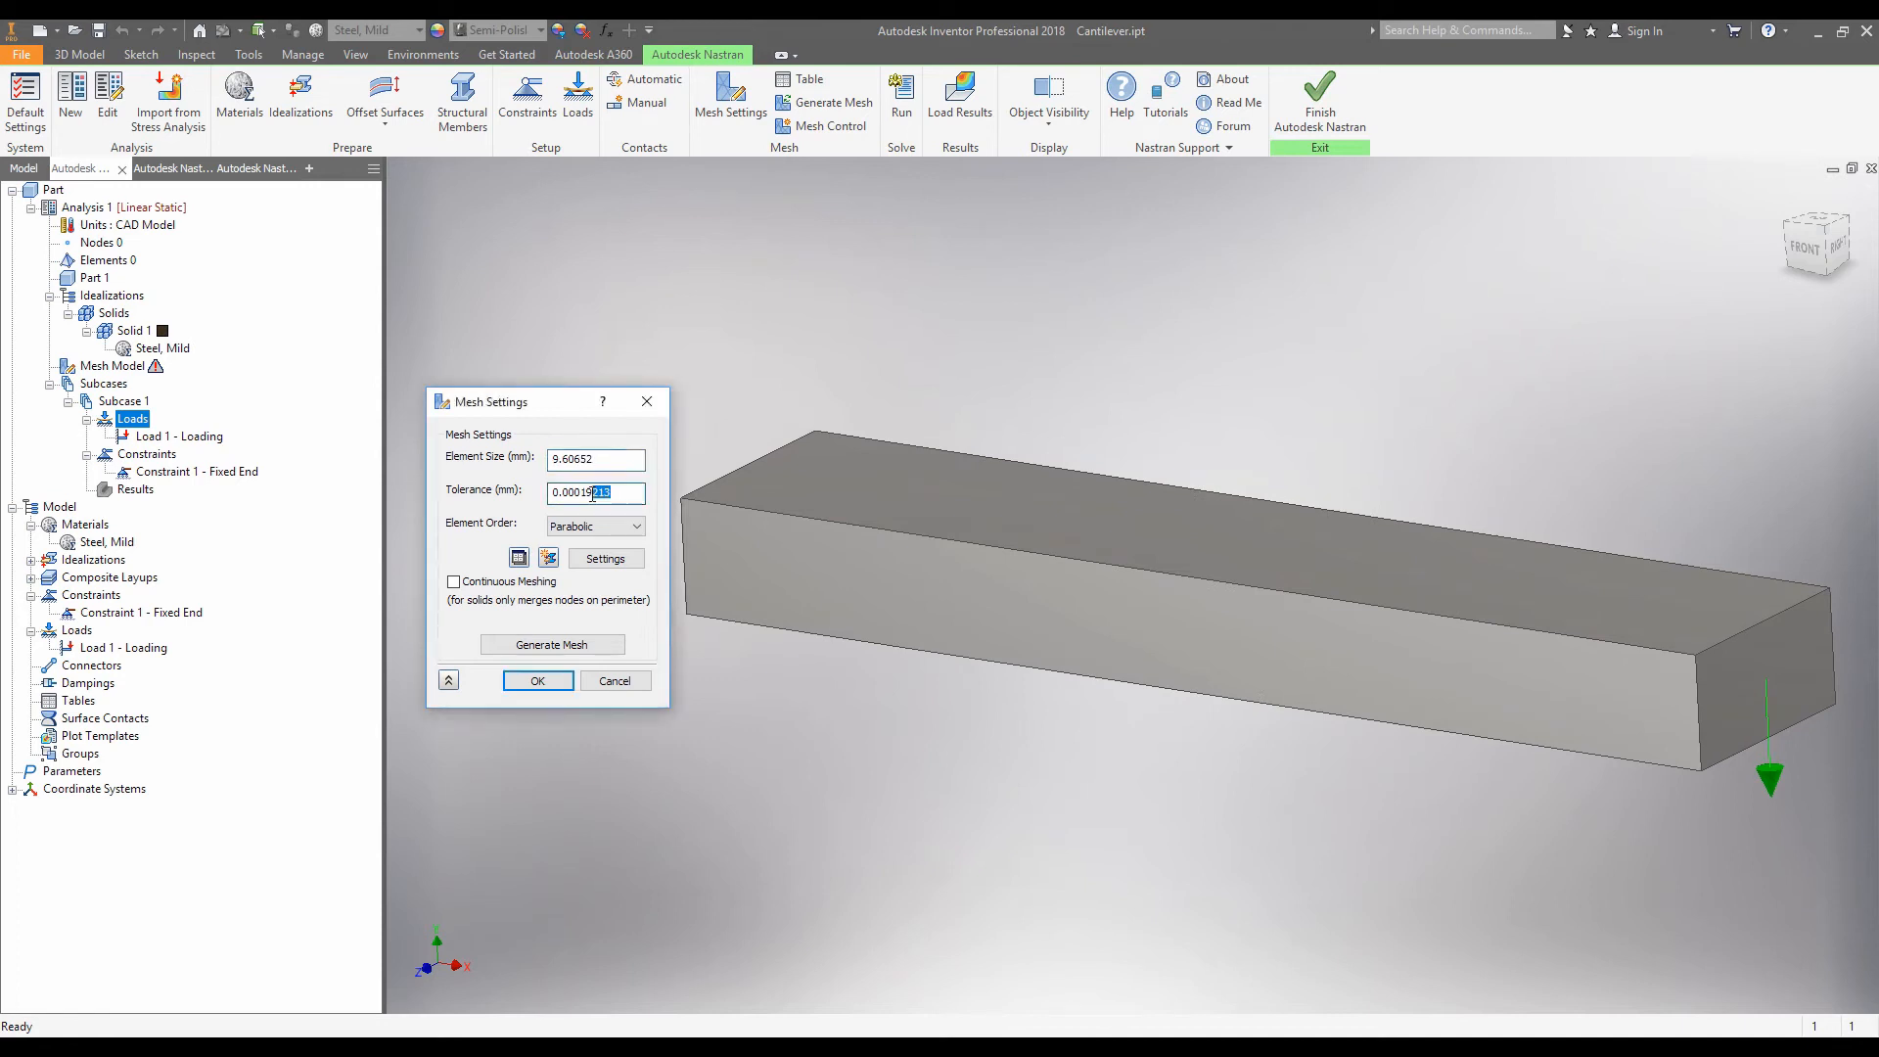
# Generate the tetrahedral mesh of 2492 elements and close Mesh Settings.
pyautogui.tripleClick(593, 493)
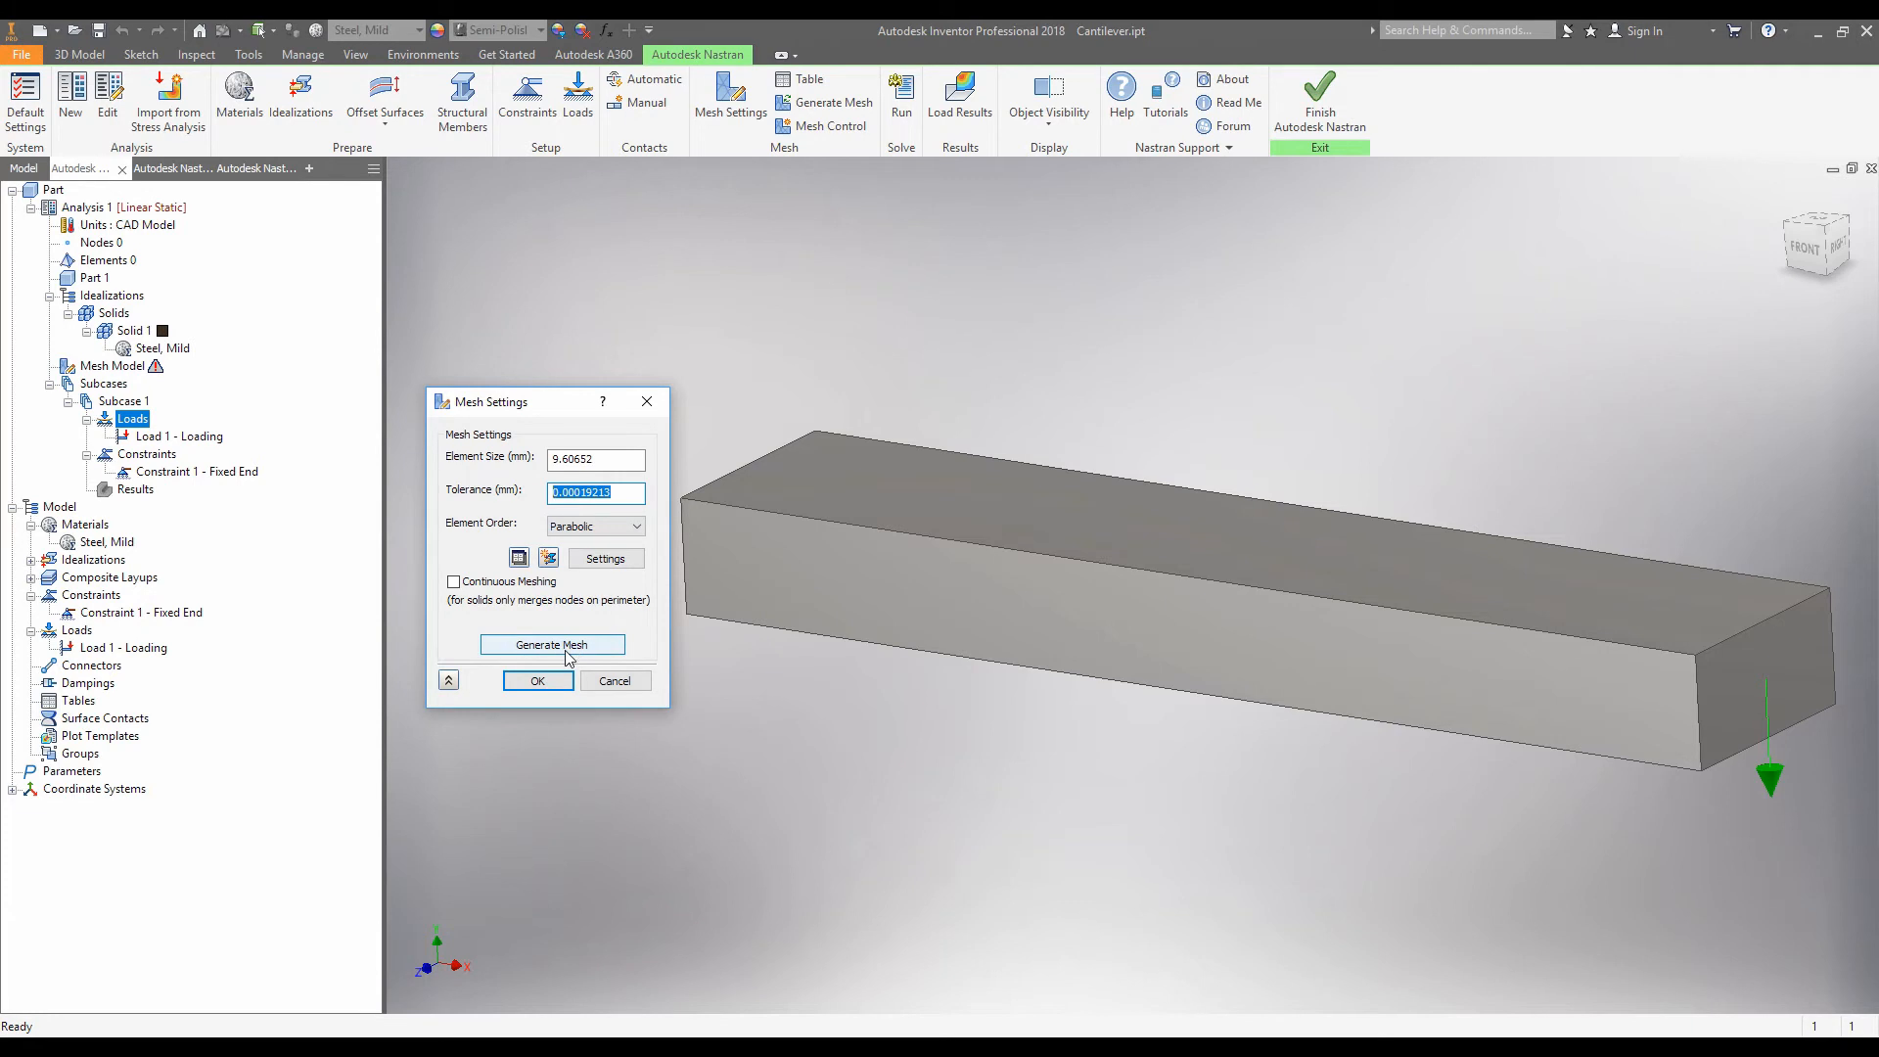
pyautogui.click(551, 645)
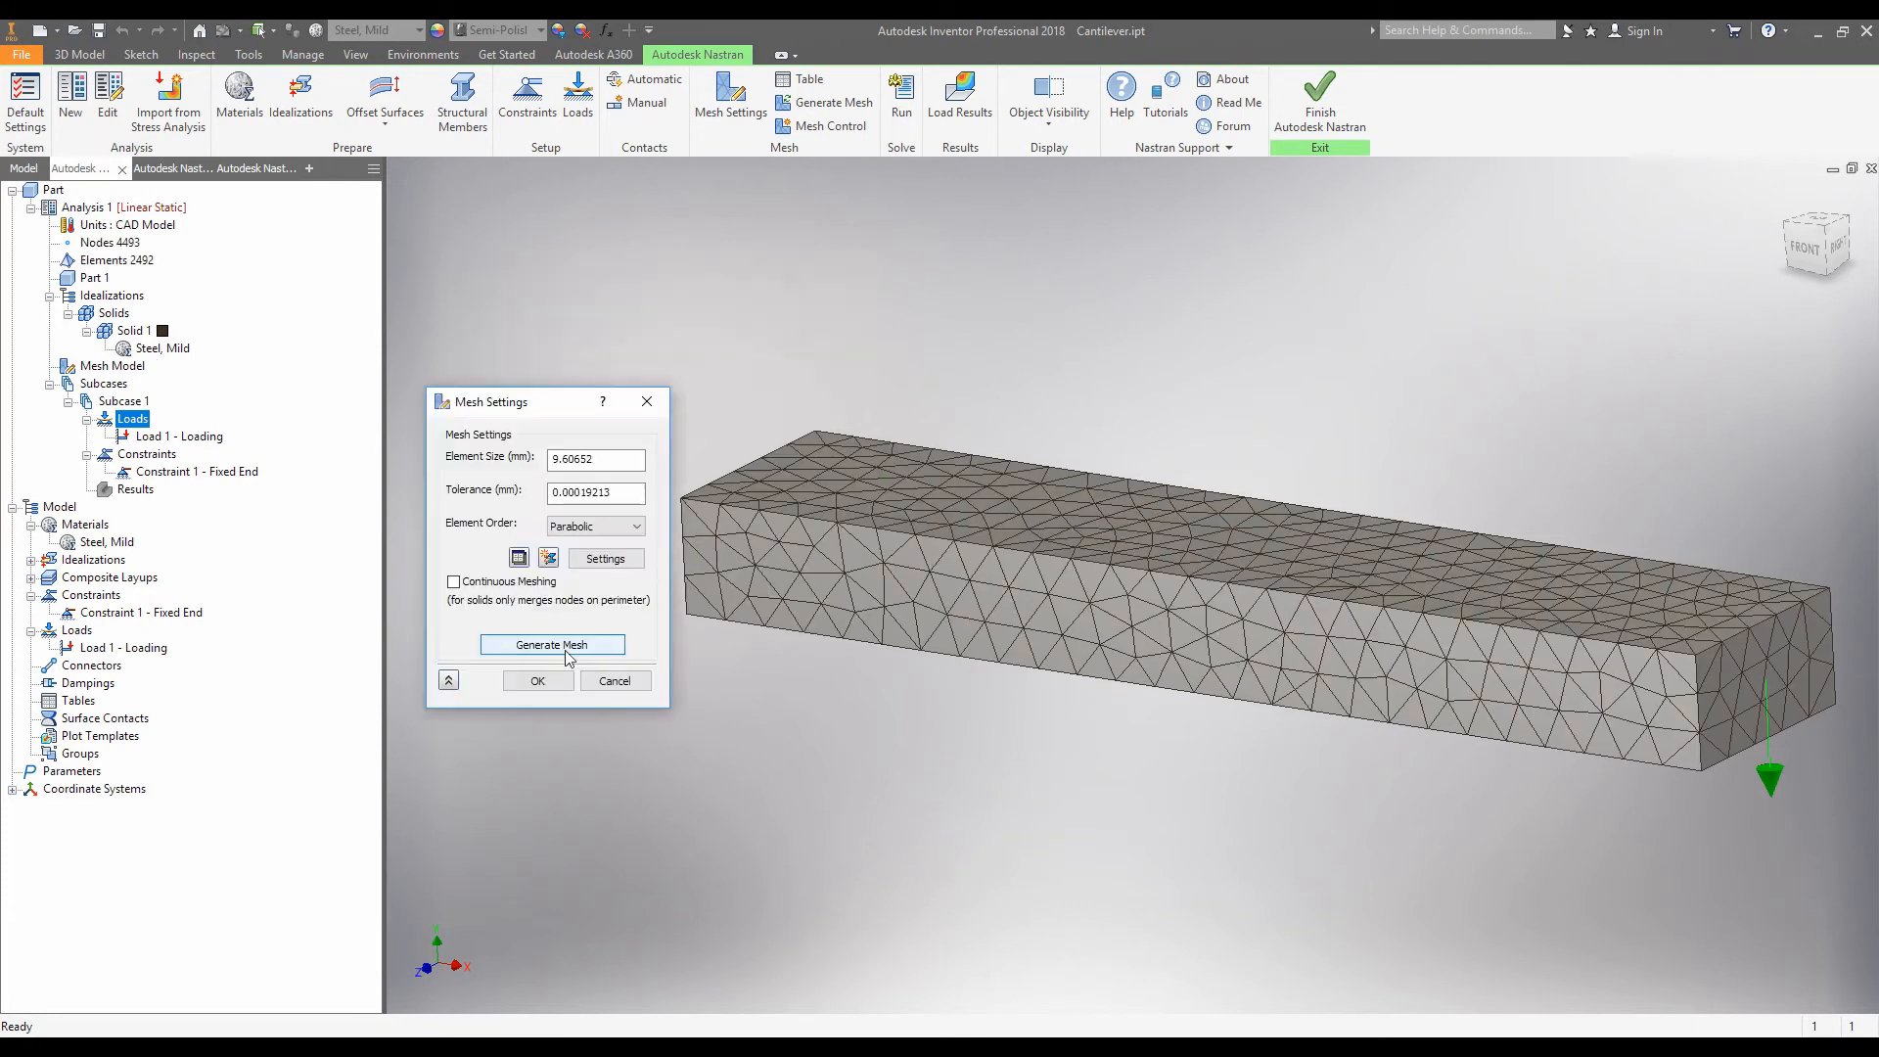
pyautogui.click(536, 679)
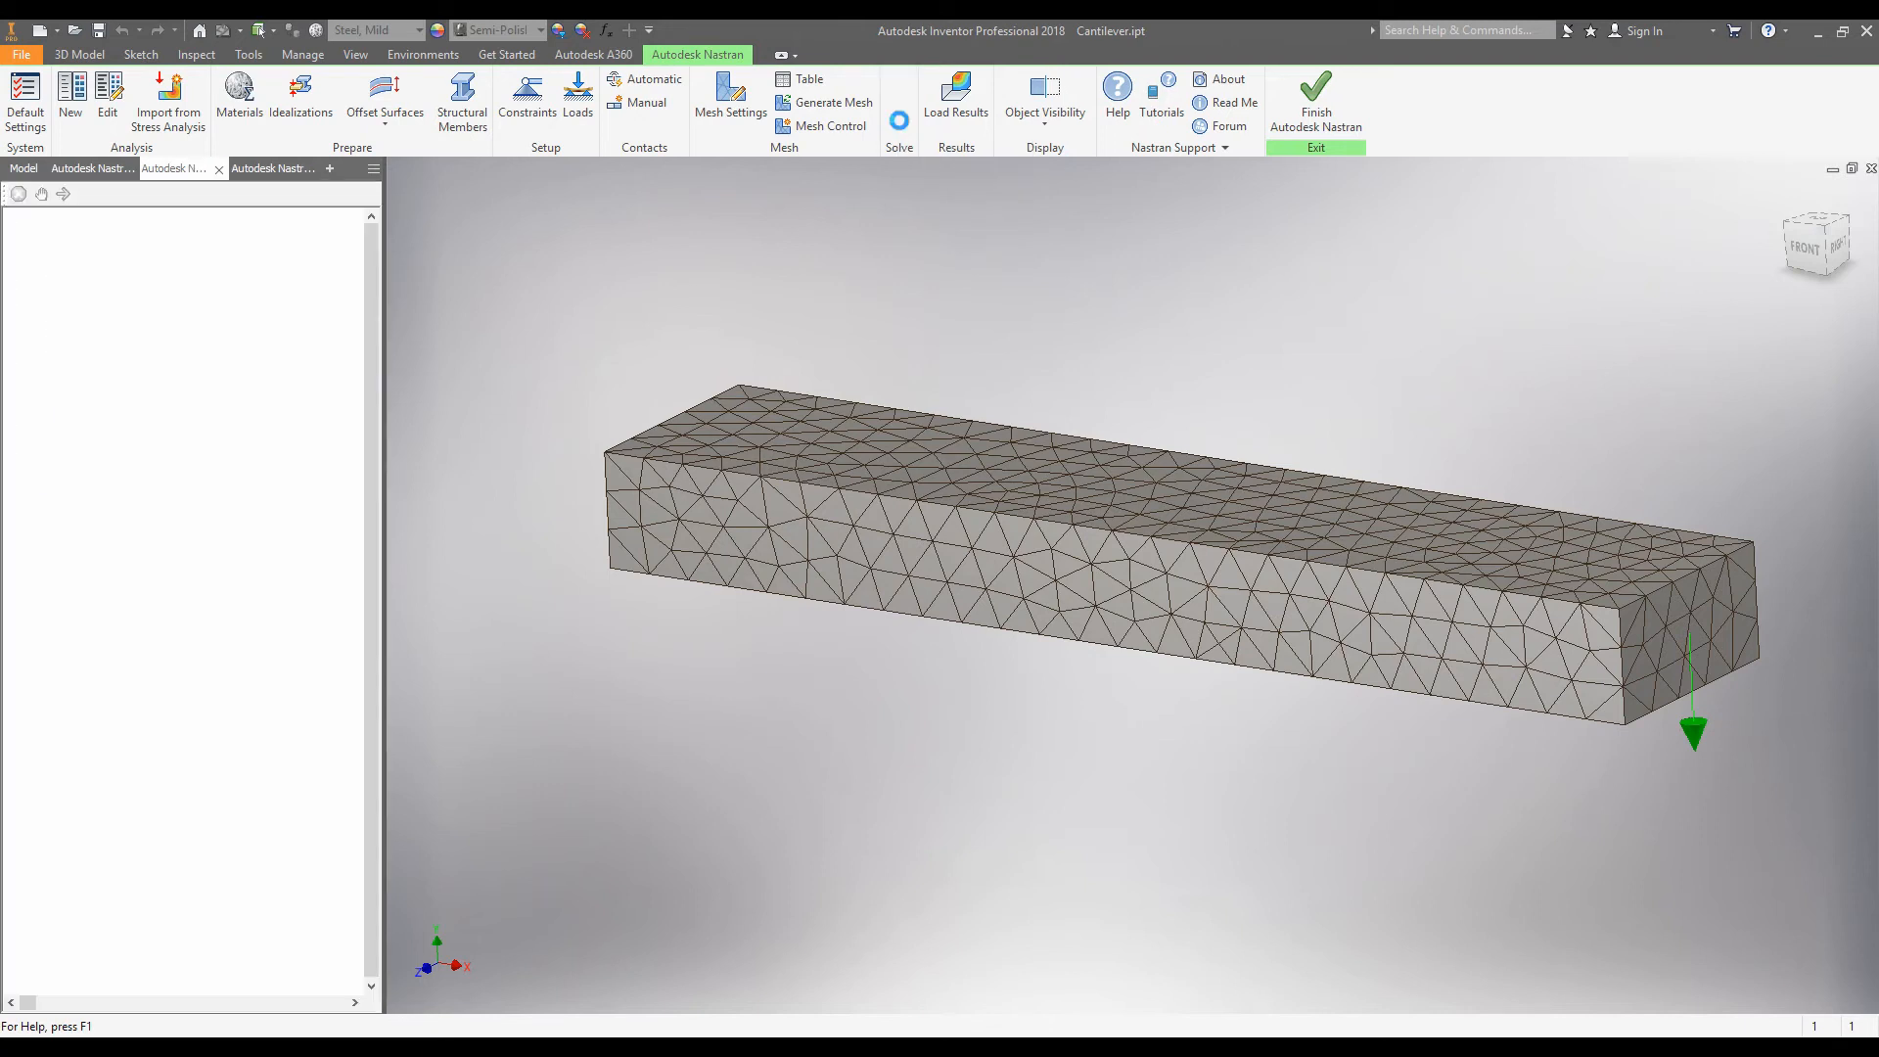
# Run the linear static solve and acknowledge the Solution Complete message.
pyautogui.click(897, 96)
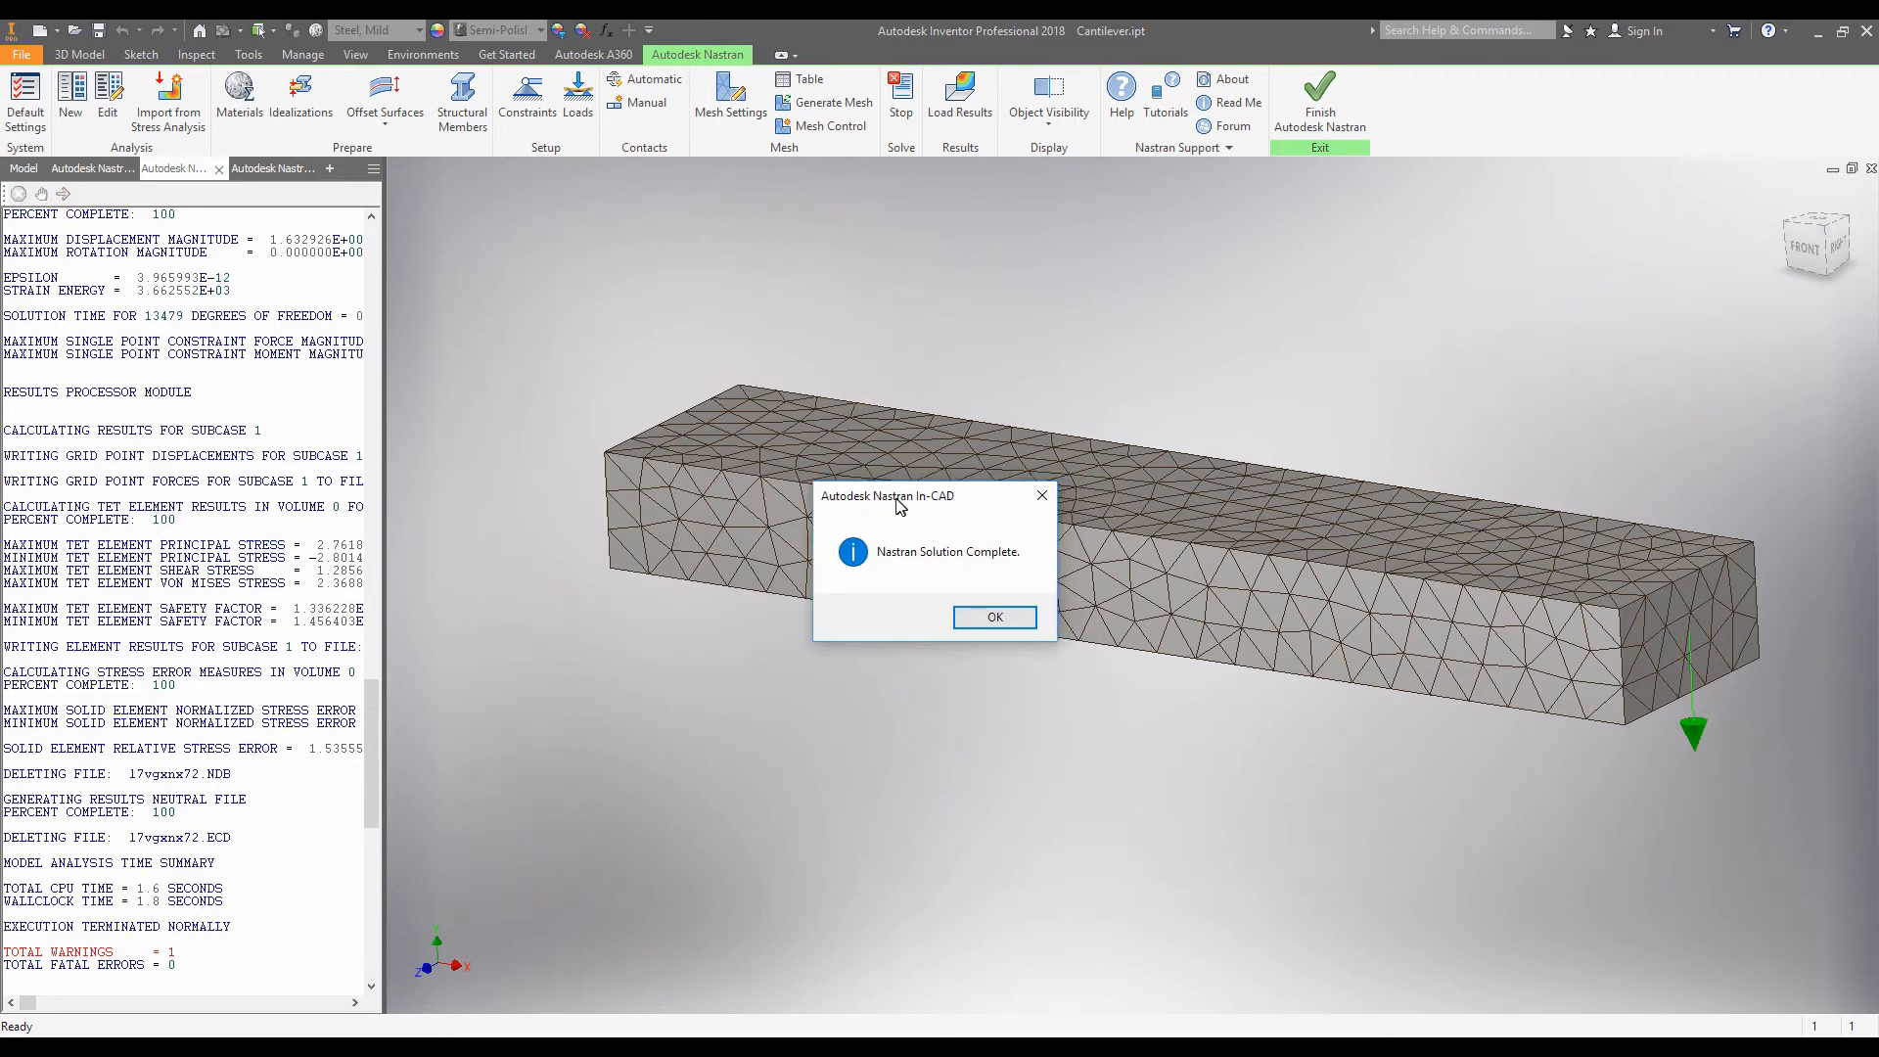
pyautogui.moveTo(887, 495); pyautogui.dragTo(571, 727)
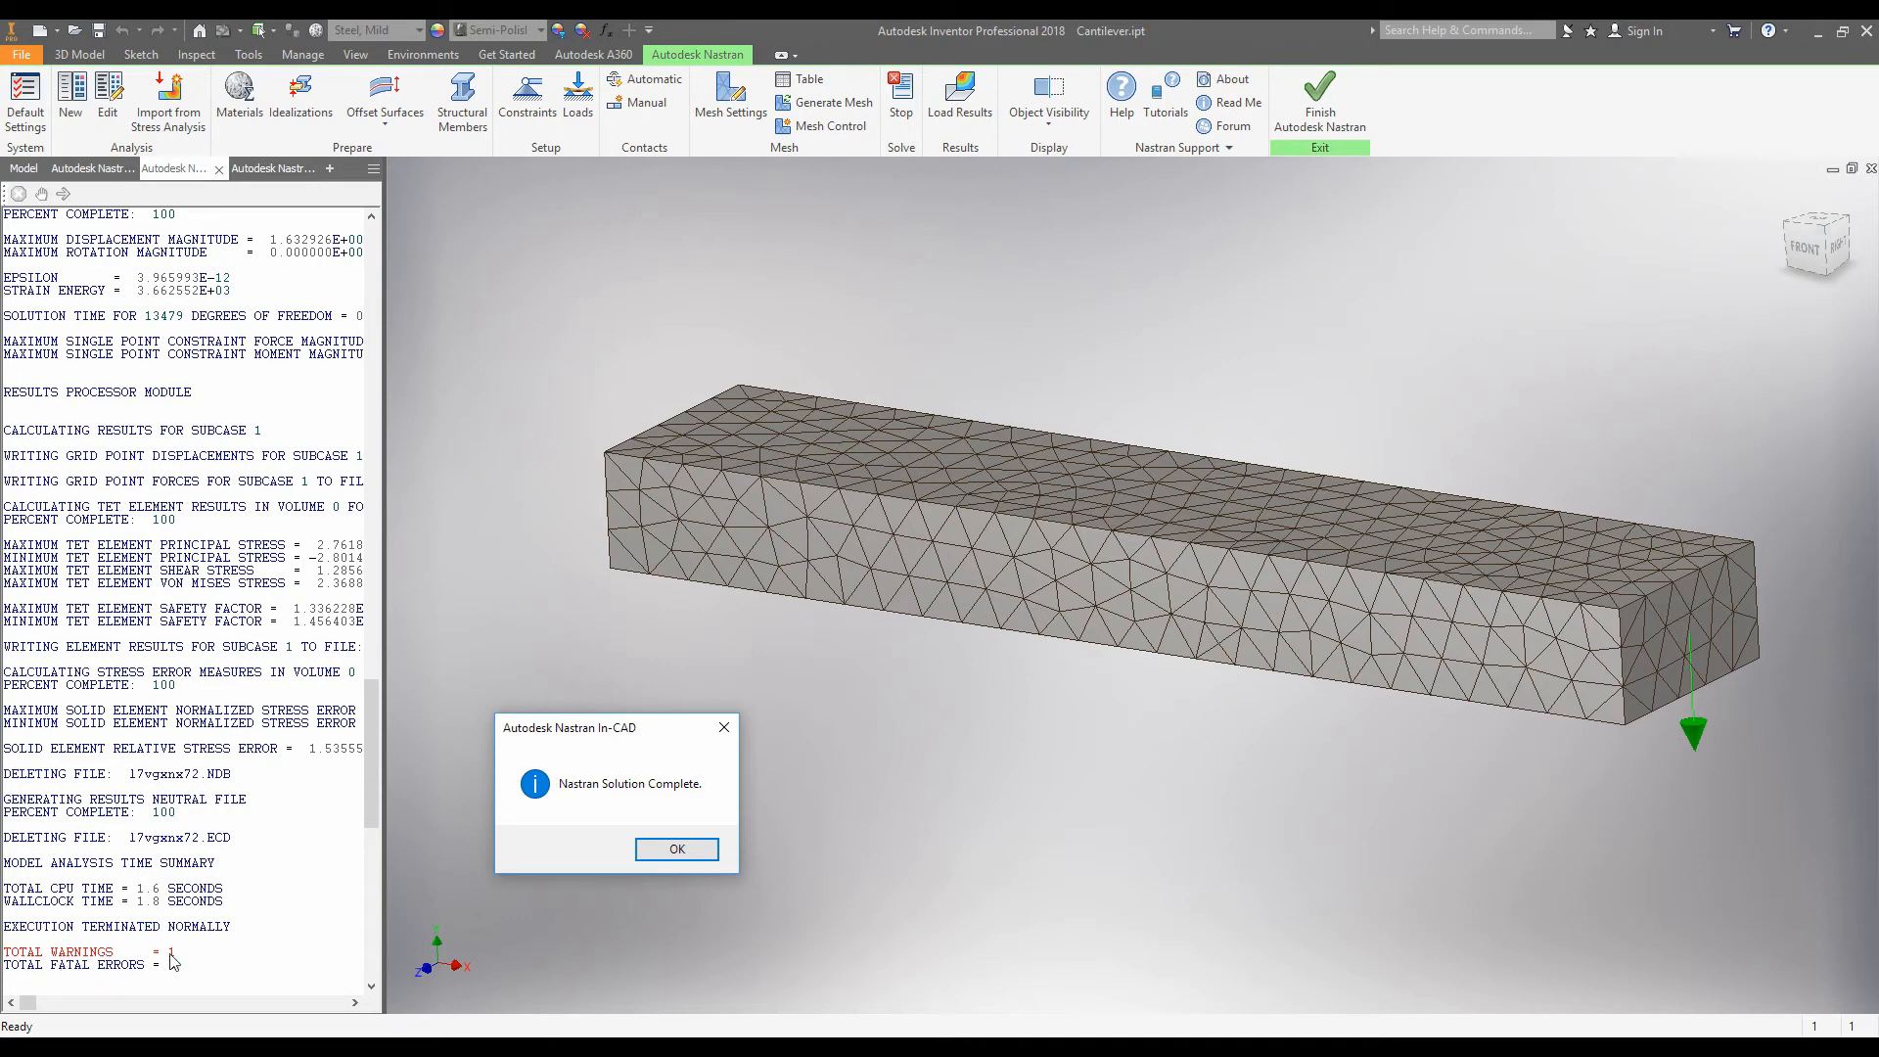
pyautogui.moveTo(342, 908)
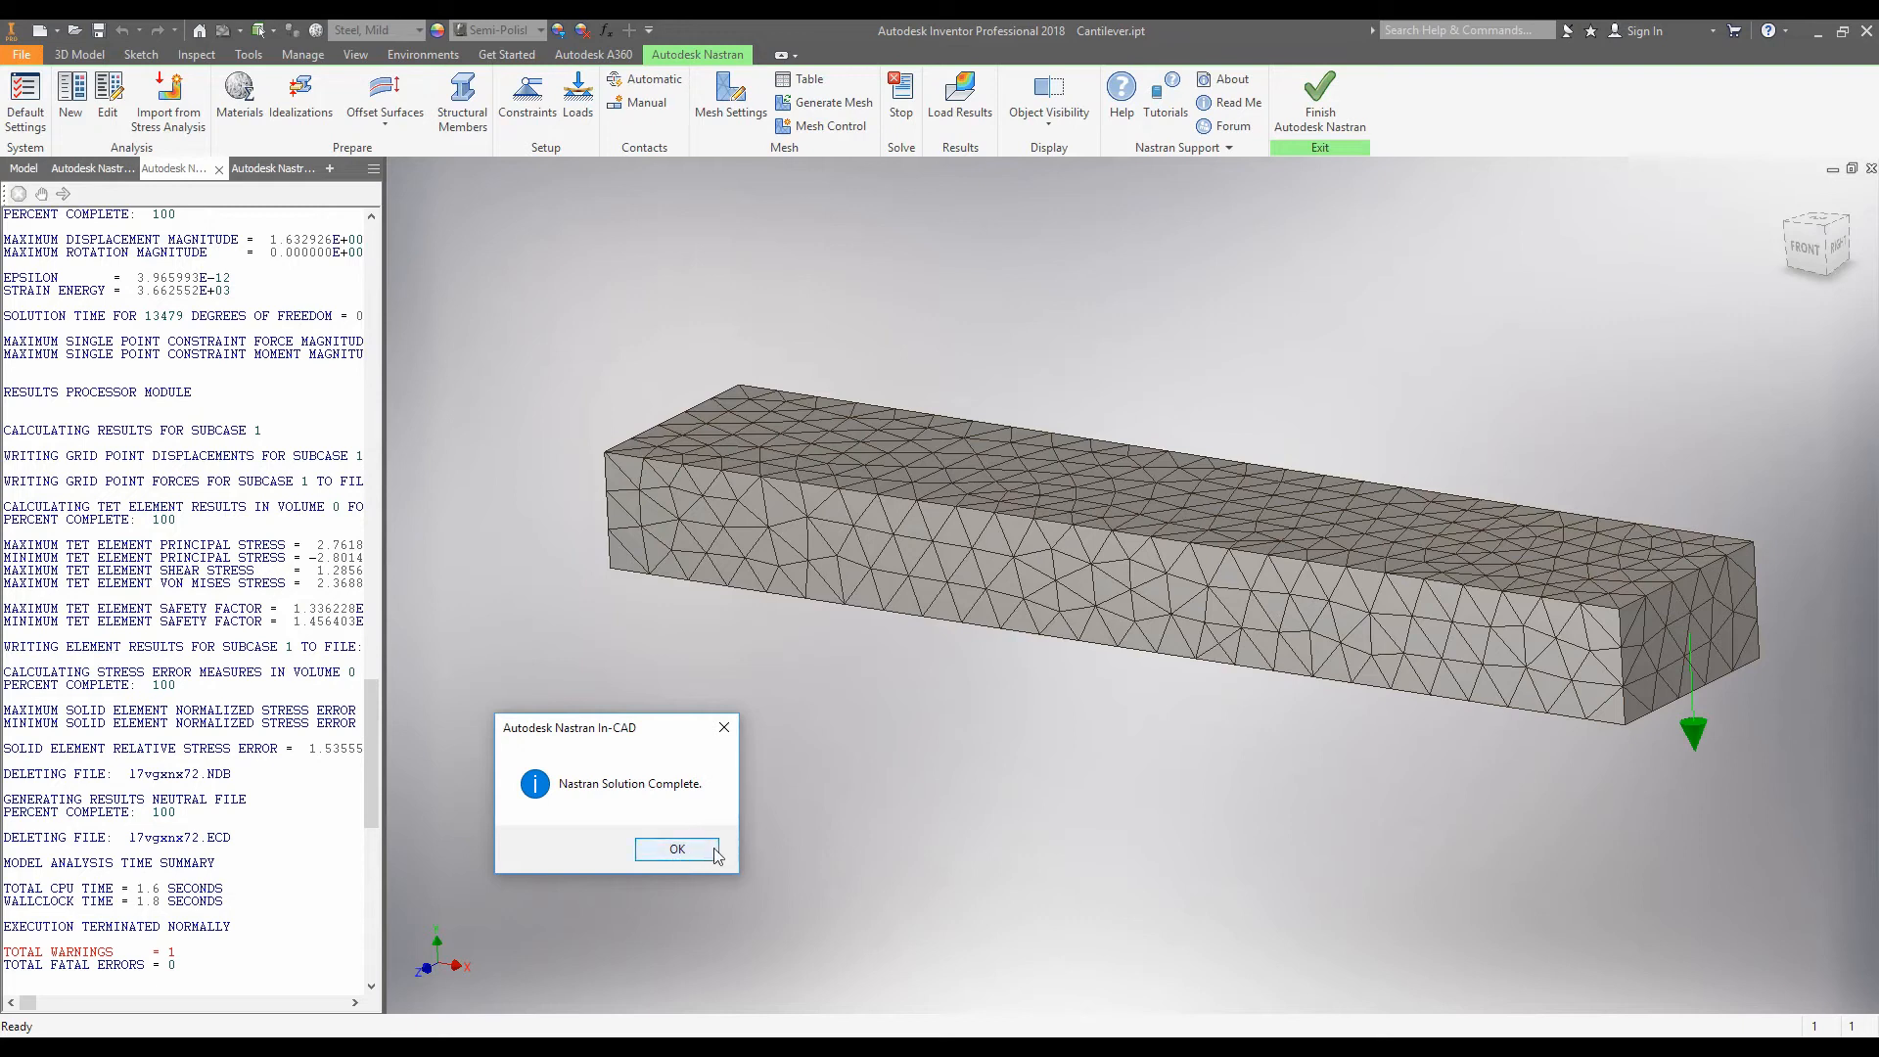
pyautogui.moveTo(1190, 565)
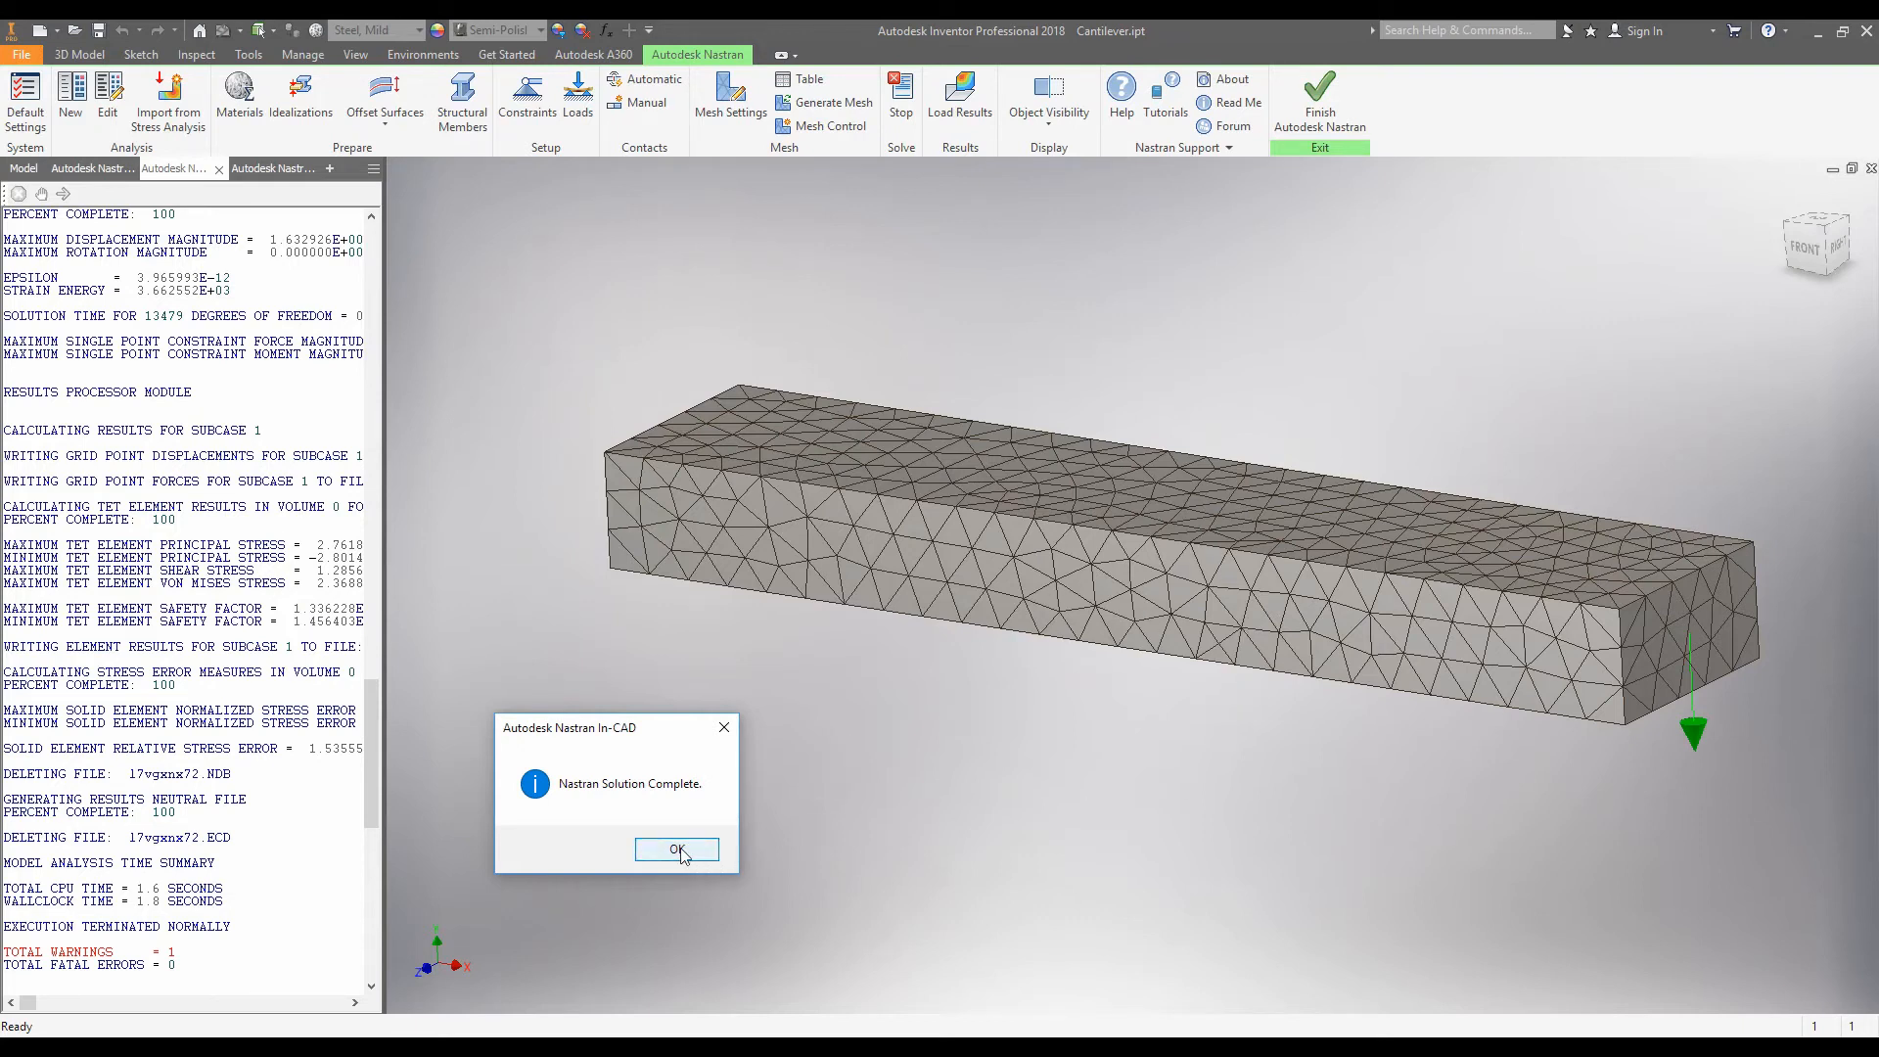
pyautogui.click(676, 850)
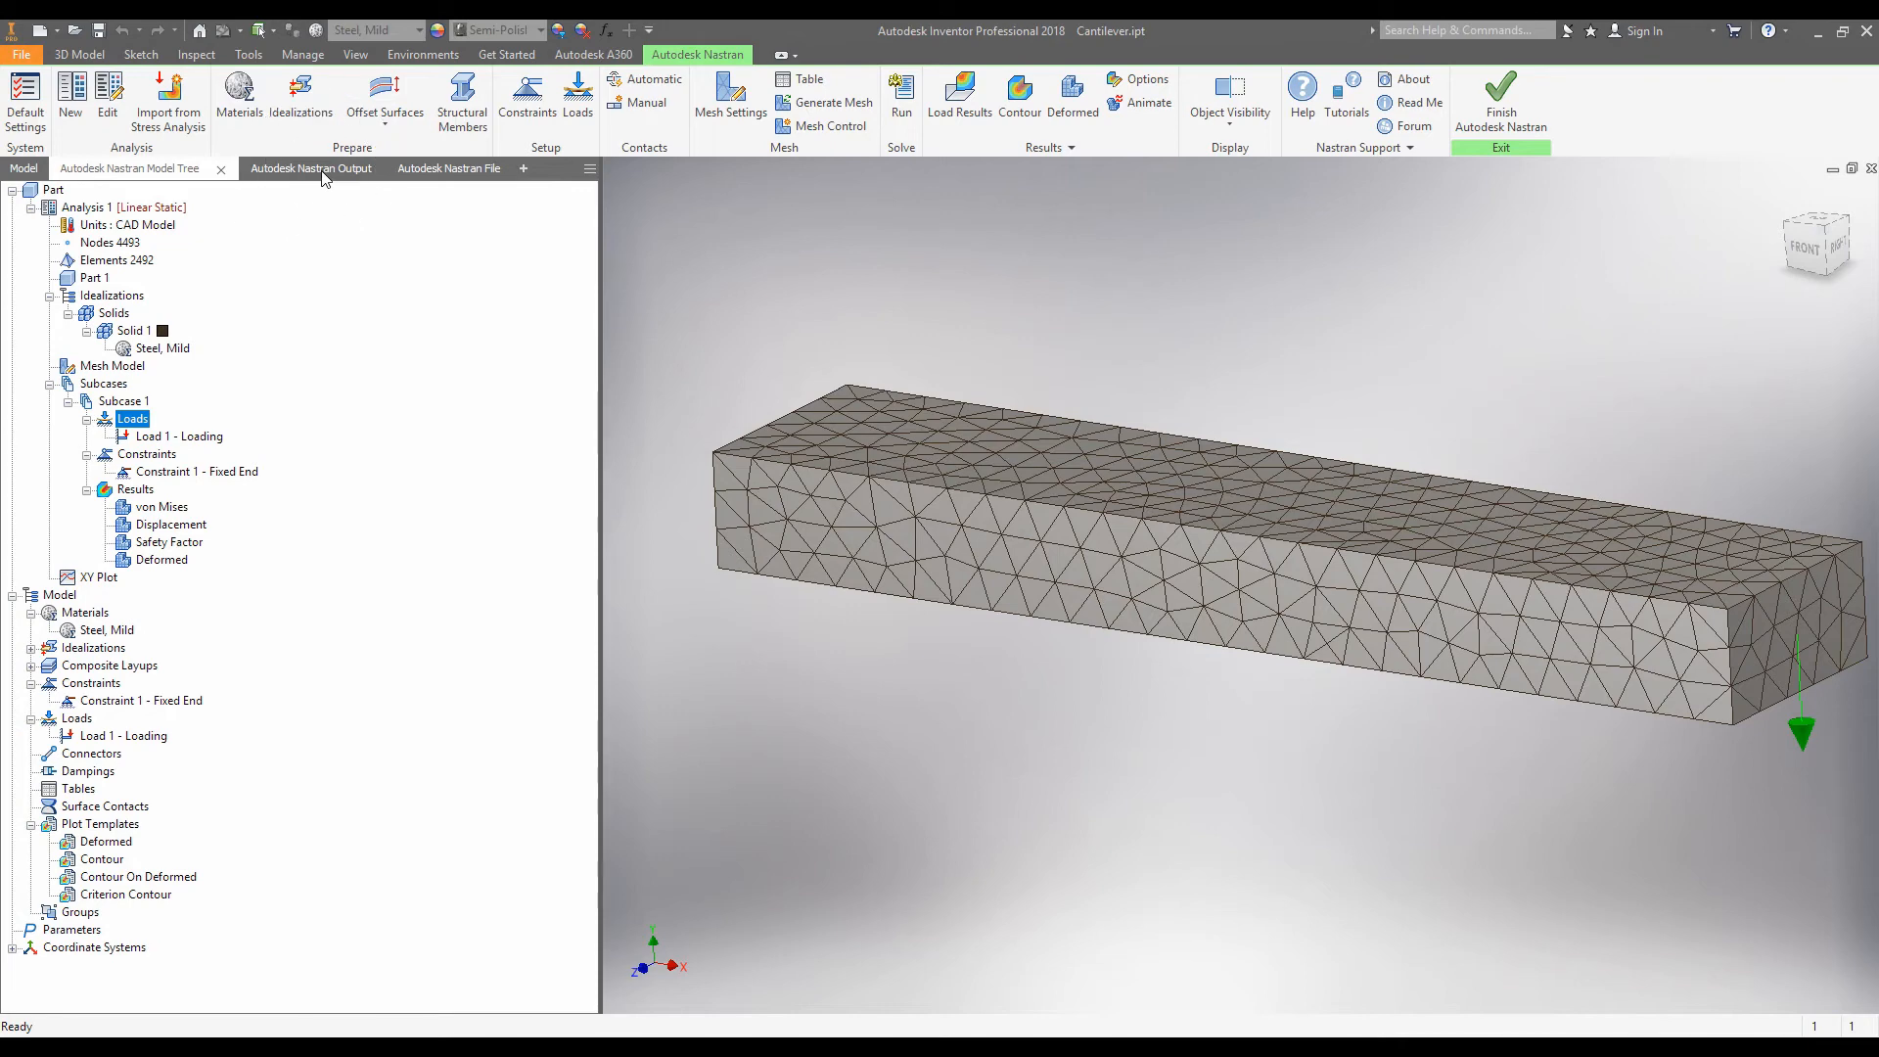
# Open the Autodesk Nastran Output log and scroll to the T2061 warning.
pyautogui.click(310, 168)
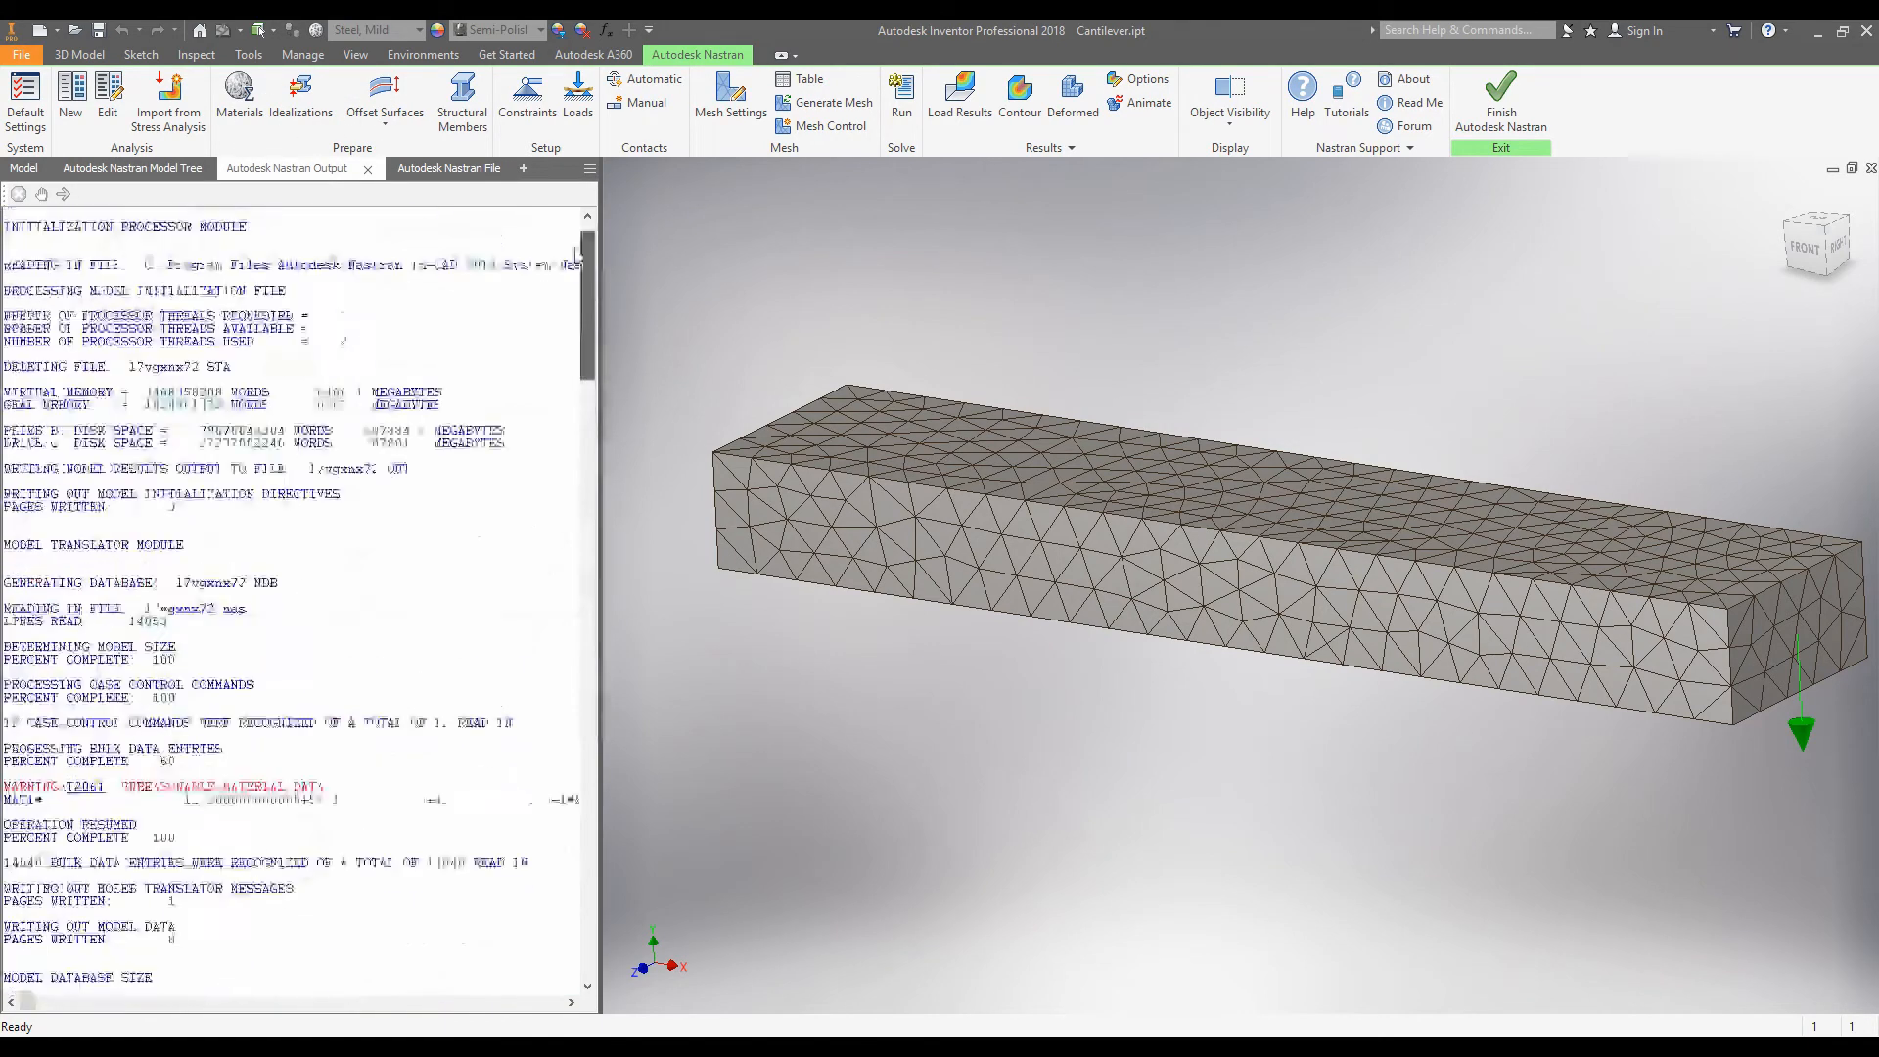
pyautogui.scroll(-3)
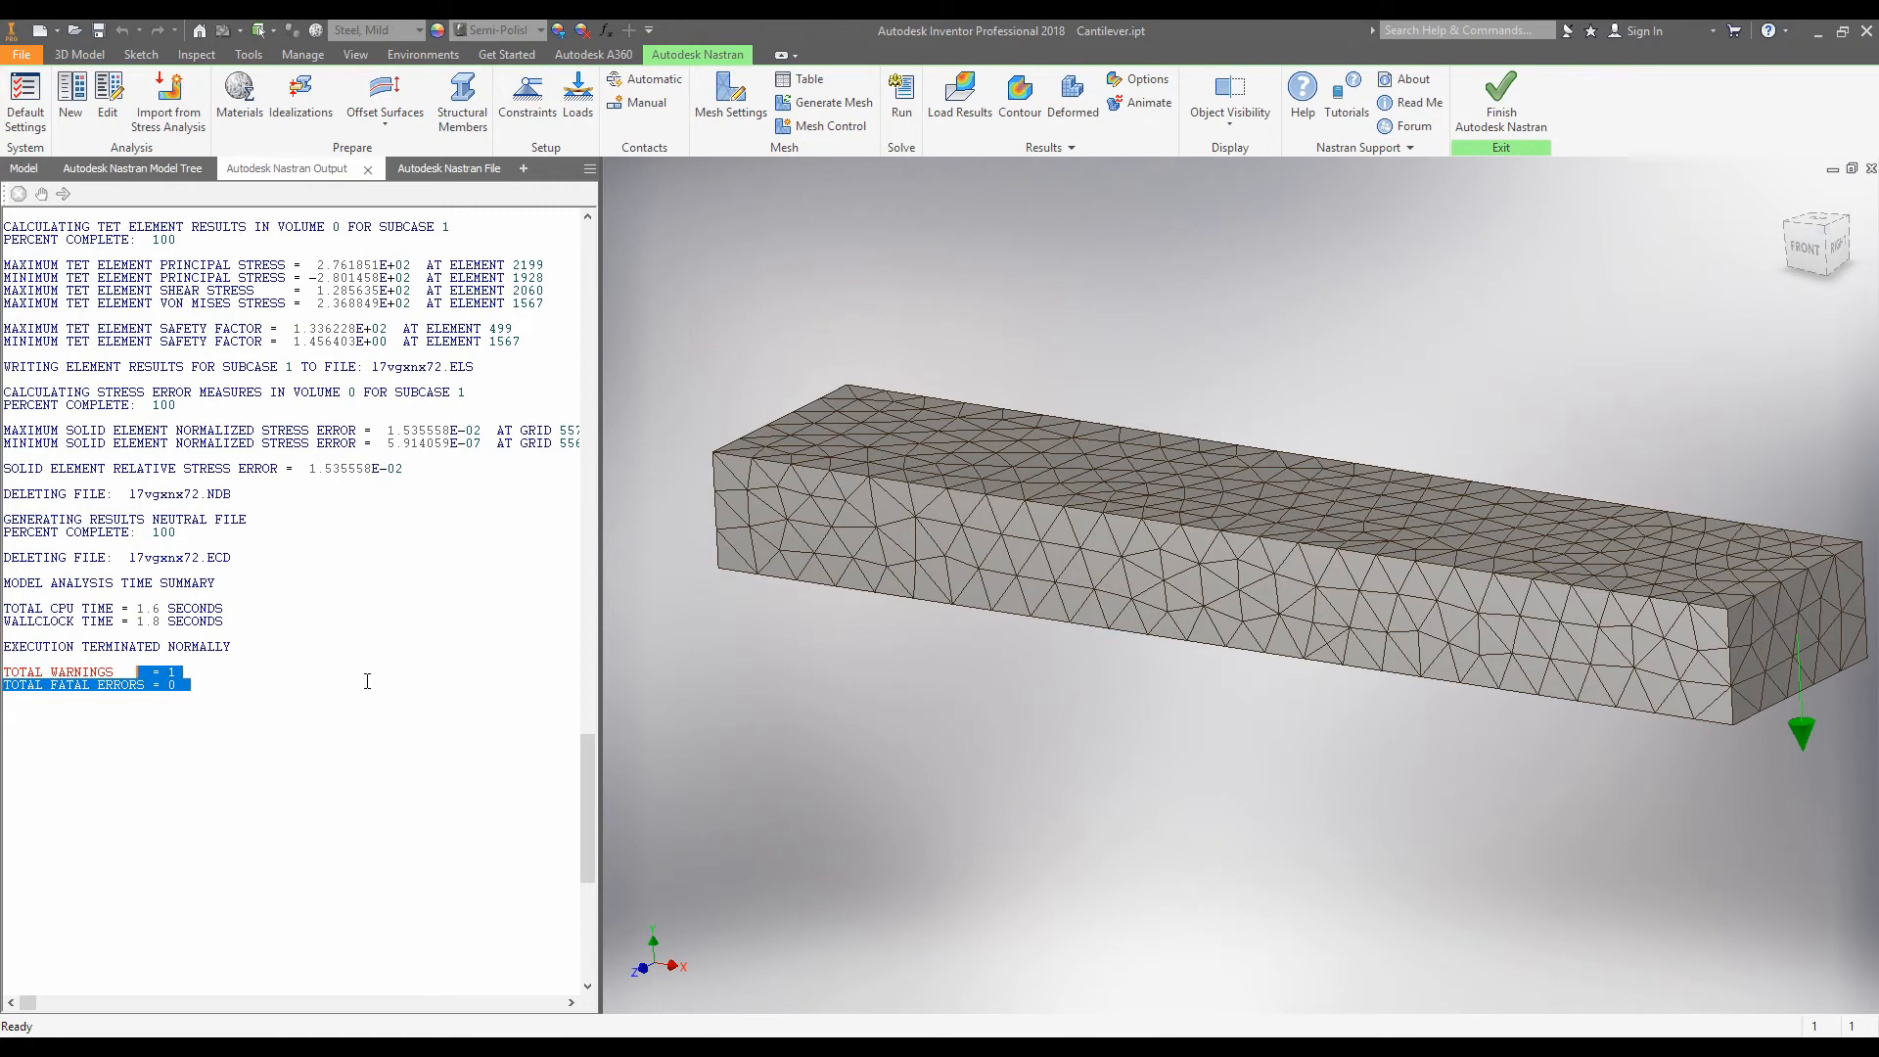
pyautogui.scroll(3)
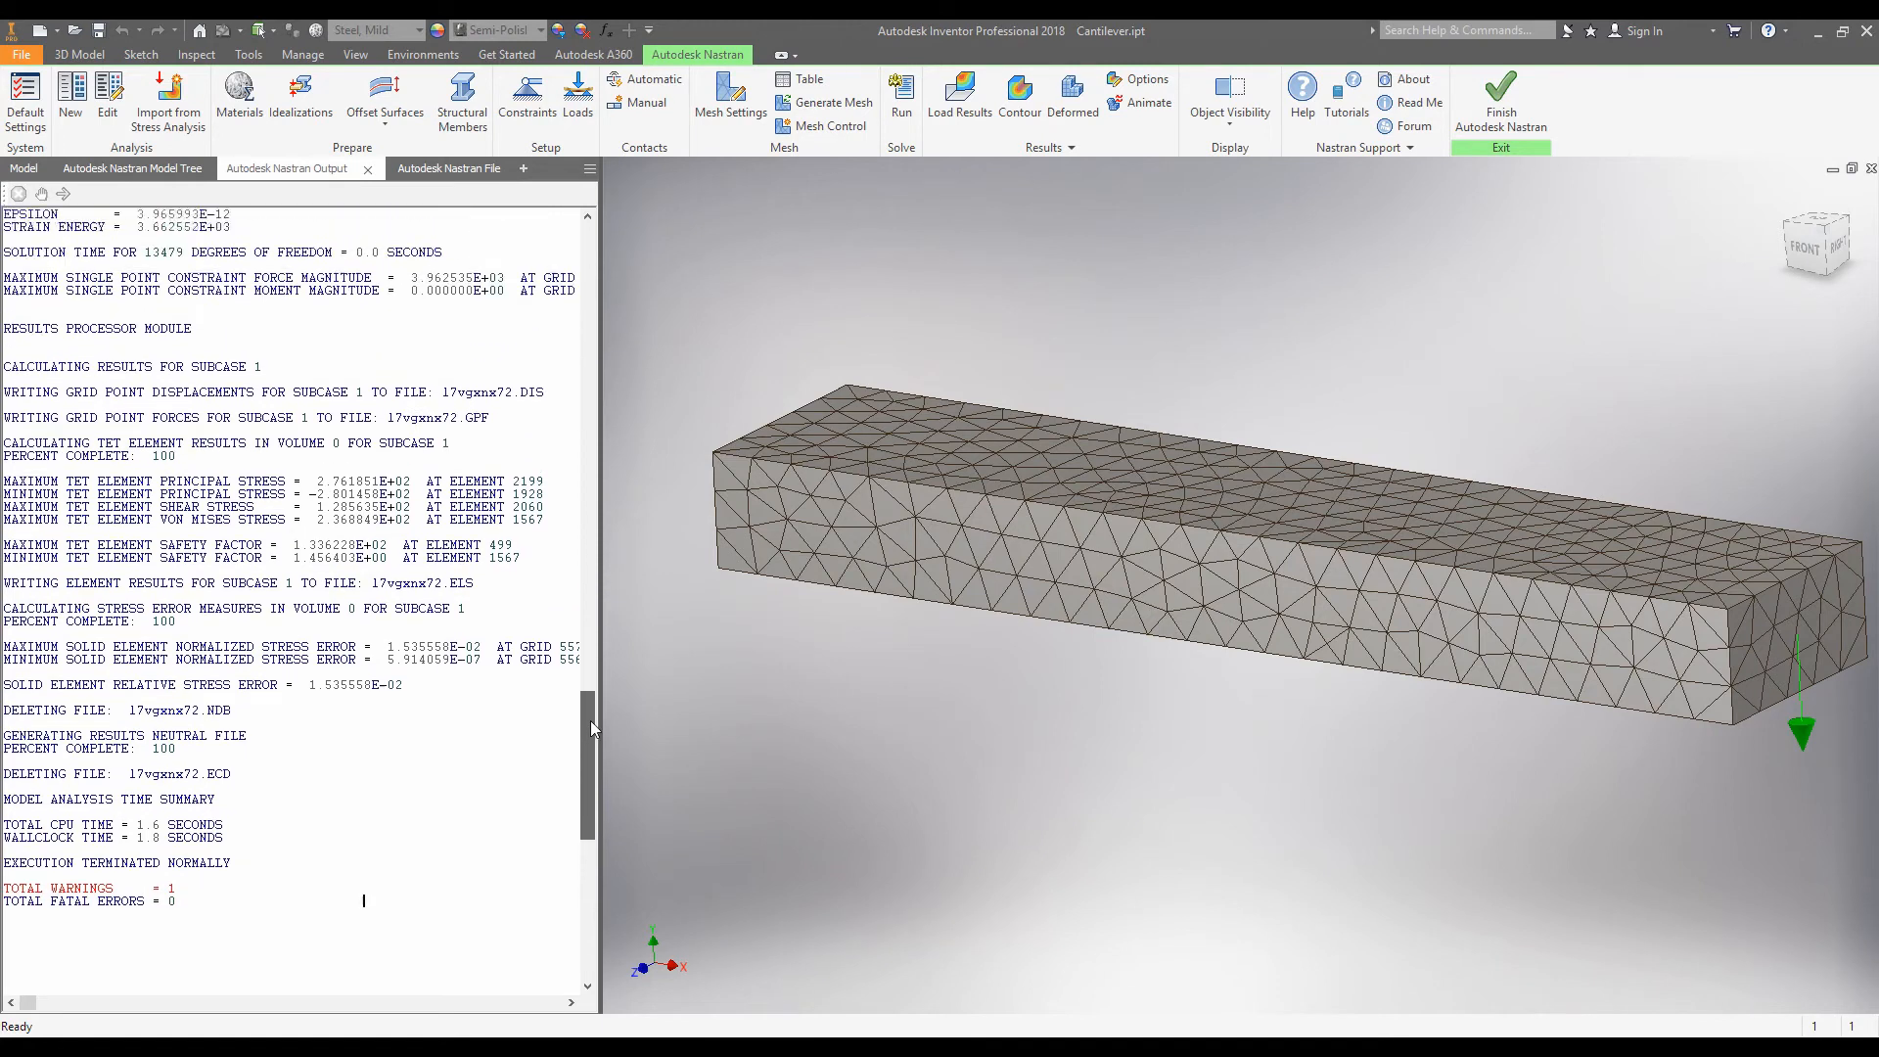
pyautogui.scroll(3)
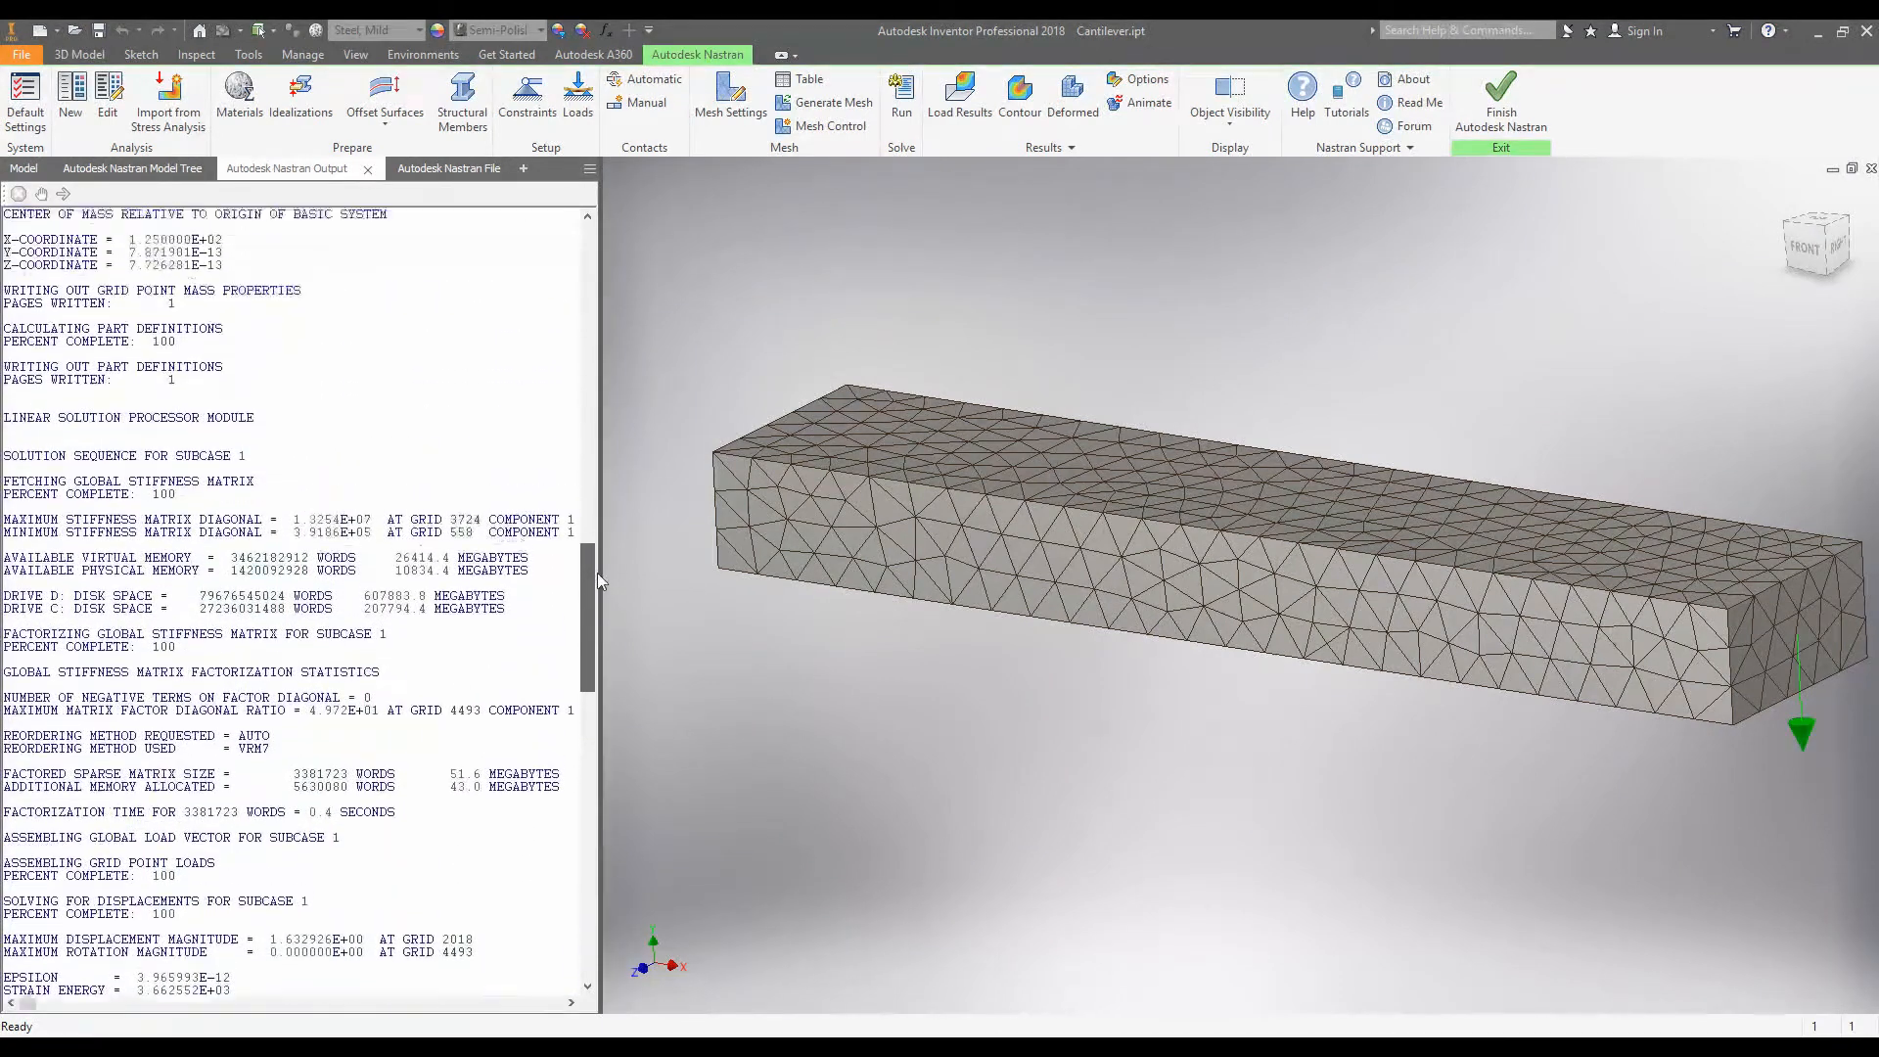
pyautogui.scroll(3)
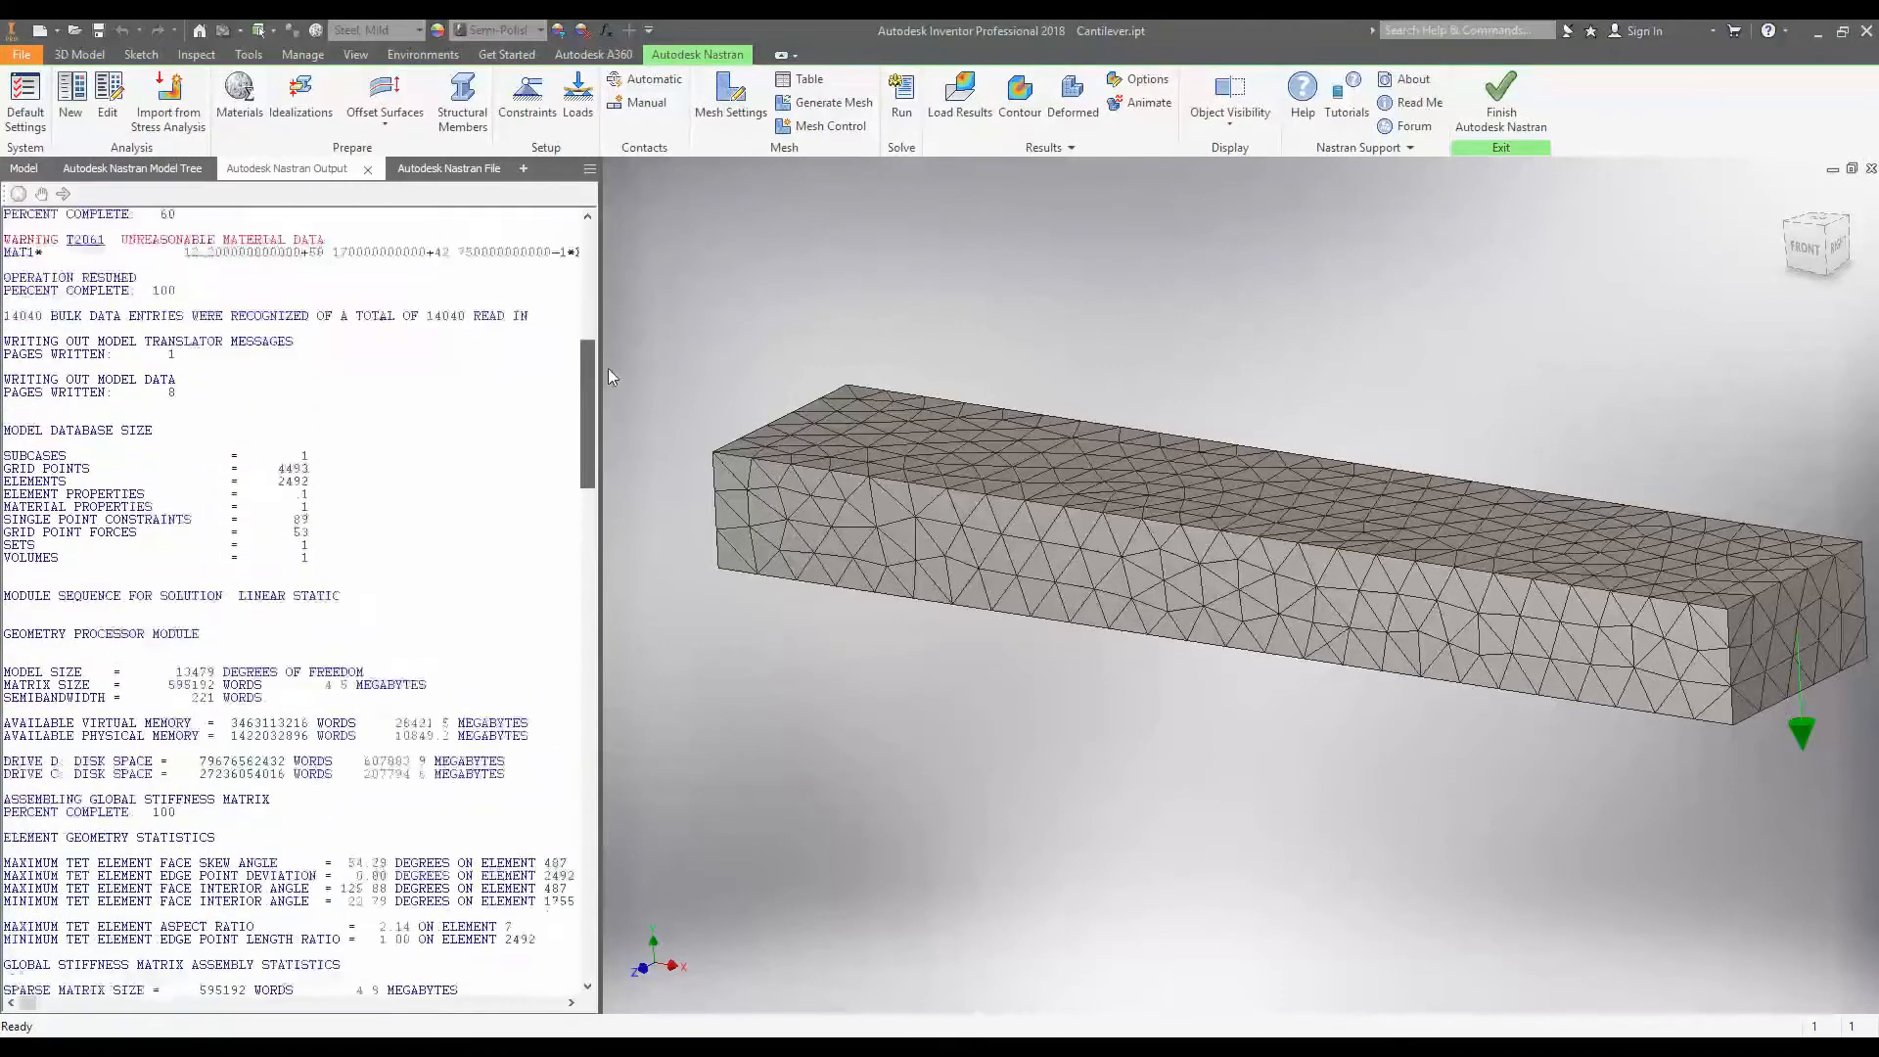
pyautogui.scroll(3)
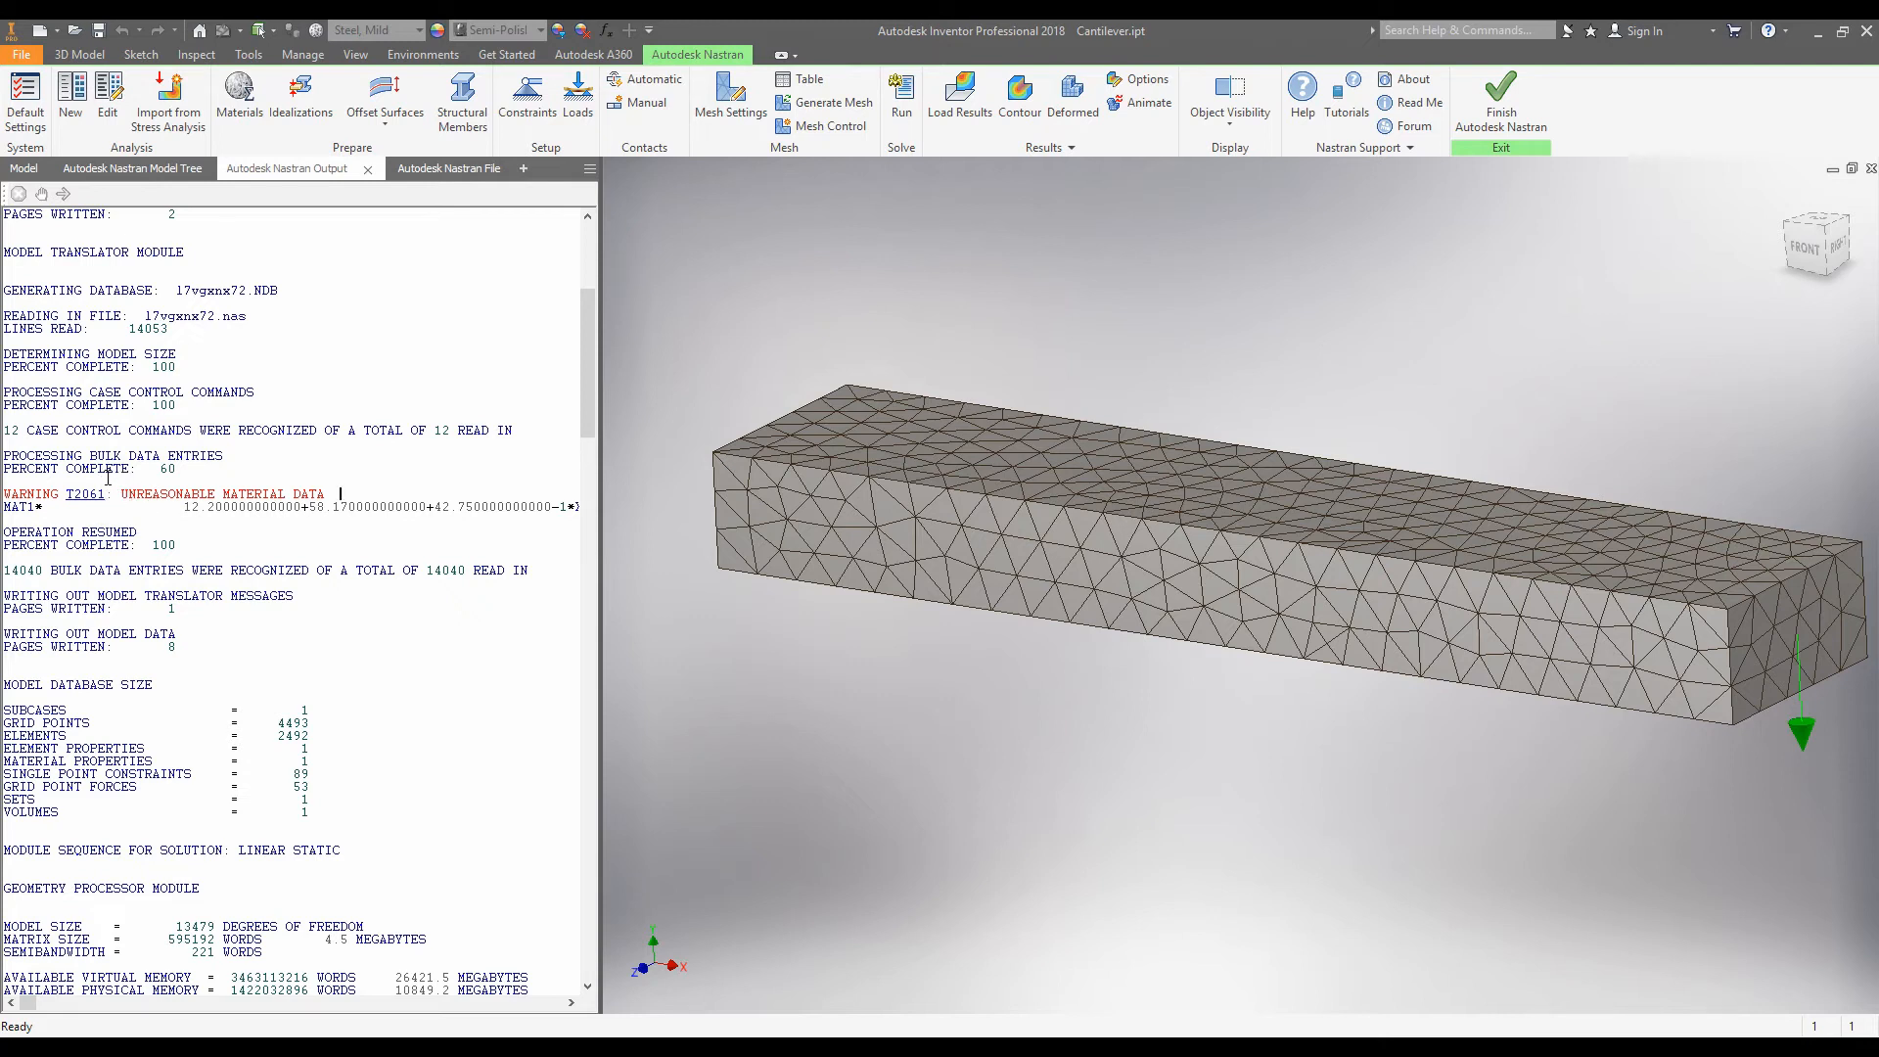
pyautogui.moveTo(96, 501)
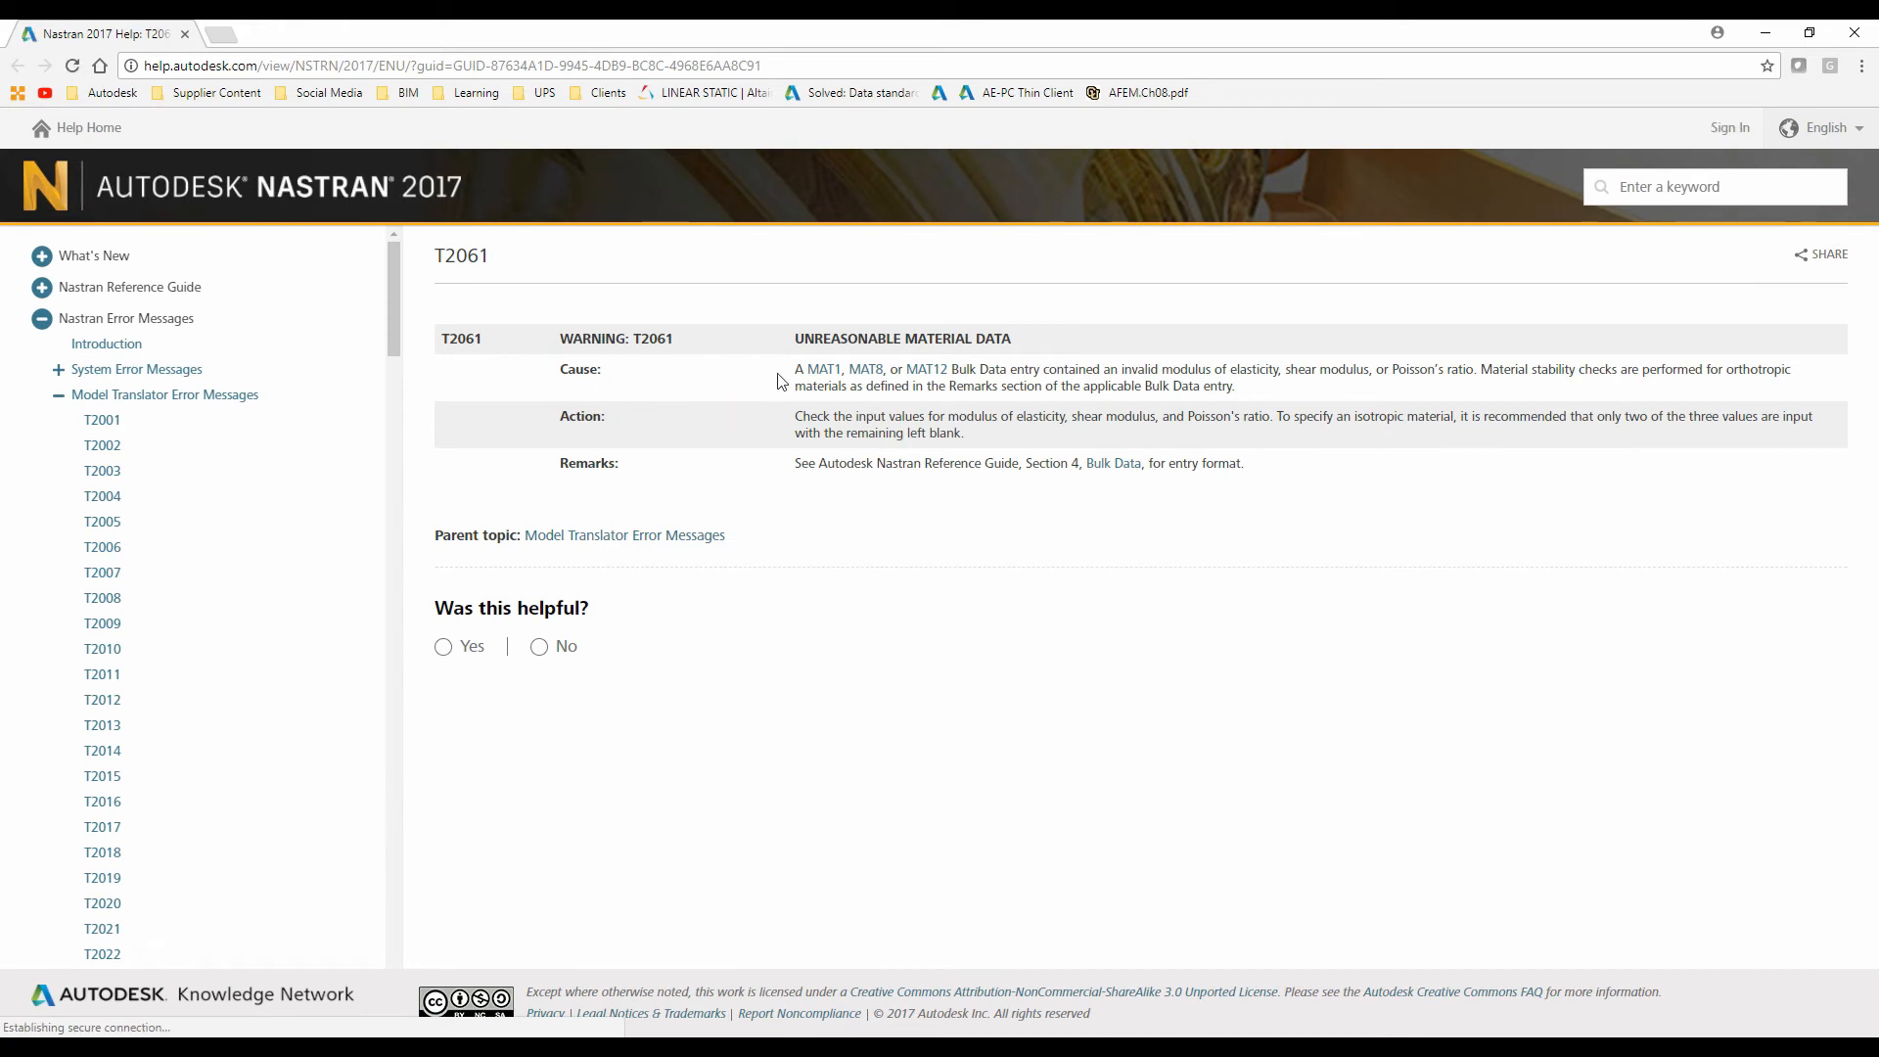
pyautogui.moveTo(688, 374)
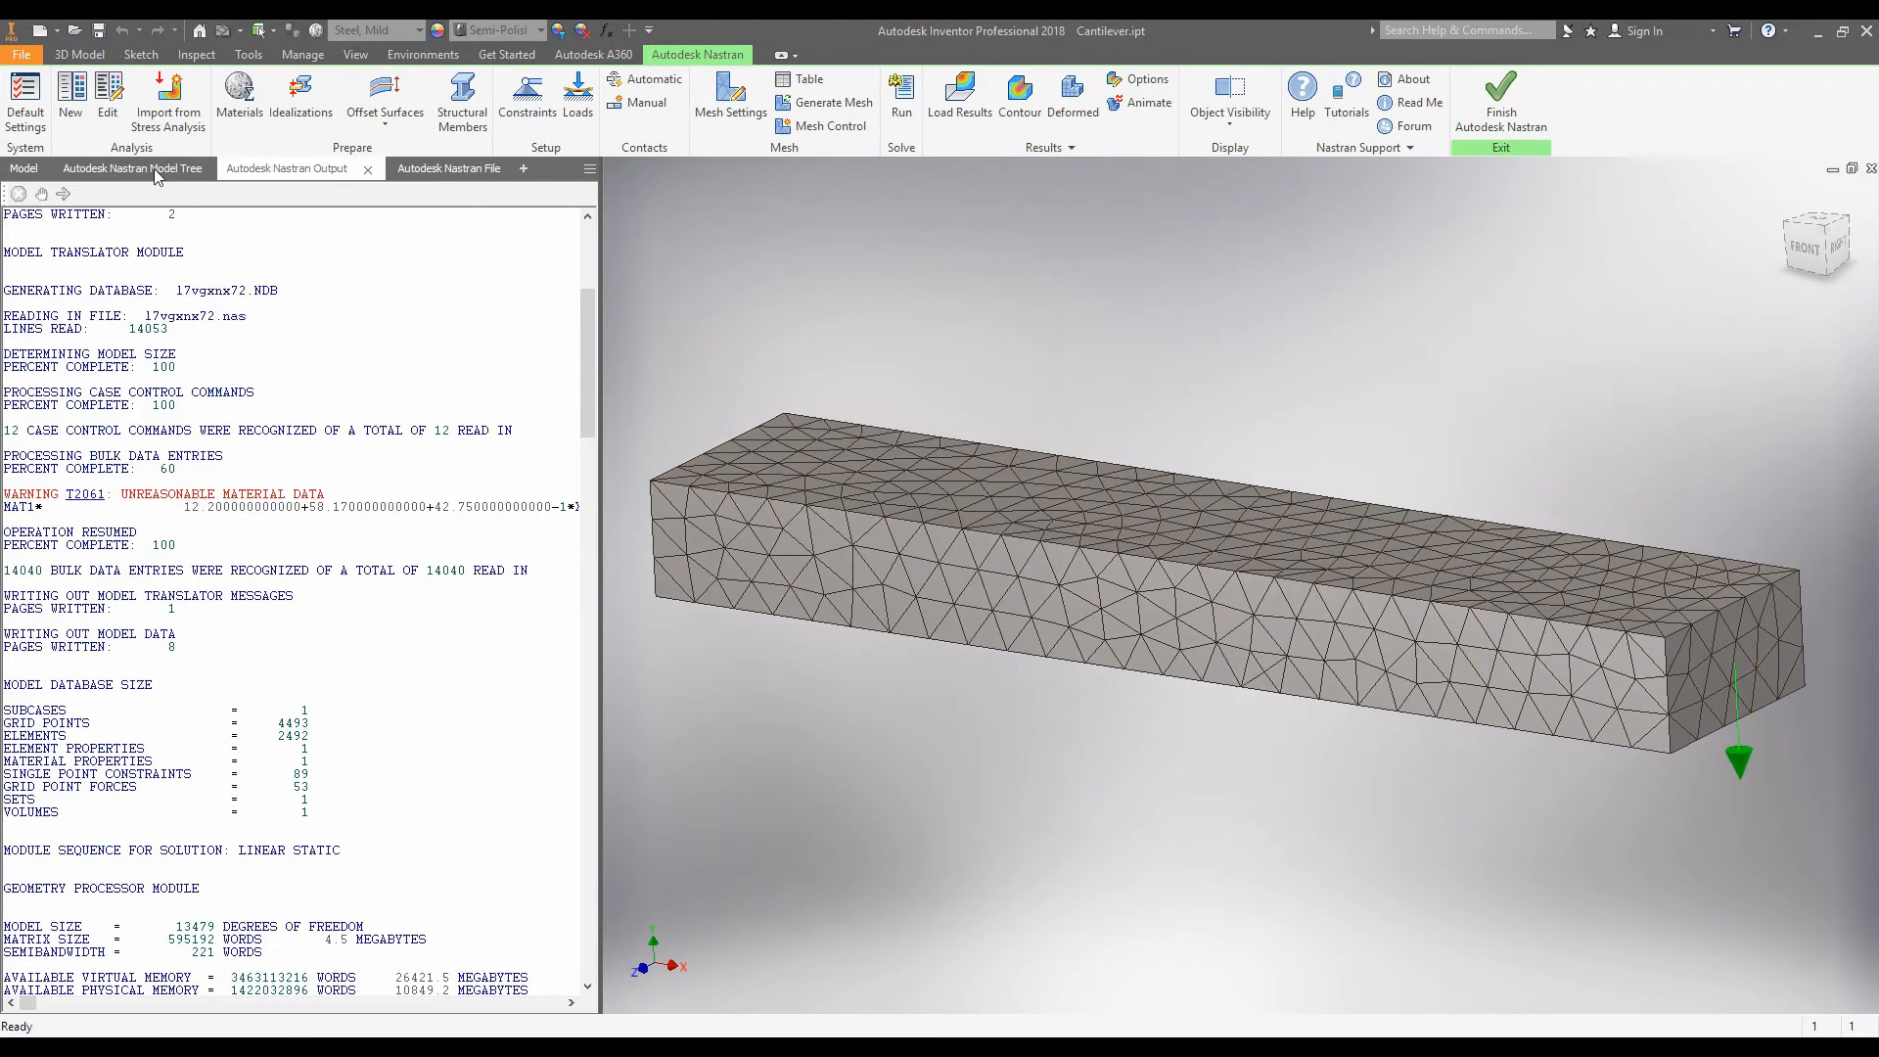
# Back in the Model Tree, right-click Solid 1's Steel, Mild material.
pyautogui.click(133, 168)
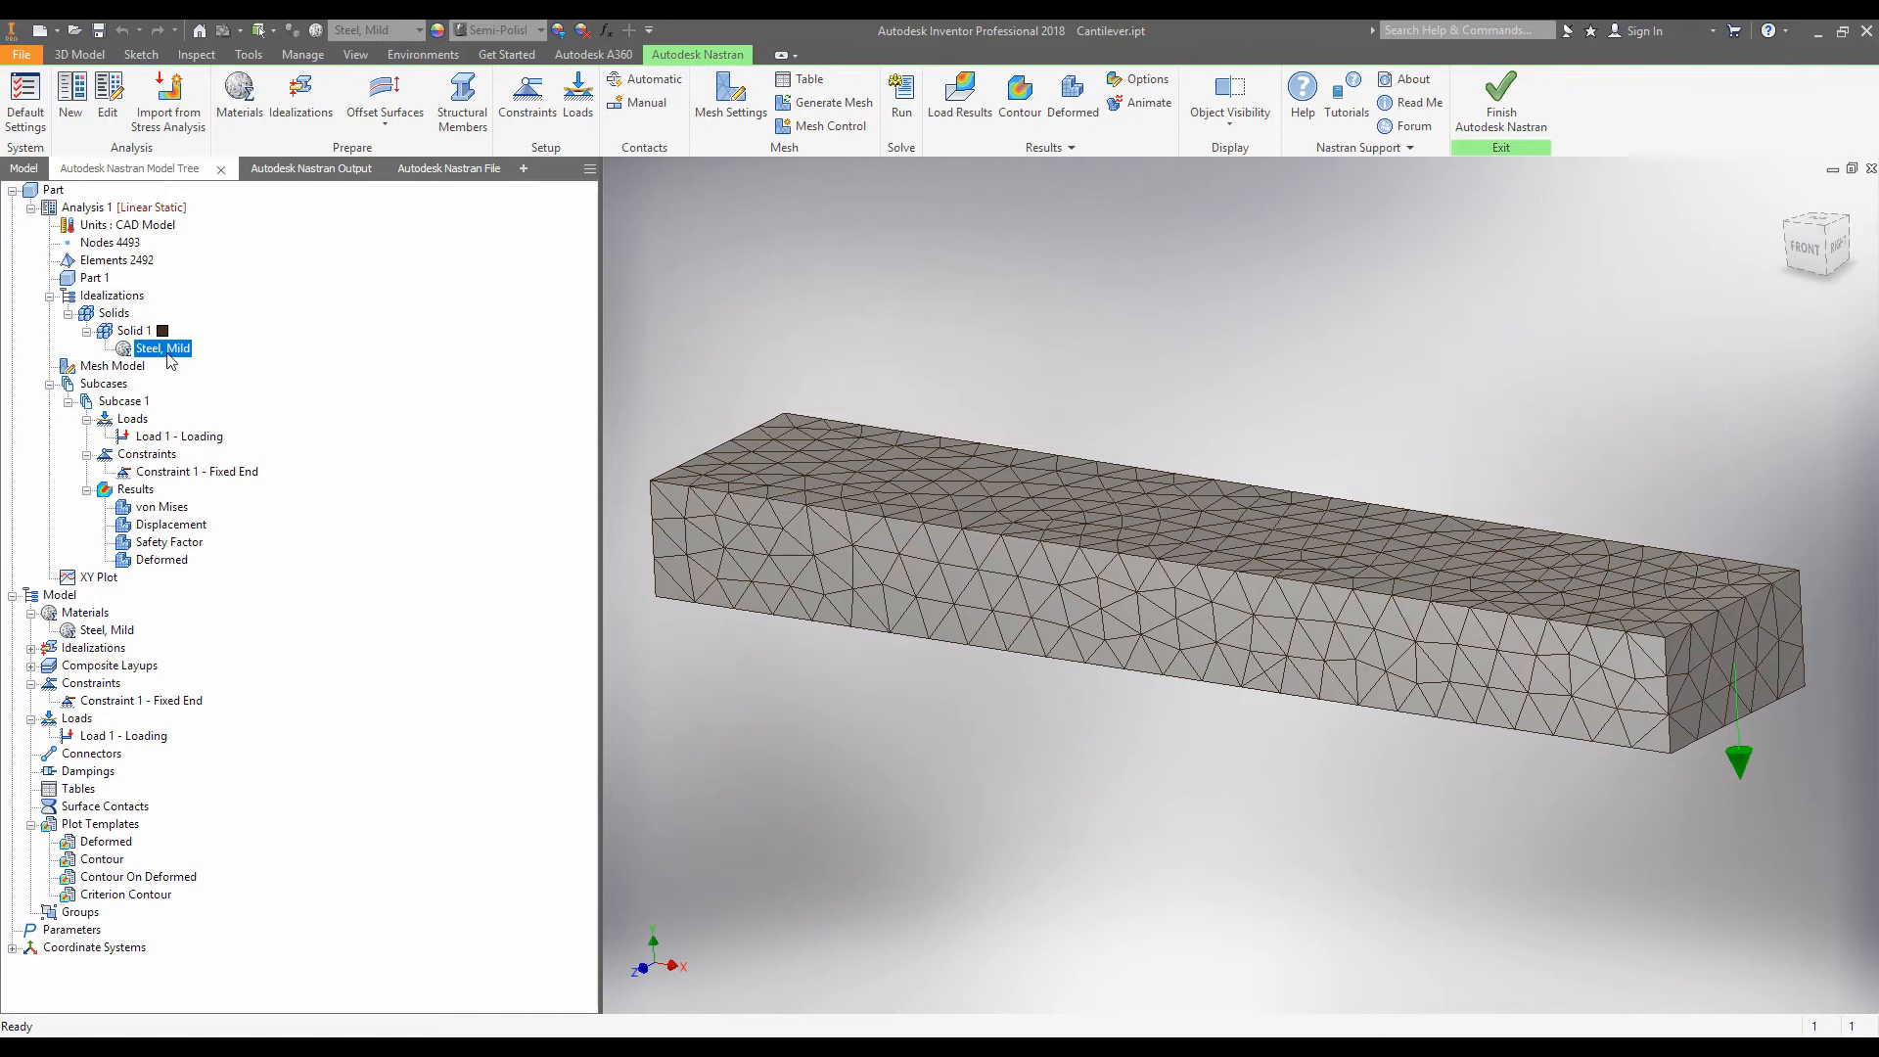
pyautogui.rightClick(161, 348)
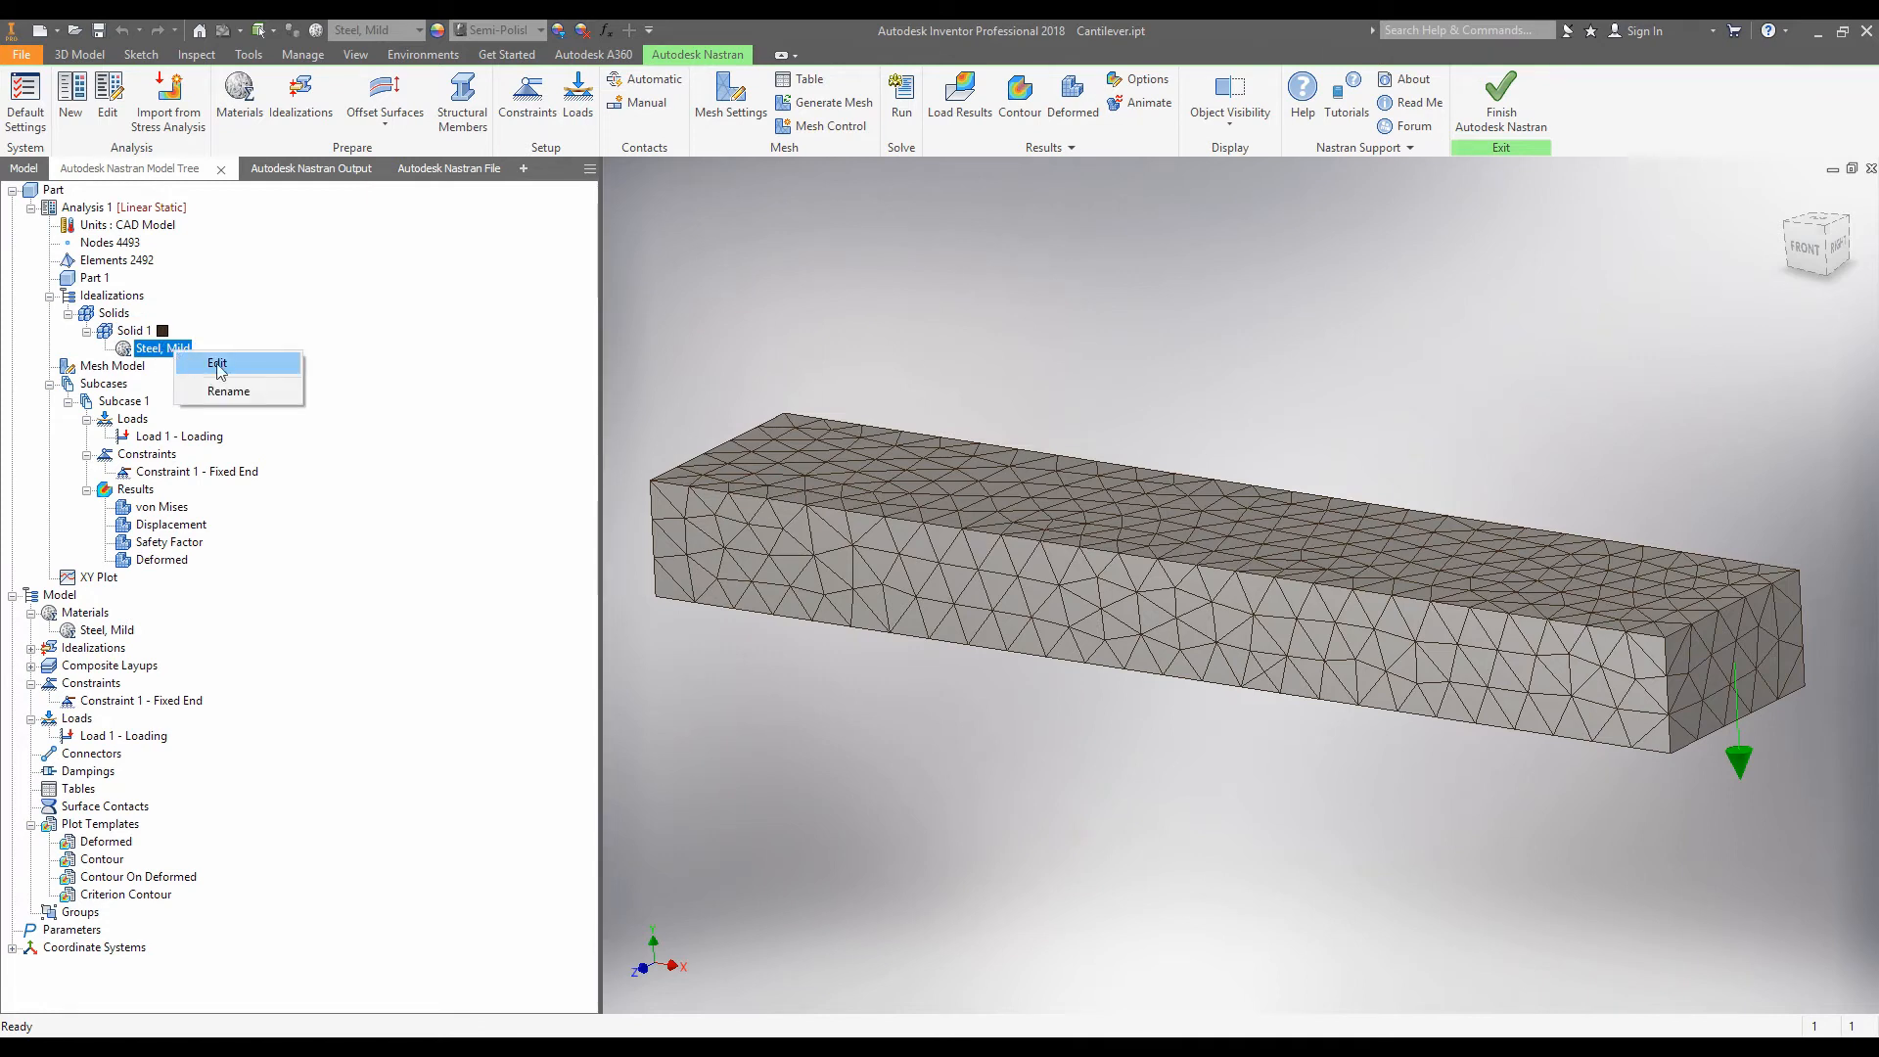
# Open the Steel, Mild material properties and clear its 0.275 Poisson's ratio value.
pyautogui.click(218, 363)
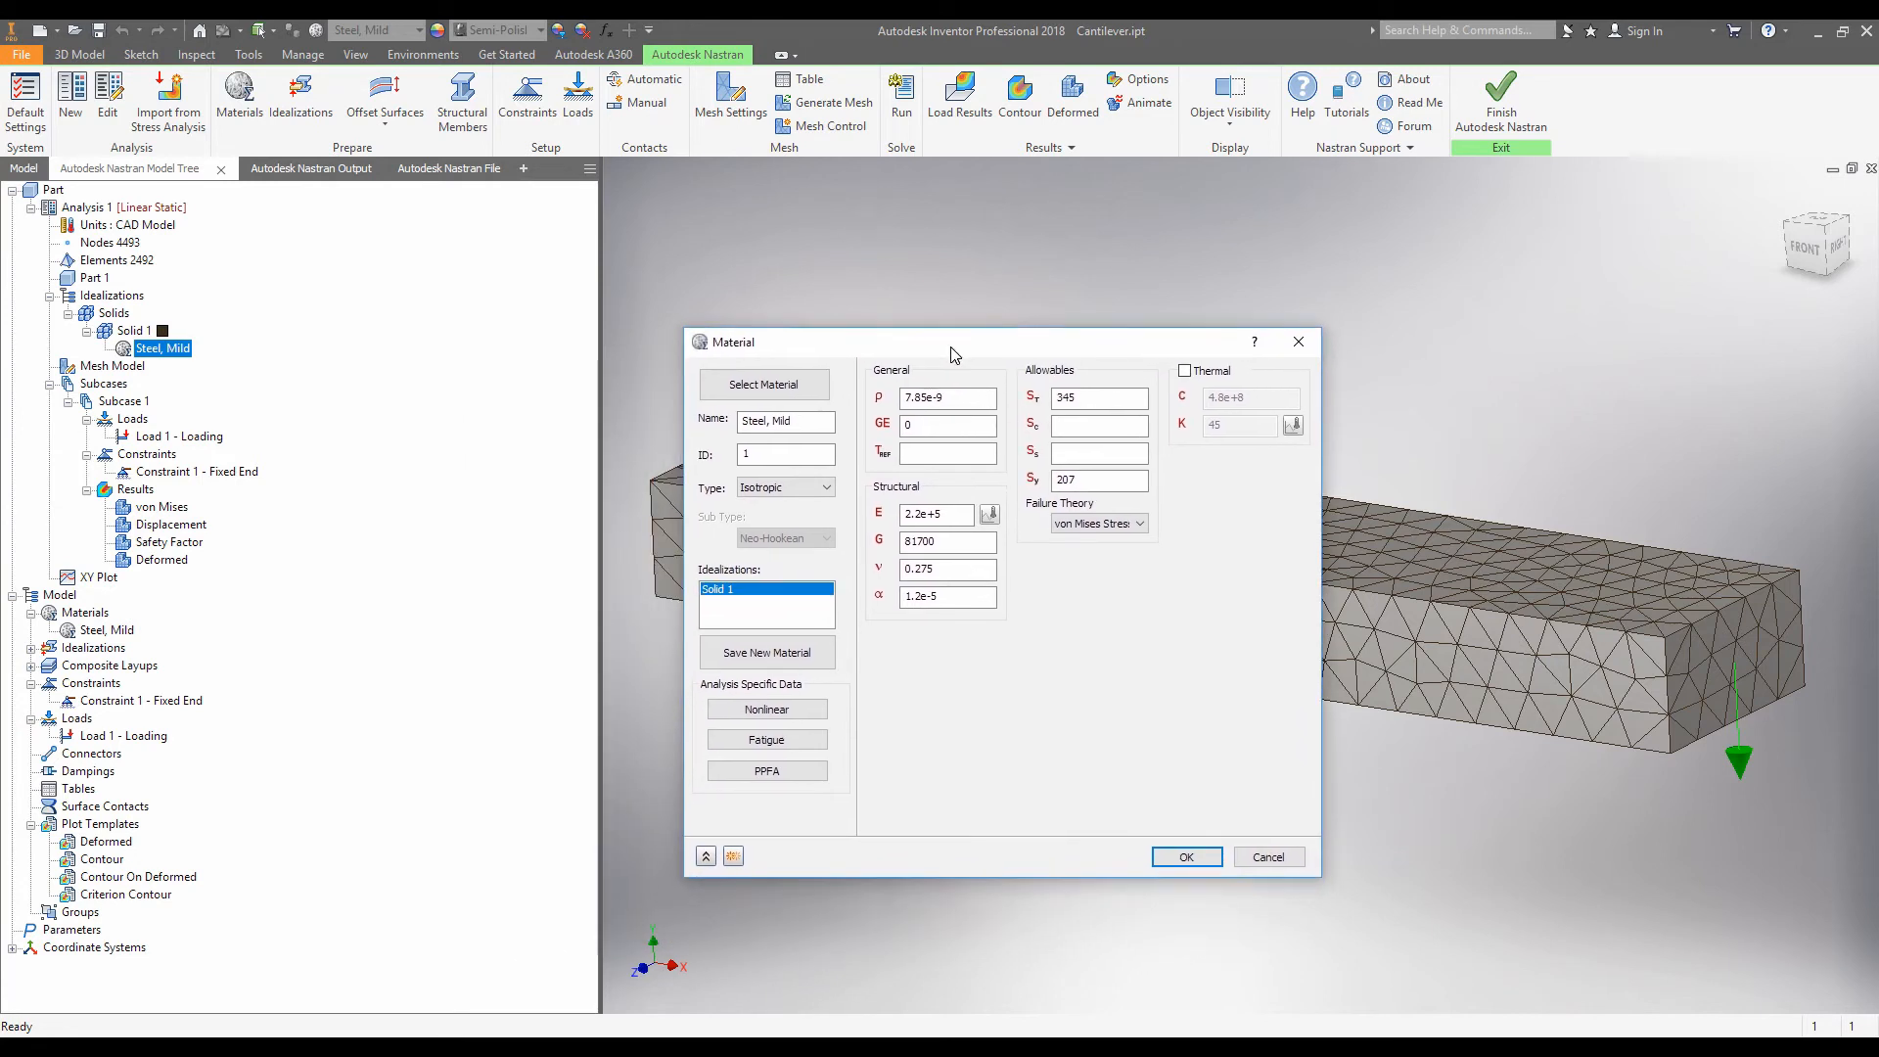
pyautogui.moveTo(1096, 396)
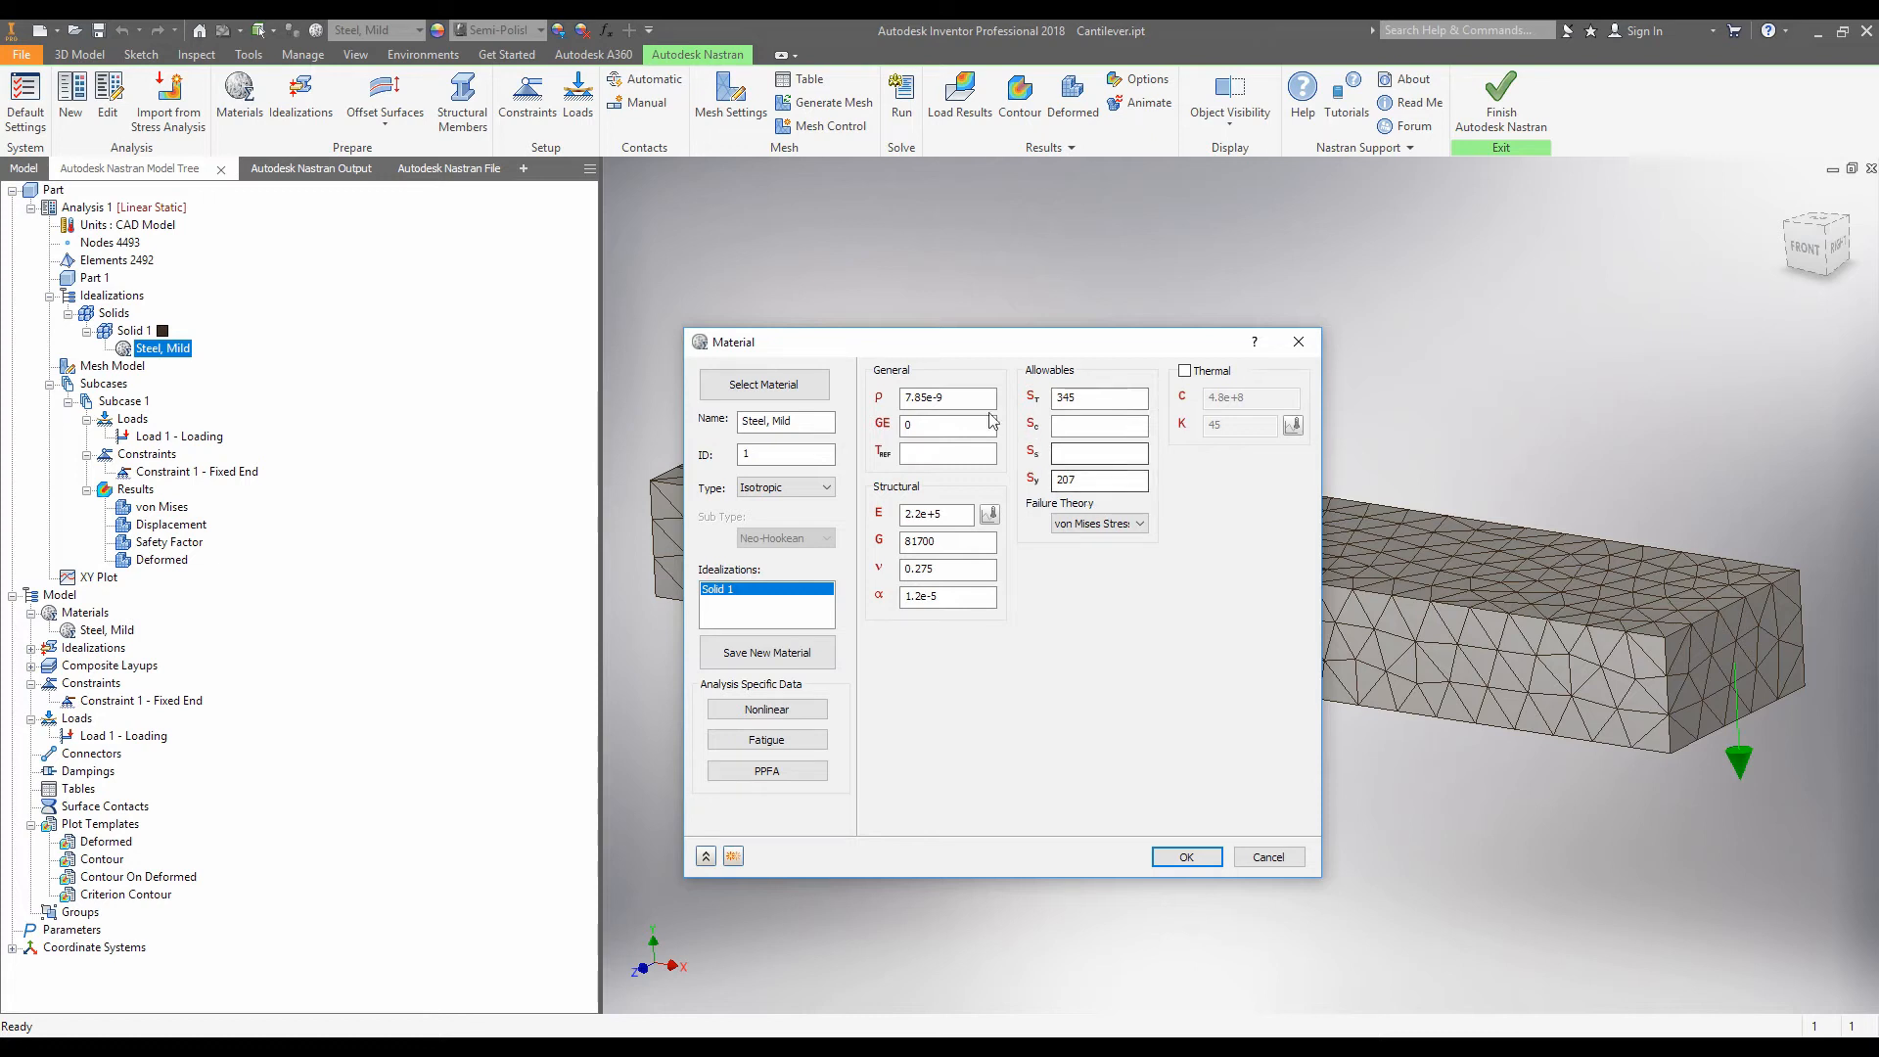
pyautogui.moveTo(950, 479)
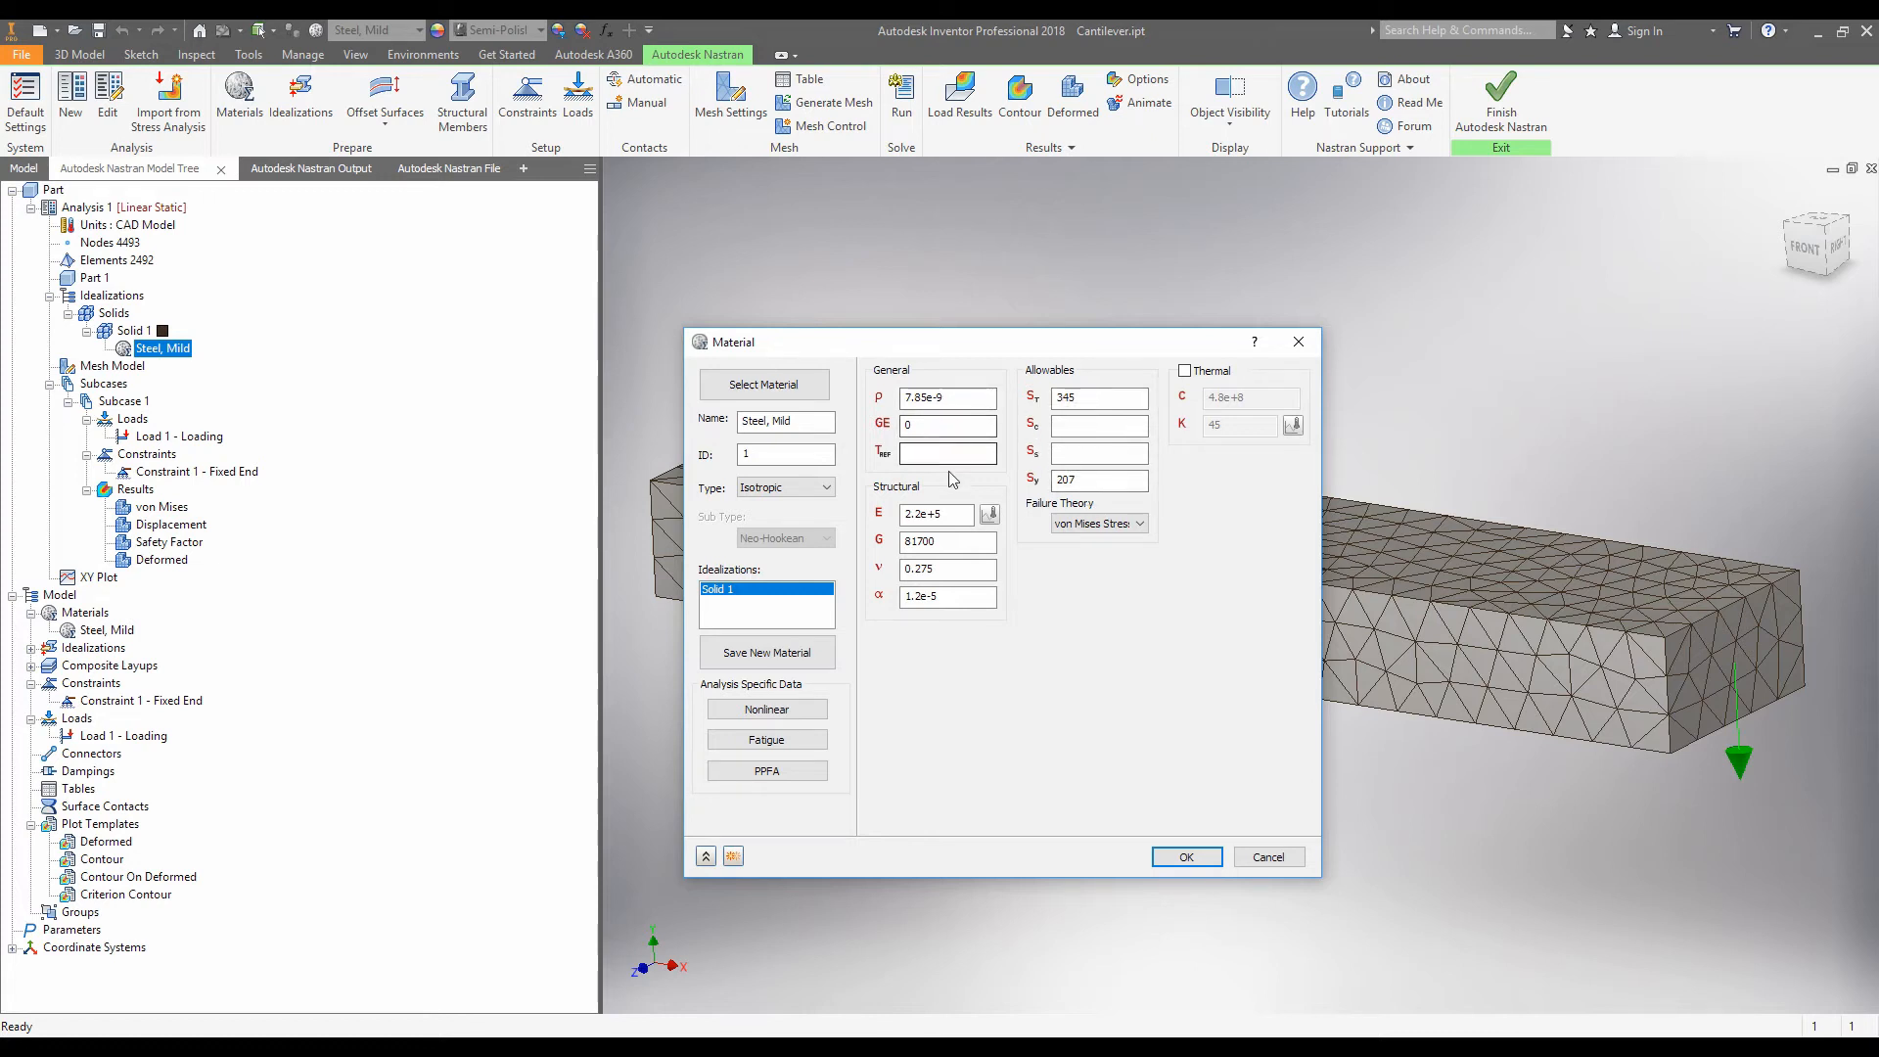
pyautogui.moveTo(941, 513)
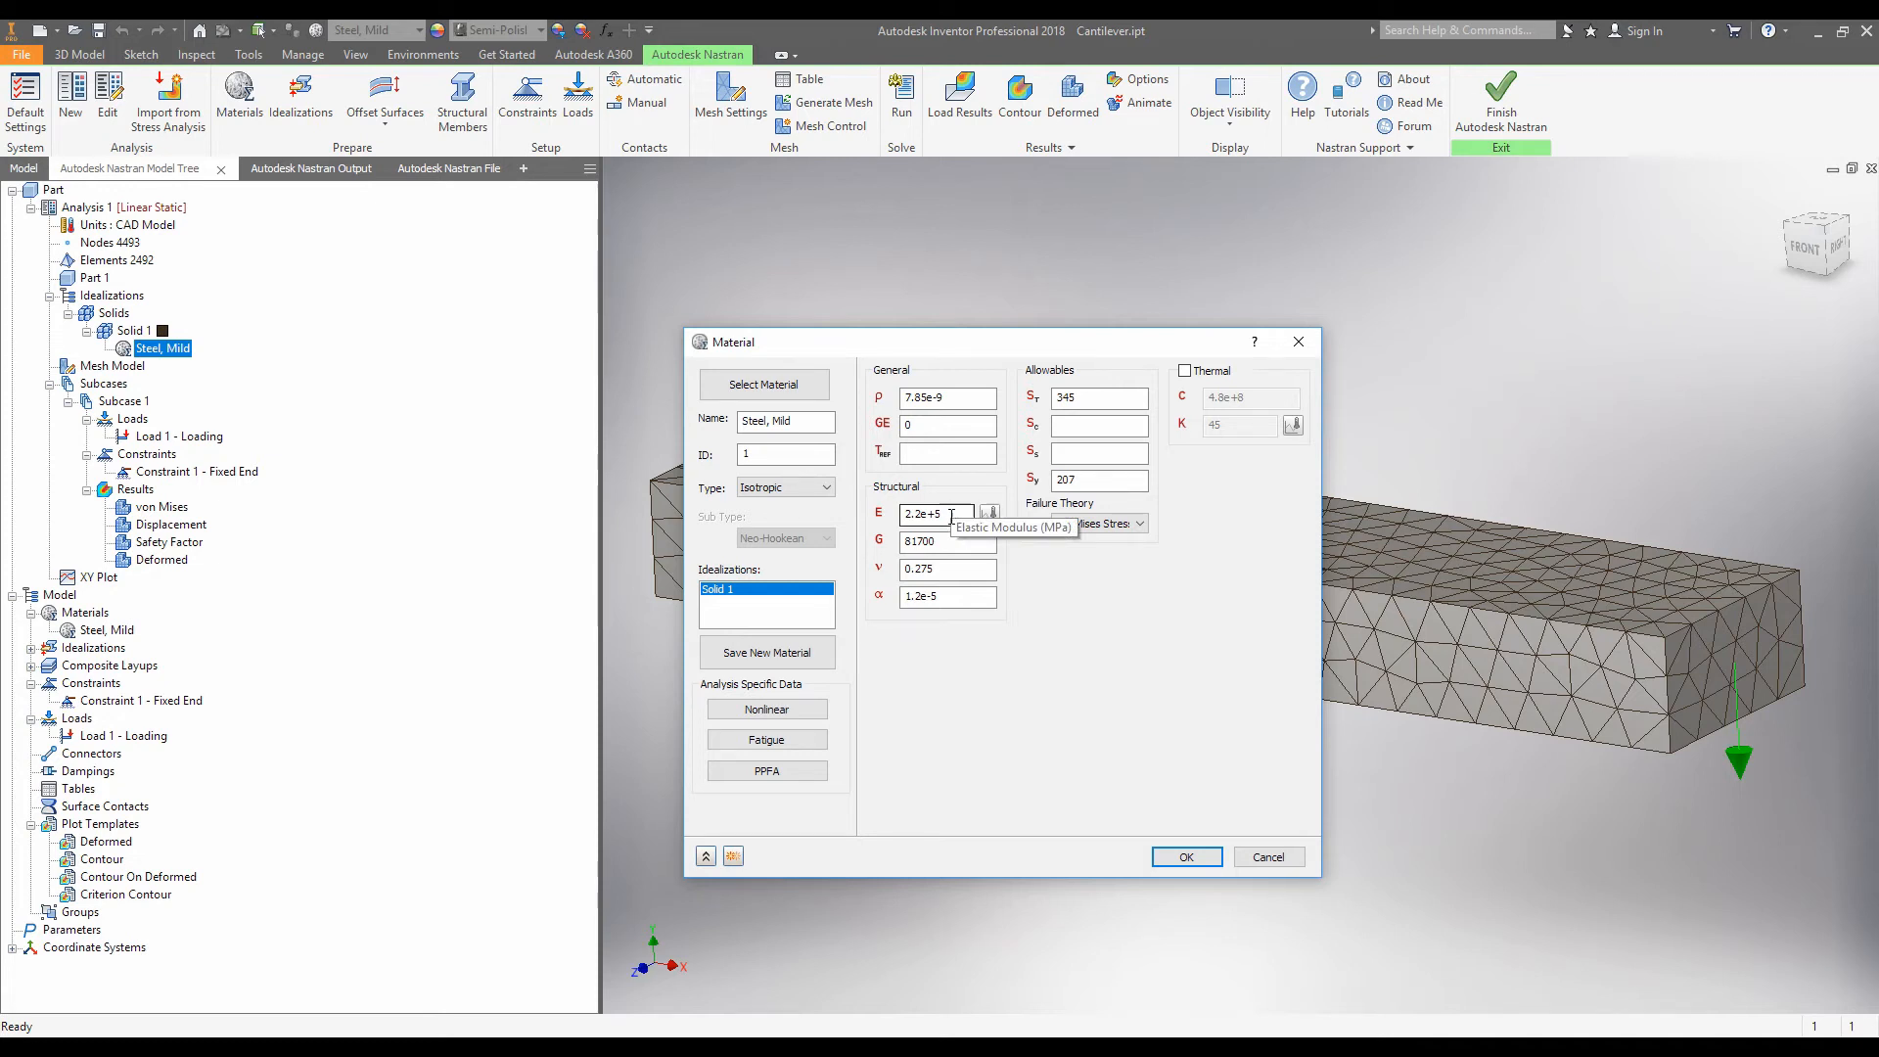
pyautogui.moveTo(946, 567)
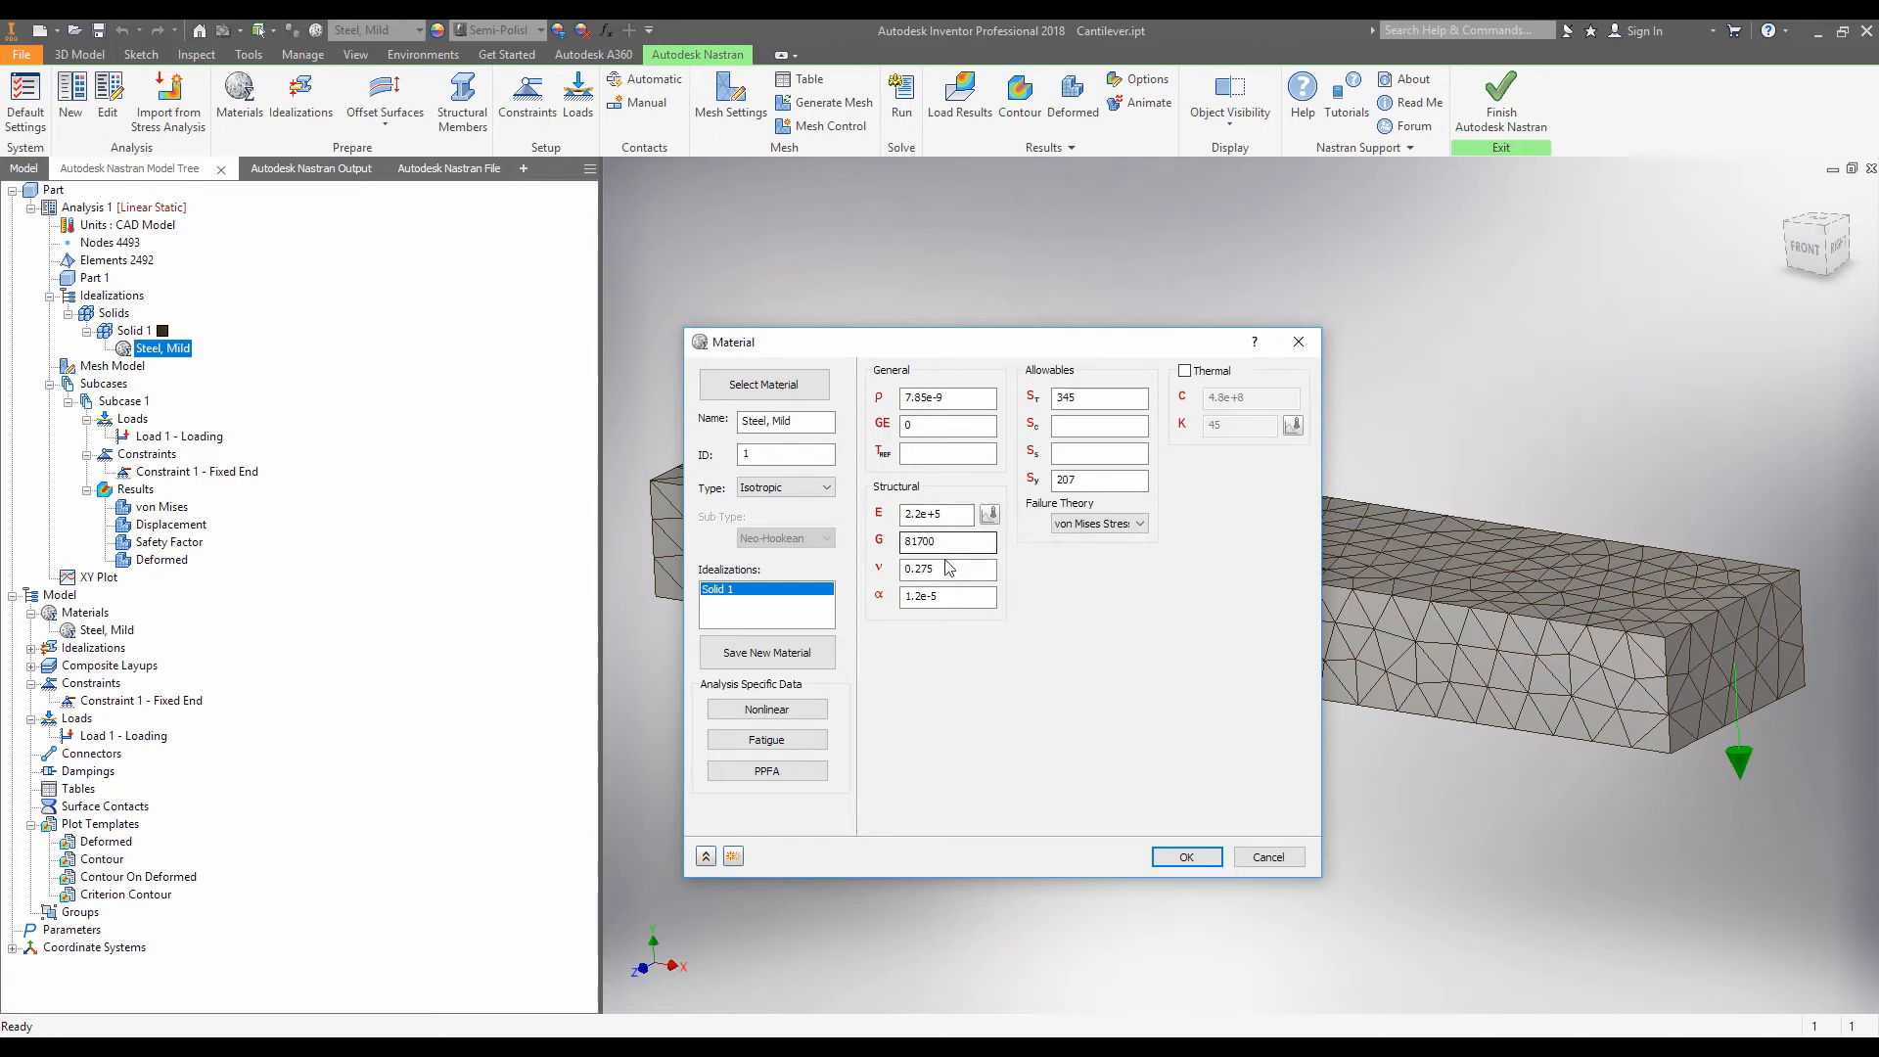
pyautogui.moveTo(946, 568)
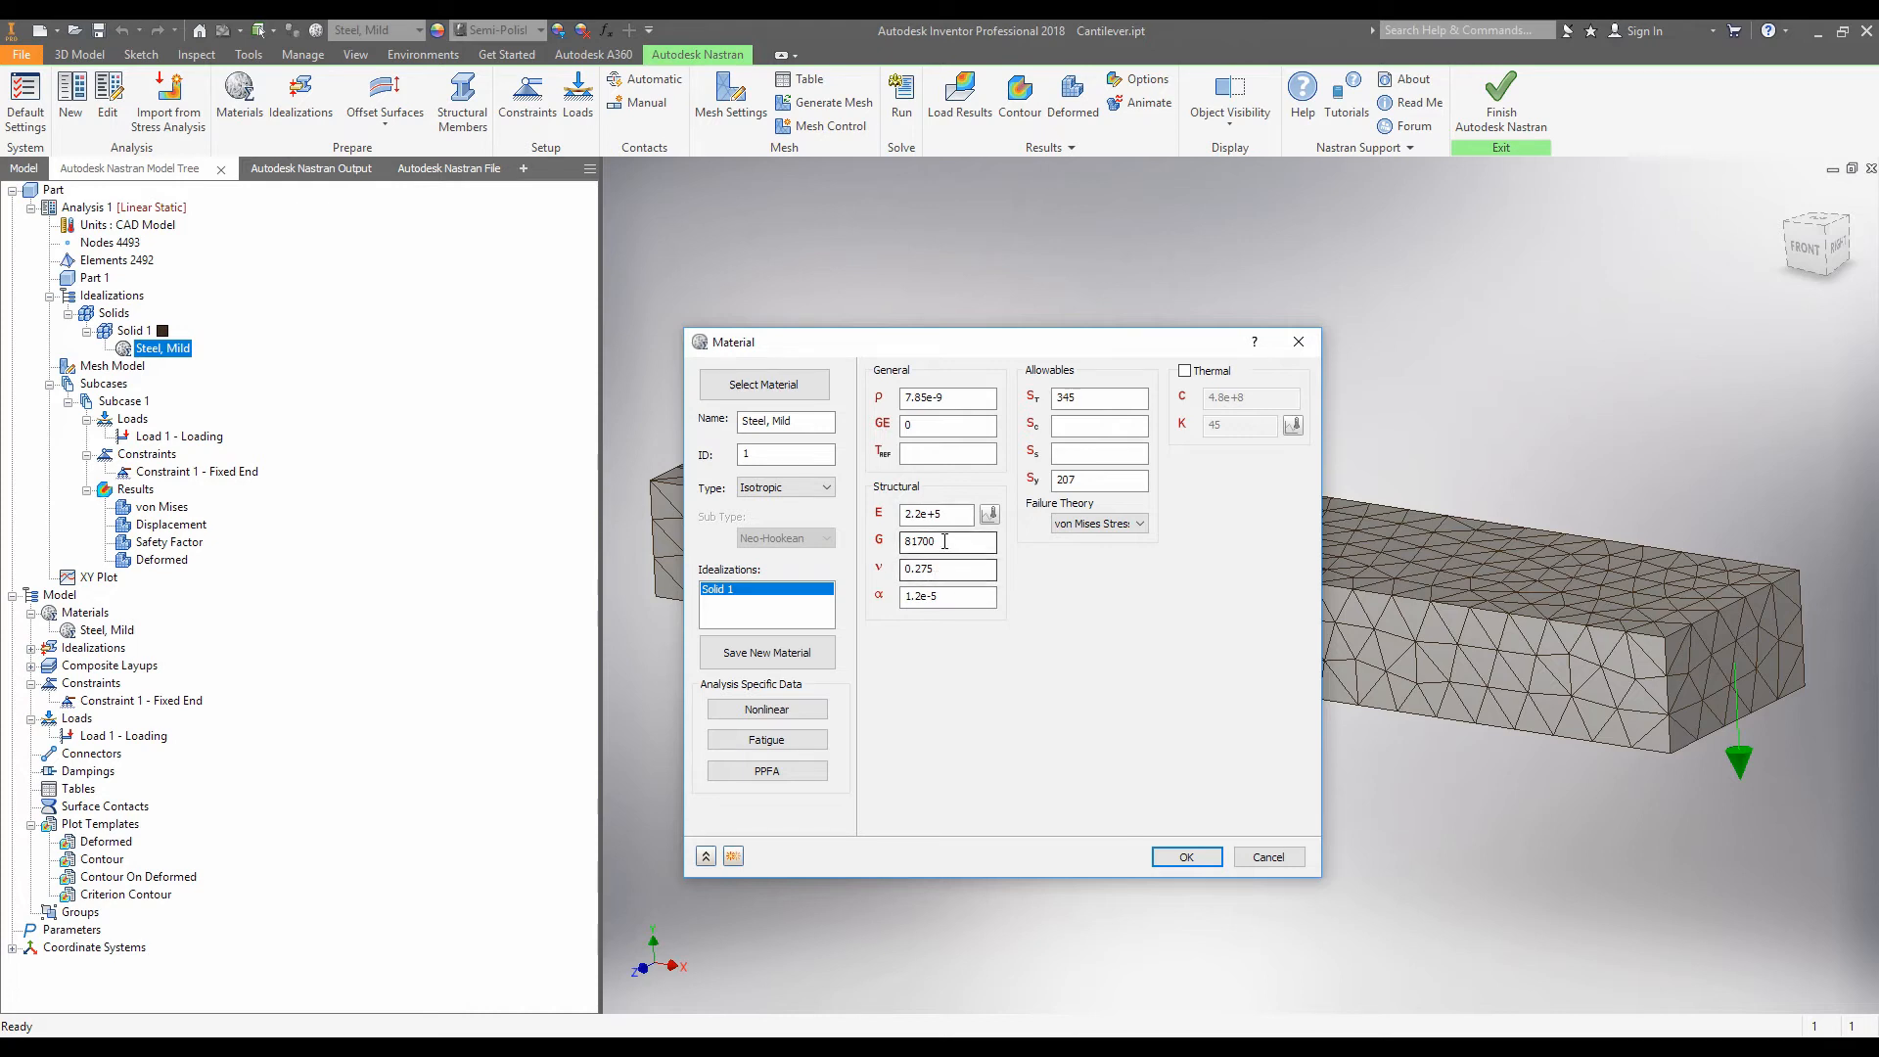
pyautogui.moveTo(946, 513)
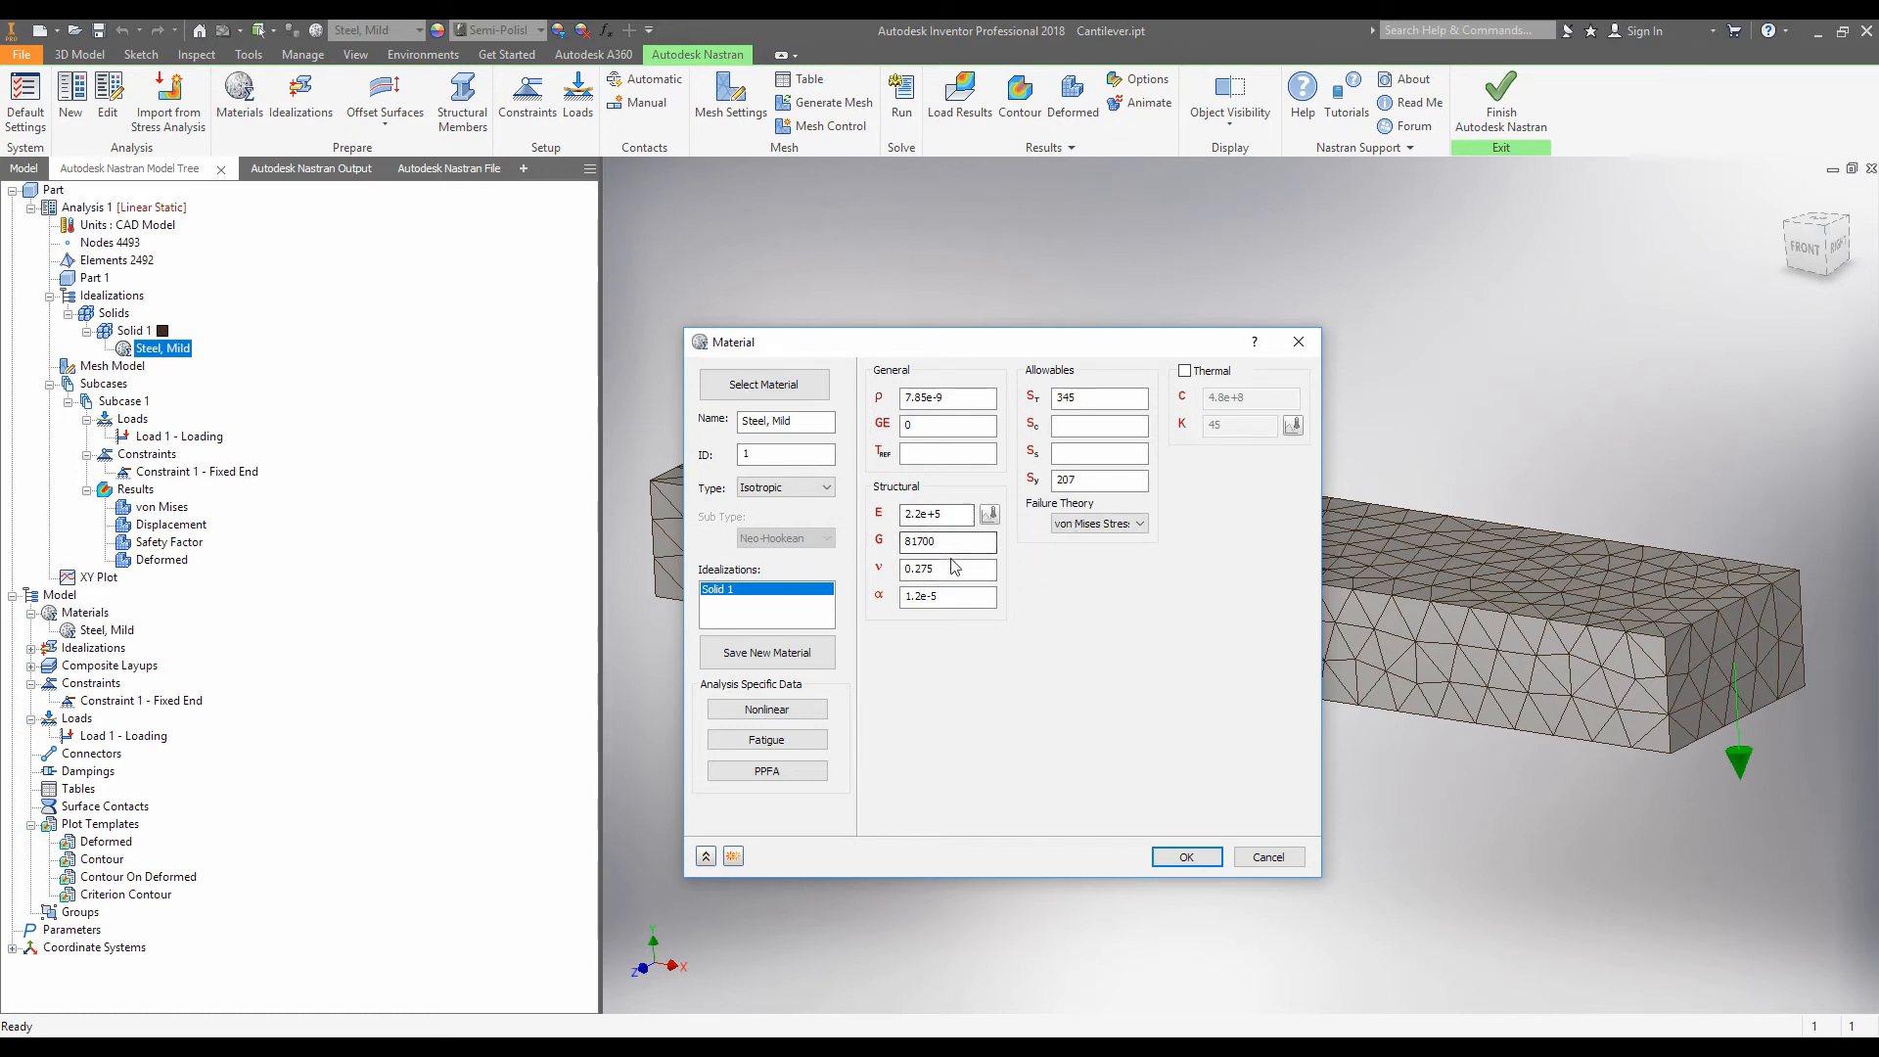
pyautogui.moveTo(948, 569)
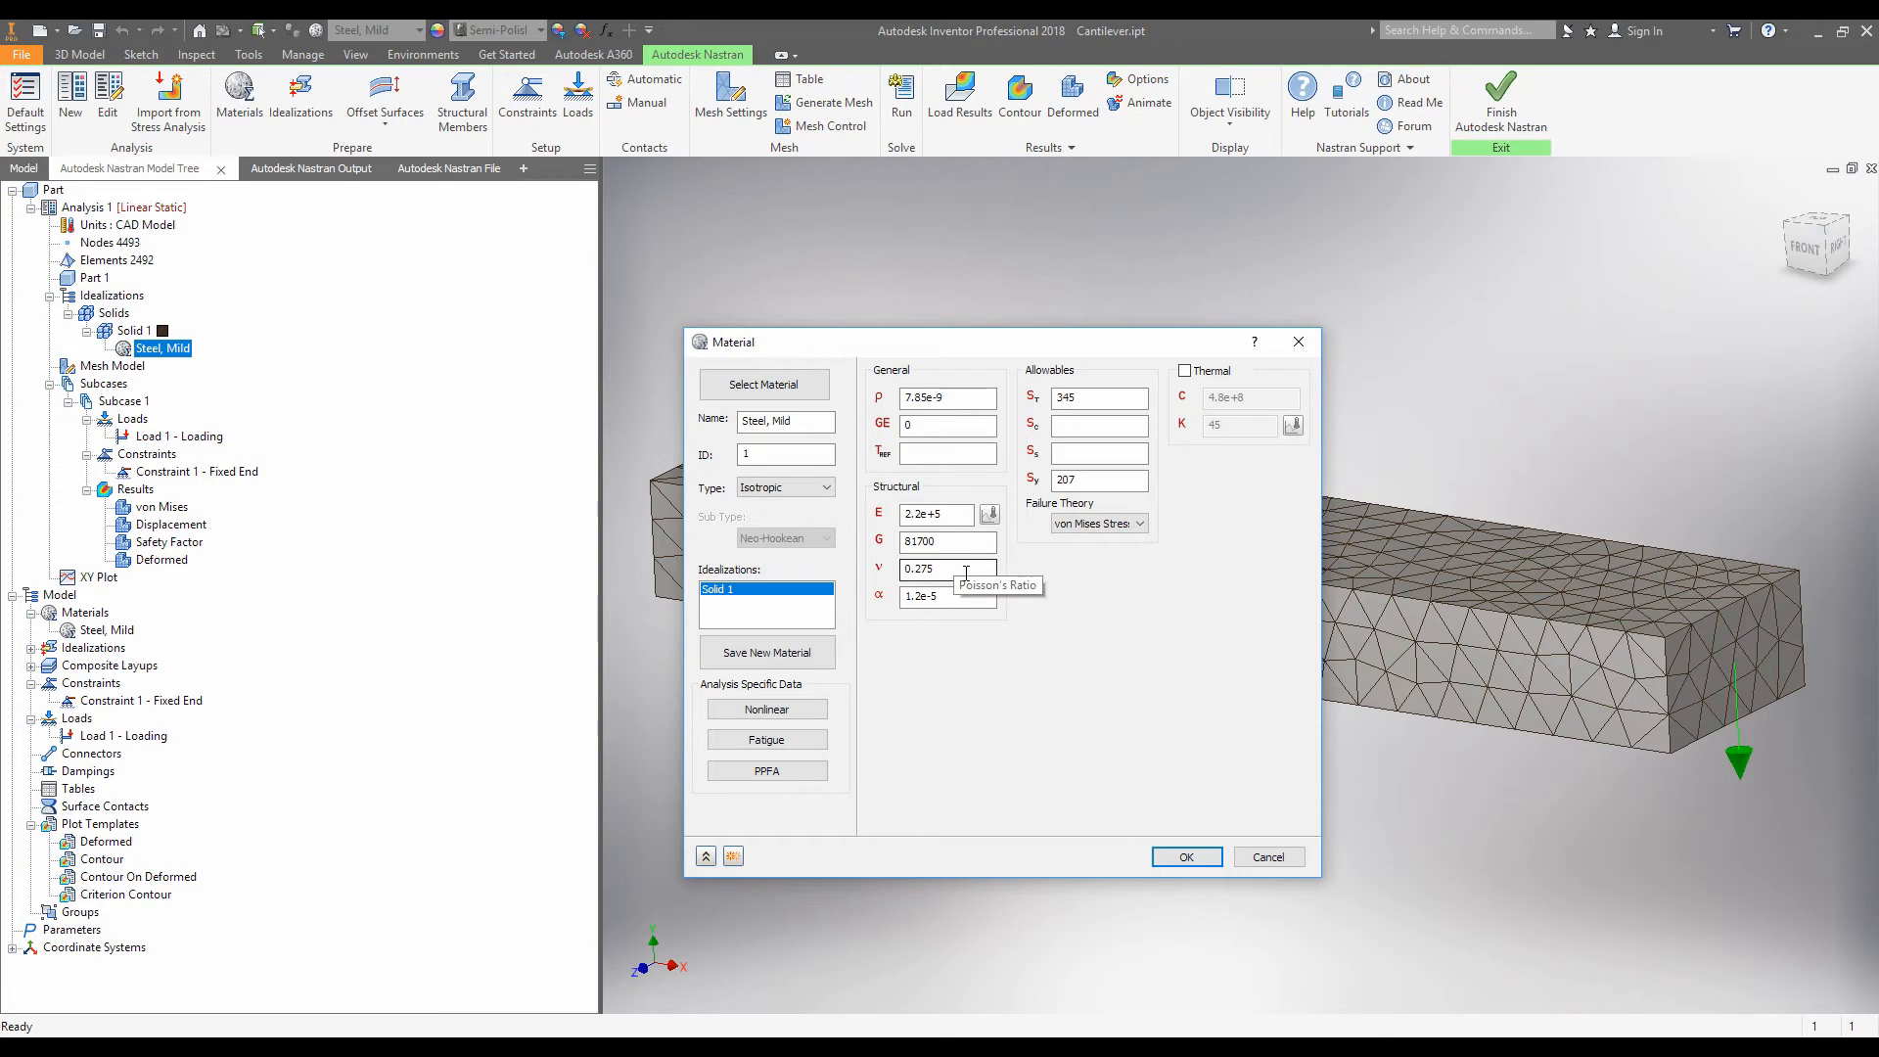
pyautogui.tripleClick(946, 568)
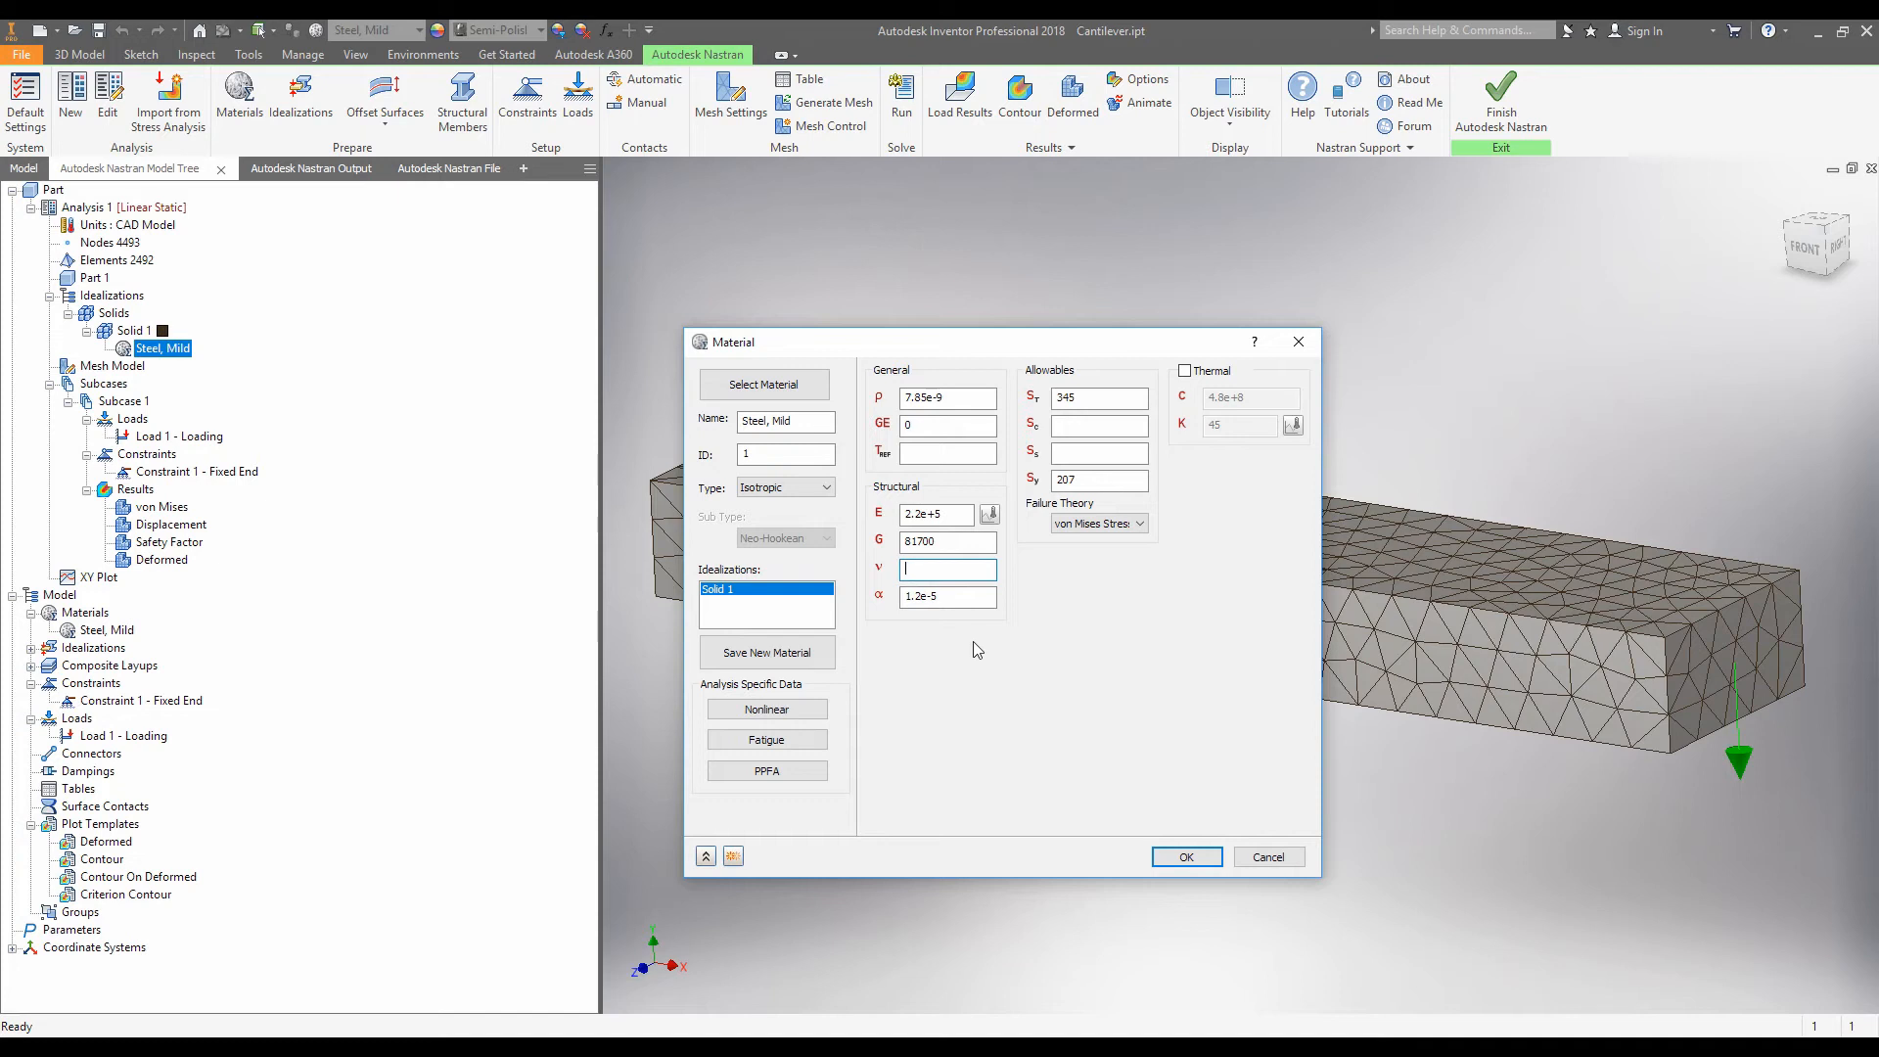
# Accept the material changes, re-run the Nastran solve, and dismiss the completion notice.
pyautogui.click(1183, 856)
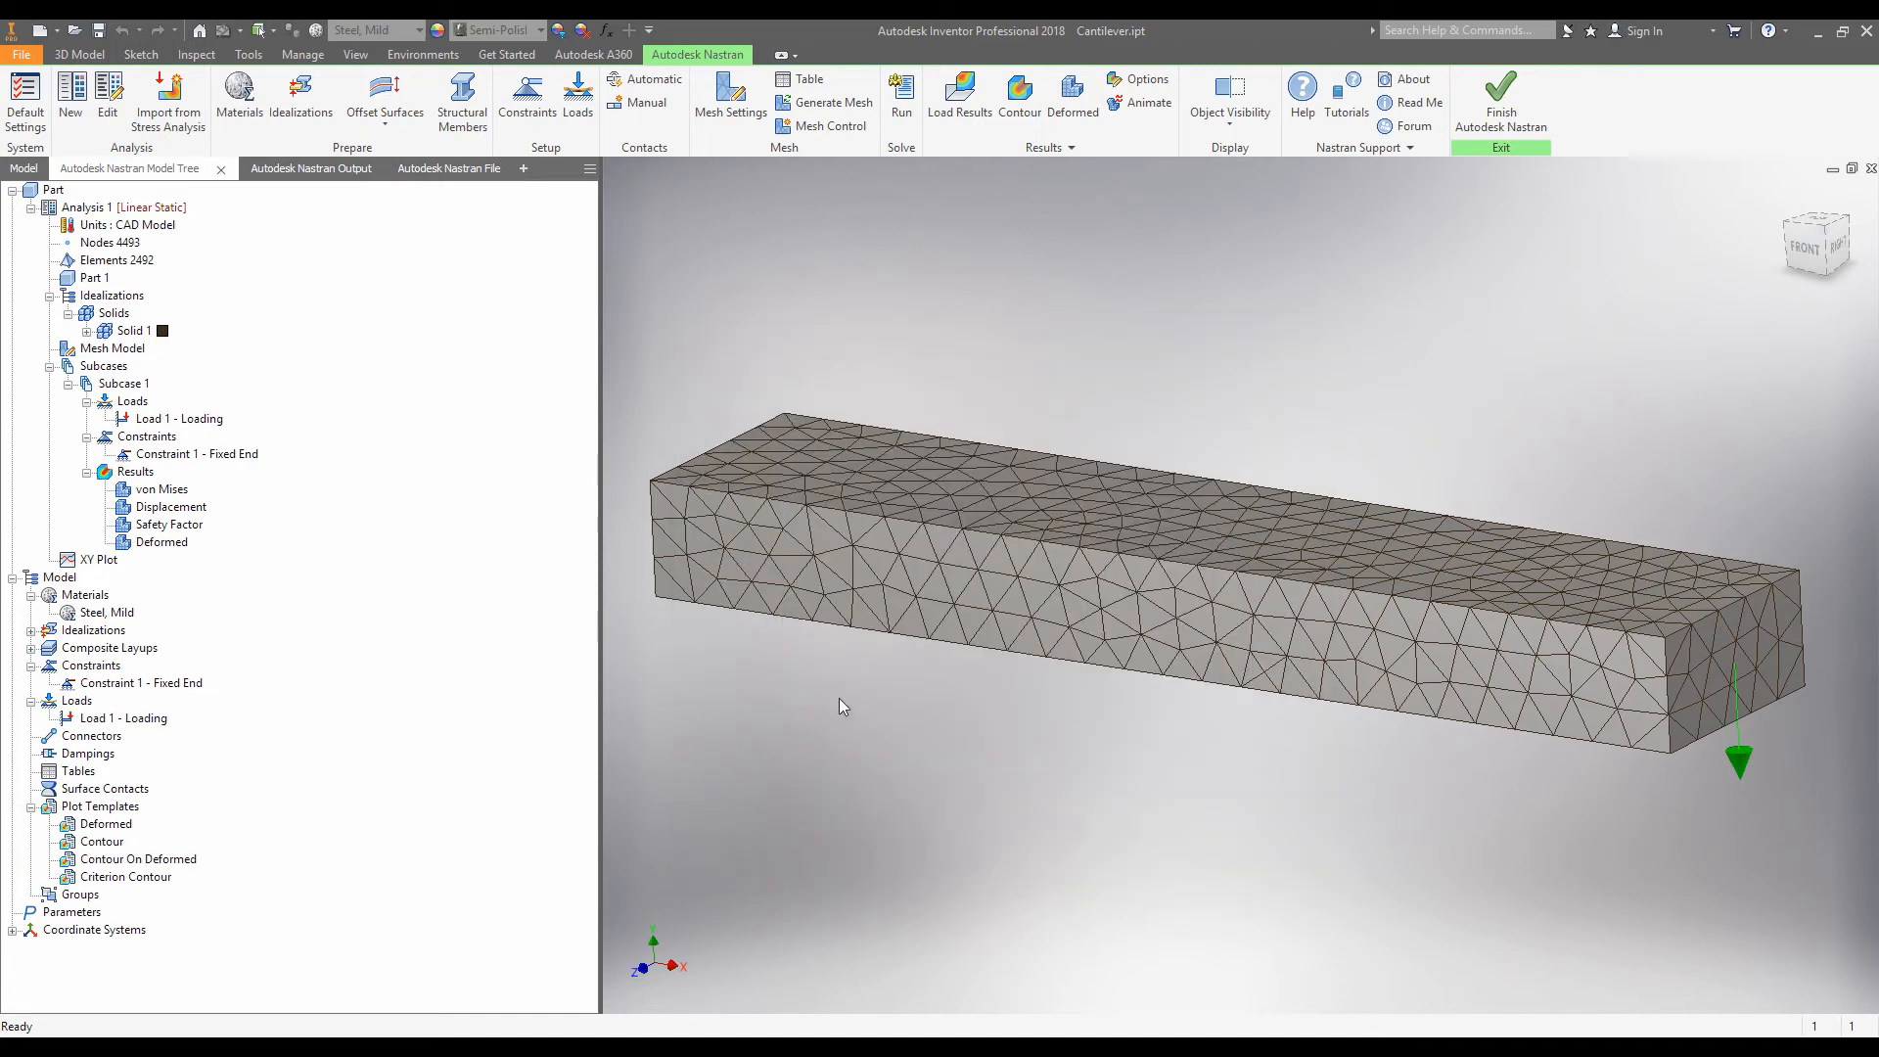
pyautogui.moveTo(305, 263)
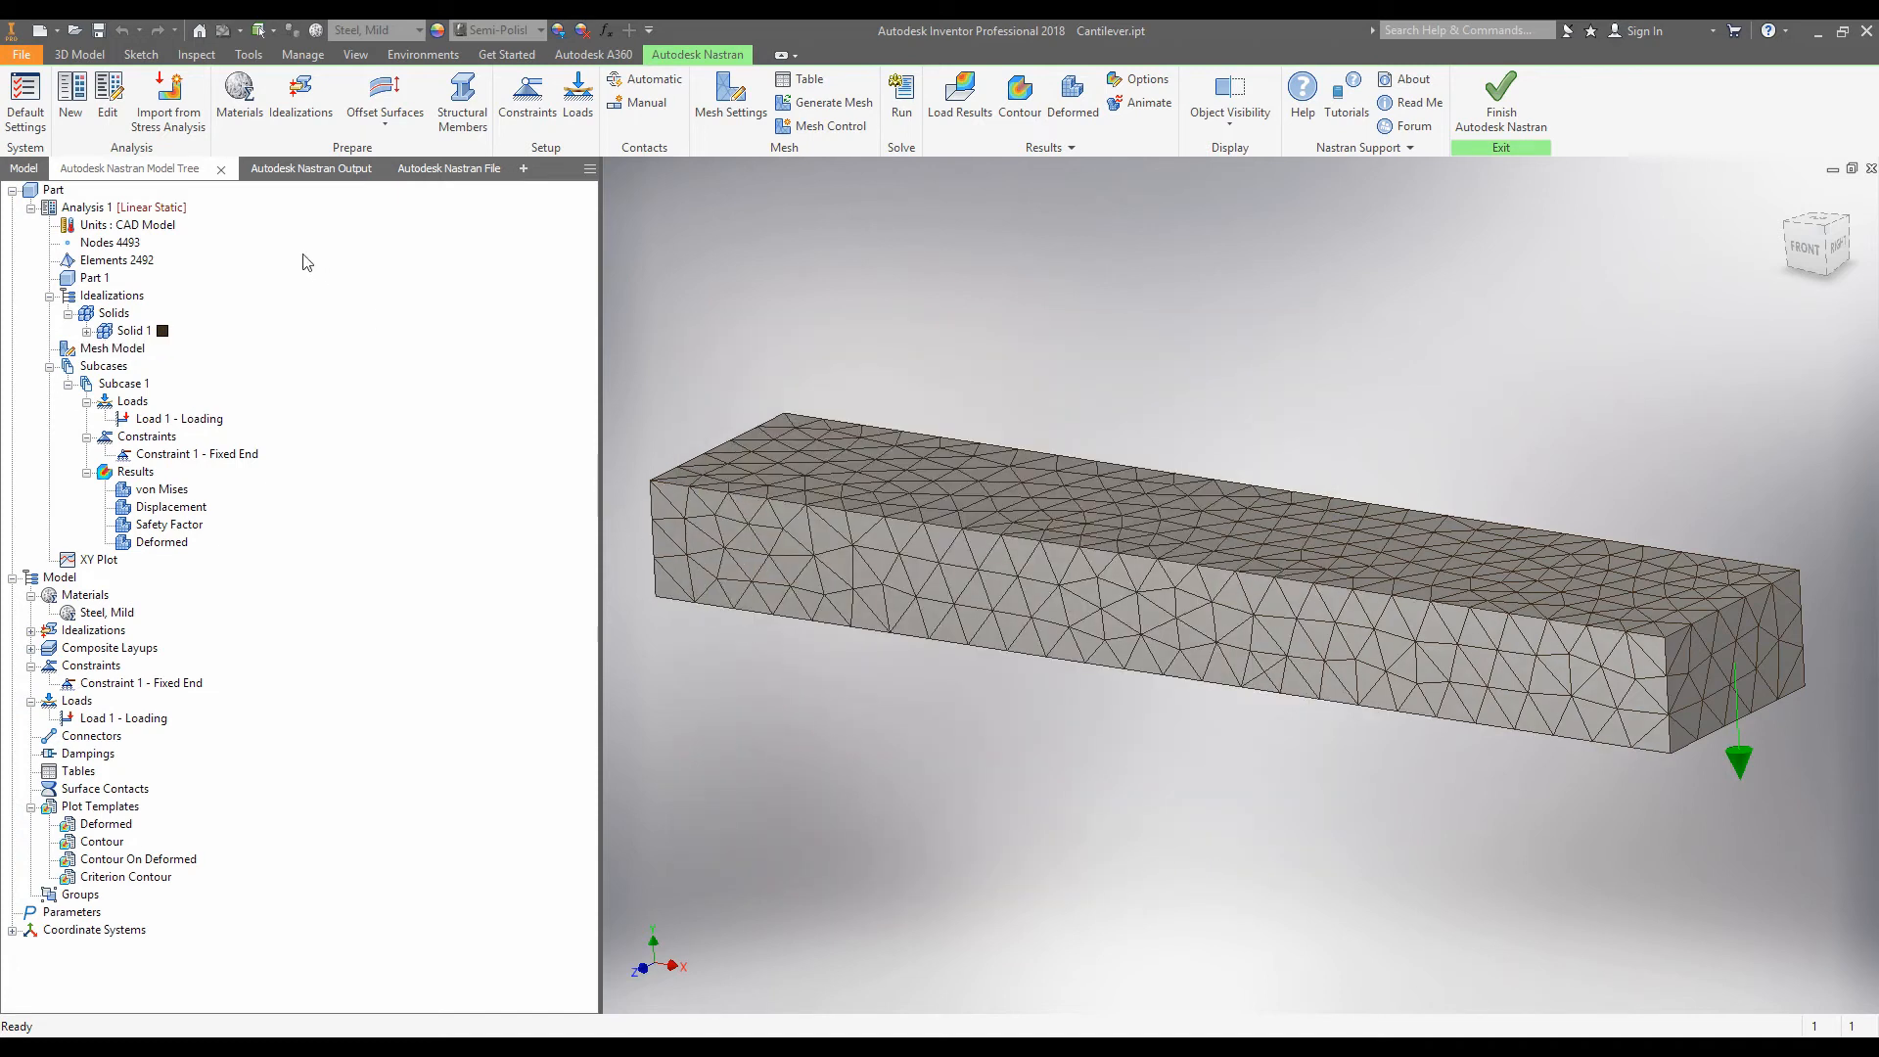
pyautogui.moveTo(901, 96)
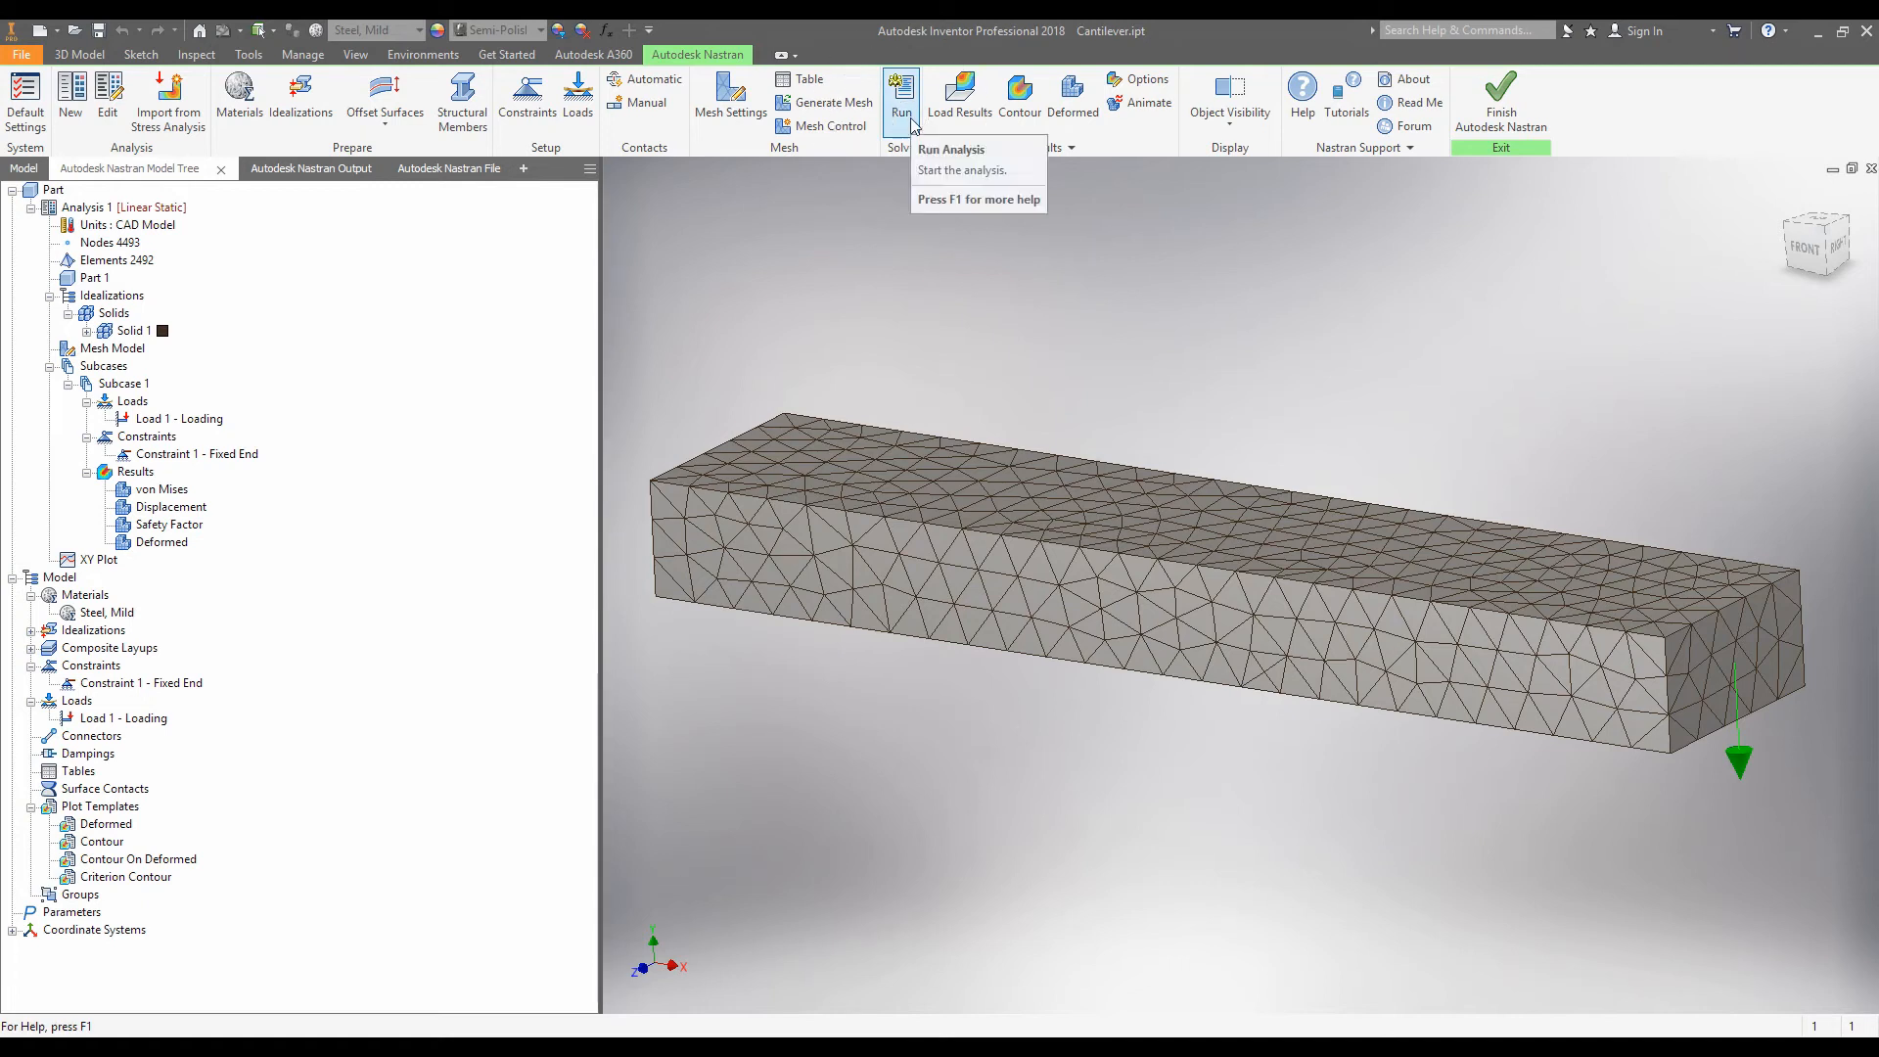
pyautogui.click(901, 96)
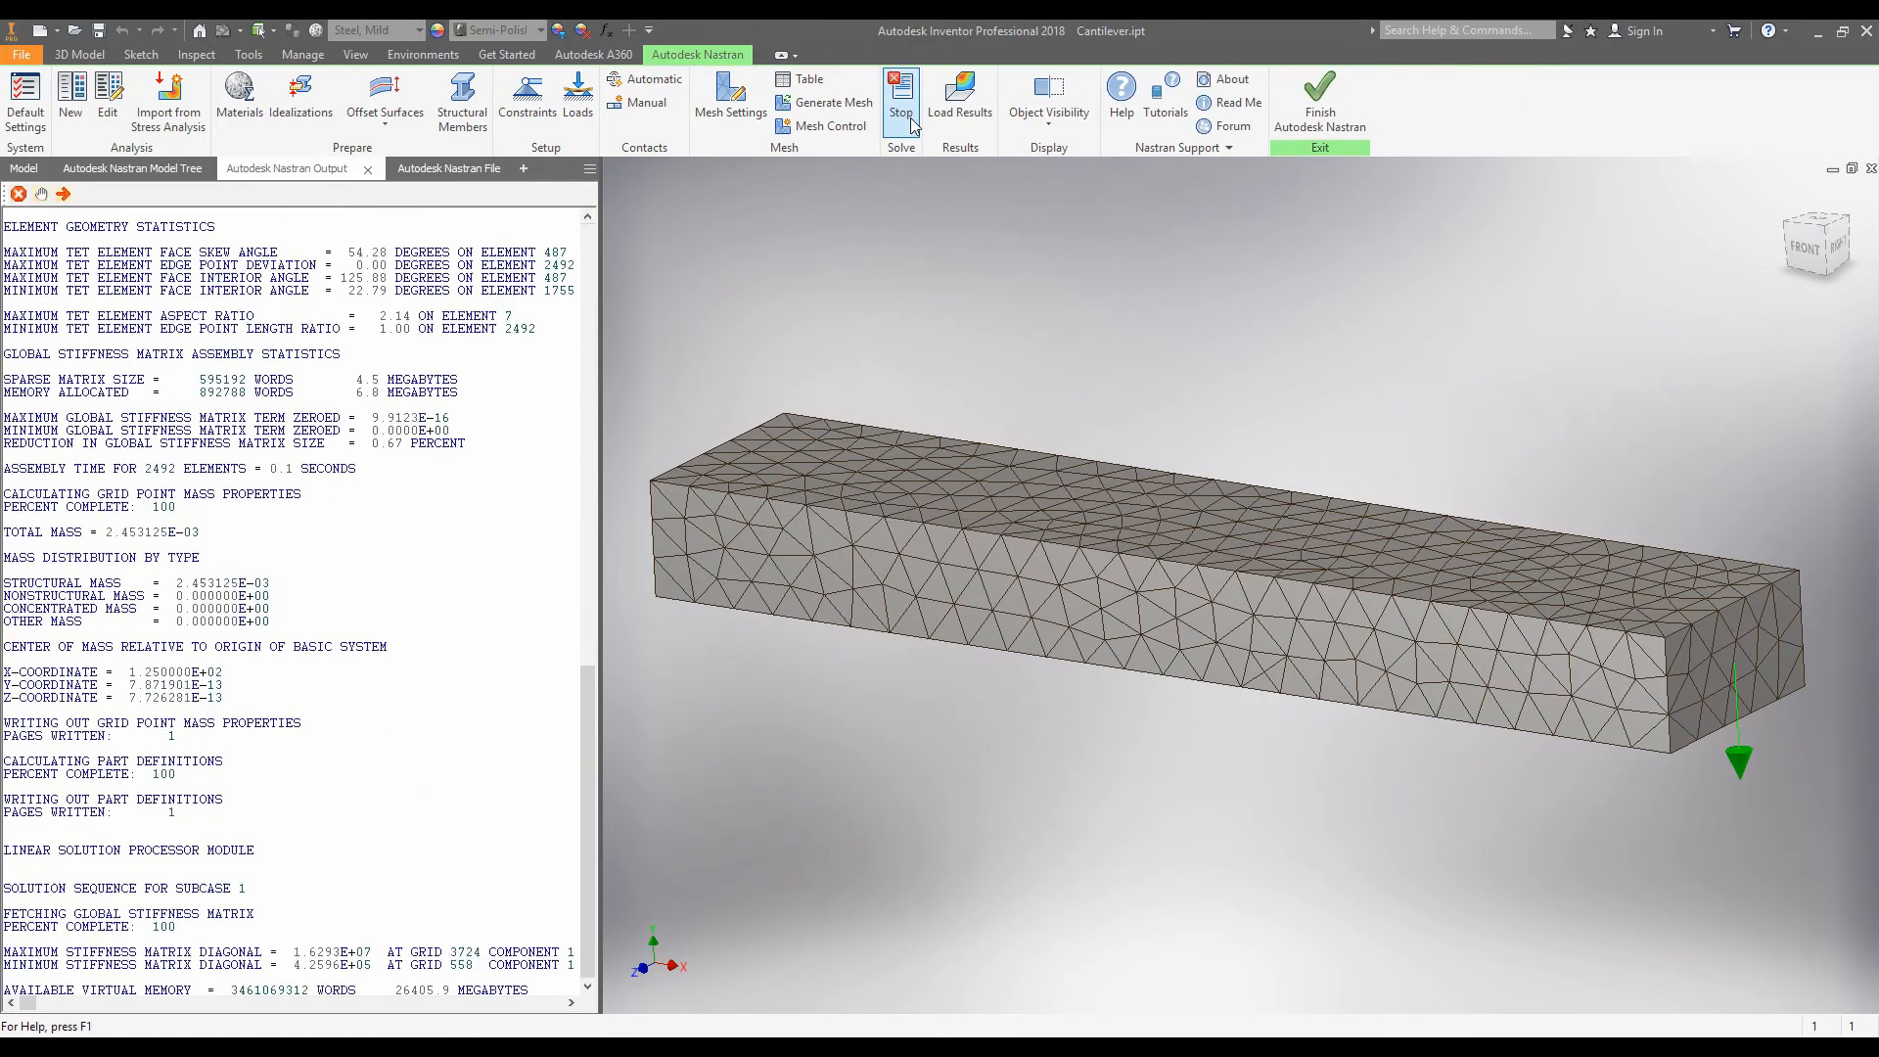
pyautogui.click(901, 96)
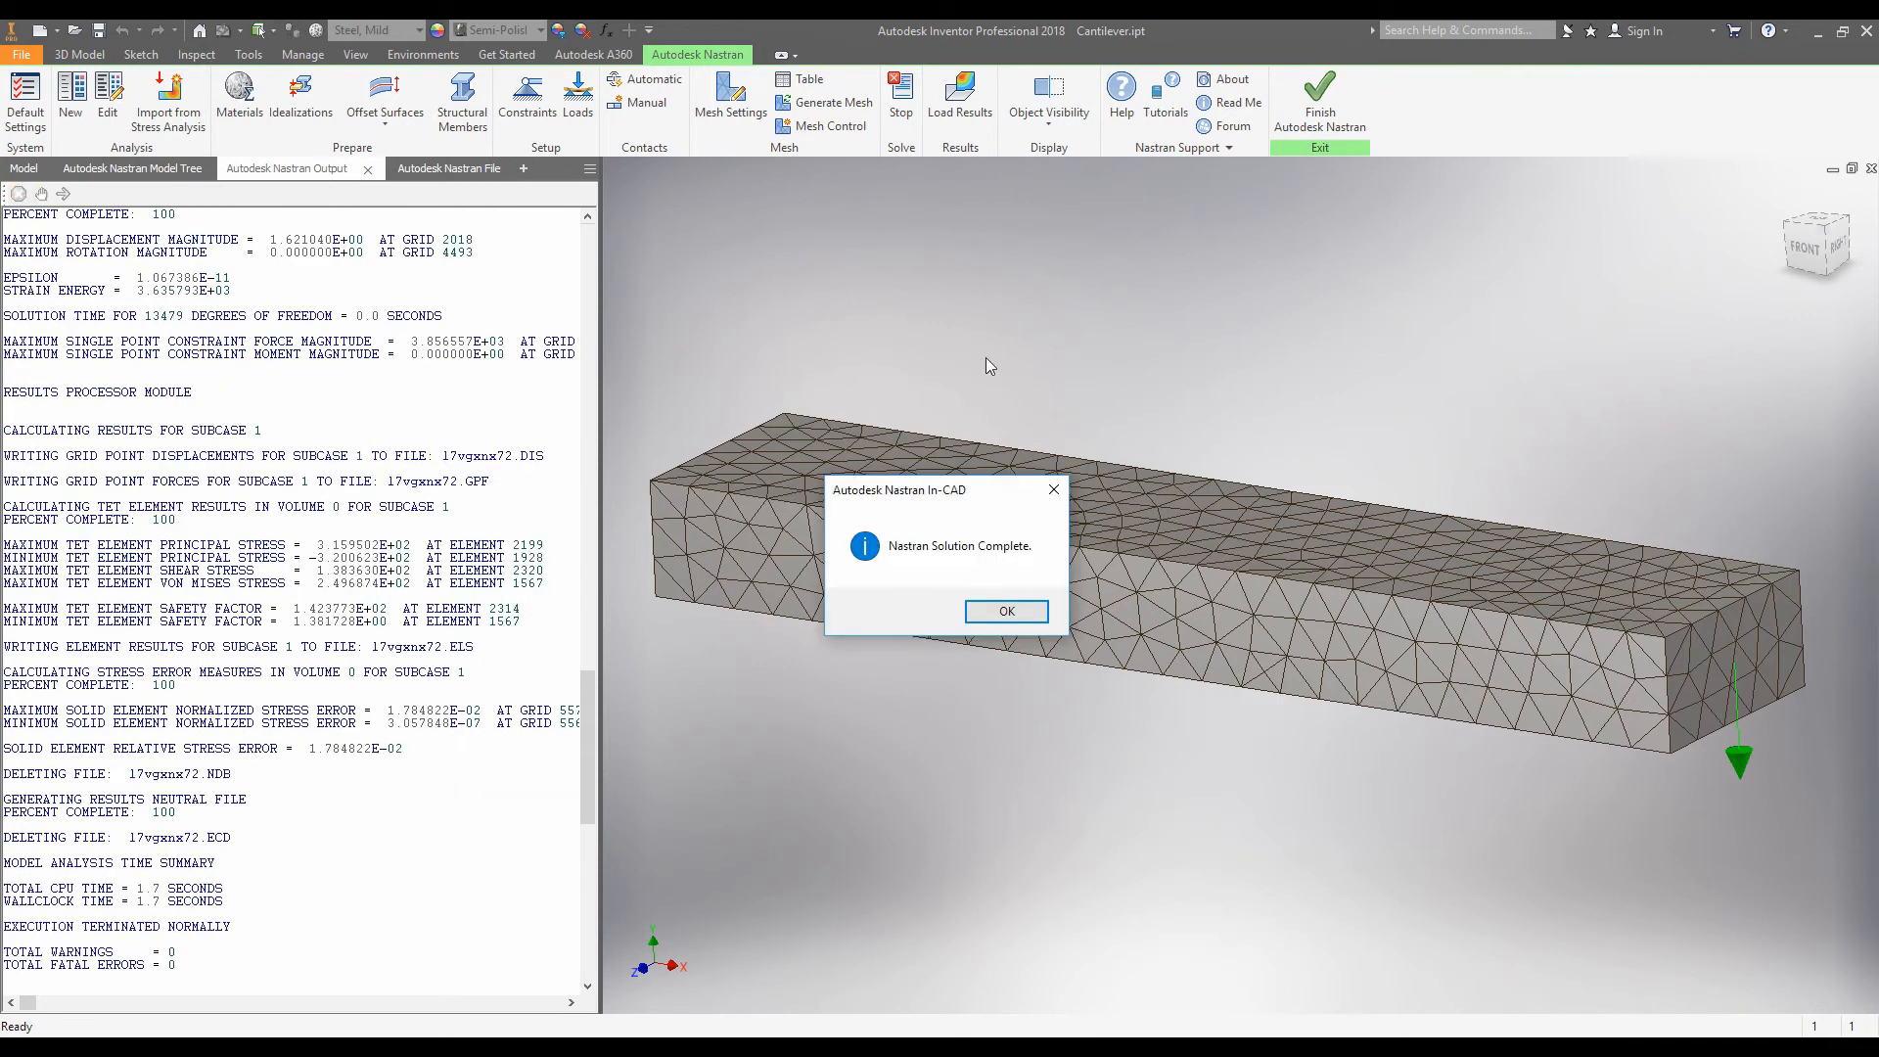
pyautogui.moveTo(908, 489); pyautogui.dragTo(735, 730)
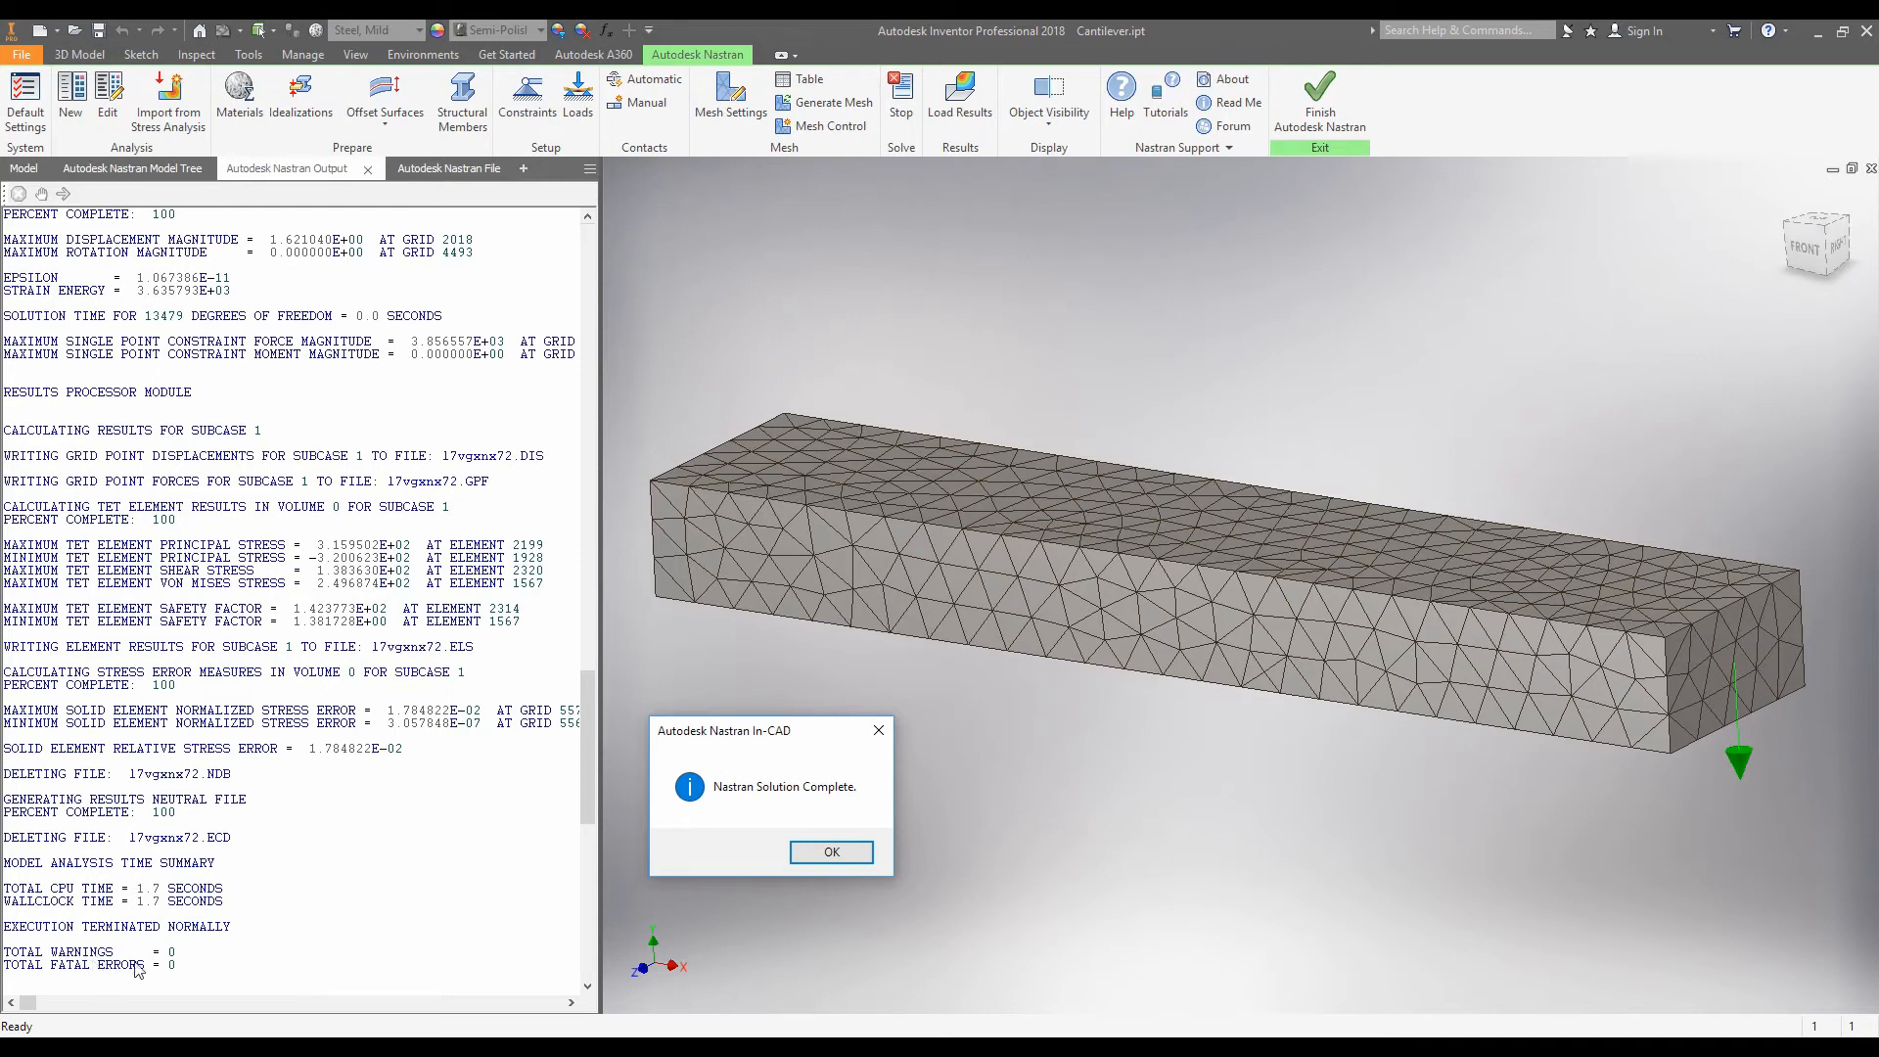
pyautogui.moveTo(175, 978)
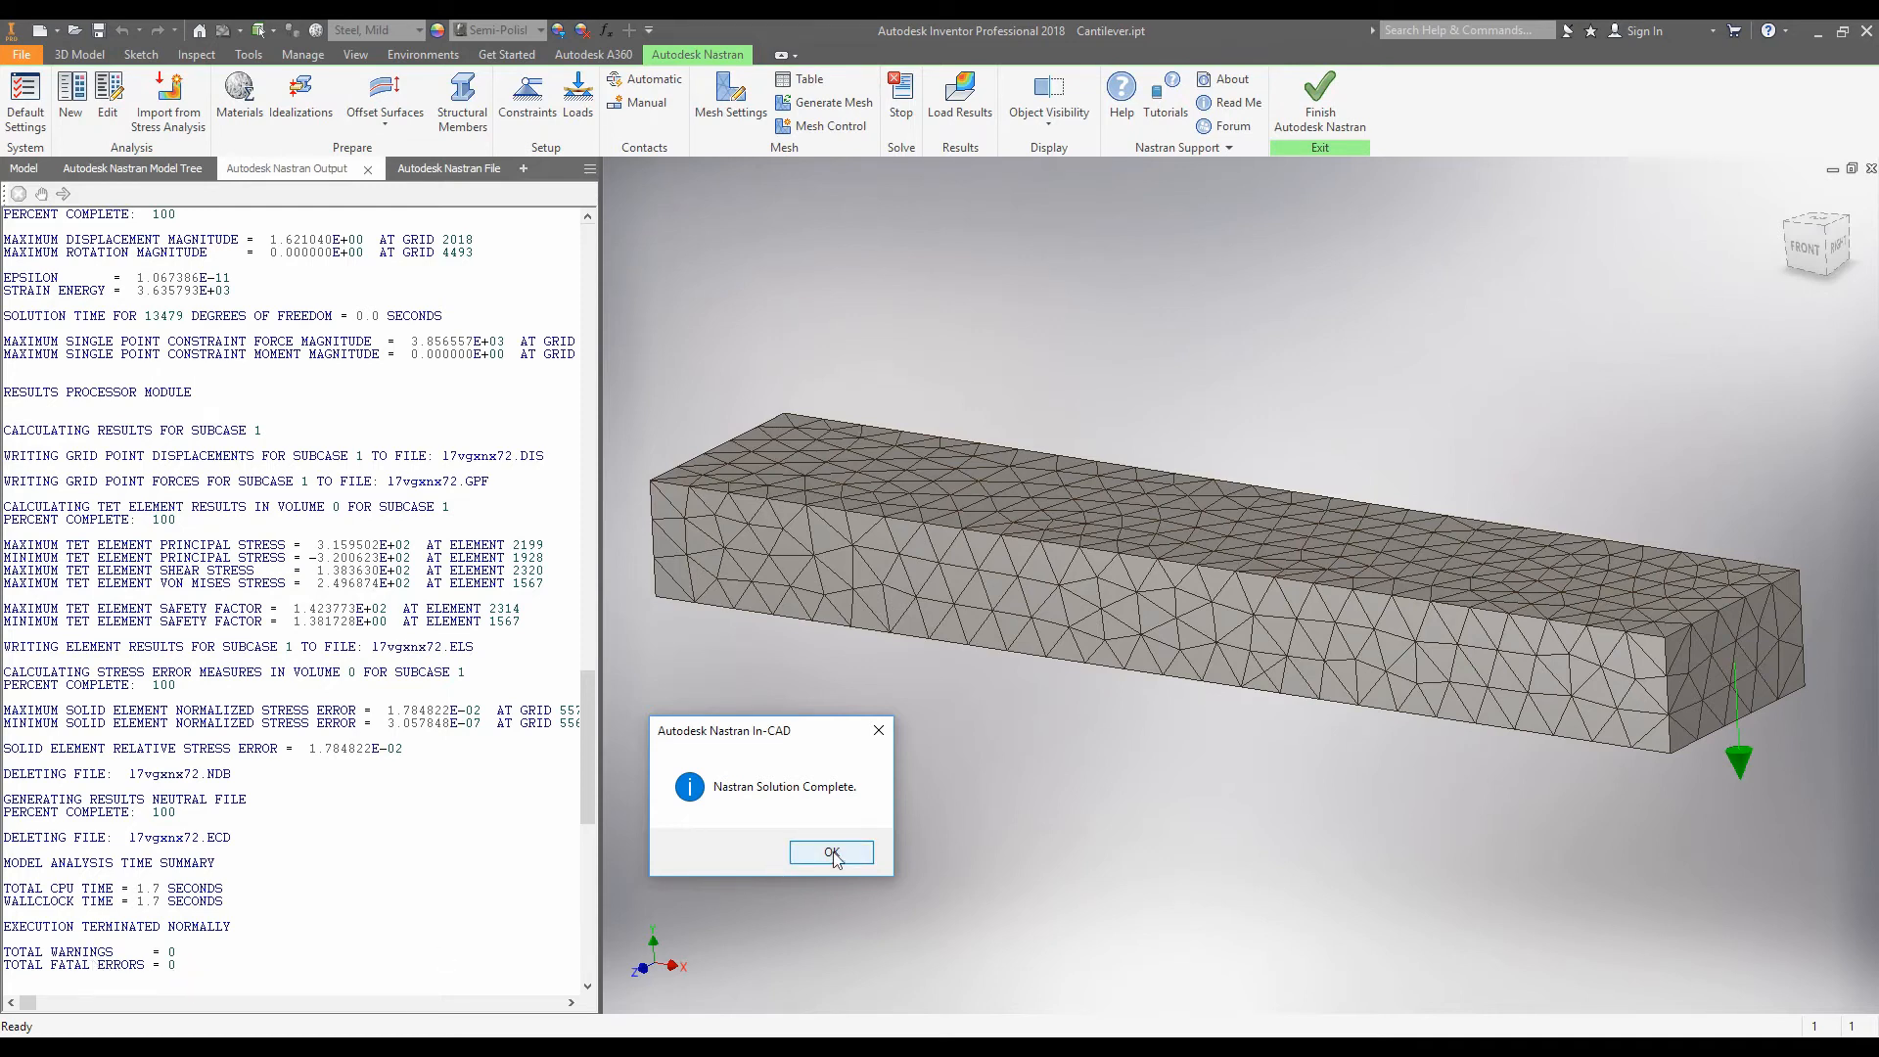
pyautogui.click(831, 852)
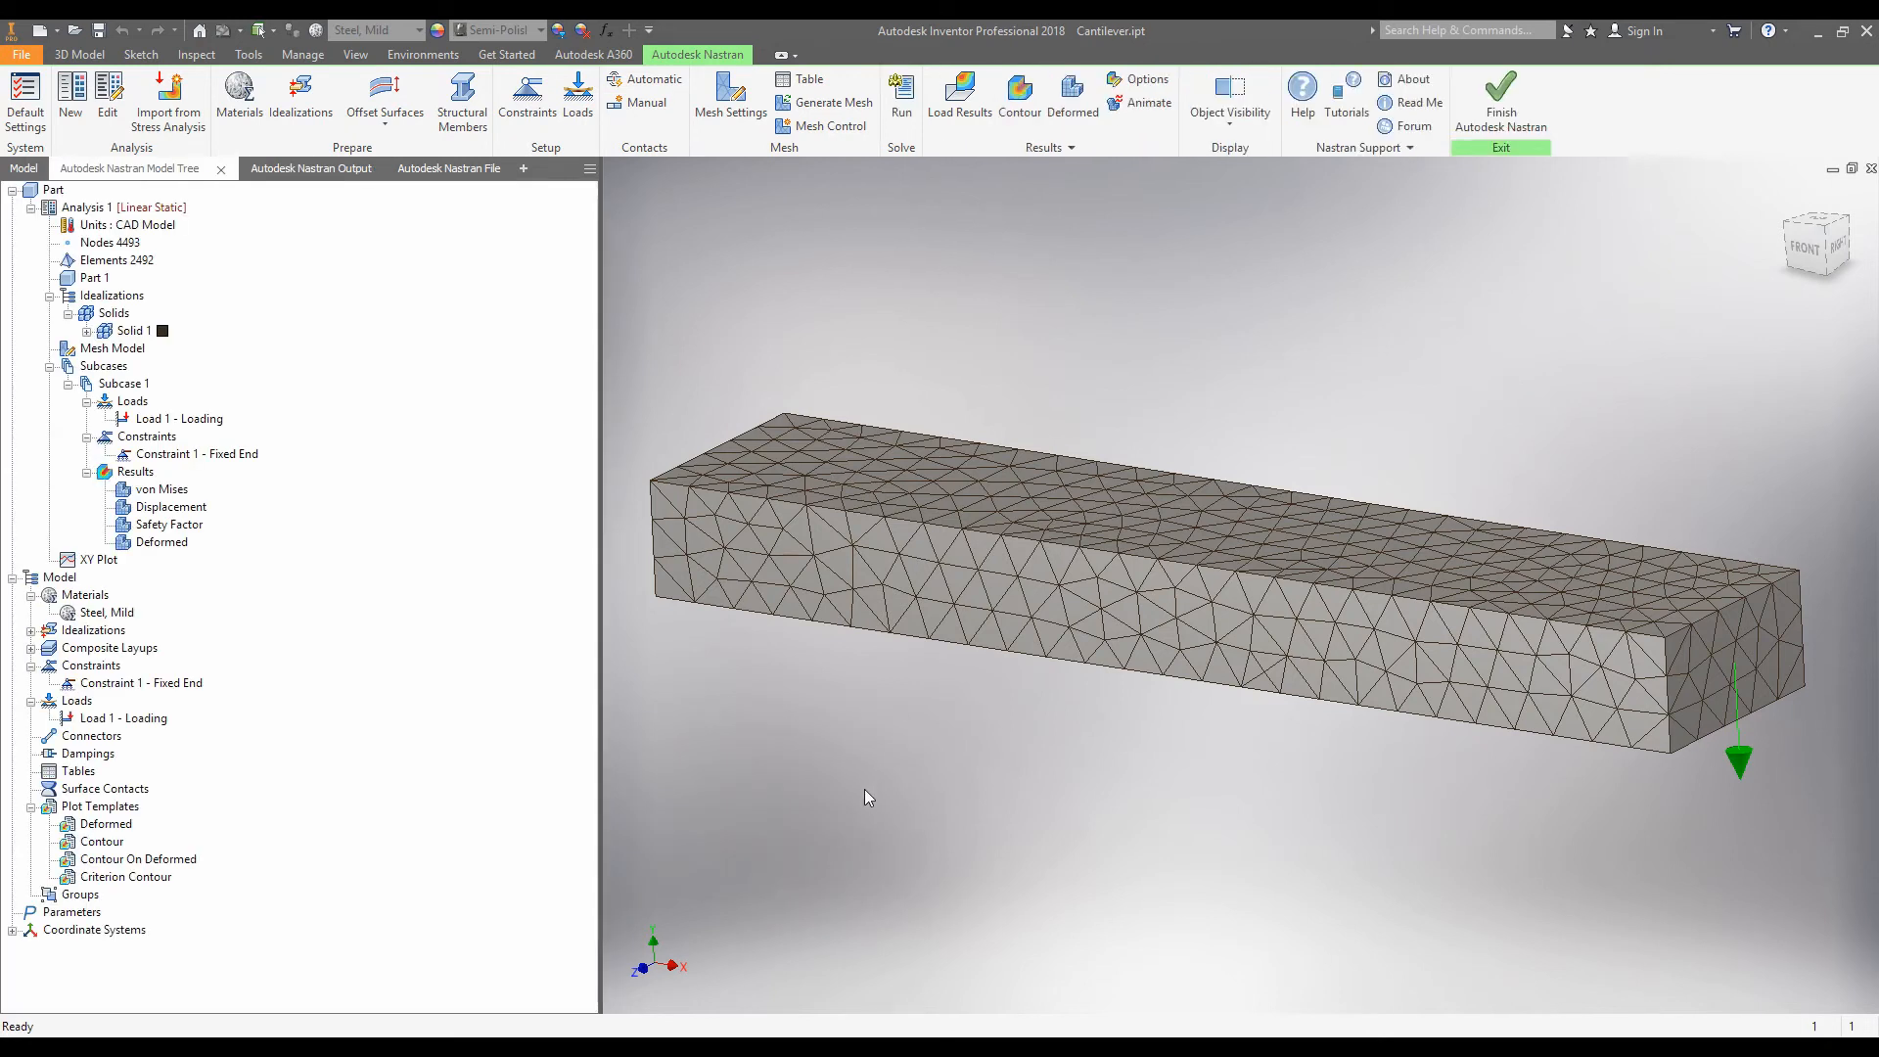
pyautogui.moveTo(1049, 677)
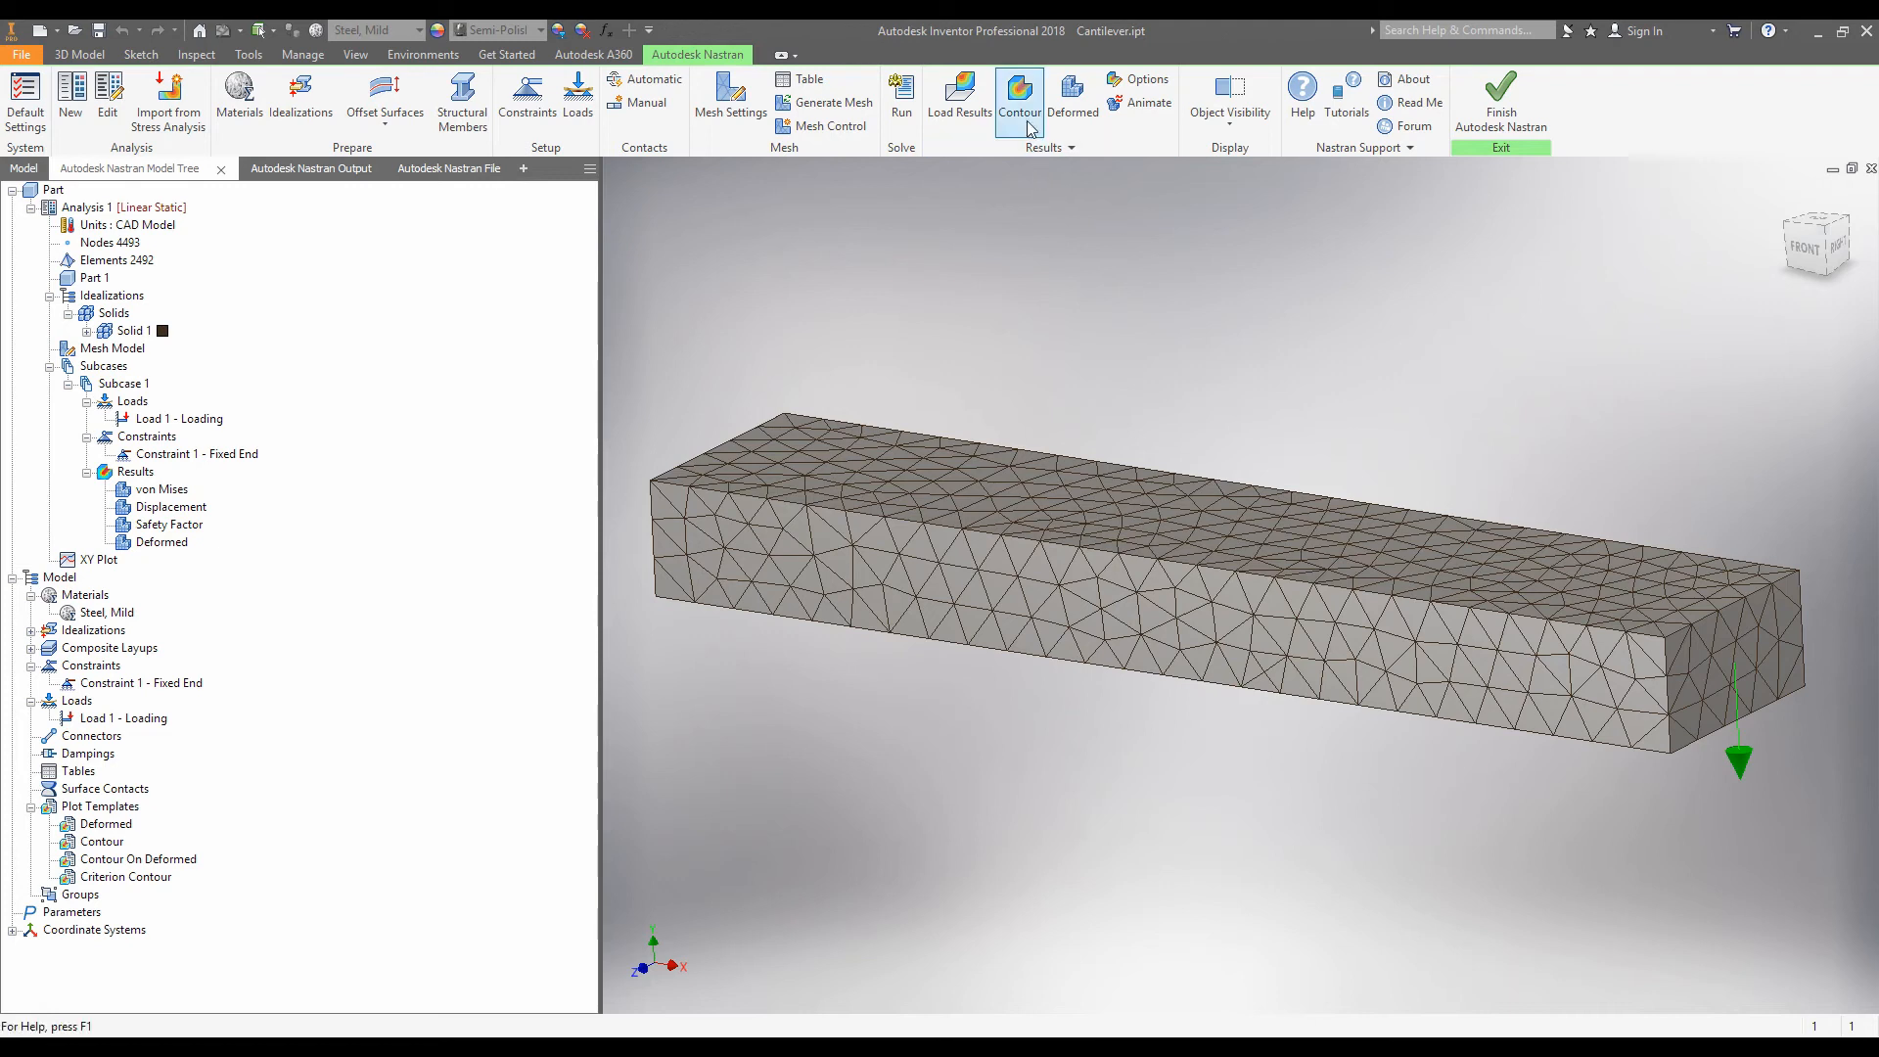
pyautogui.moveTo(1018, 102)
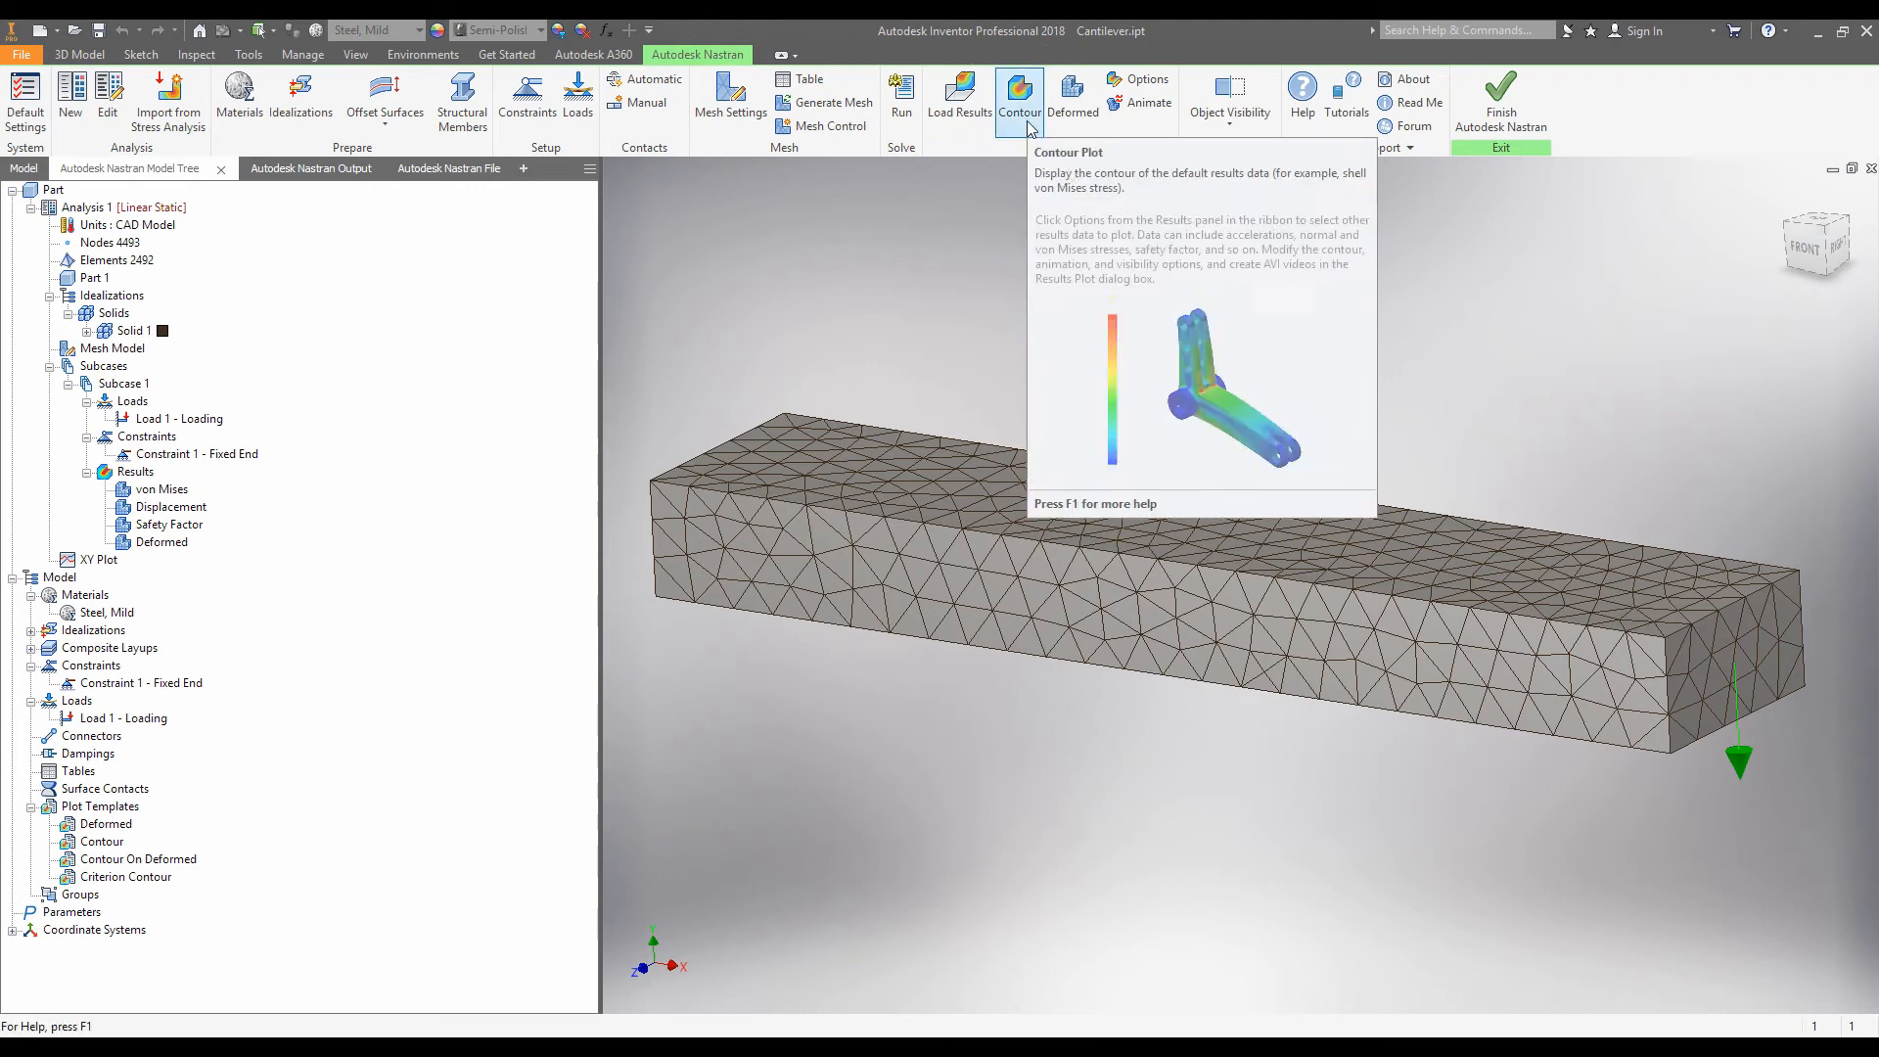
# Display the von Mises stress contour, peaking at 214.1 MPa near the fixed end.
pyautogui.click(1018, 97)
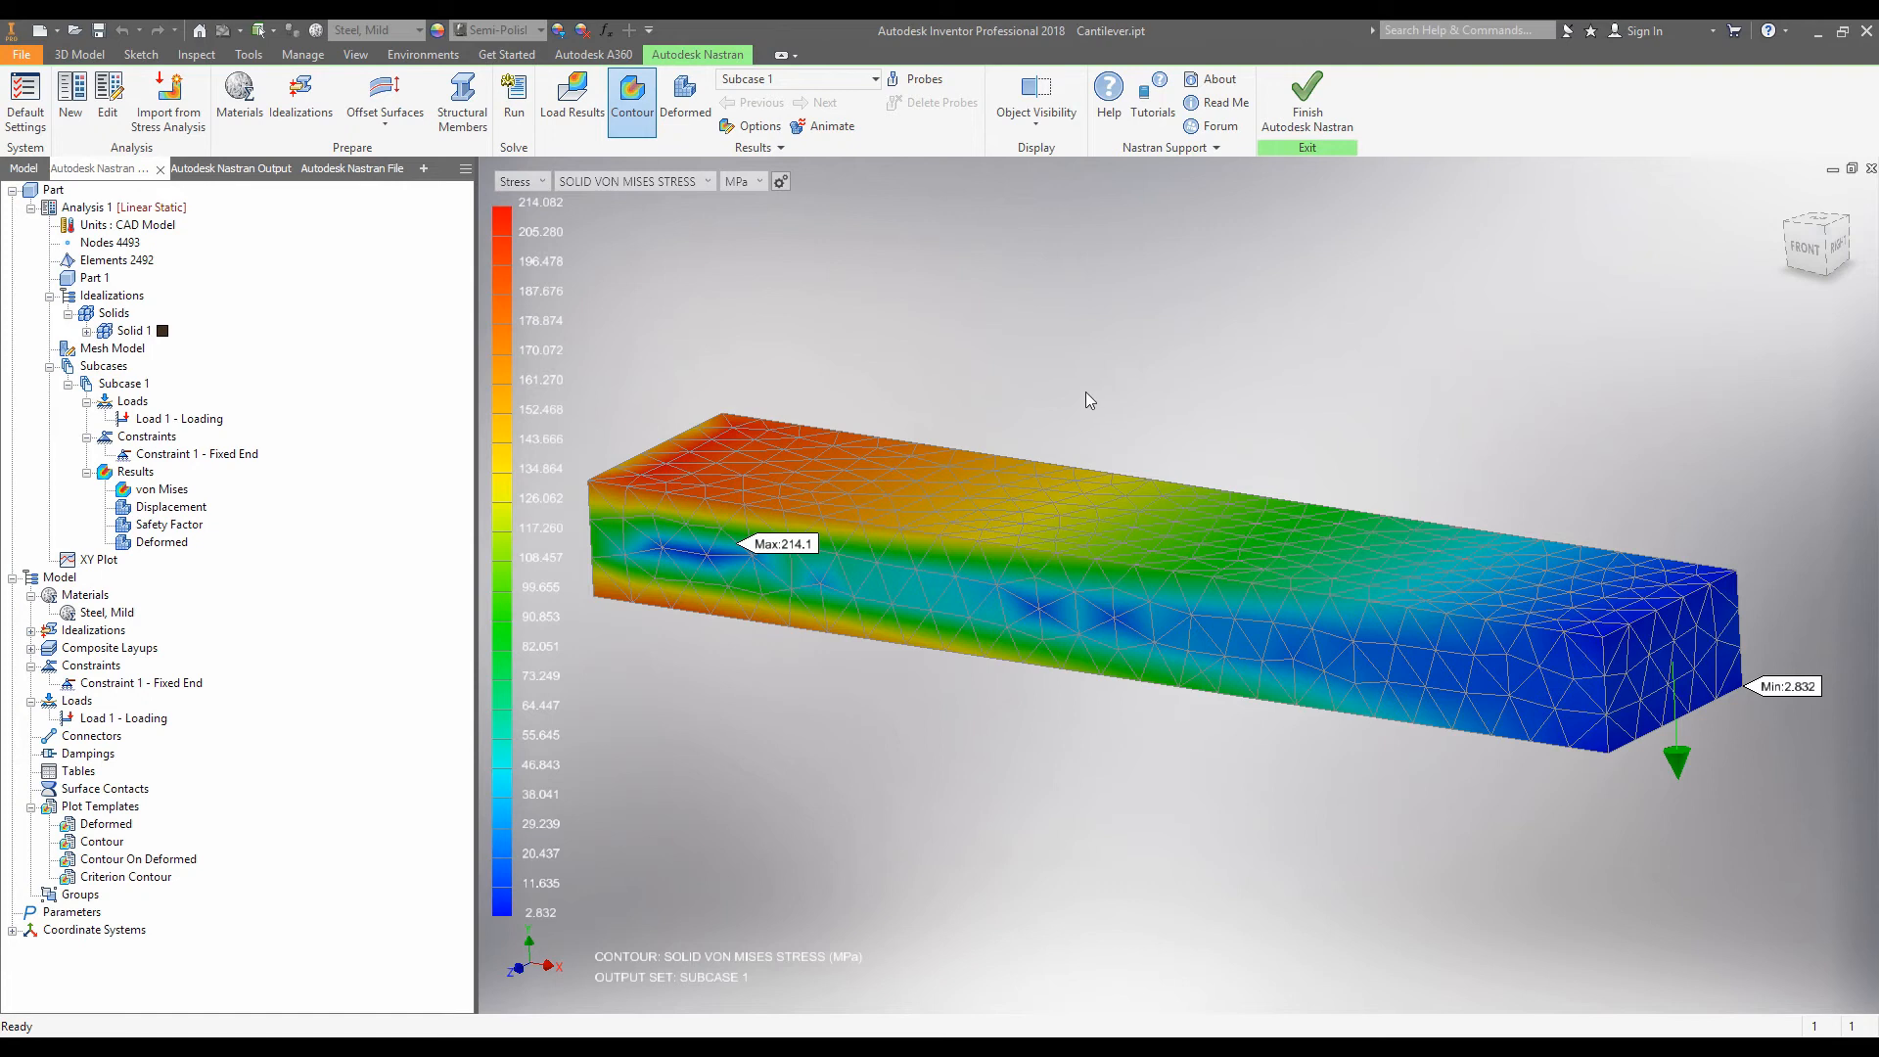
pyautogui.moveTo(629, 181)
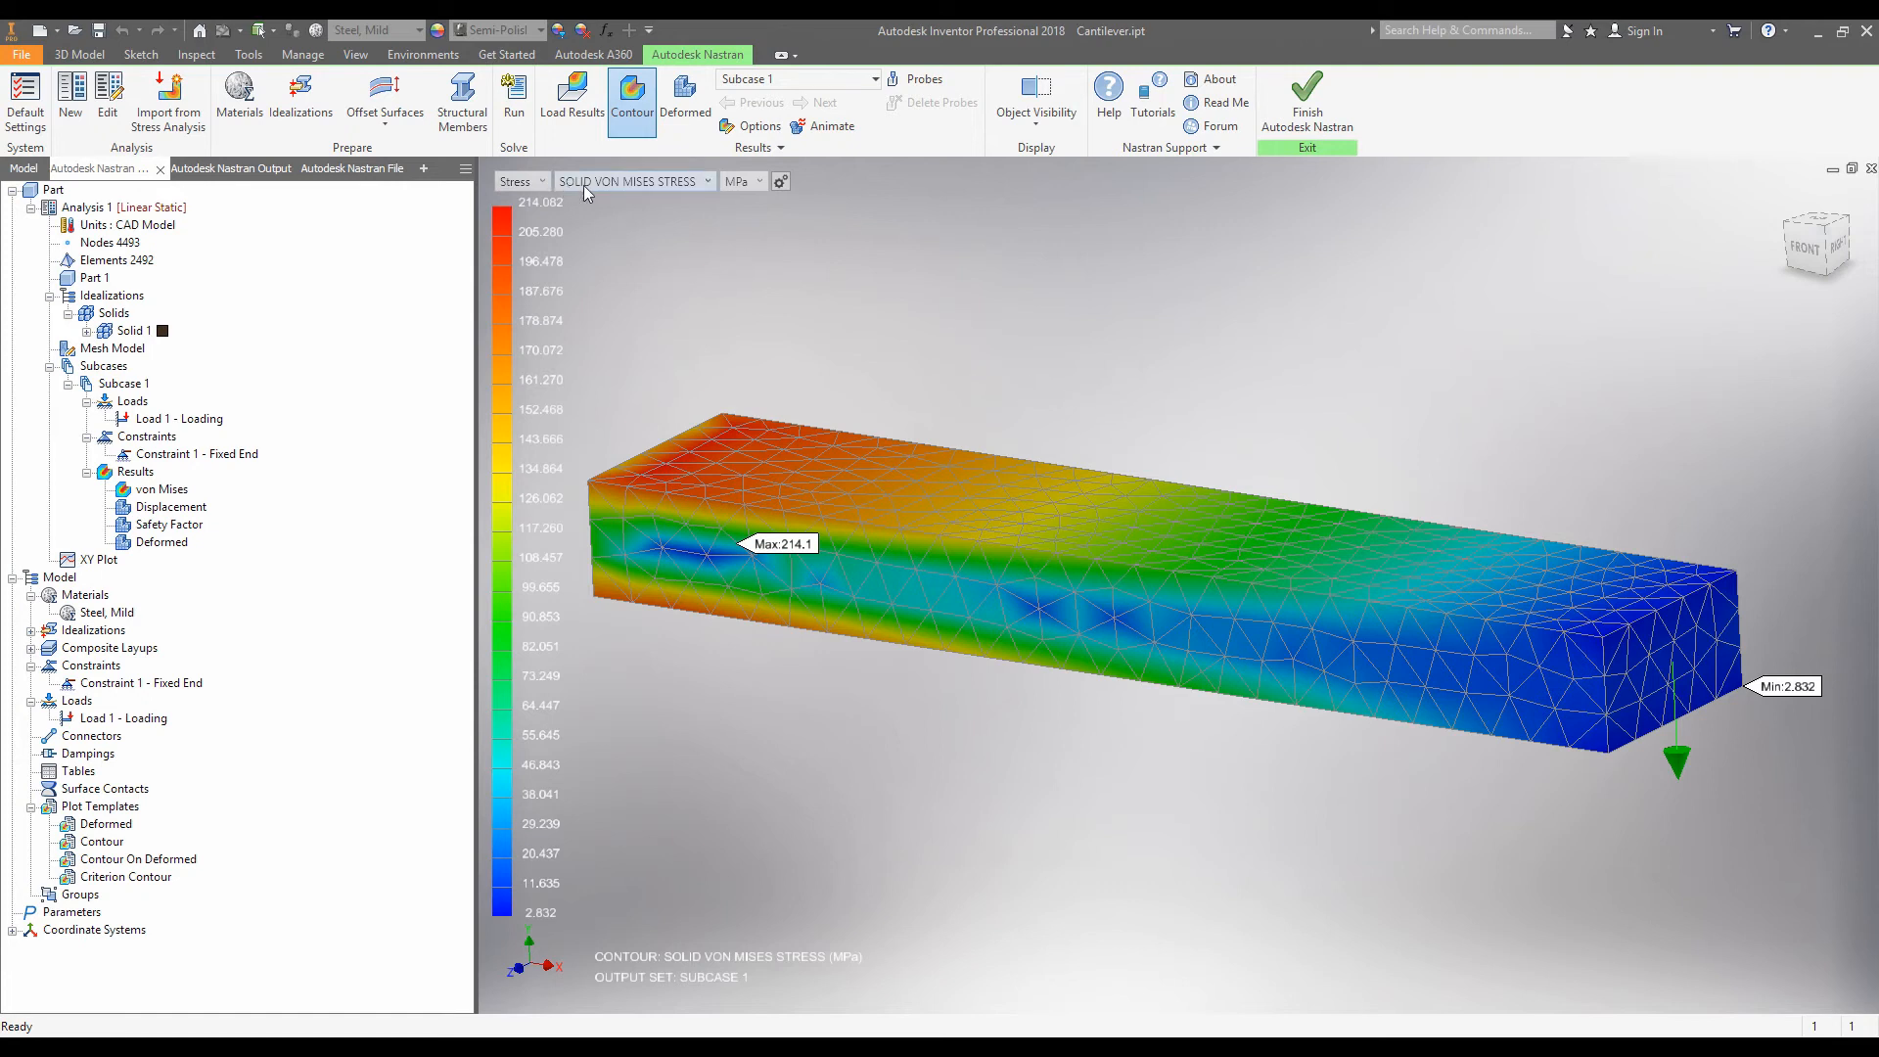
pyautogui.moveTo(747, 189)
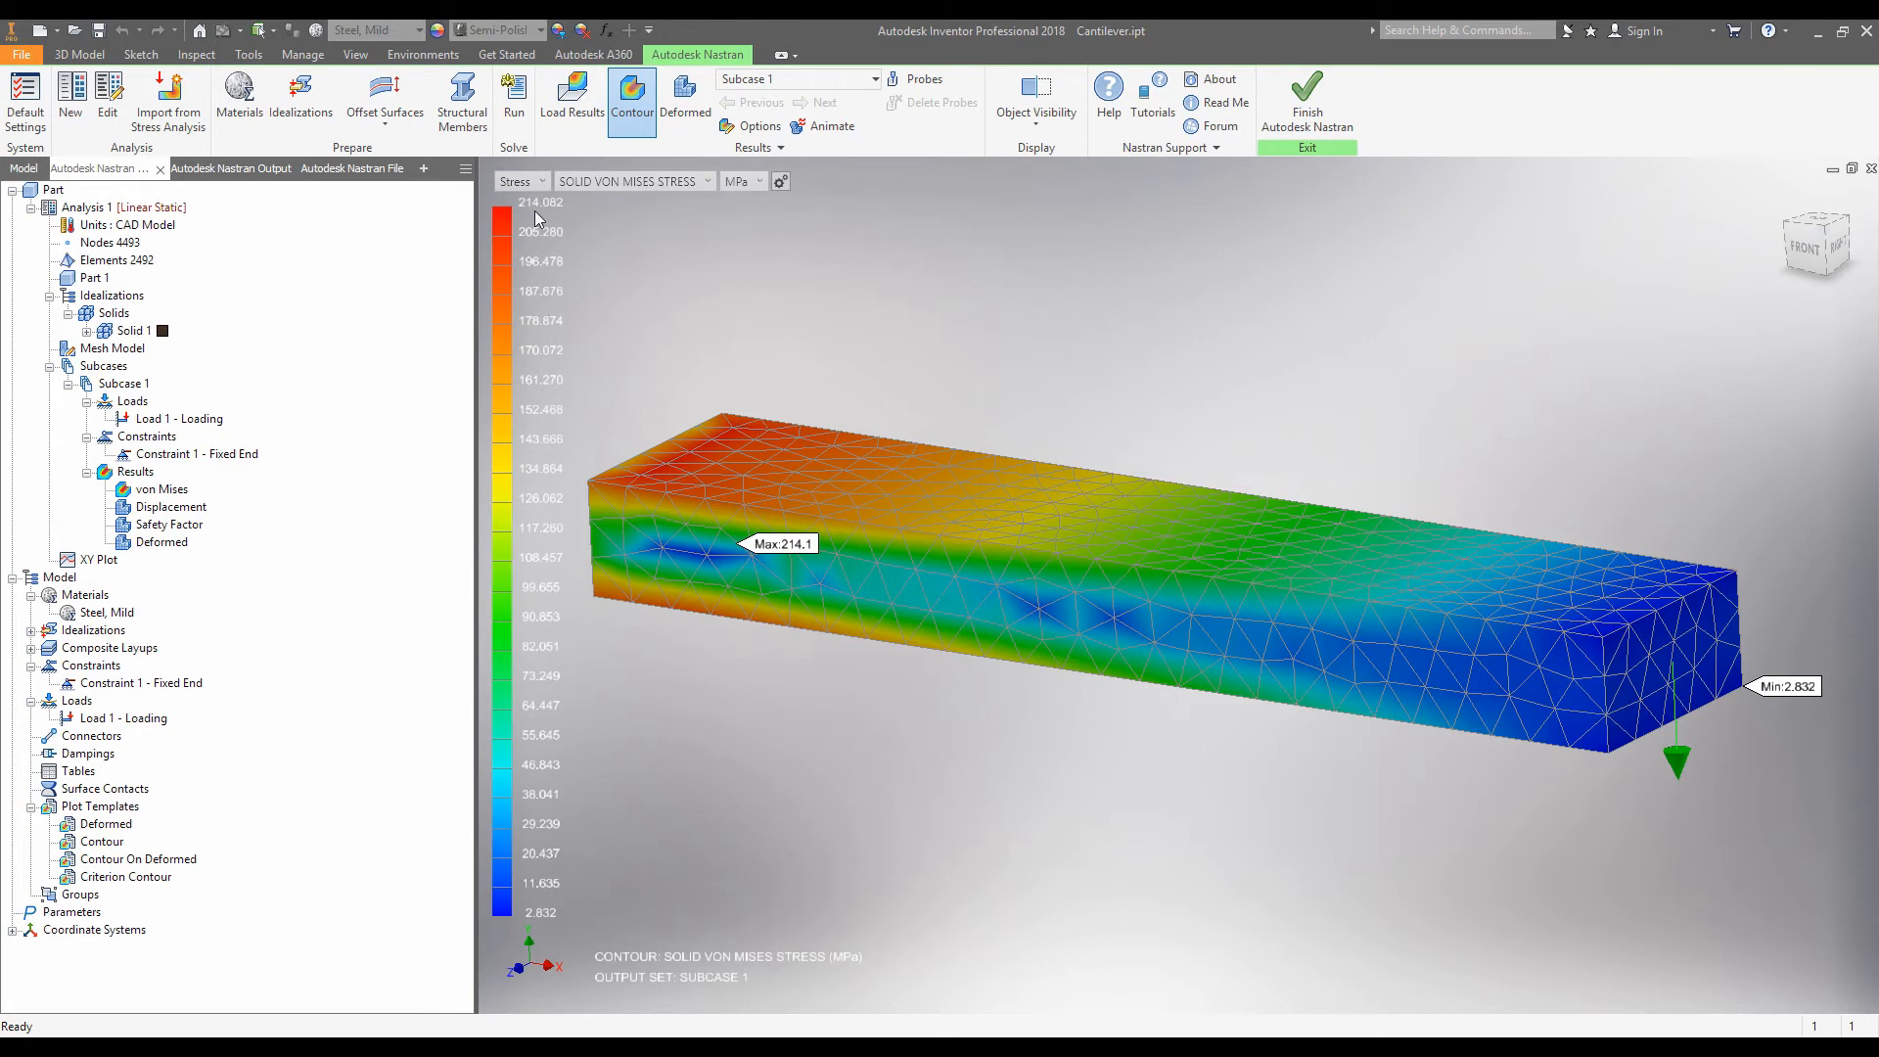
pyautogui.moveTo(533, 935)
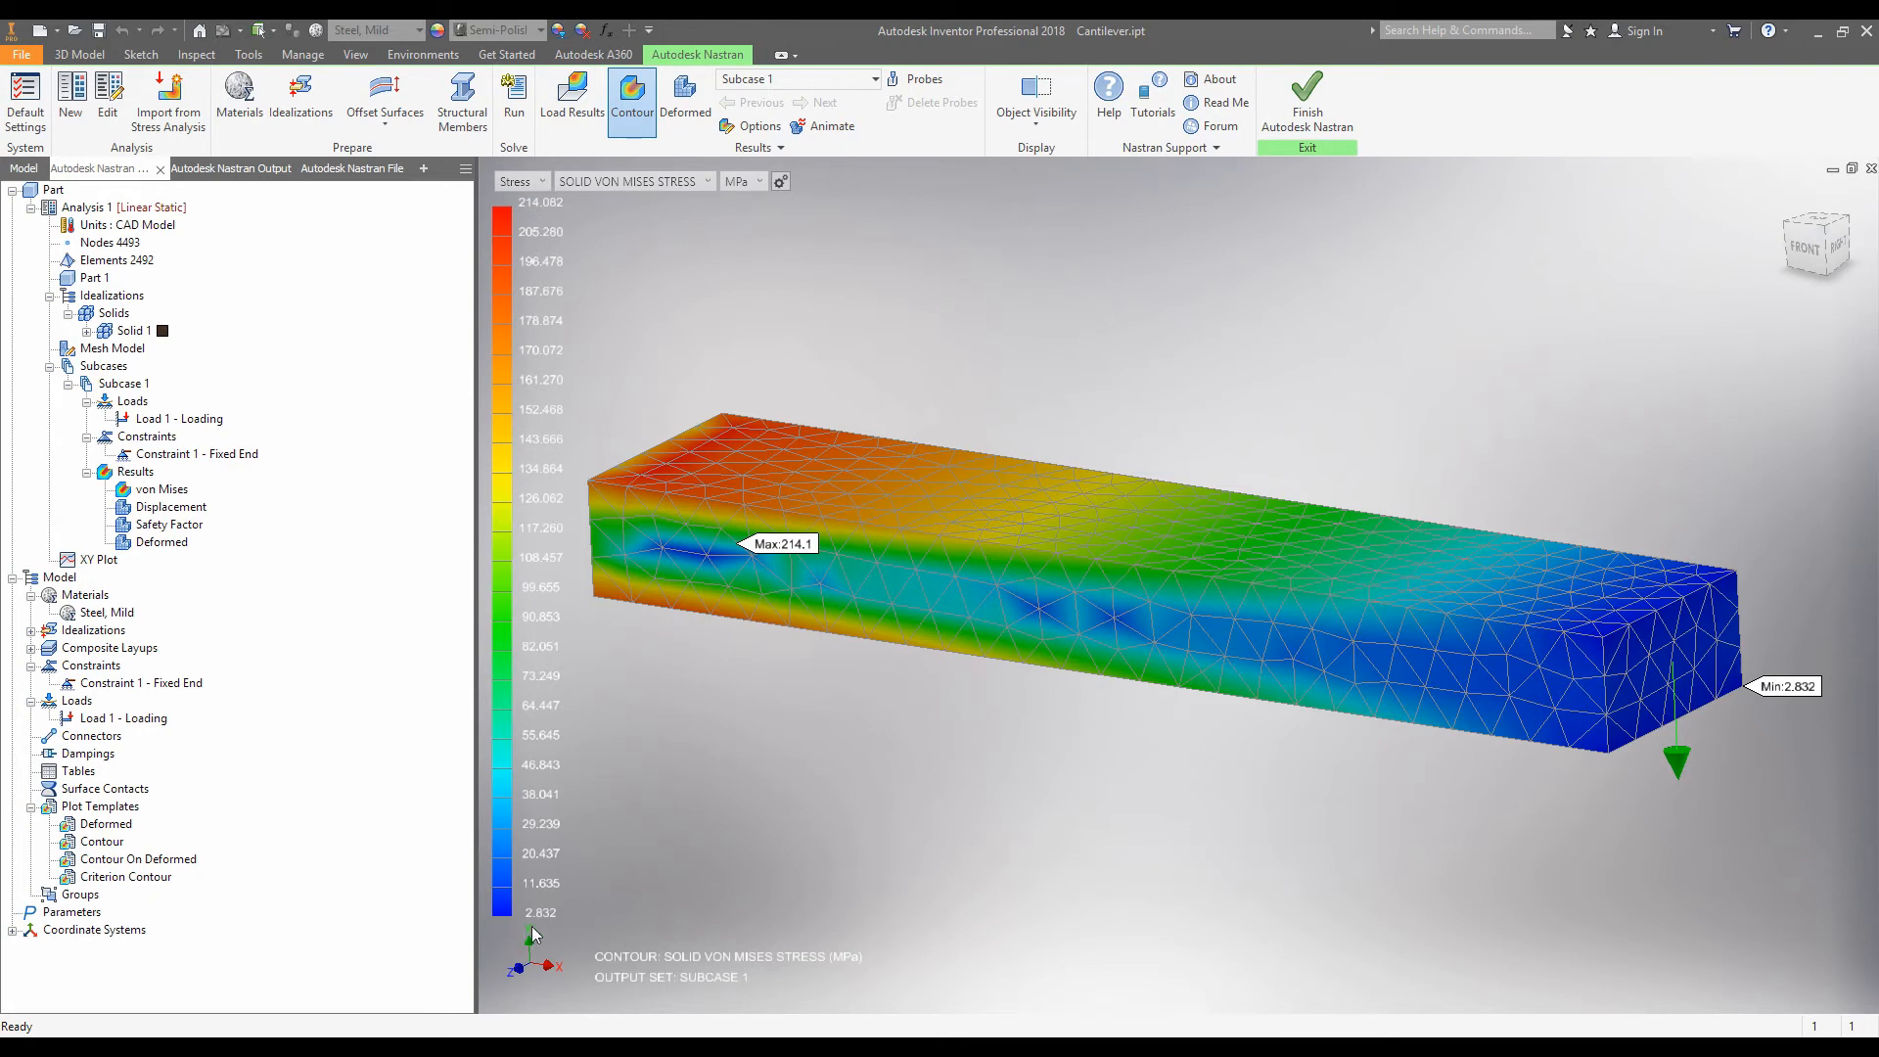
pyautogui.moveTo(776, 809)
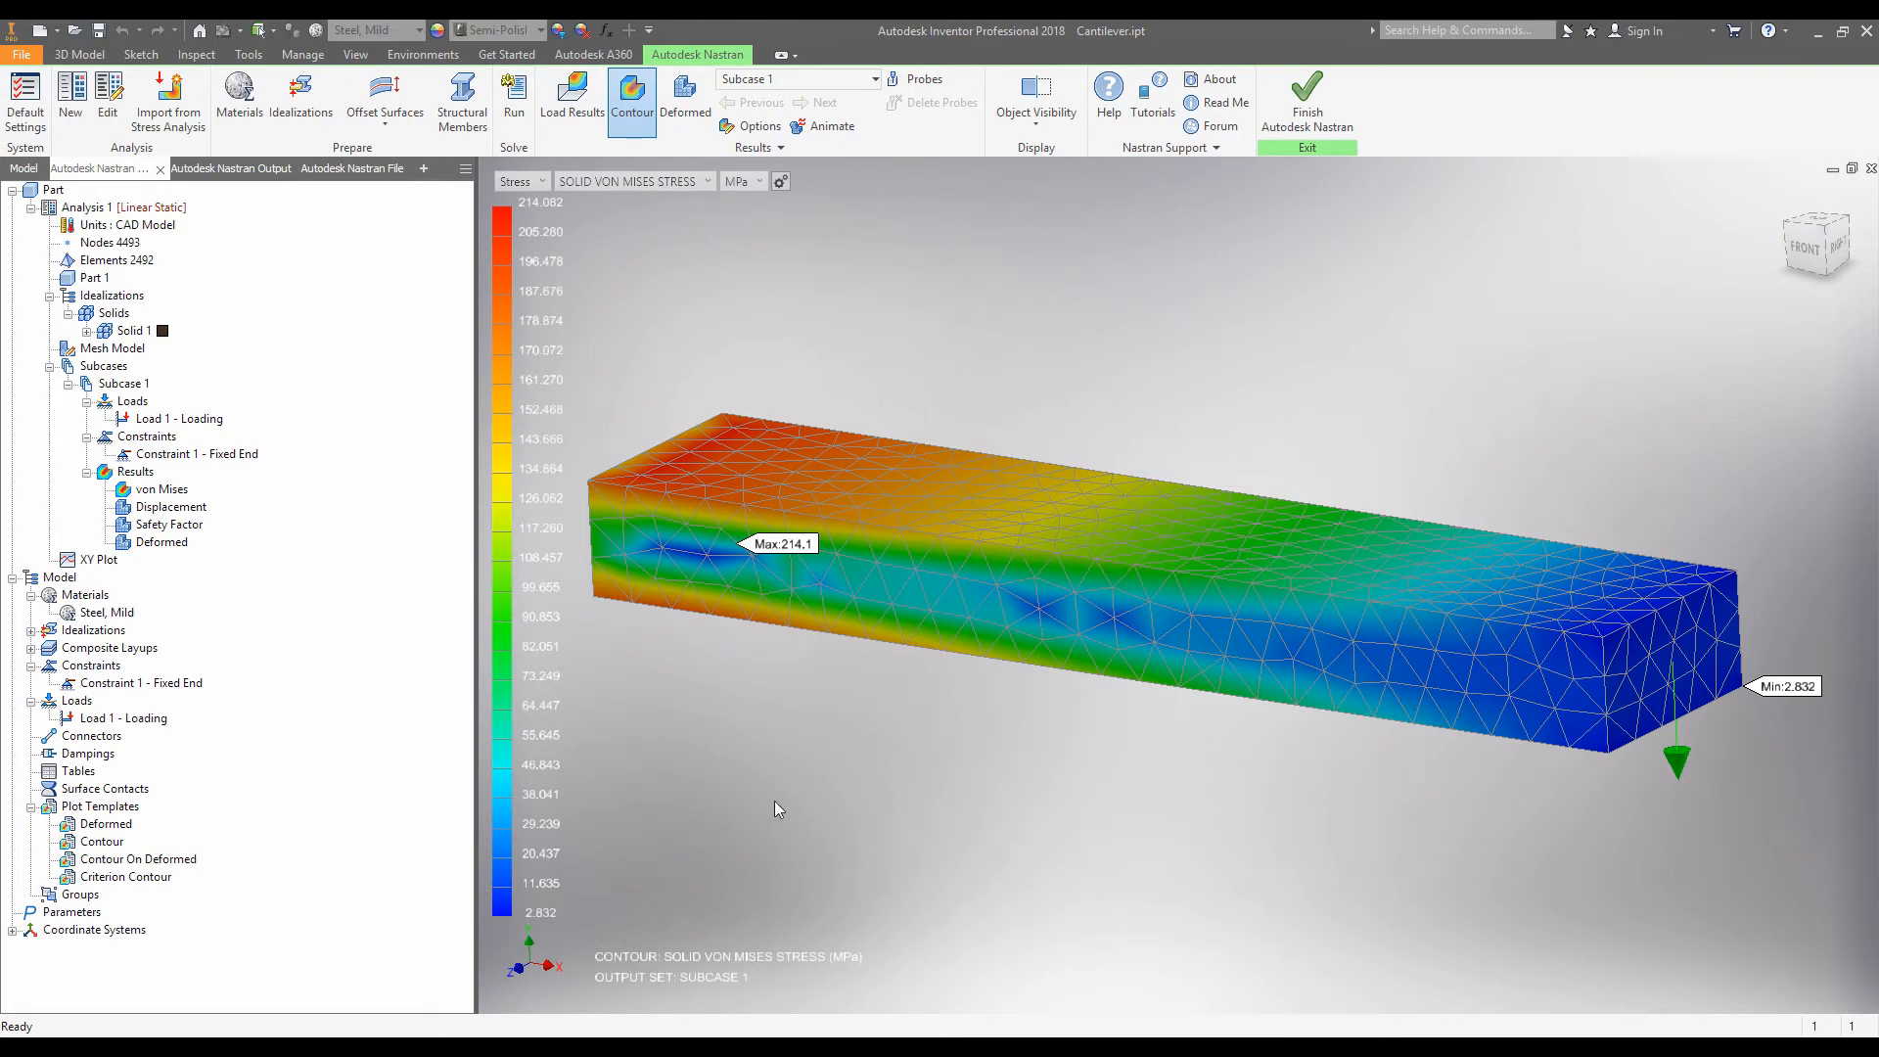
pyautogui.moveTo(531, 911)
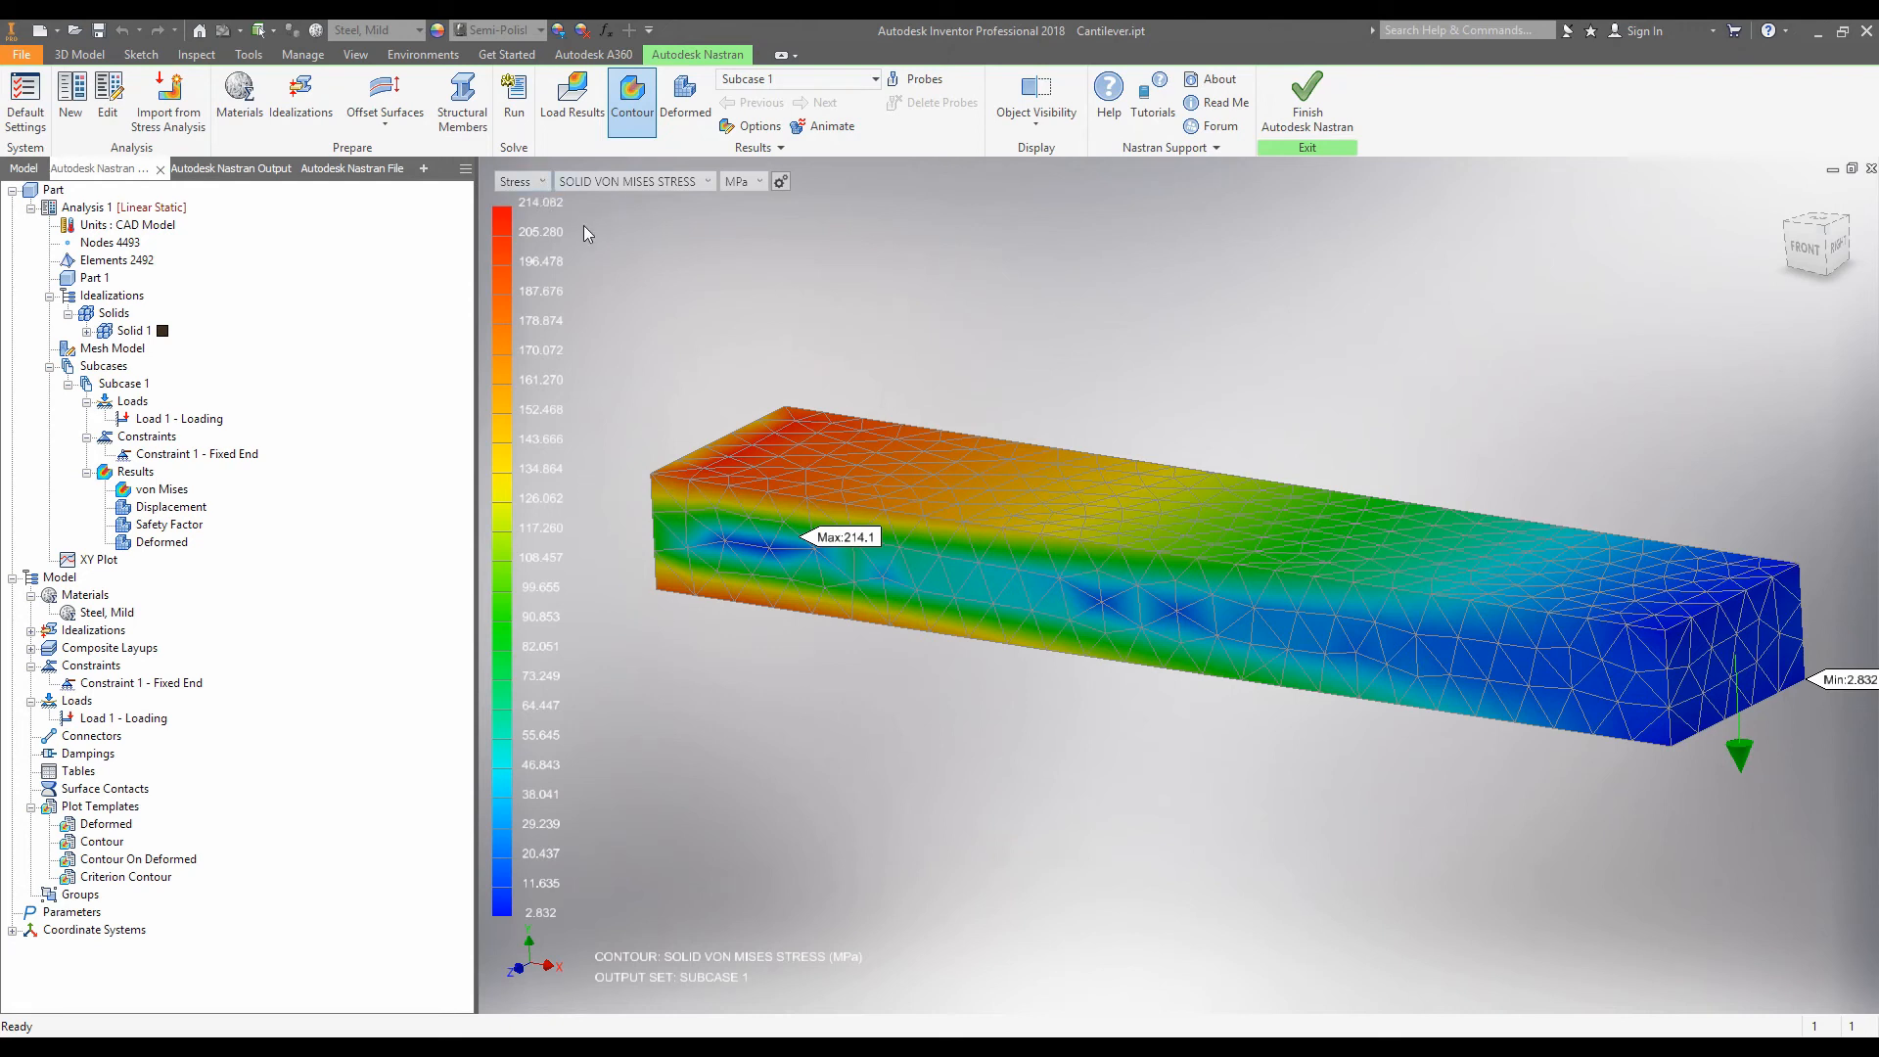
# Switch the contour to displacement (1.621 mm maximum) and animate the beam bending.
pyautogui.click(520, 181)
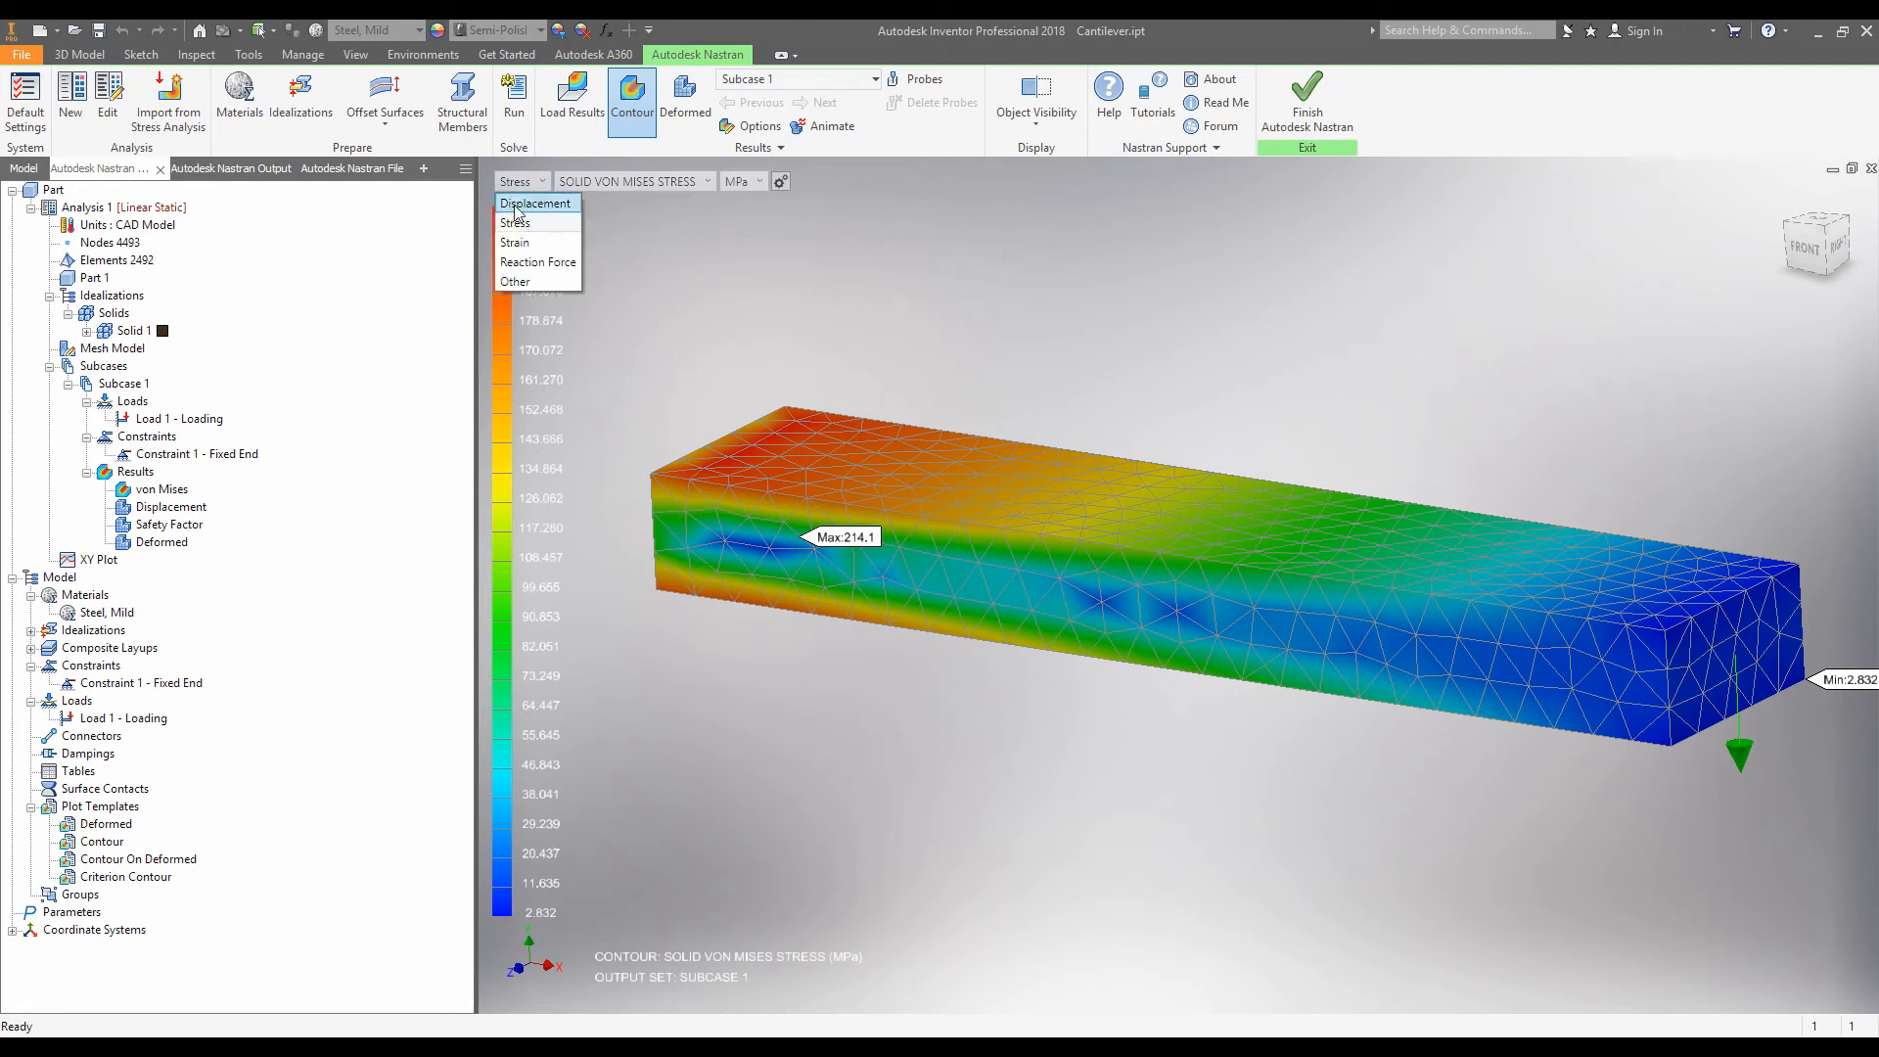
pyautogui.click(536, 203)
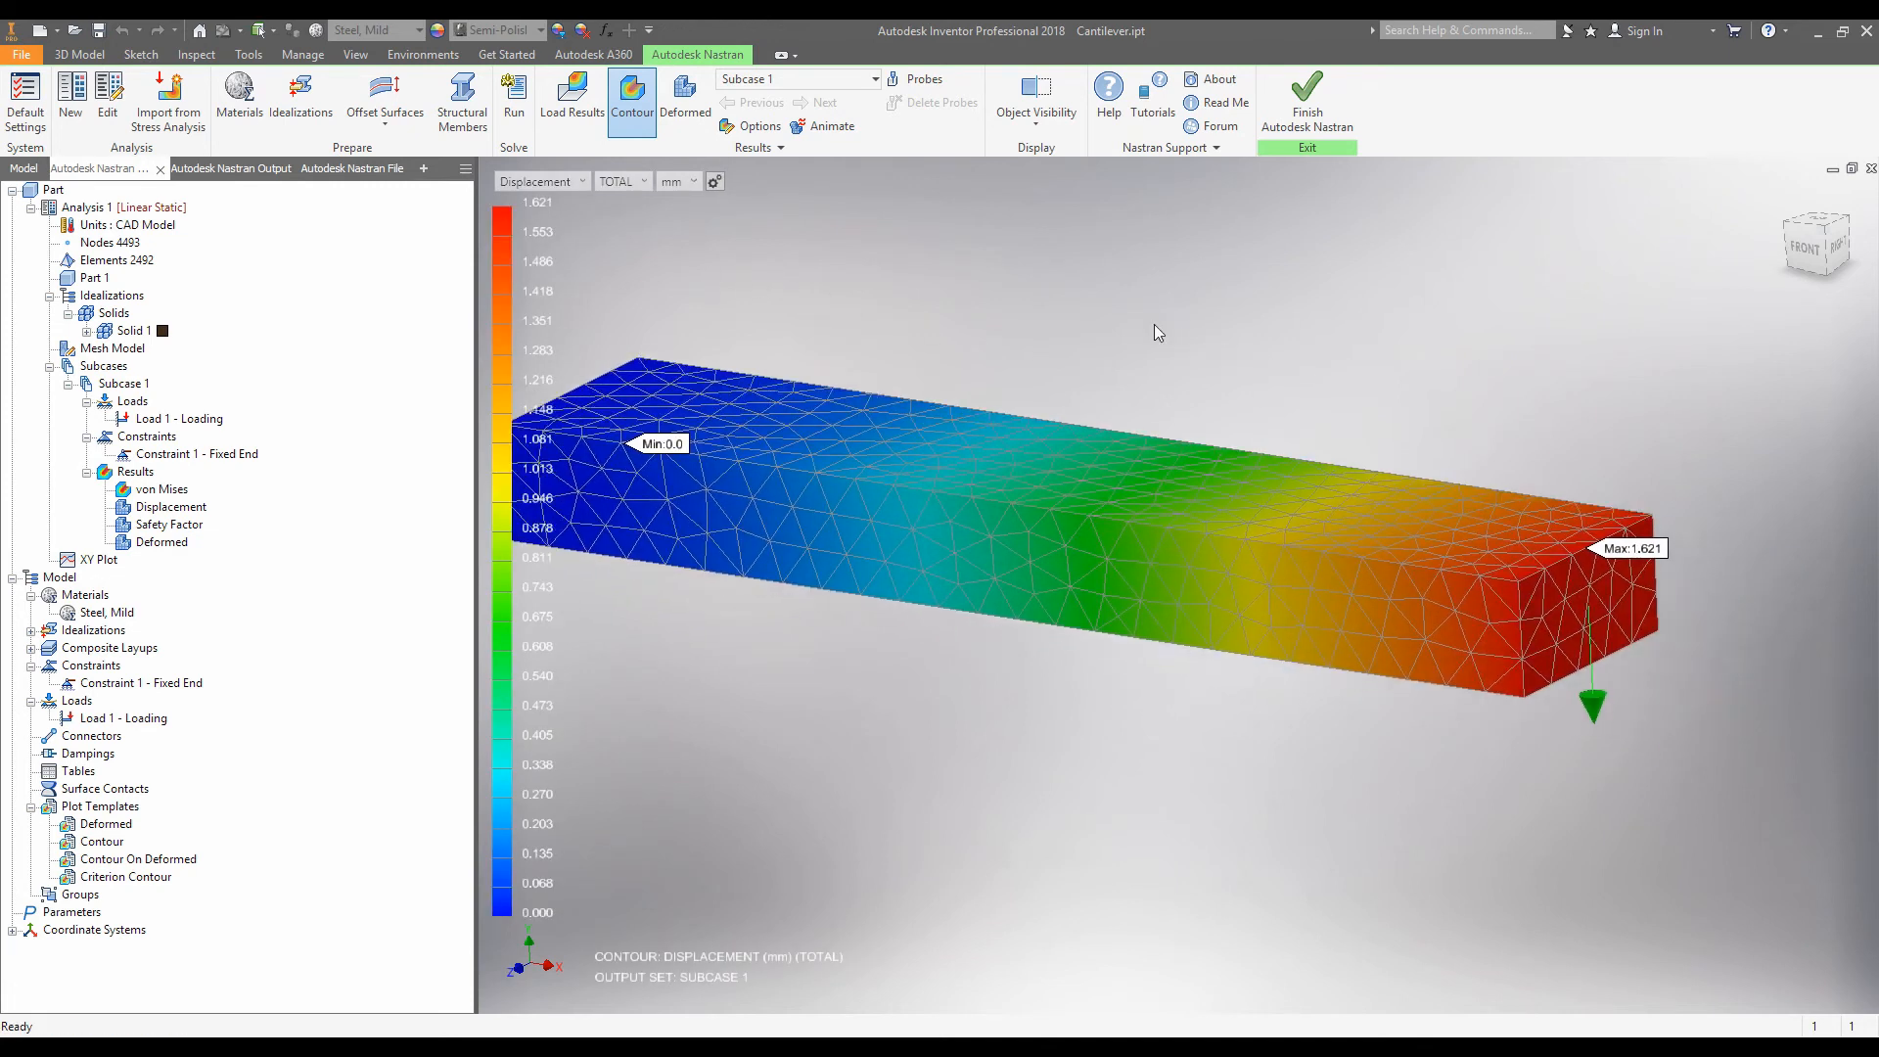
pyautogui.moveTo(1624, 554)
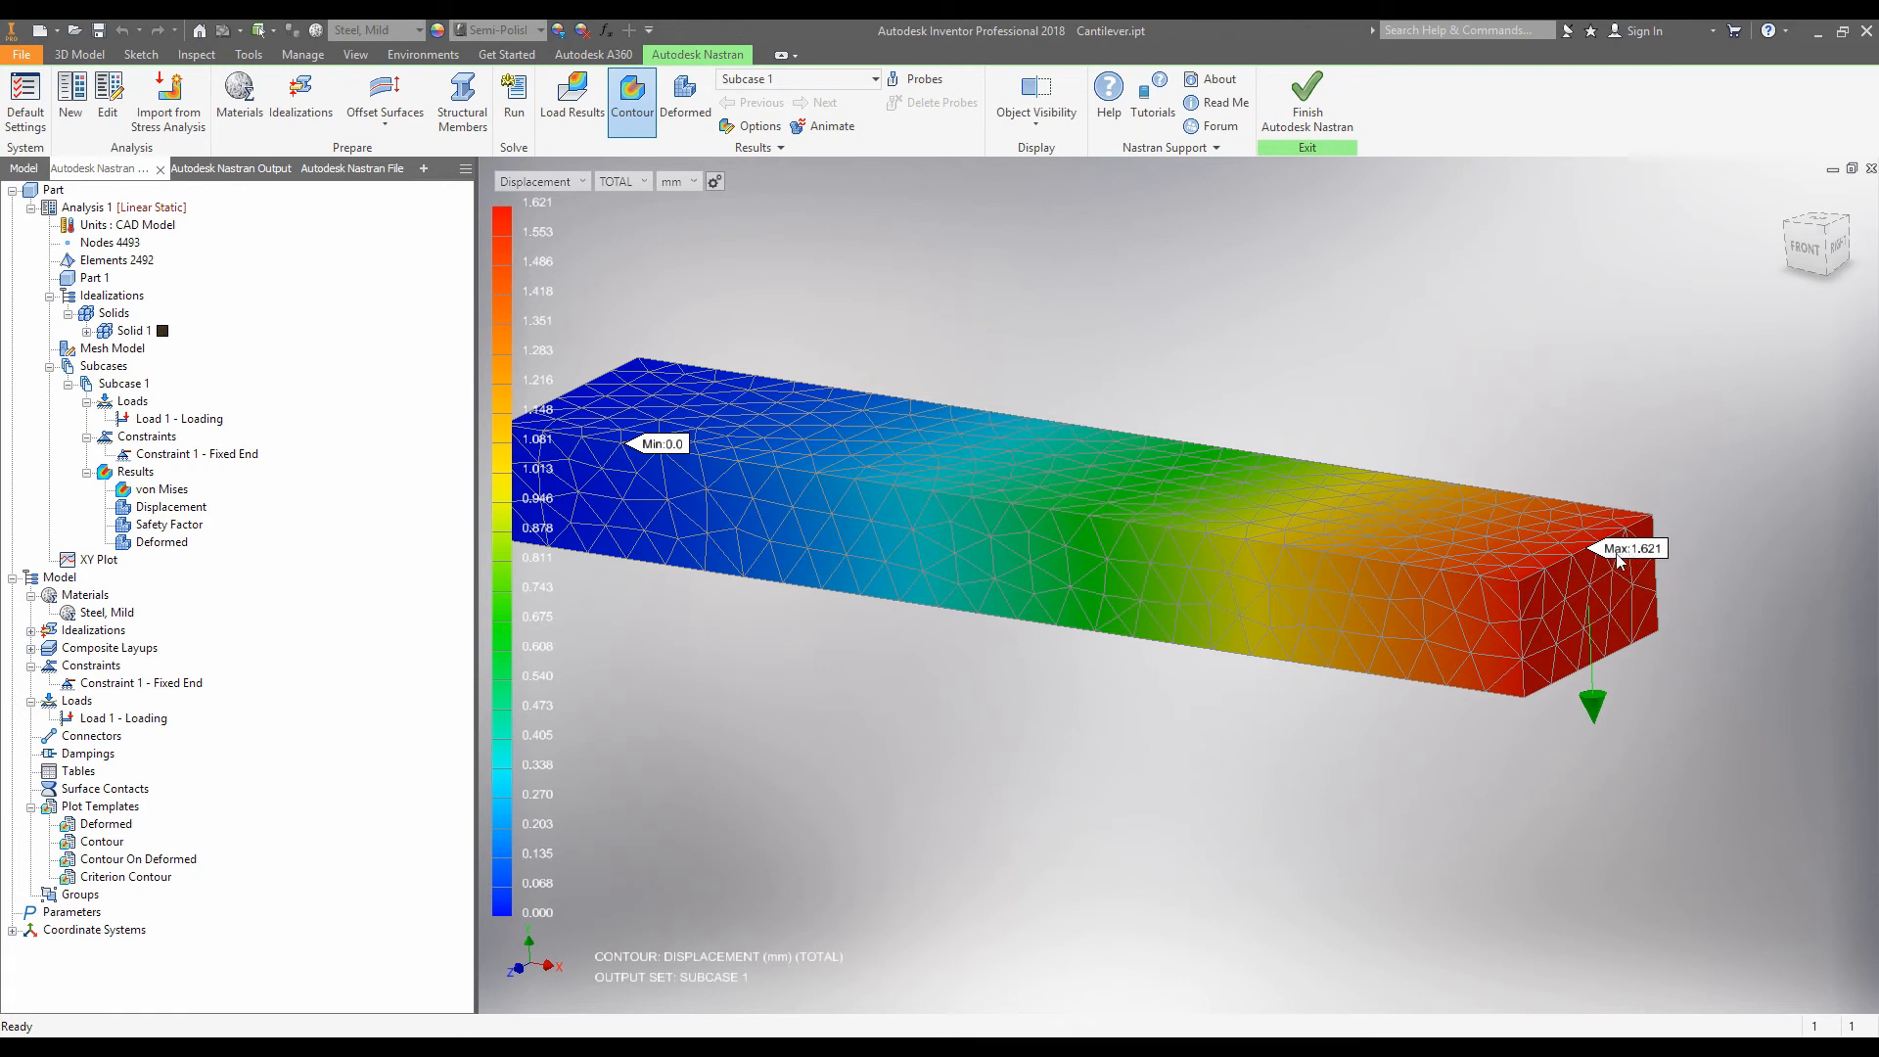
pyautogui.moveTo(829, 126)
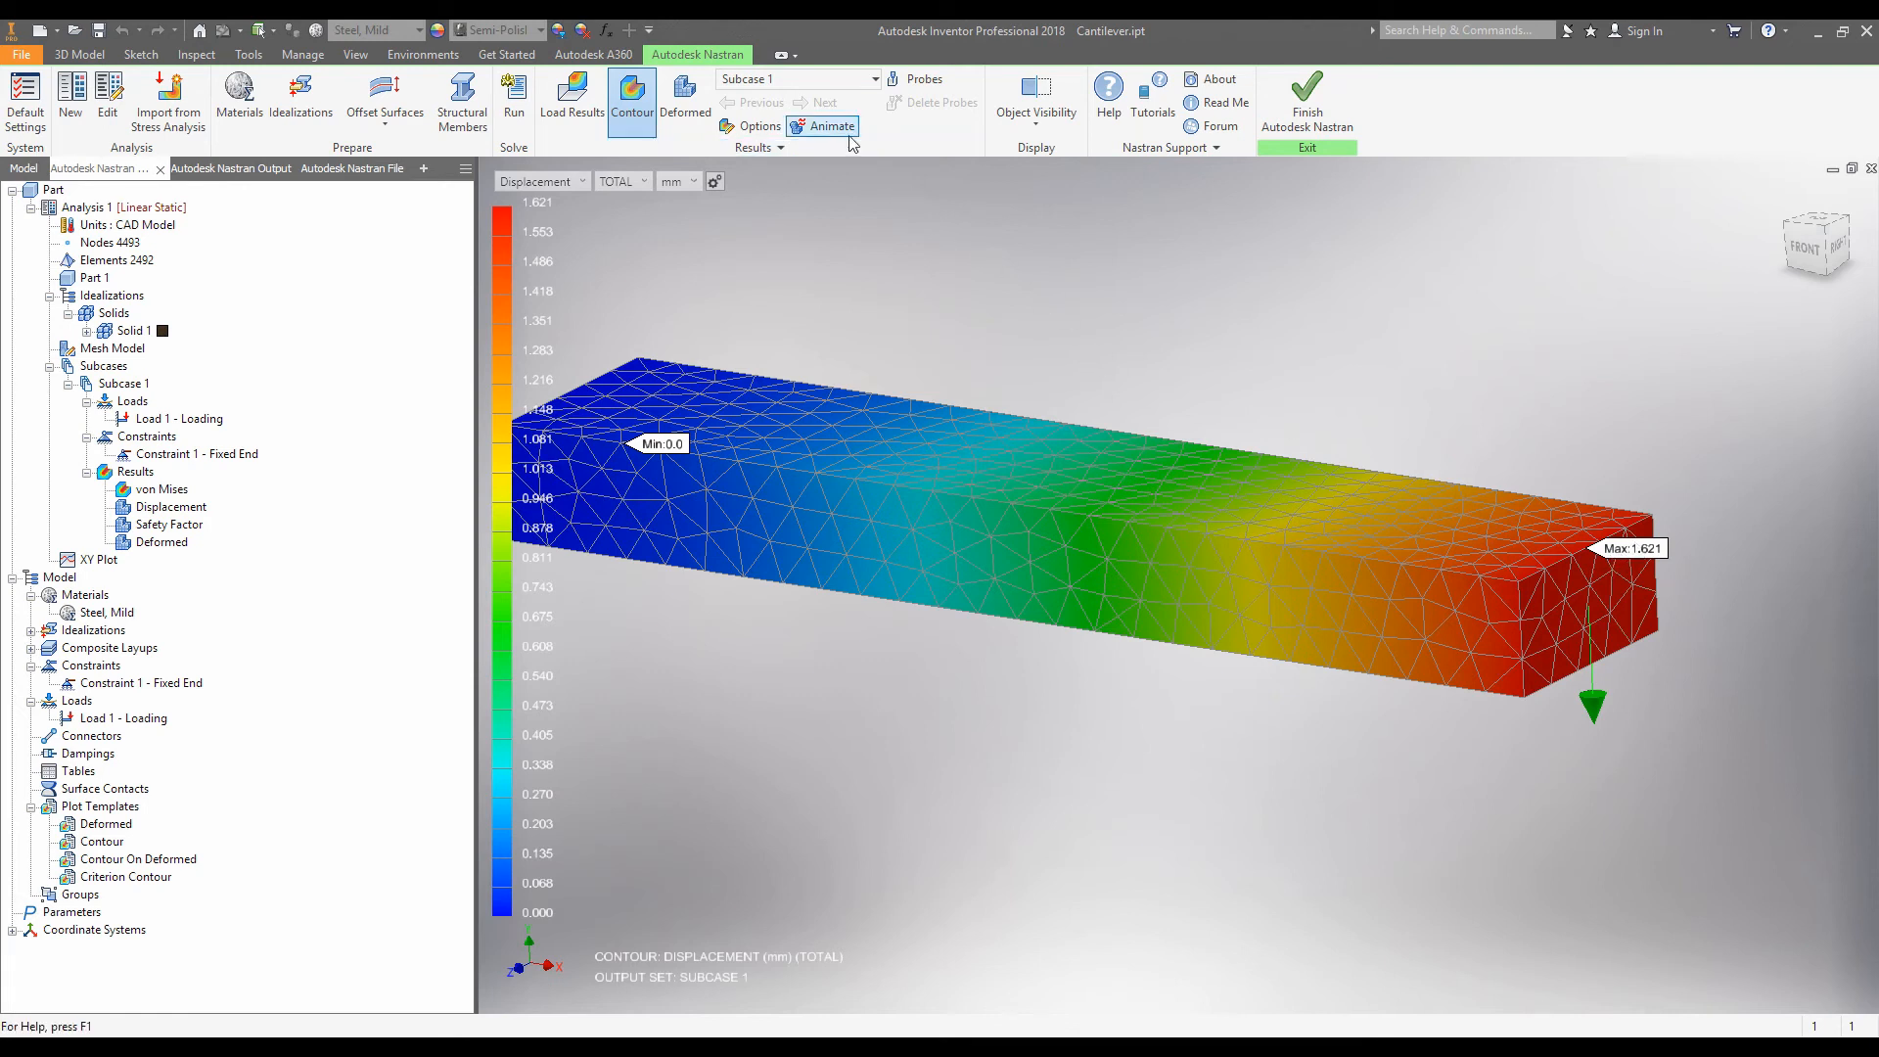
pyautogui.moveTo(831, 126)
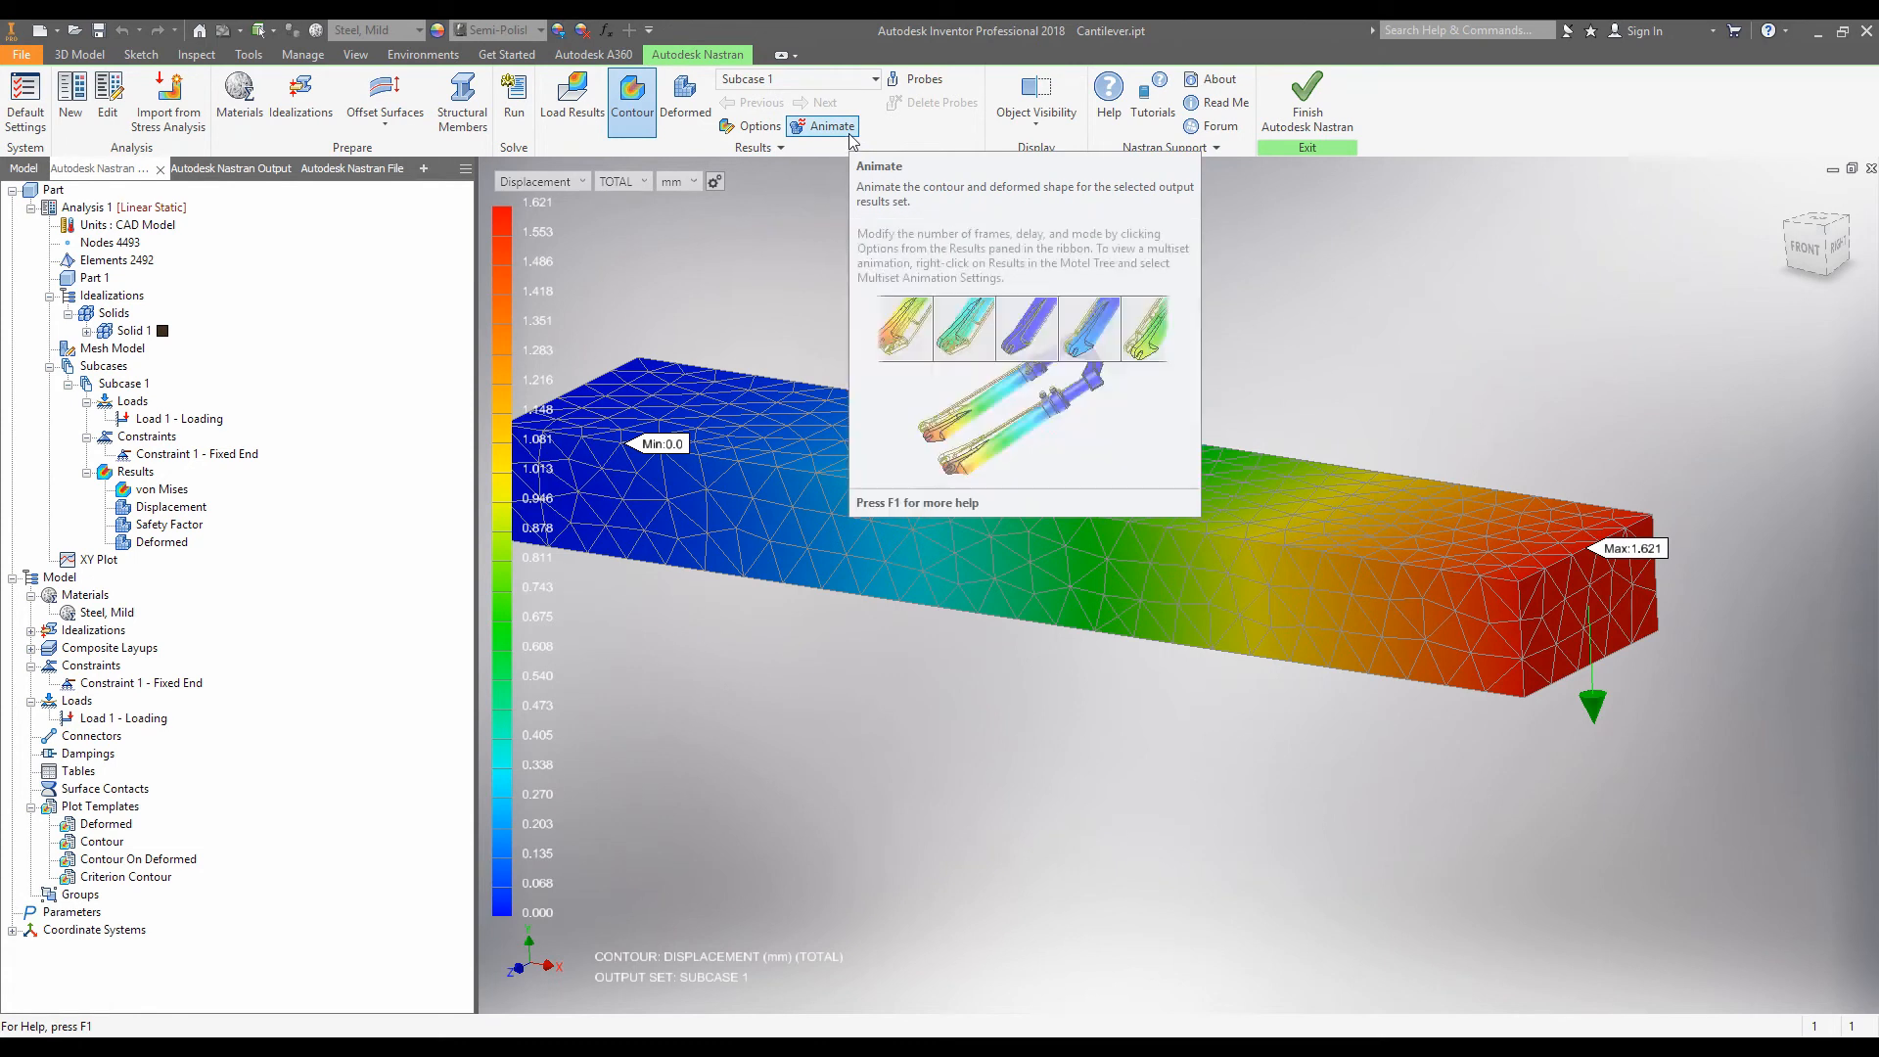
pyautogui.click(832, 126)
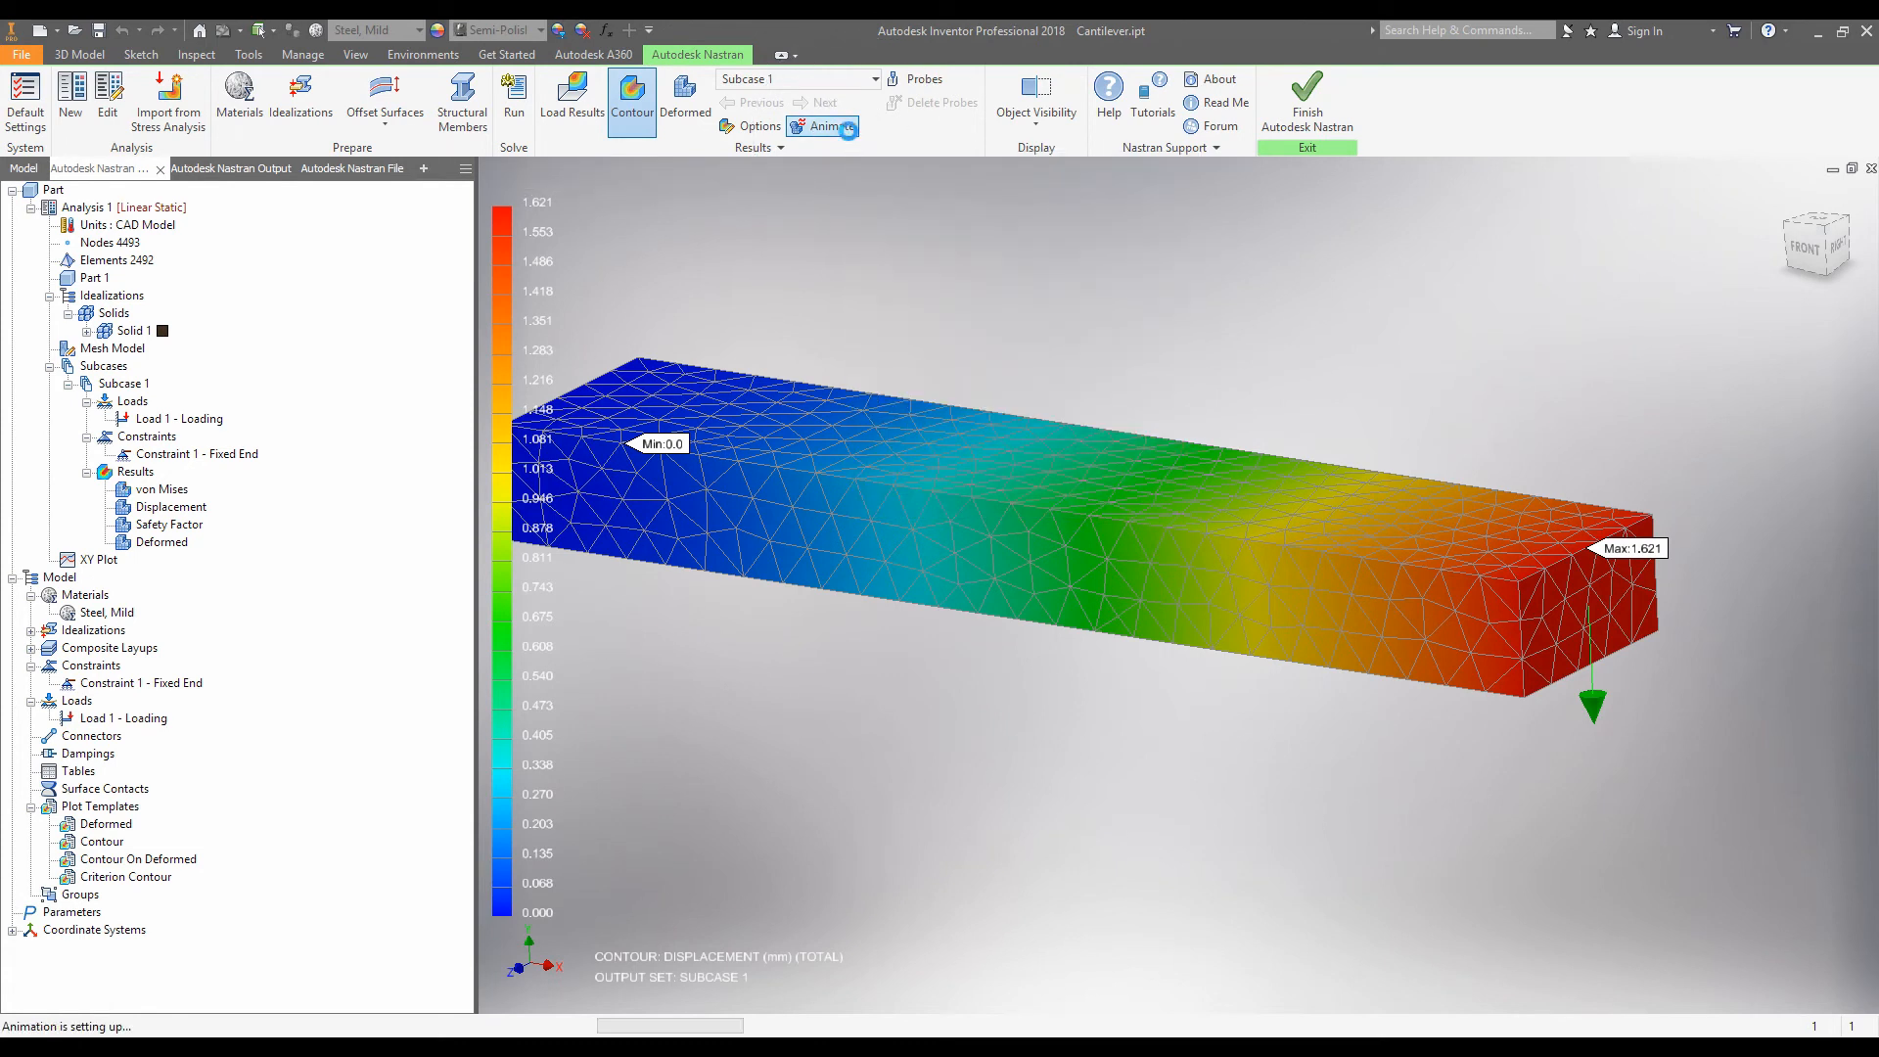
pyautogui.click(823, 127)
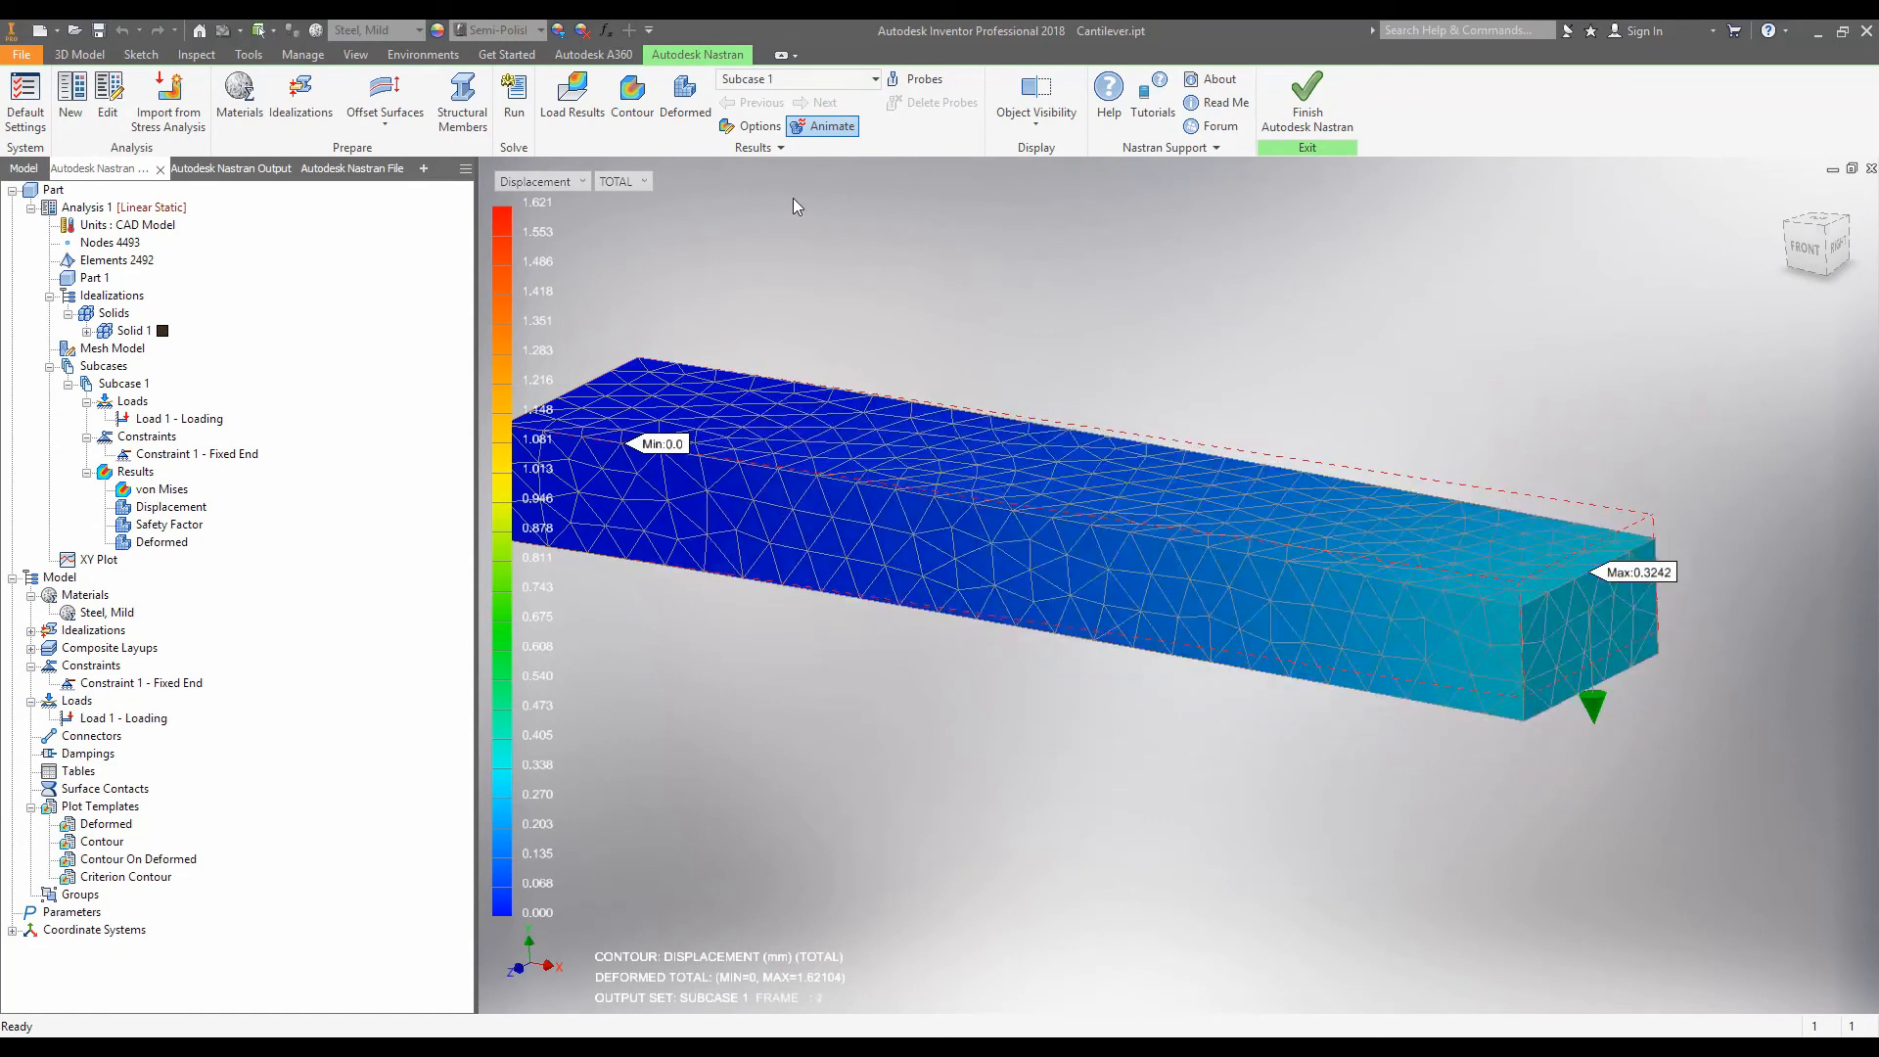
pyautogui.click(829, 126)
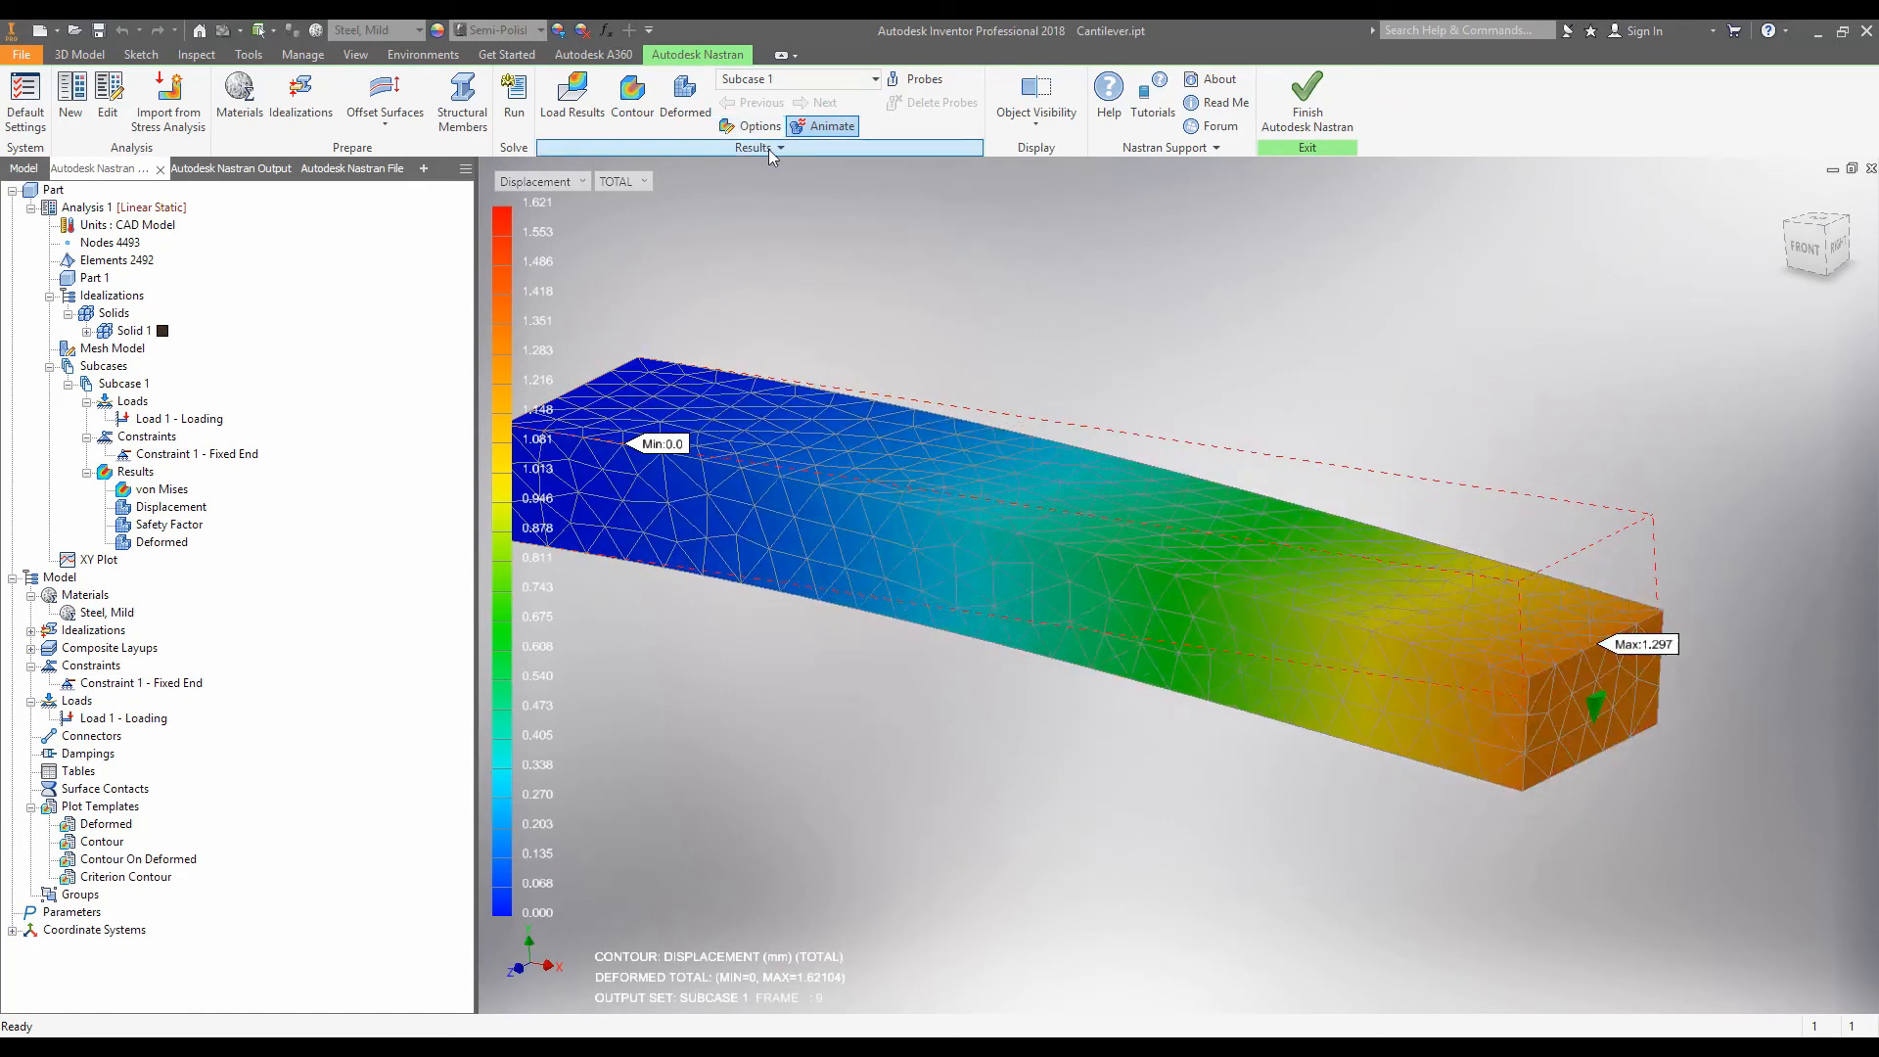
# Set the plot's deformation display to actual scale 1.0 and redisplay it.
pyautogui.click(762, 126)
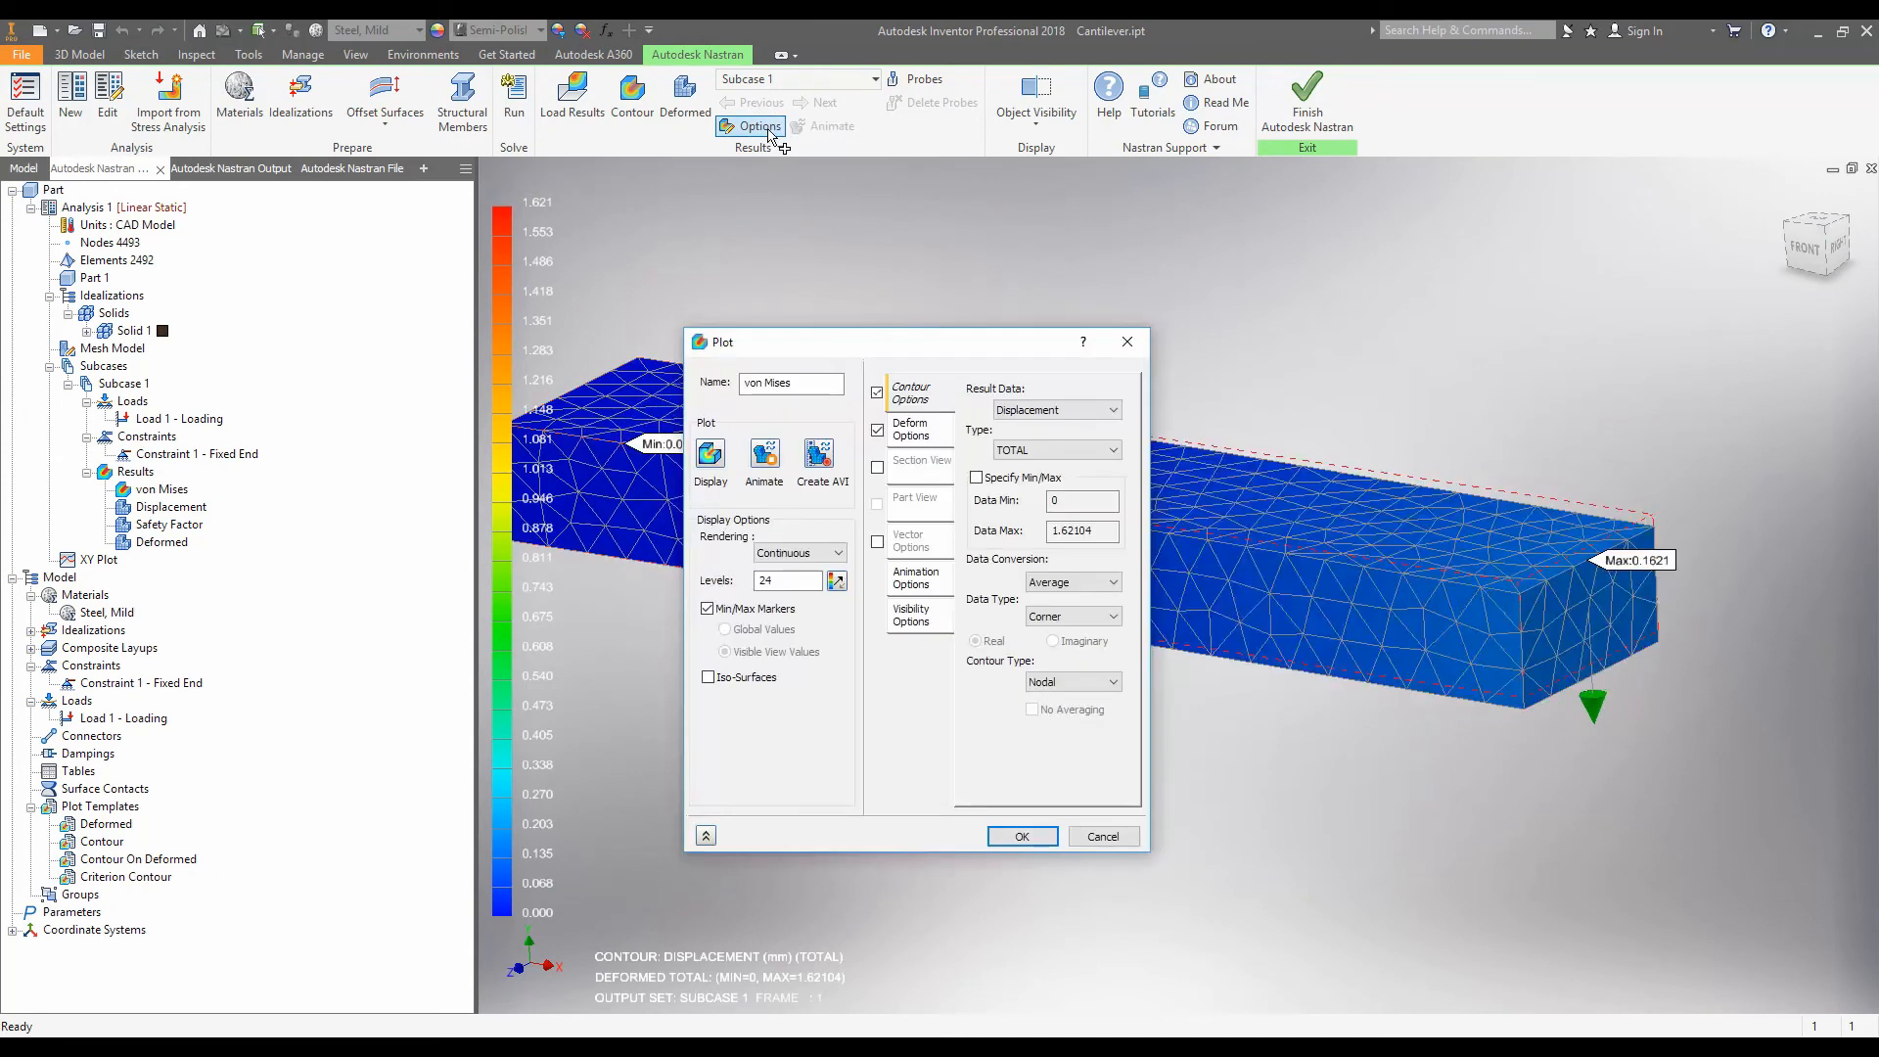
pyautogui.click(911, 428)
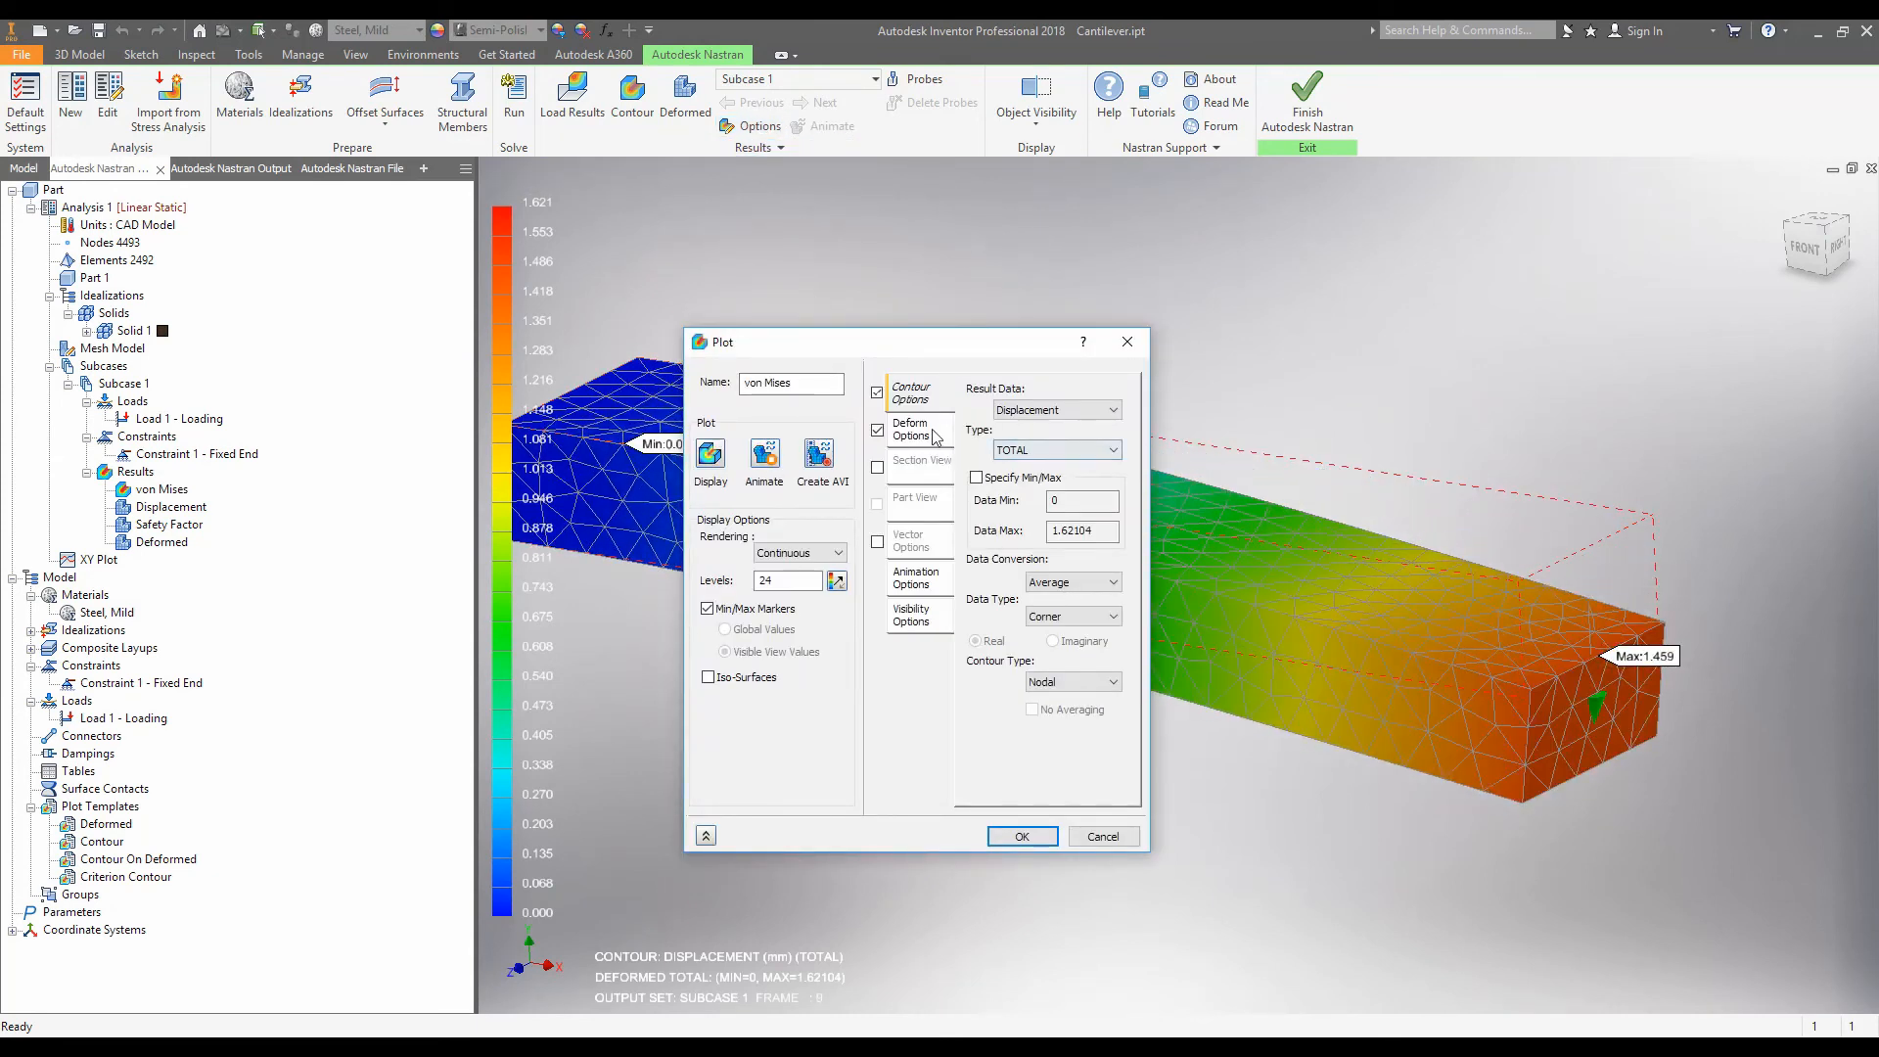
pyautogui.click(911, 429)
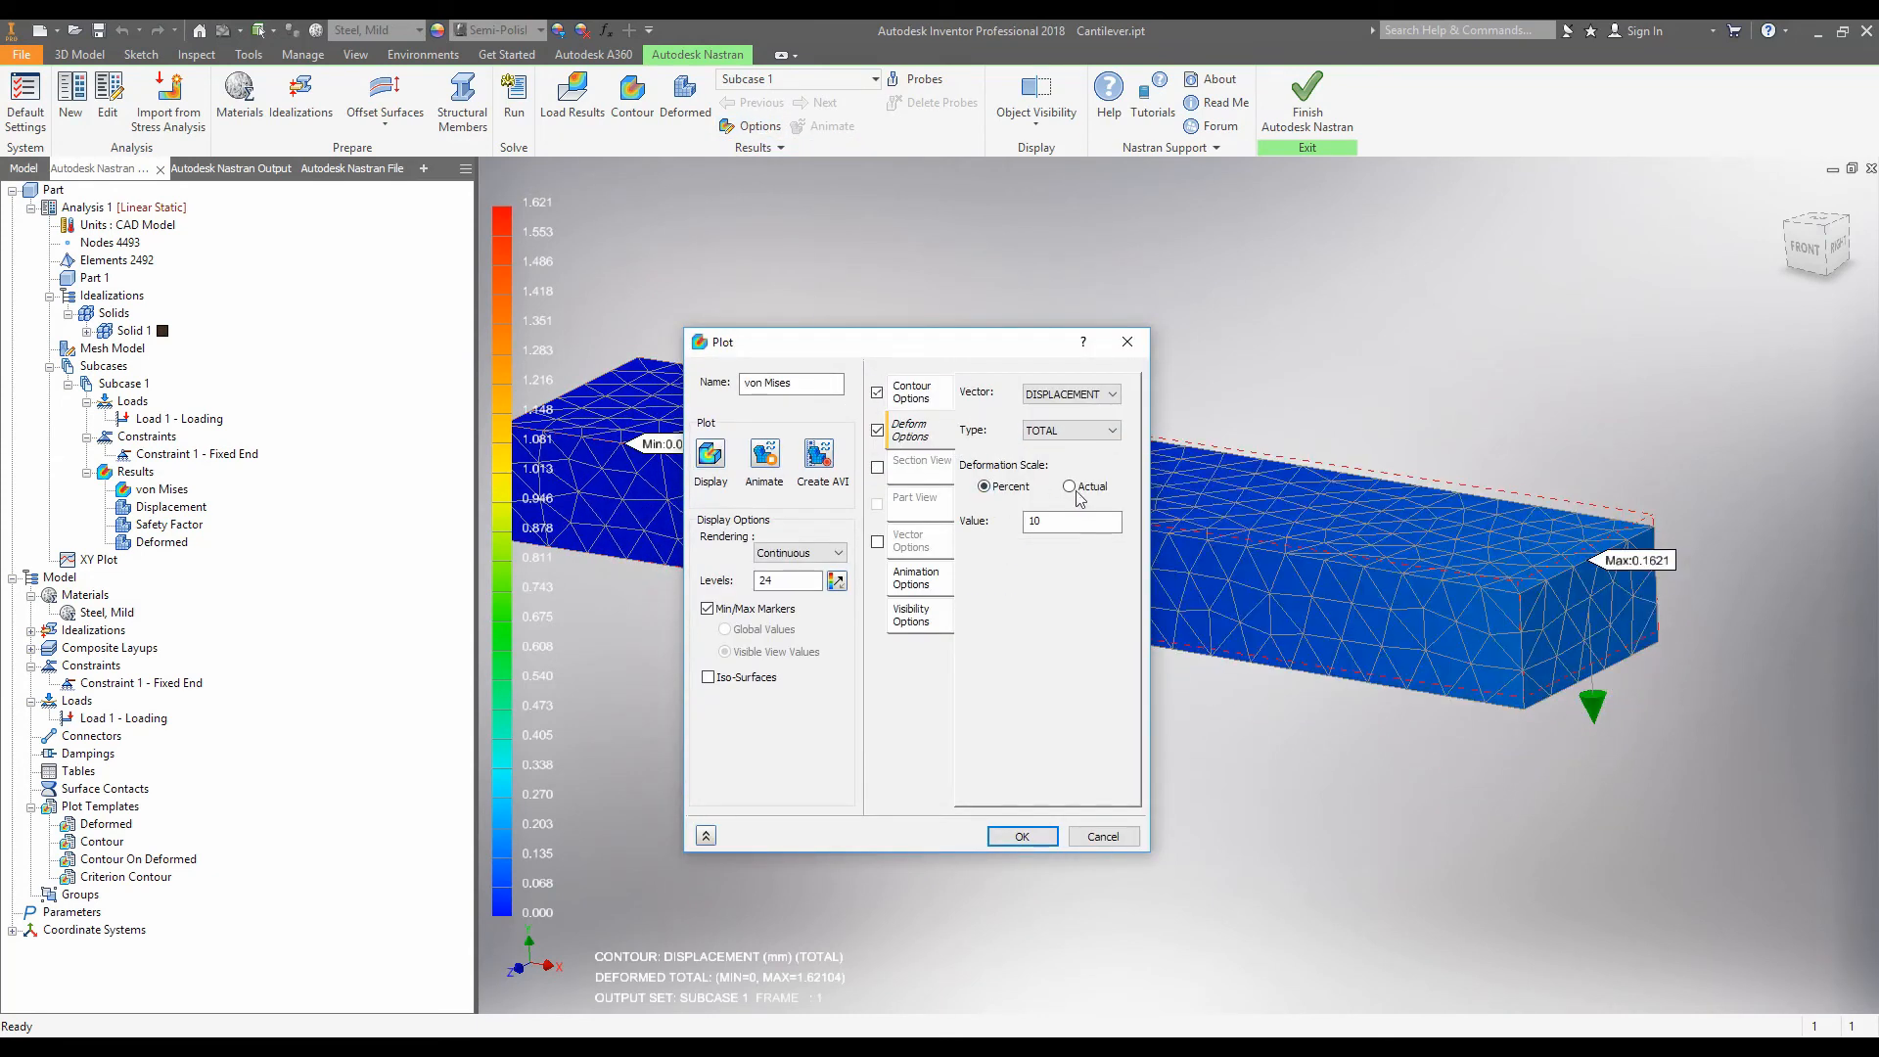
pyautogui.click(1068, 486)
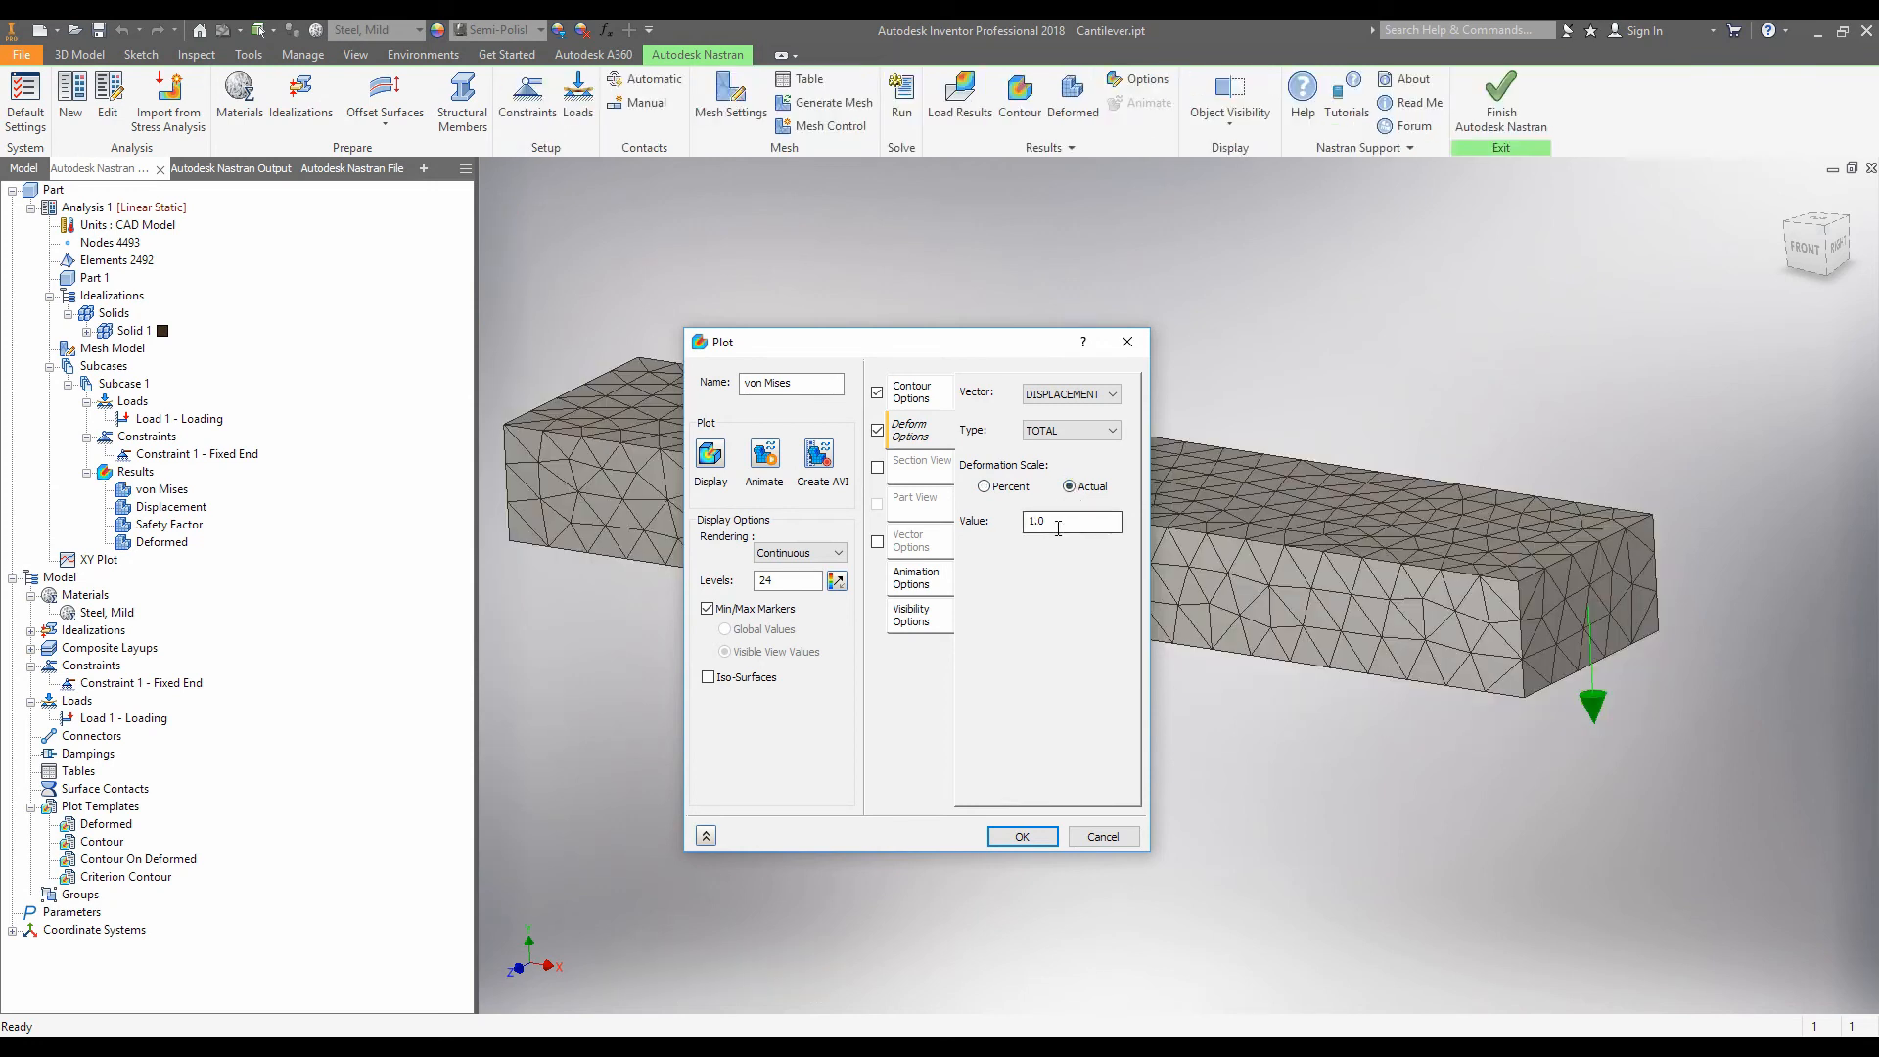
pyautogui.tripleClick(1070, 519)
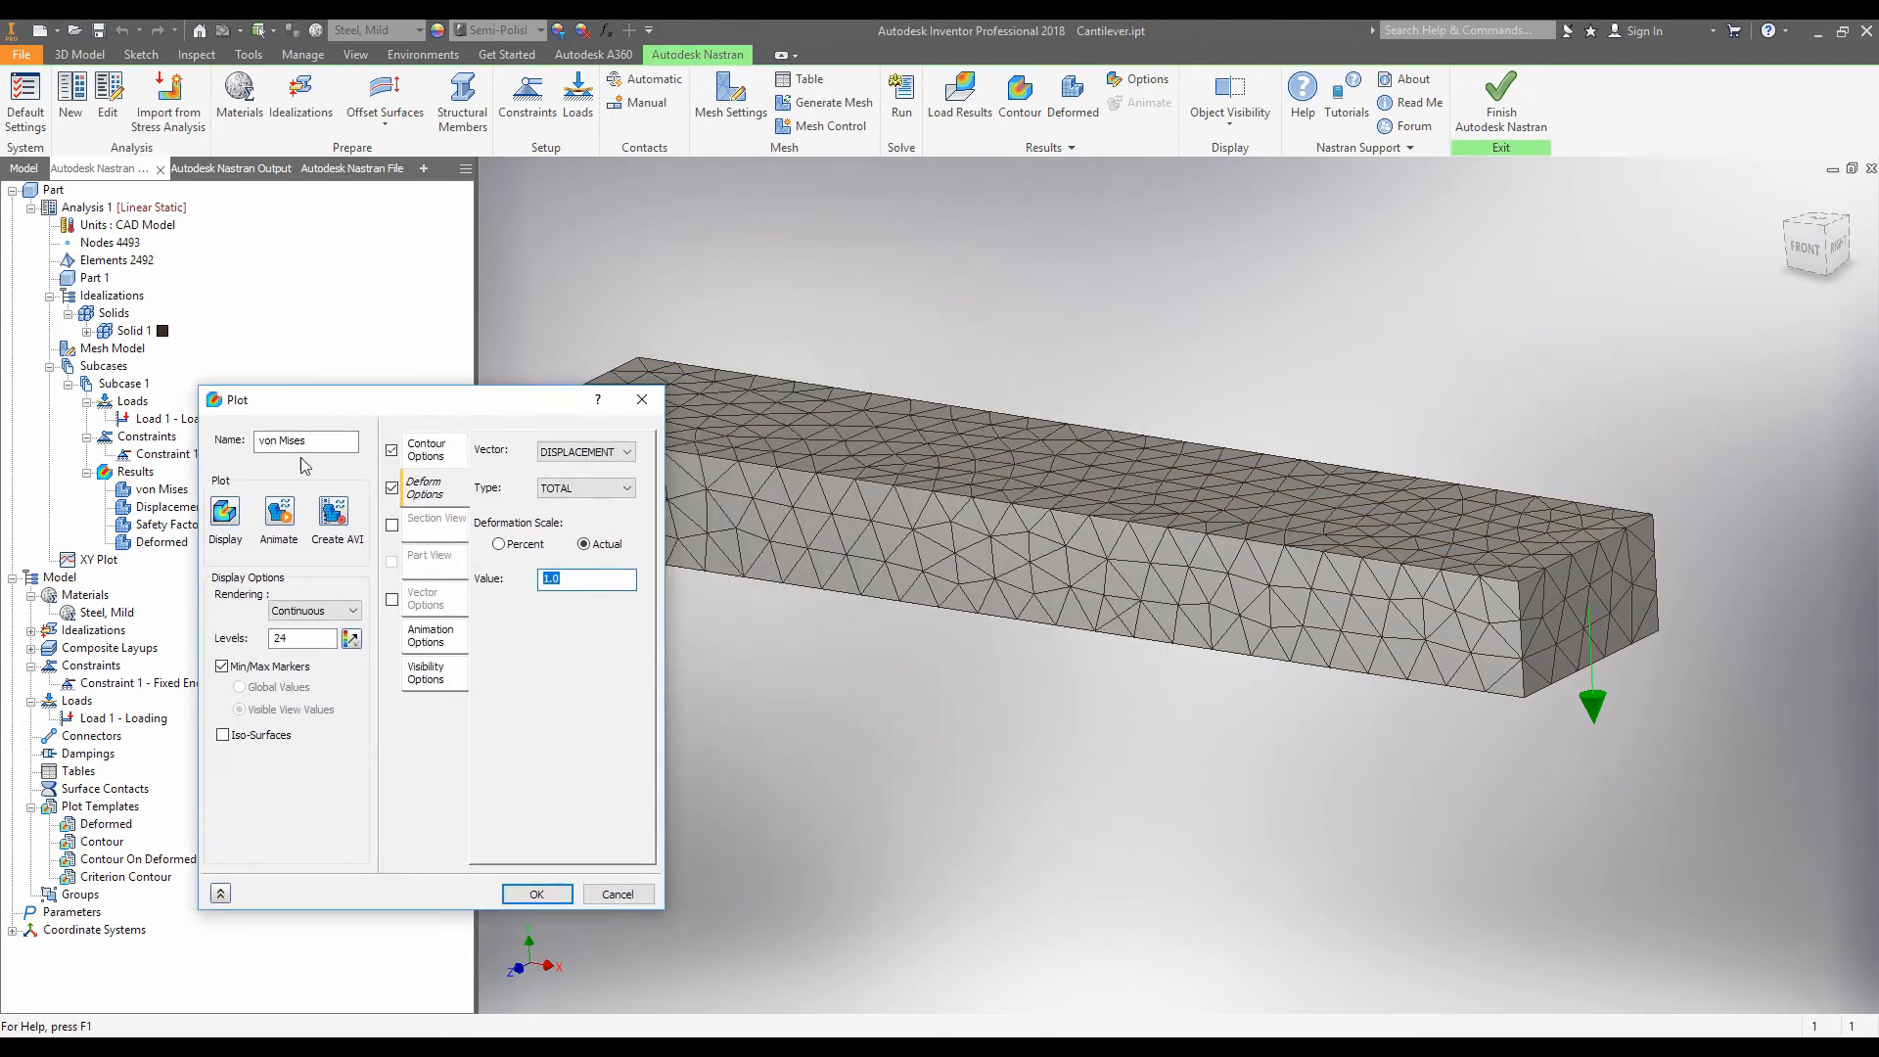
pyautogui.click(278, 513)
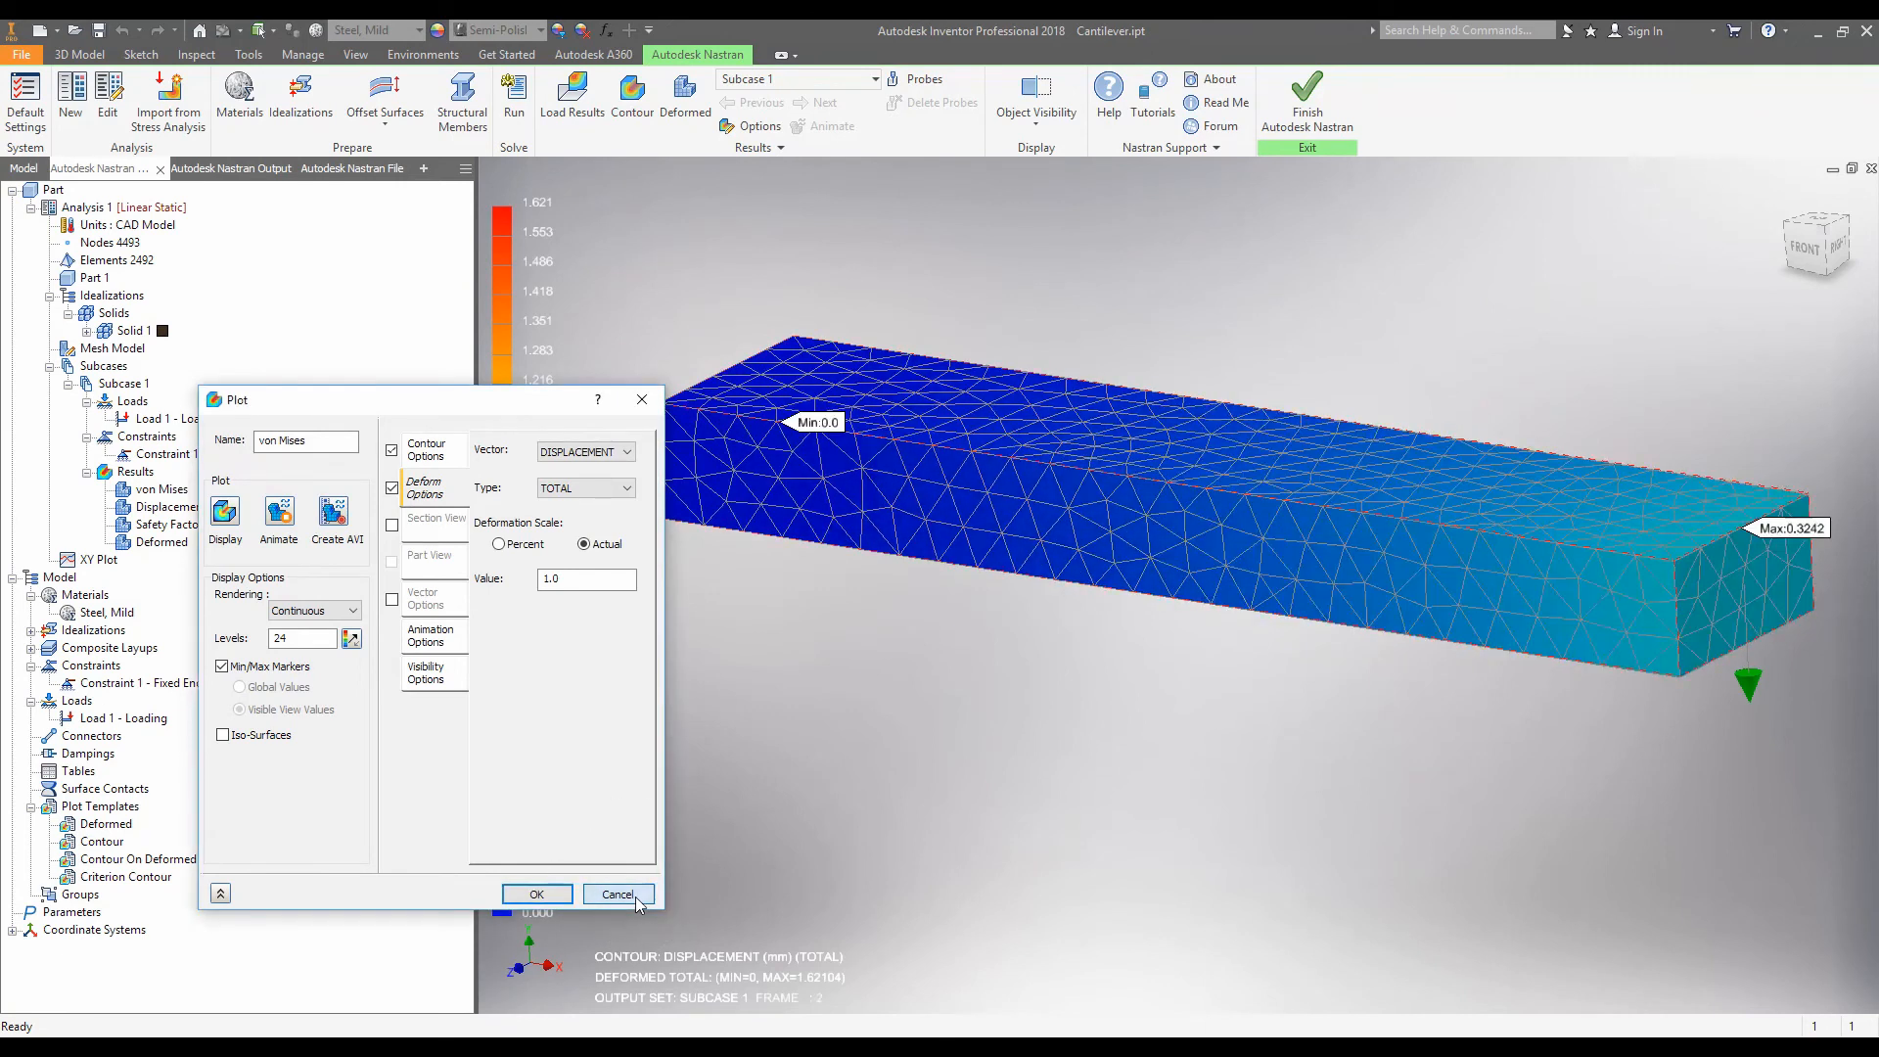
pyautogui.click(536, 894)
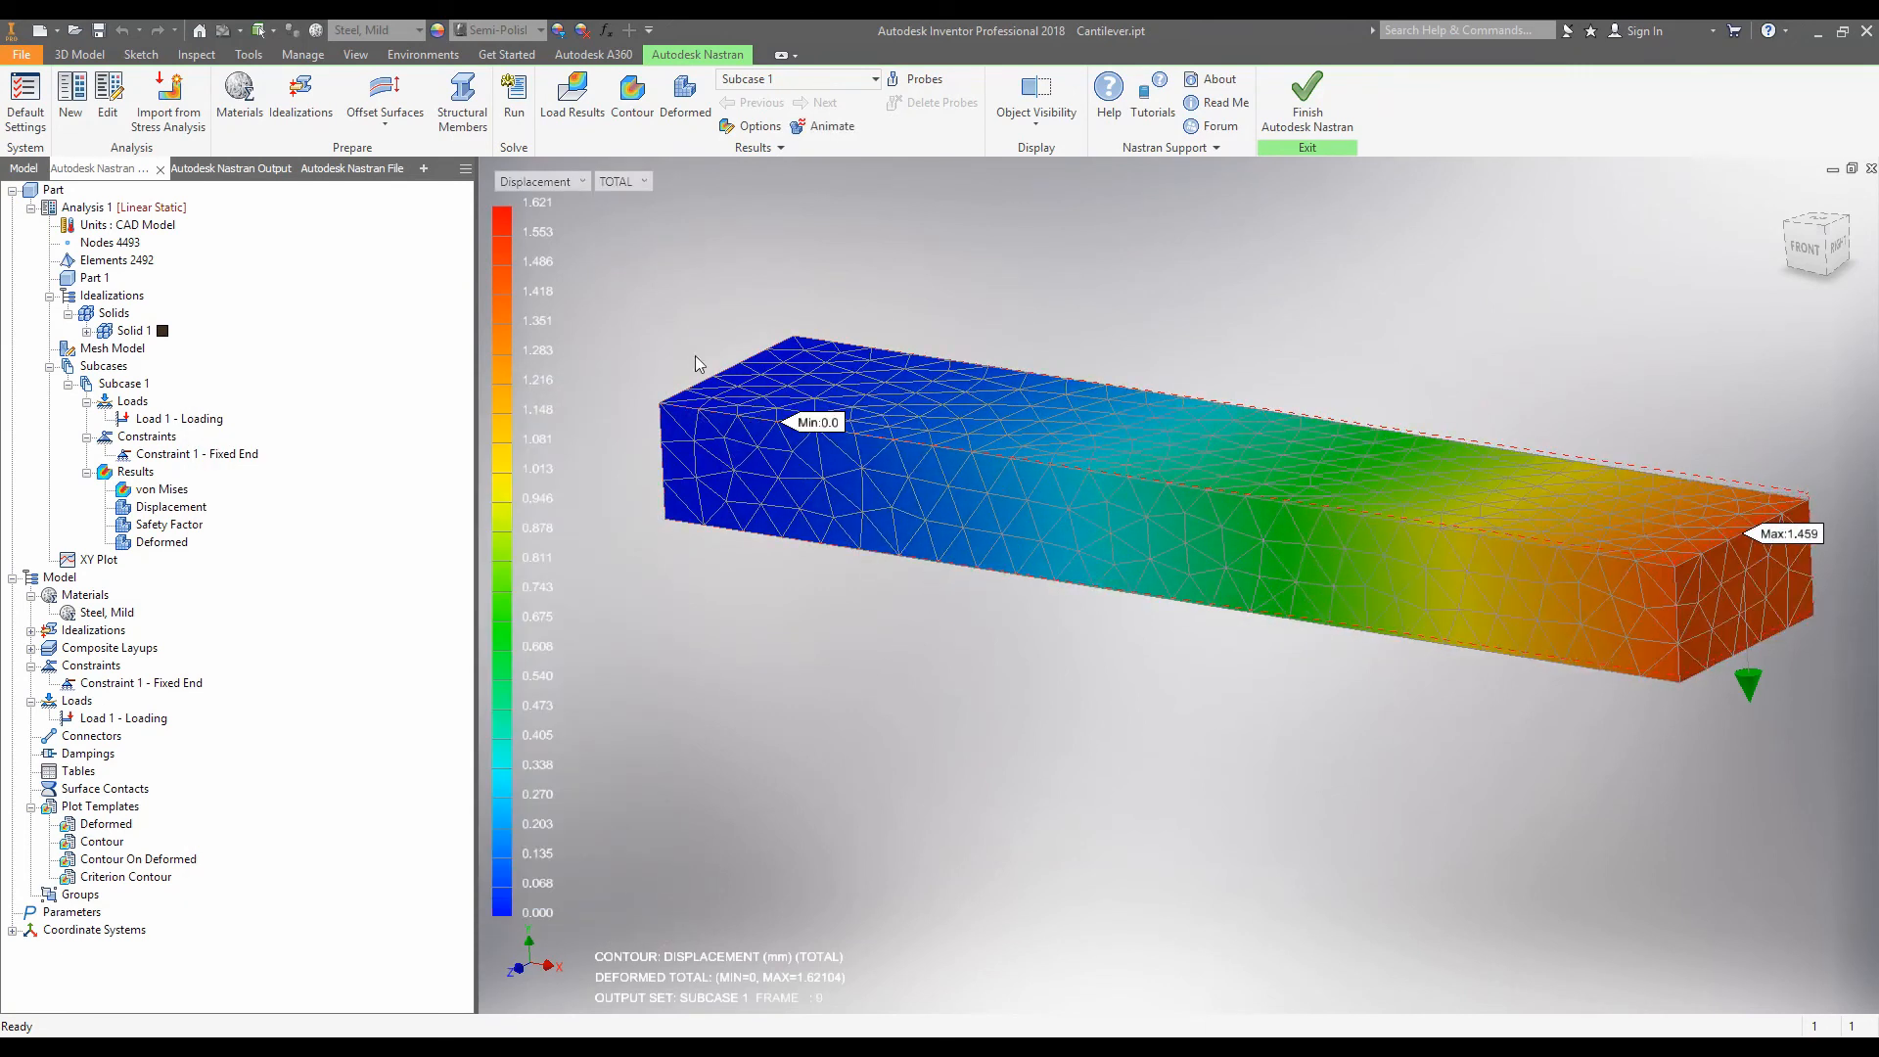
# Pick the Other result category, then show the Safety Factor result.
pyautogui.click(540, 181)
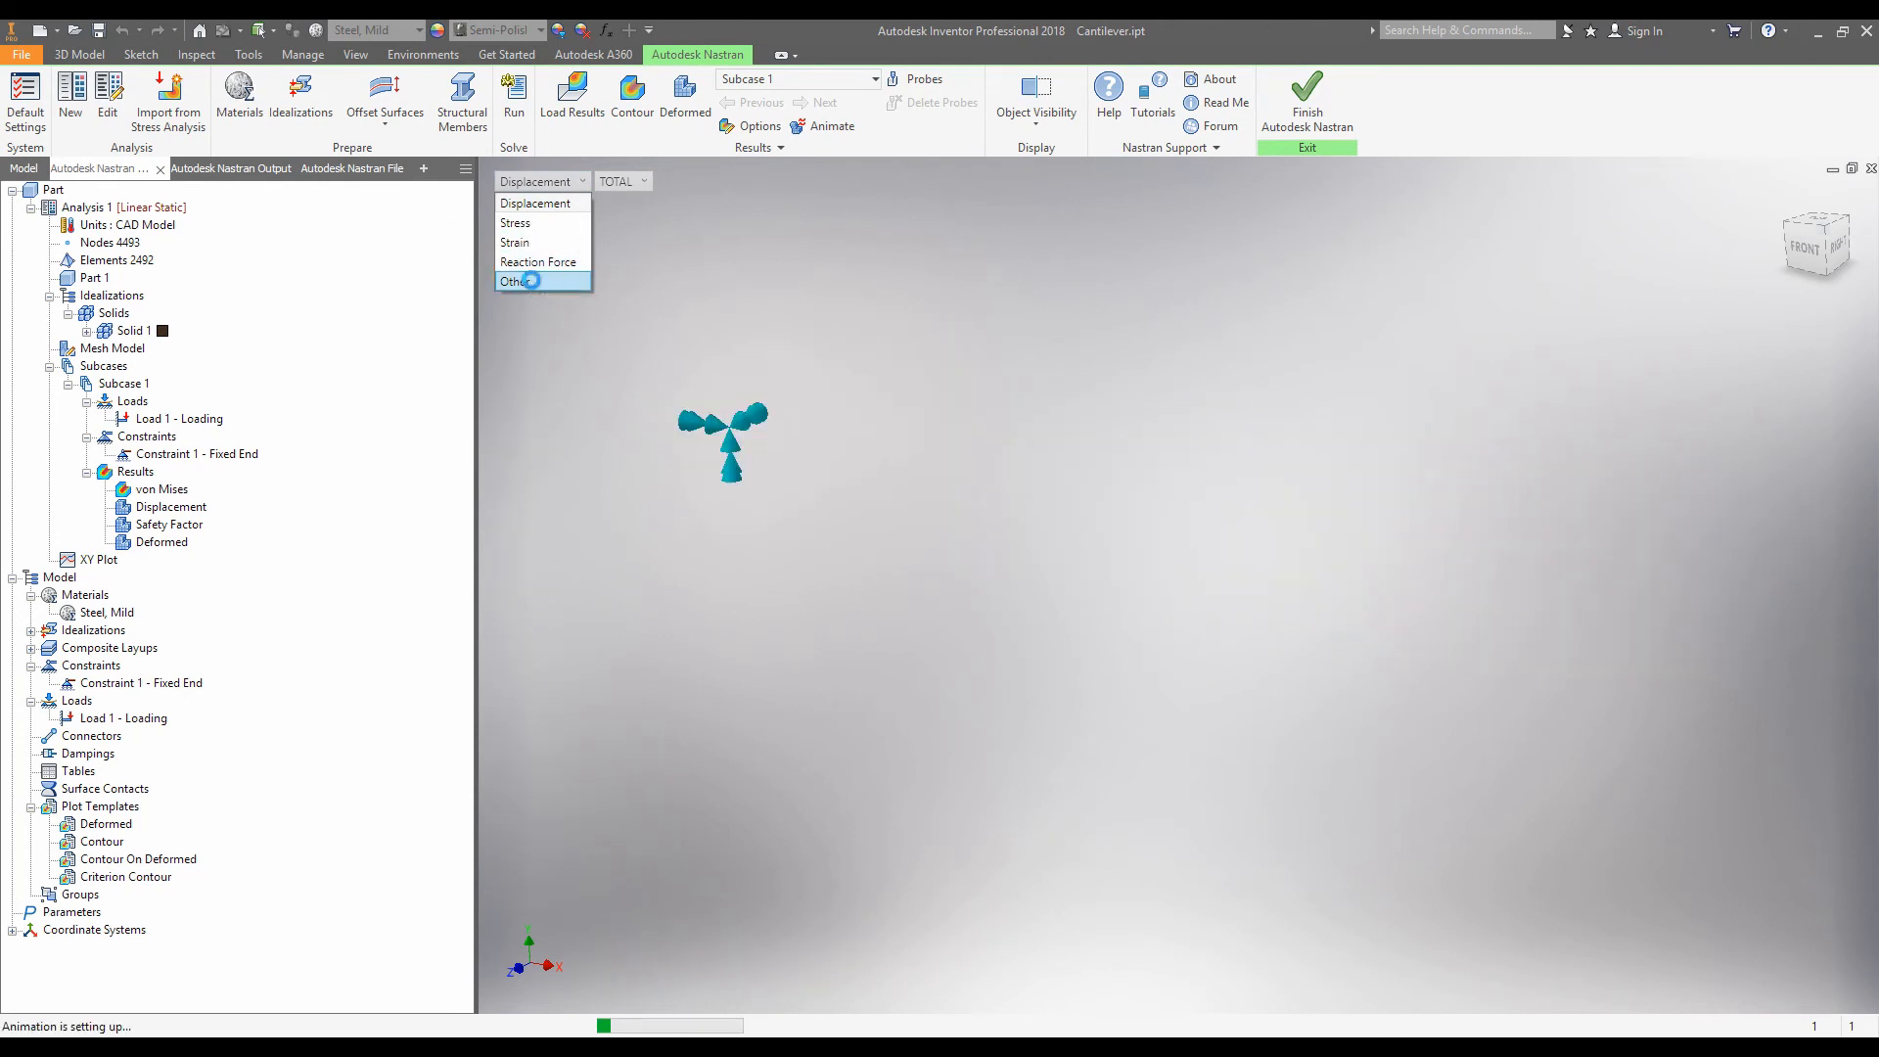
pyautogui.click(514, 282)
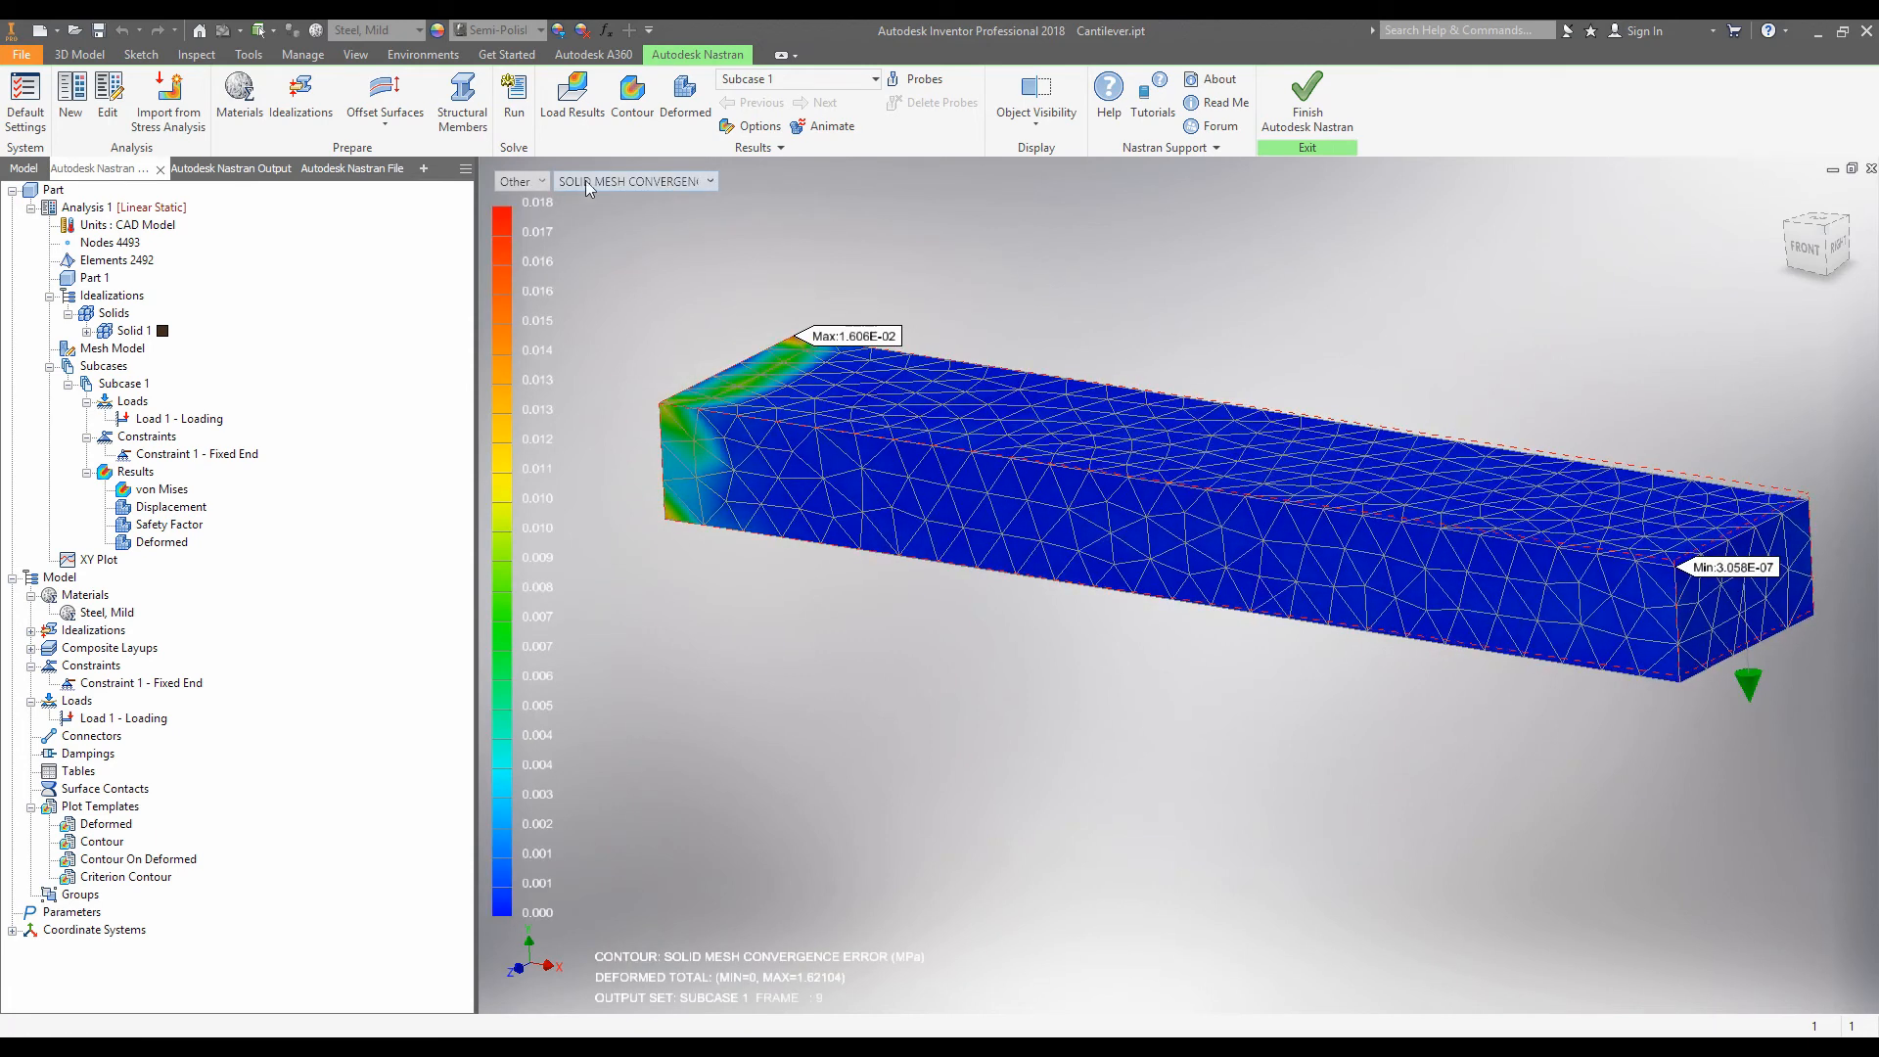
pyautogui.click(709, 181)
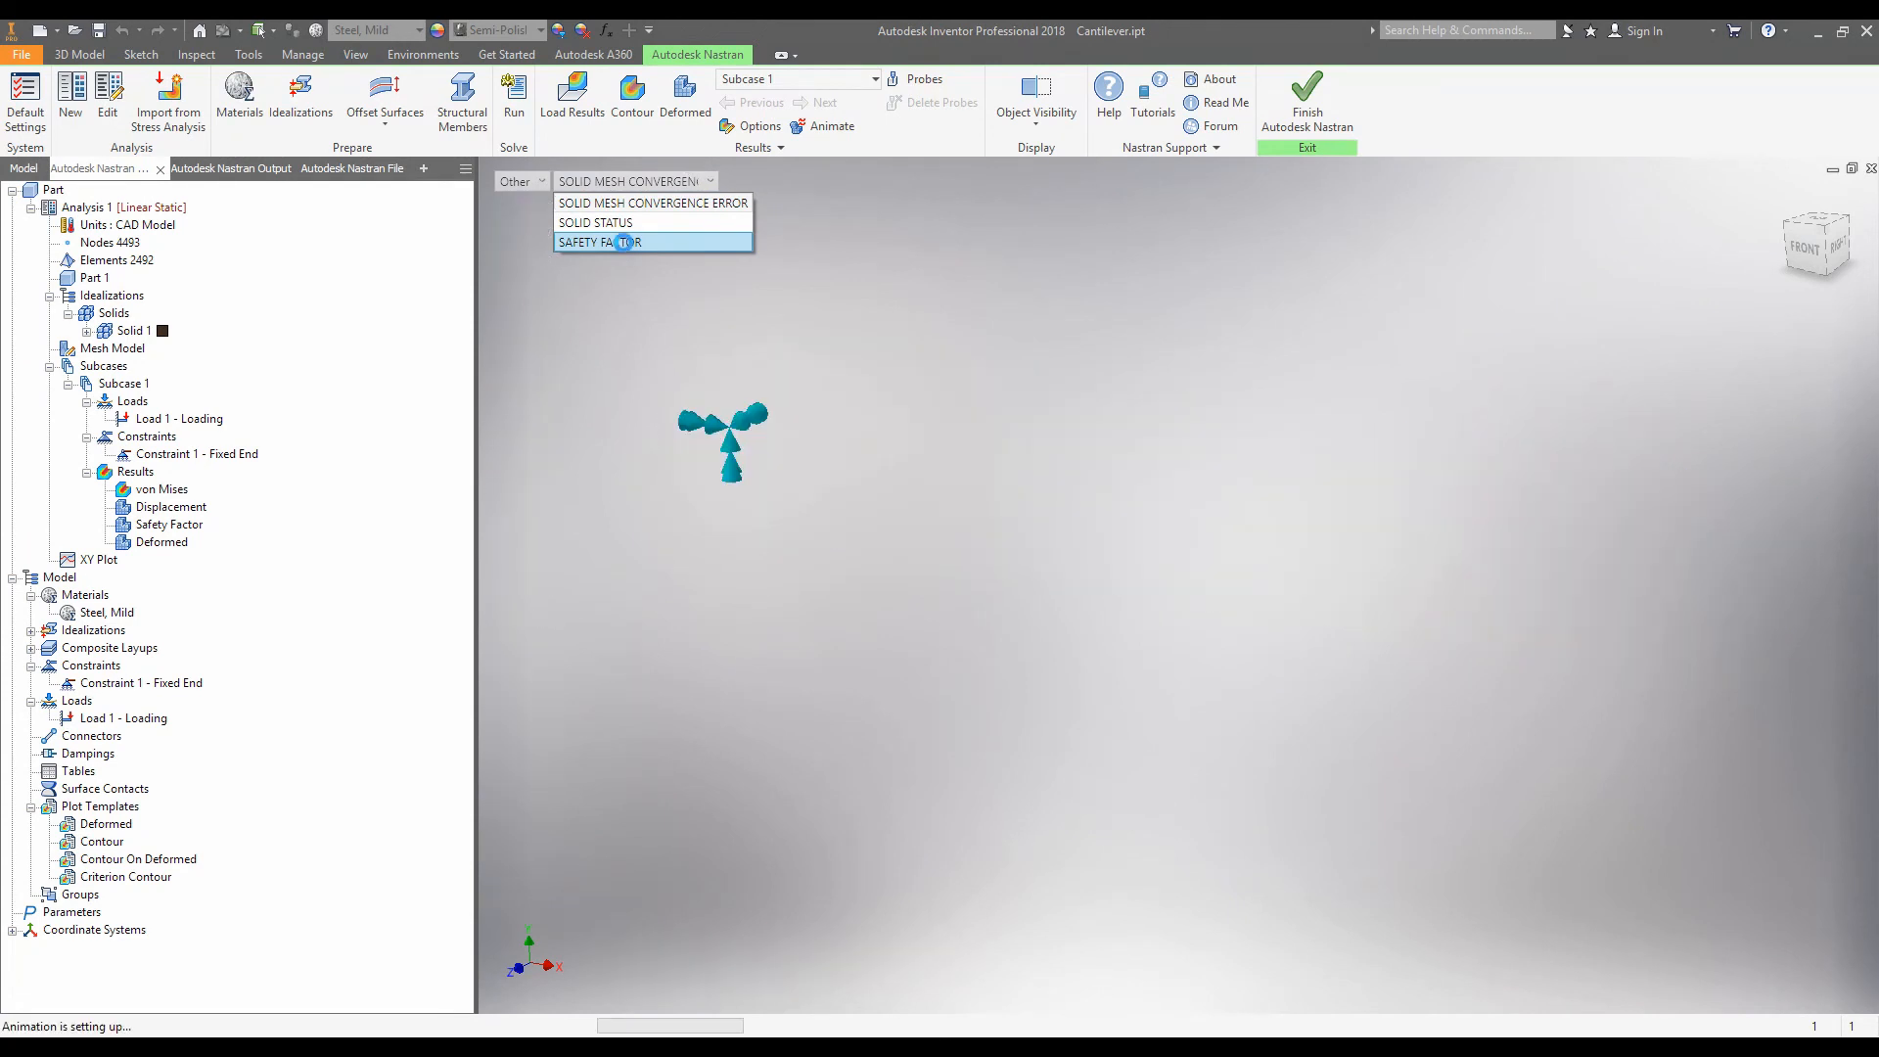
pyautogui.click(599, 241)
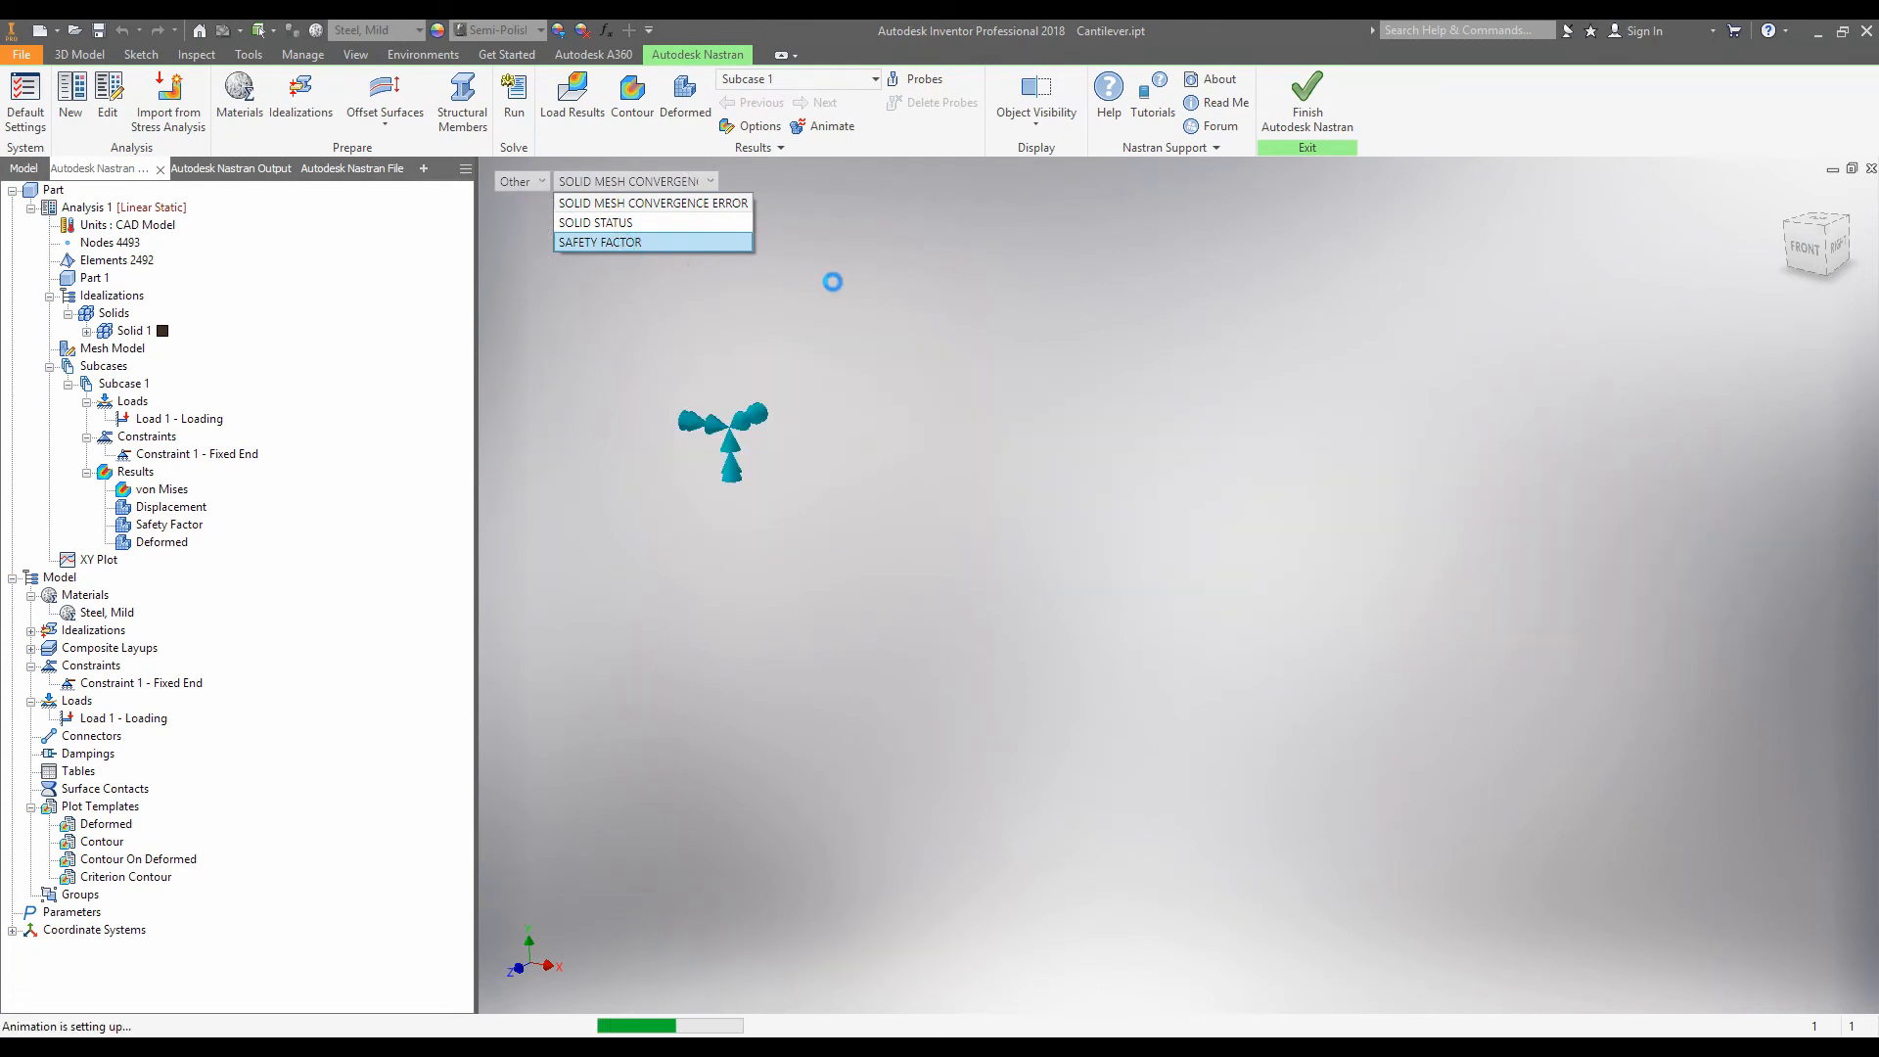
pyautogui.click(599, 242)
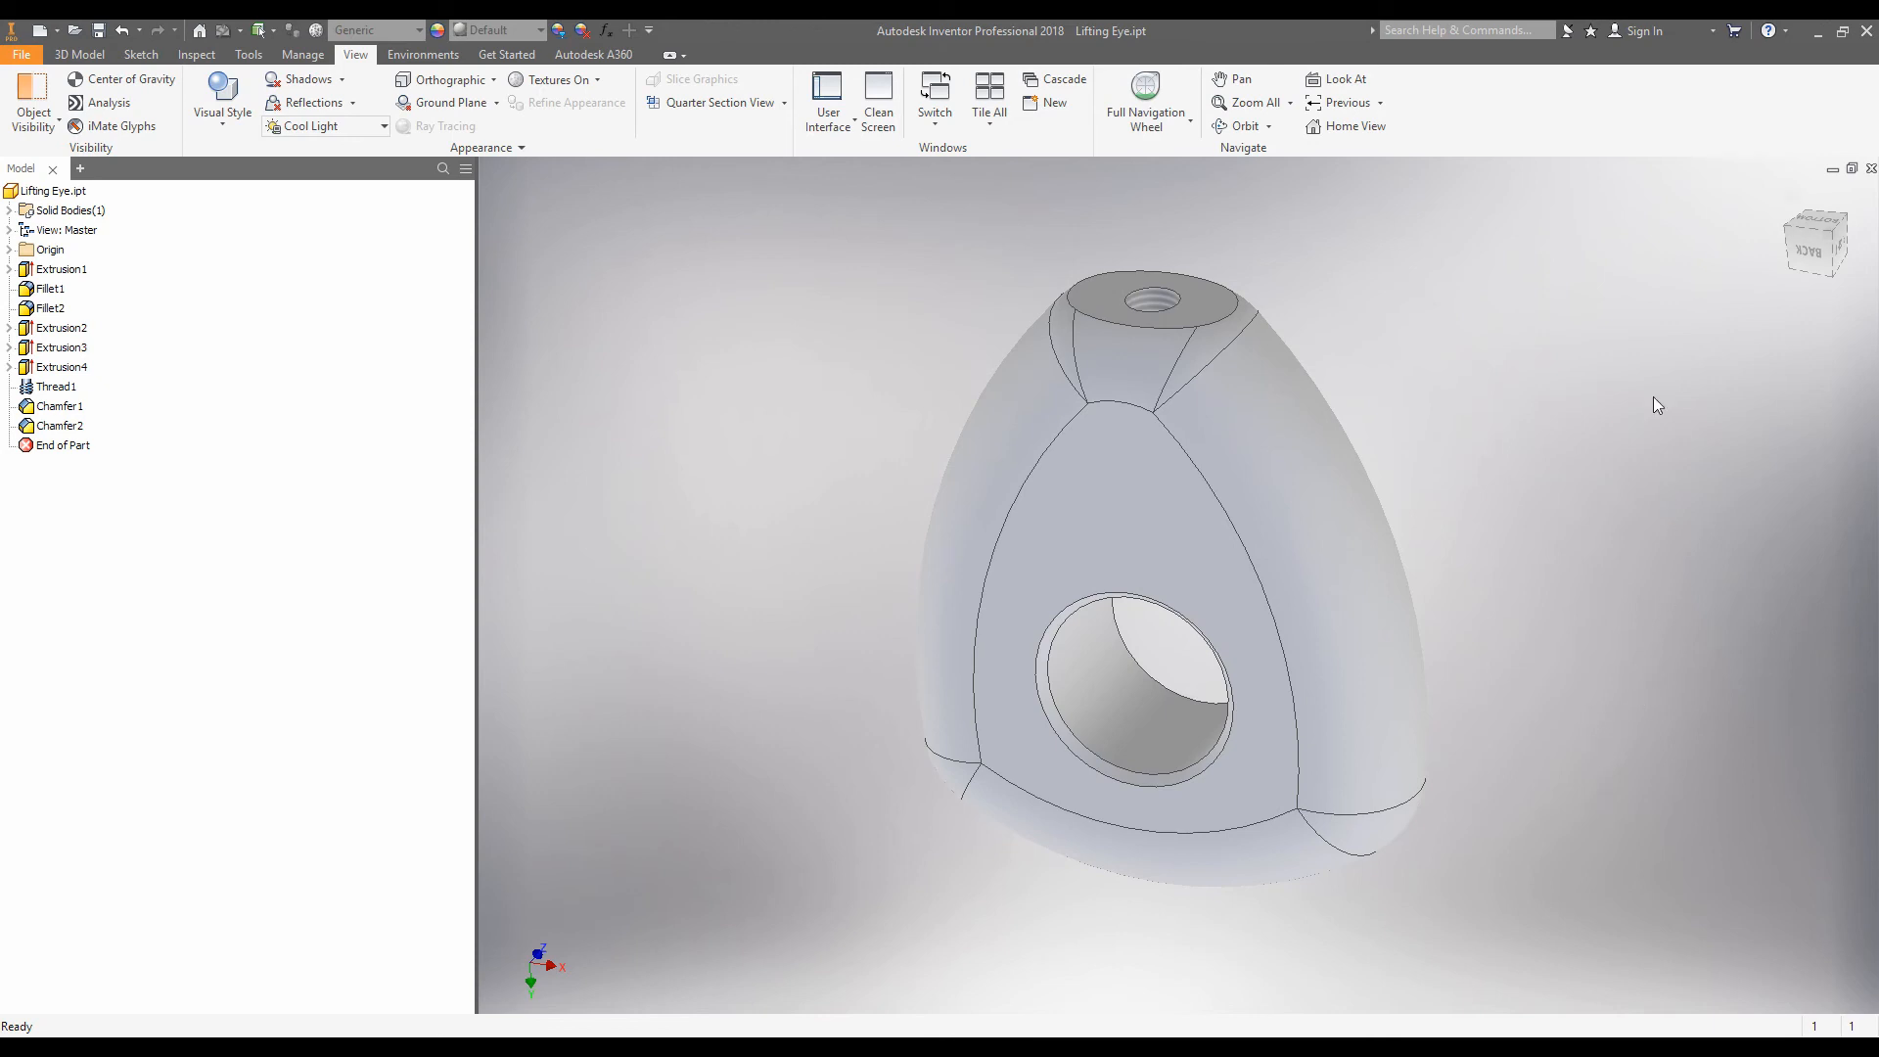
pyautogui.moveTo(1554, 273)
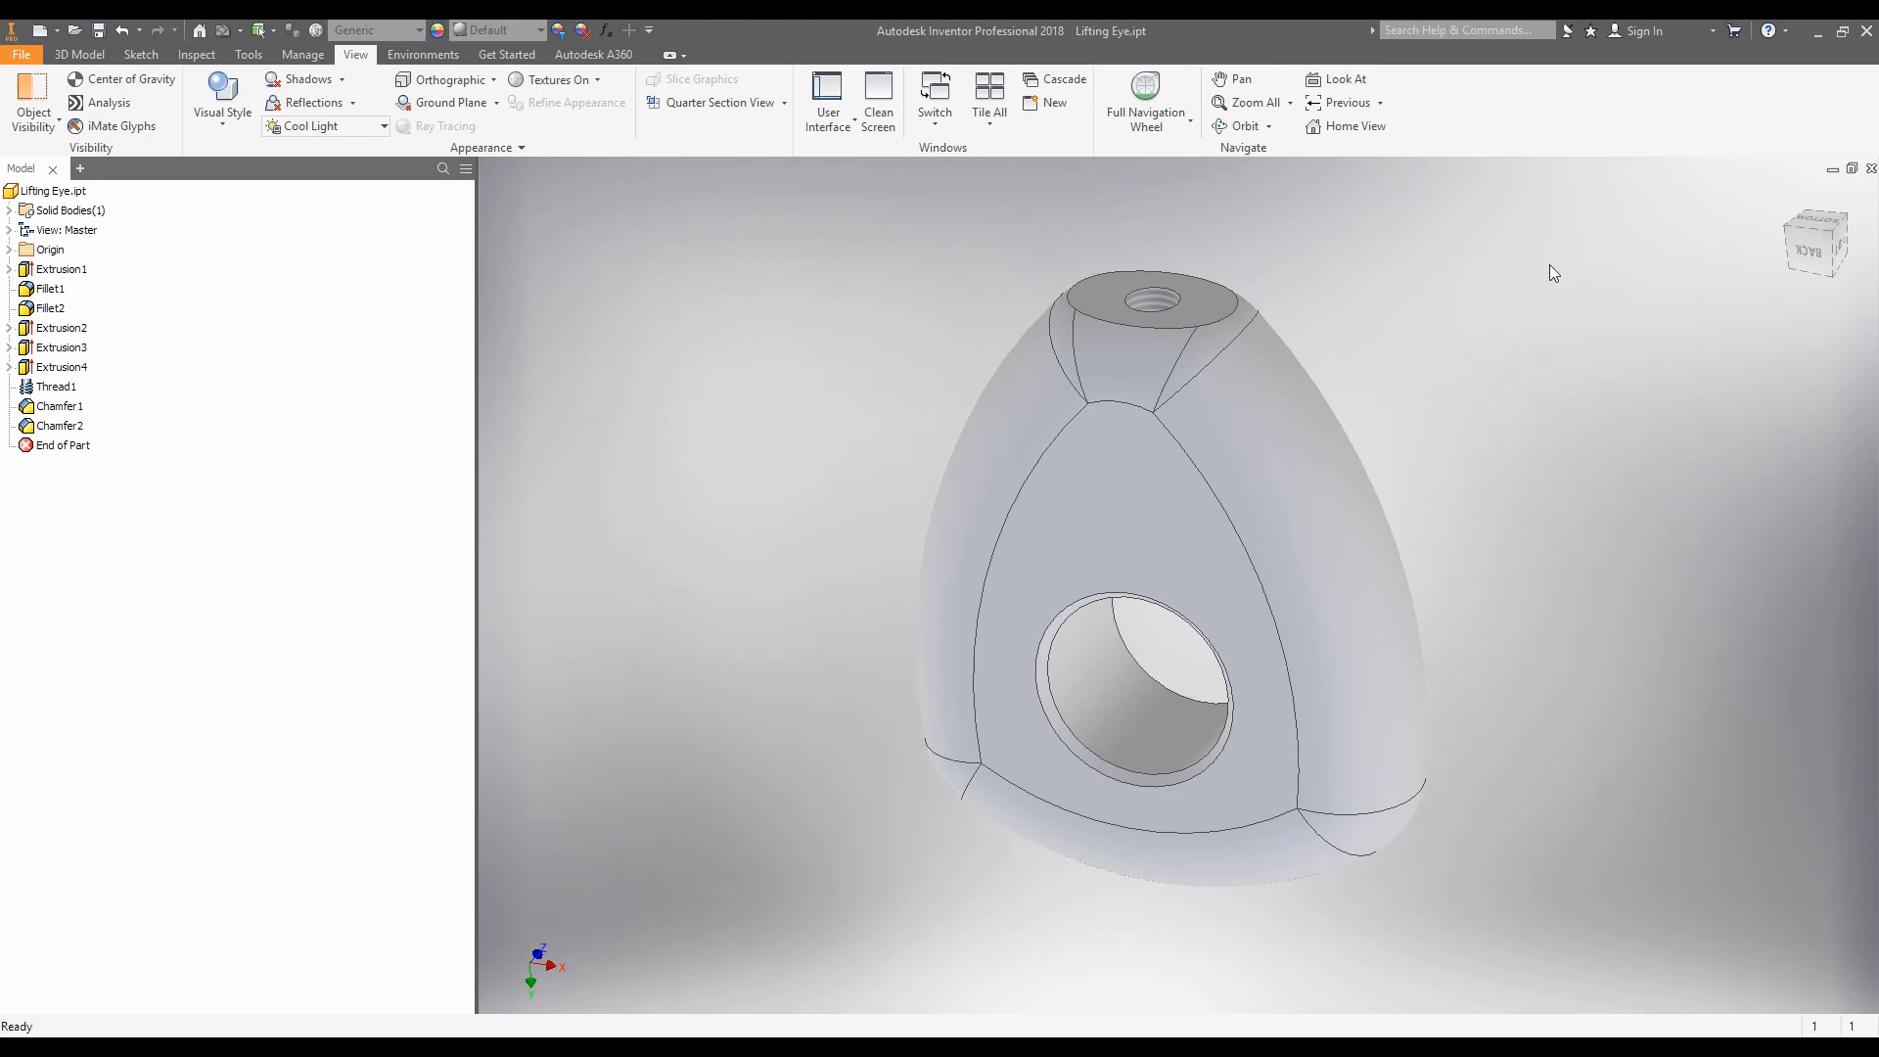
pyautogui.moveTo(756, 693)
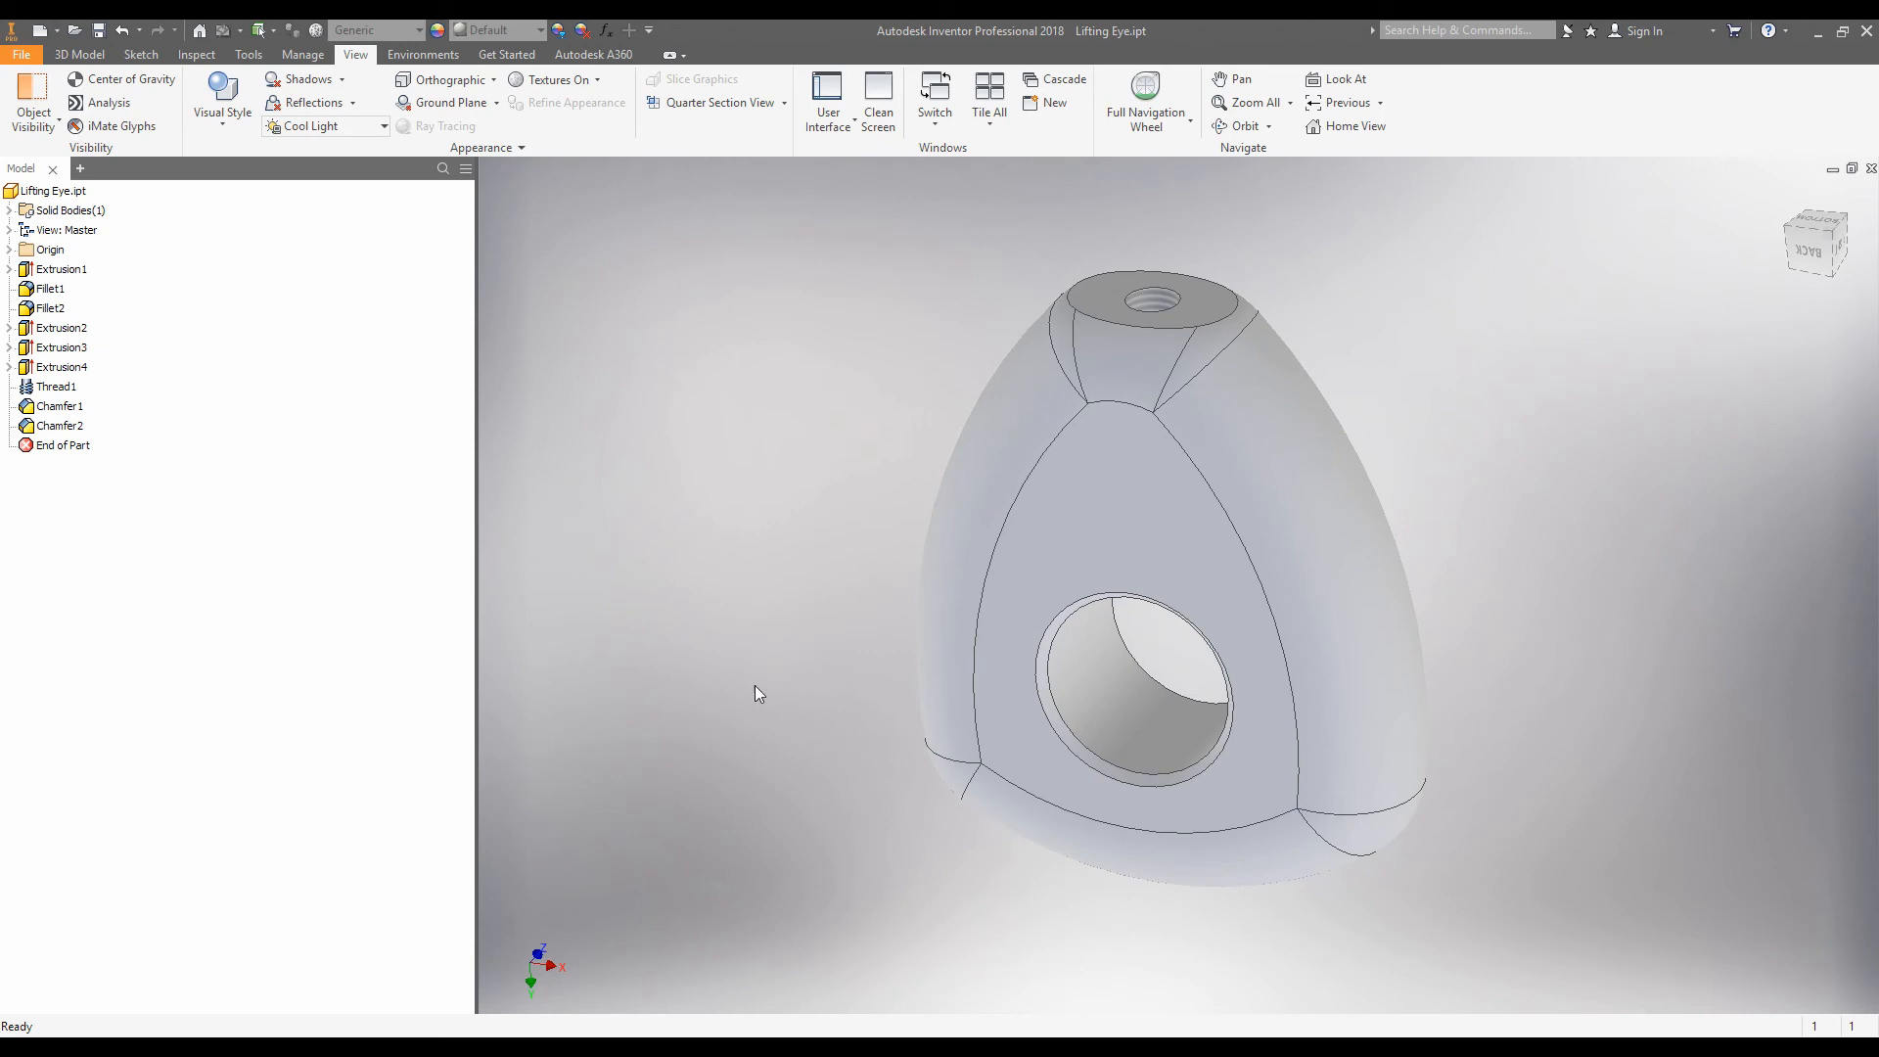
pyautogui.moveTo(1566, 720)
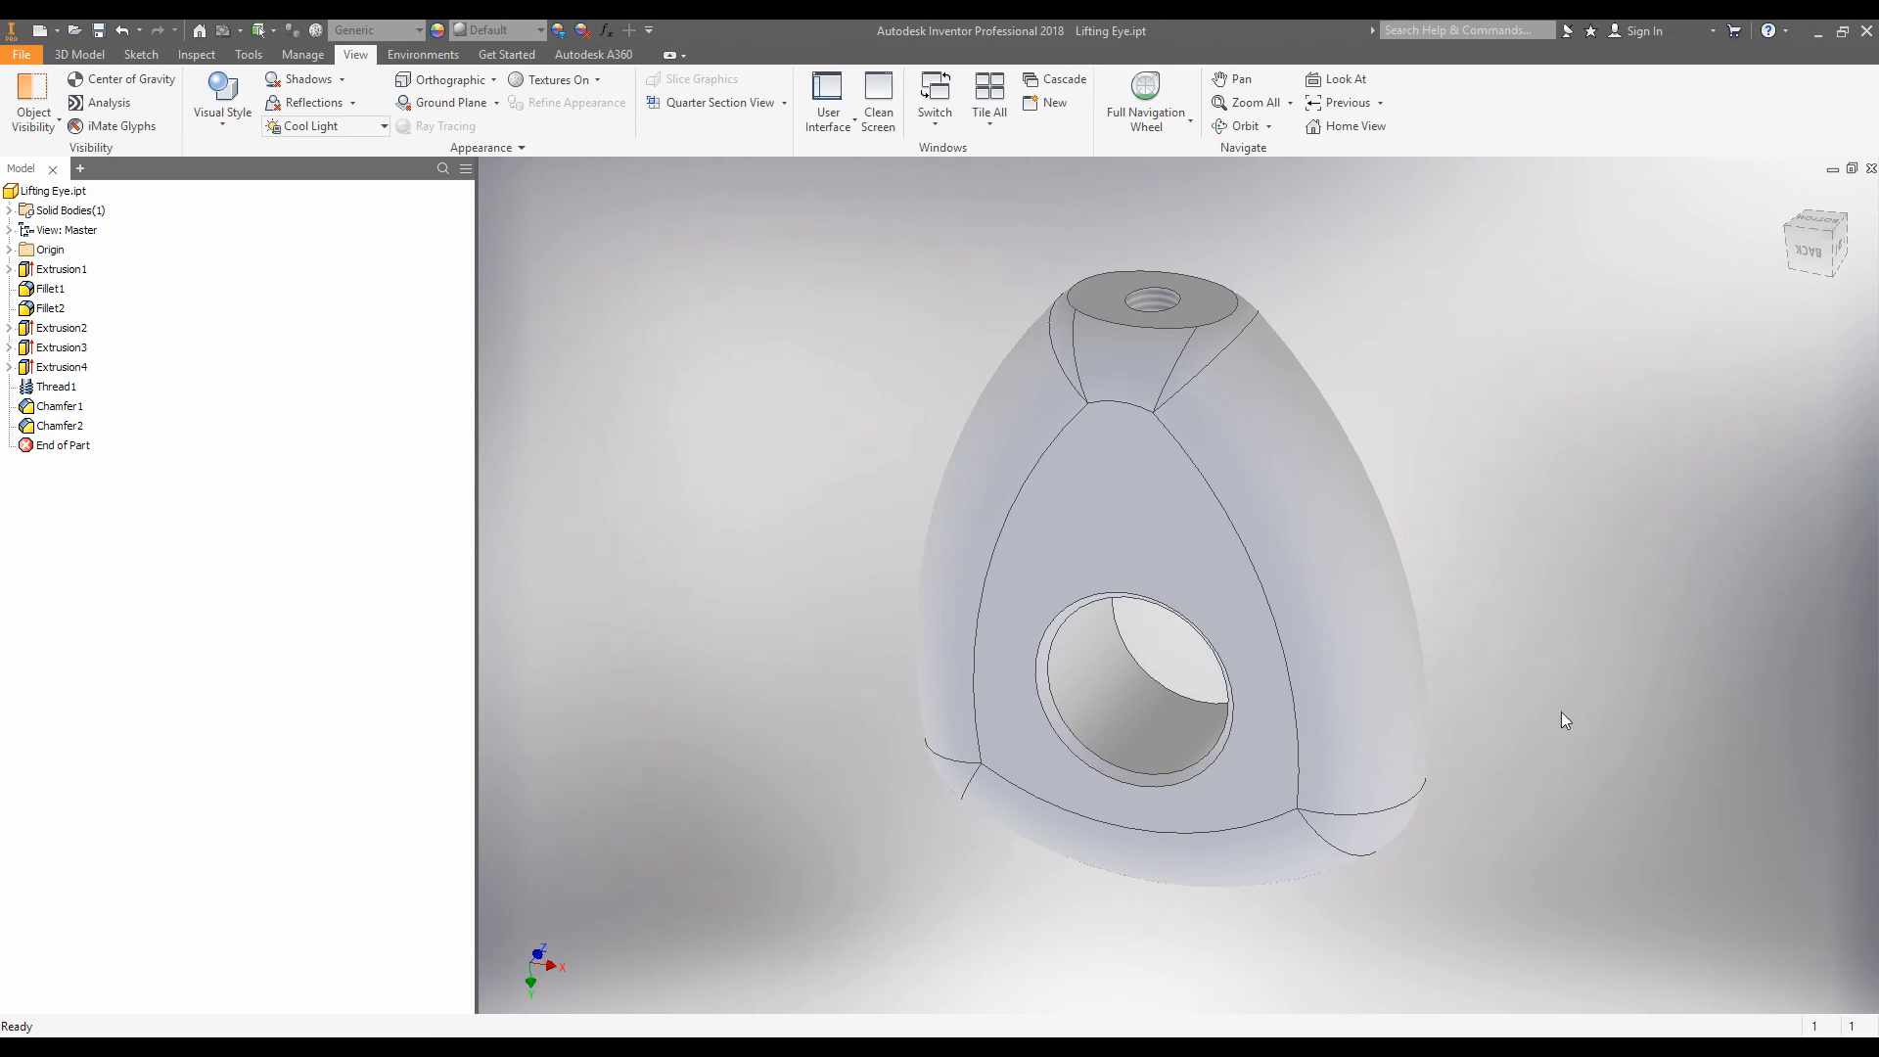
pyautogui.moveTo(1503, 379)
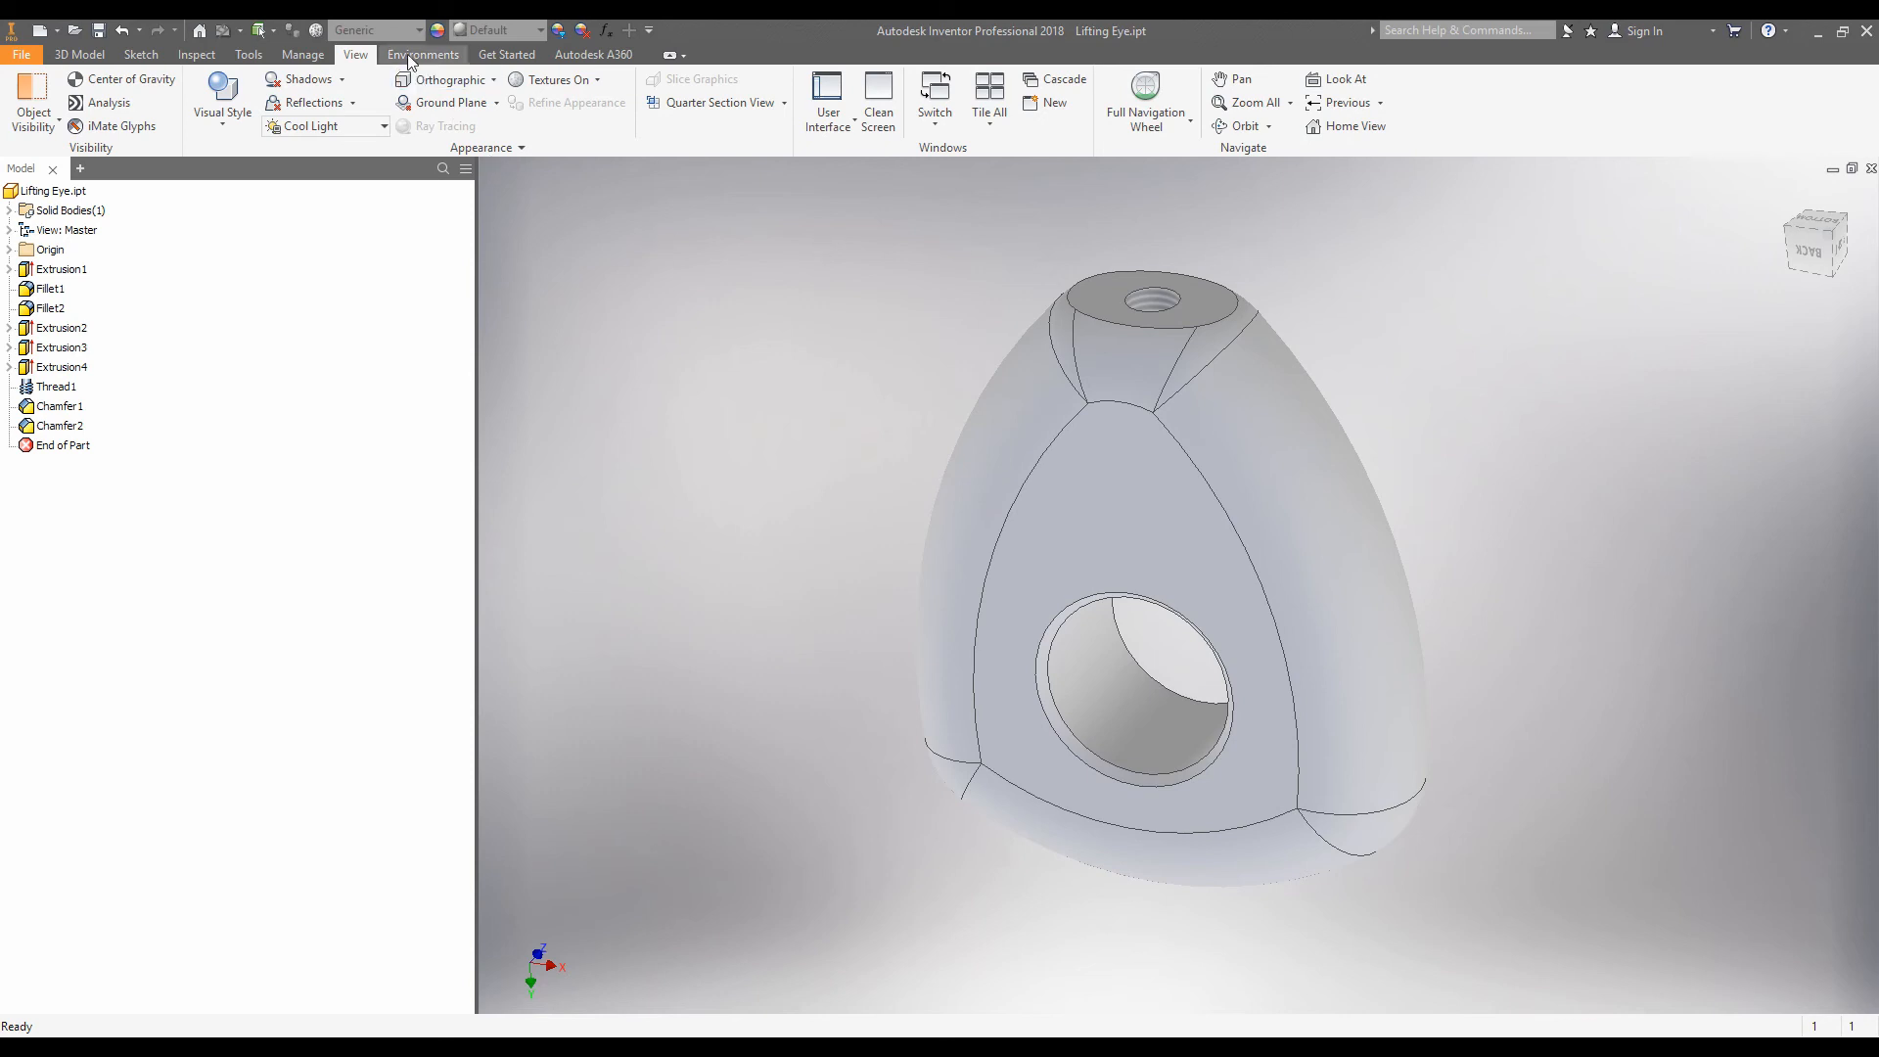
# Make the lifting eye Stainless Steel, 440C and start a Nastran In-CAD analysis.
pyautogui.click(417, 30)
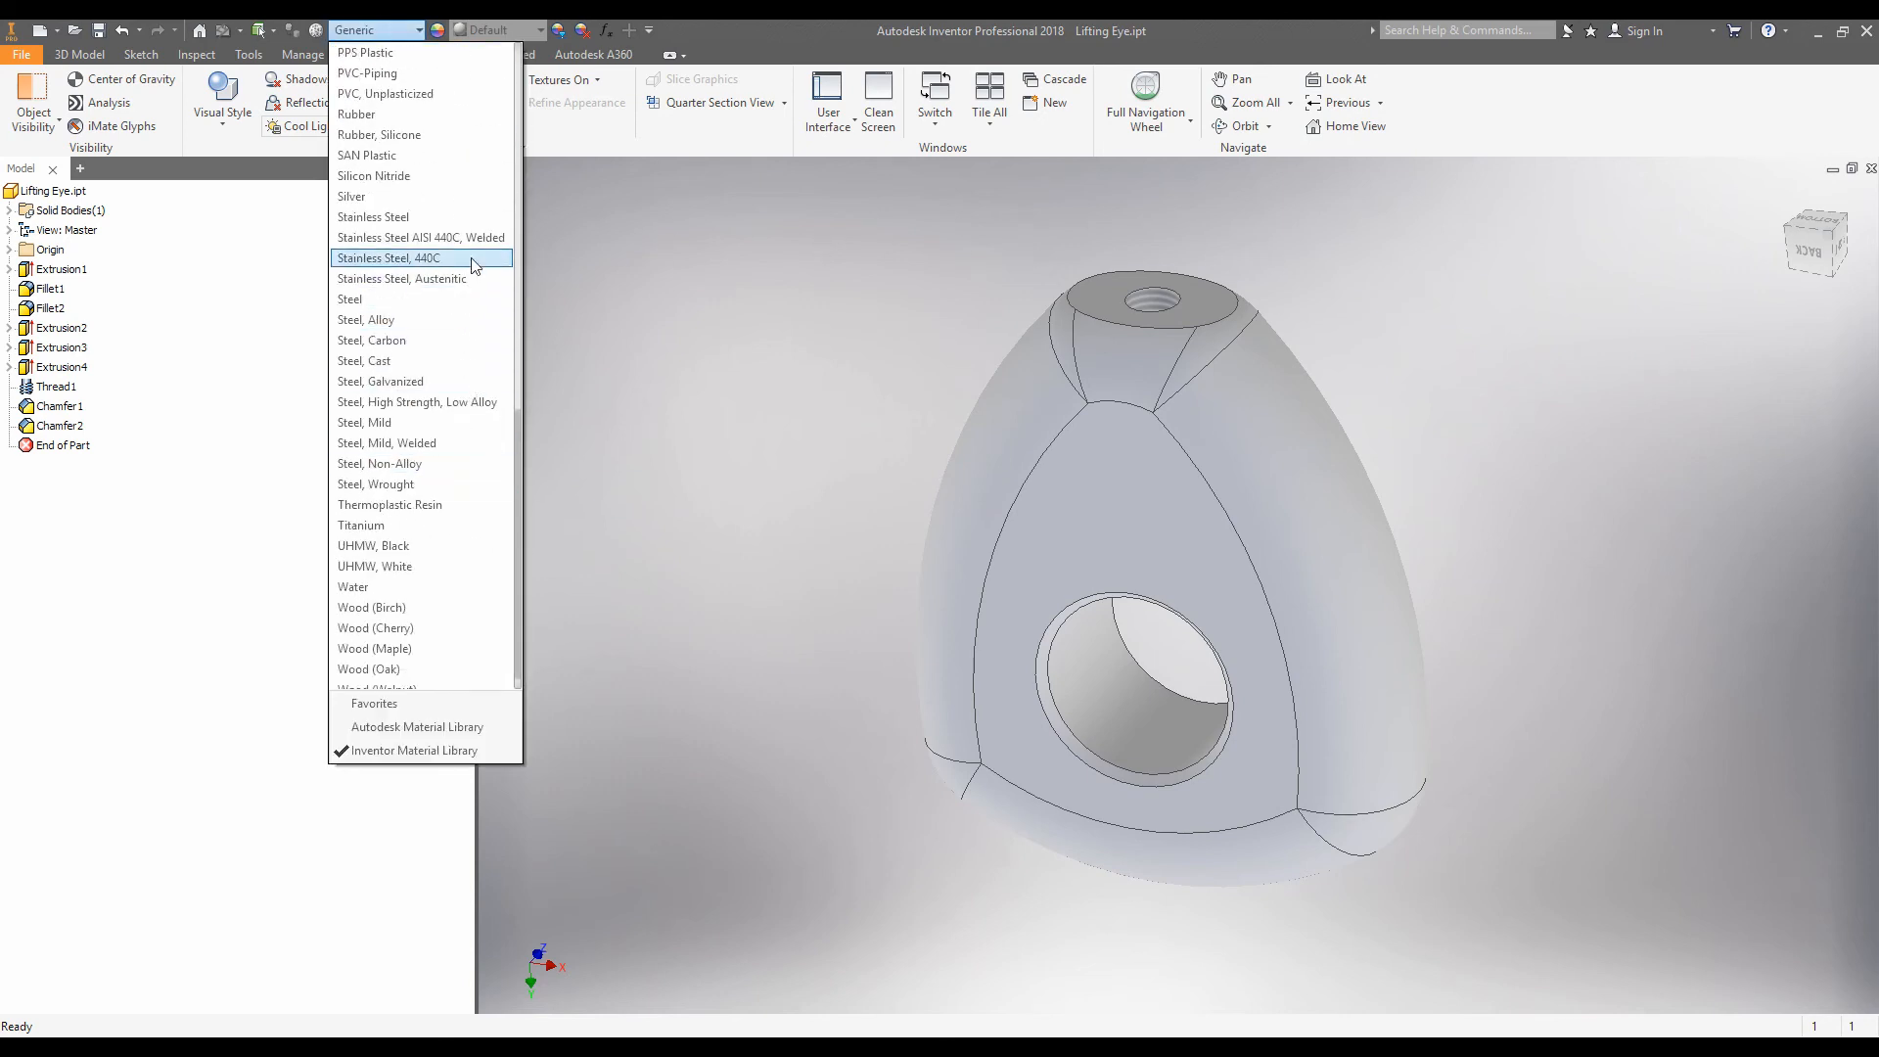
pyautogui.click(389, 257)
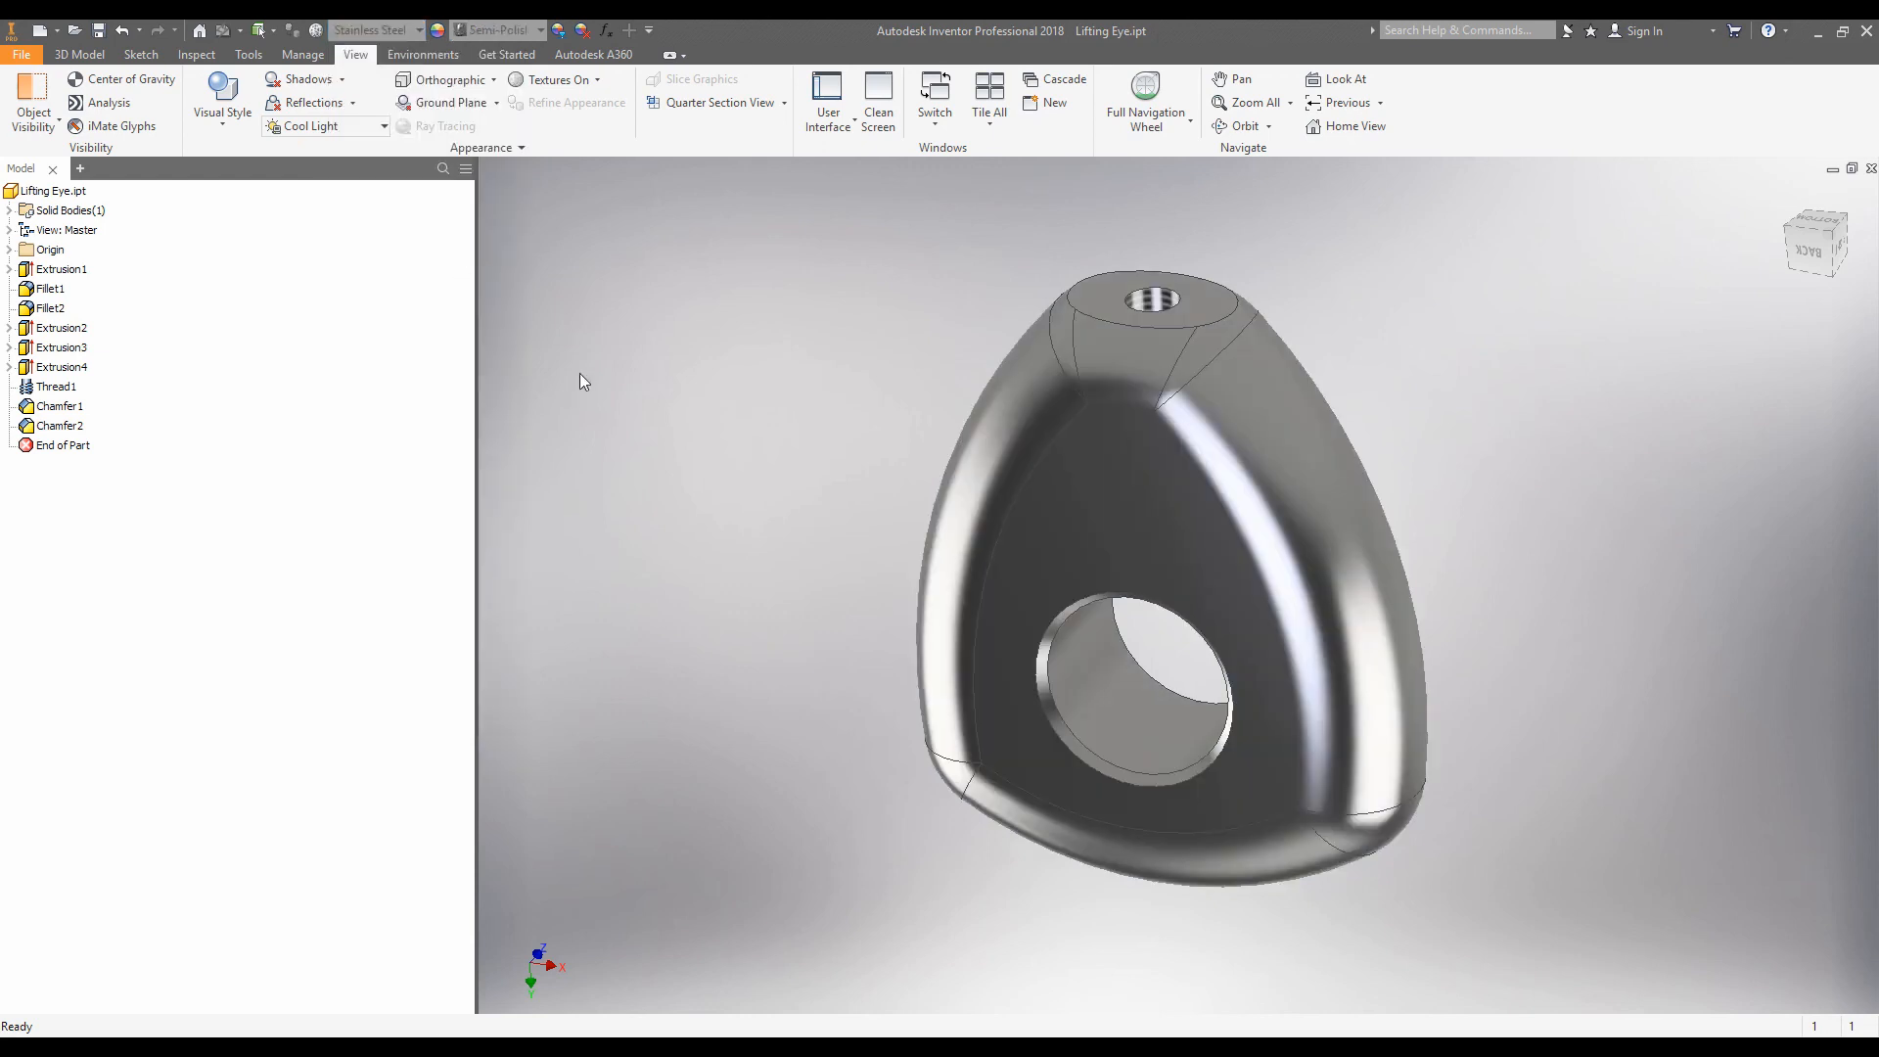
pyautogui.click(422, 54)
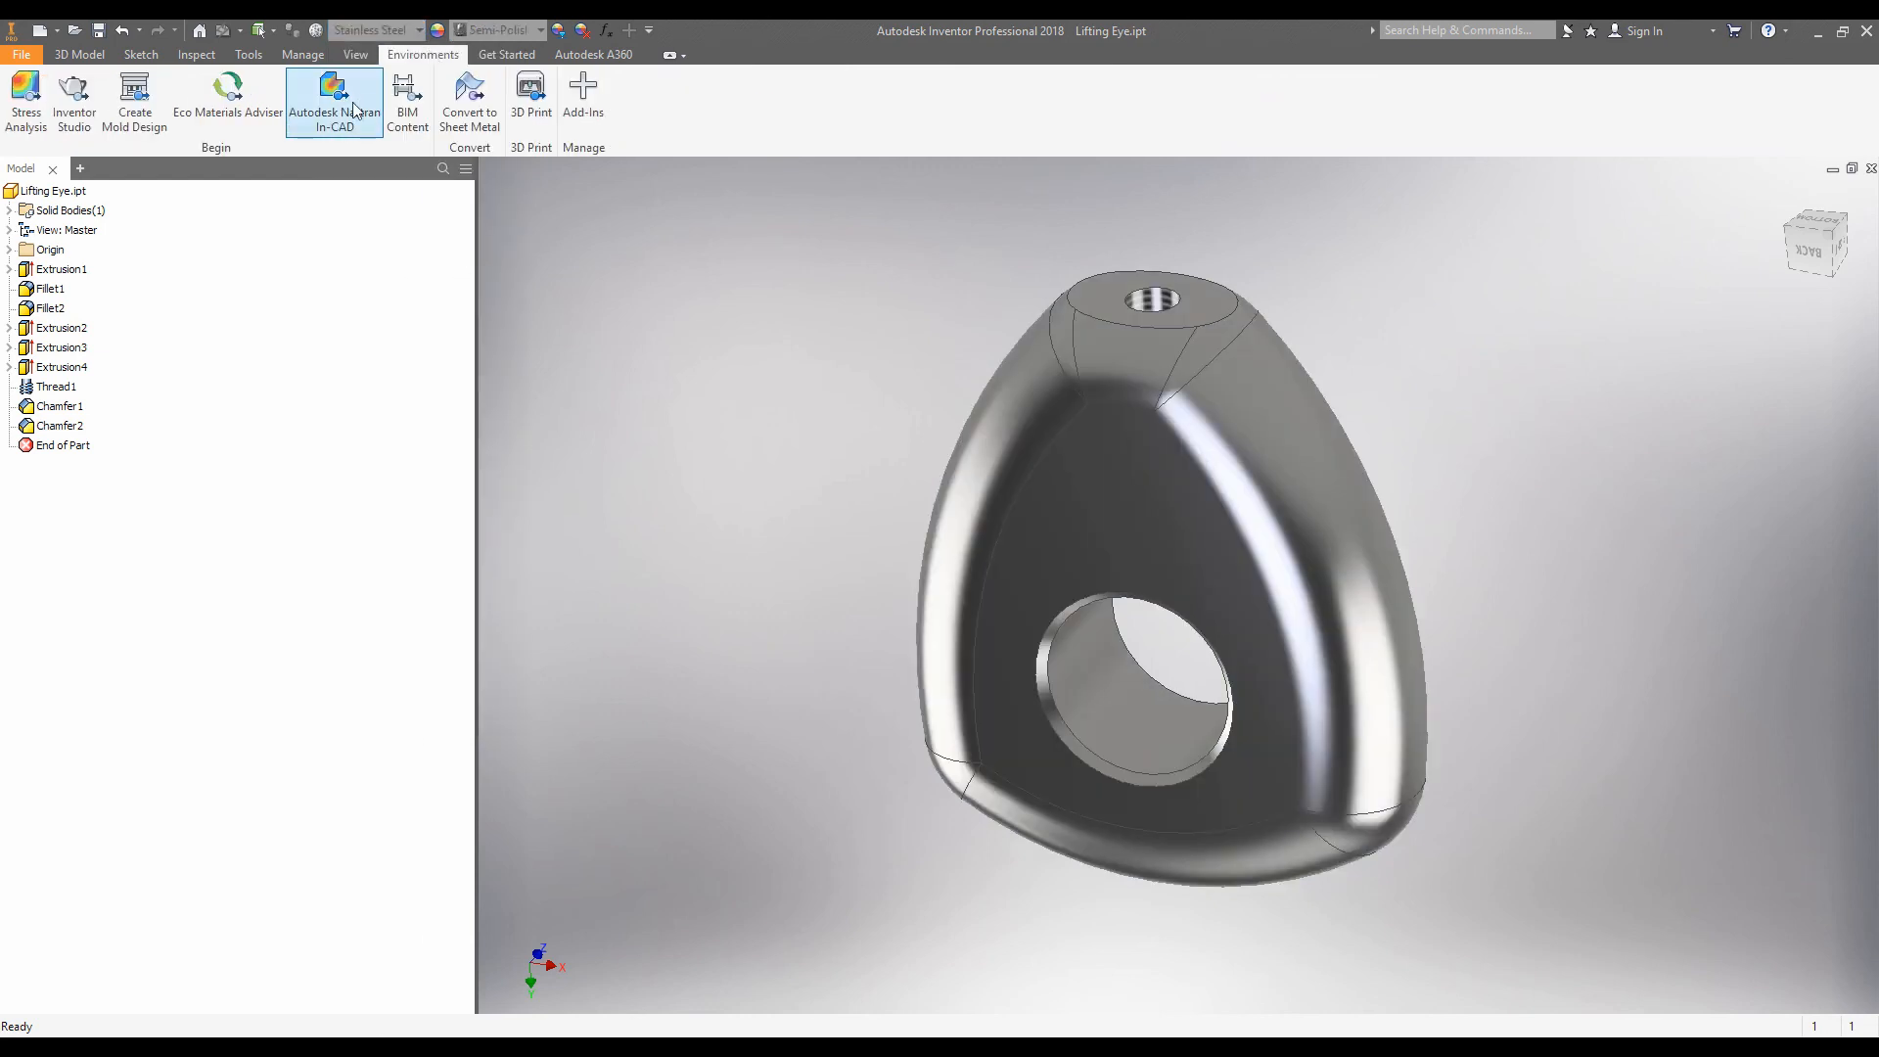
pyautogui.click(335, 101)
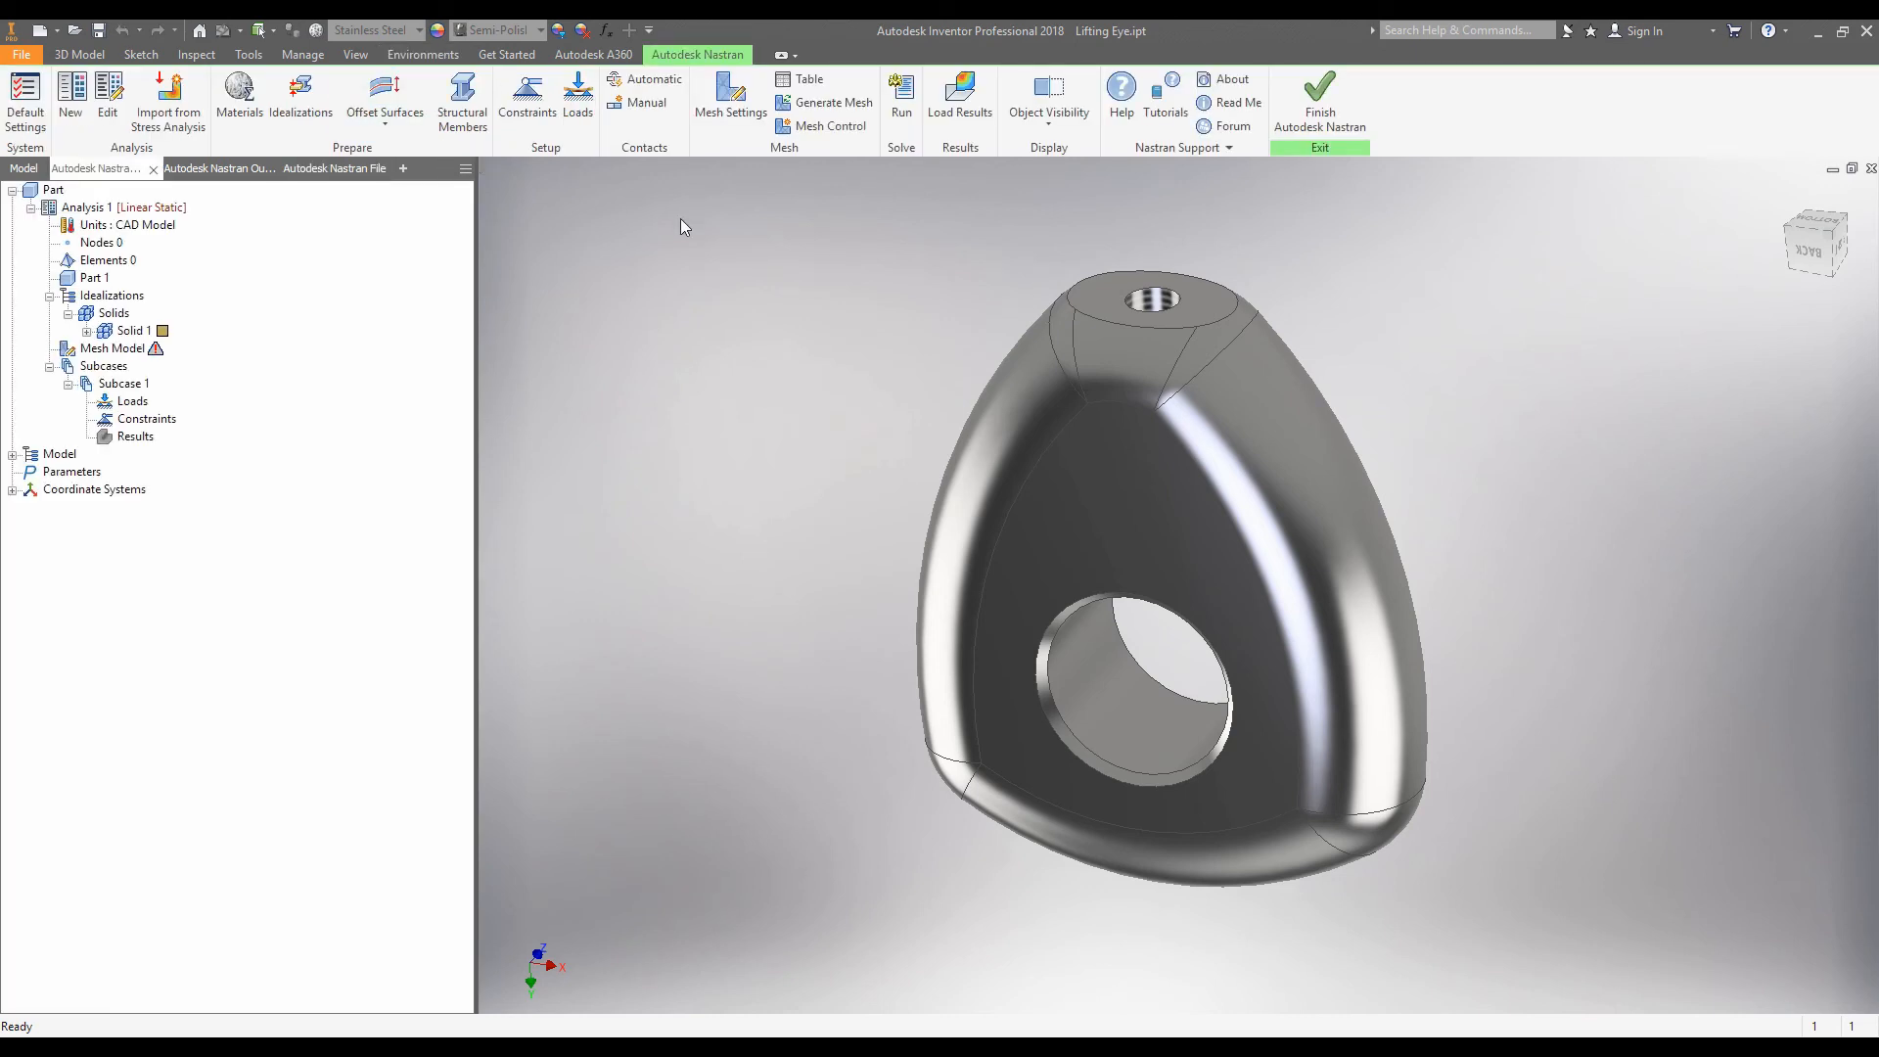
pyautogui.moveTo(527, 98)
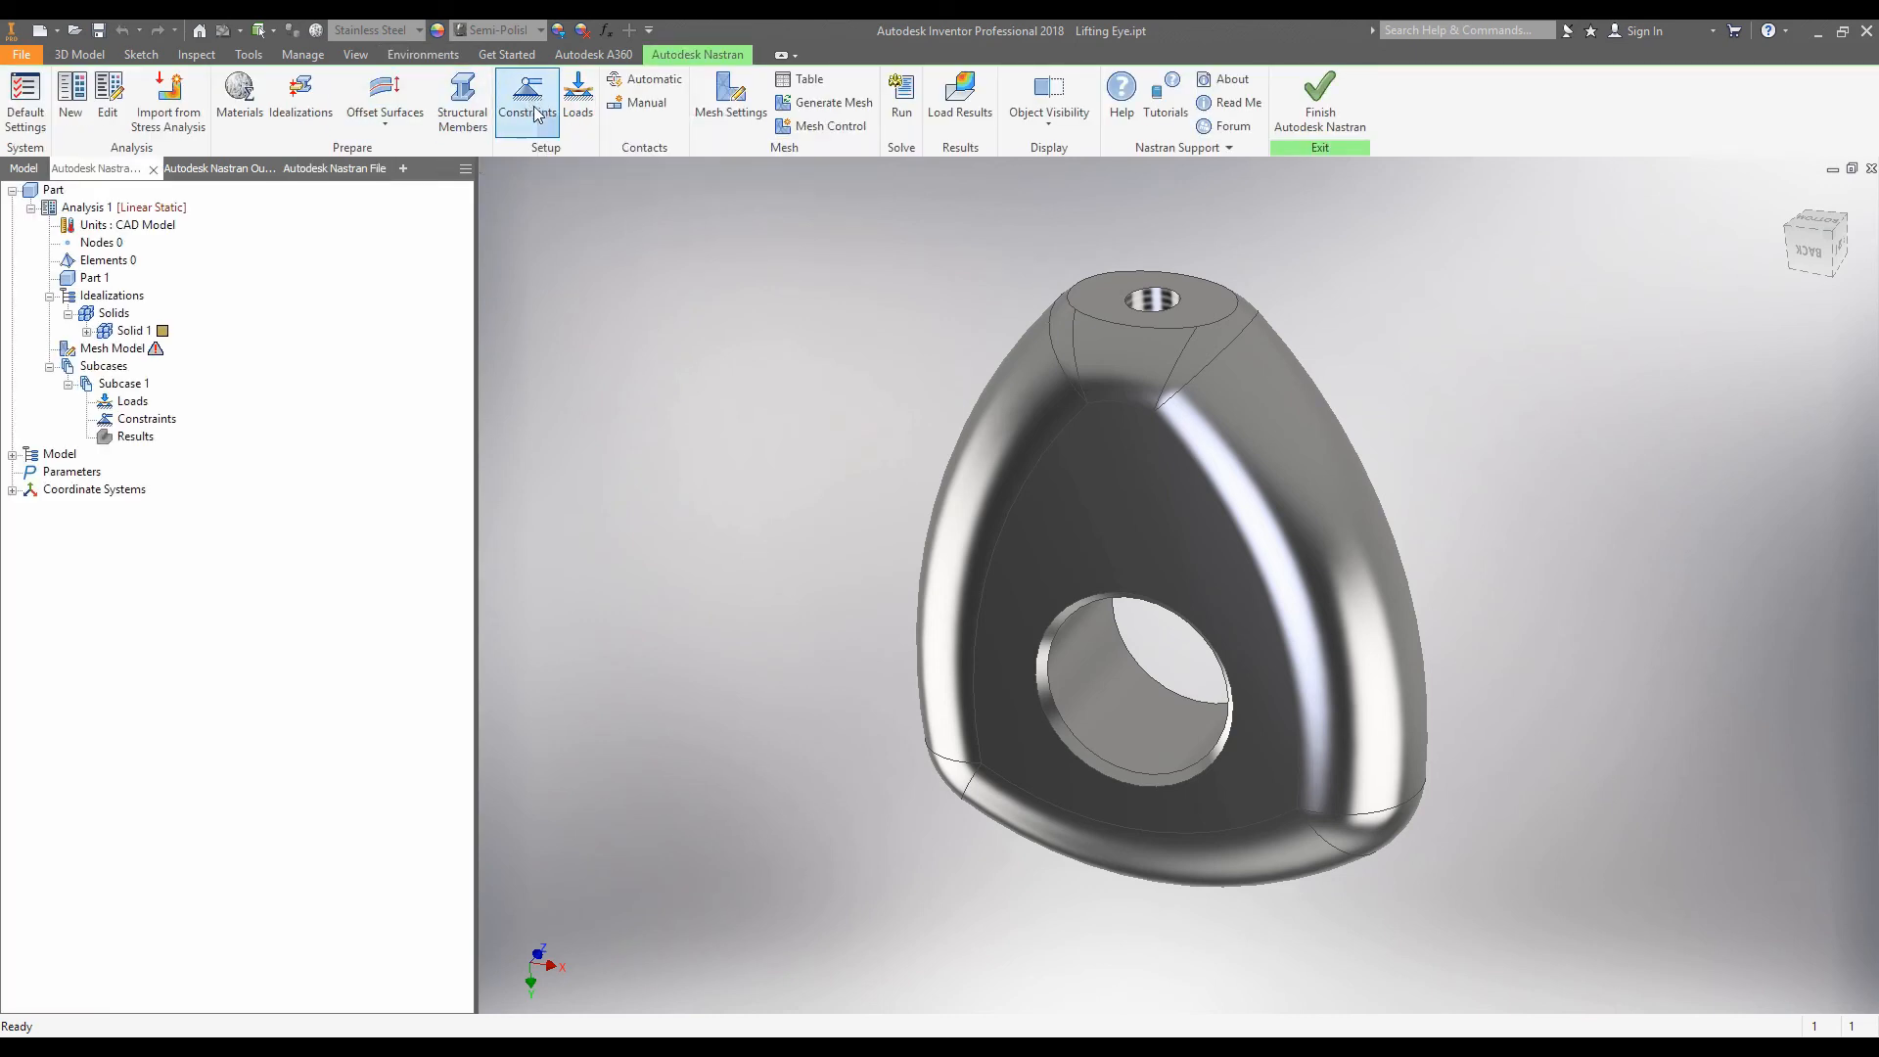
# Add a constraint on the threaded hole face.
pyautogui.click(527, 101)
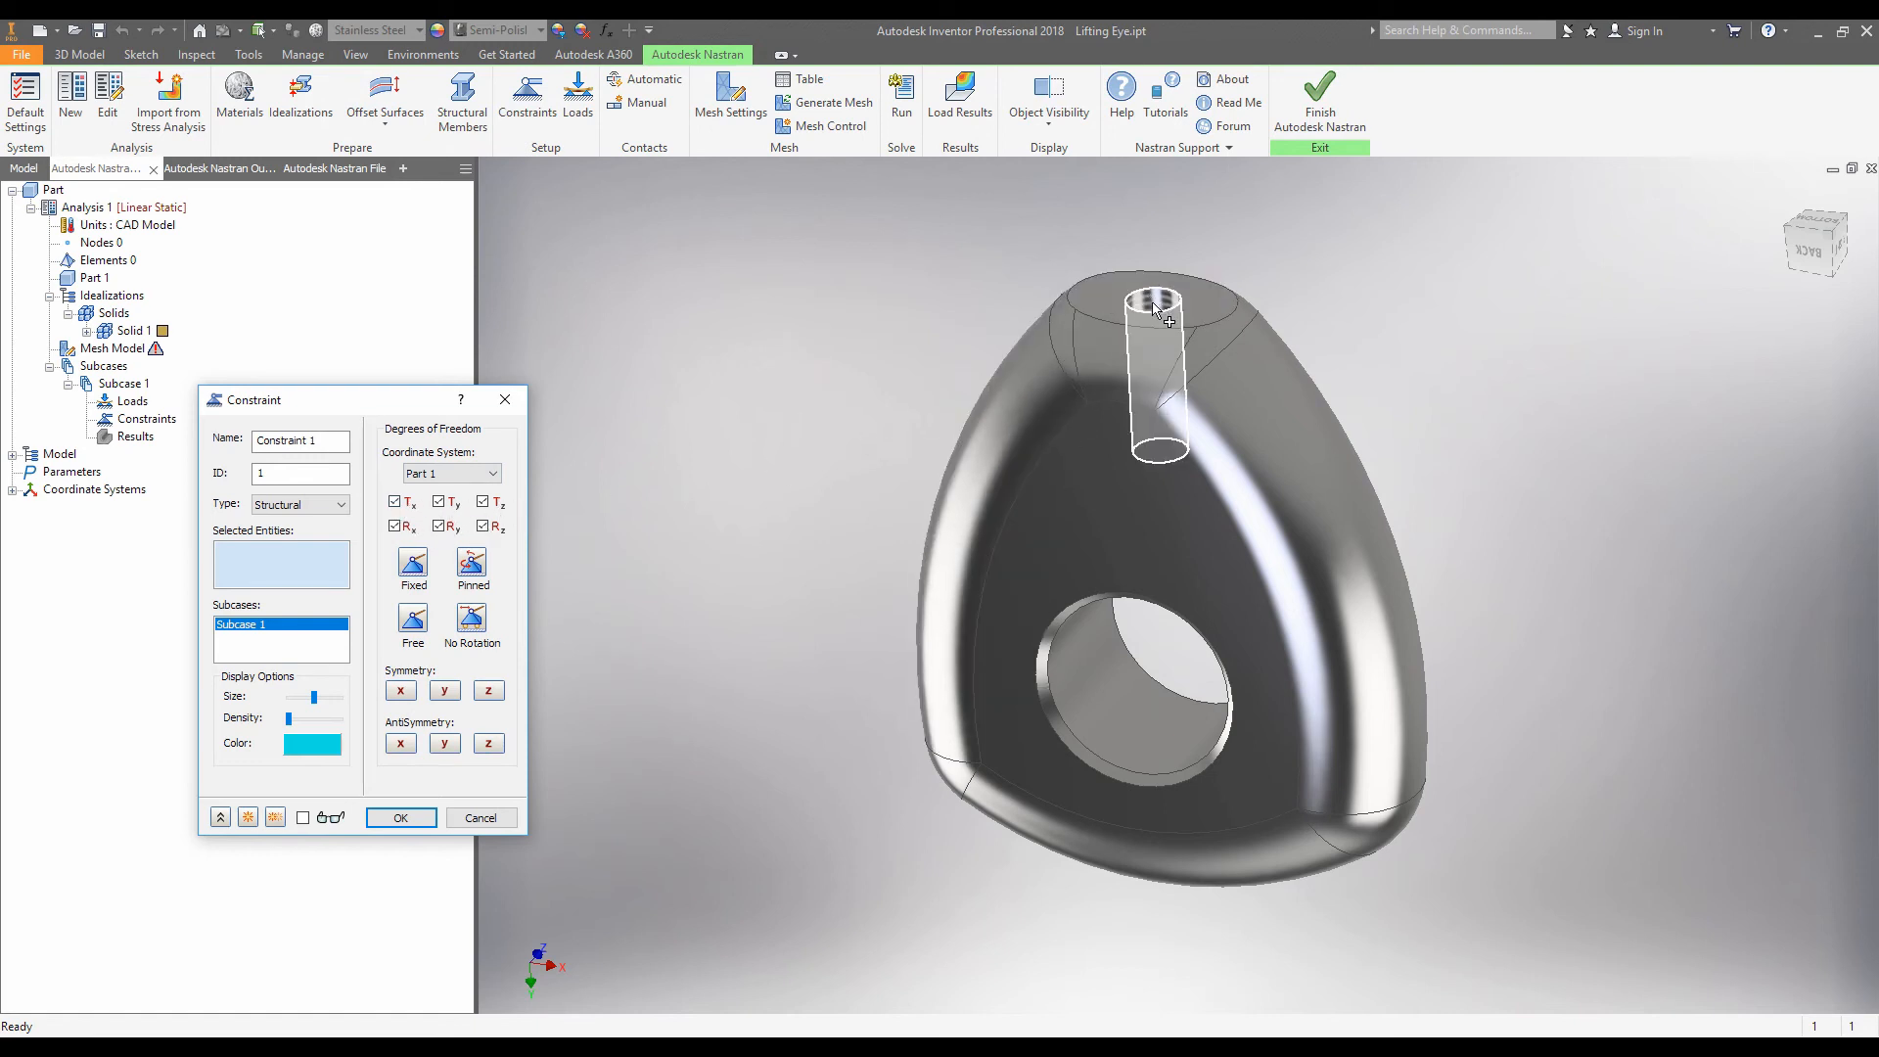
pyautogui.click(1154, 372)
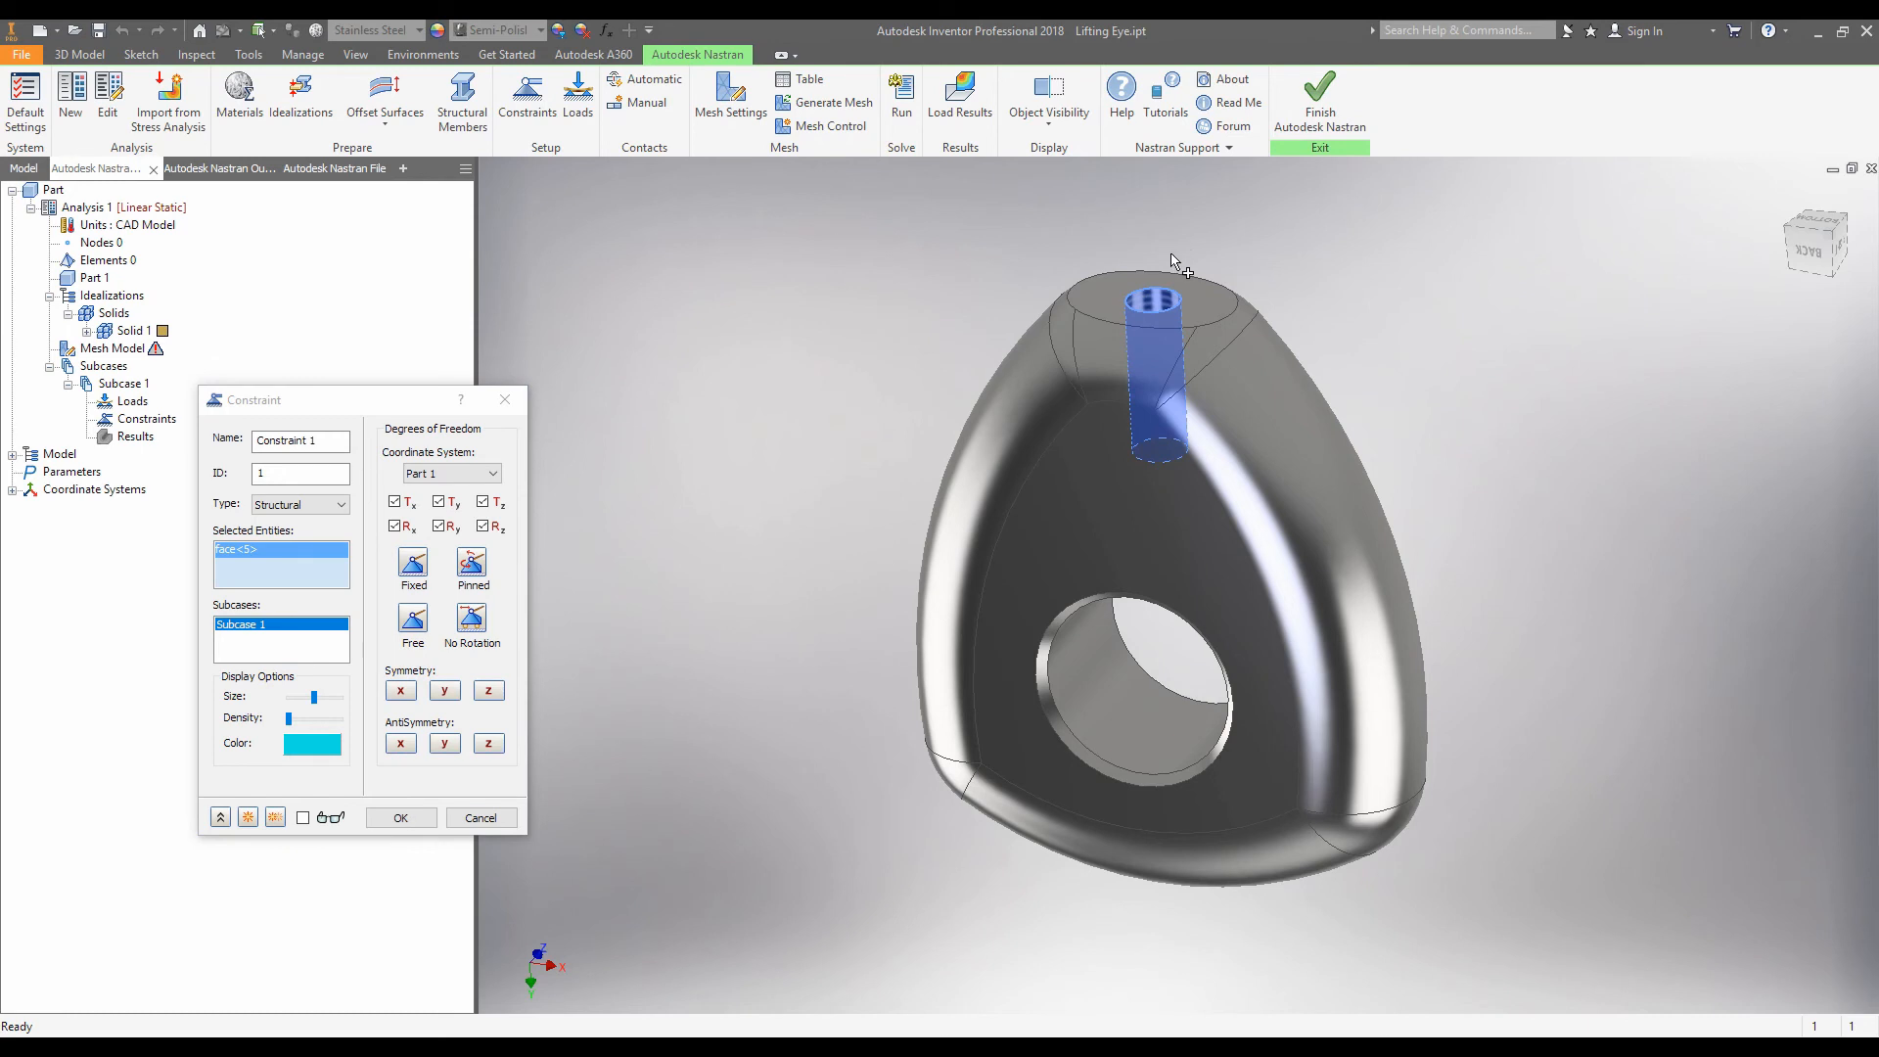
pyautogui.click(401, 817)
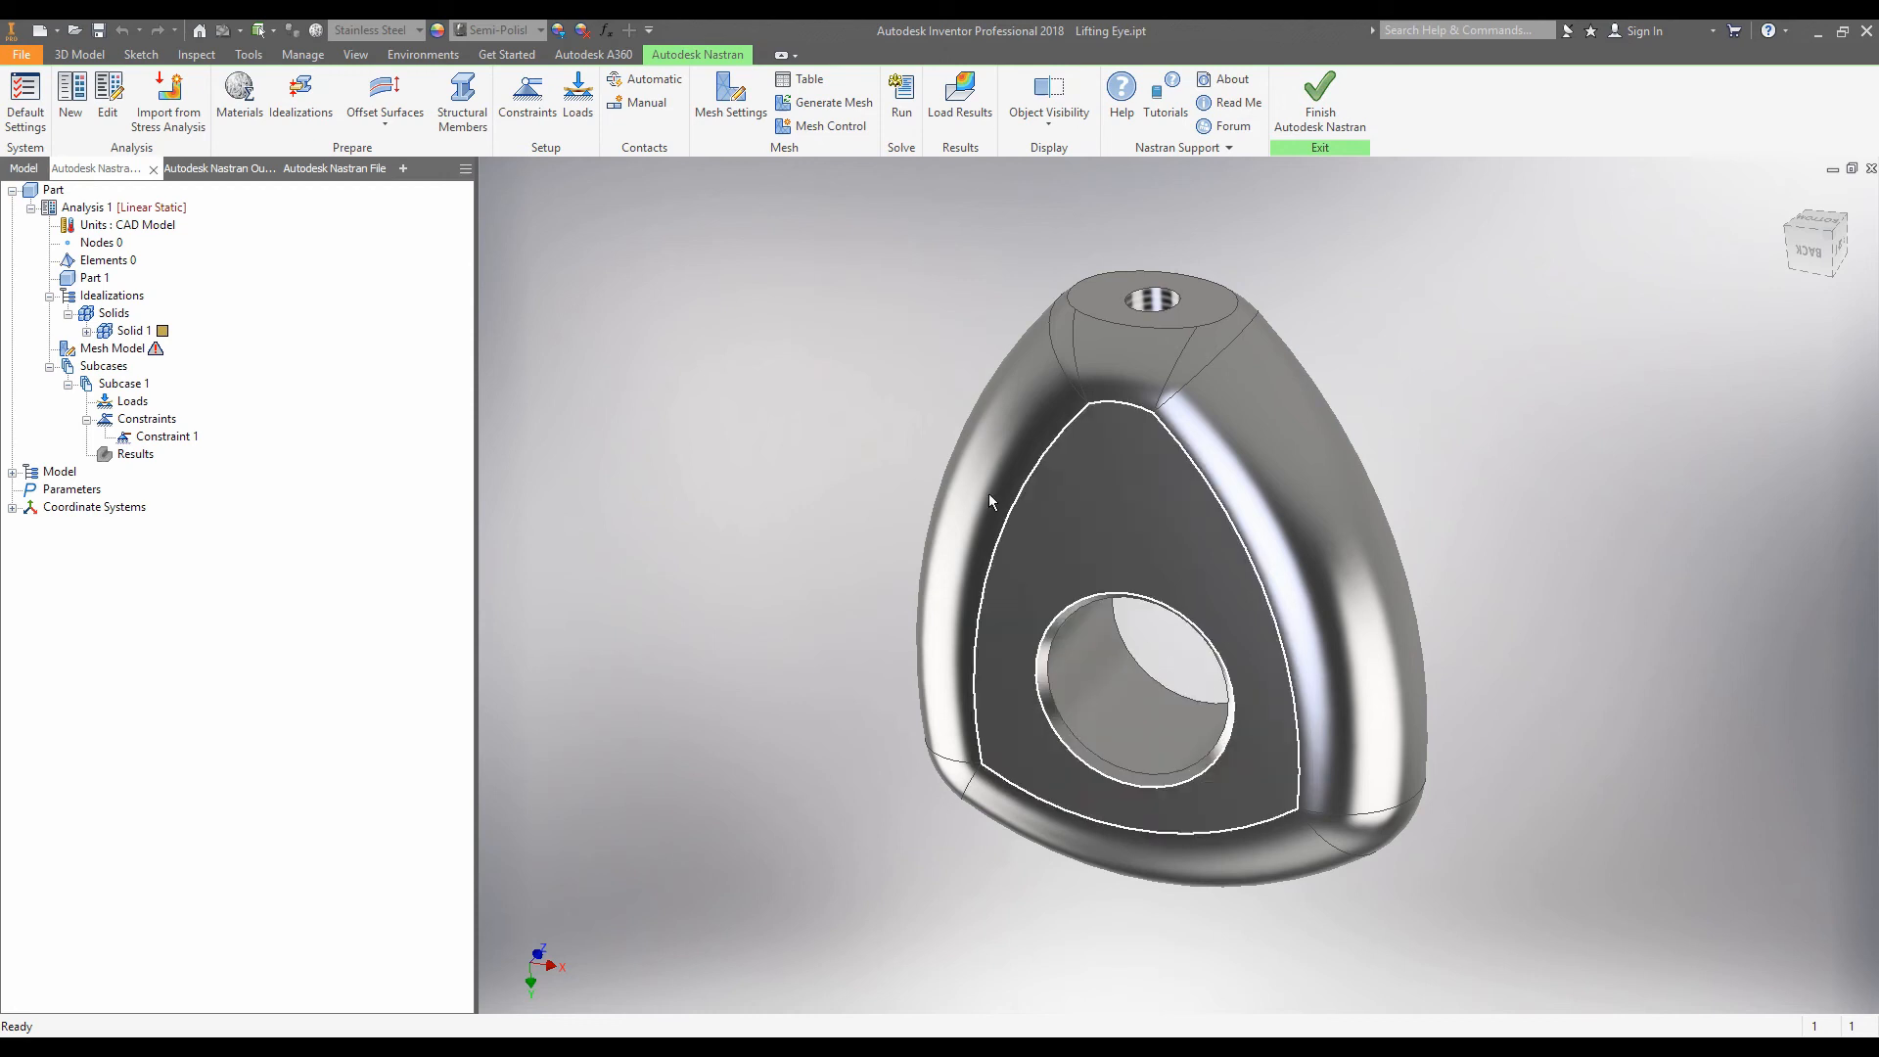
# Add a Bearing Load of 90000 N in Fy on the eye hole's inner face.
pyautogui.click(577, 96)
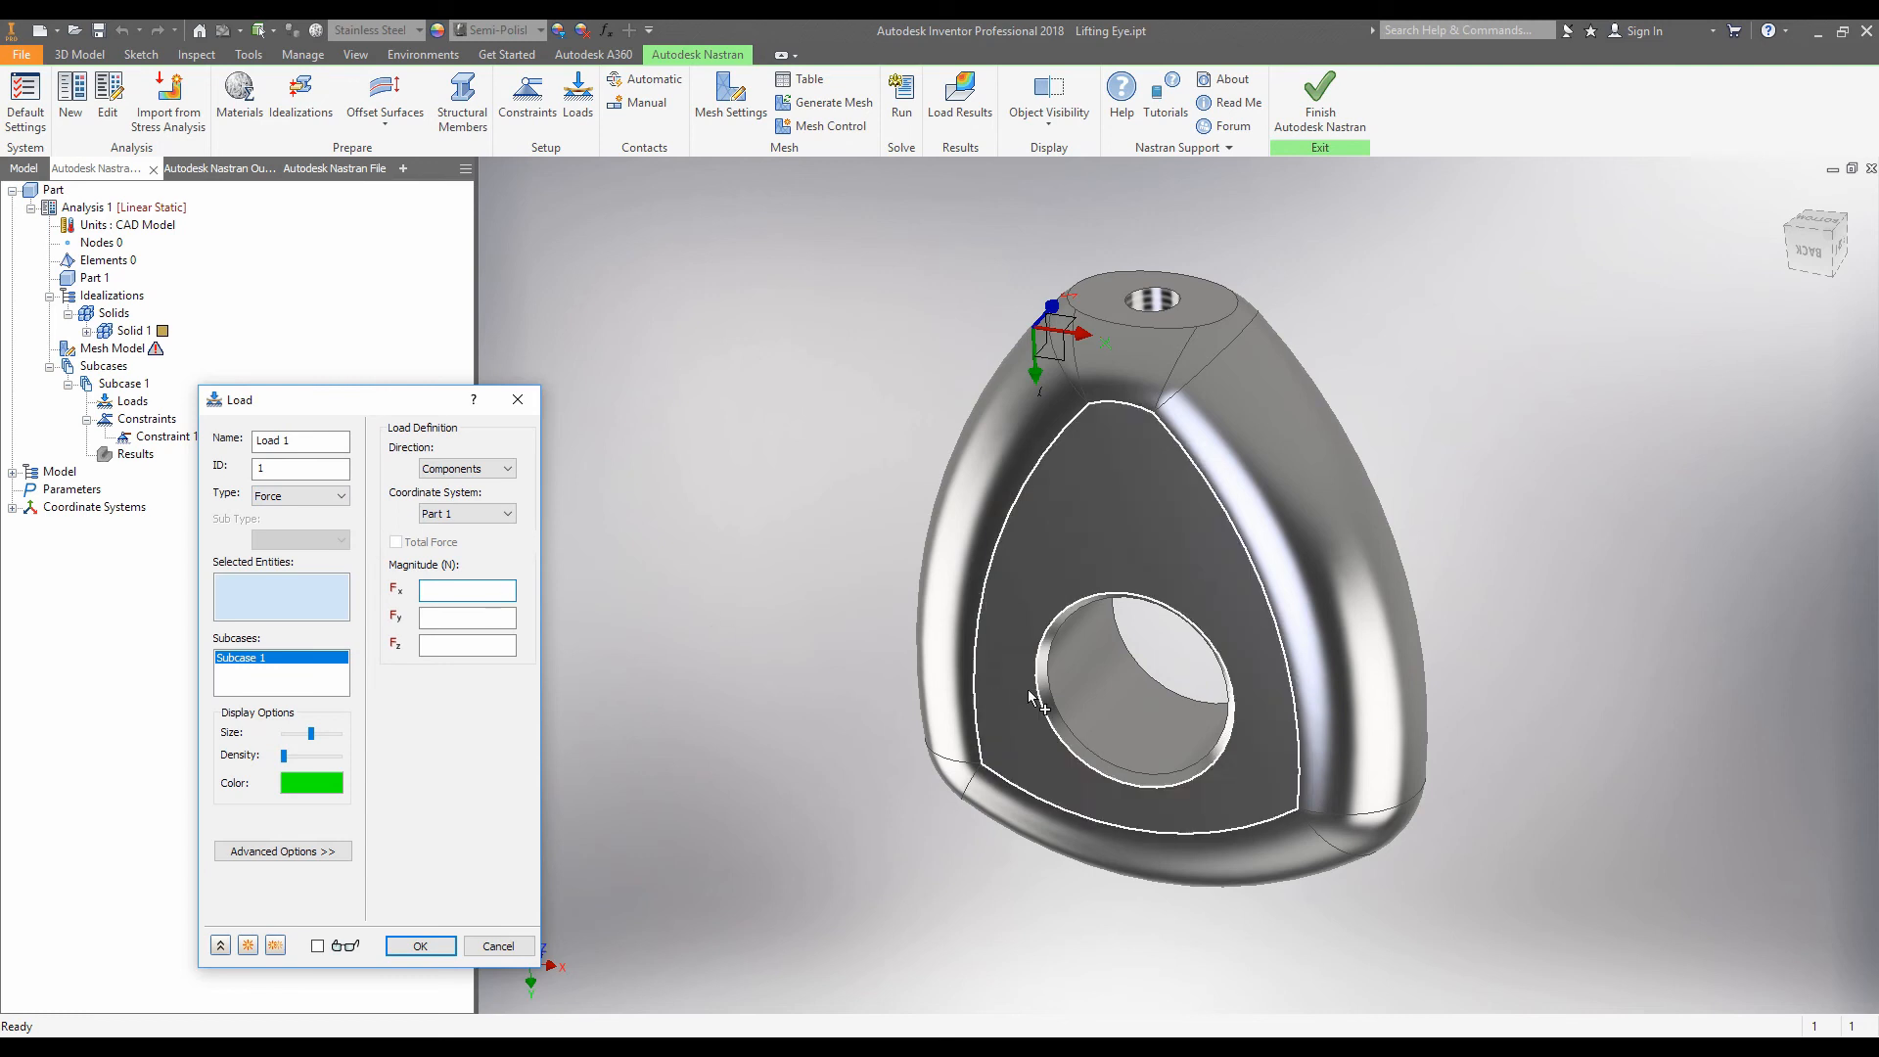
pyautogui.moveTo(1094, 668)
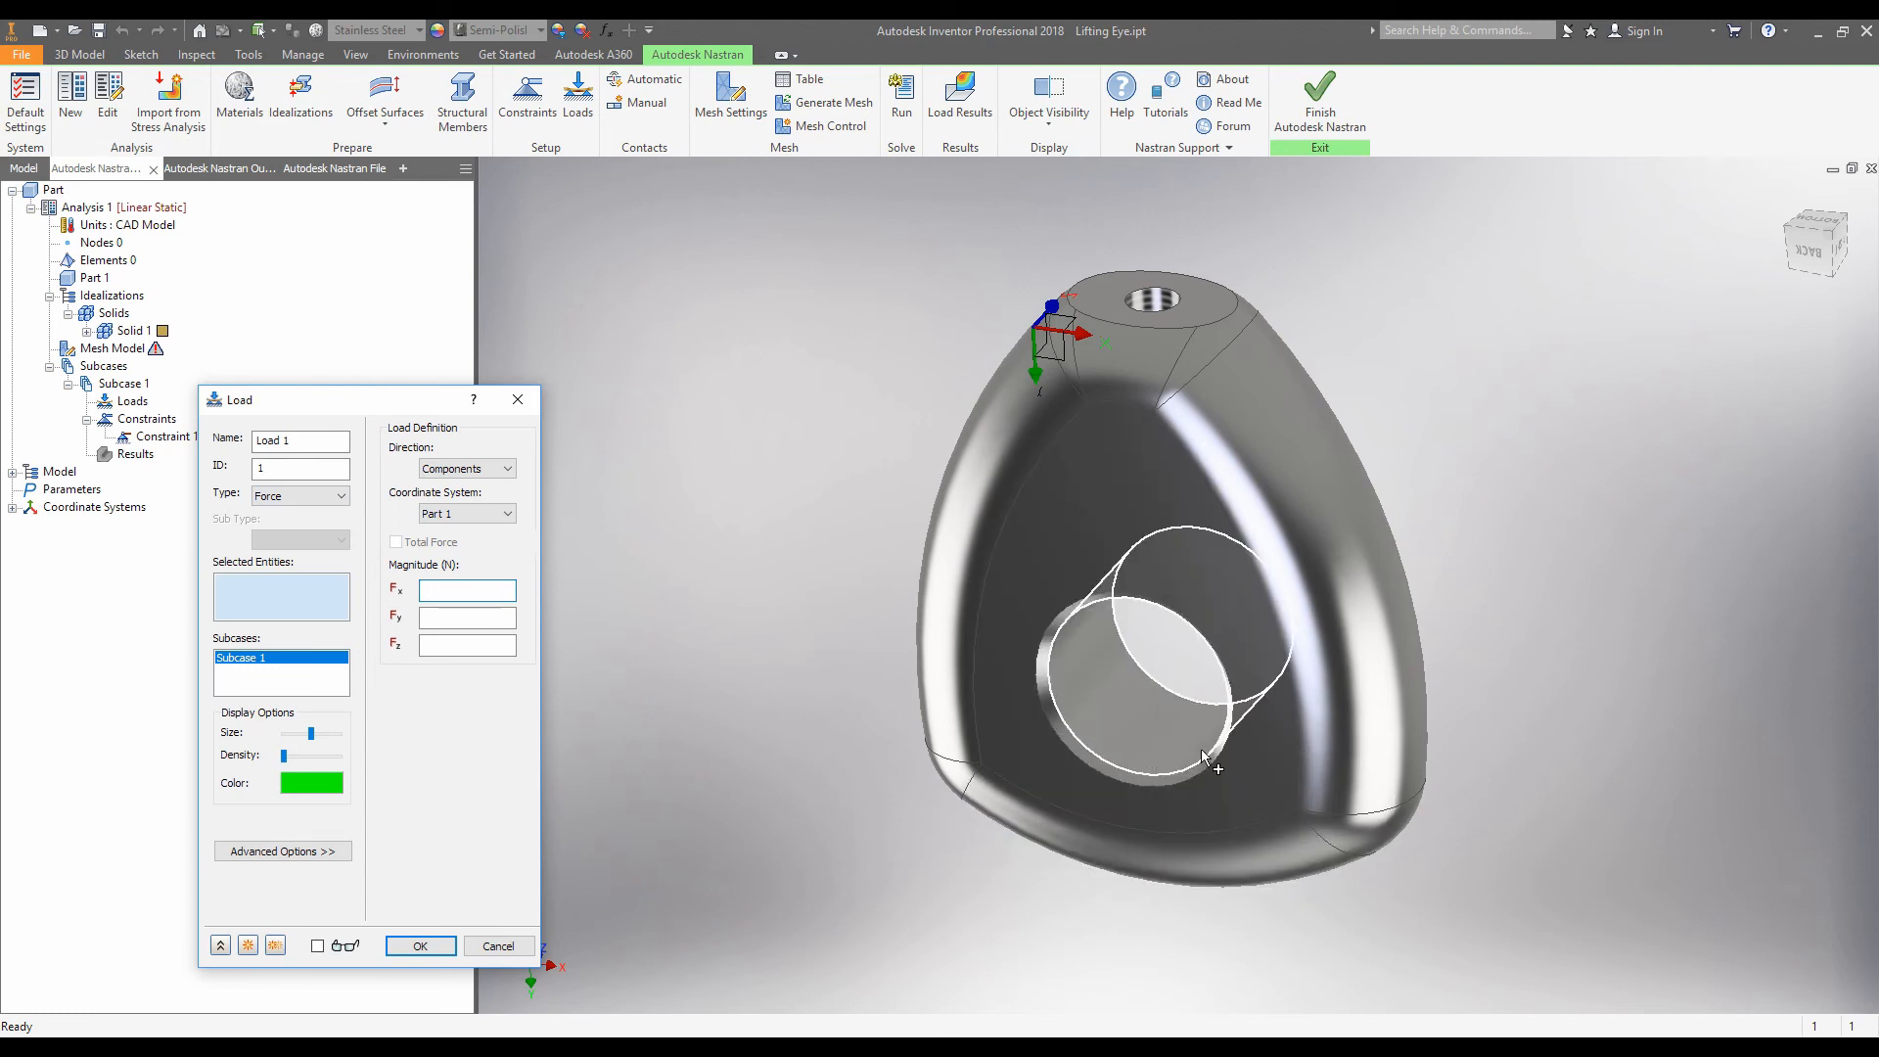
pyautogui.click(1132, 585)
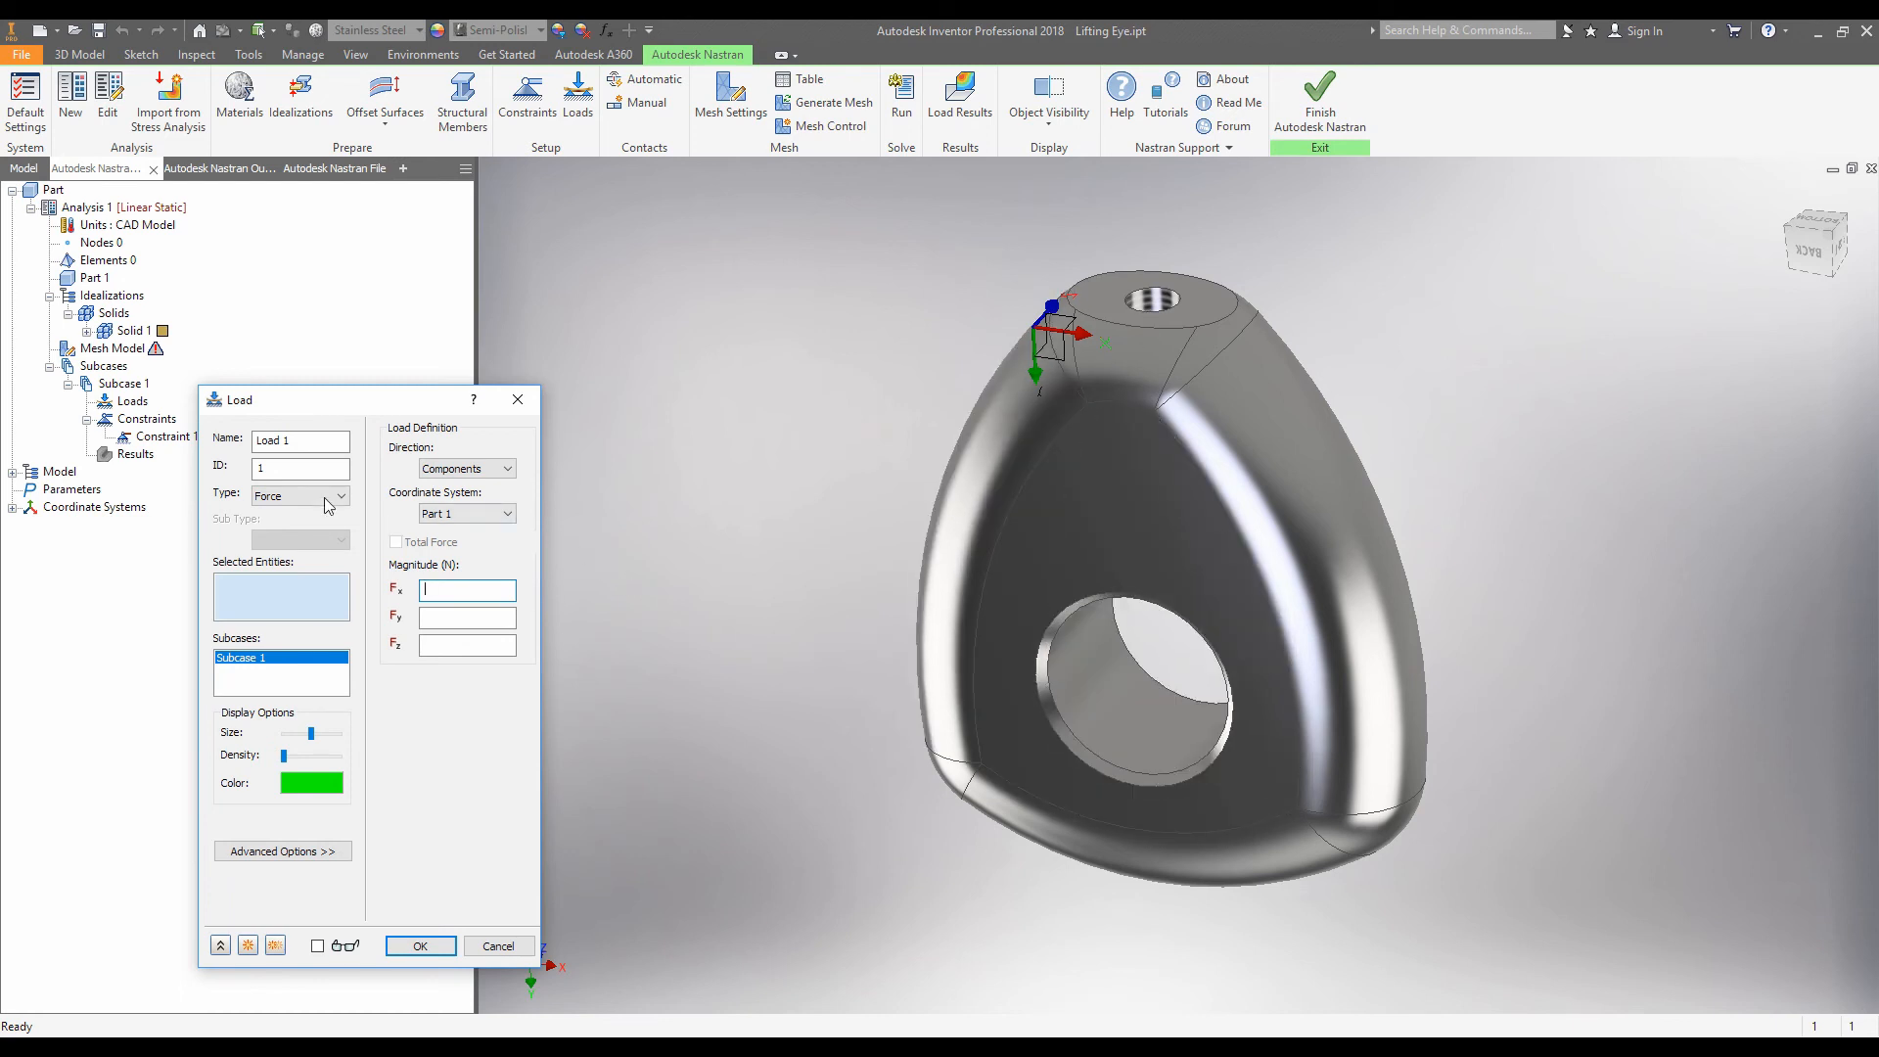
pyautogui.click(341, 495)
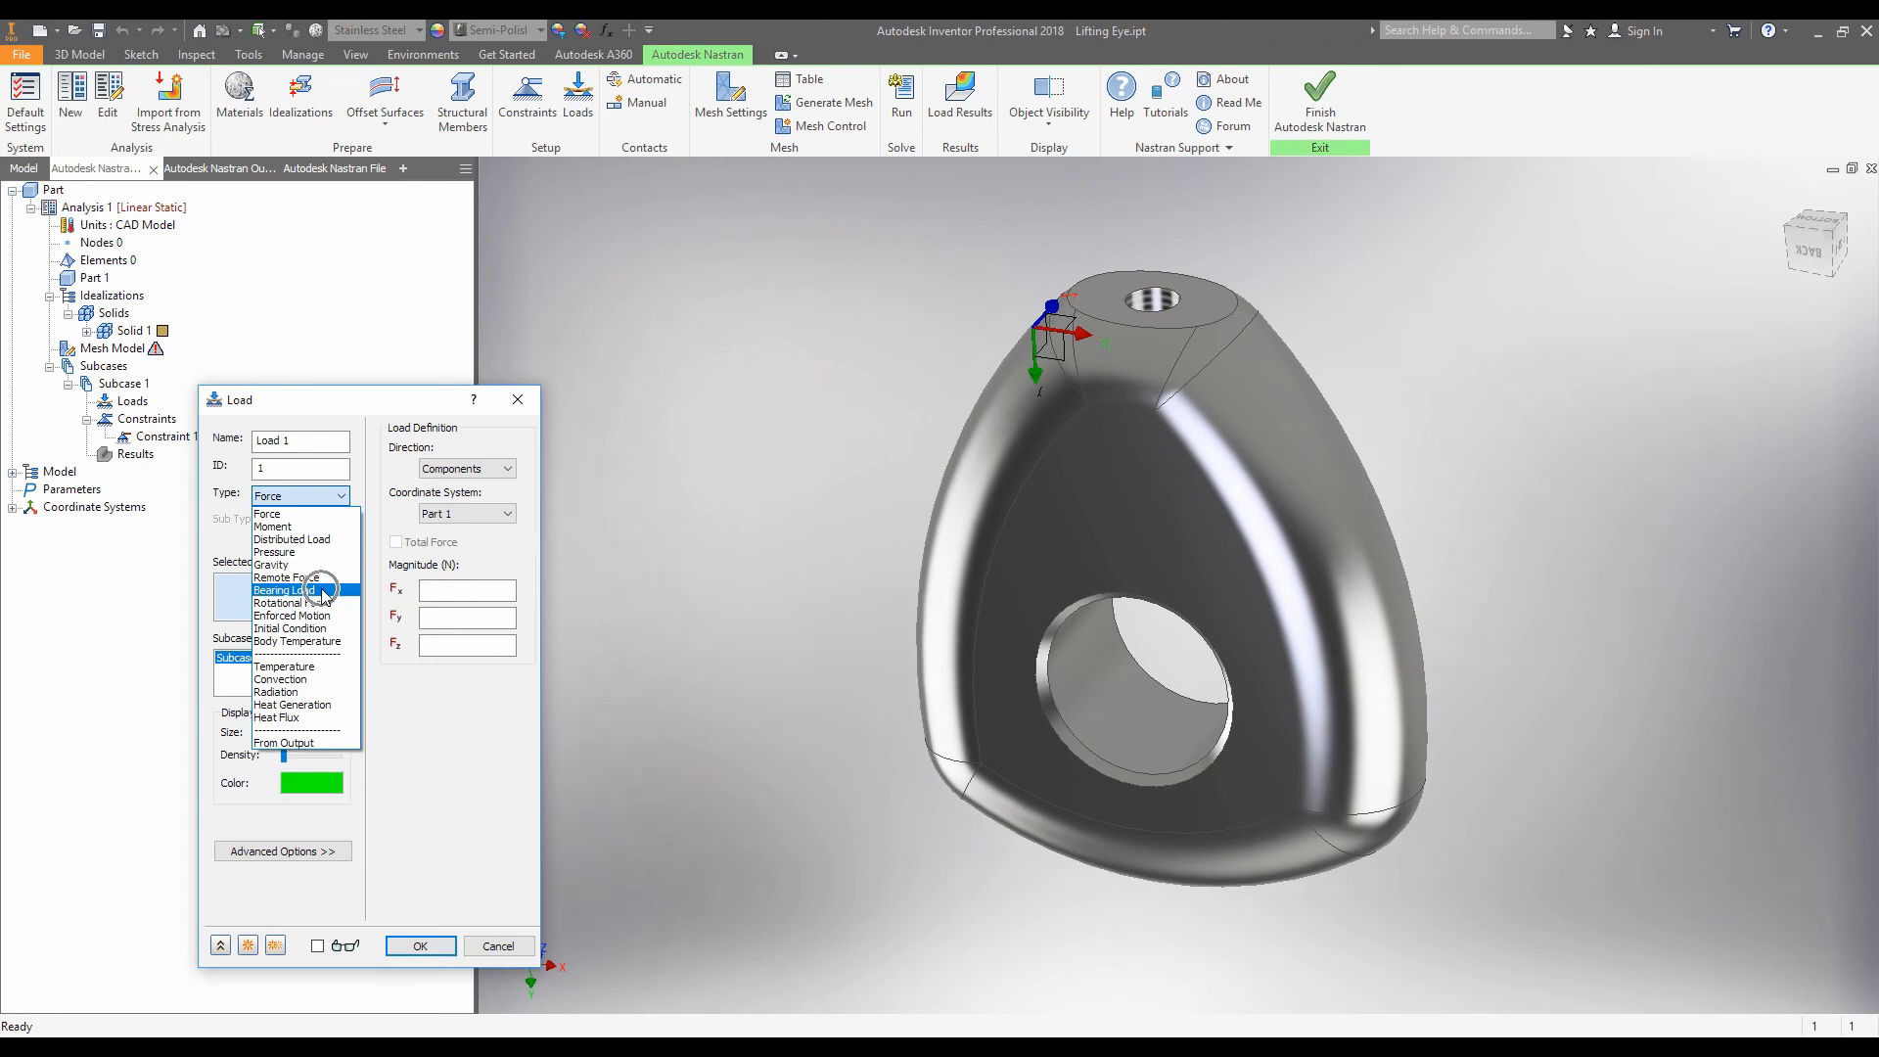
pyautogui.click(281, 589)
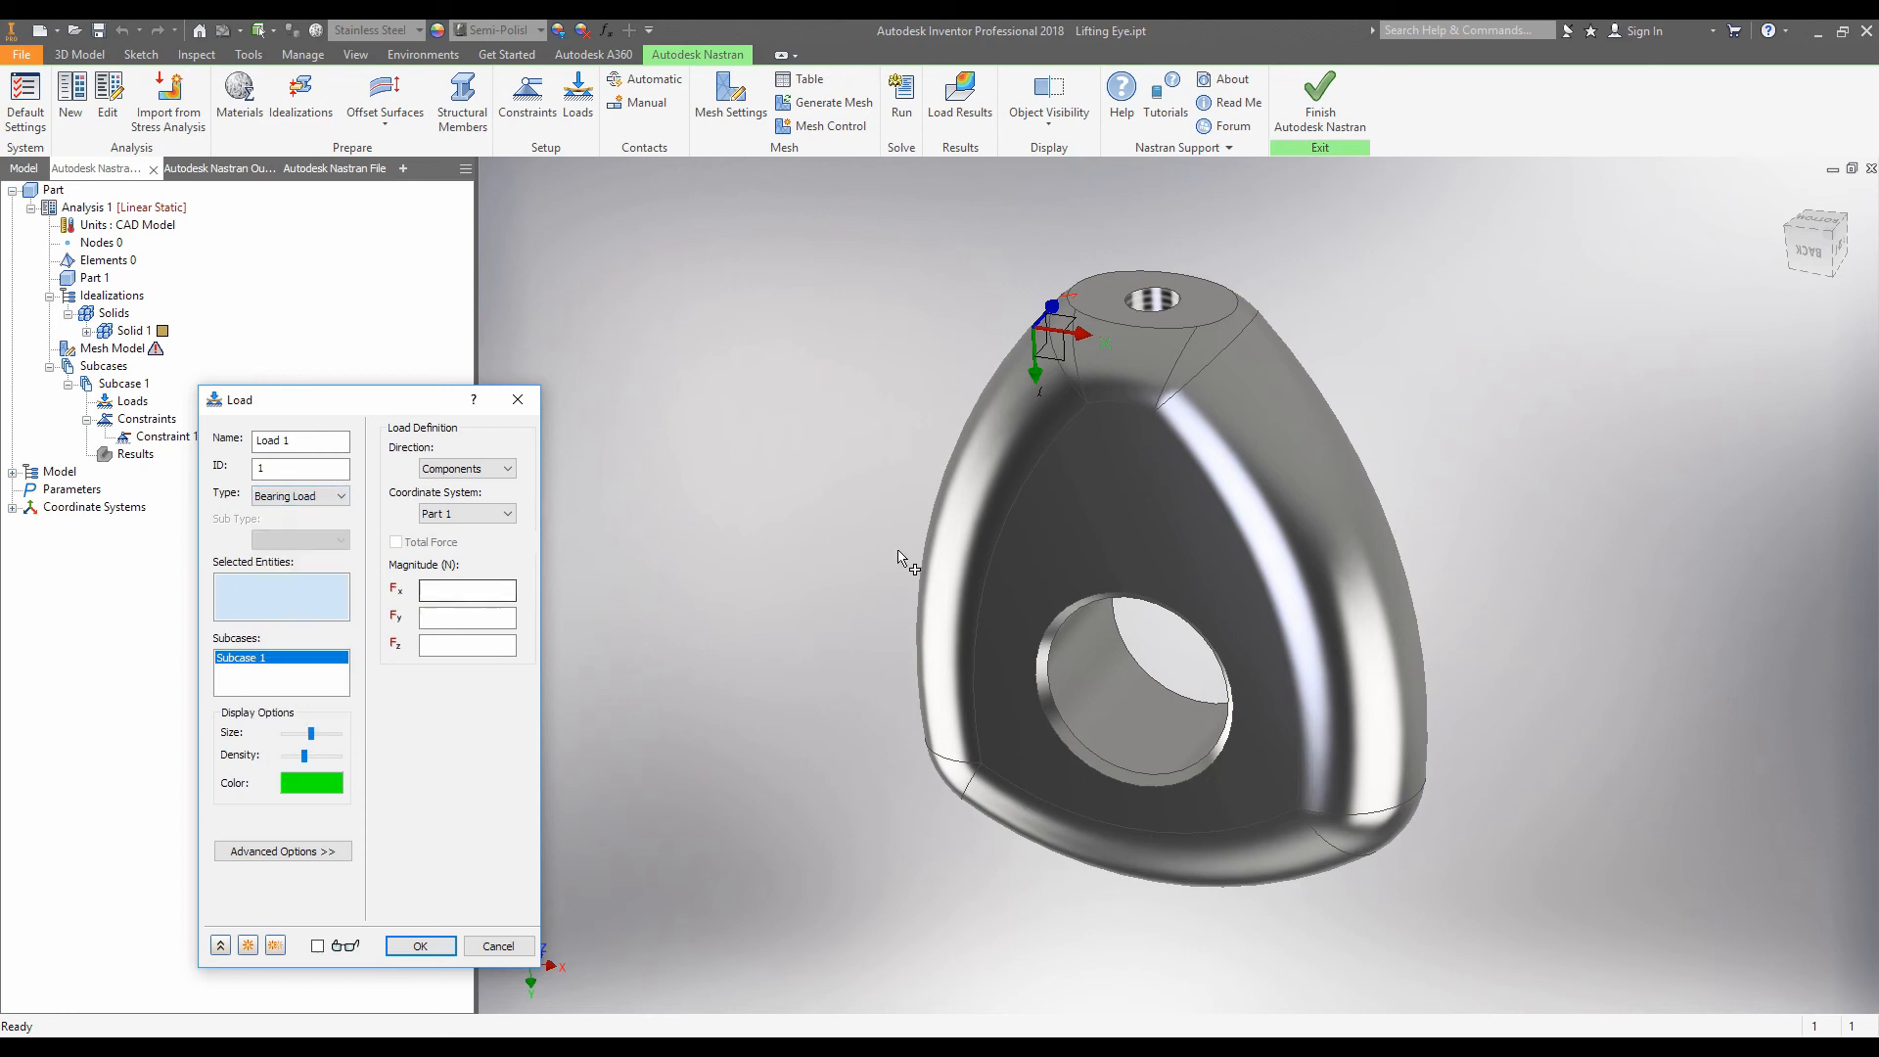
pyautogui.click(1127, 706)
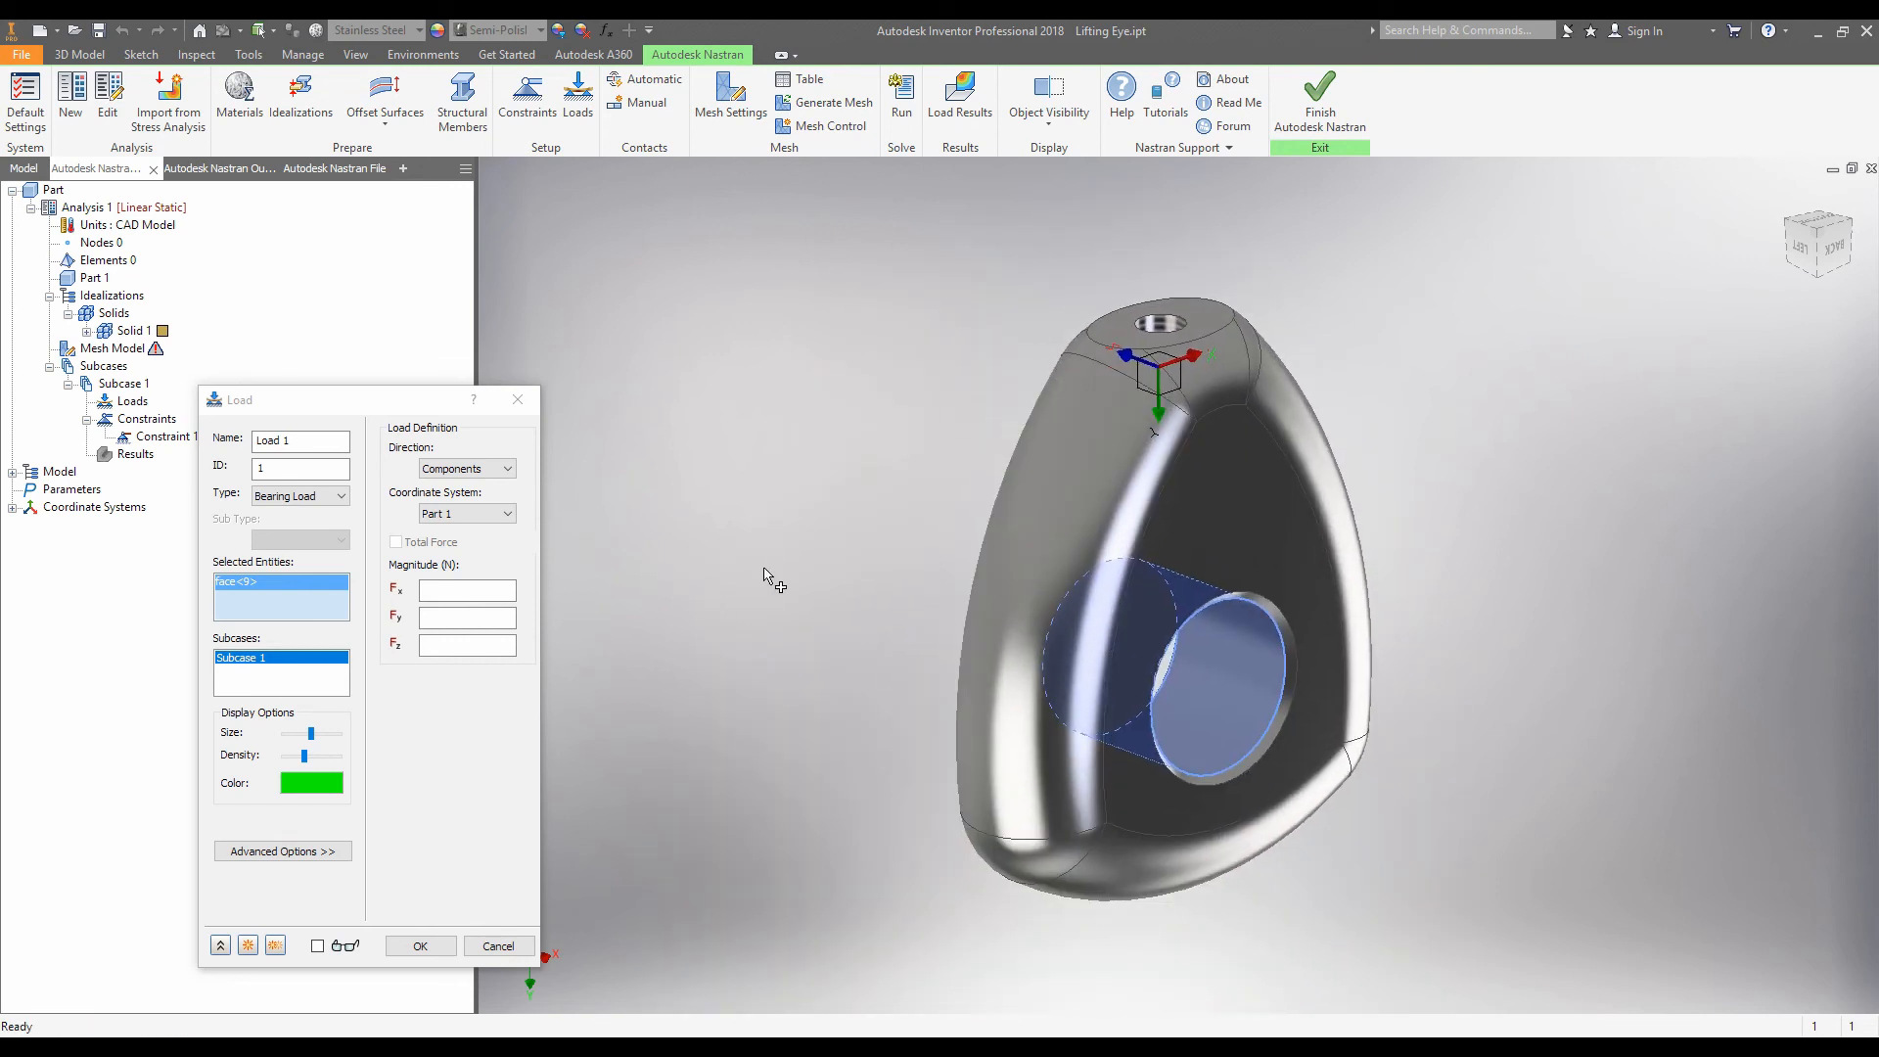
pyautogui.click(466, 616)
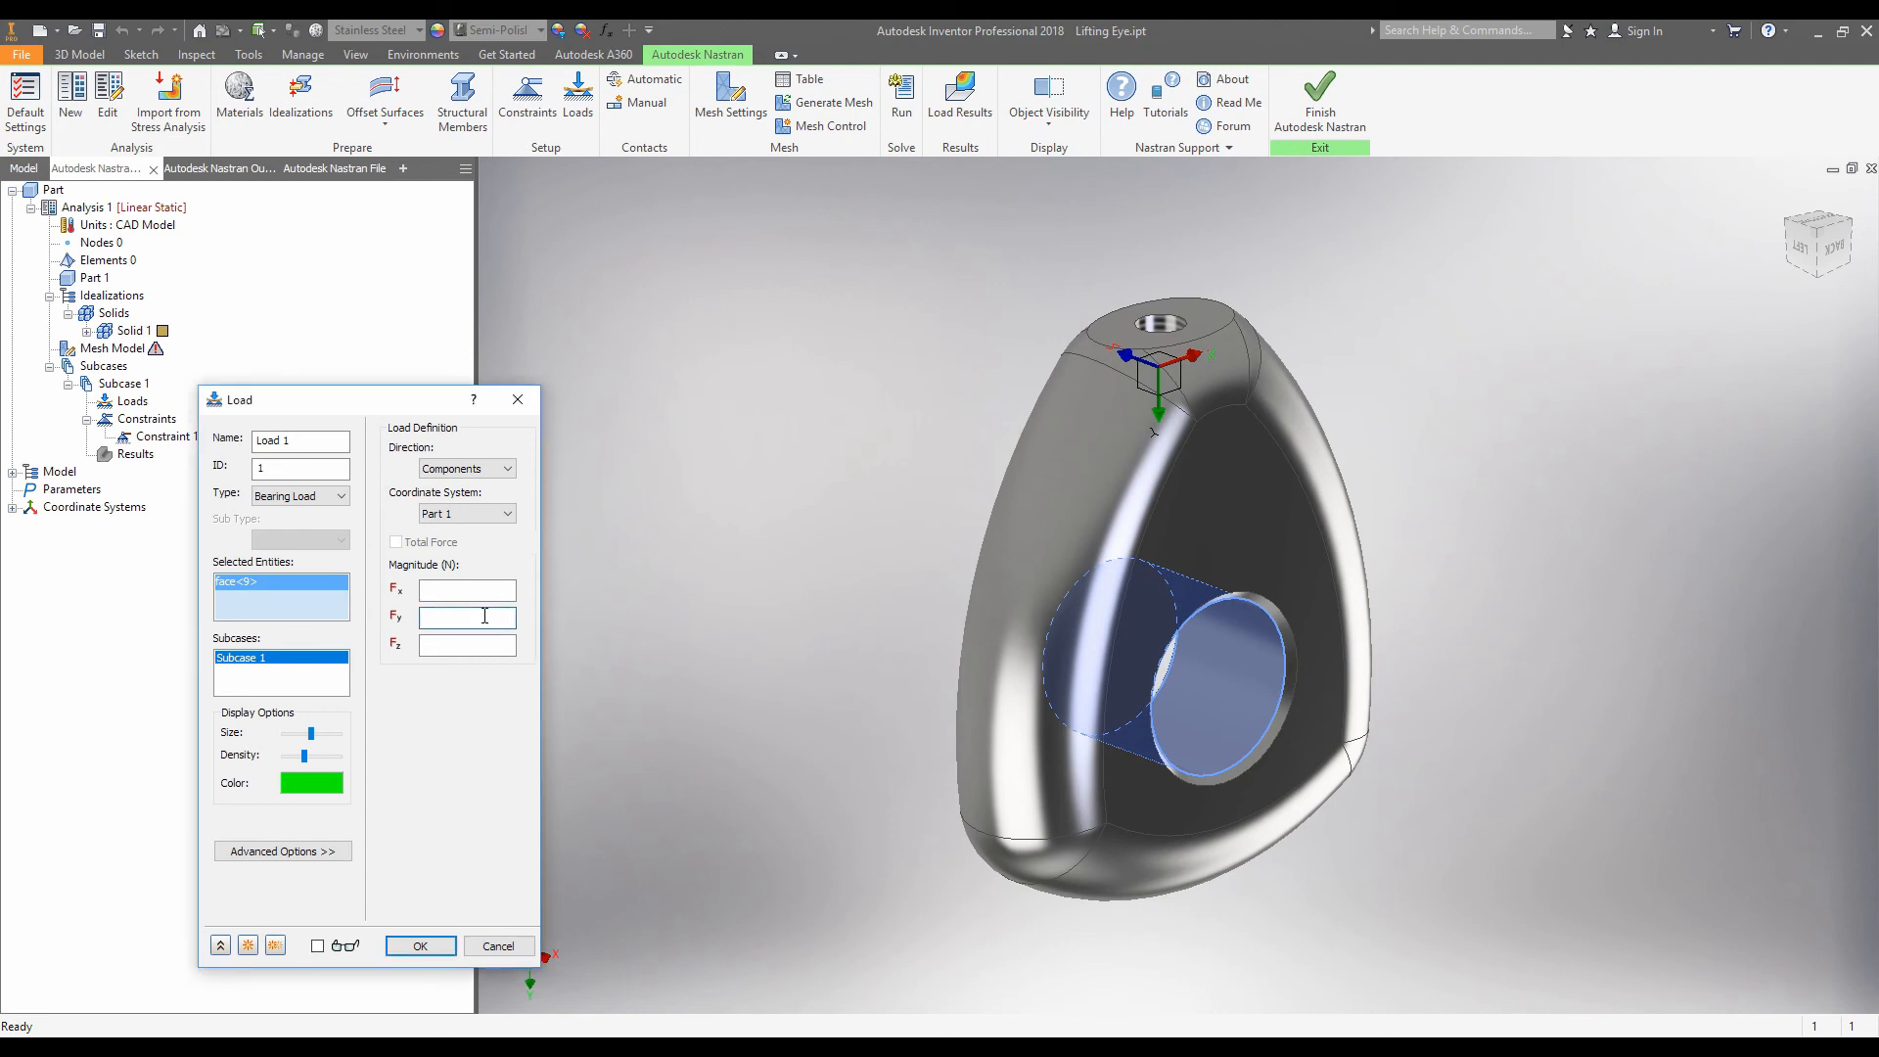
pyautogui.write('90000')
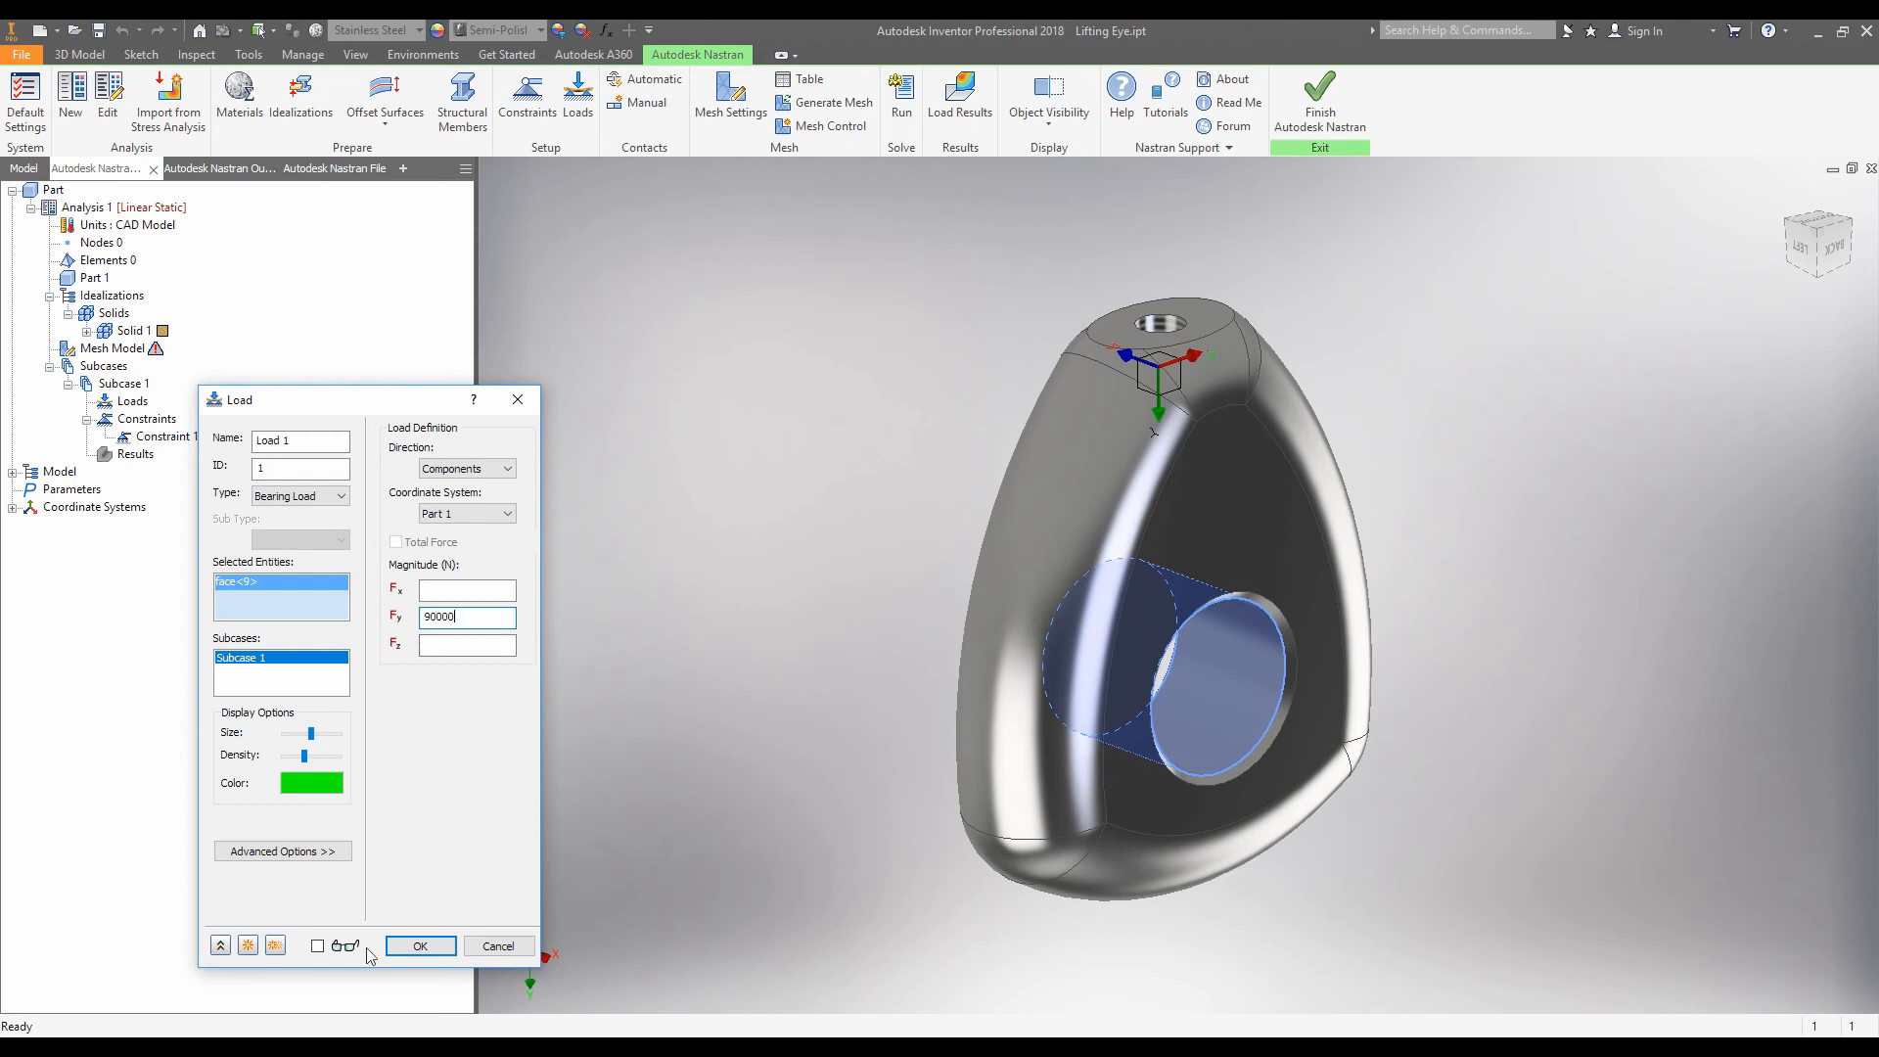
pyautogui.moveTo(319, 945)
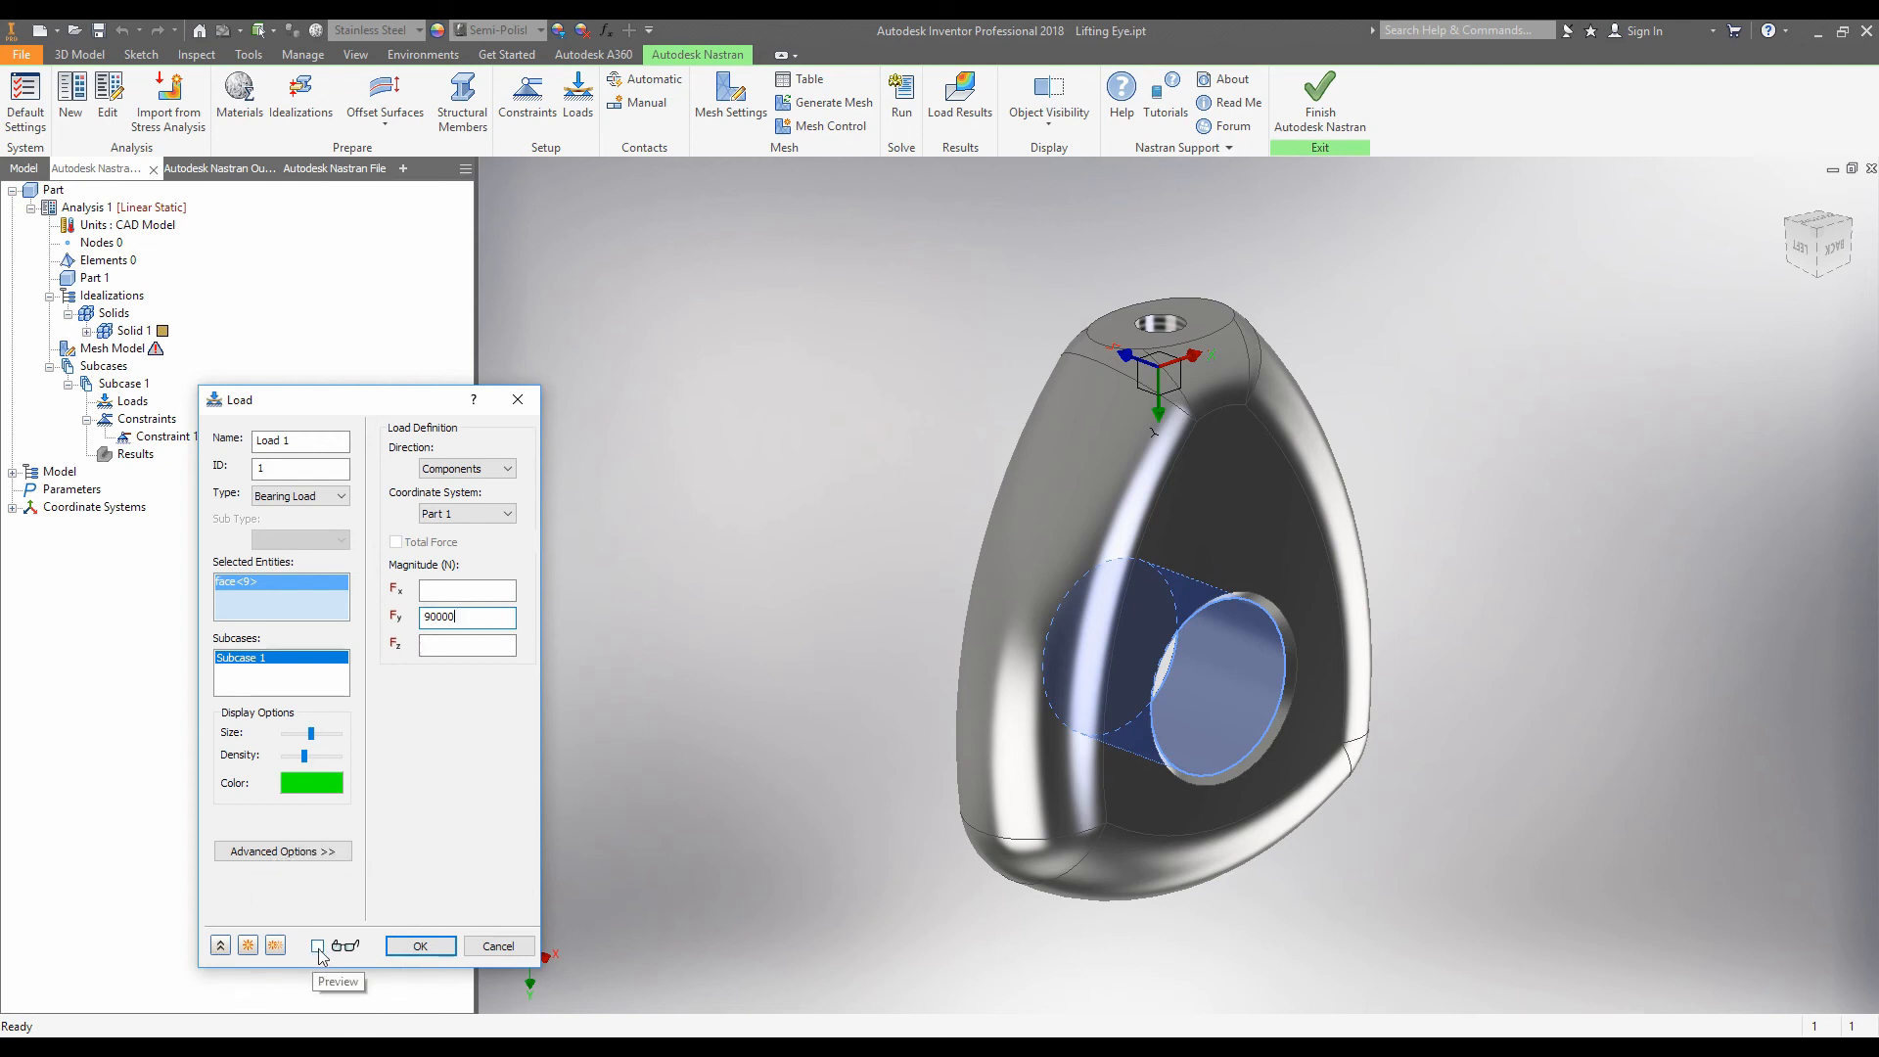
pyautogui.click(319, 945)
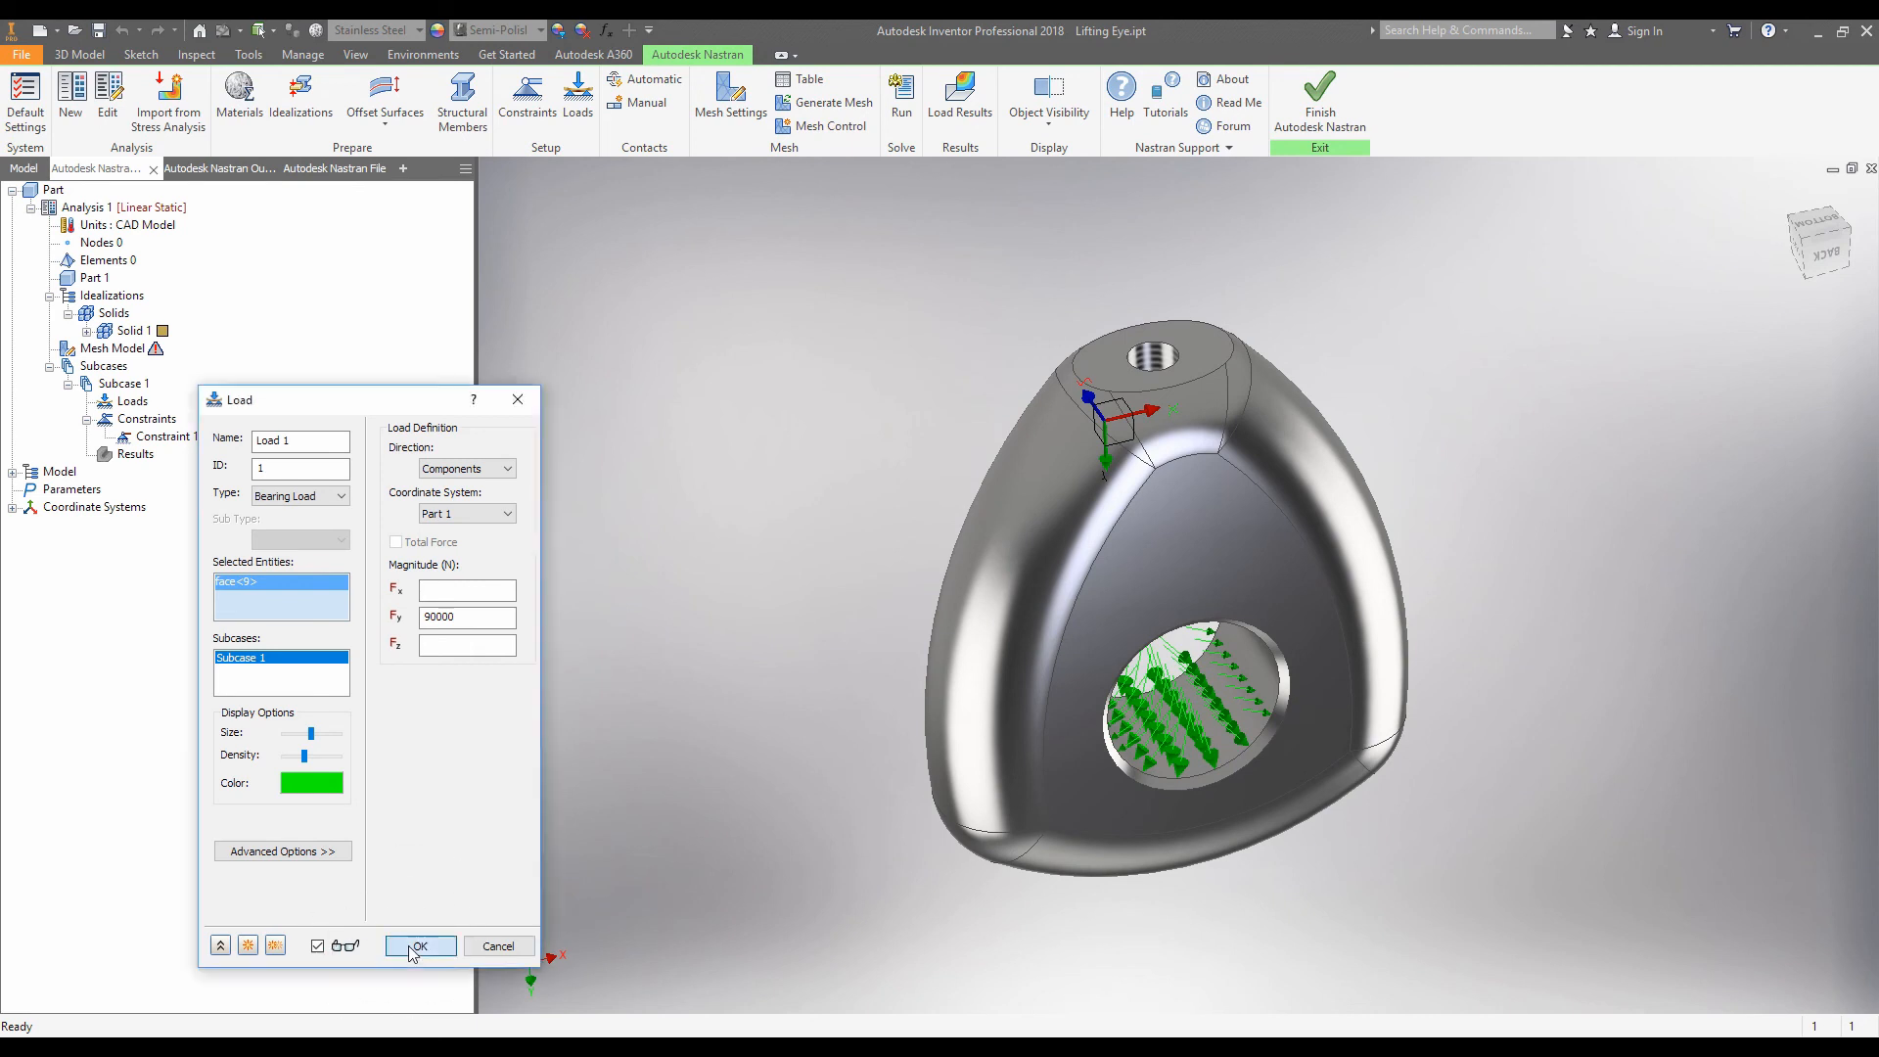
pyautogui.click(418, 945)
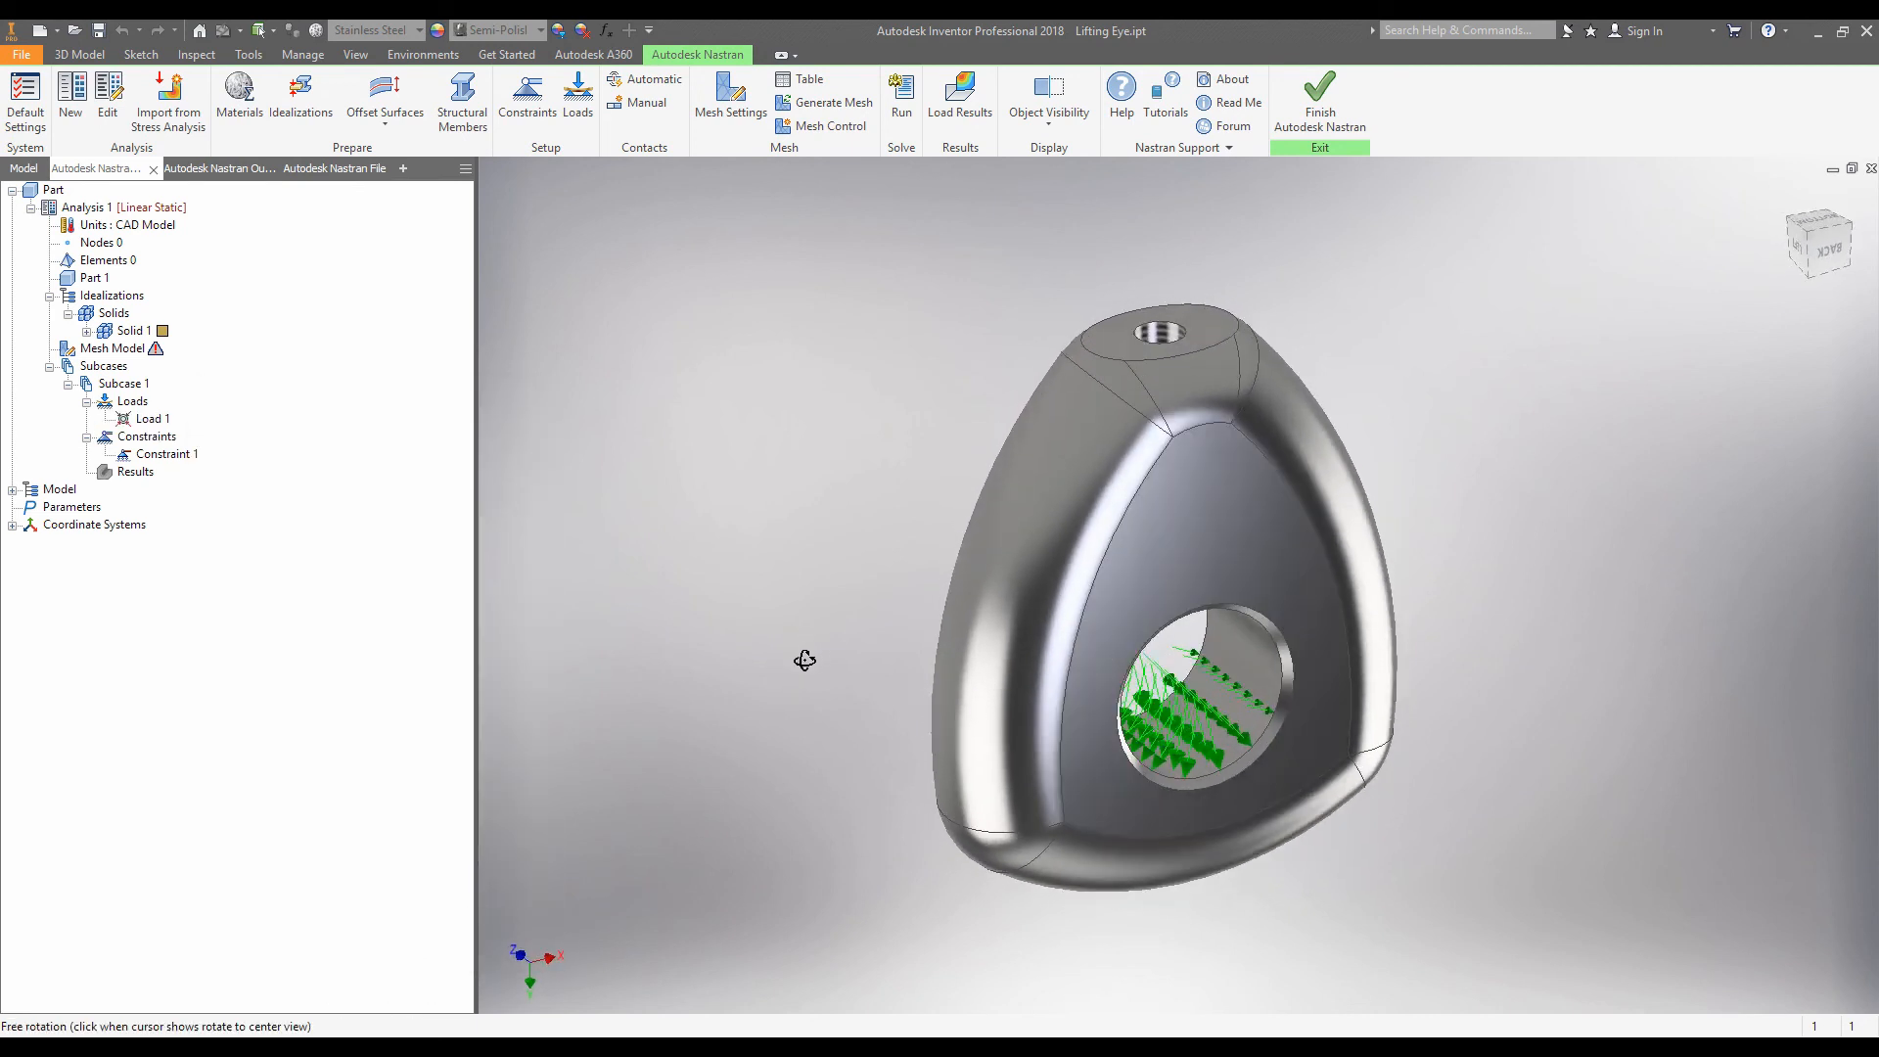
# Generate the solid mesh (13513 nodes, 8519 elements) and expand Solid 1 in the tree.
pyautogui.click(730, 96)
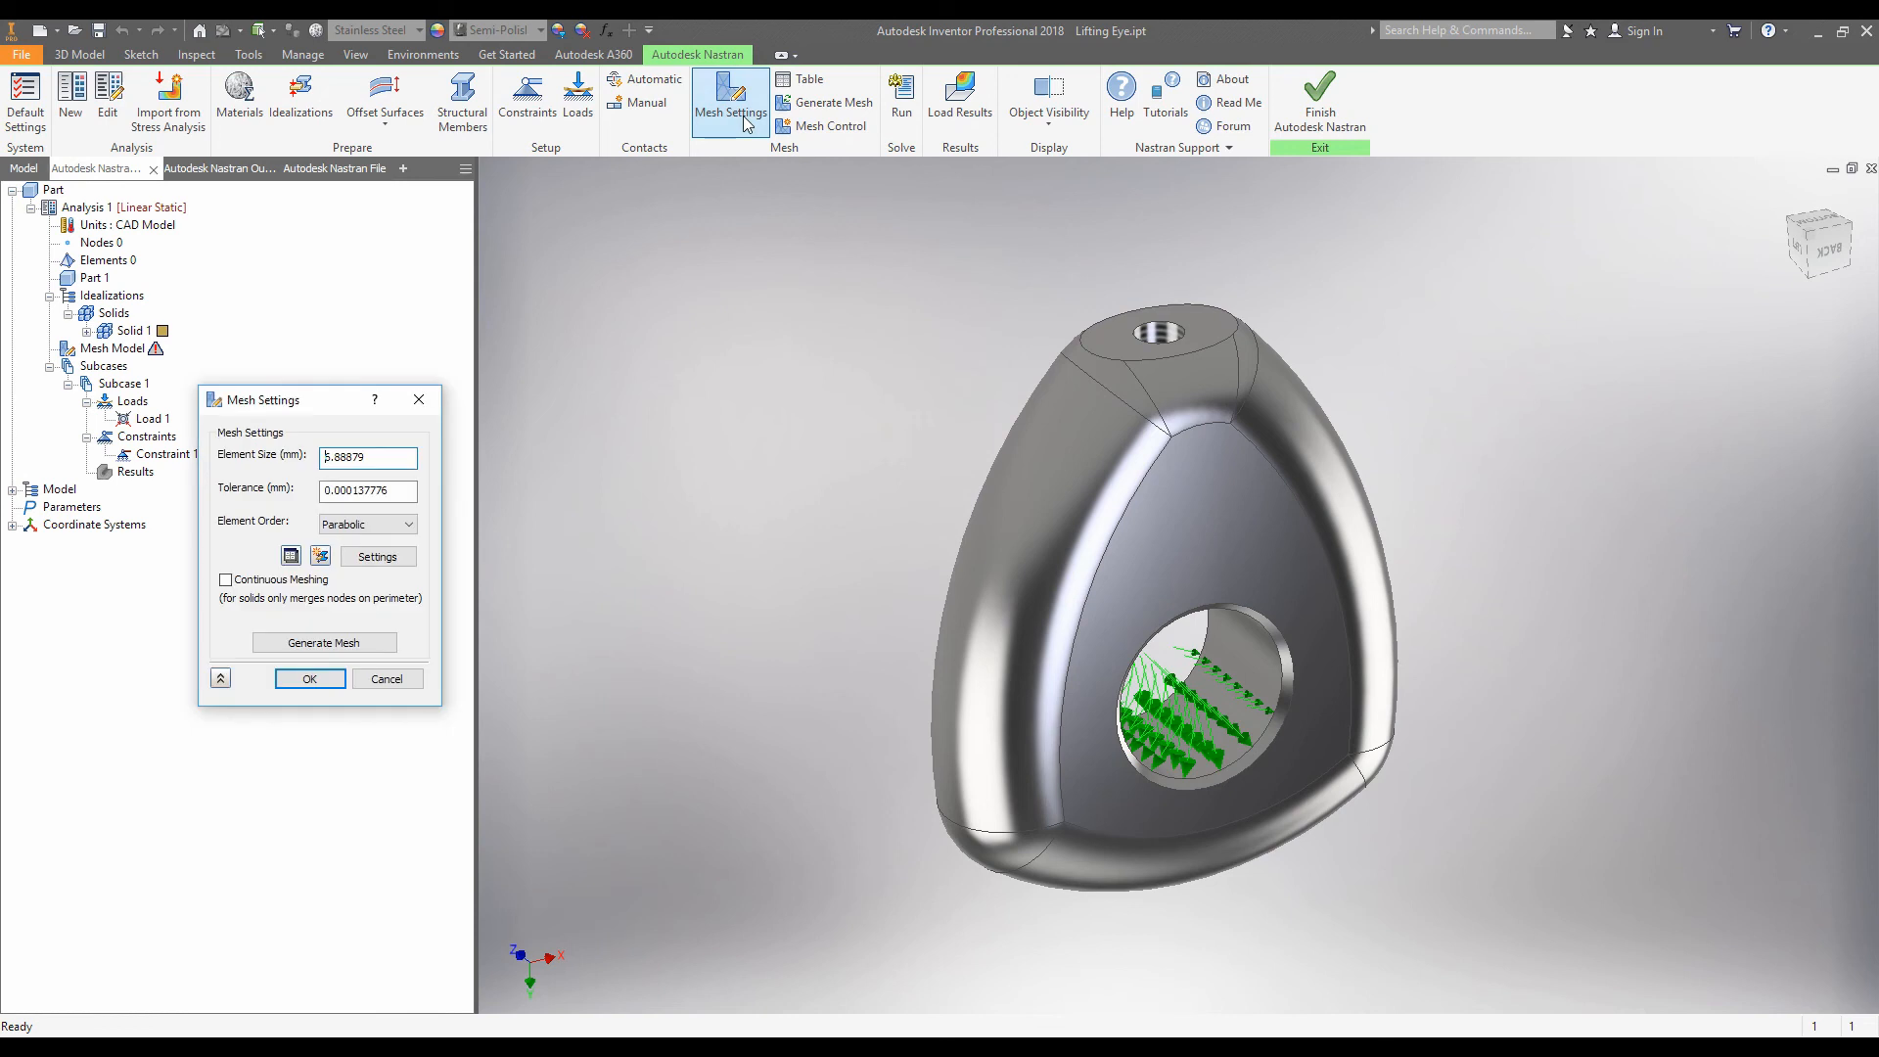
pyautogui.click(309, 678)
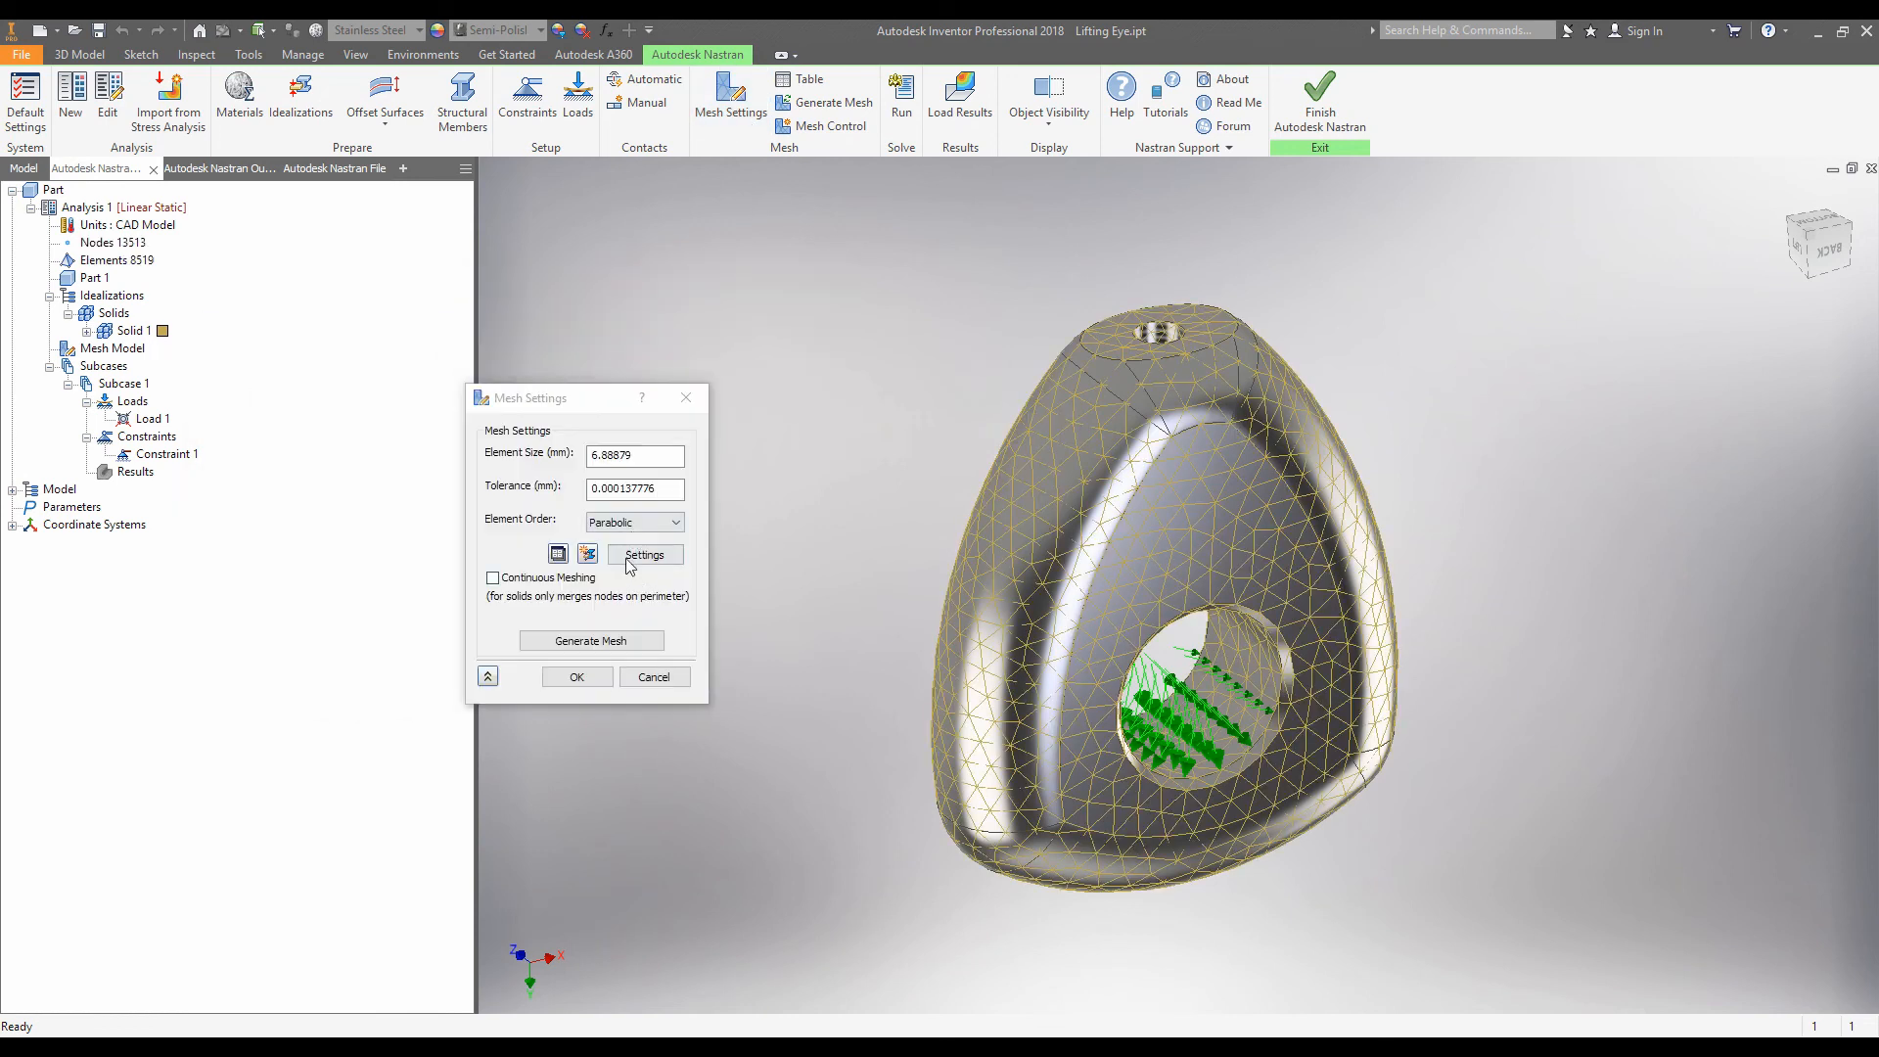
pyautogui.click(576, 677)
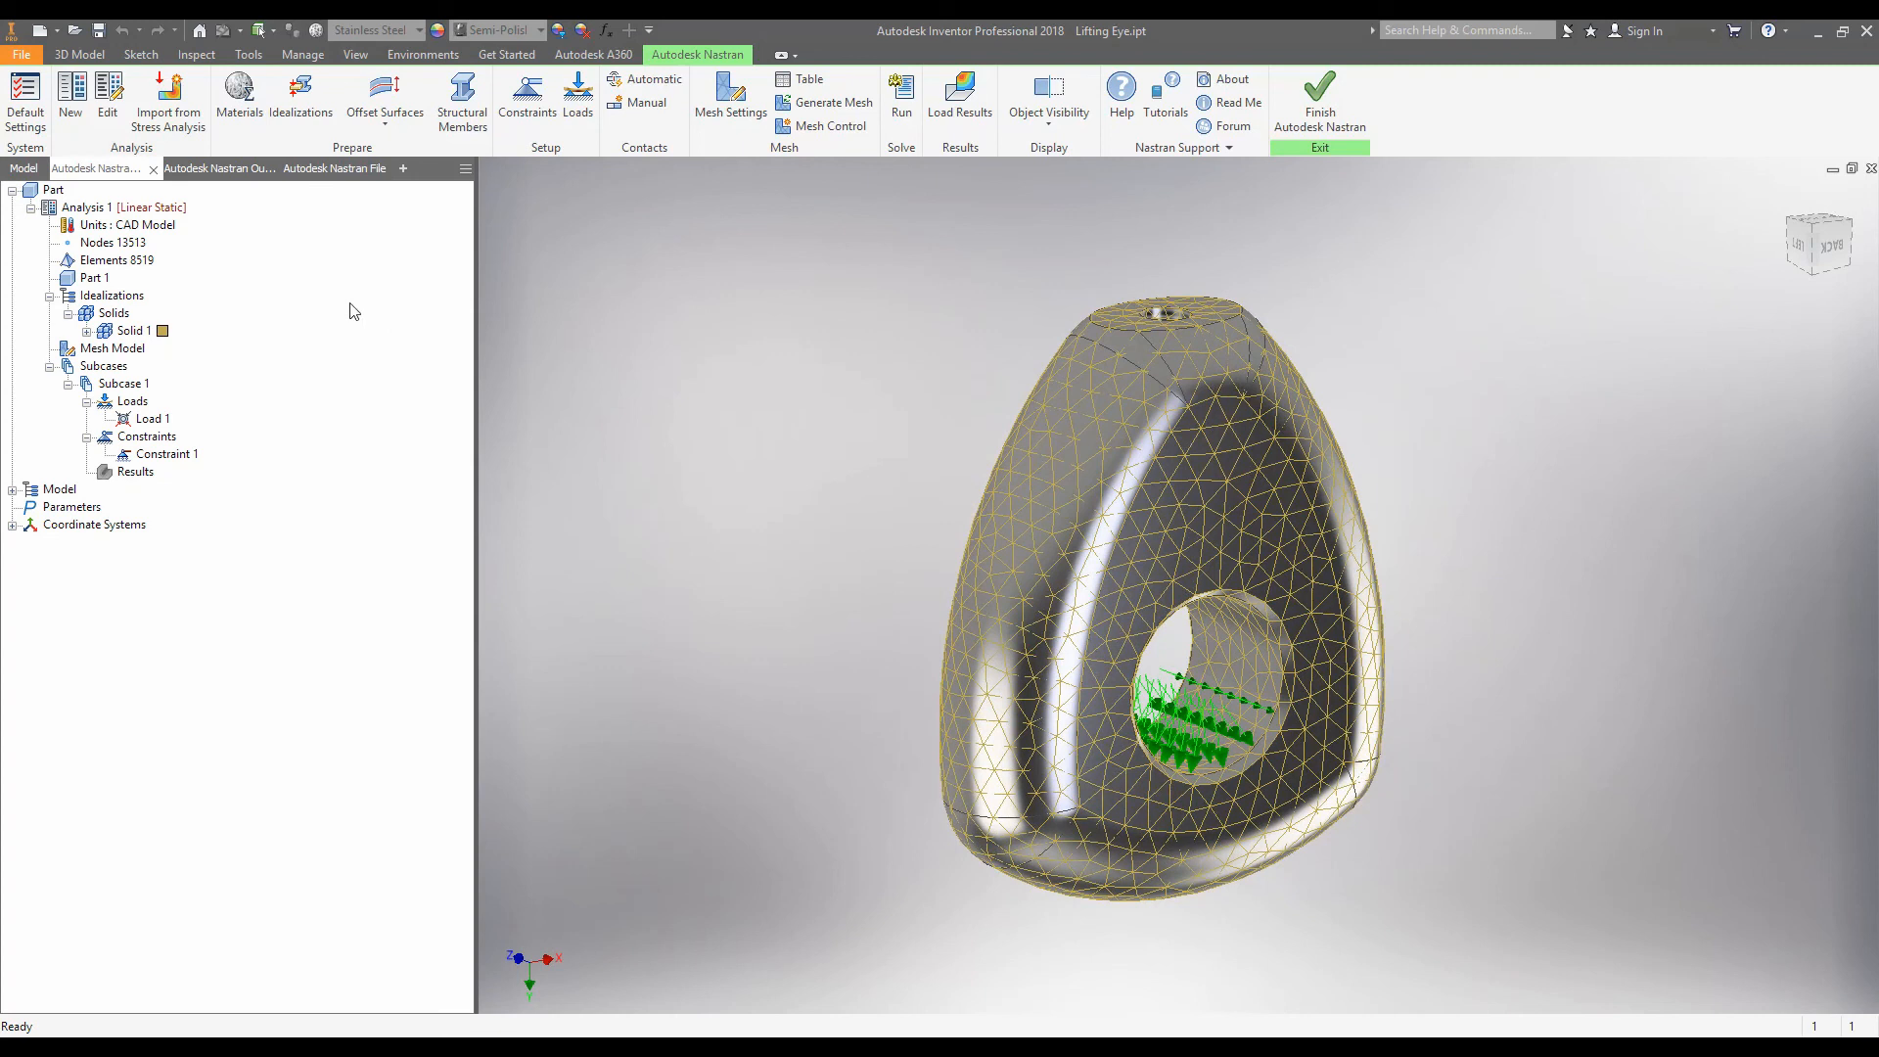
pyautogui.click(111, 242)
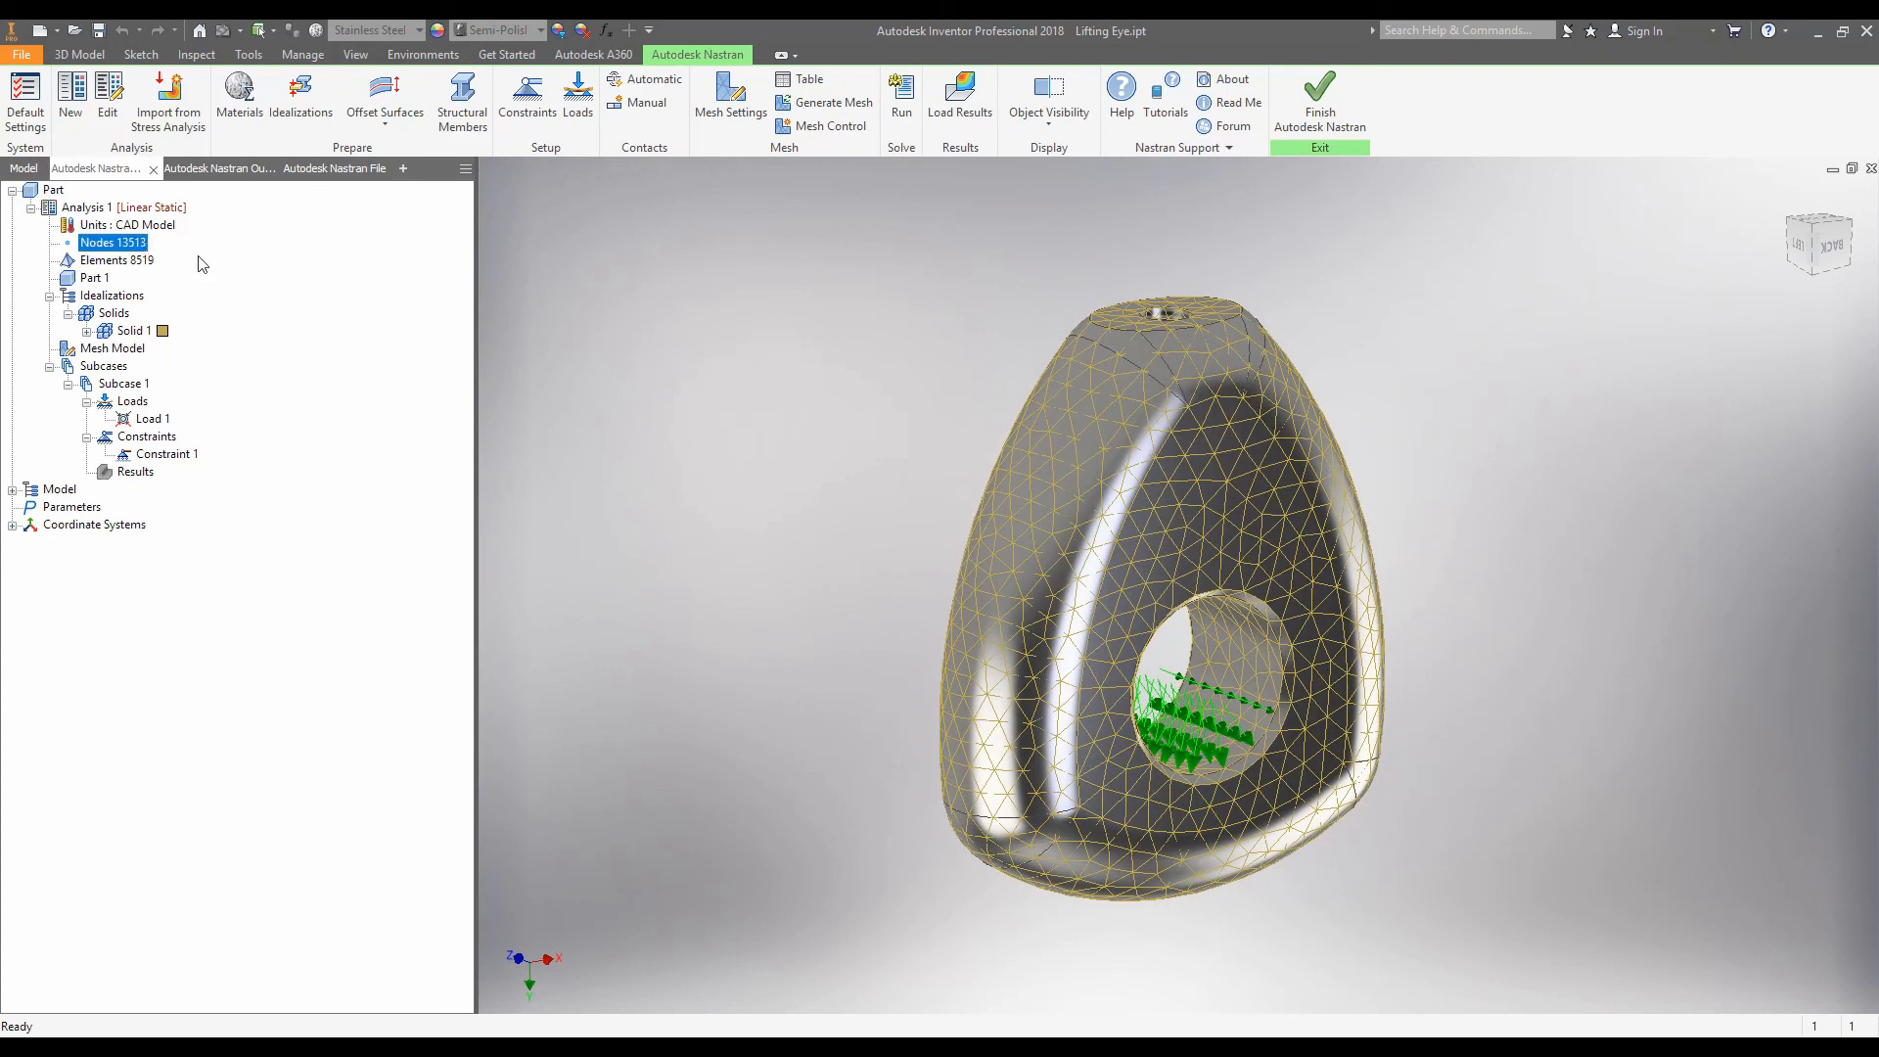
pyautogui.click(105, 331)
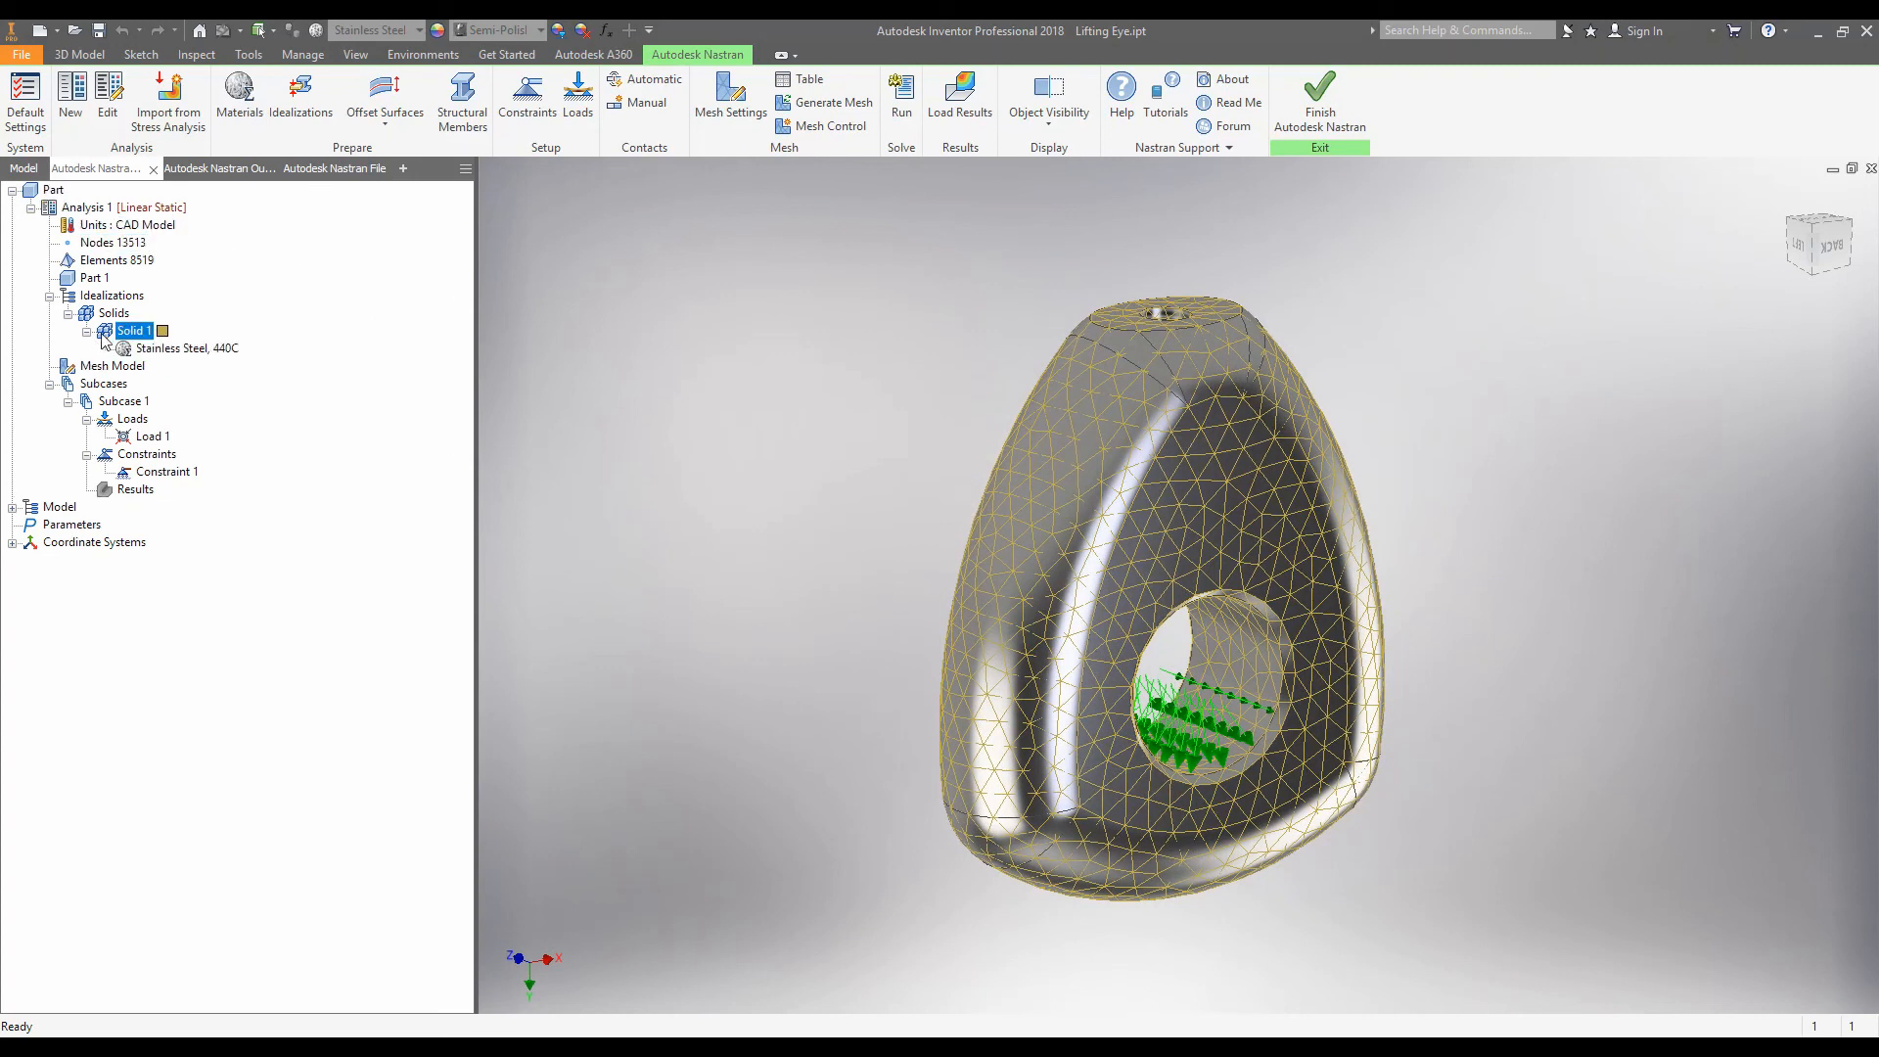
pyautogui.rightClick(186, 347)
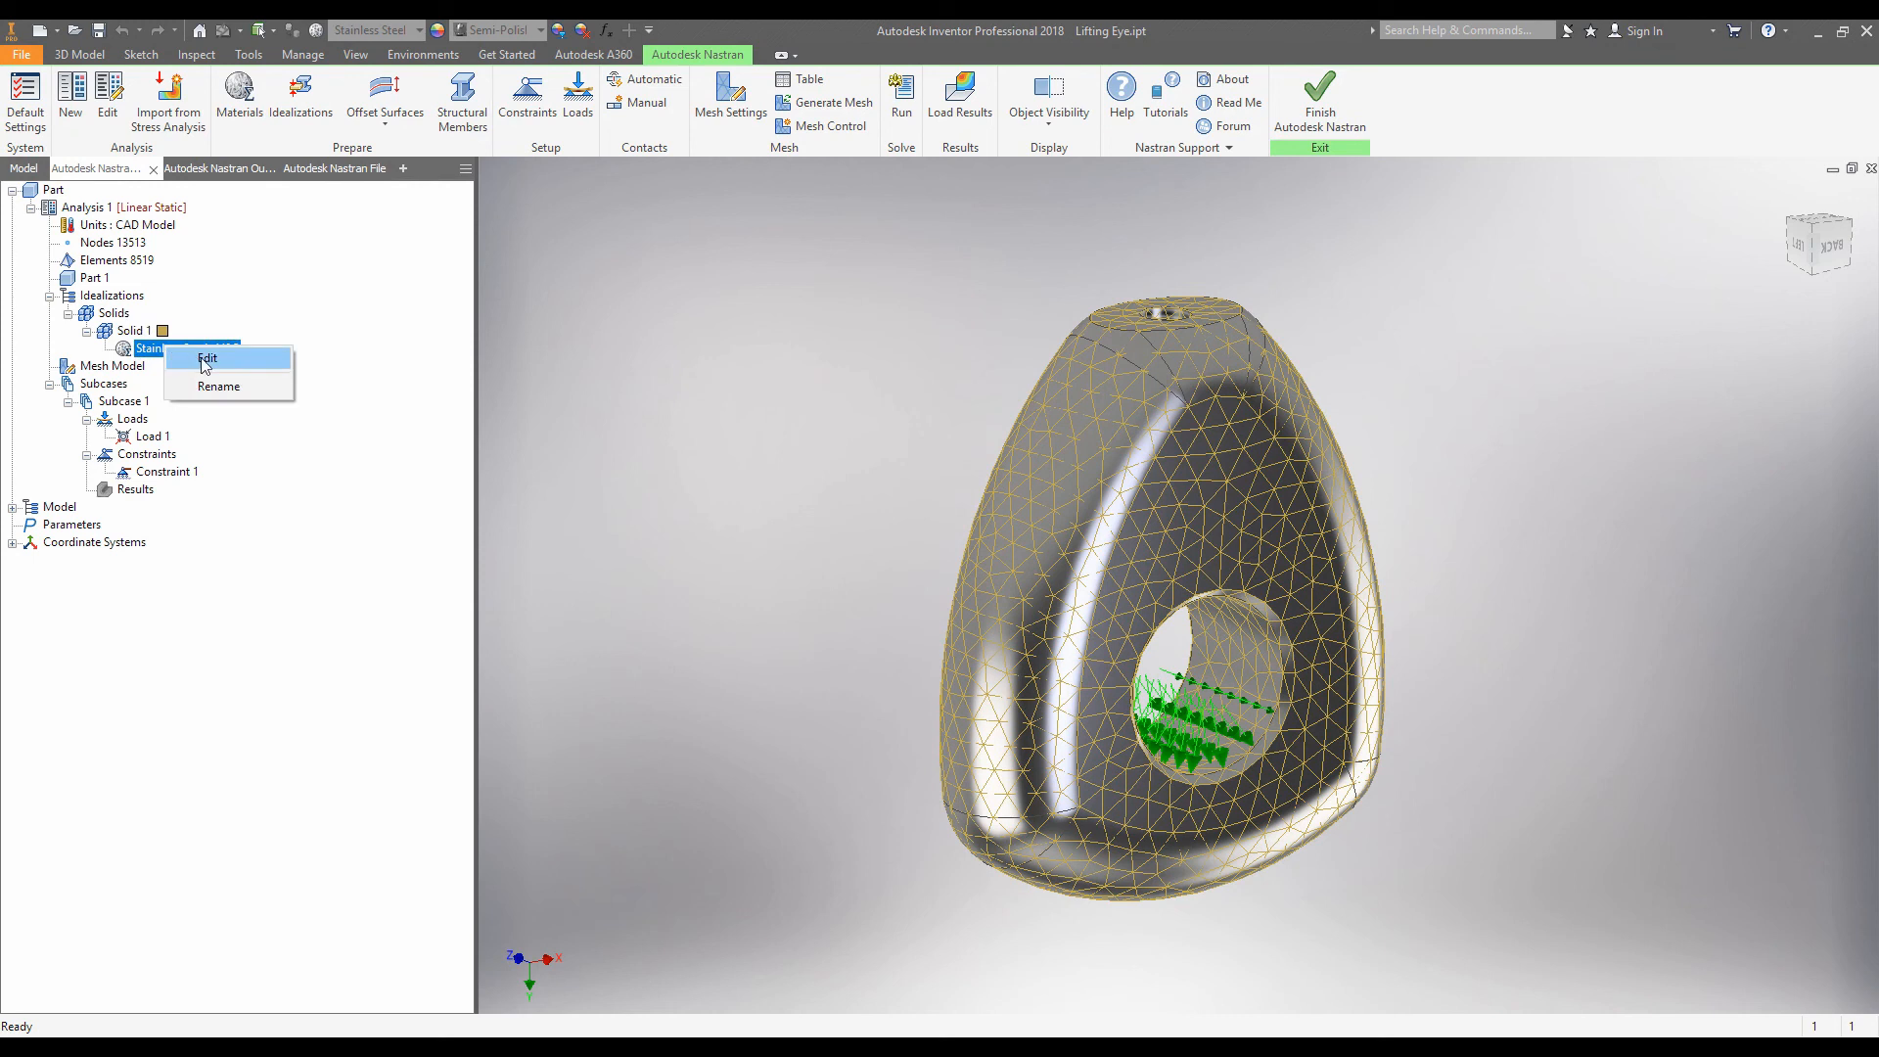
pyautogui.click(207, 359)
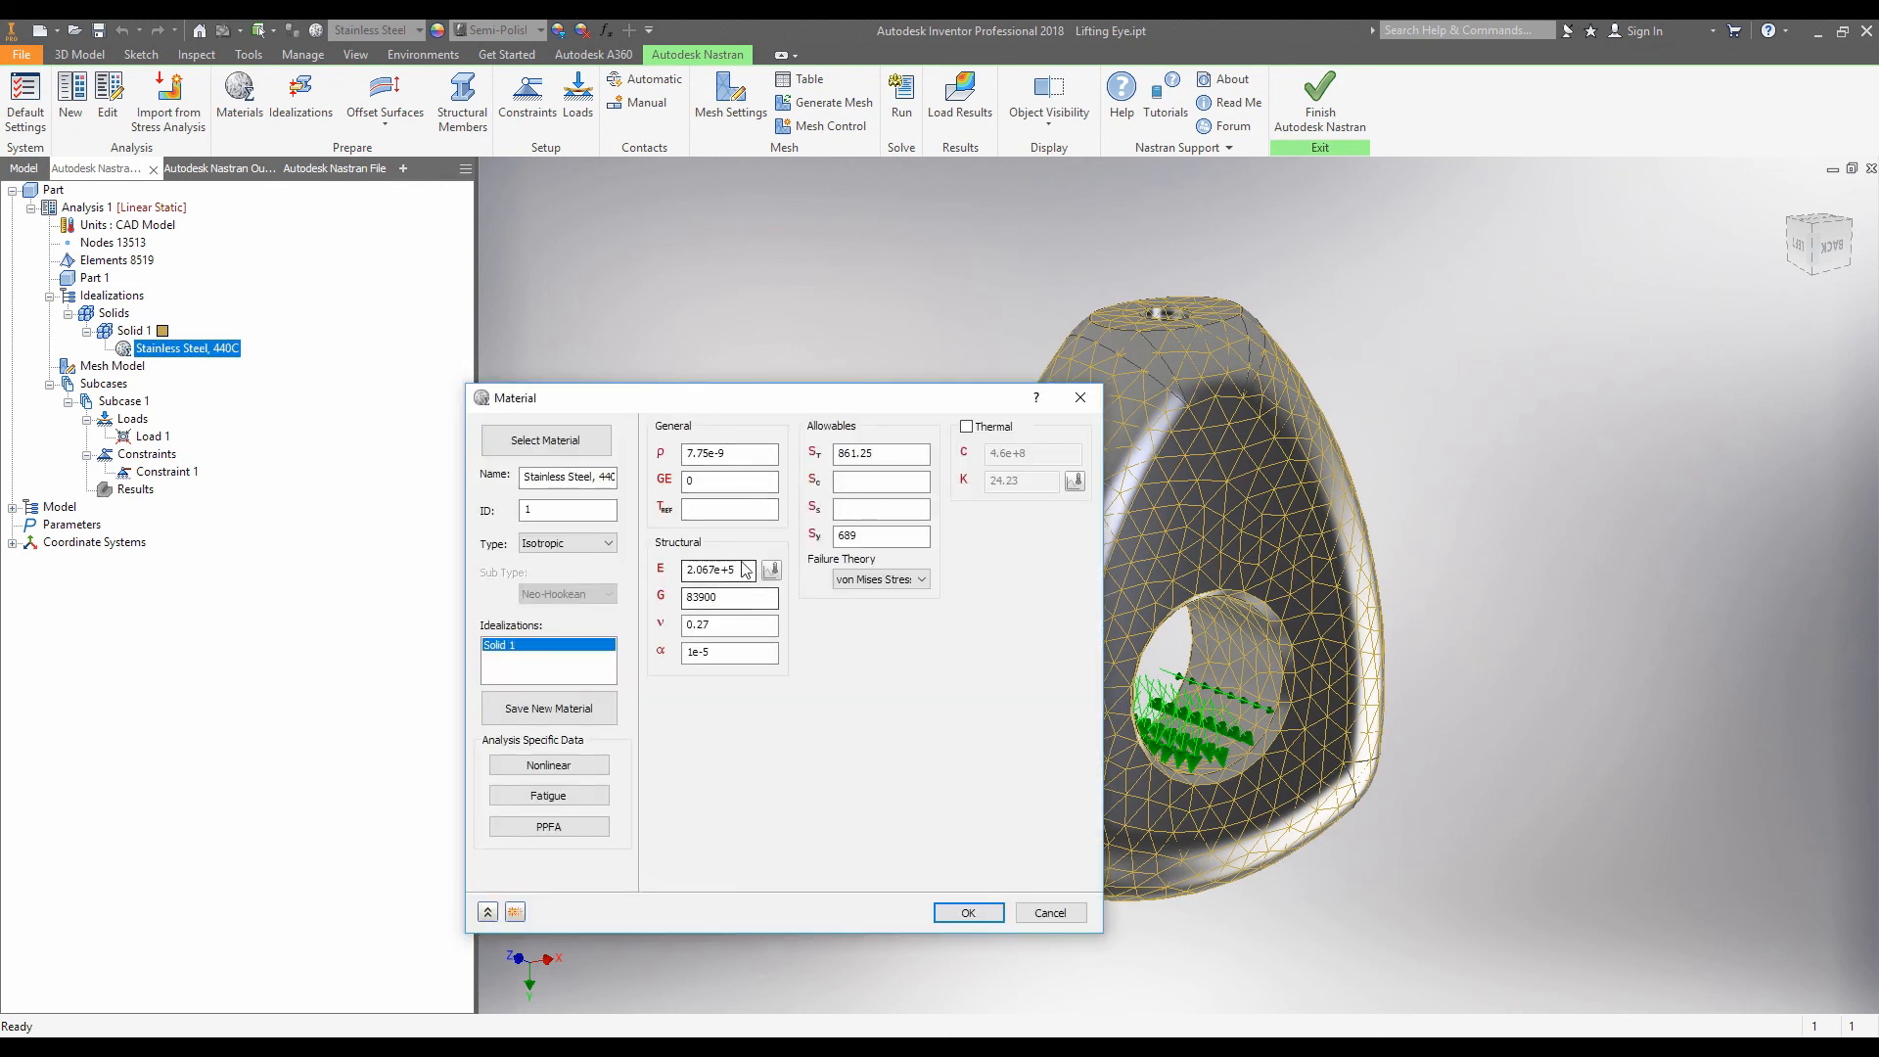
pyautogui.moveTo(717, 596)
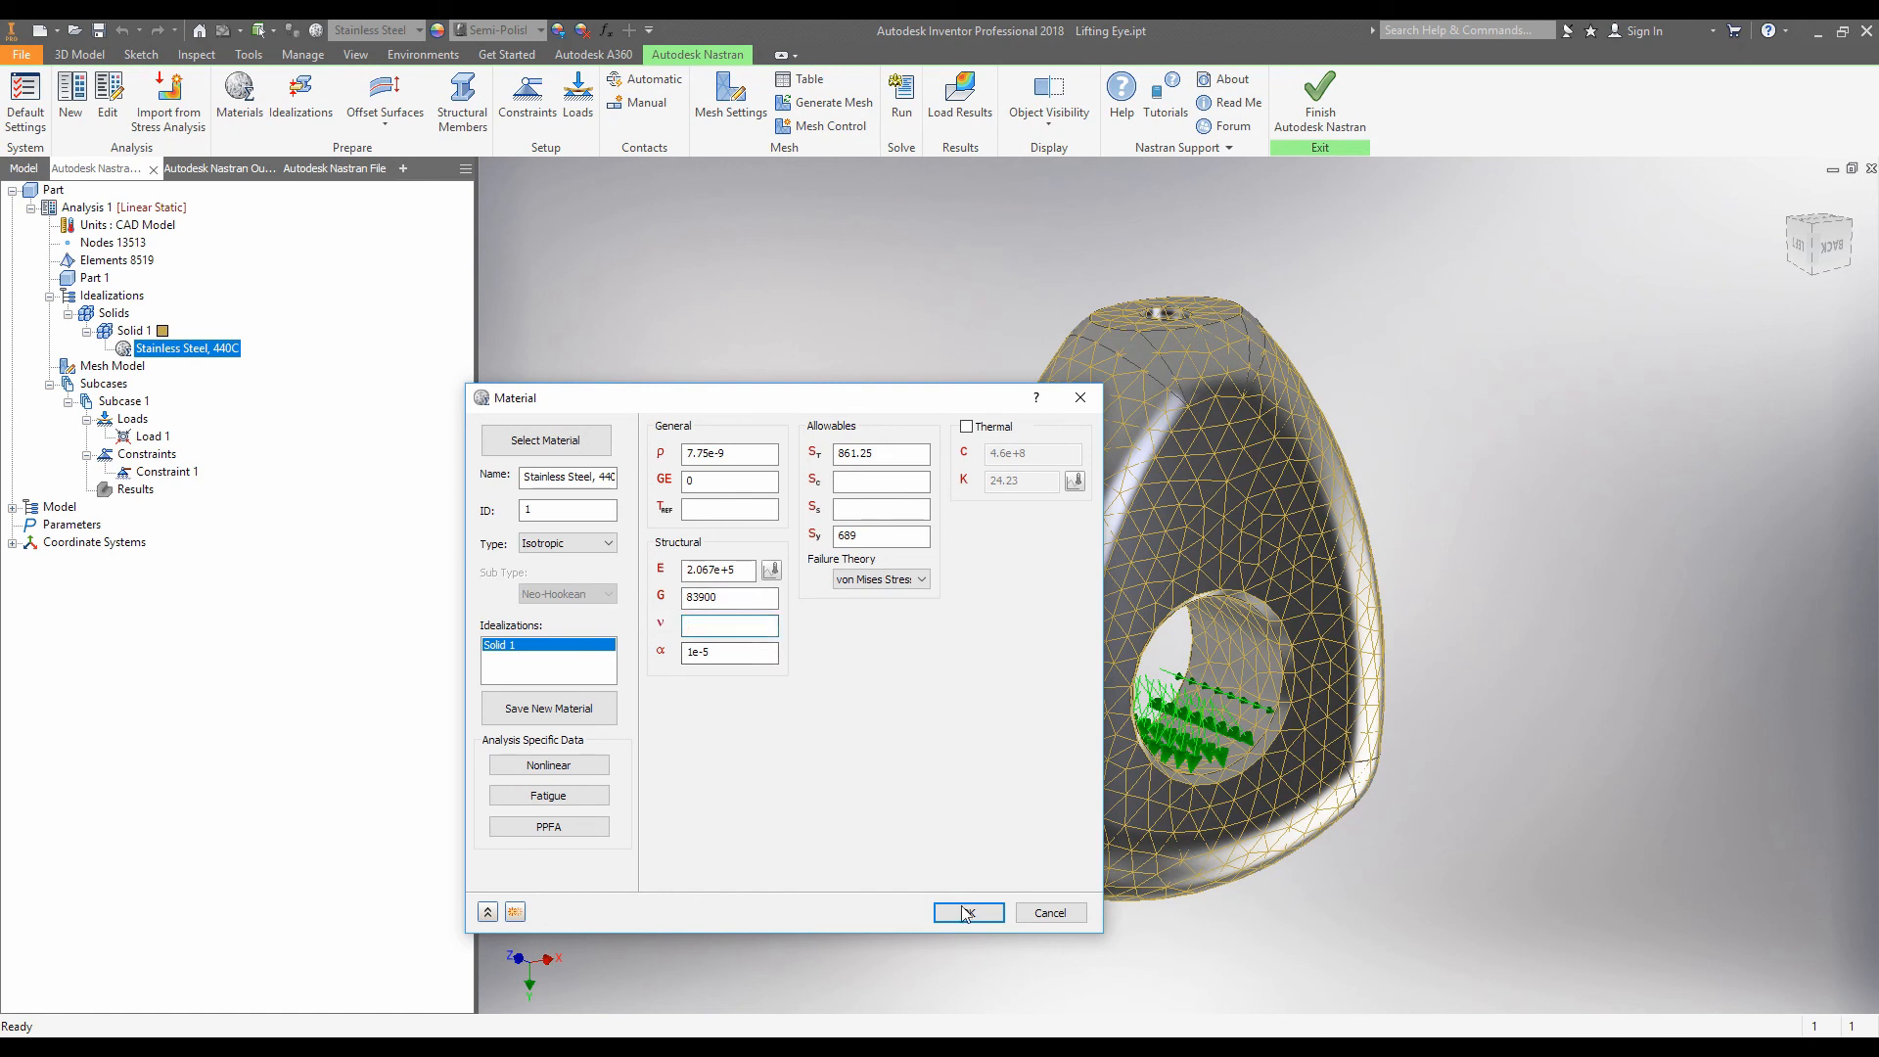
pyautogui.click(968, 913)
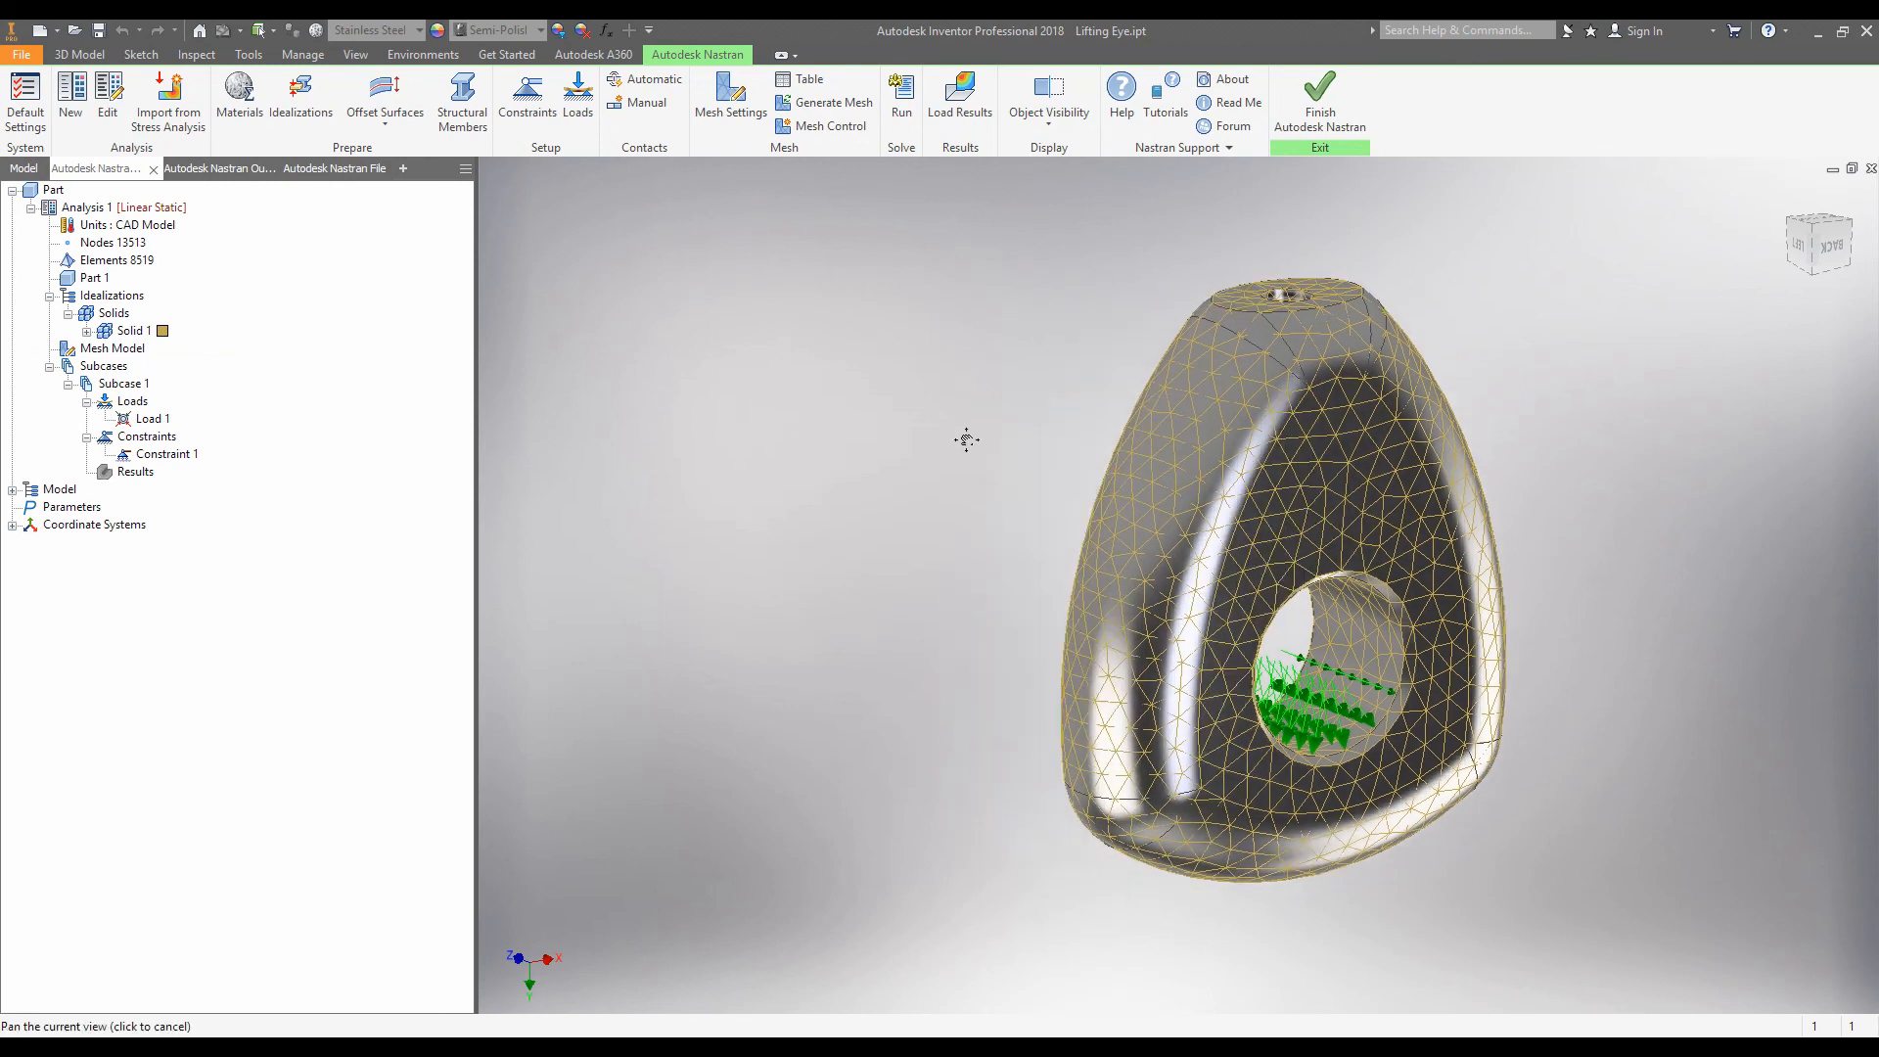
# Run the lifting eye's Nastran solve and dismiss the Solution Complete message.
pyautogui.click(901, 98)
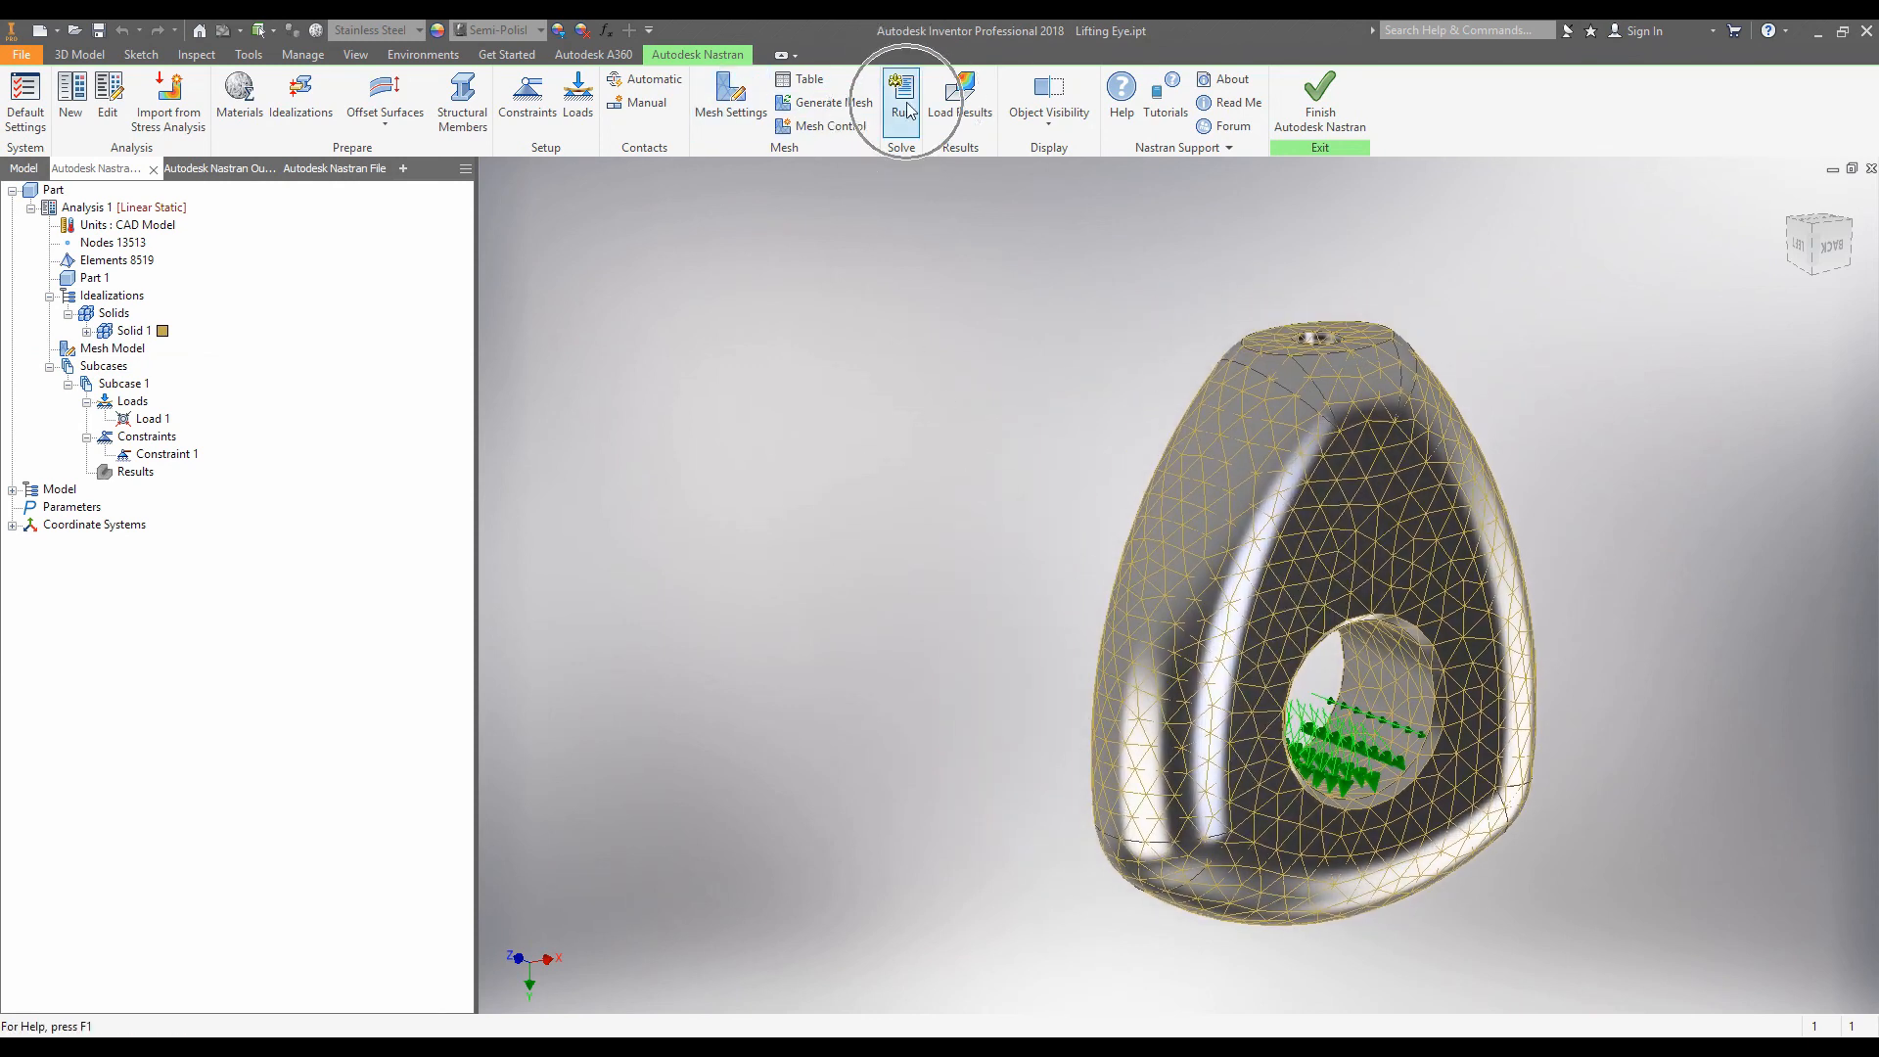
pyautogui.click(900, 98)
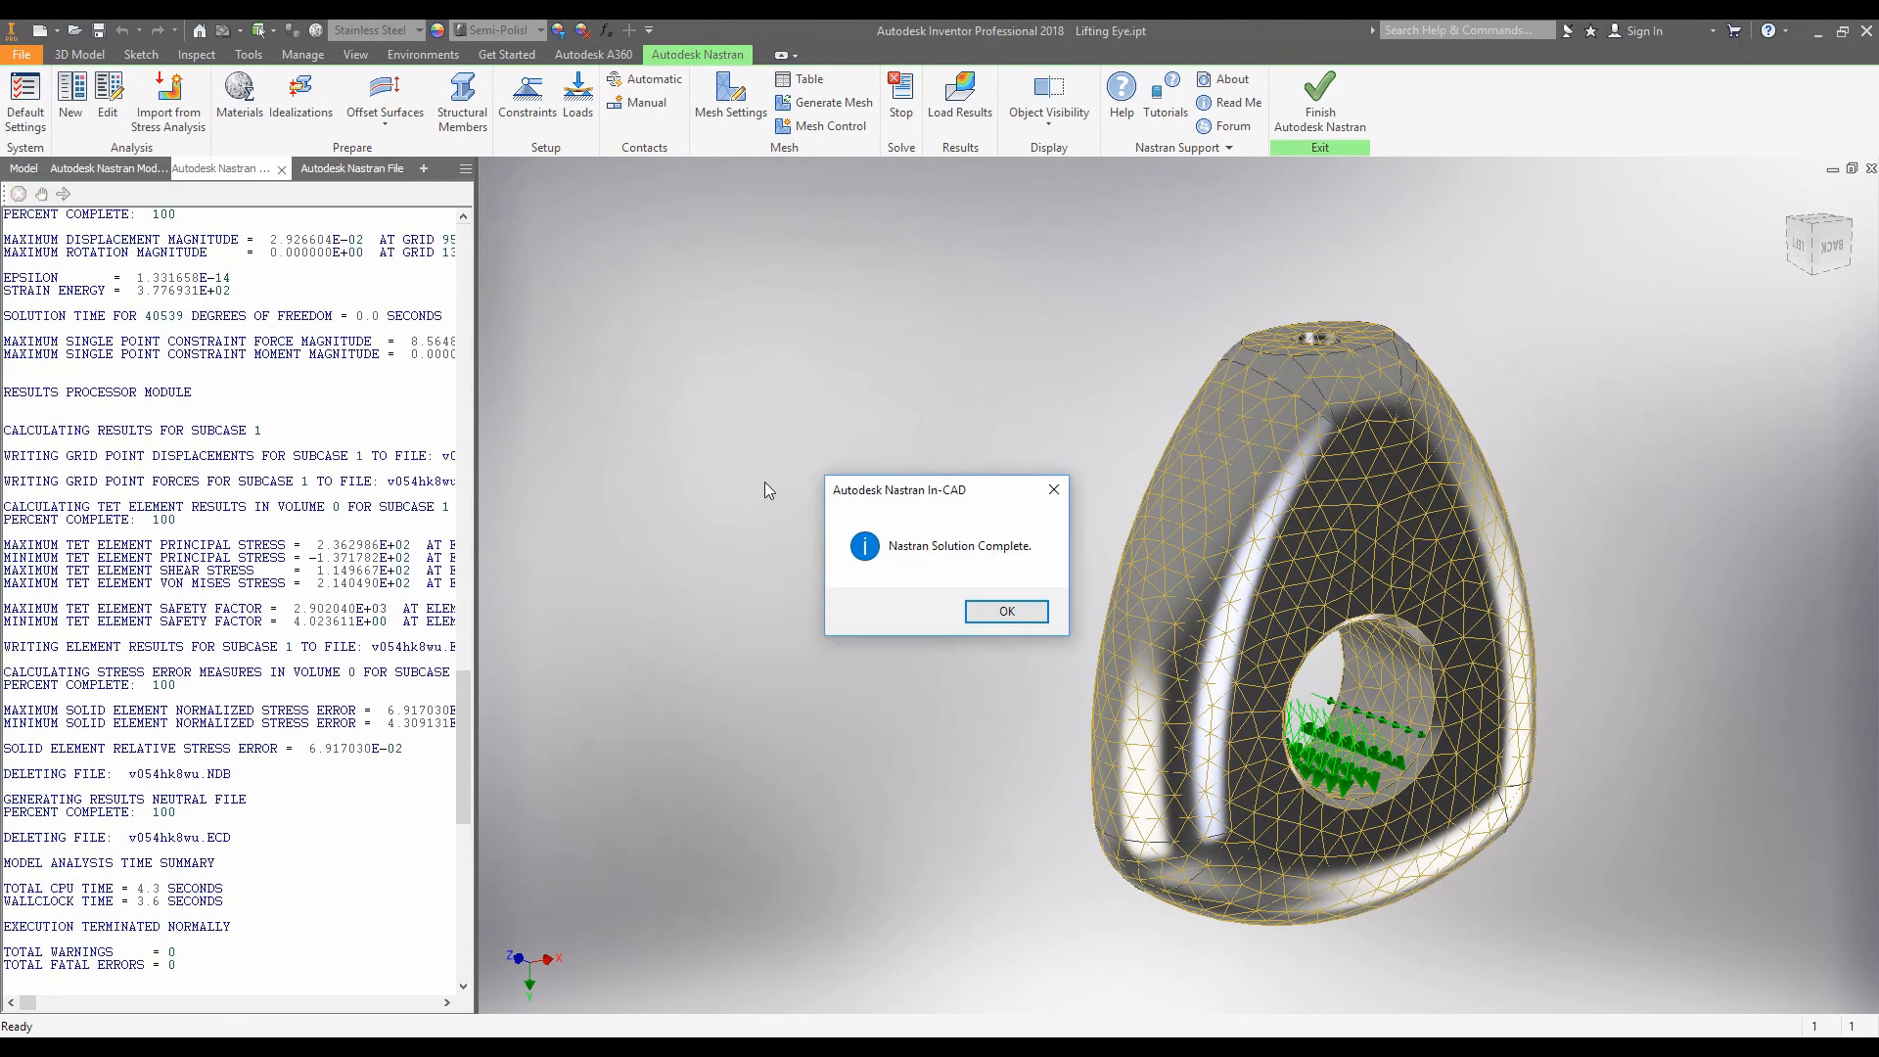
pyautogui.moveTo(81, 977)
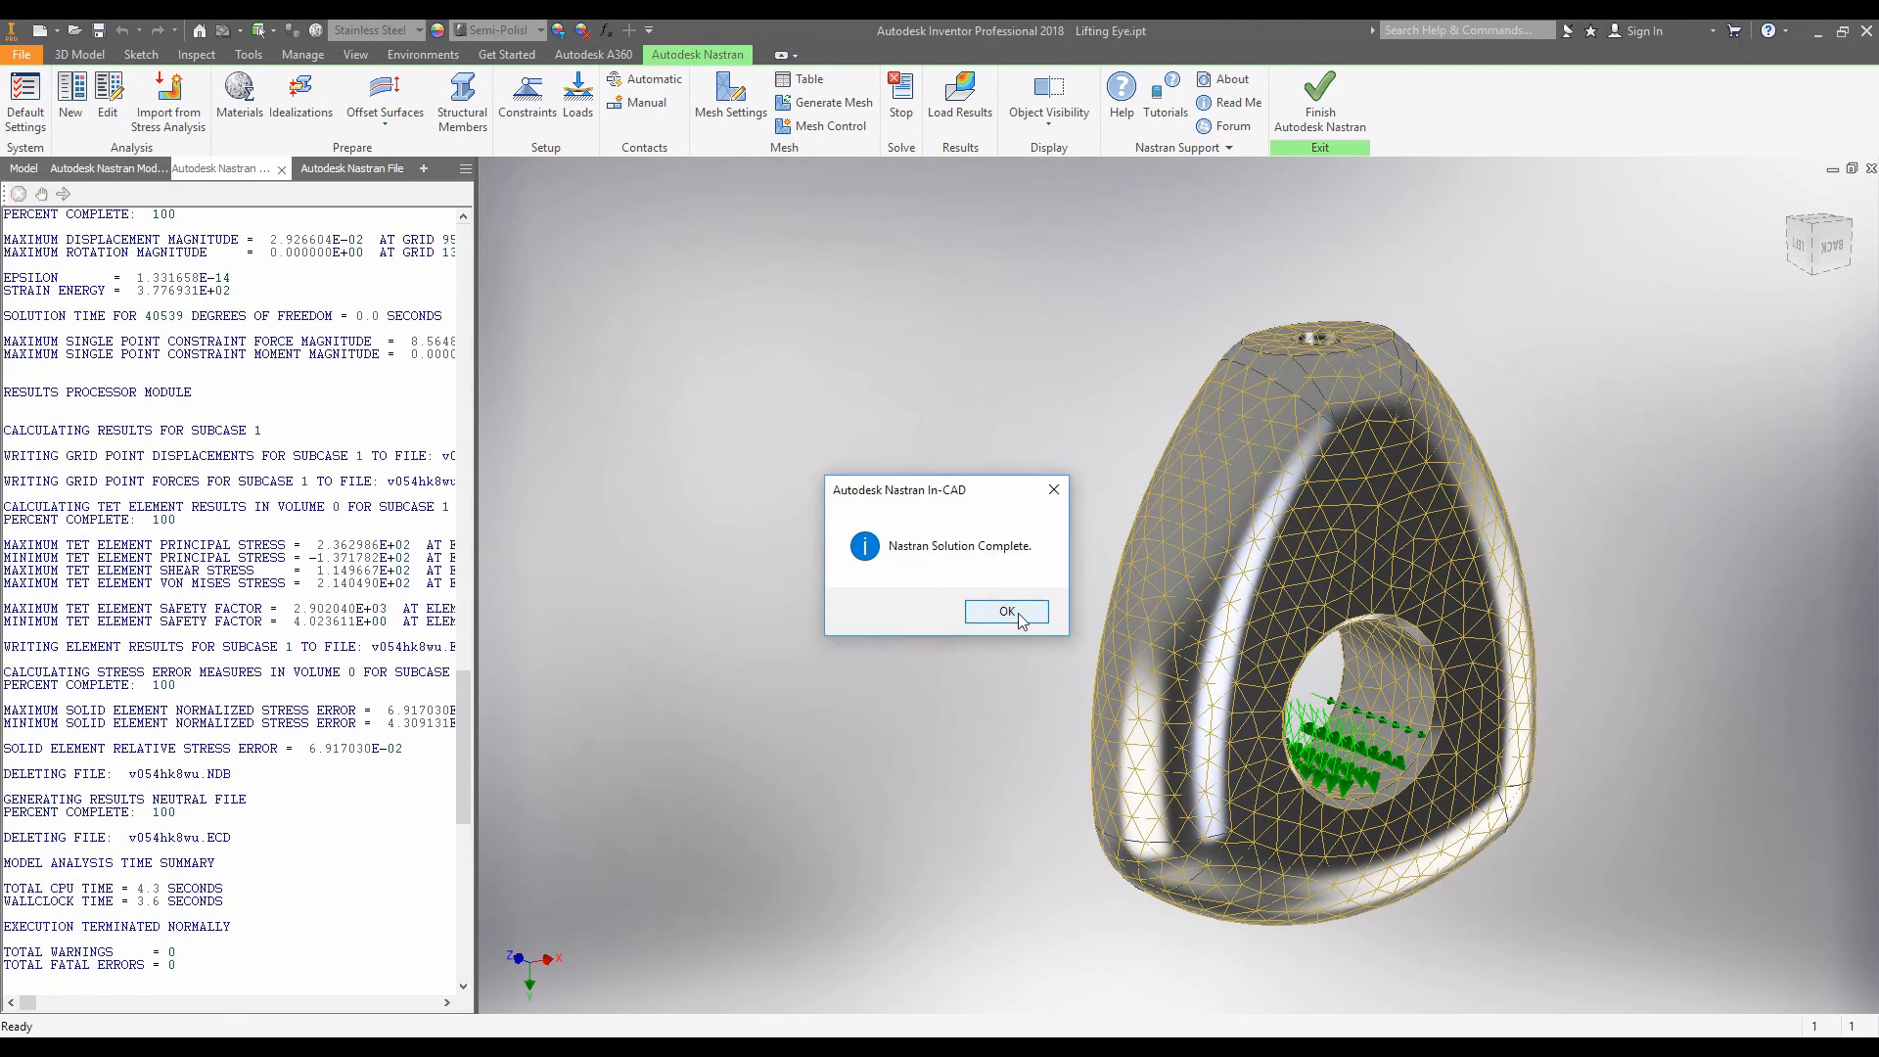
pyautogui.click(1006, 611)
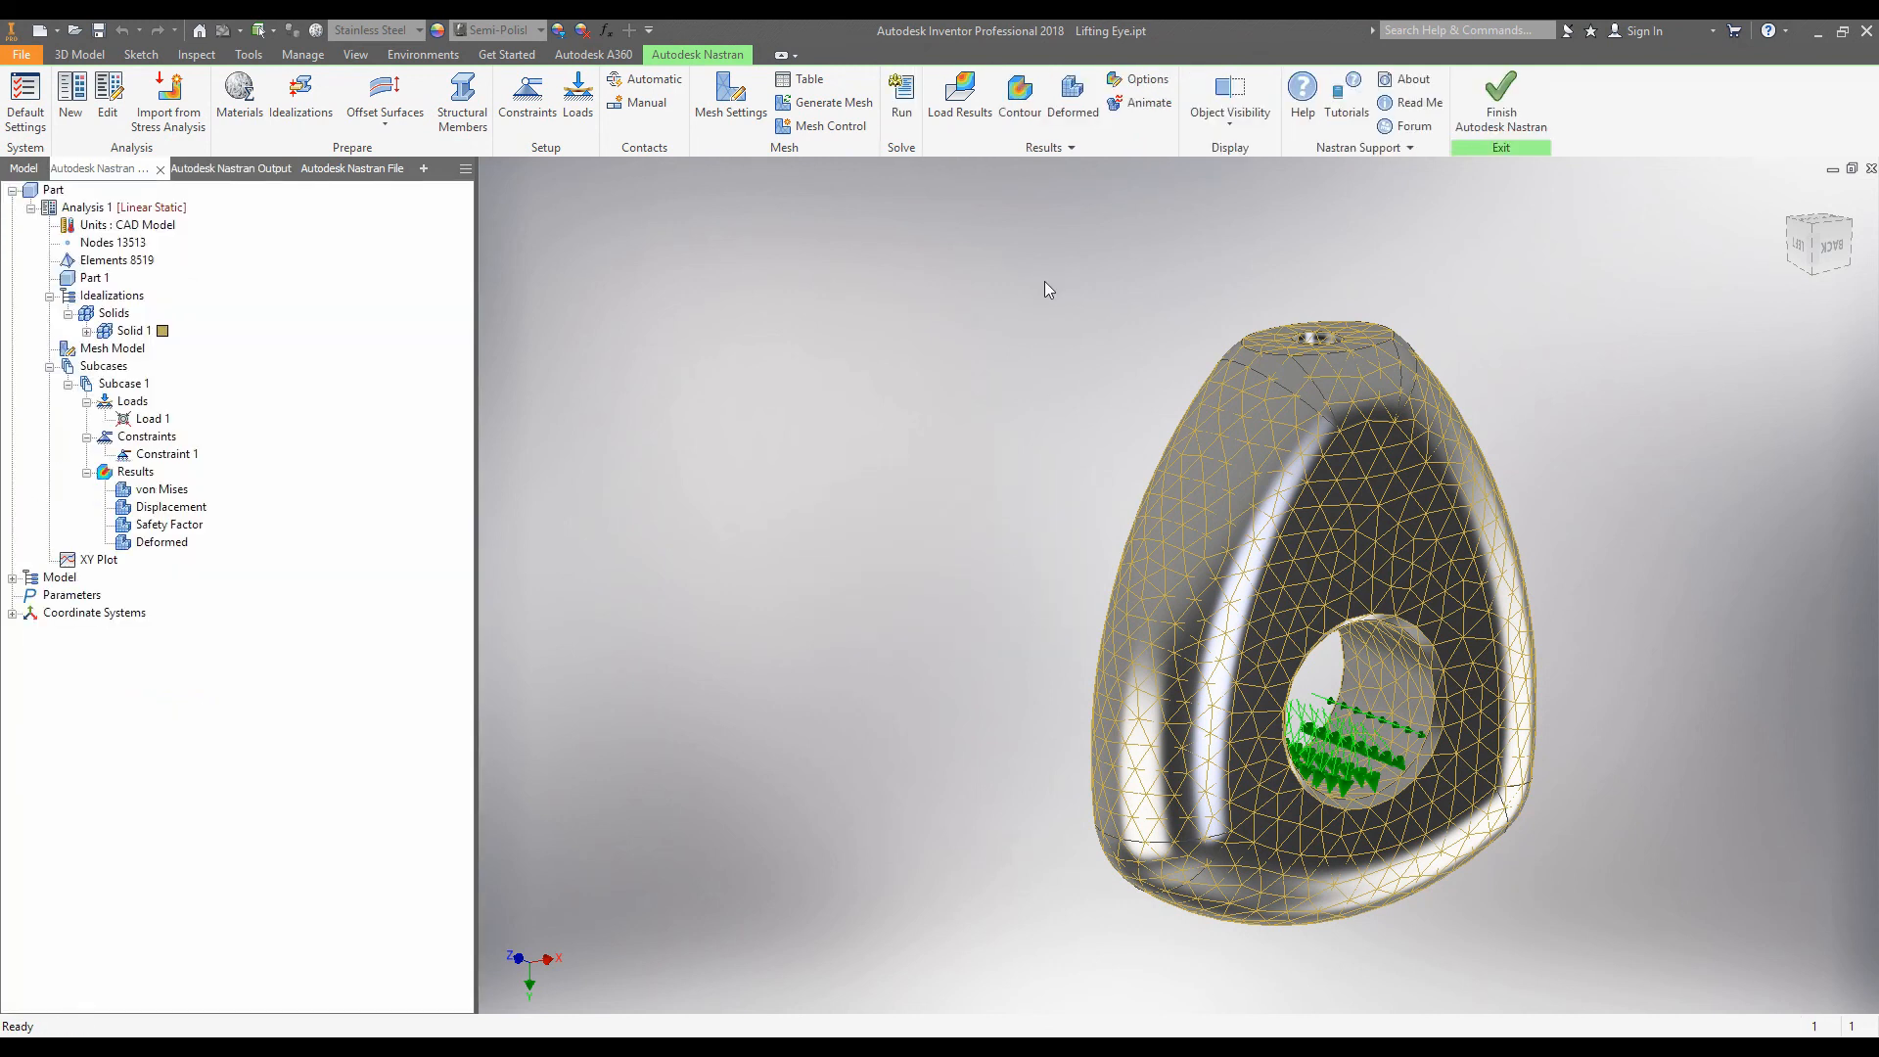
pyautogui.moveTo(1019, 96)
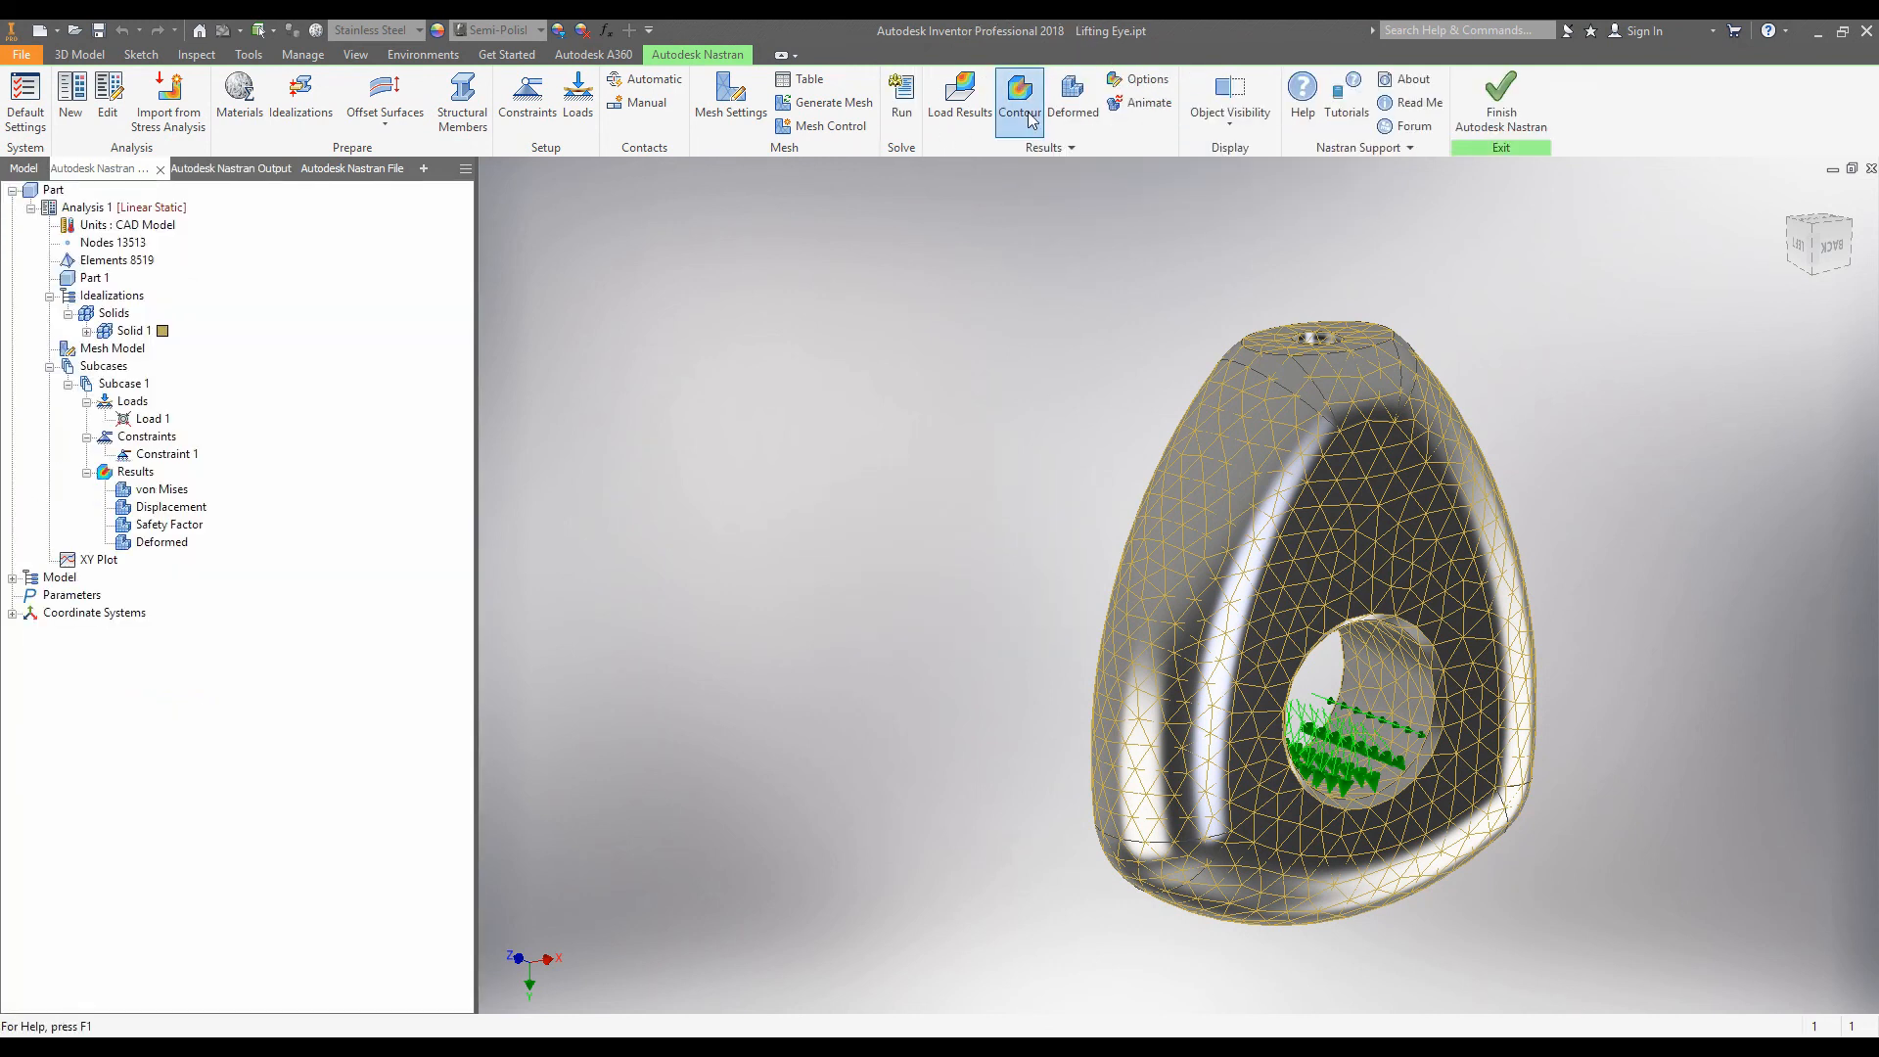
# Show the 157.3 MPa von Mises contour, then switch to the Safety Factor plot (minimum 7.87).
pyautogui.click(1019, 102)
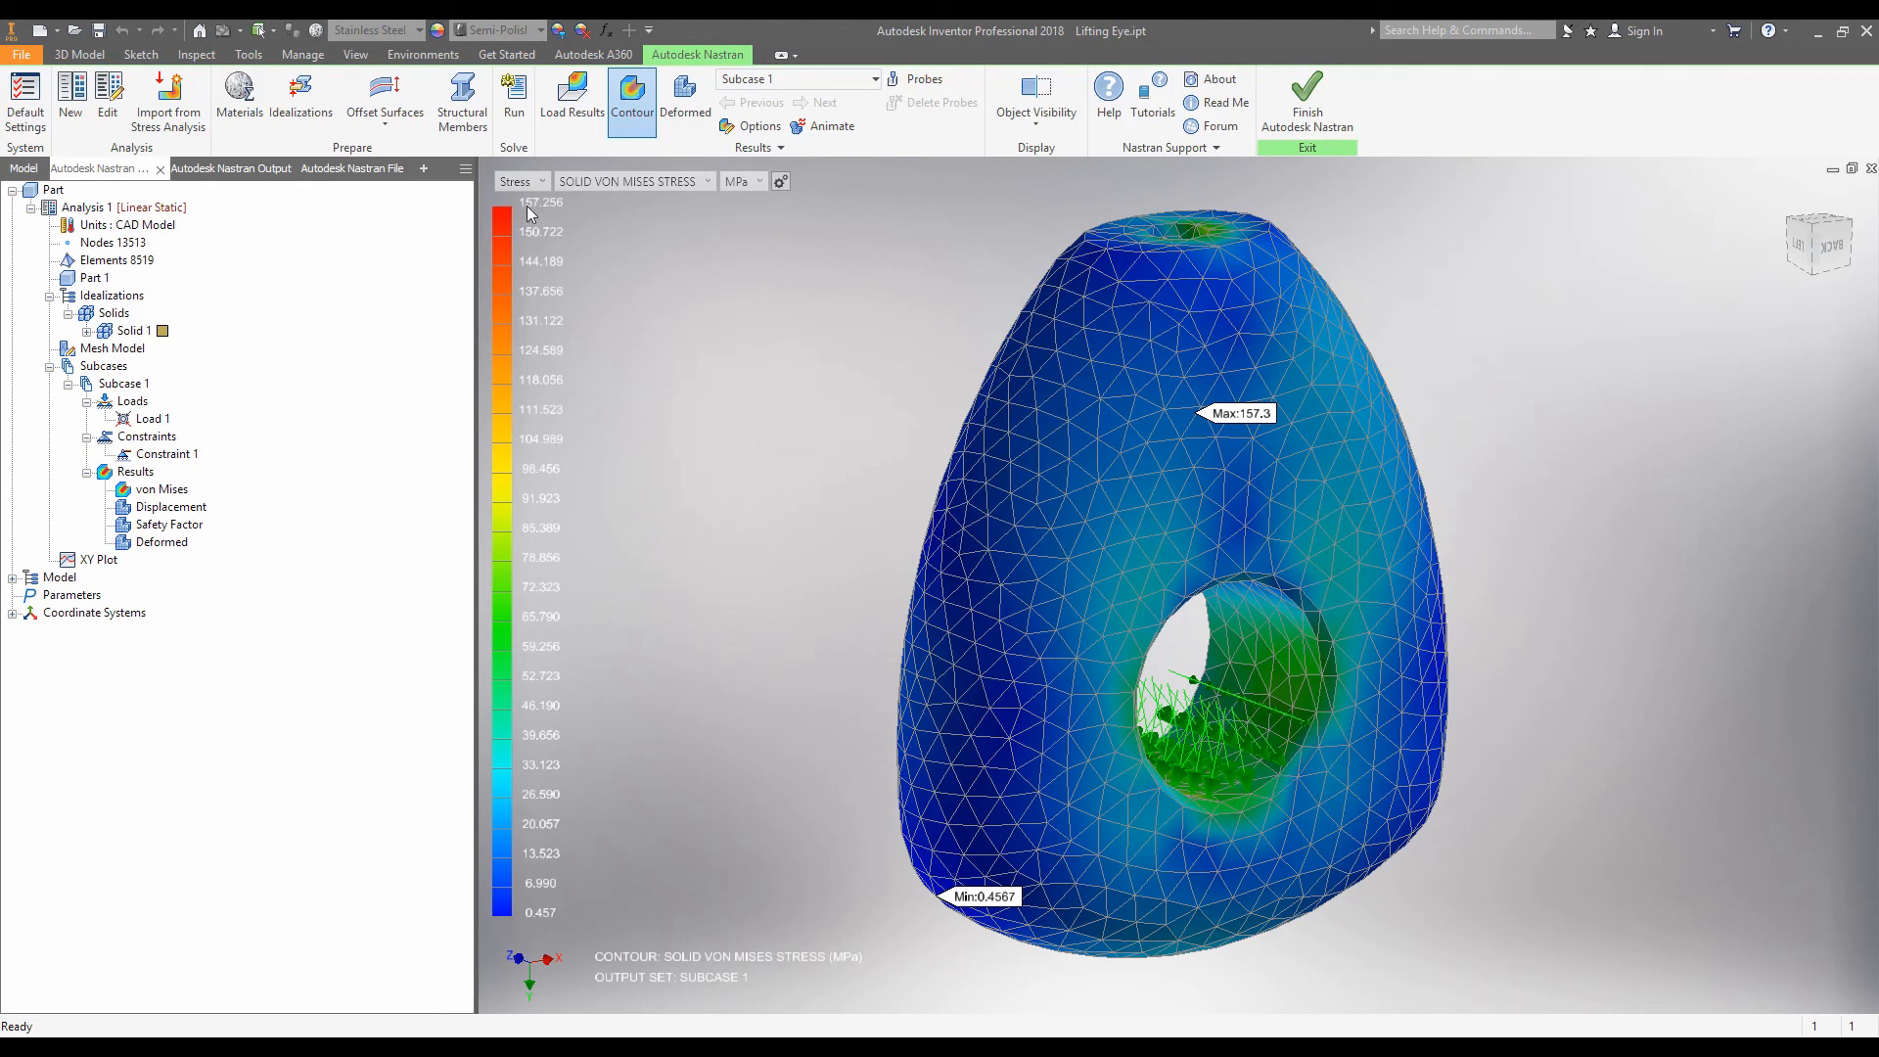
pyautogui.moveTo(566, 218)
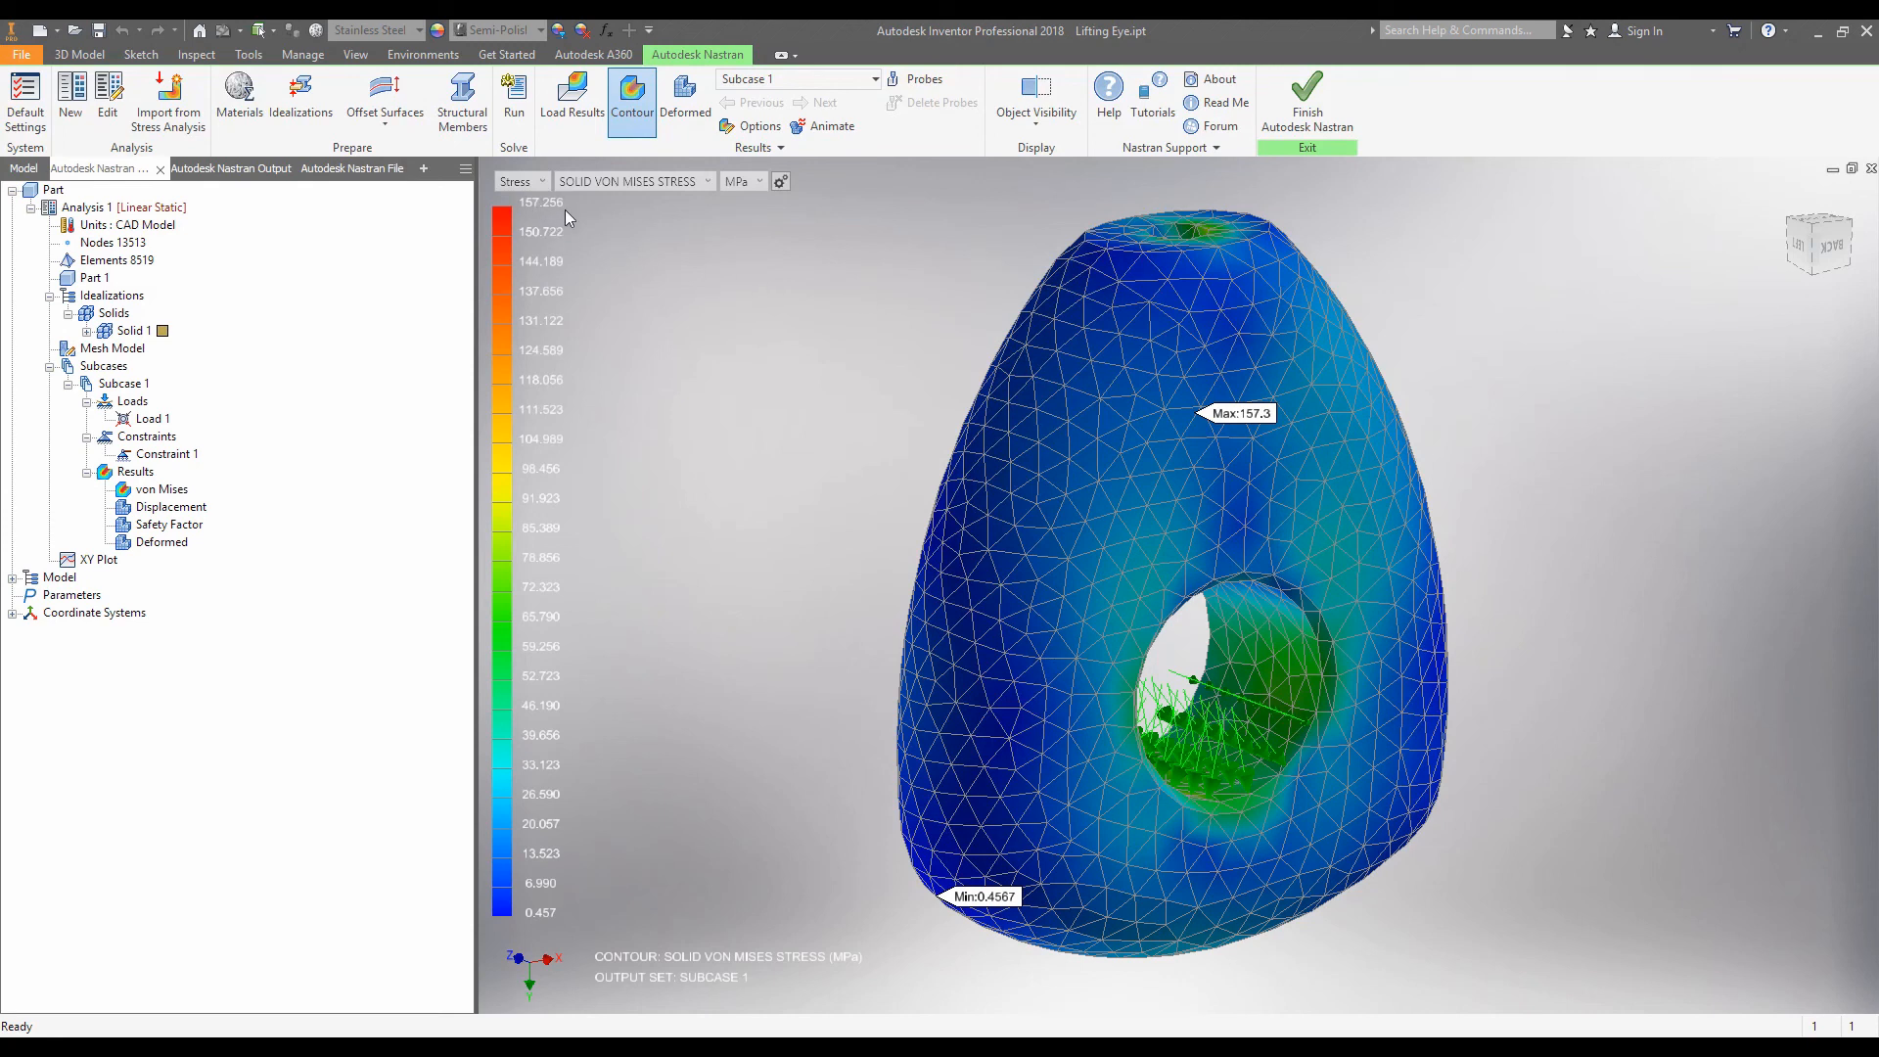
pyautogui.moveTo(705, 224)
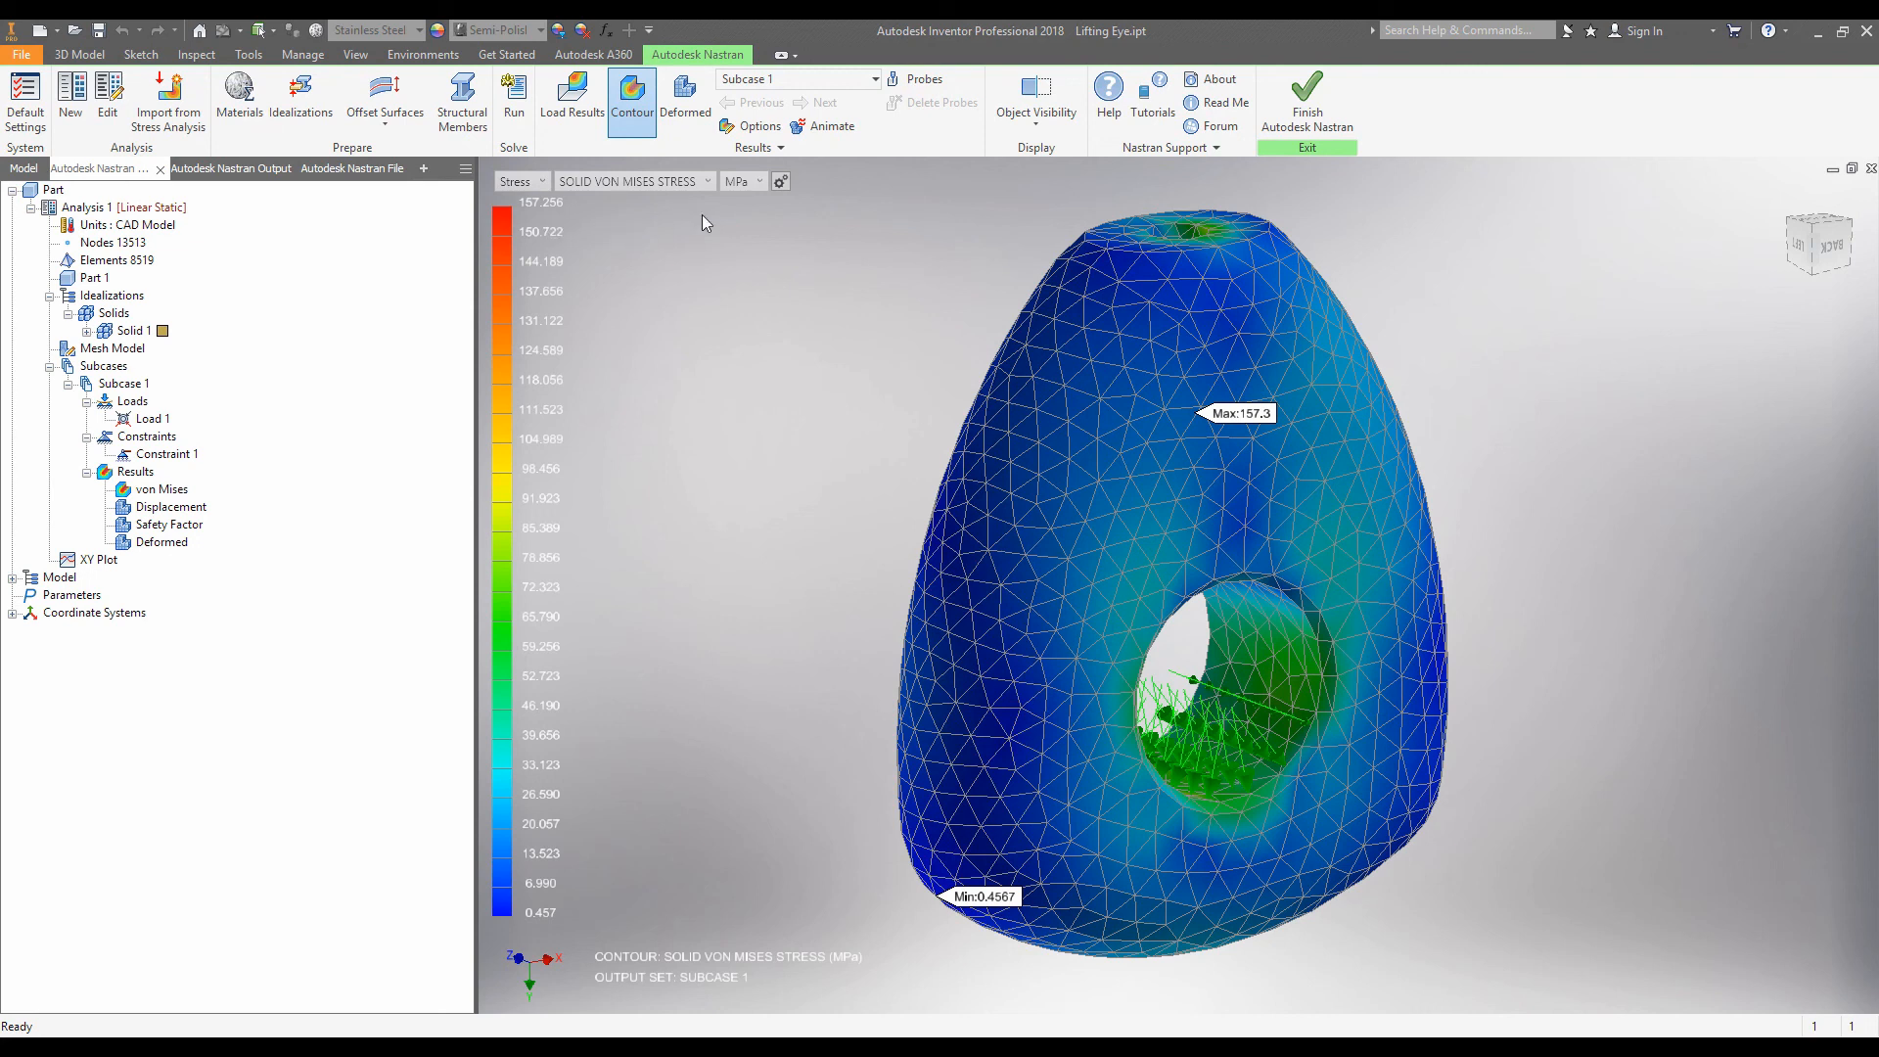
pyautogui.moveTo(674, 212)
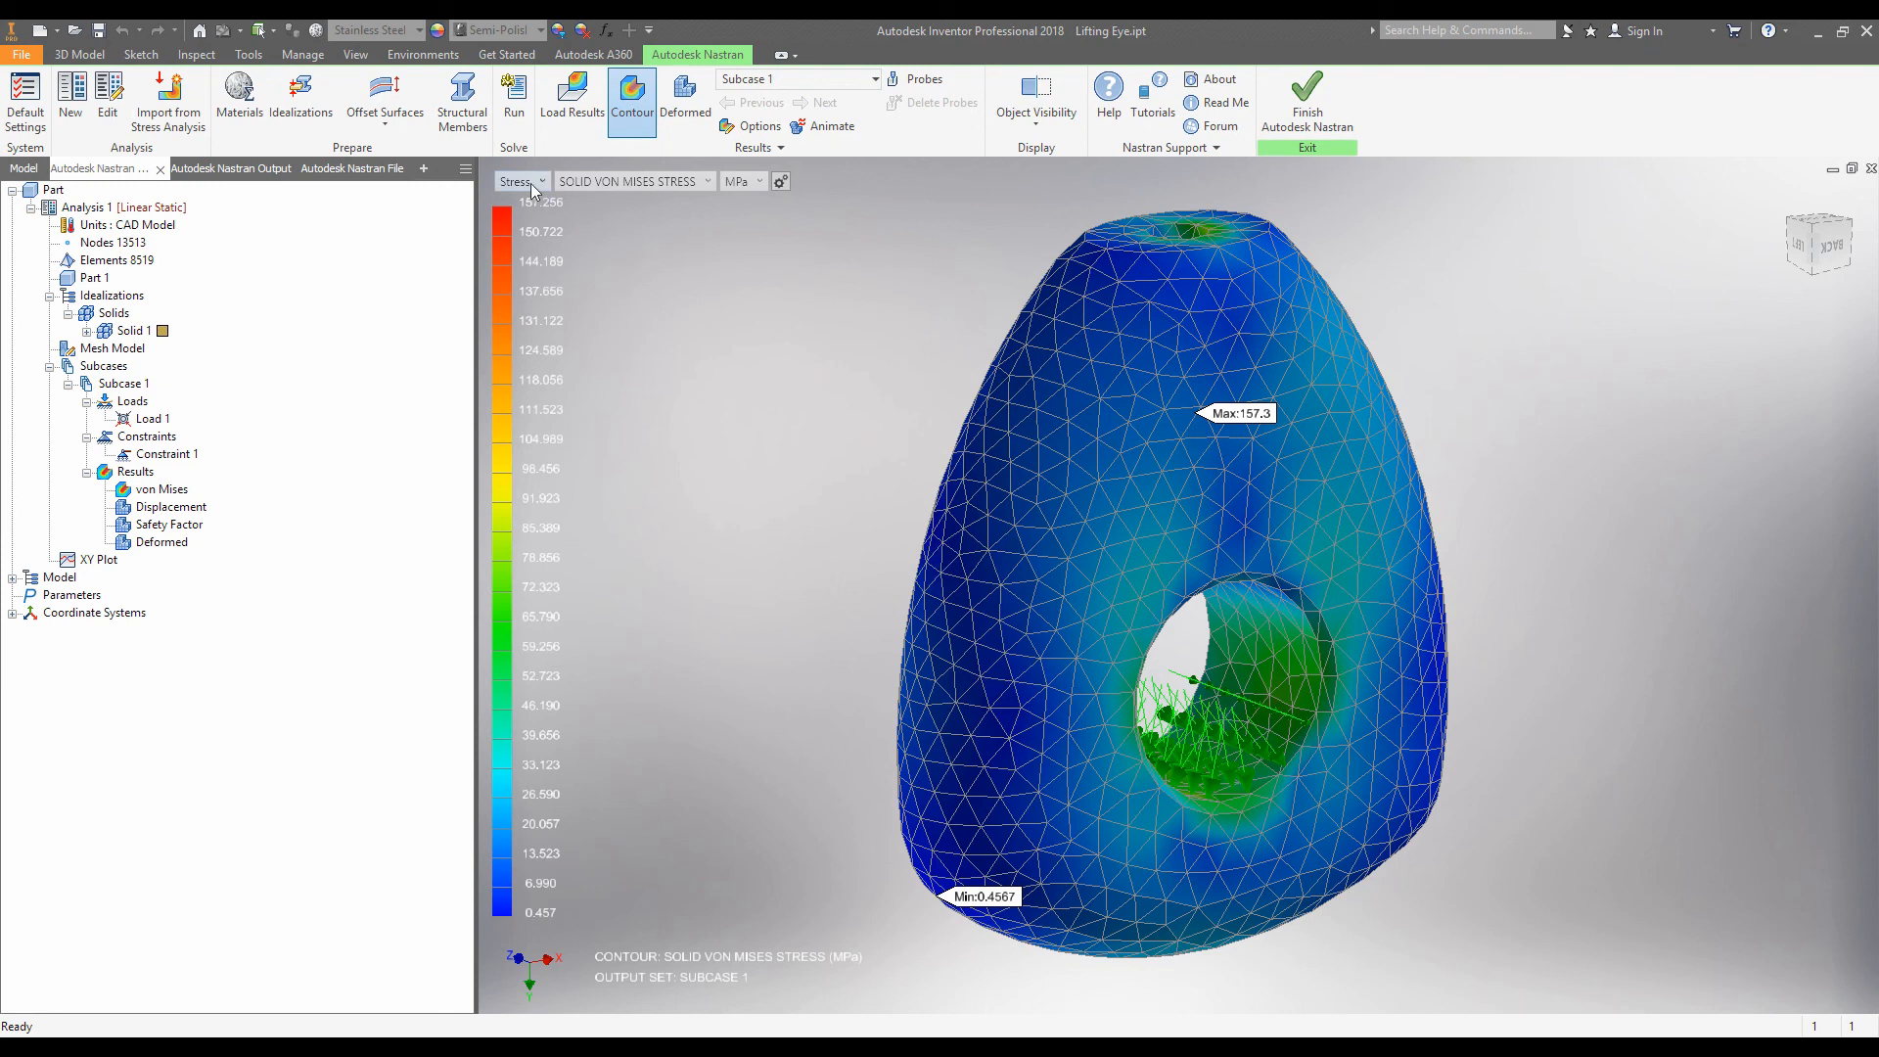
pyautogui.click(522, 181)
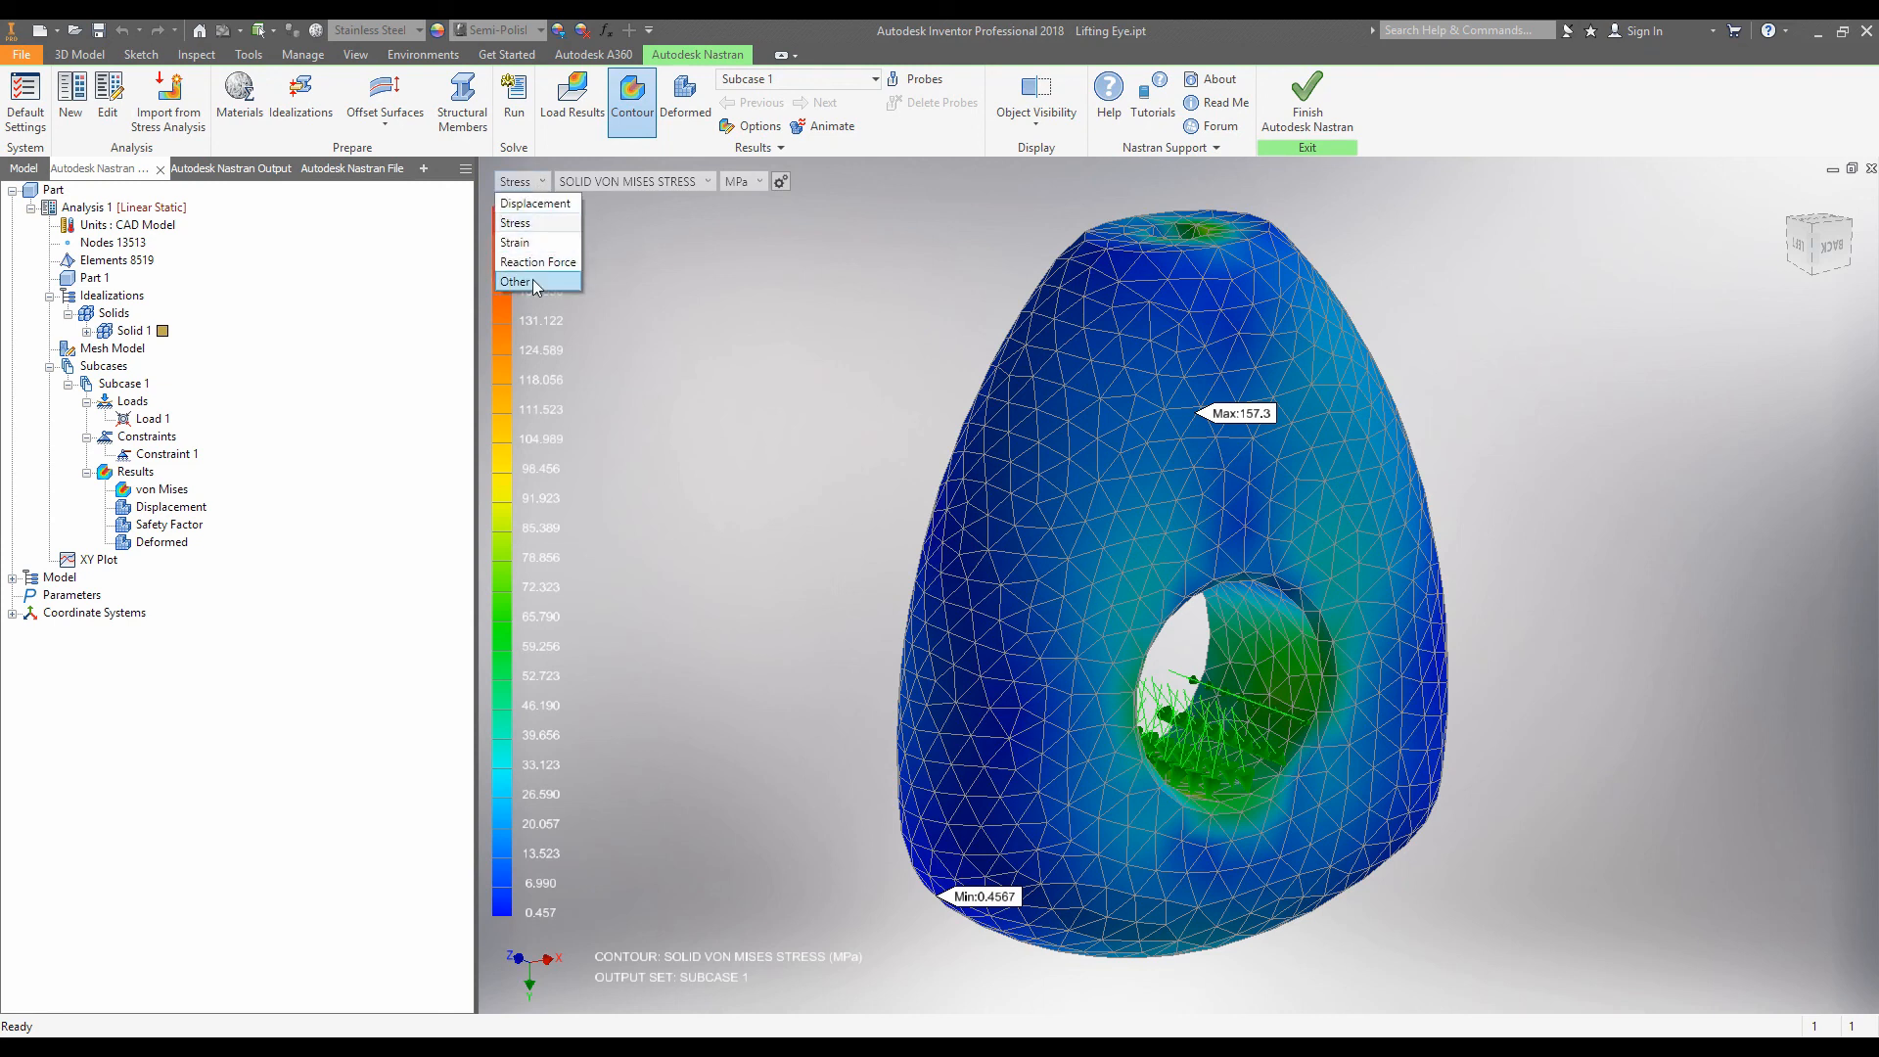
pyautogui.click(516, 281)
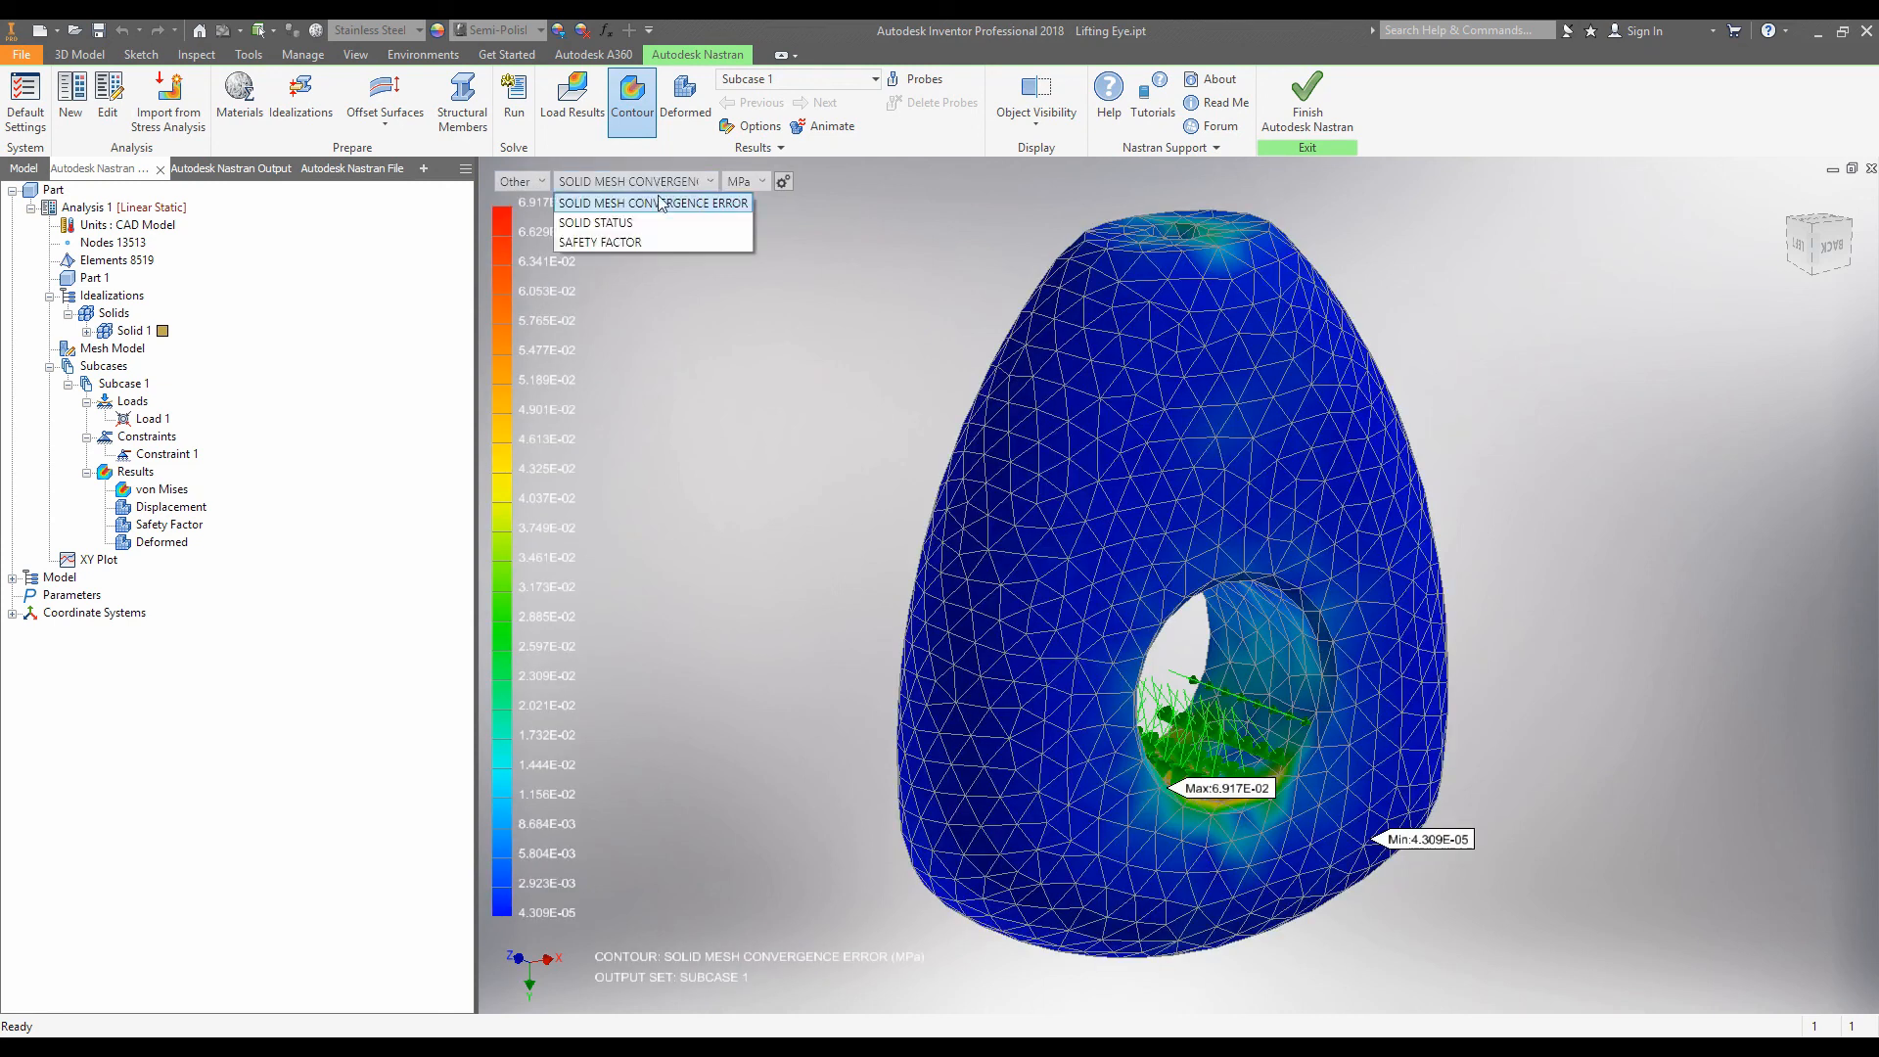
pyautogui.moveTo(599, 241)
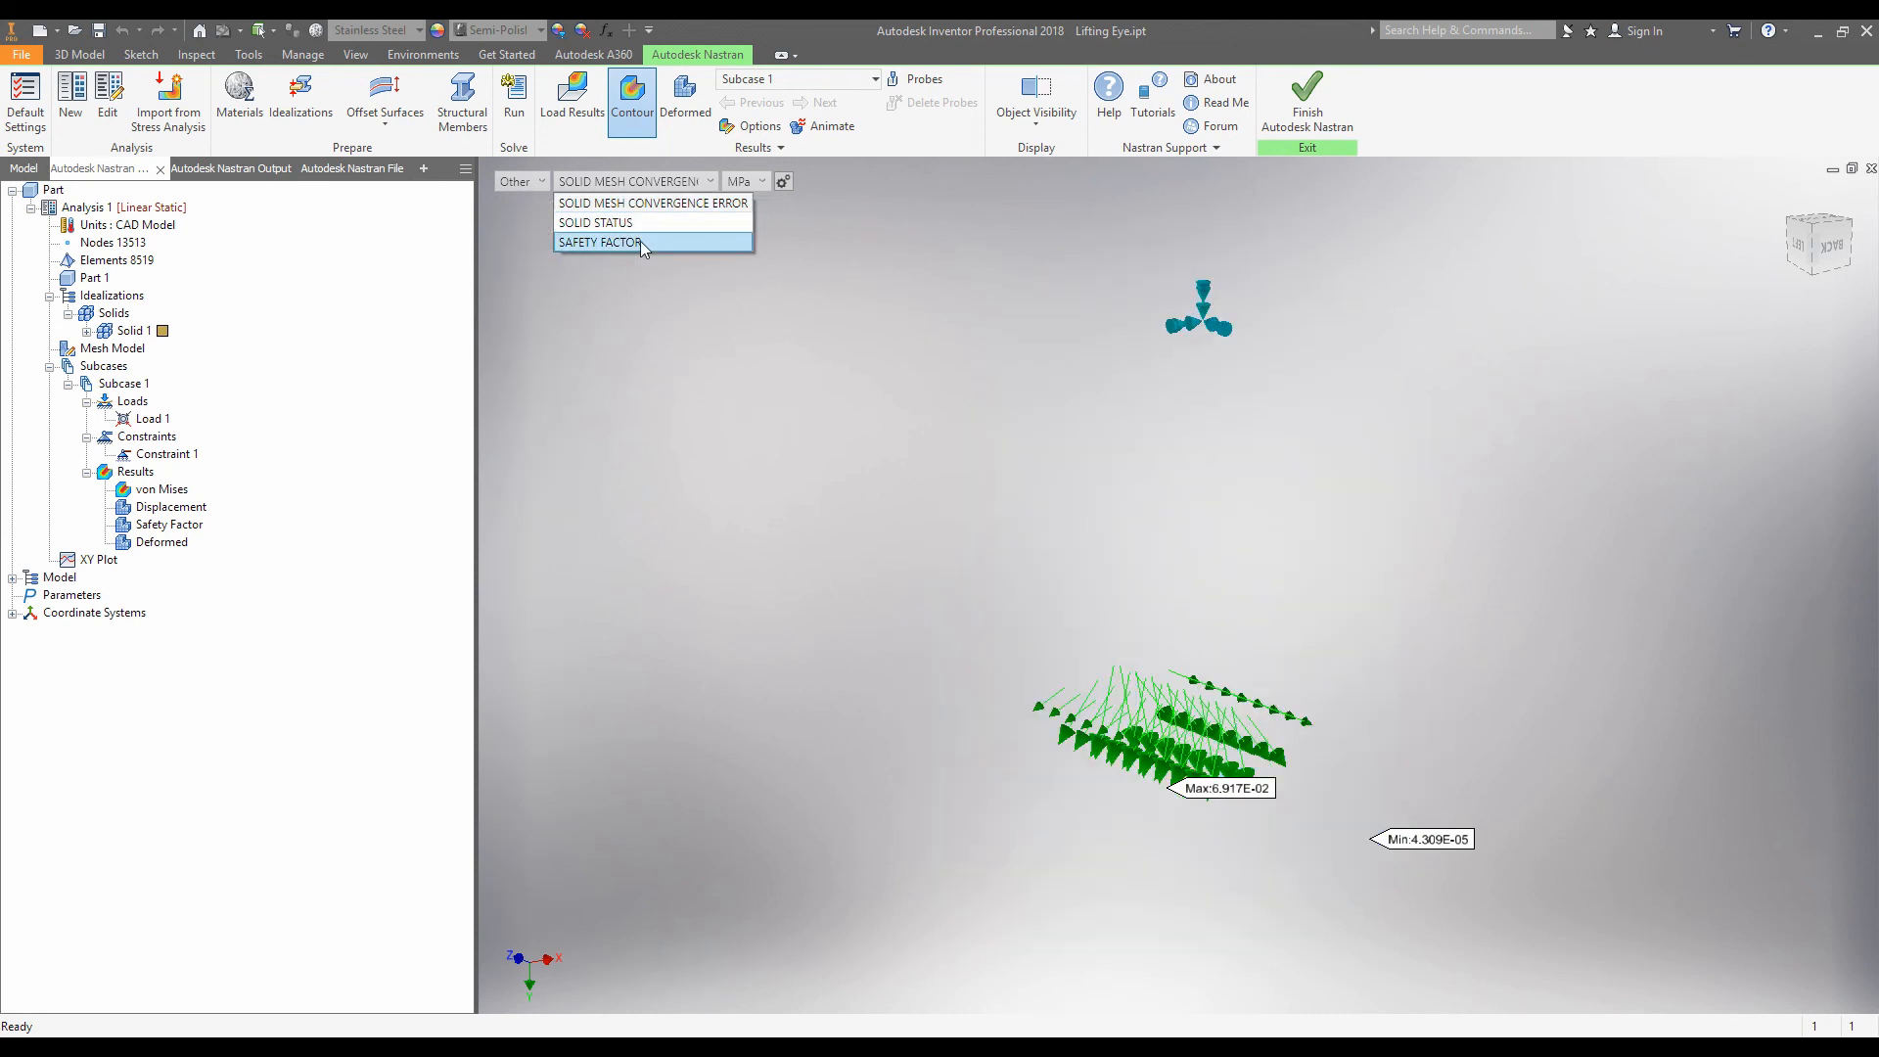
pyautogui.click(600, 242)
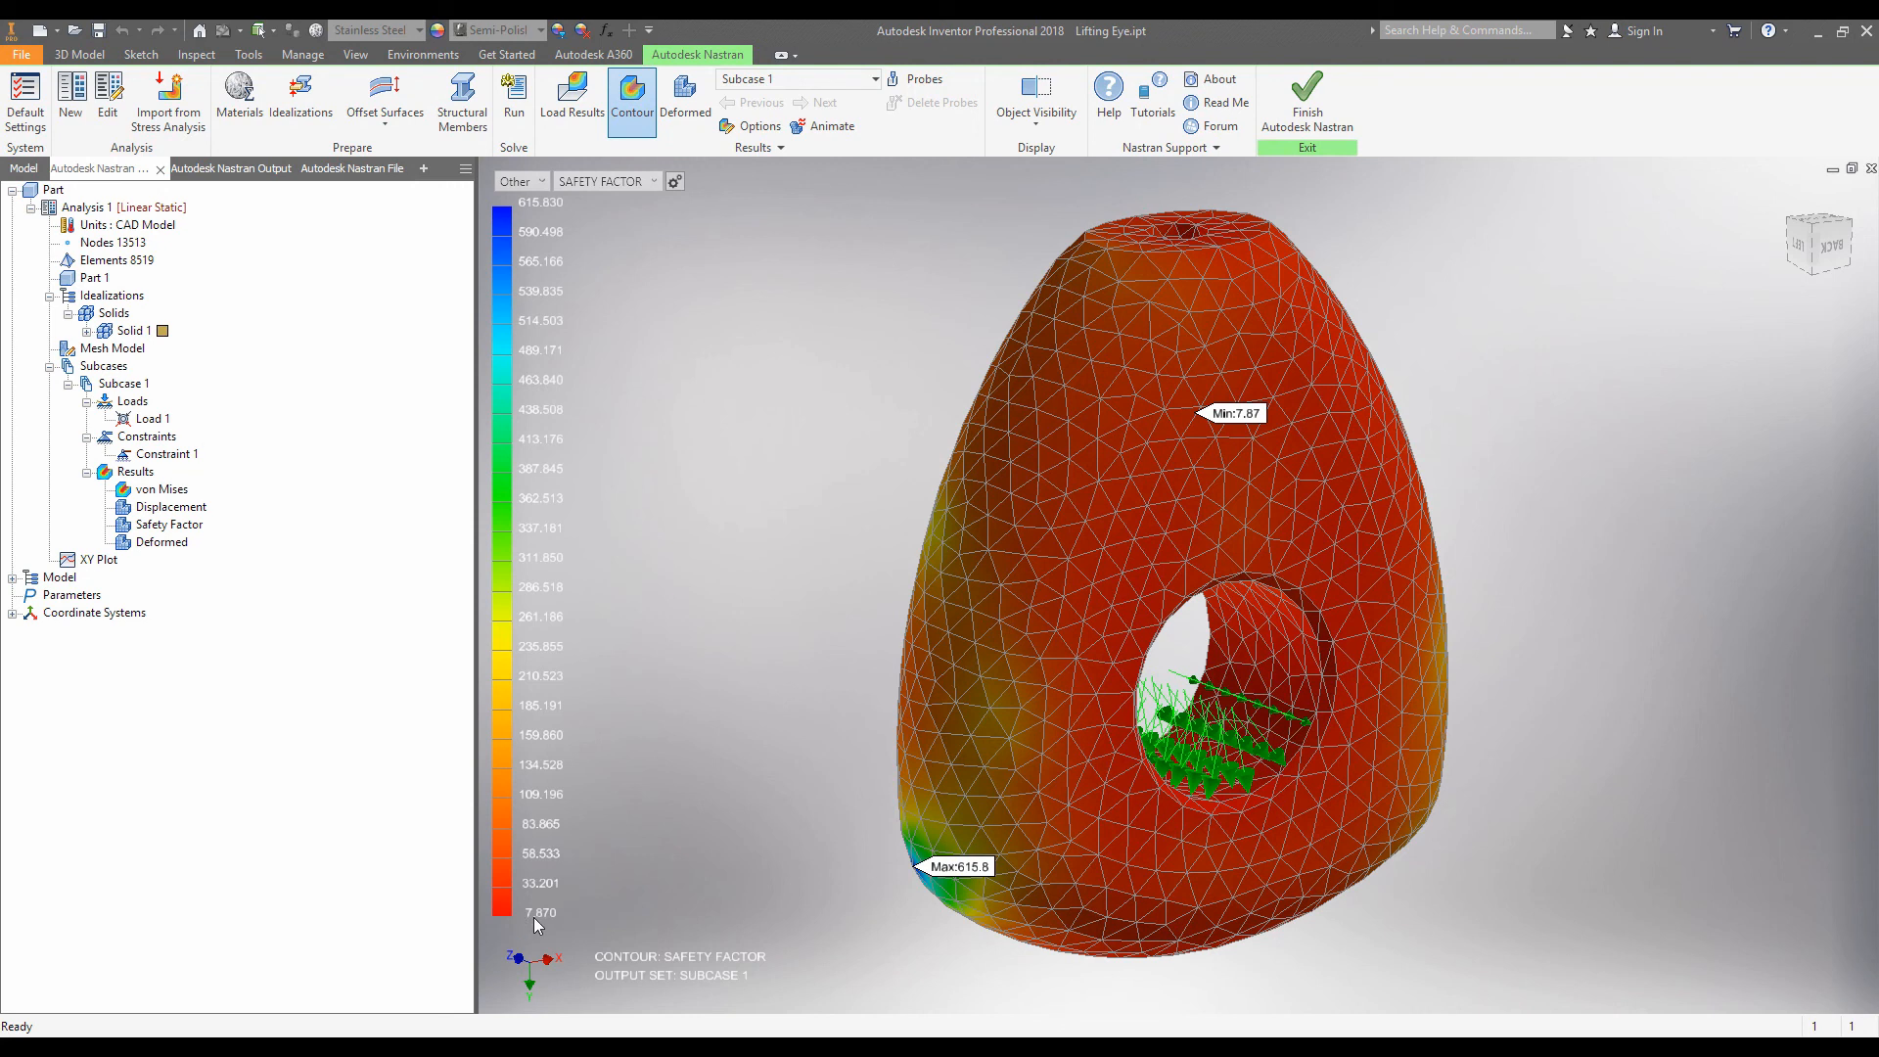
pyautogui.moveTo(923, 399)
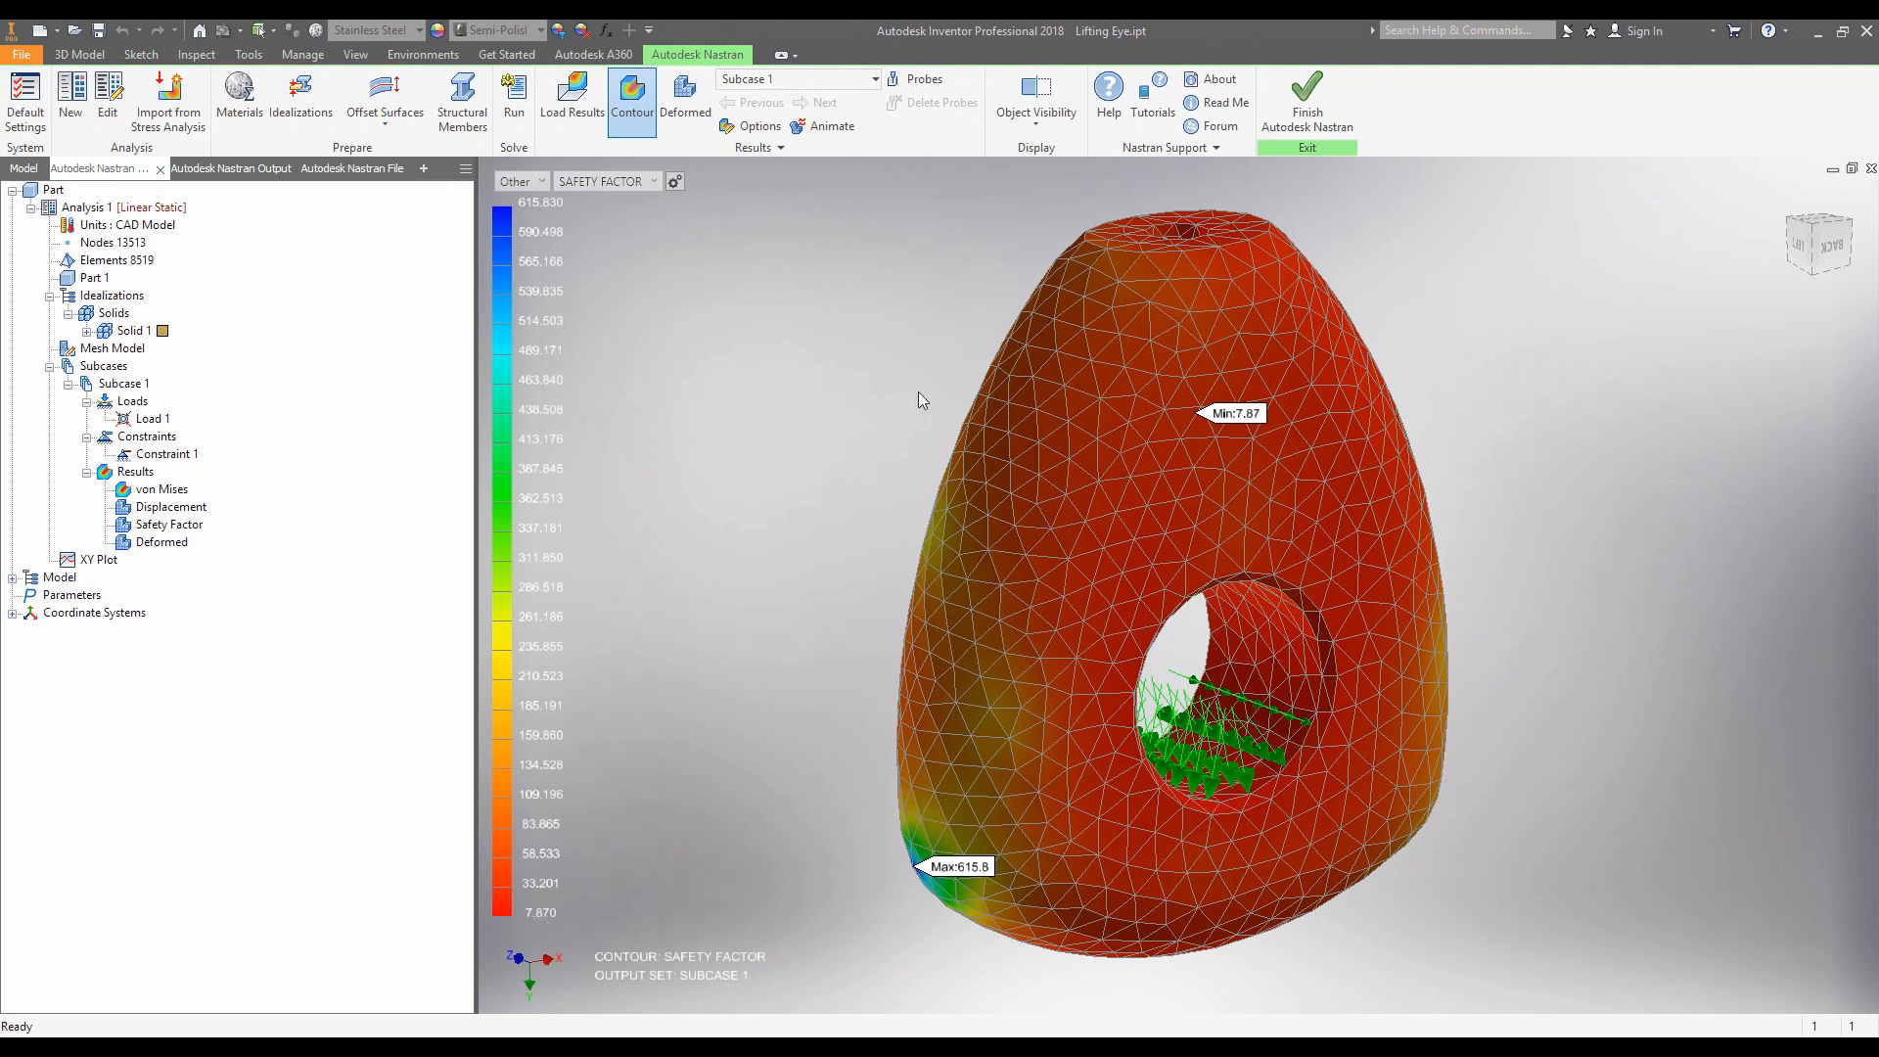